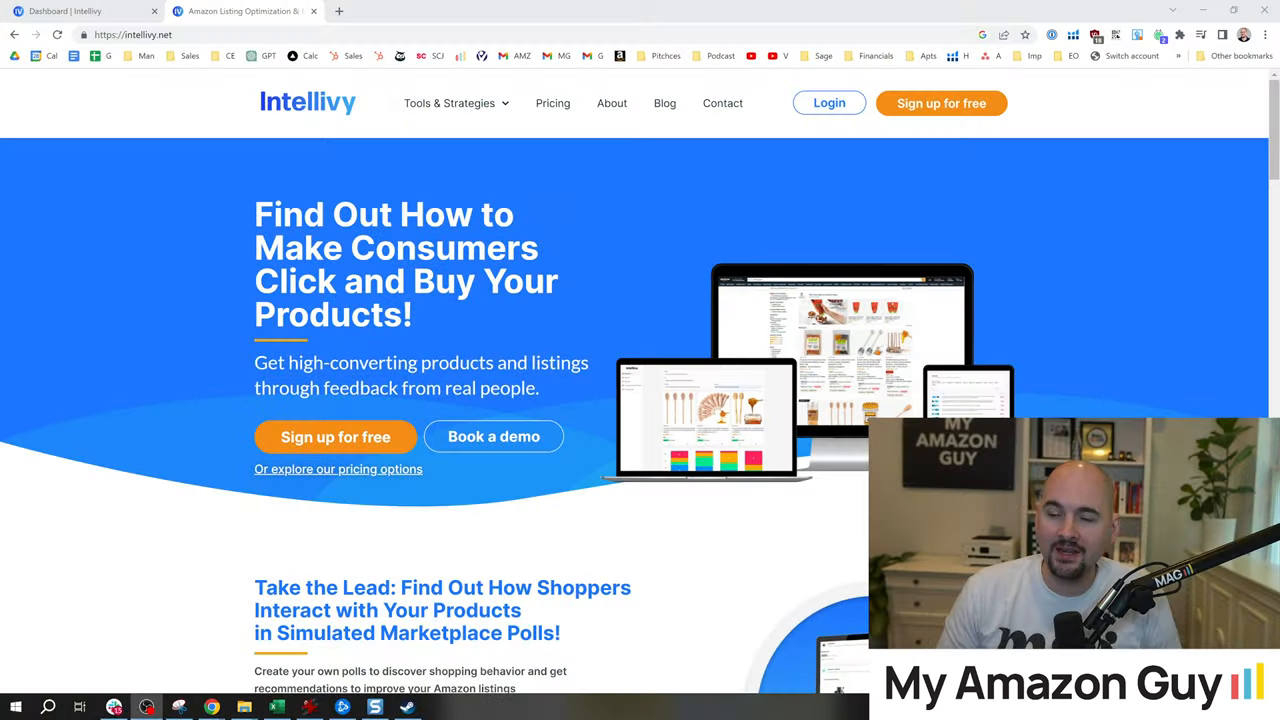
mouse_move(116, 314)
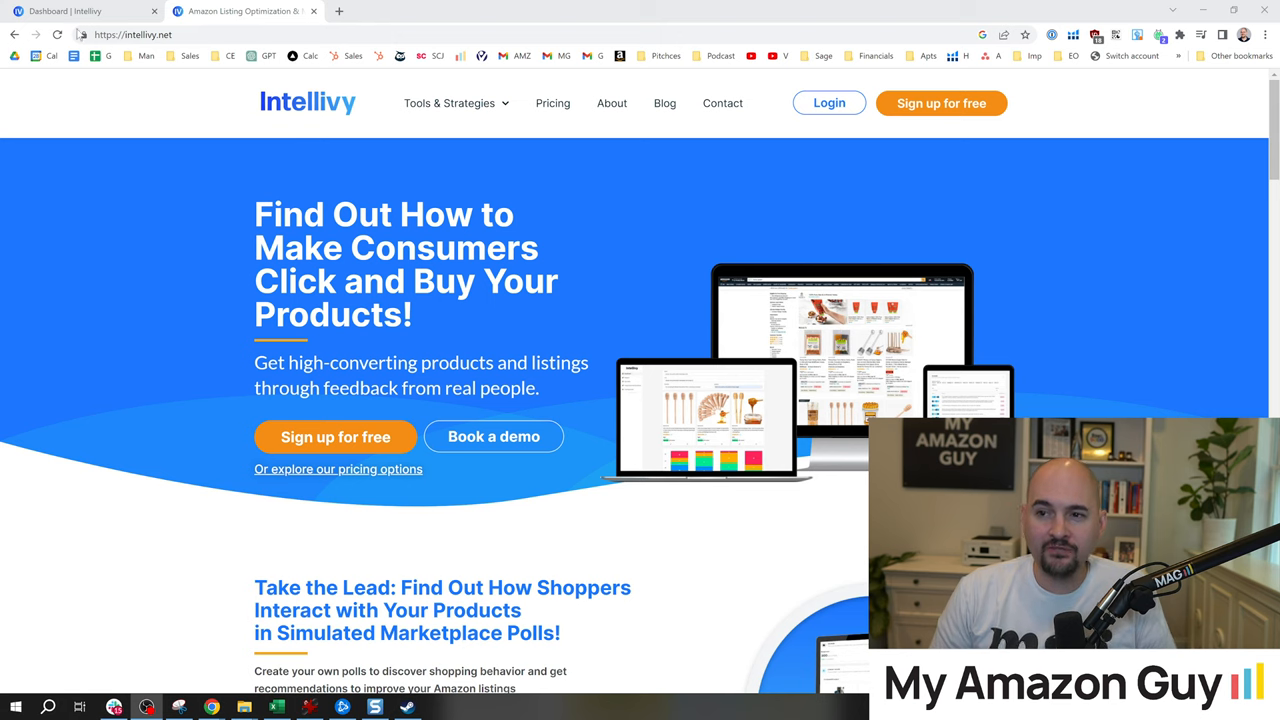
mouse_move(84, 12)
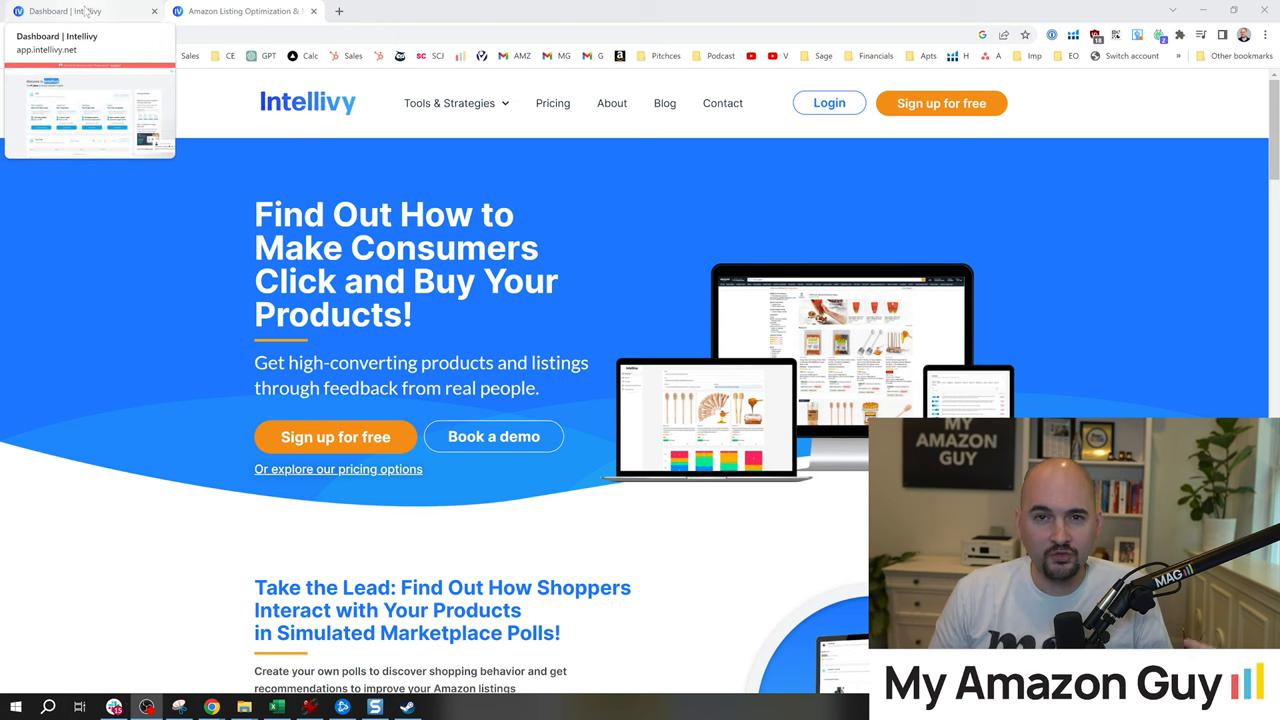
Step: Switch to the Intellivy dashboard showing the four poll objectives and empty polls list
left_click(70, 12)
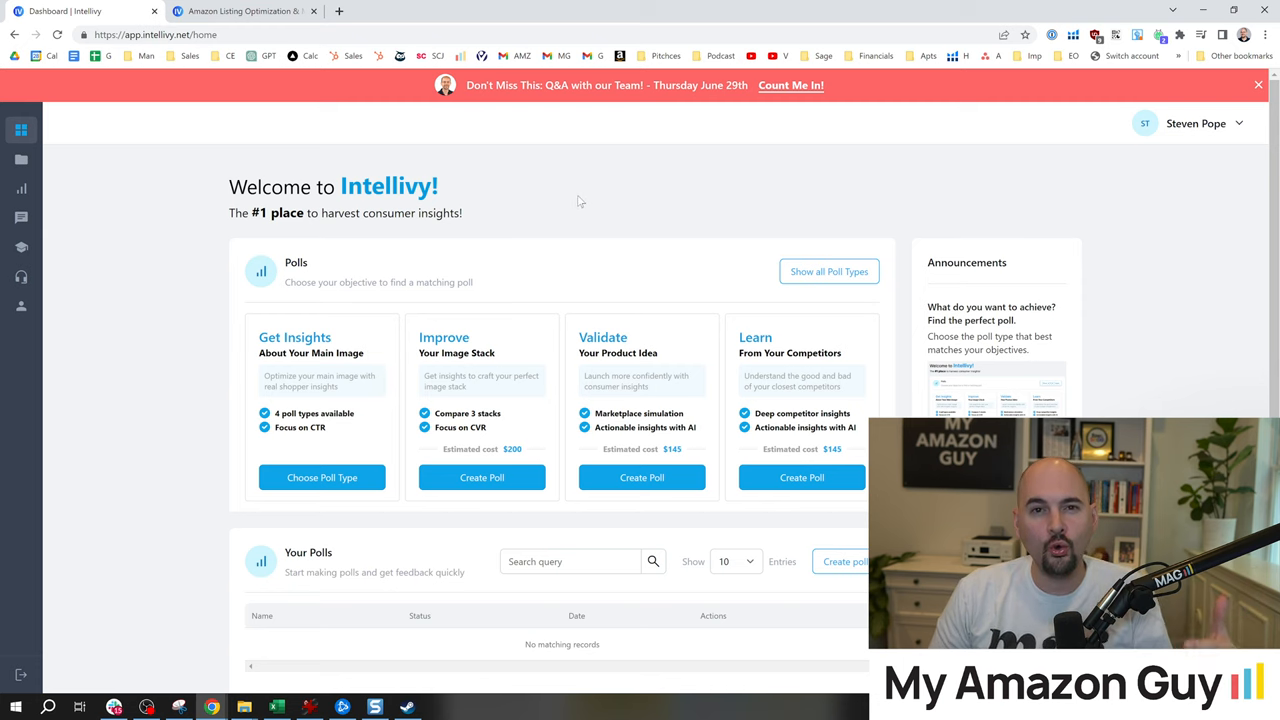
mouse_move(568, 180)
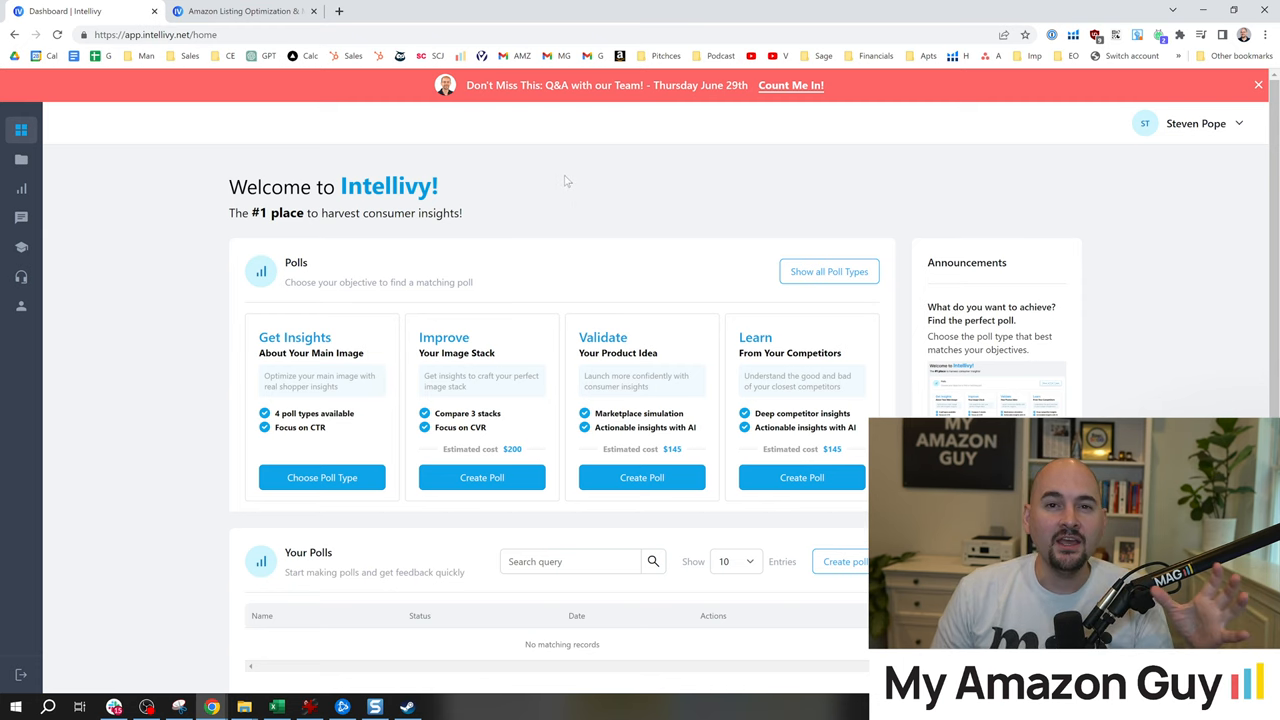
mouse_move(696, 186)
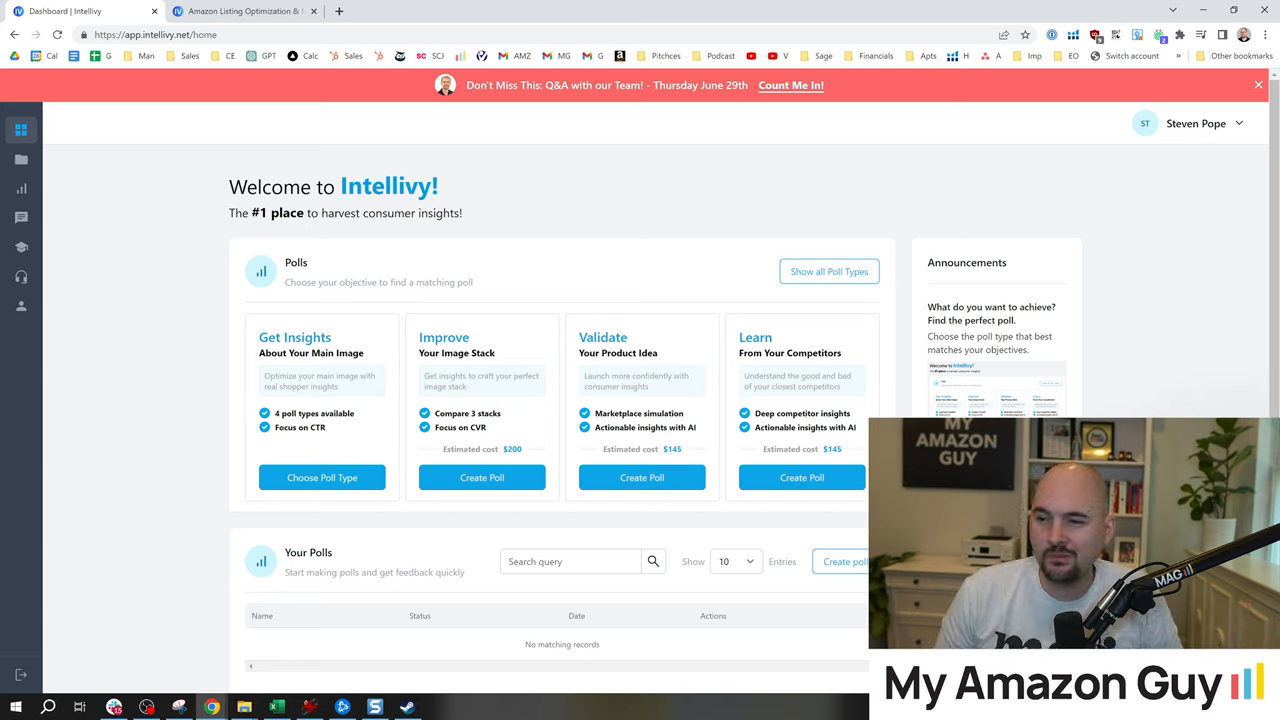
mouse_move(544, 238)
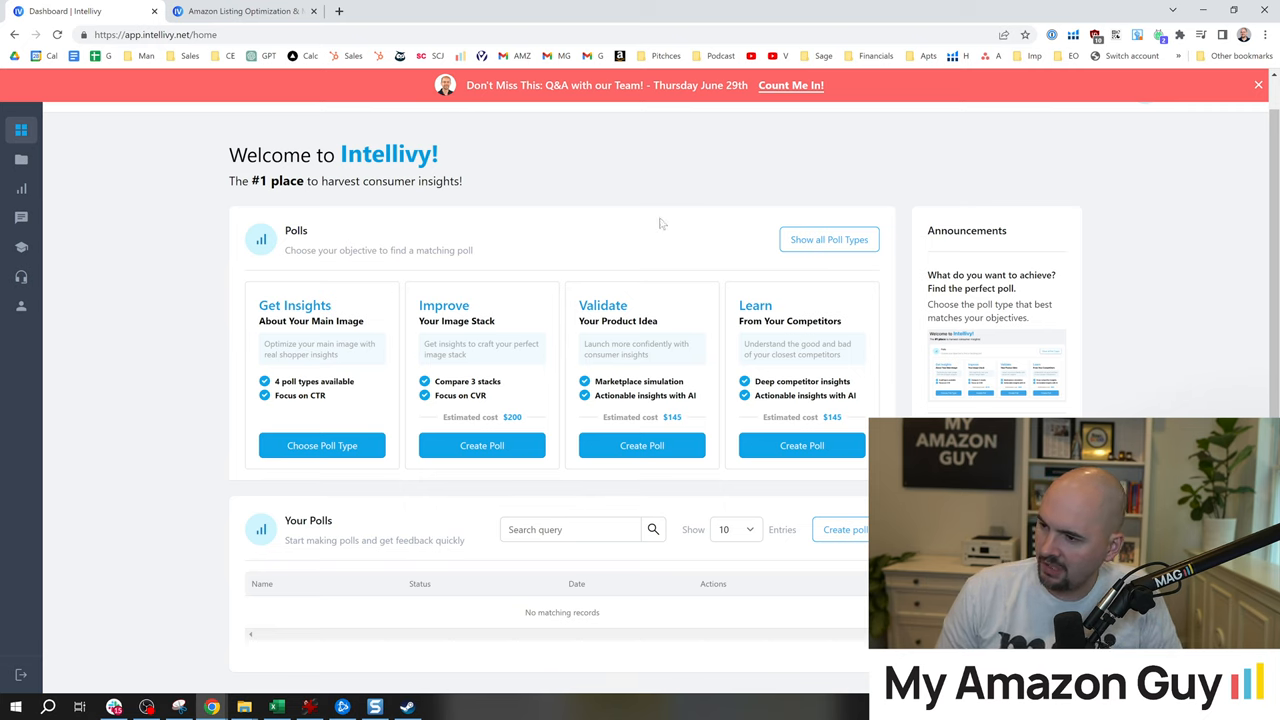
mouse_move(480, 444)
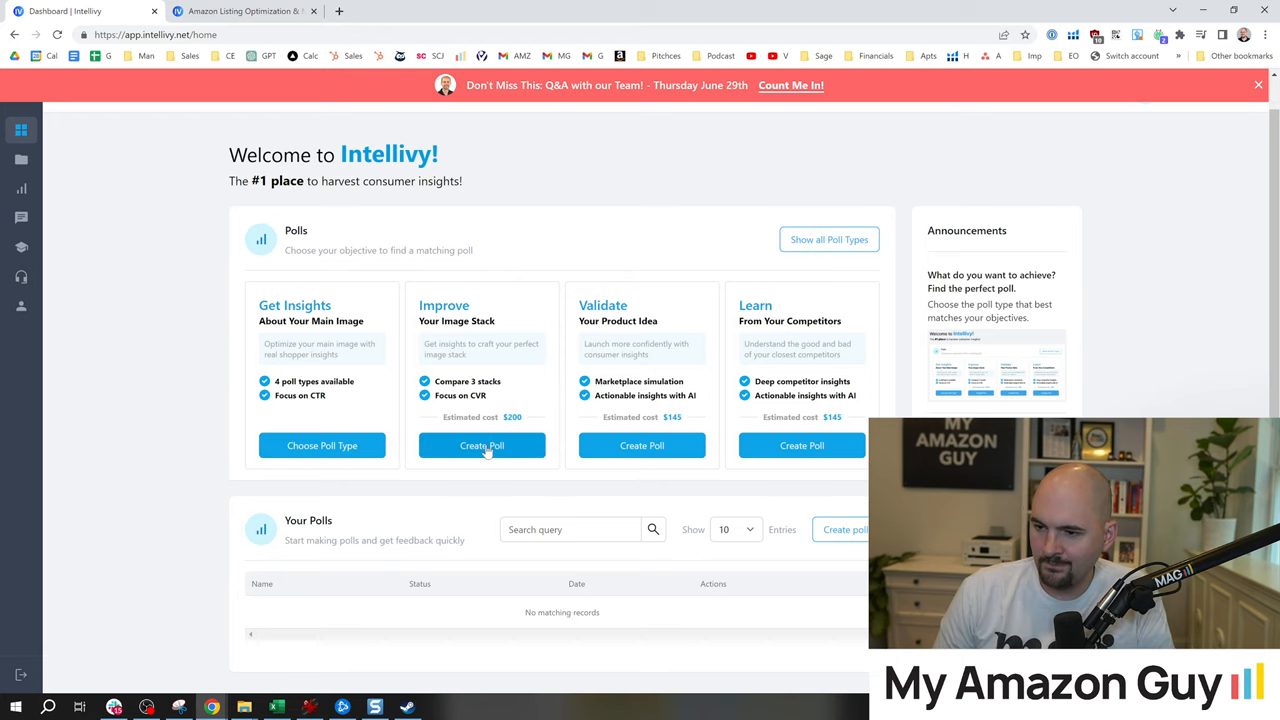
Step: Start an Improve image stack poll, then browse the Age of Sage soap listing images, including the box of four
left_click(480, 444)
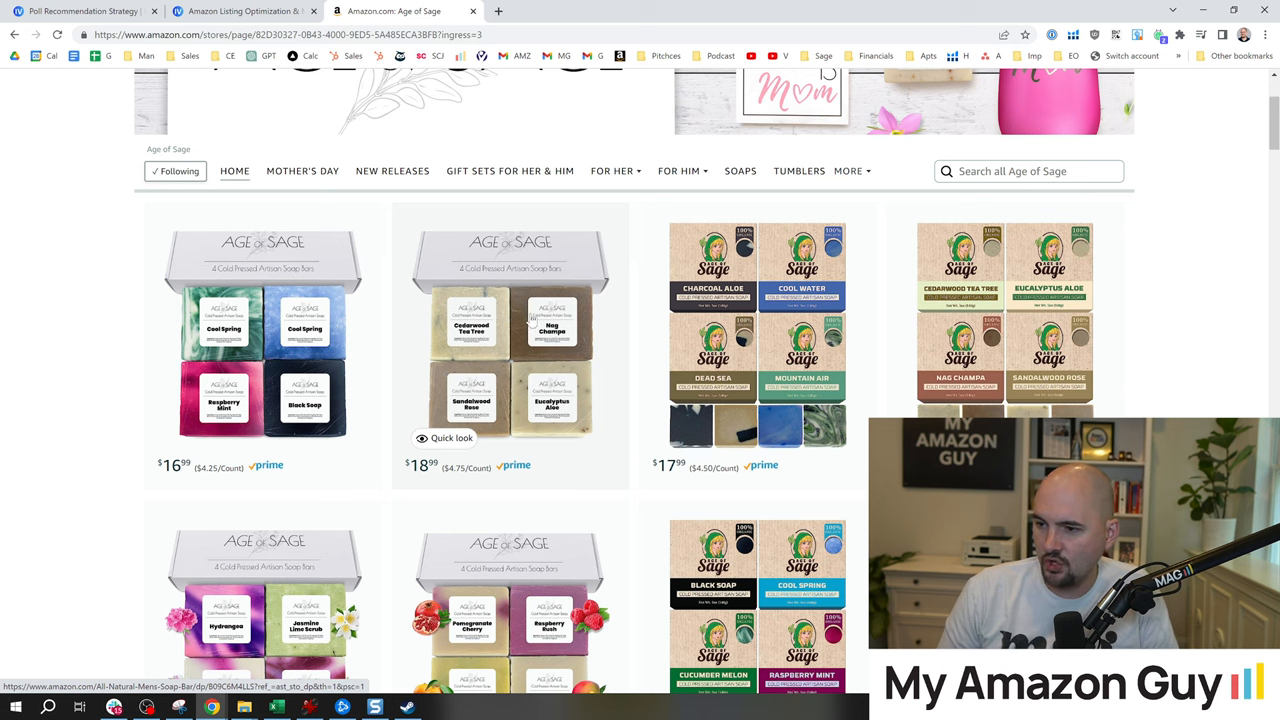
mouse_move(990, 290)
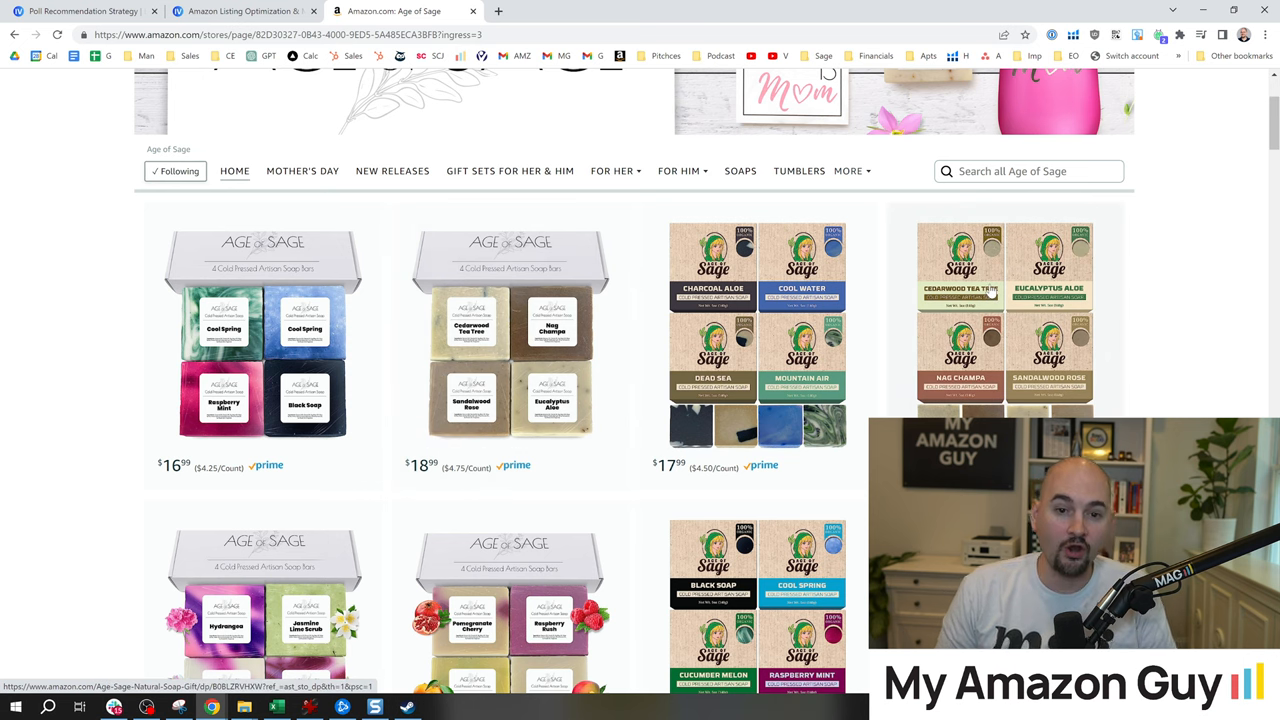
scroll("down", 3)
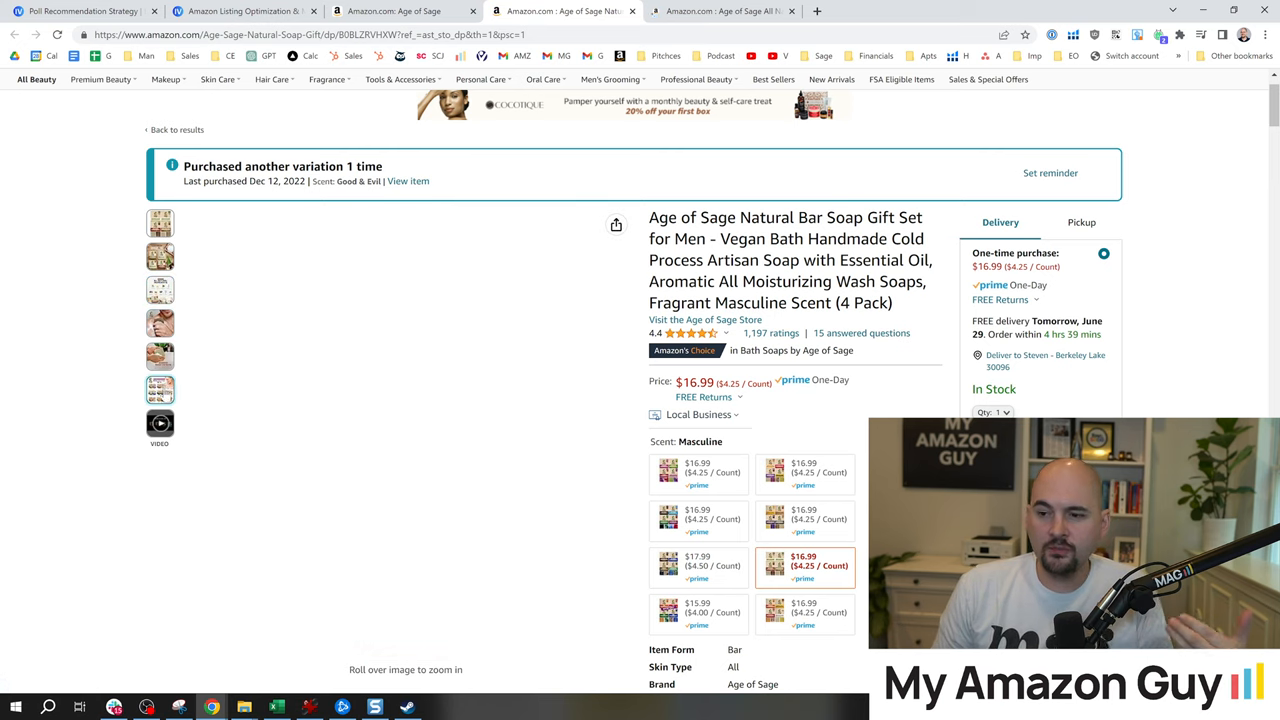
left_click(722, 12)
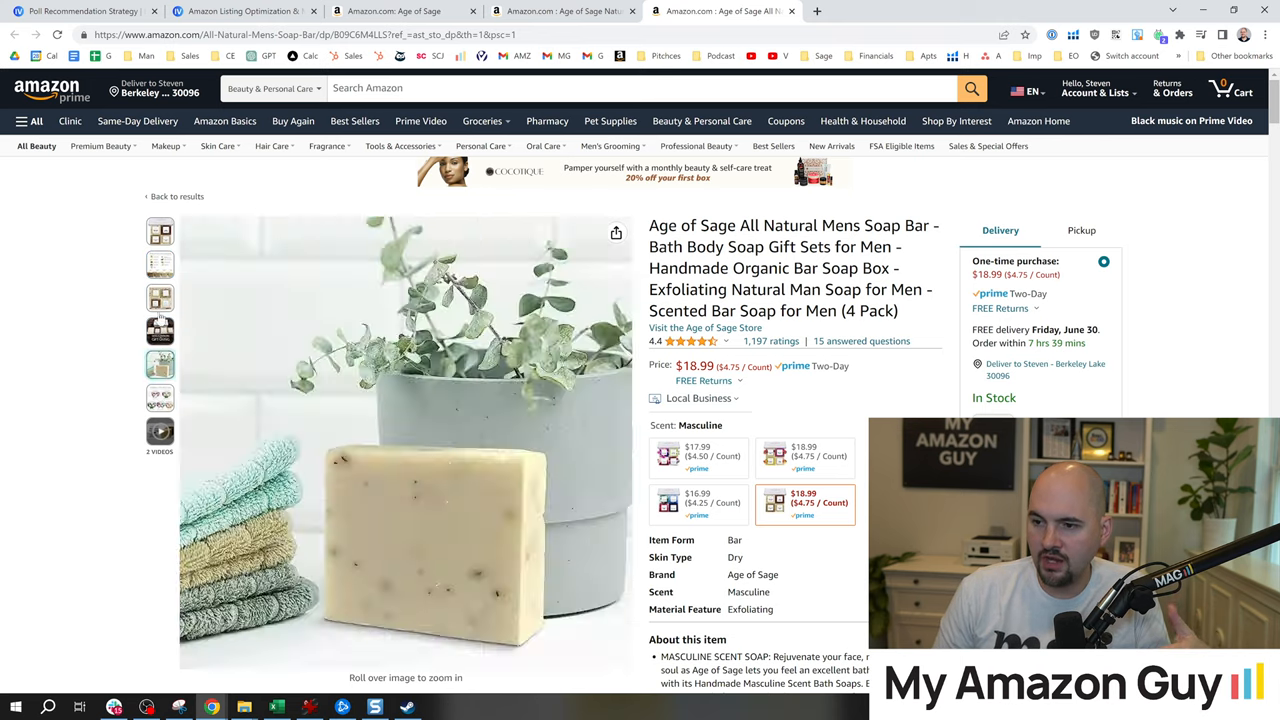
left_click(160, 232)
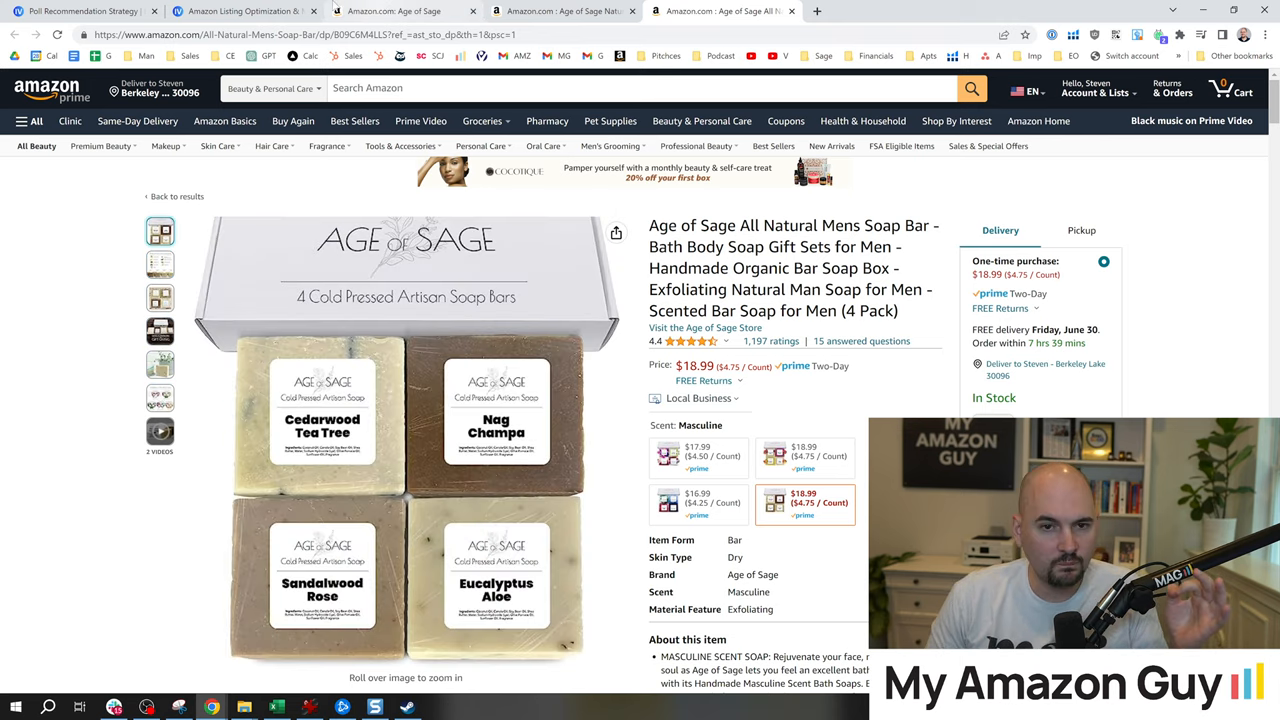
left_click(244, 12)
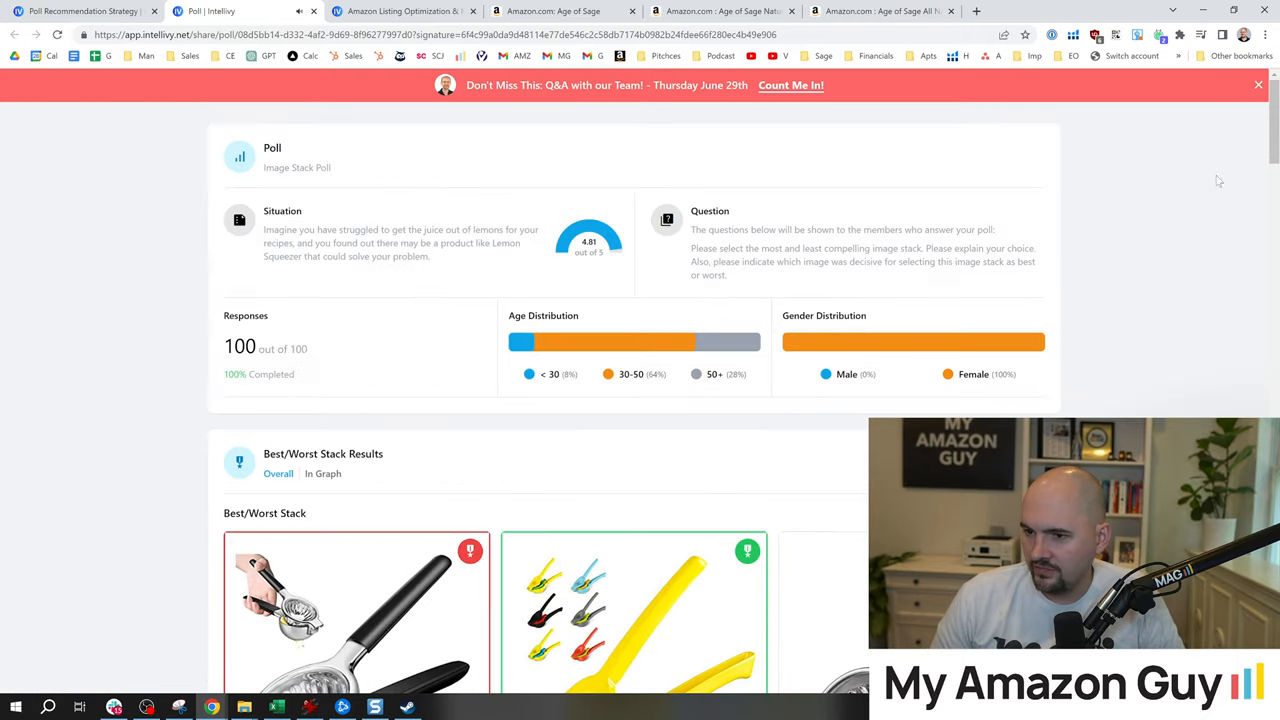
Step: Scroll through the sample report's Best/Worst Stack, Best/Worst image and Poll insights sections
scroll("down", 3)
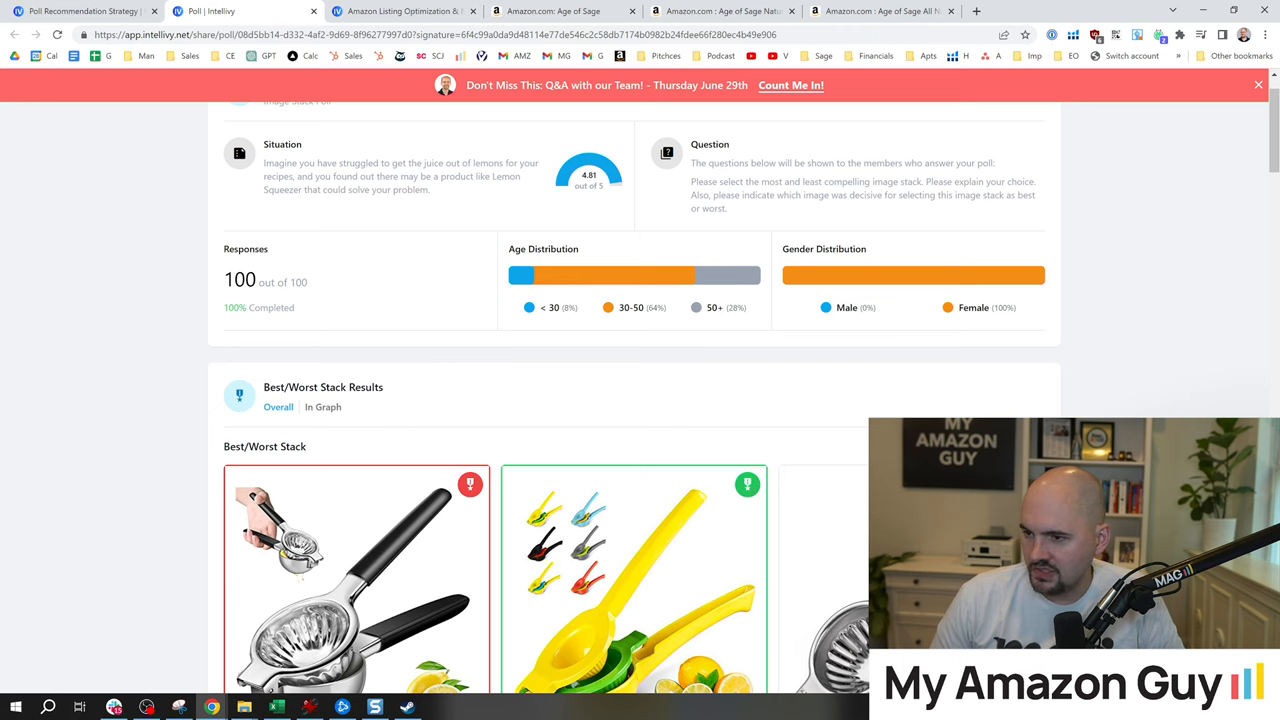
scroll("down", 3)
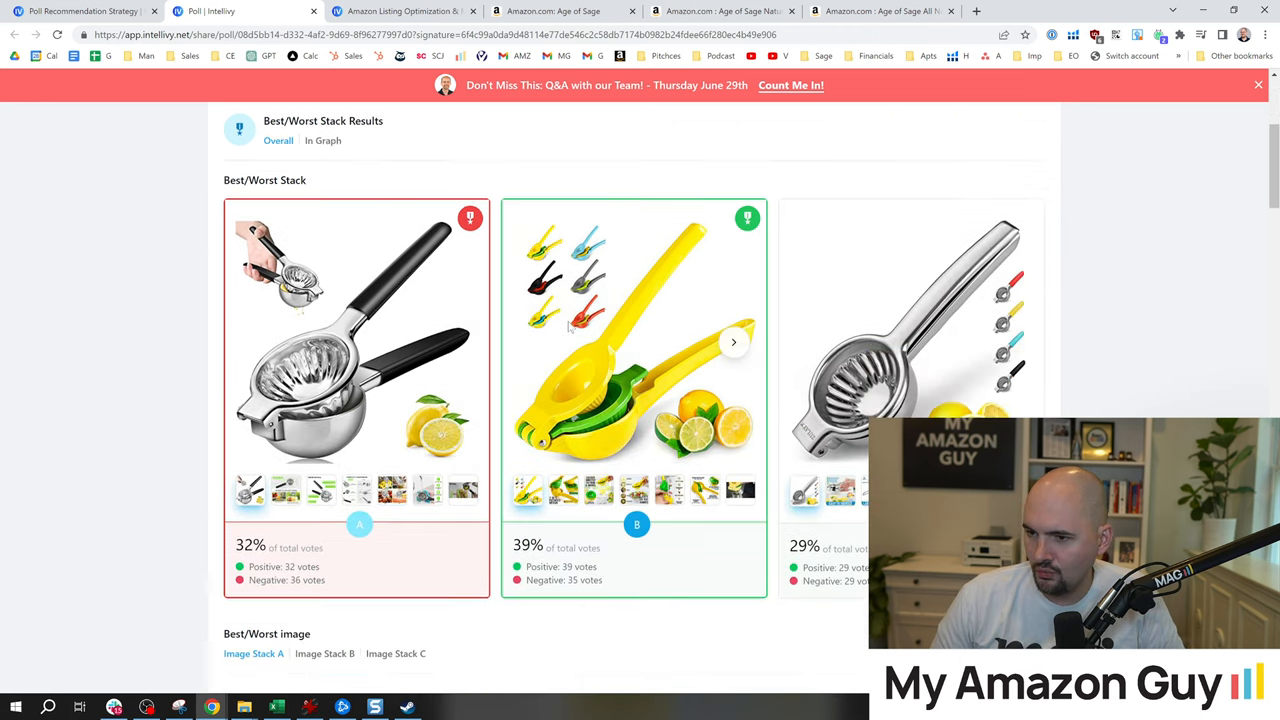
scroll("down", 3)
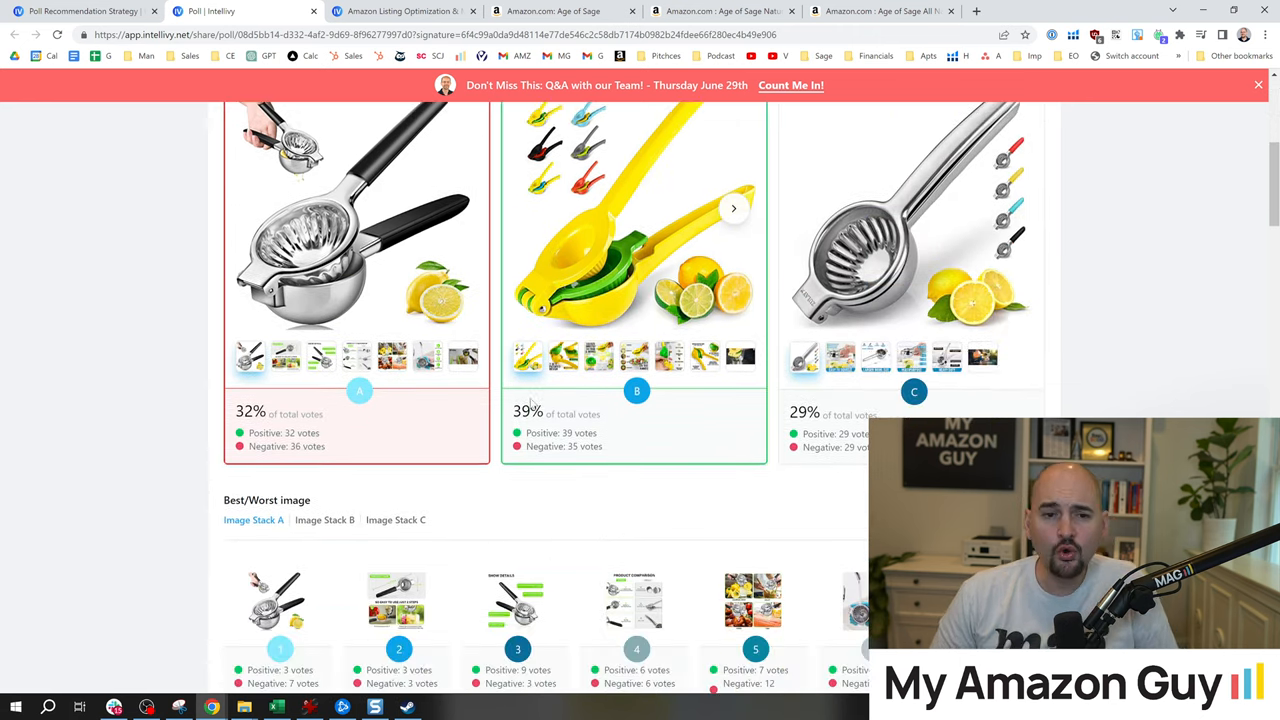
mouse_move(258, 370)
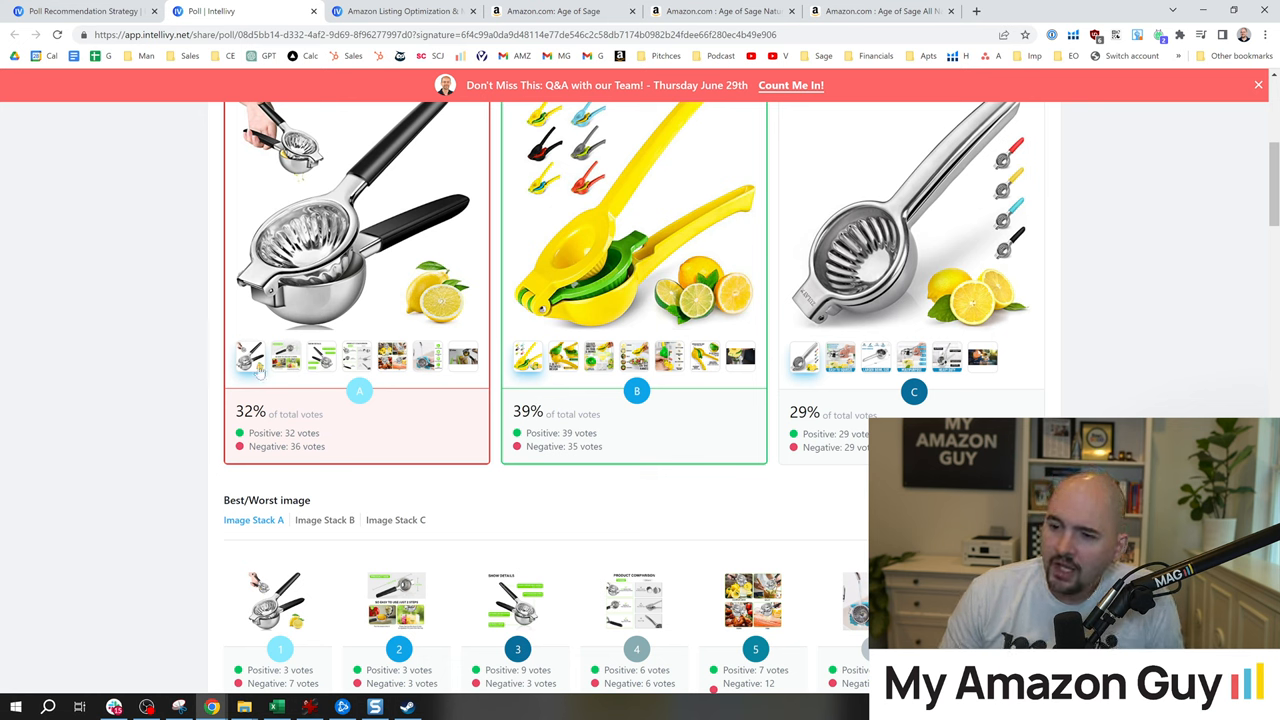
mouse_move(256, 374)
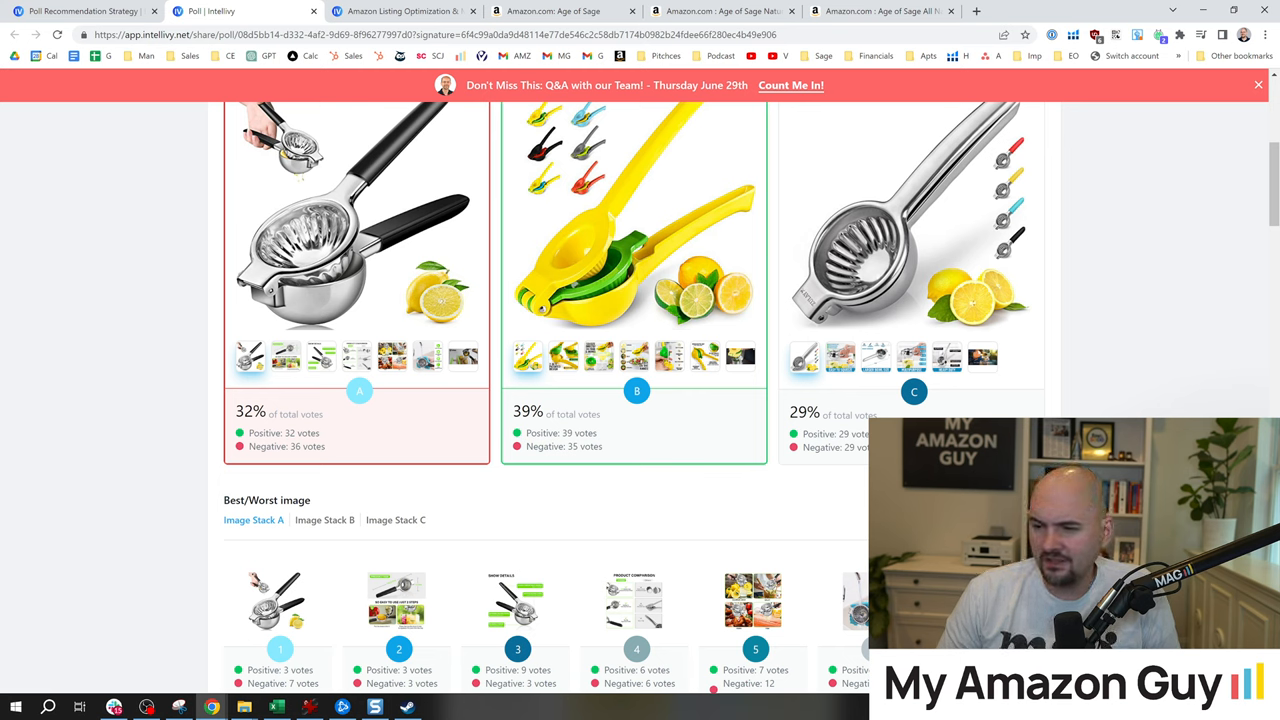
mouse_move(612, 402)
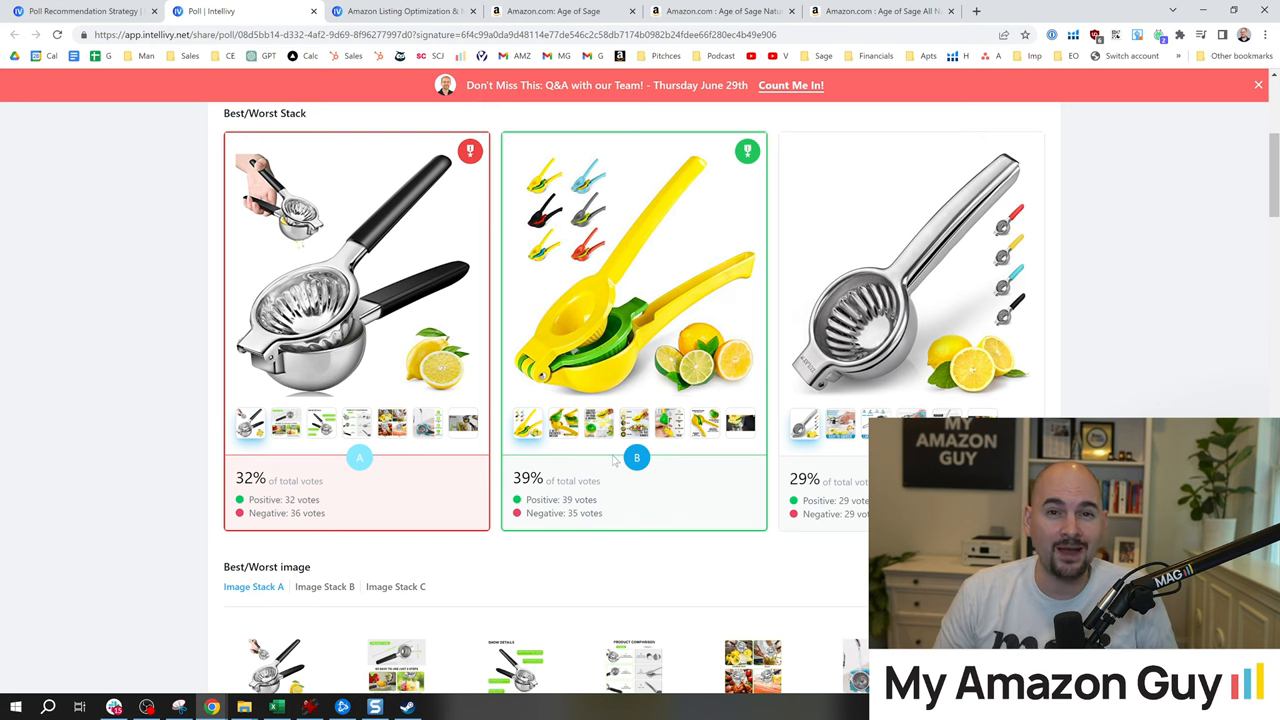
scroll("down", 3)
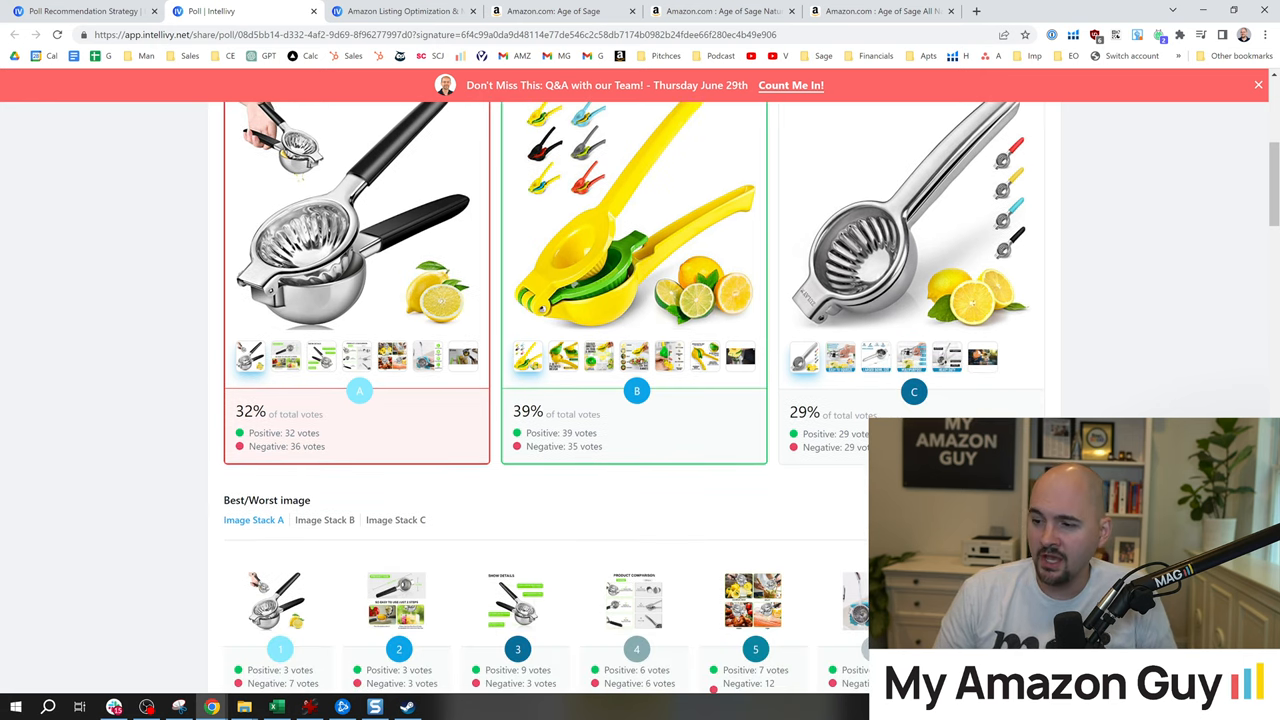
scroll("down", 3)
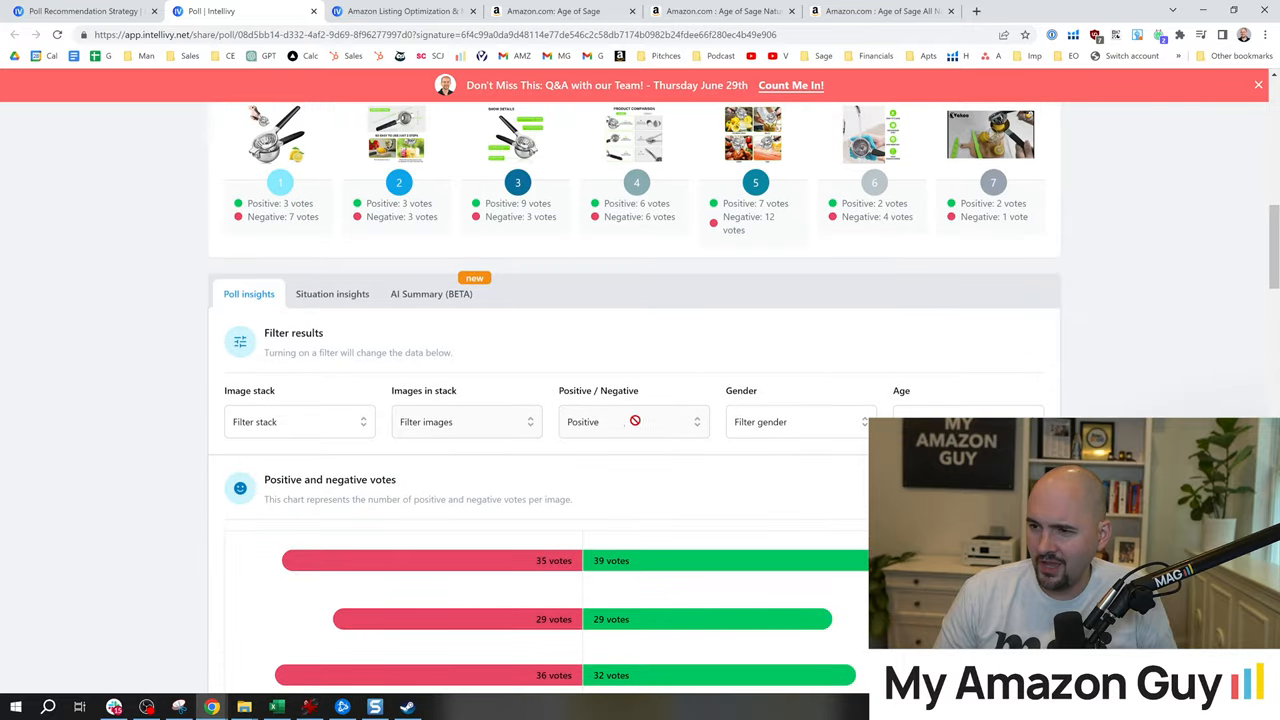
scroll("up", 3)
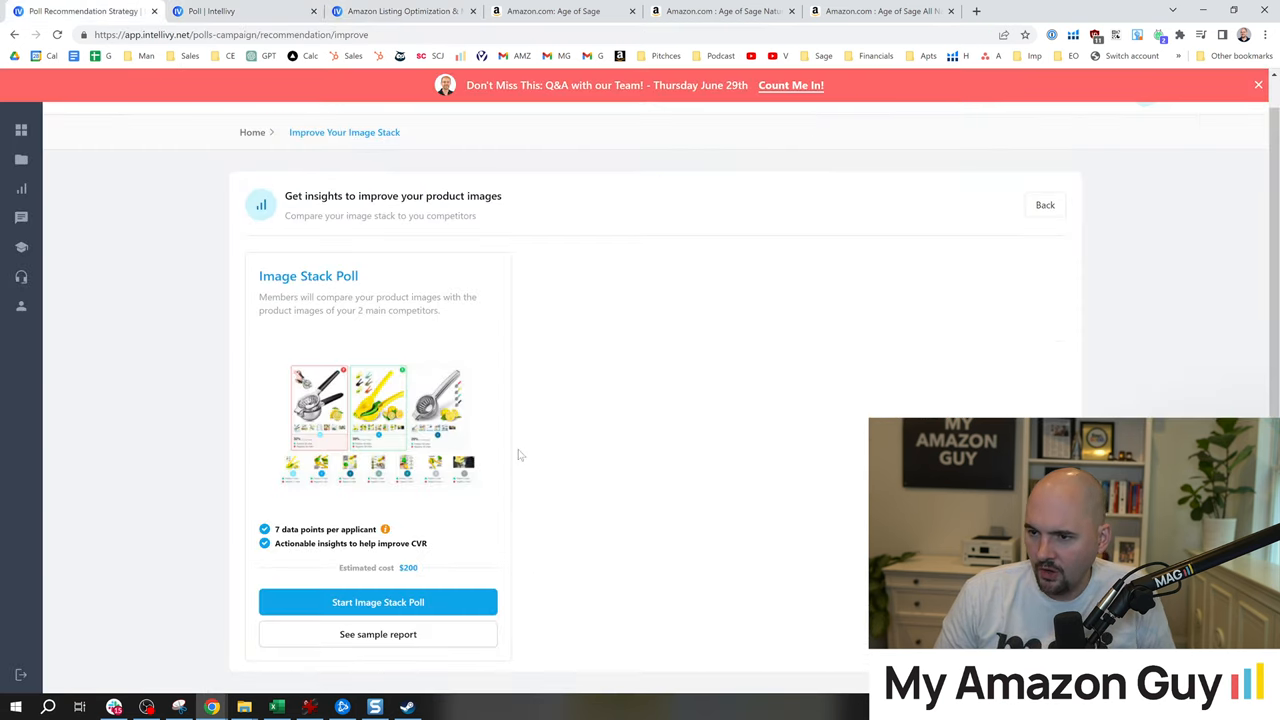
Step: Start a new image stack poll and read through the Instructions side panel
left_click(378, 602)
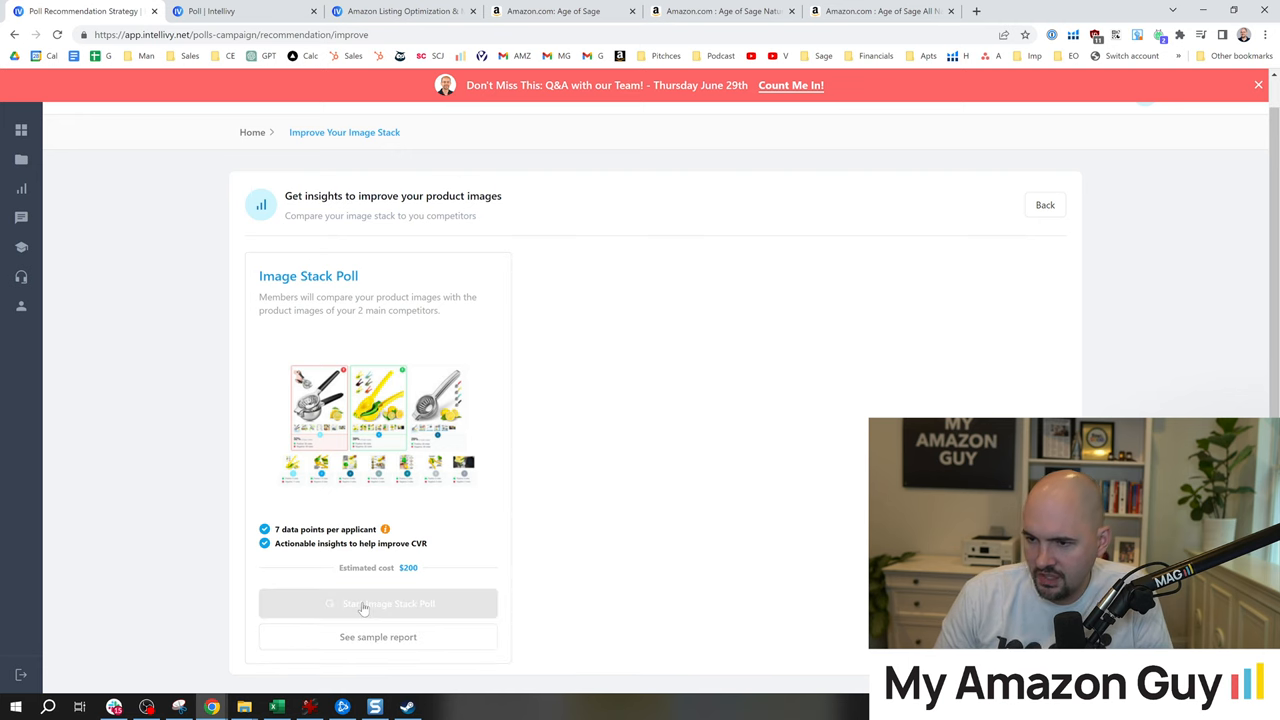
left_click(378, 604)
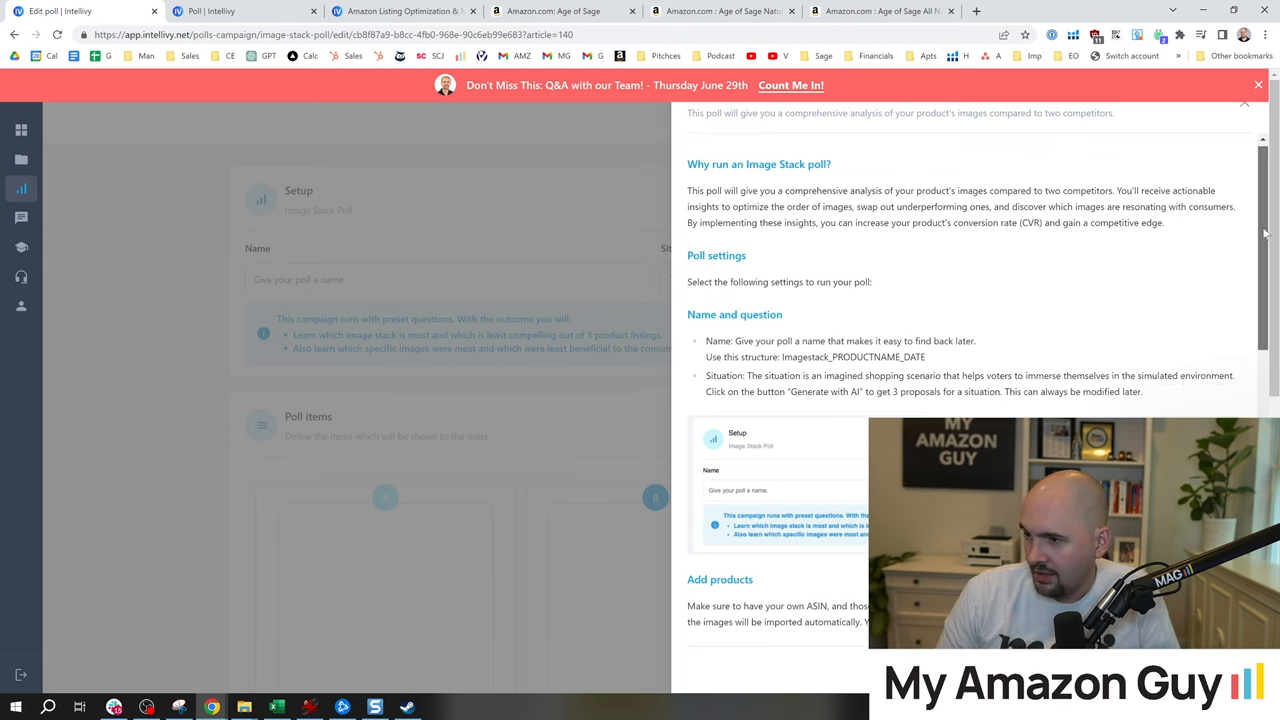
scroll("down", 3)
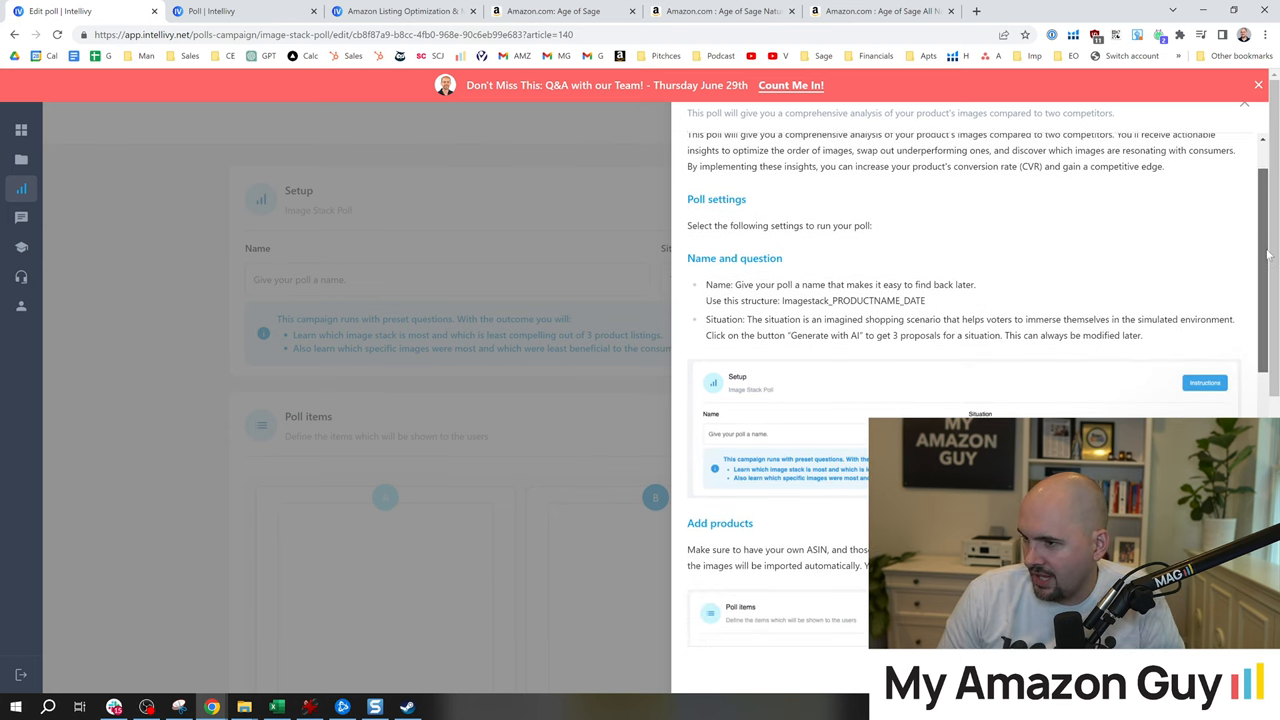
scroll("down", 3)
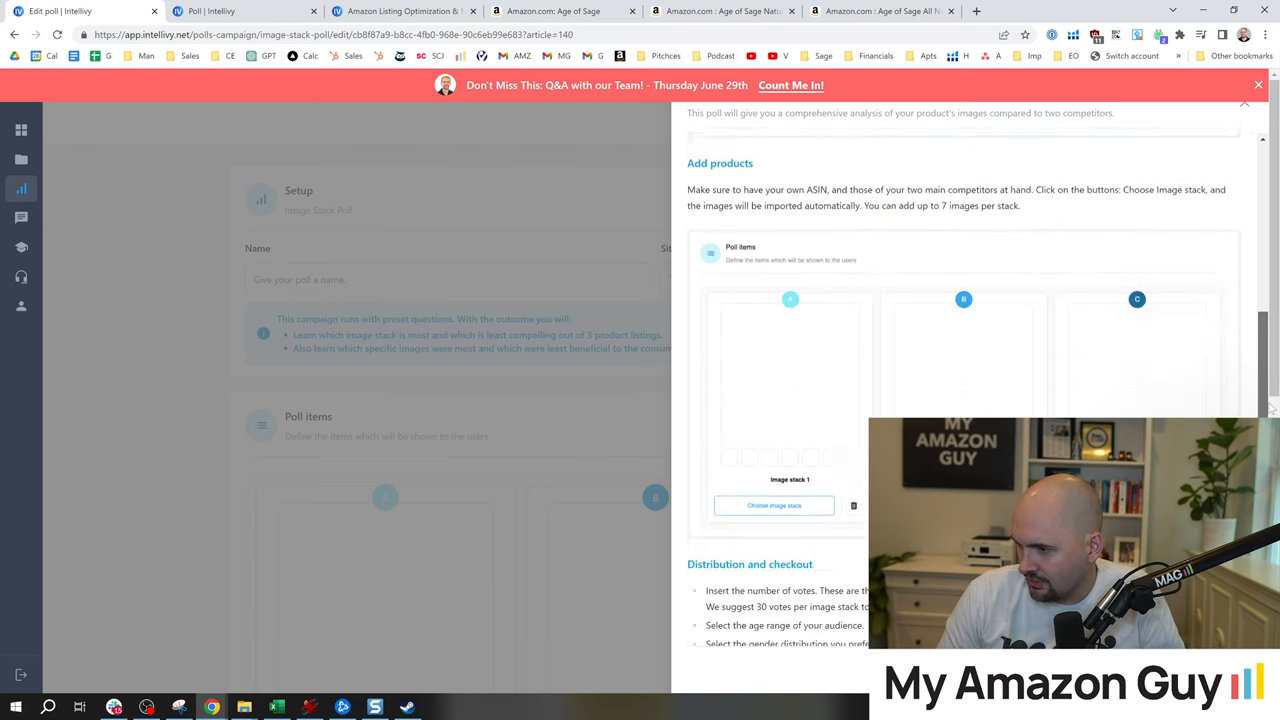
scroll("down", 3)
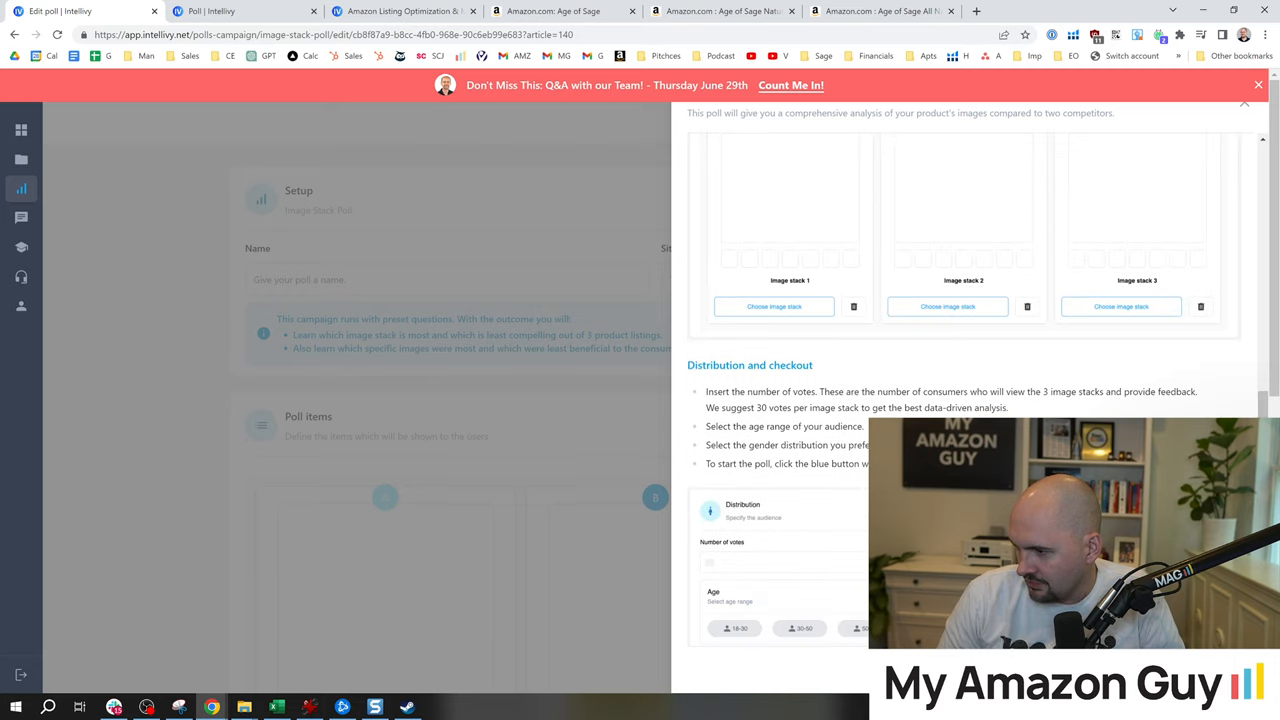
scroll("down", 3)
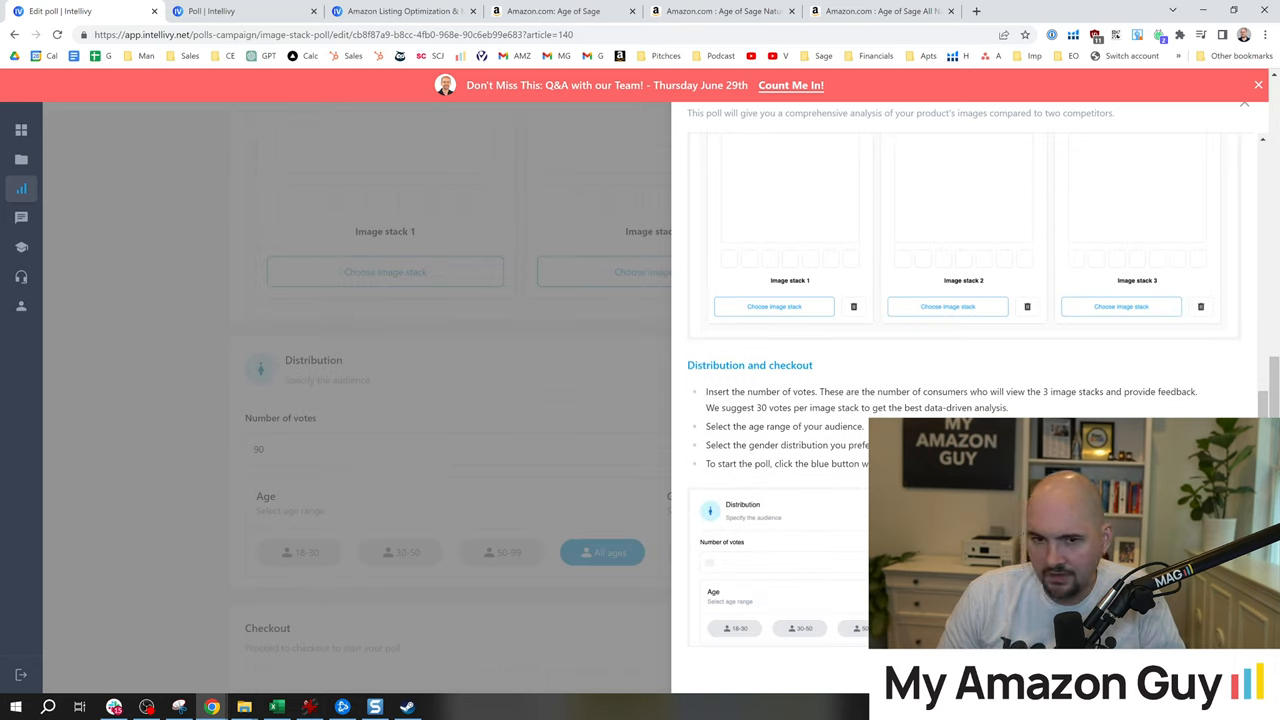
scroll("up", 3)
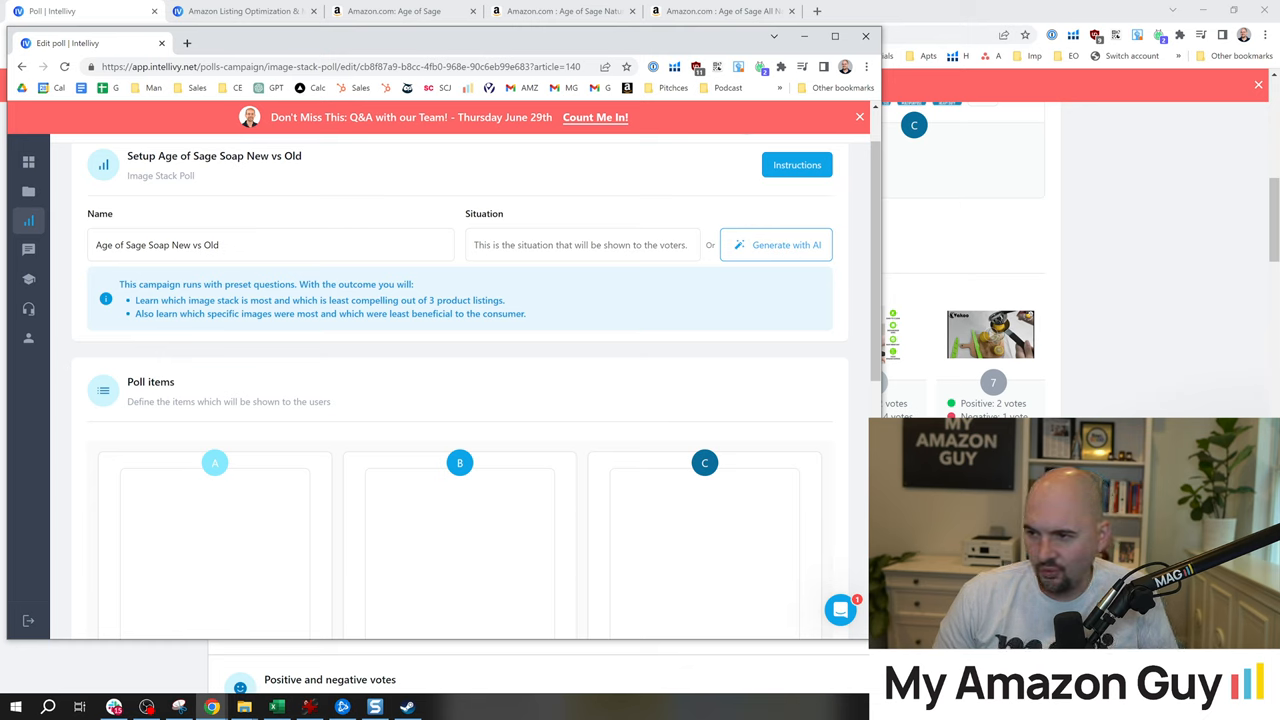
Step: Reopen the Instructions panel and search the page for 'situation' to locate its guidance
left_click(582, 244)
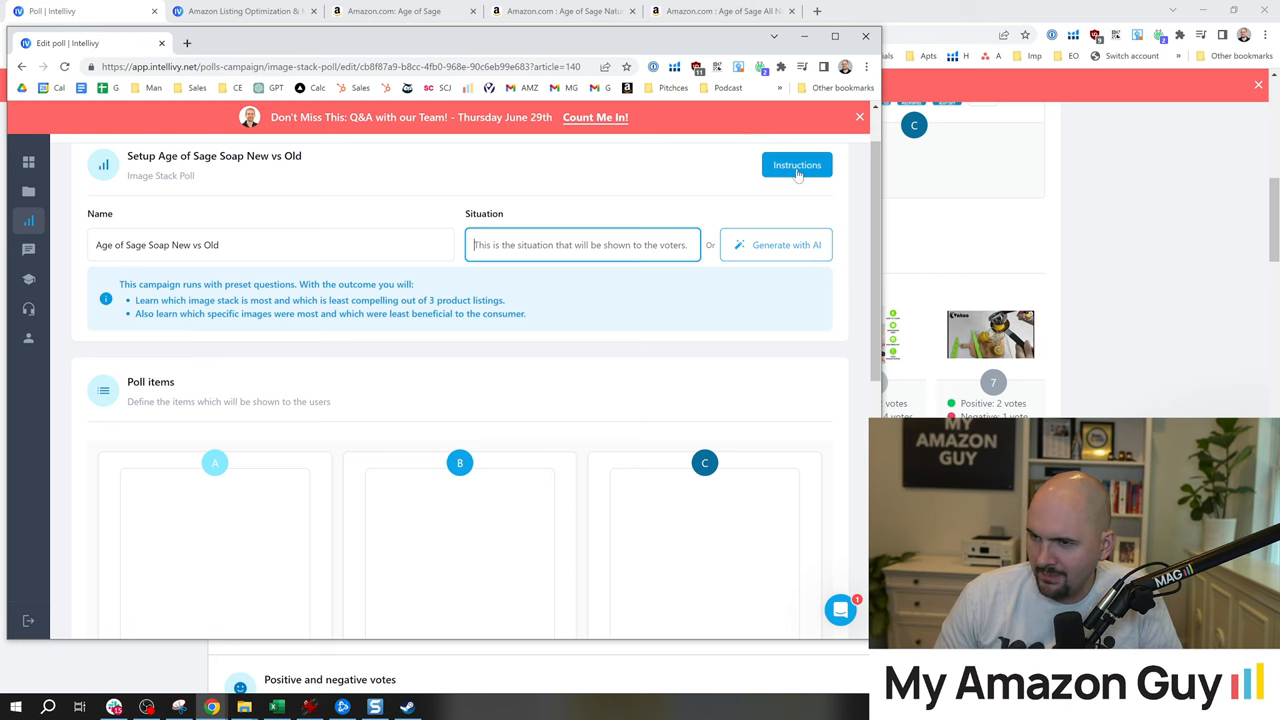
left_click(796, 164)
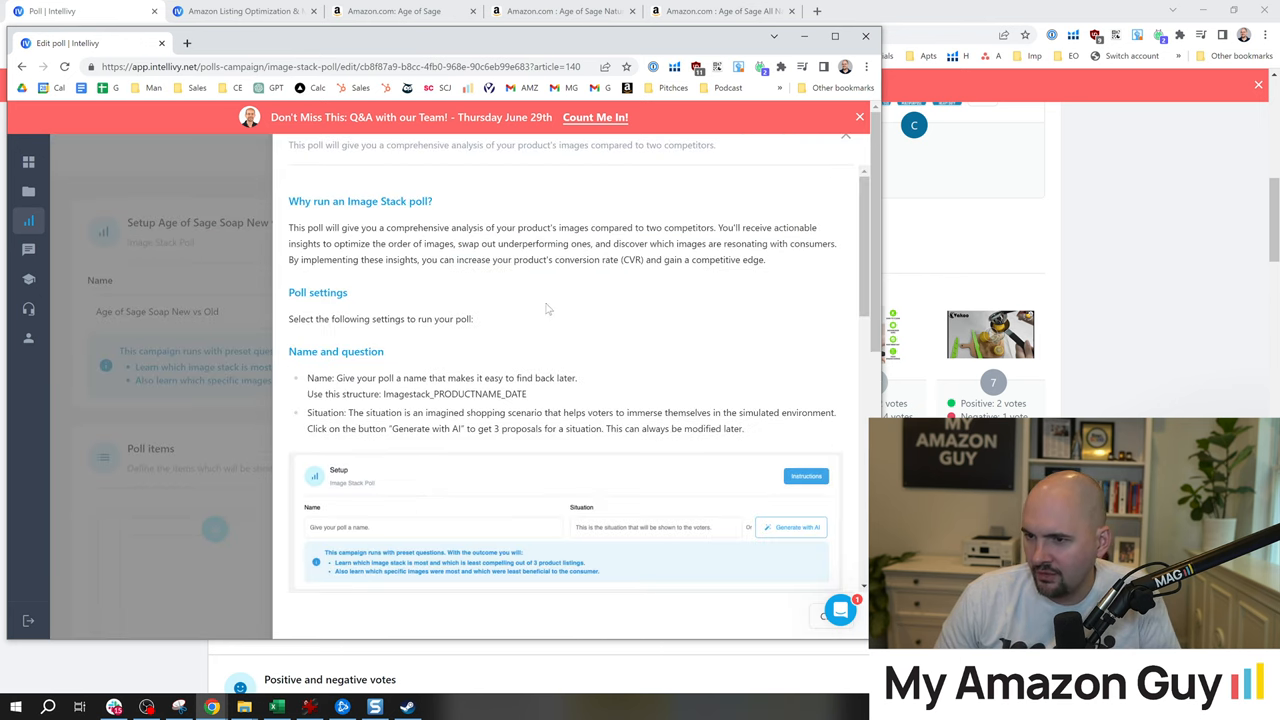
scroll("down", 3)
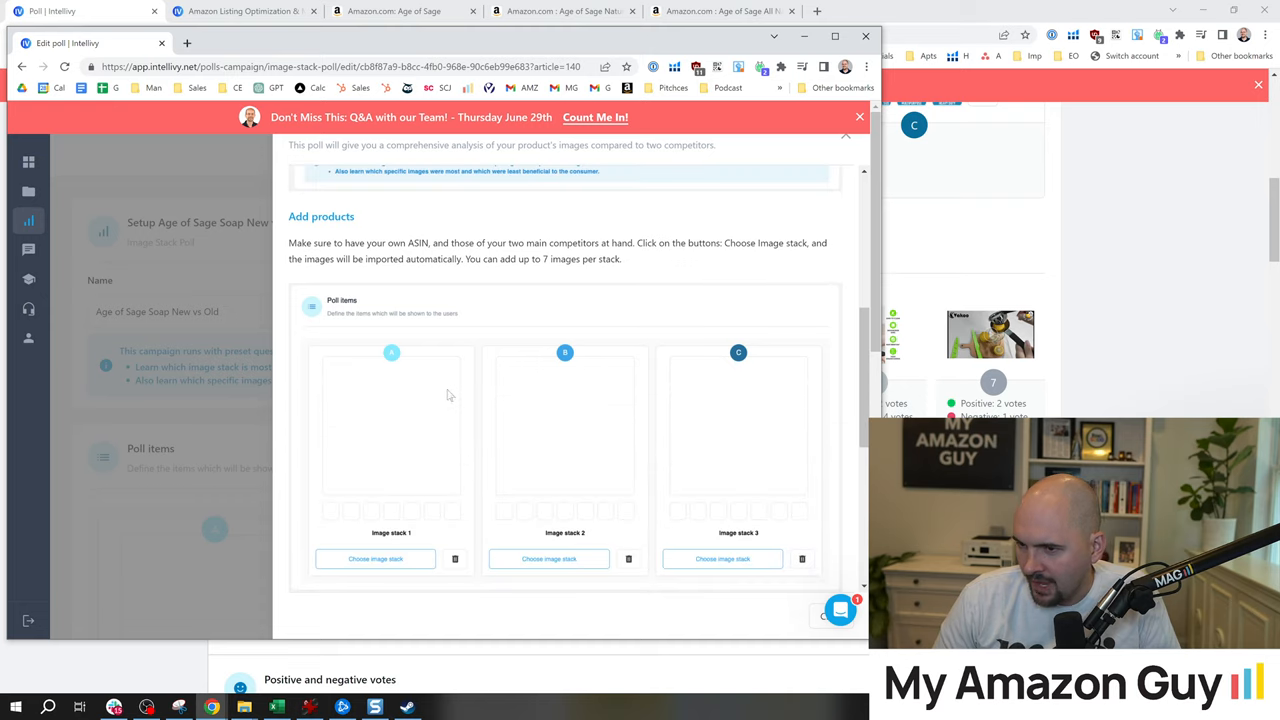
scroll("up", 3)
type("situat")
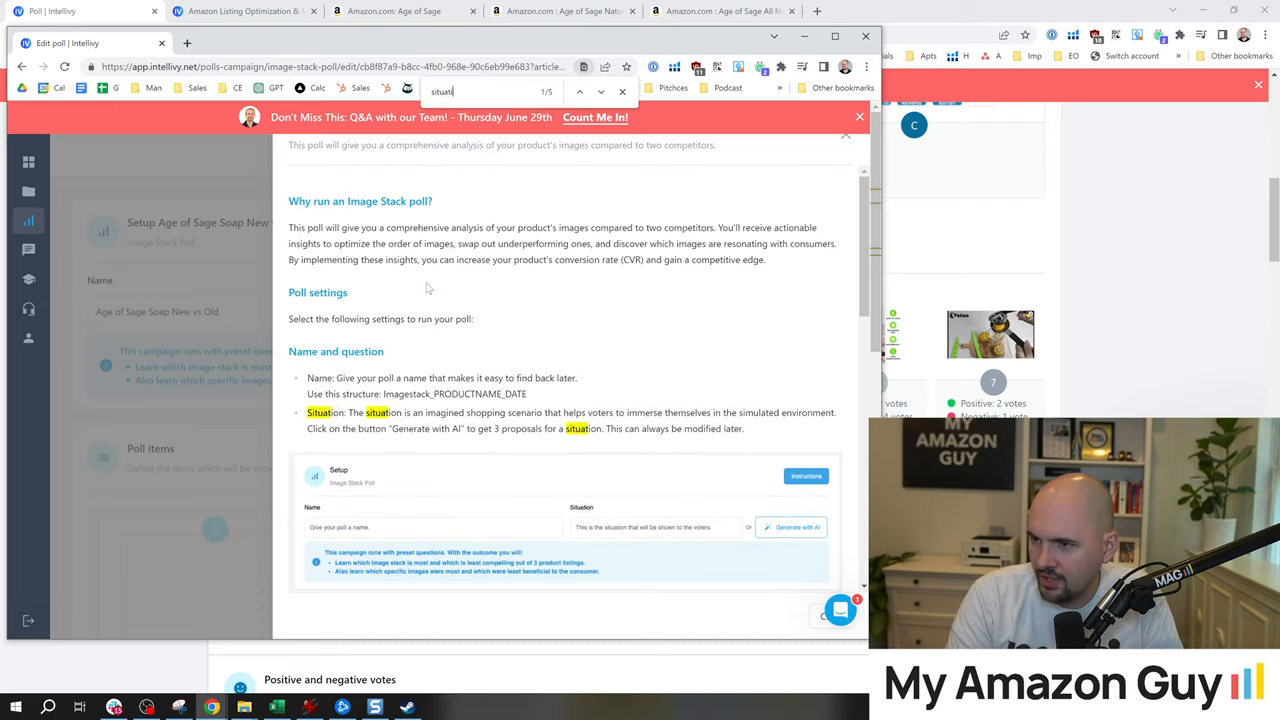
type("on")
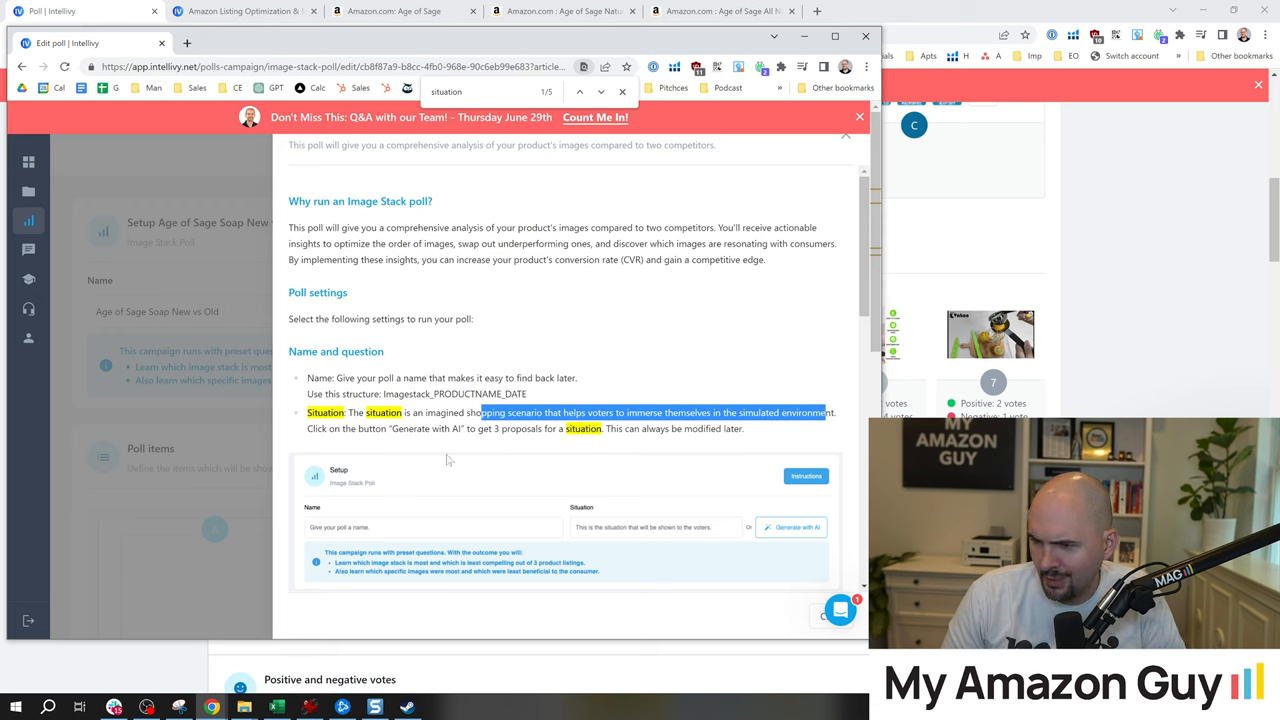
mouse_move(600, 448)
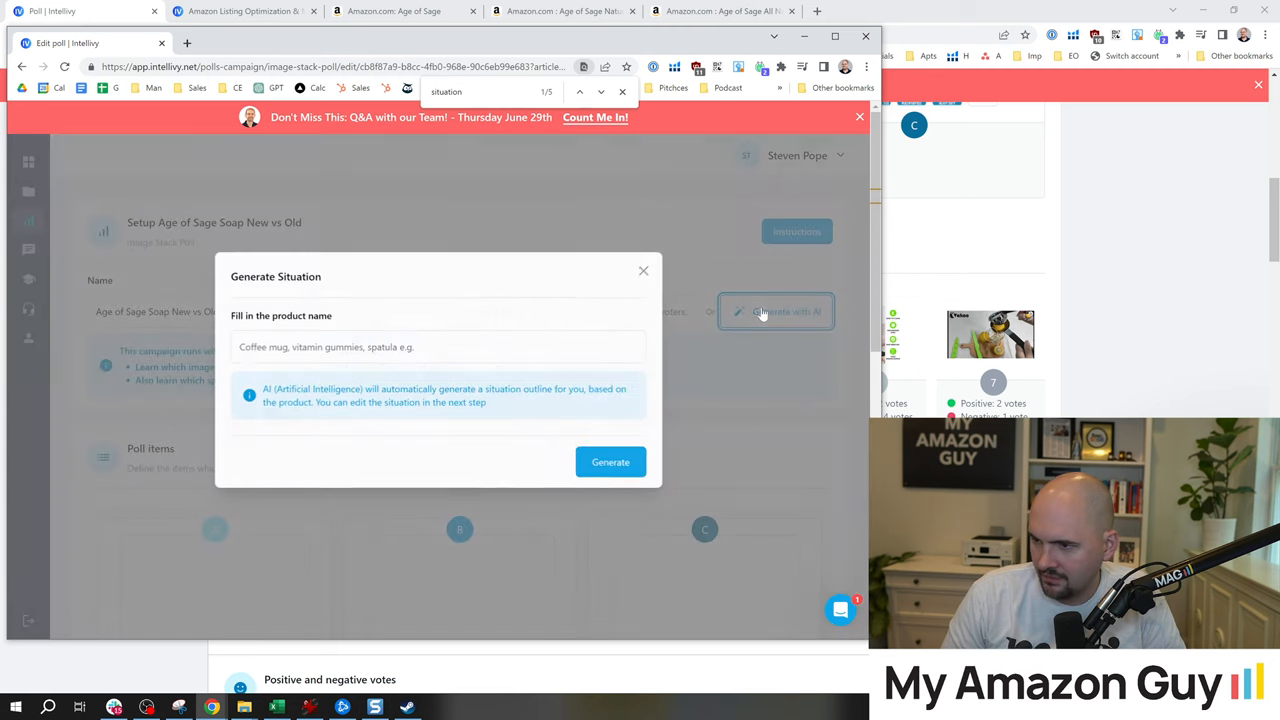
Step: Generate AI situation ideas for 'Artisan Soap', review the three results and dismiss them unused
left_click(436, 348)
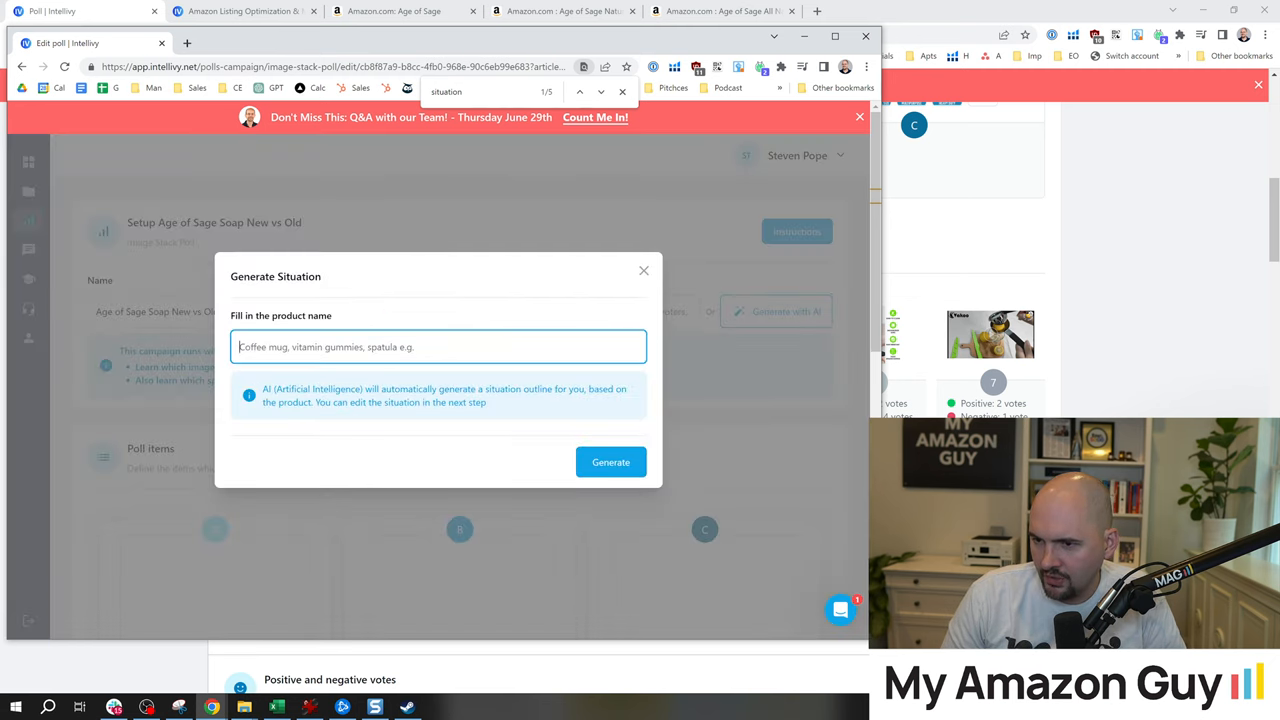
type("Artisan Soap")
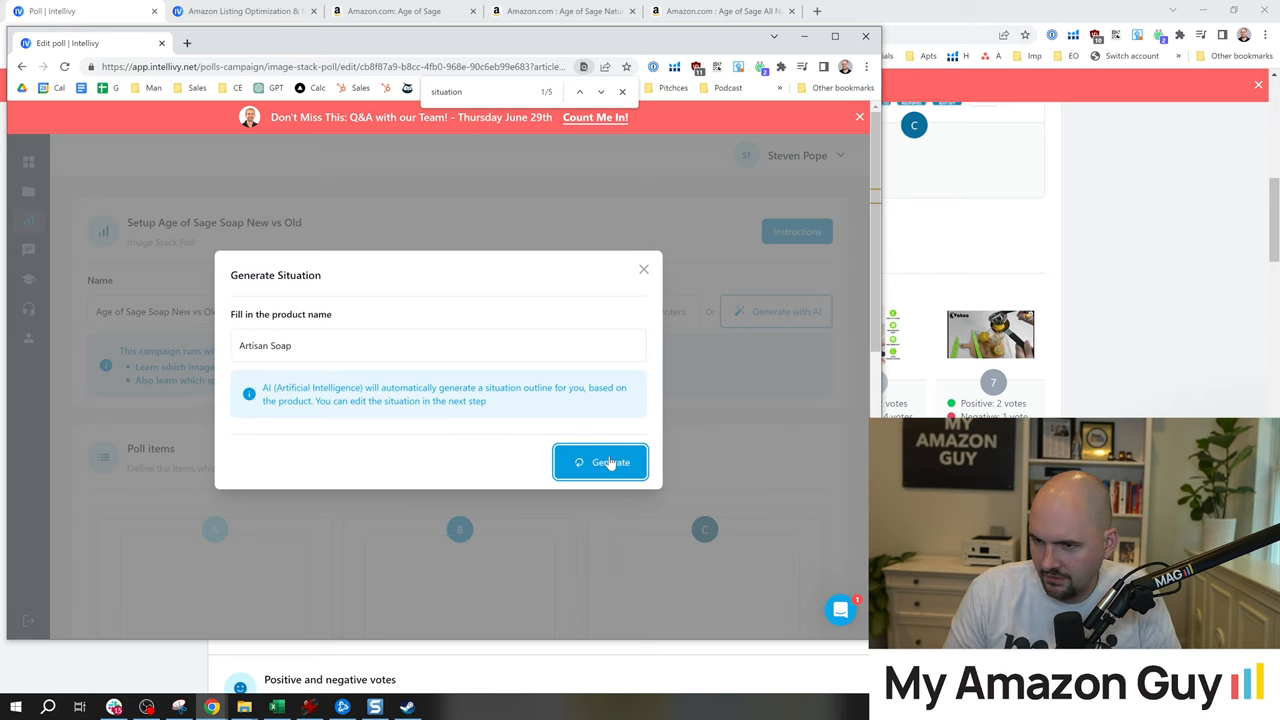
mouse_move(348, 384)
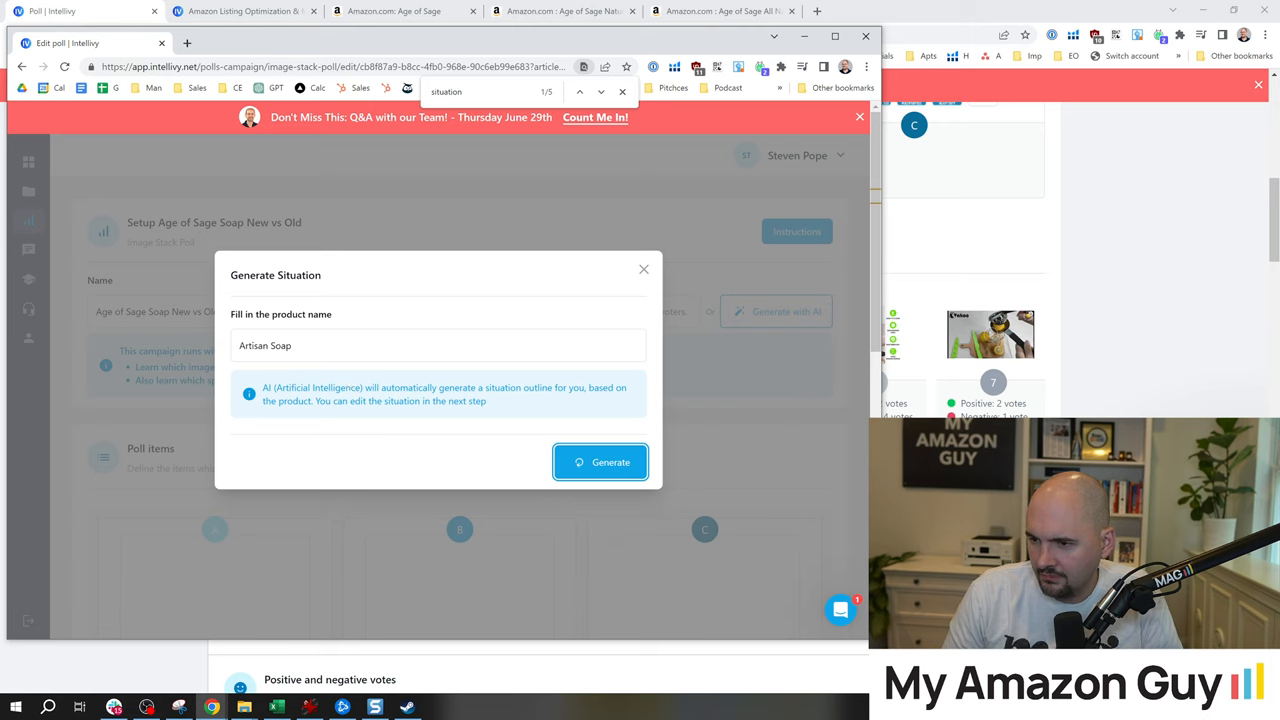
left_click(600, 462)
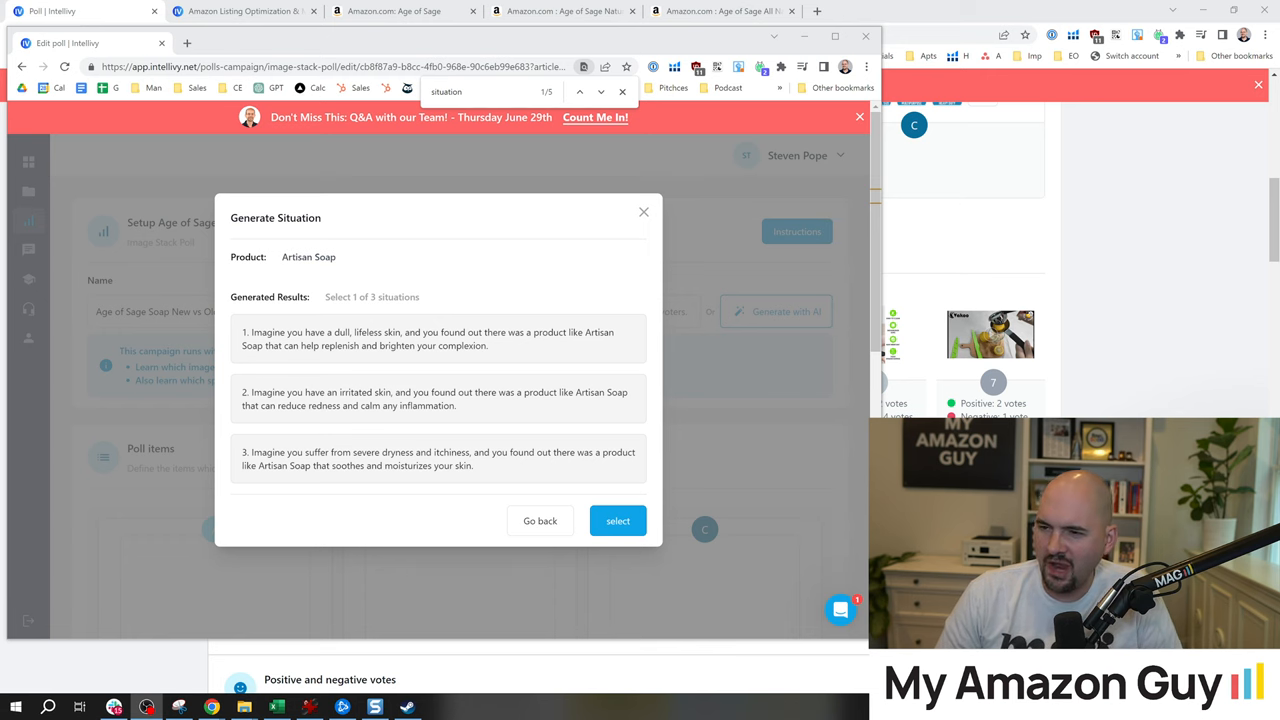
left_click(616, 520)
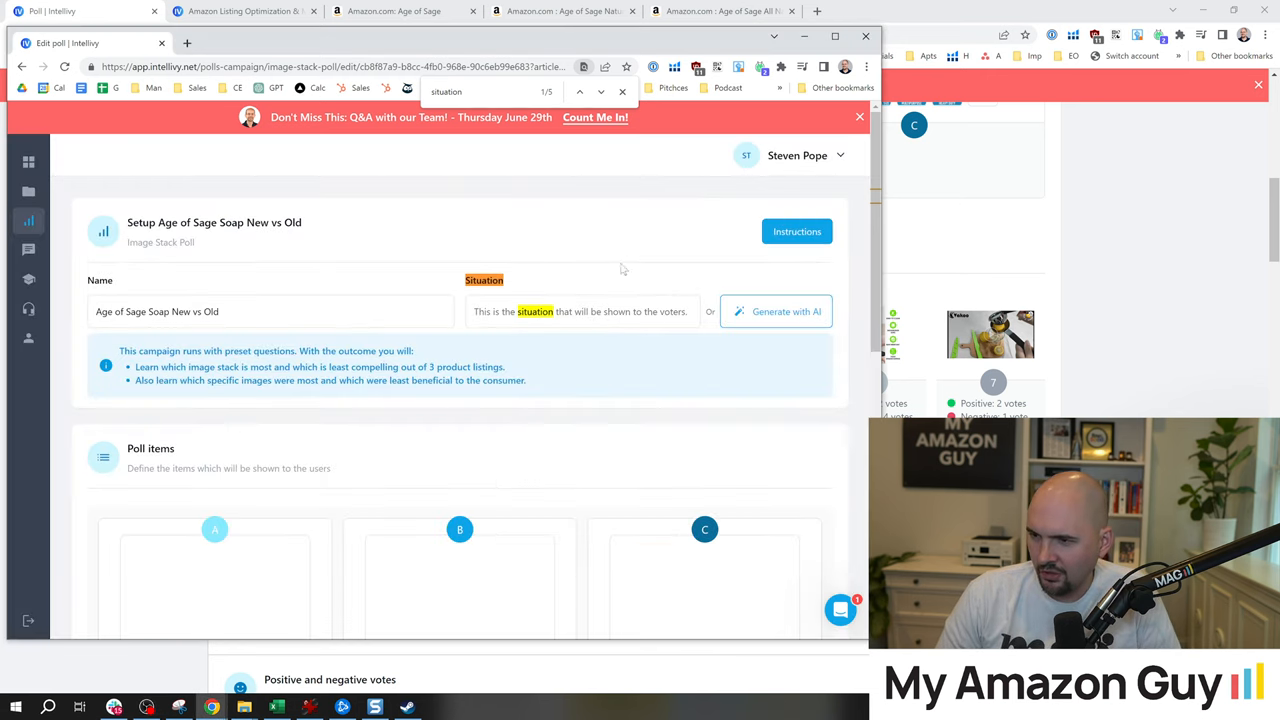
Step: Enter the situation 'Which Artisan Soap image stack appeals to you most'
scroll("up", 3)
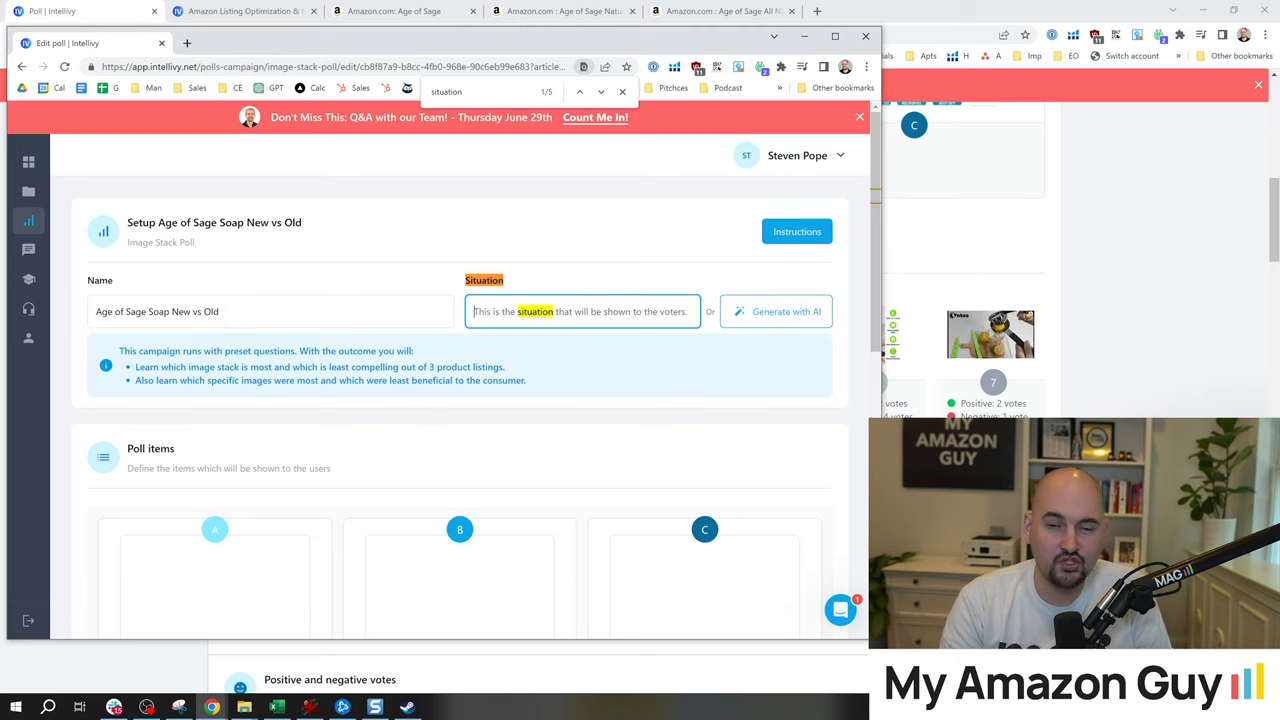
type("Which")
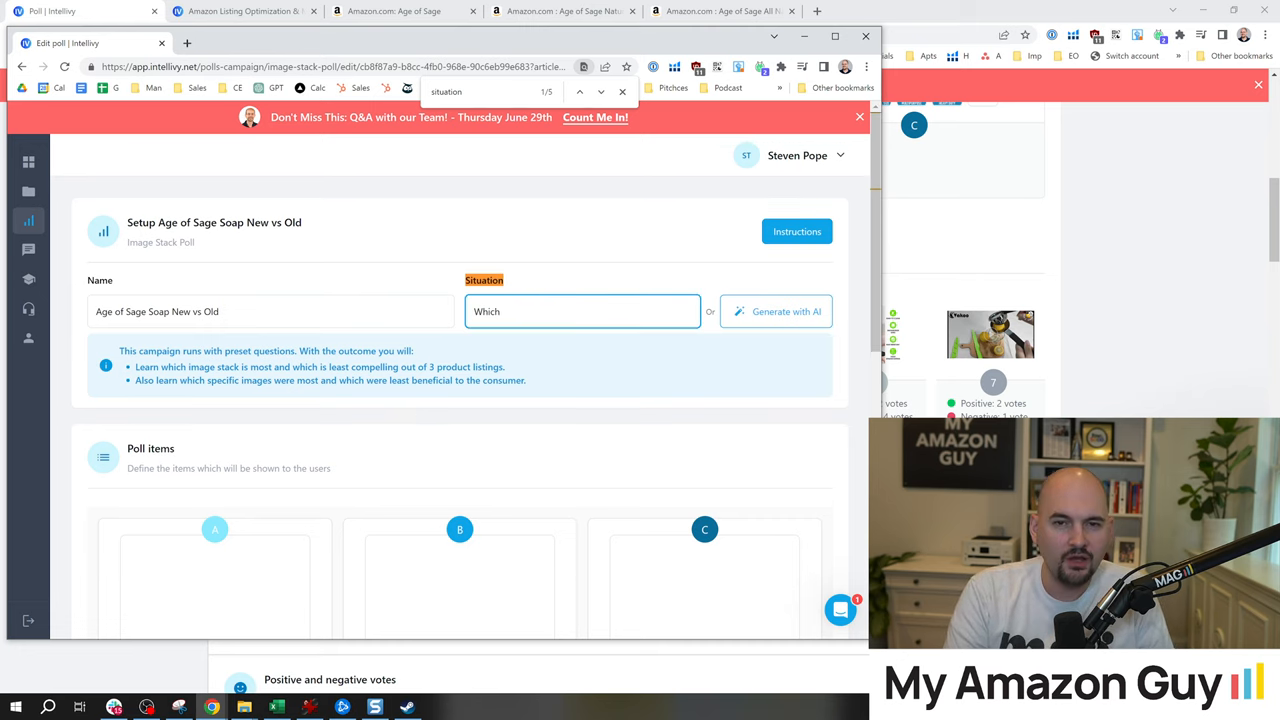
type("Artisan Soap")
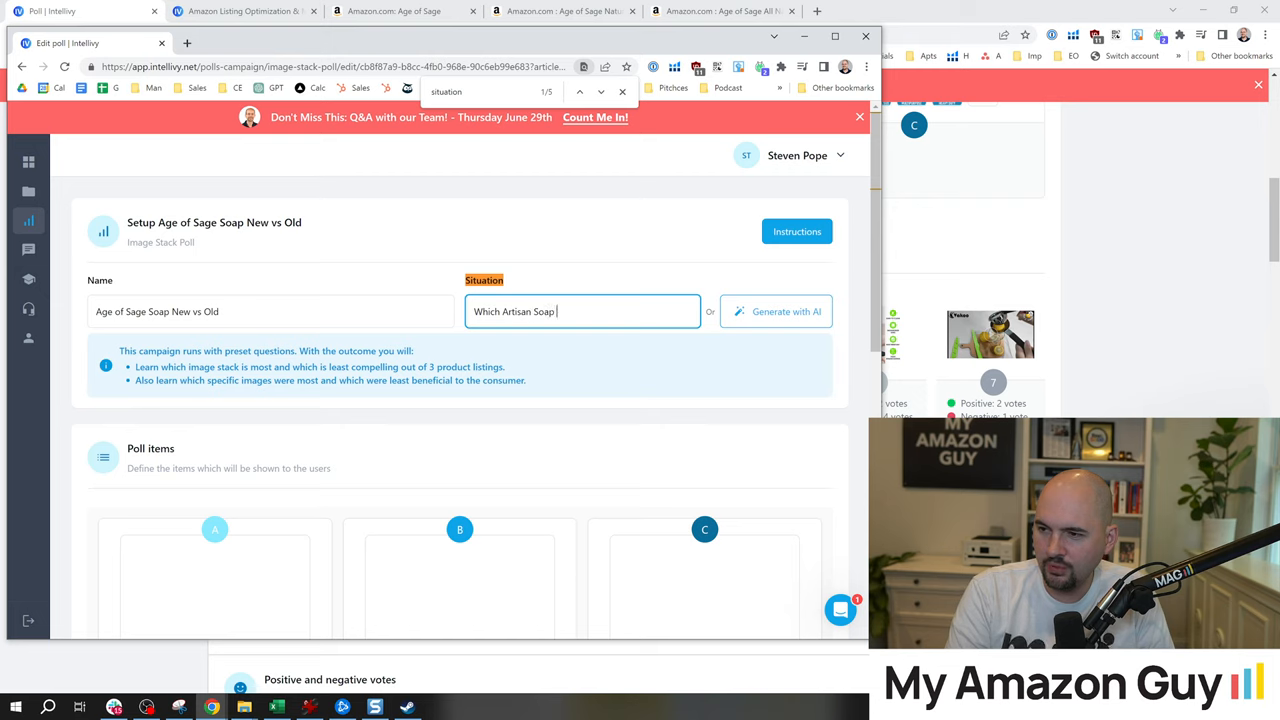
type("image")
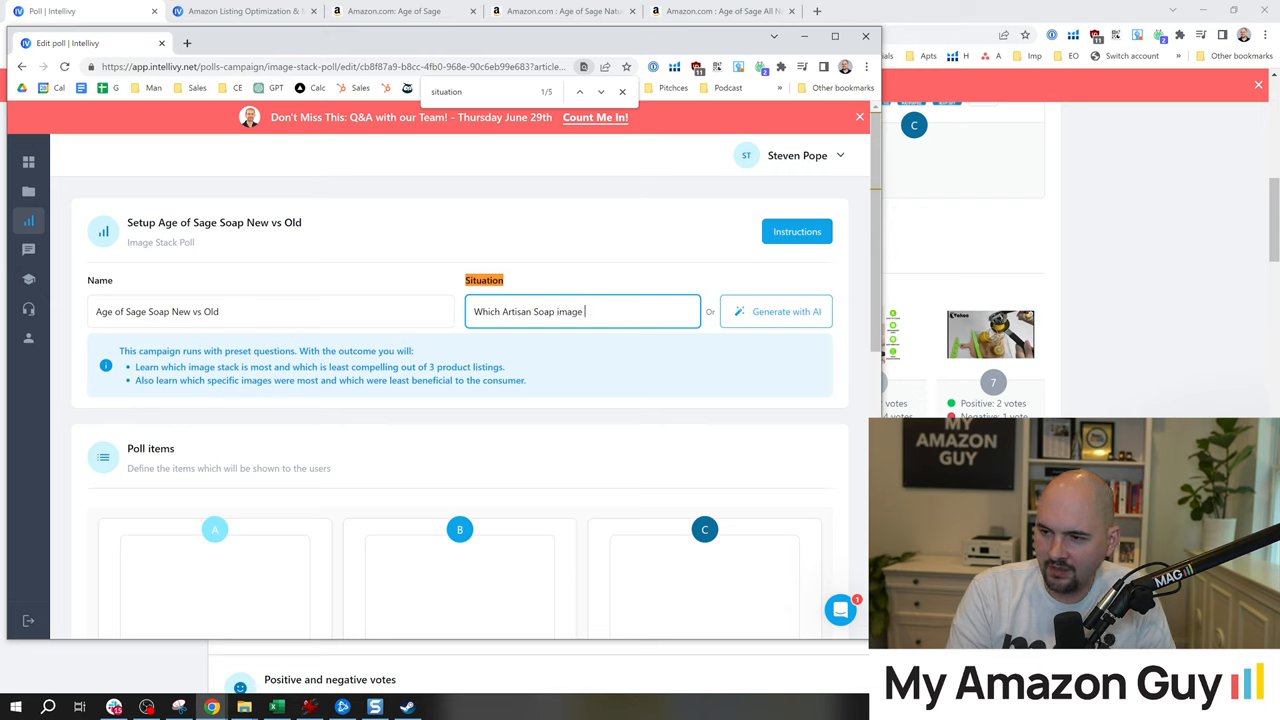
type("stack appeals to you most")
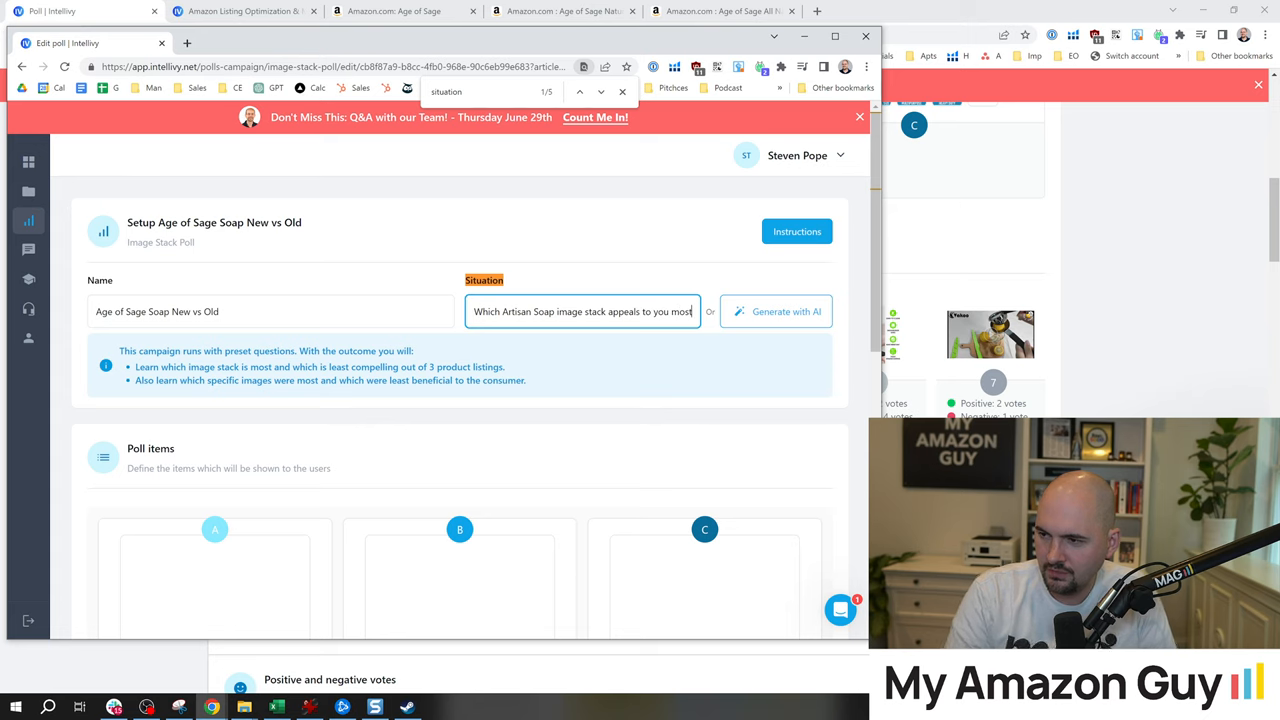
Step: Compose image stack 1 by importing images from ASIN B0BLZRVHXW
scroll("down", 3)
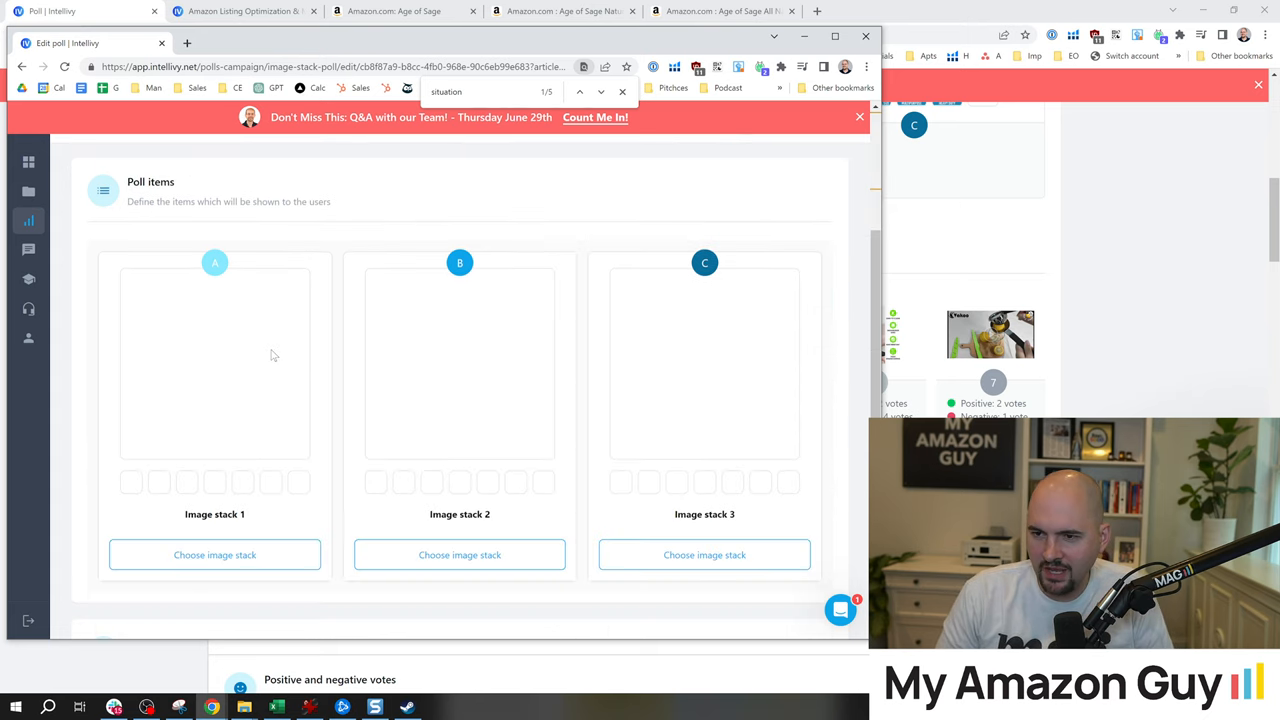
scroll("down", 3)
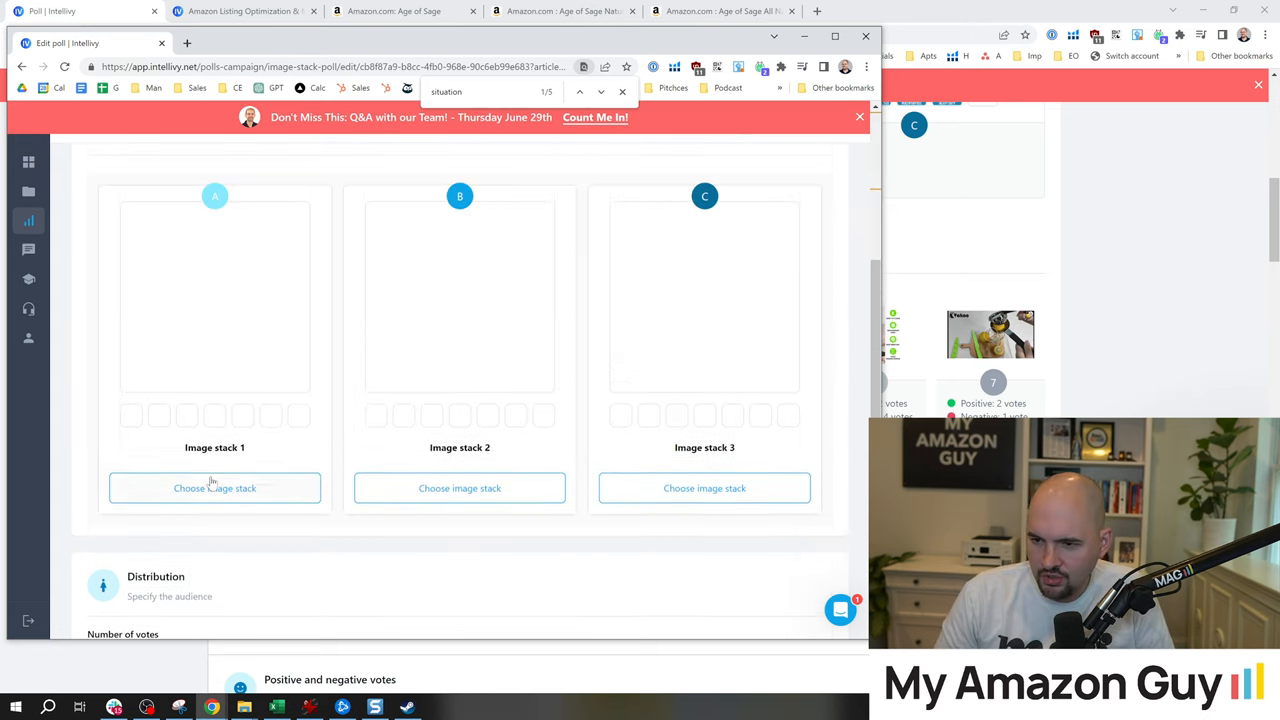
left_click(214, 488)
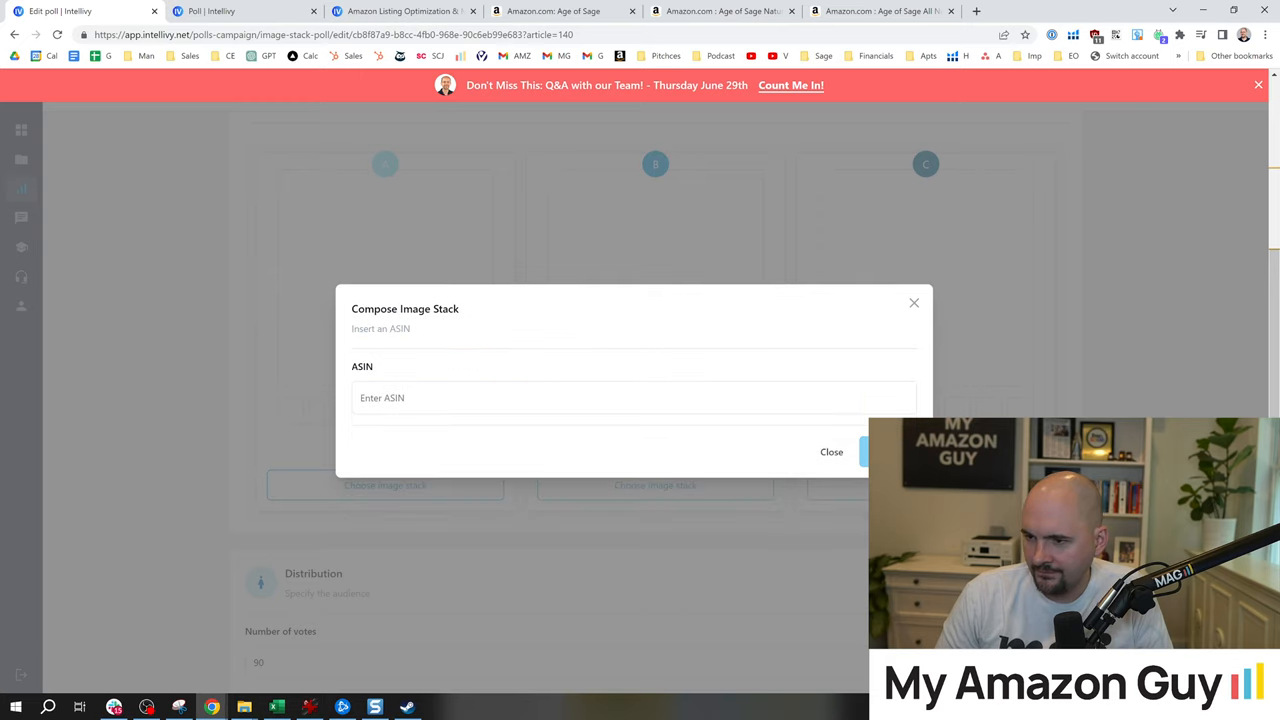
type("B0BLZRVHXW")
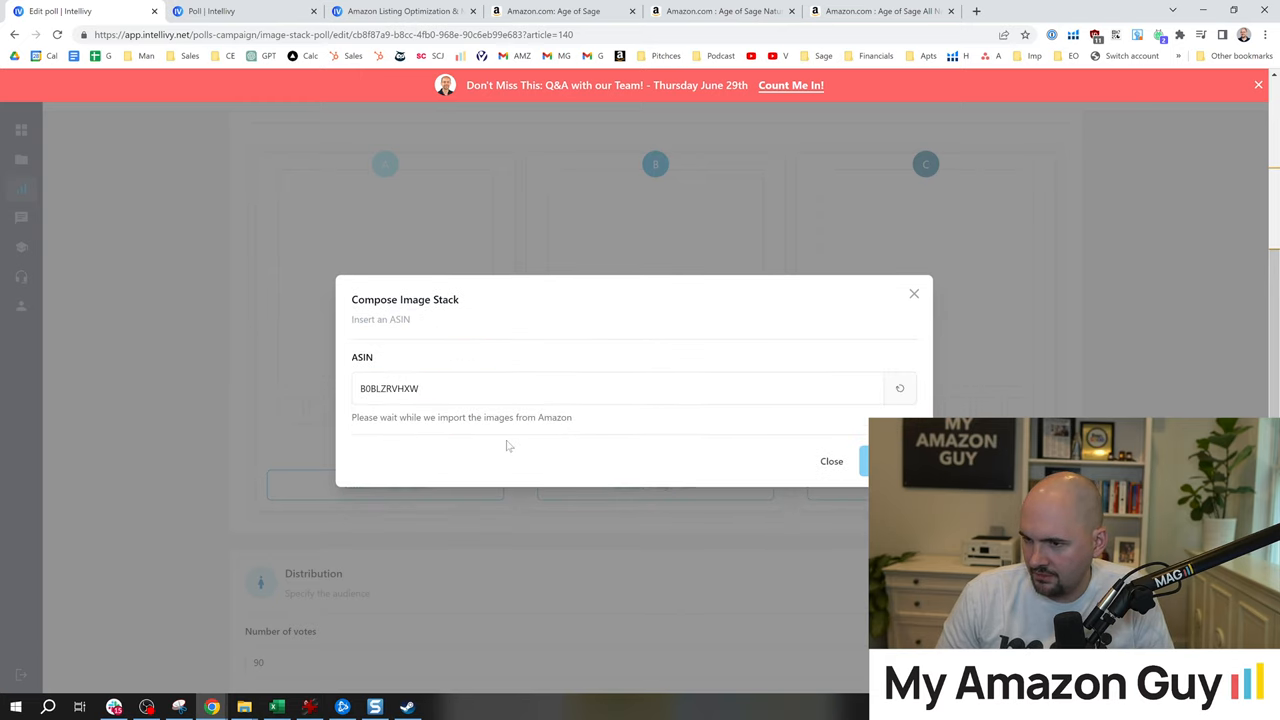
mouse_move(164, 460)
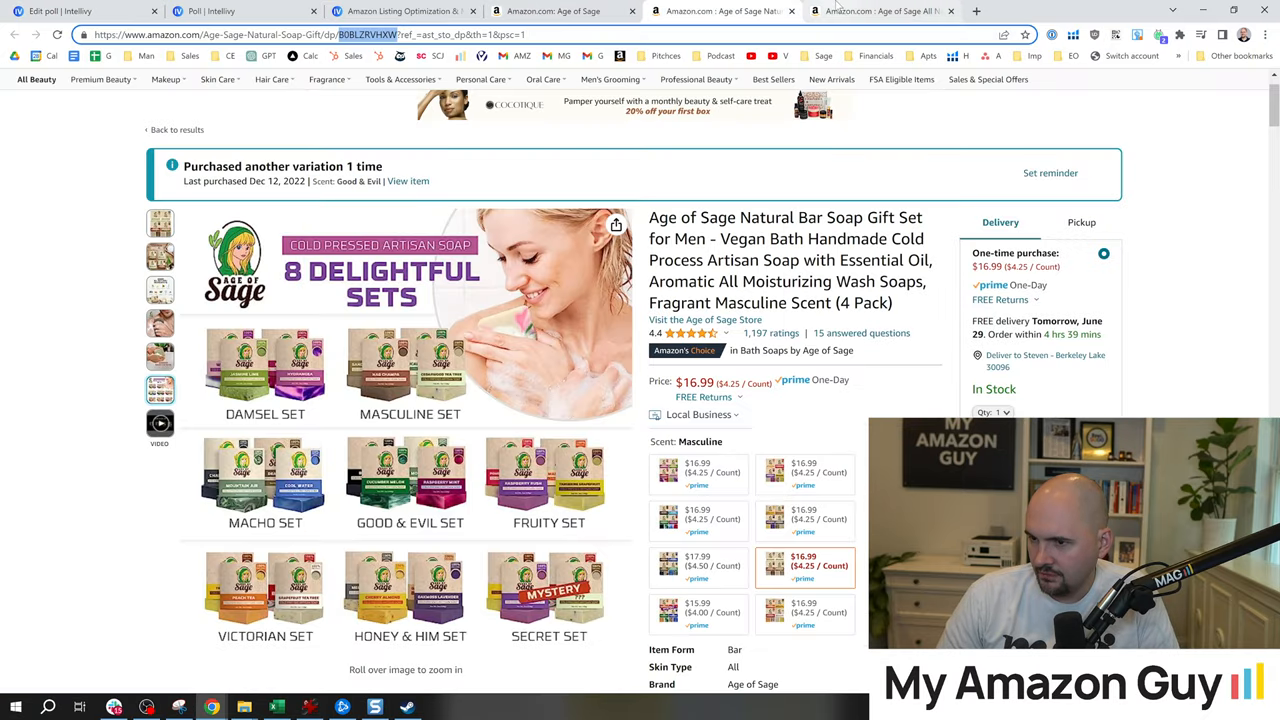
Step: Import the second Age of Sage soap box listing's images into image stack 2
left_click(704, 320)
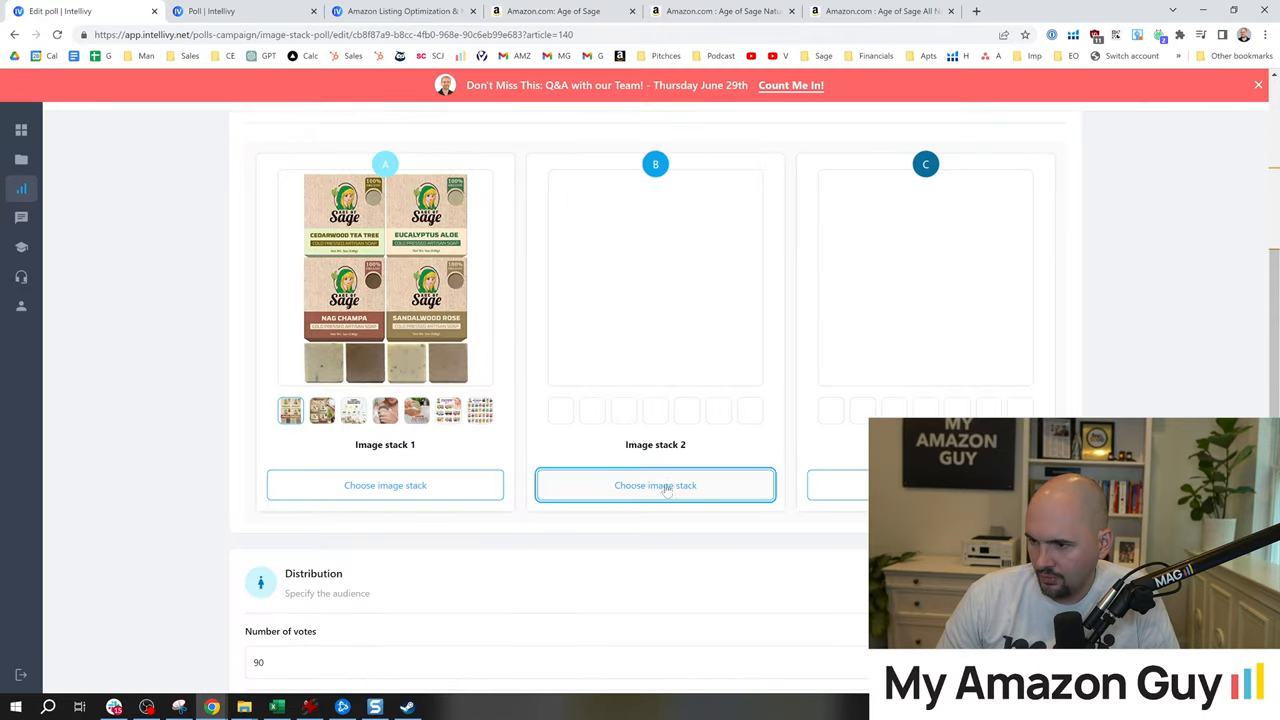
left_click(656, 486)
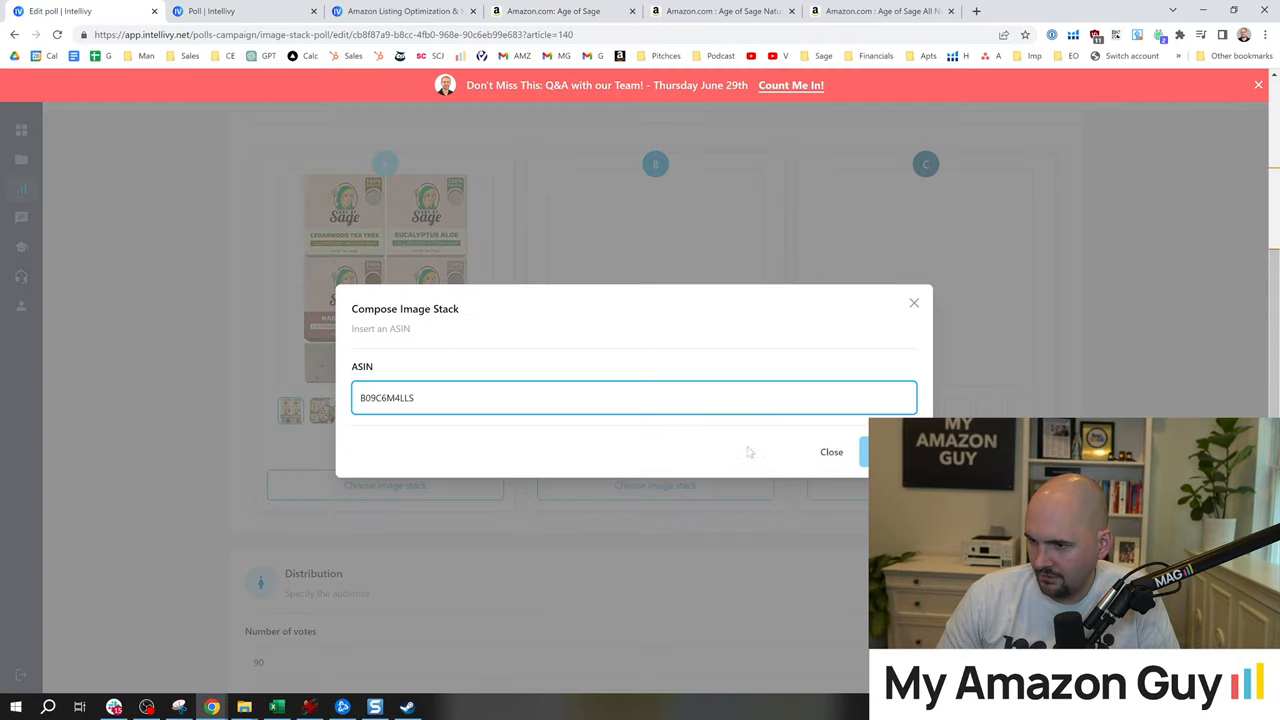
left_click(880, 396)
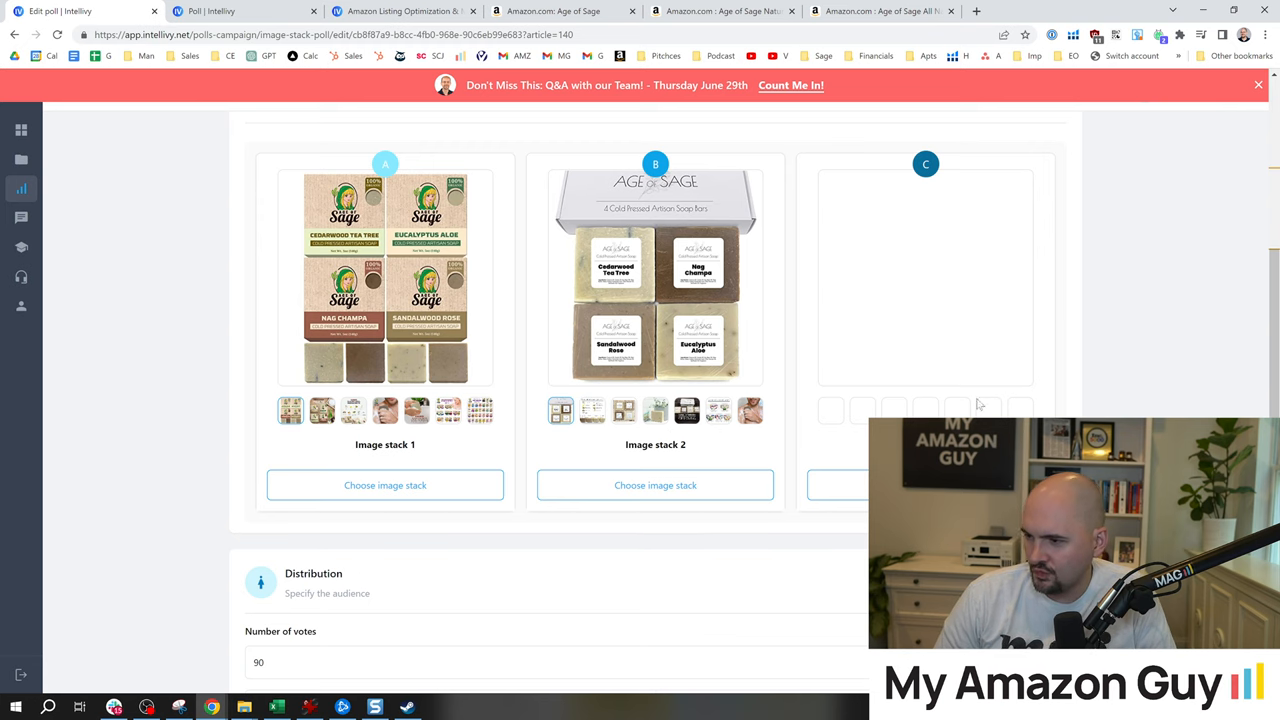
Step: Set the 90-vote poll's Distribution age range to 30–50 instead of All ages
scroll("up", 3)
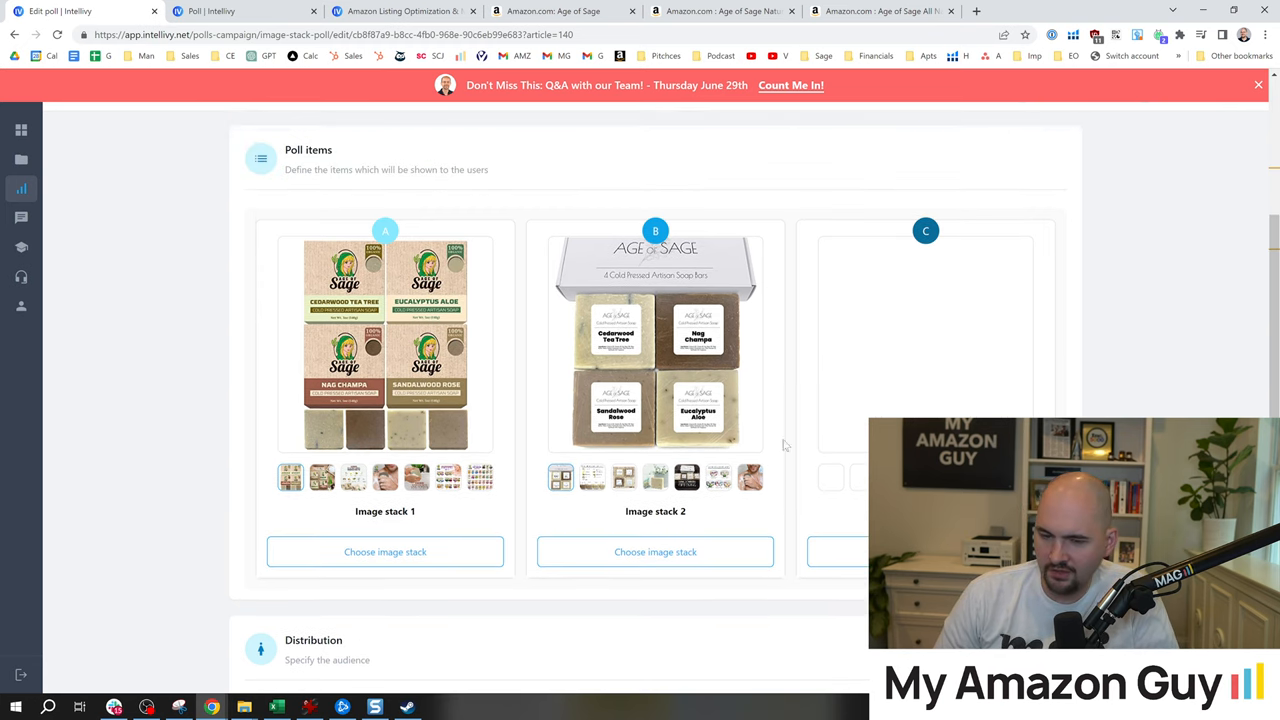
scroll("down", 3)
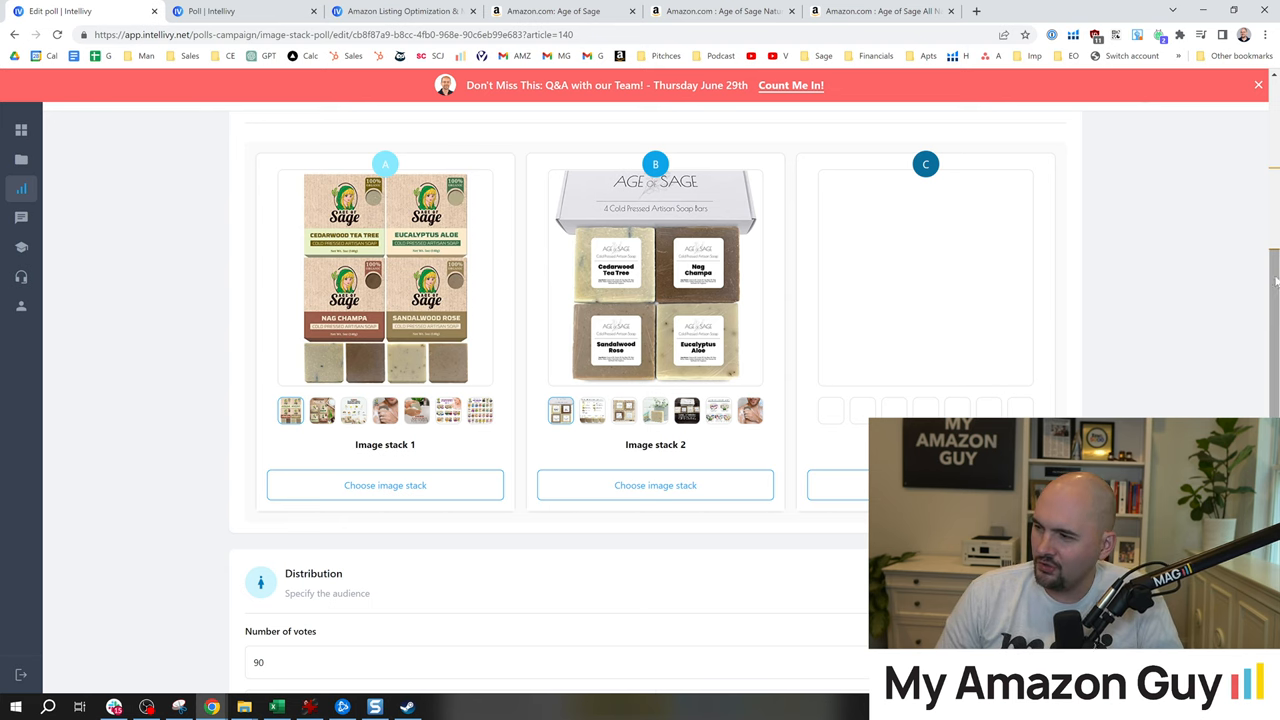
scroll("down", 3)
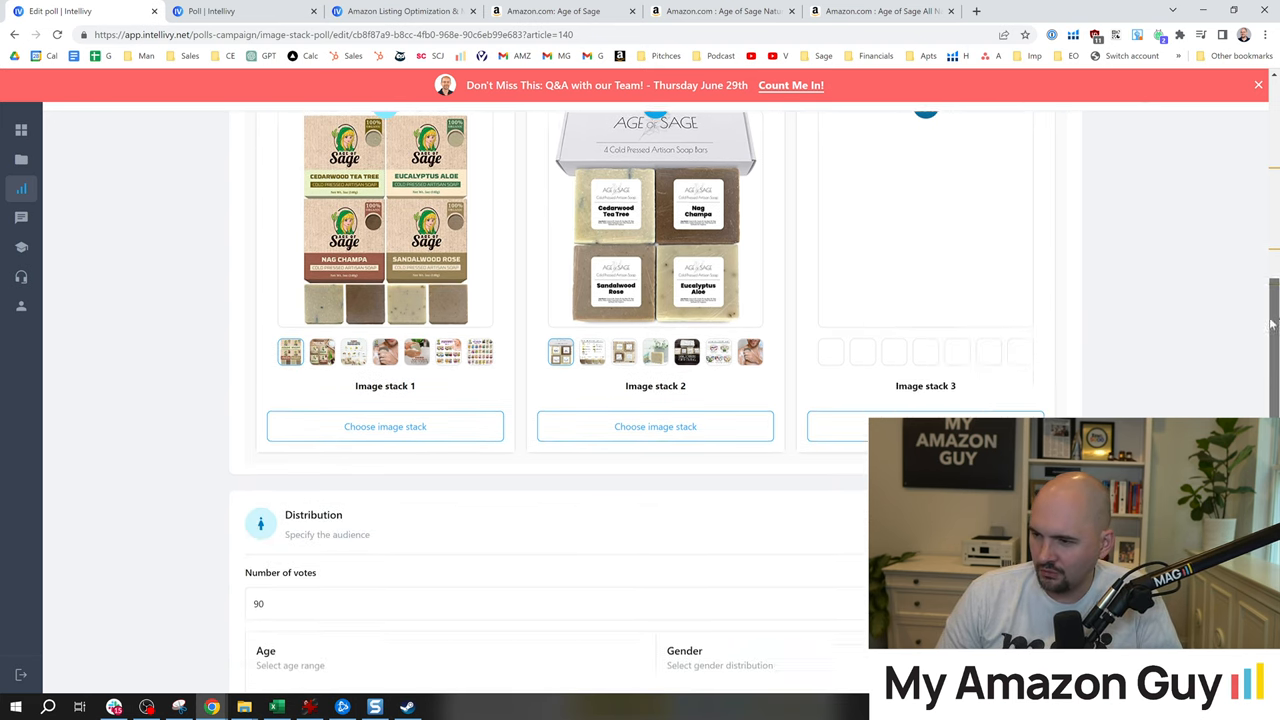
scroll("down", 3)
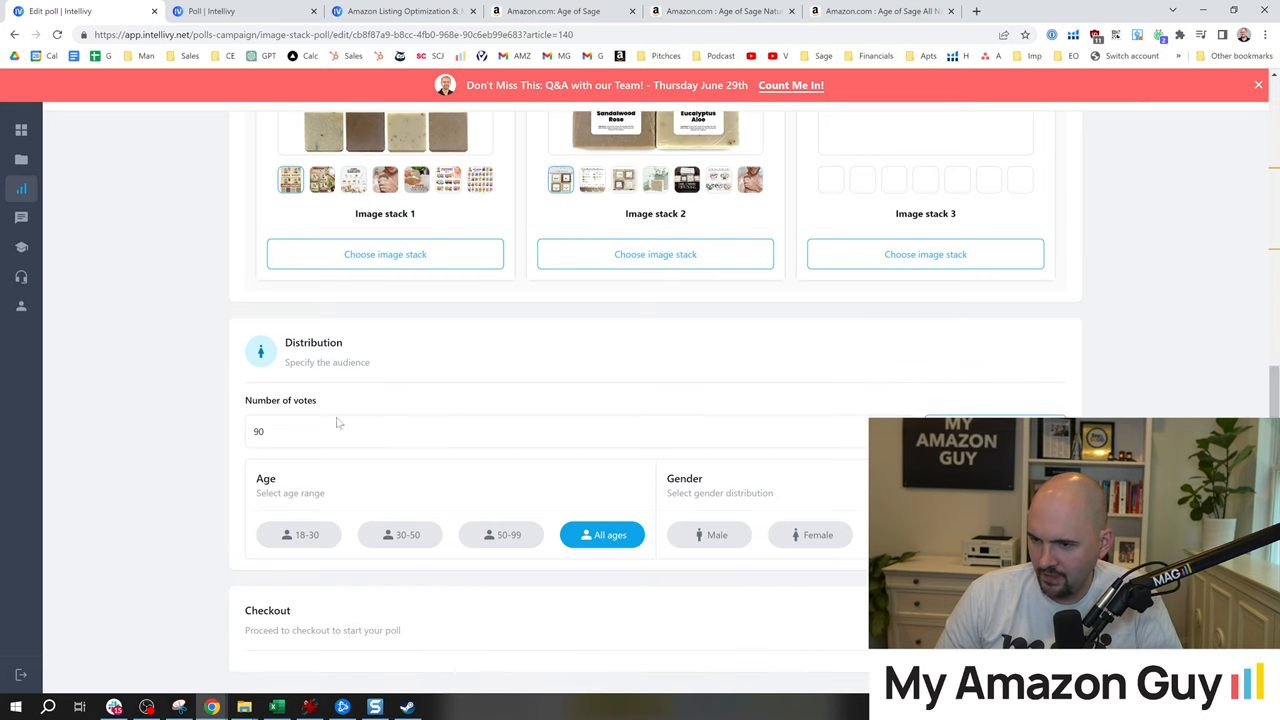
mouse_move(184, 384)
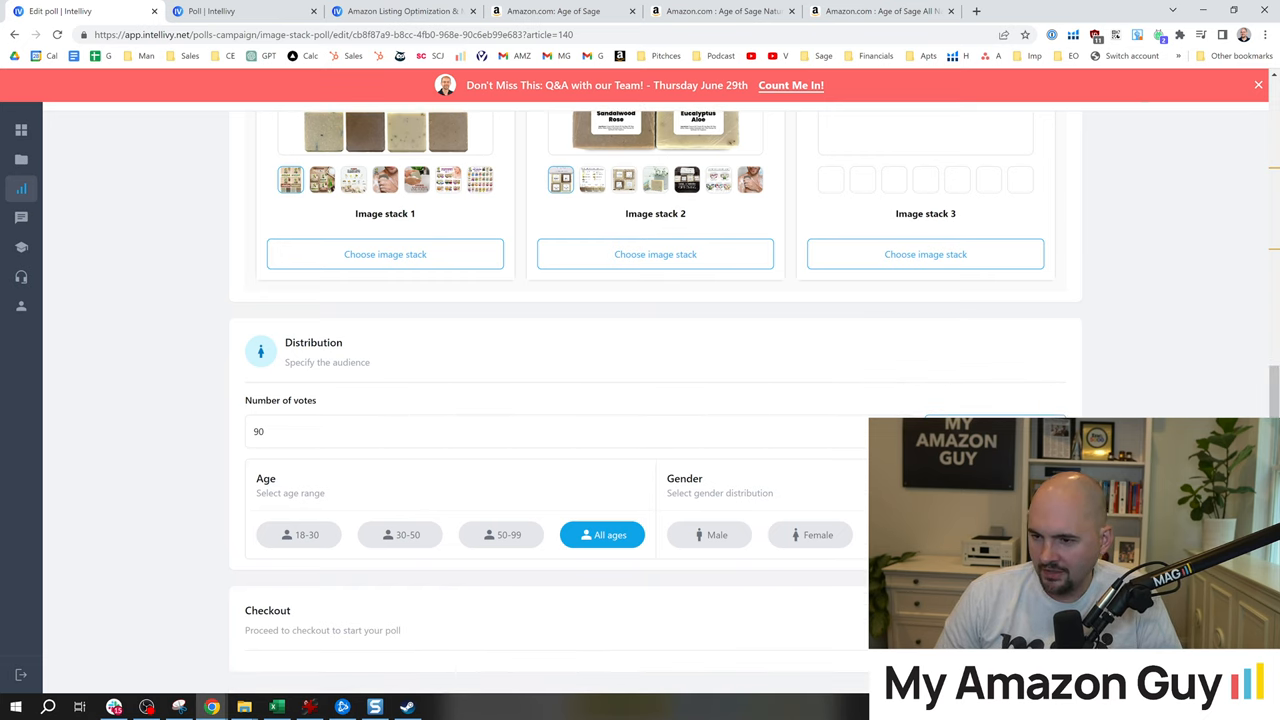
mouse_move(424, 472)
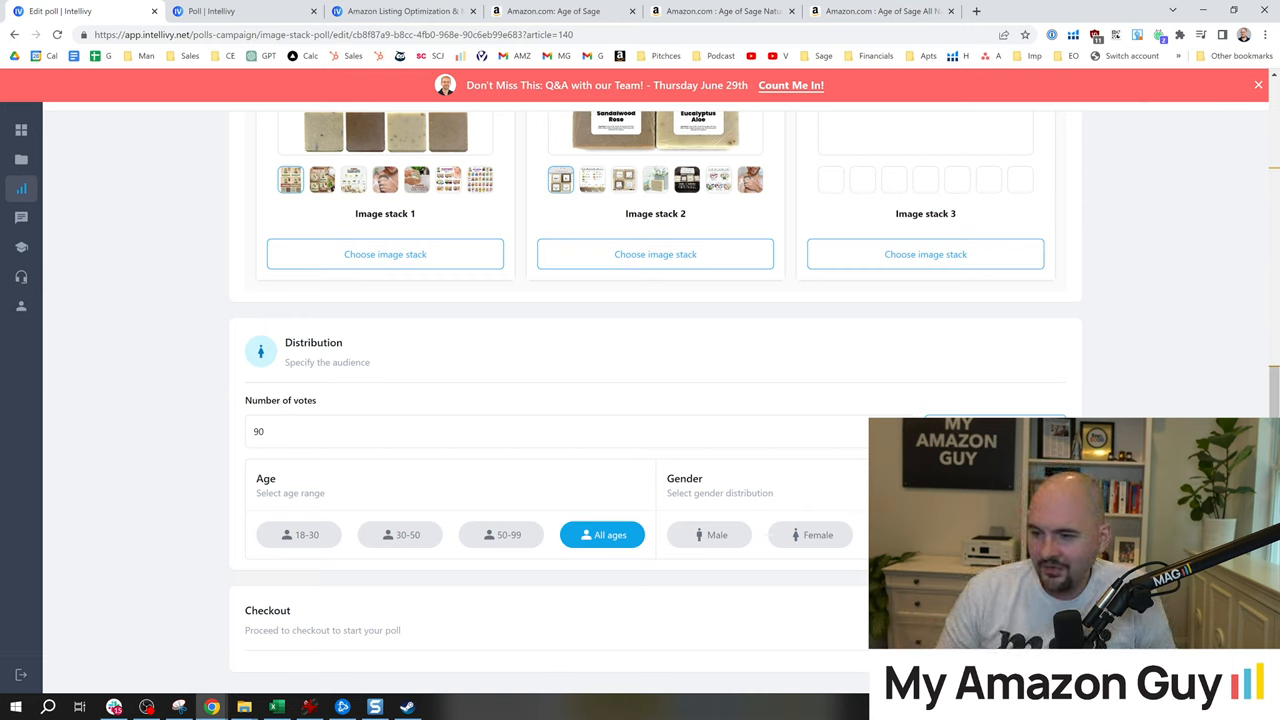
mouse_move(430, 456)
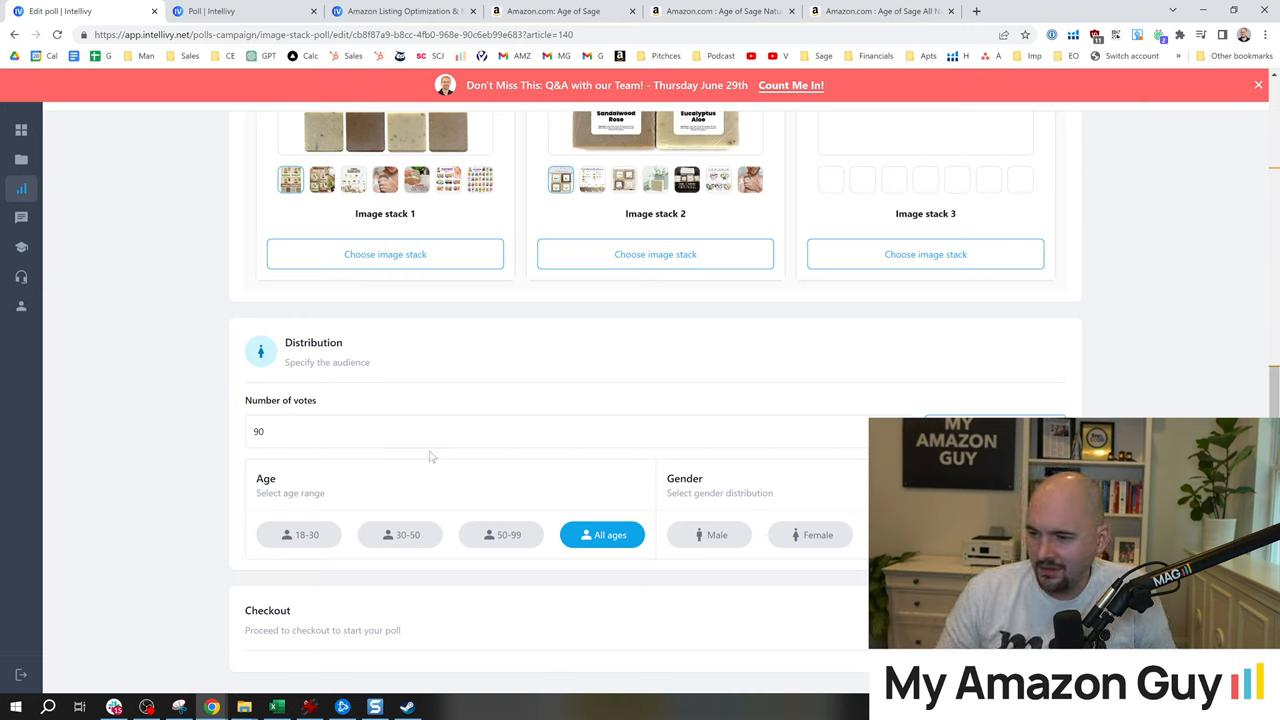
mouse_move(856, 546)
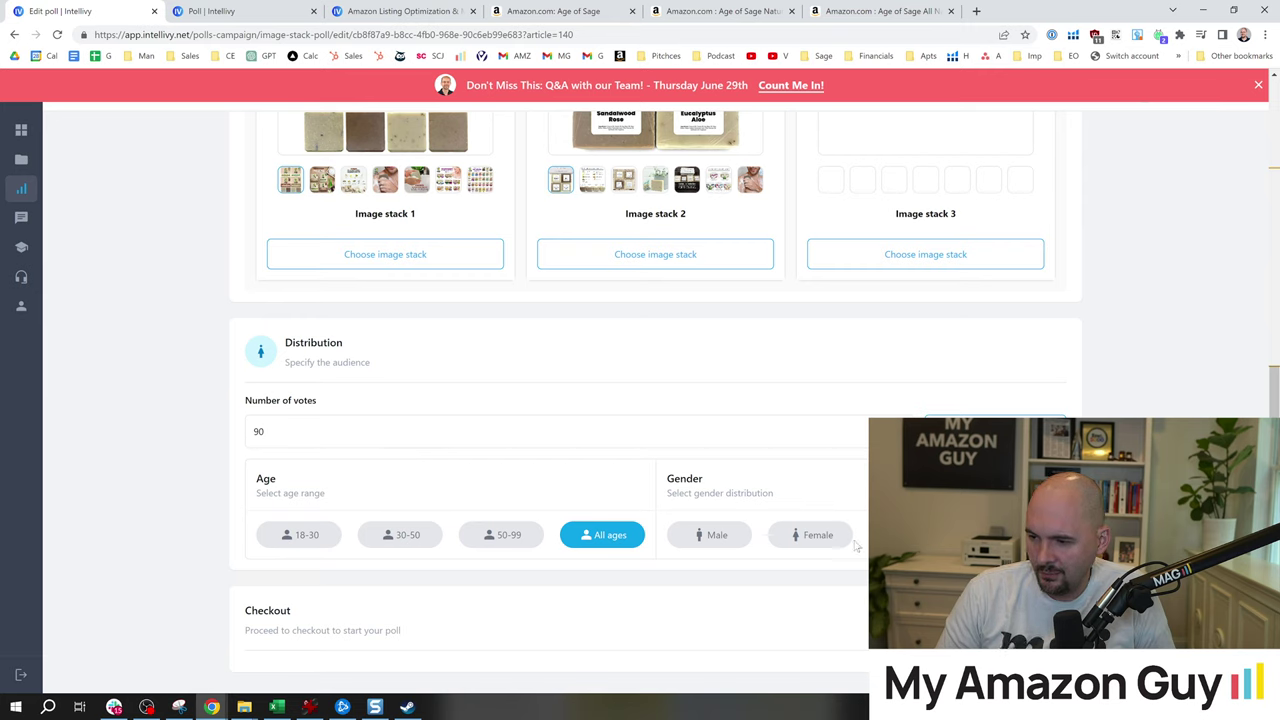
mouse_move(512, 544)
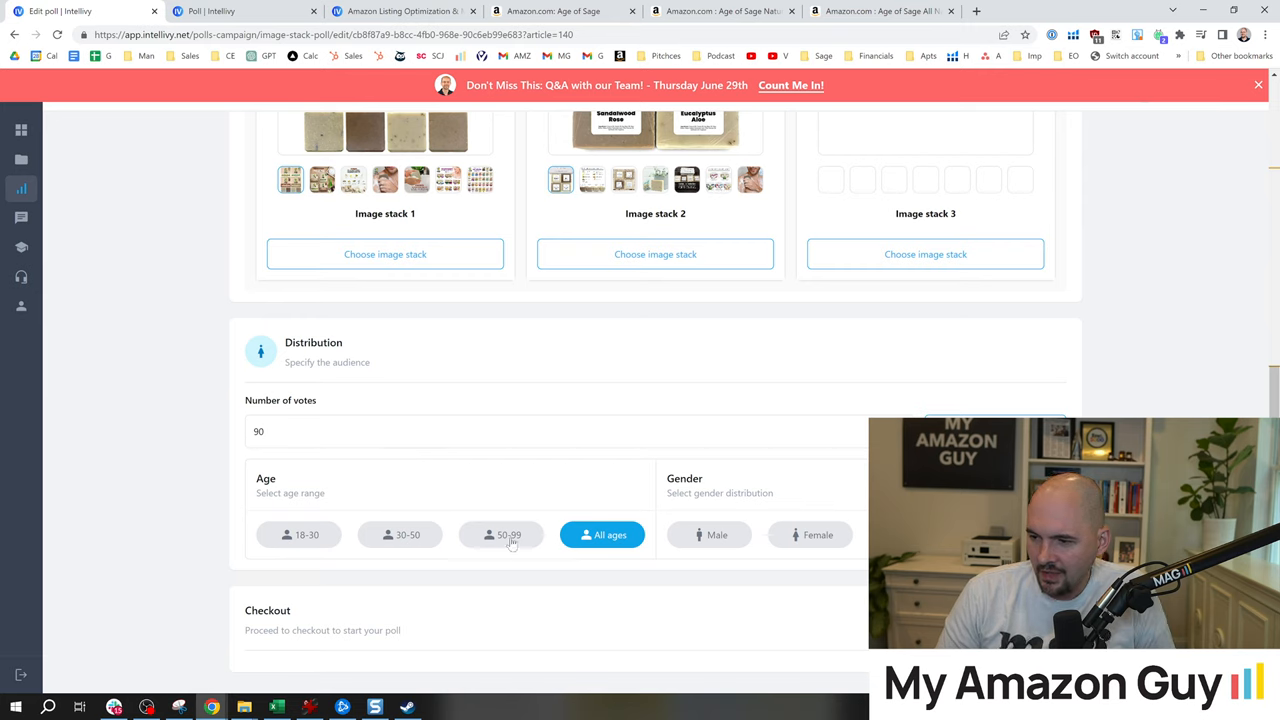
left_click(400, 534)
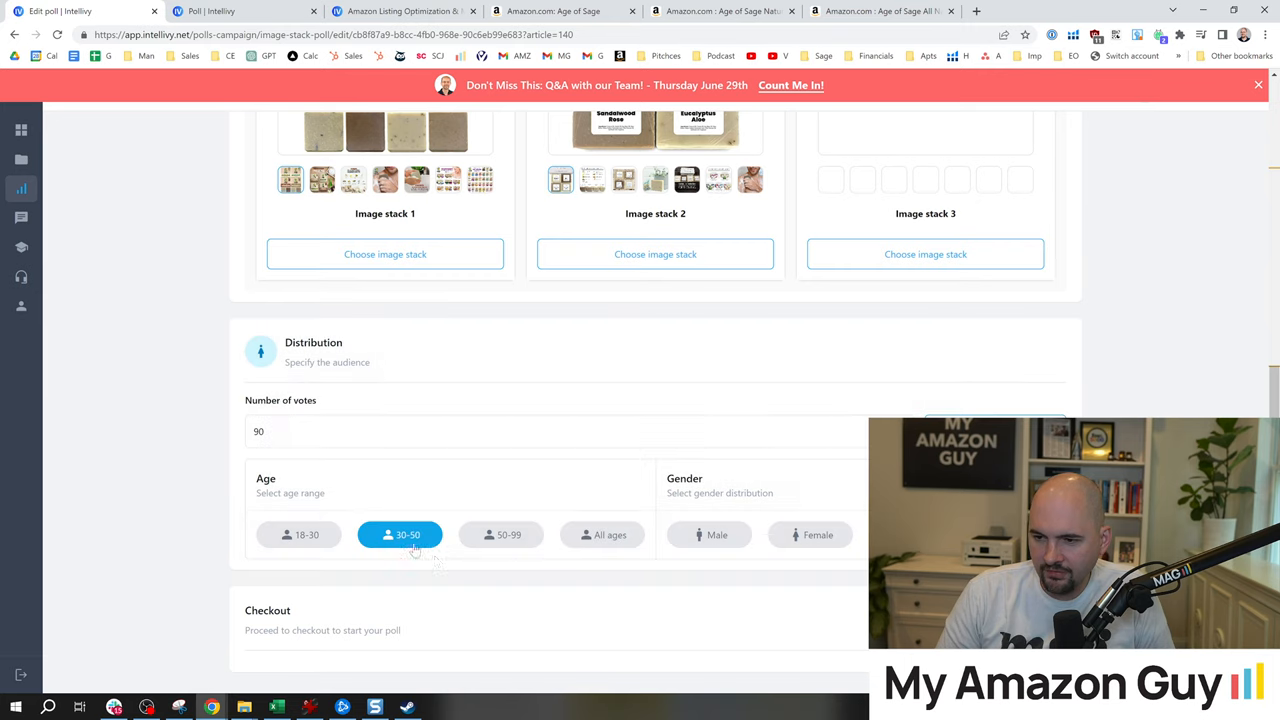
mouse_move(448, 482)
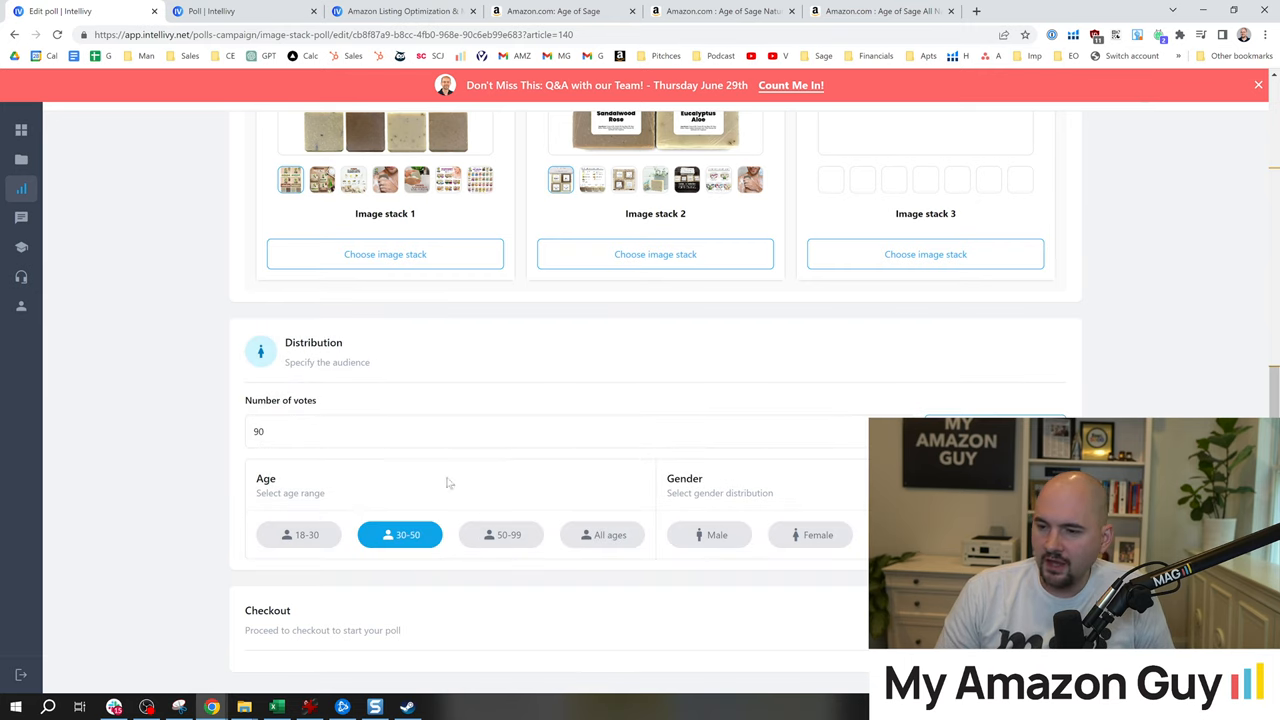
mouse_move(692, 542)
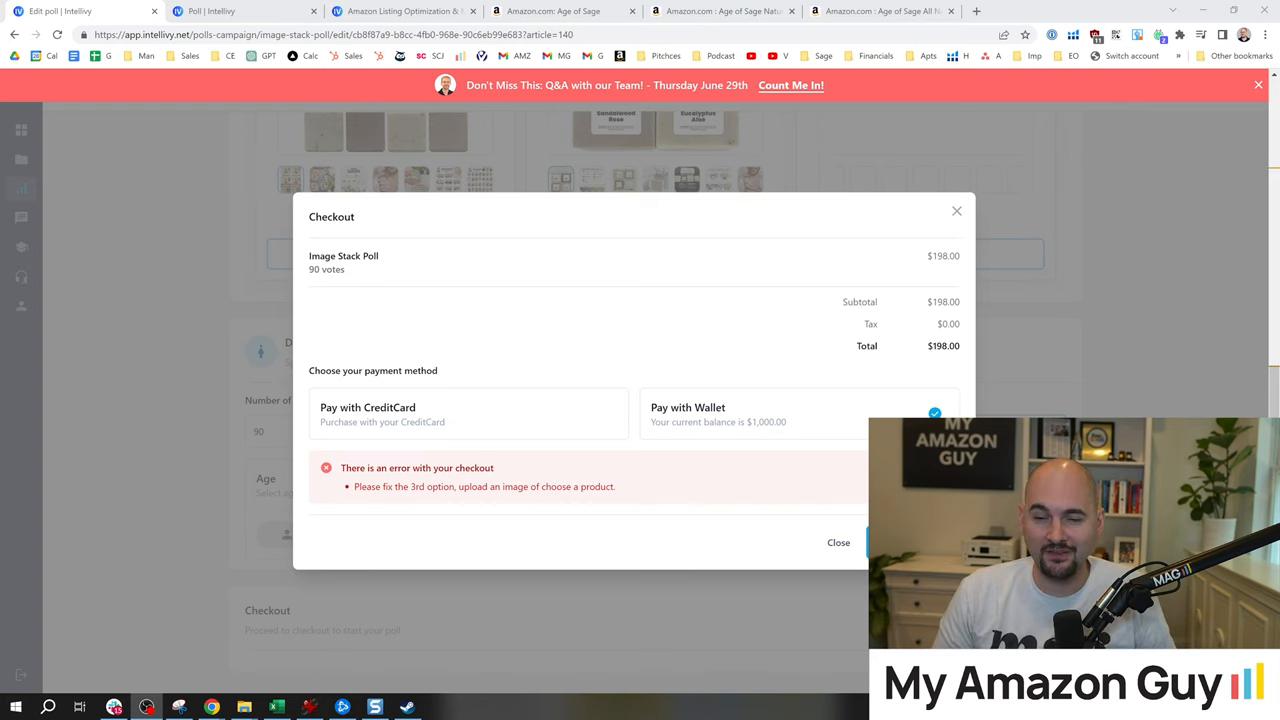
Step: Browse the Amazon men's bar soap results and open a Dr. Squatch soap listing
left_click(880, 12)
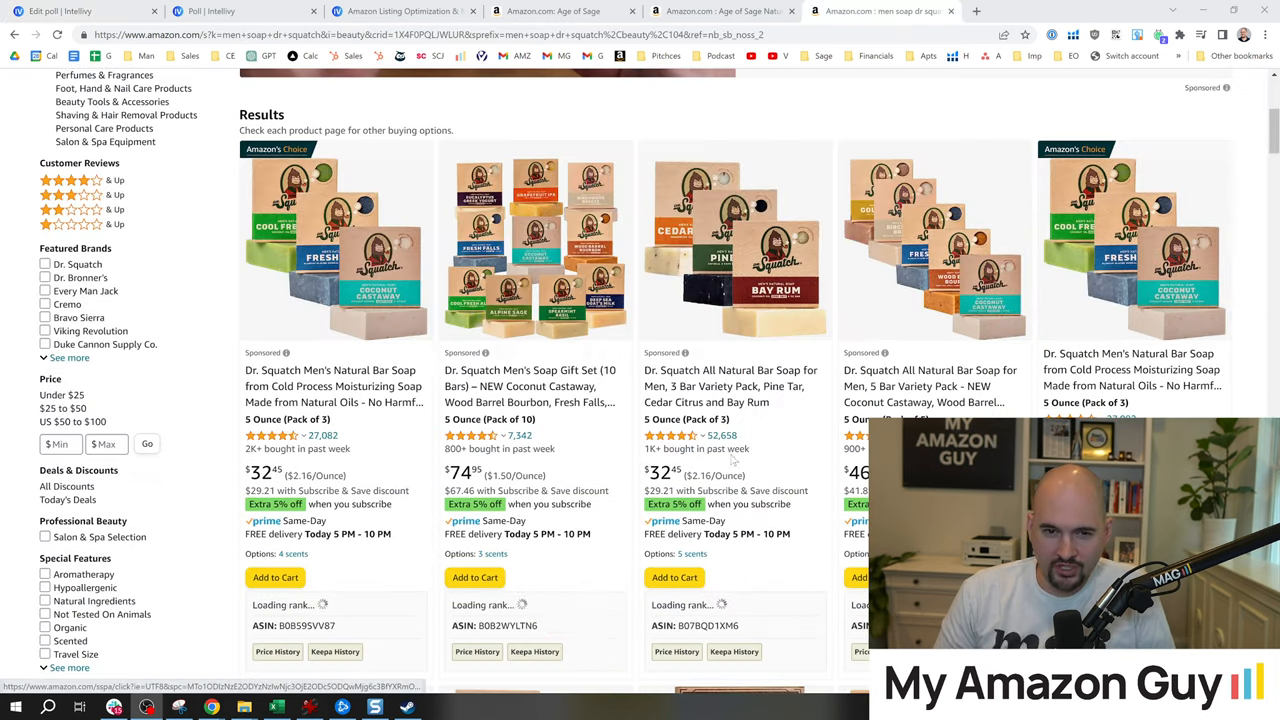
scroll("down", 3)
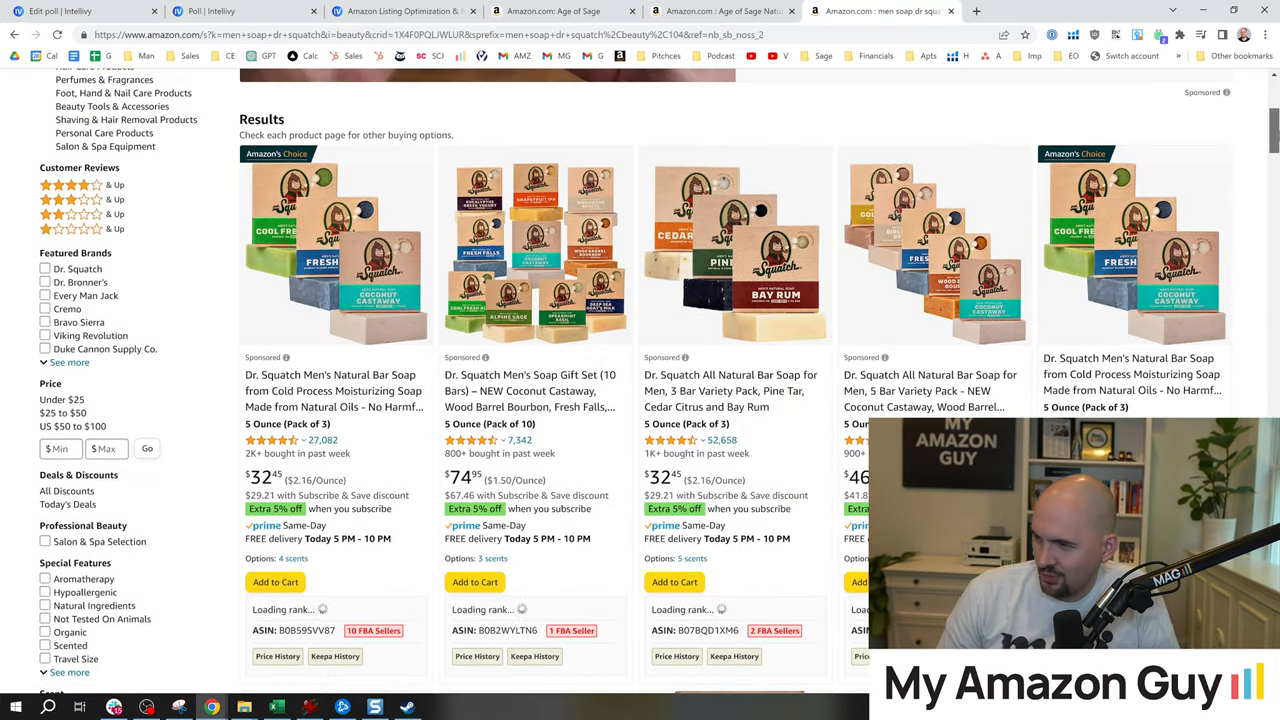
scroll("down", 3)
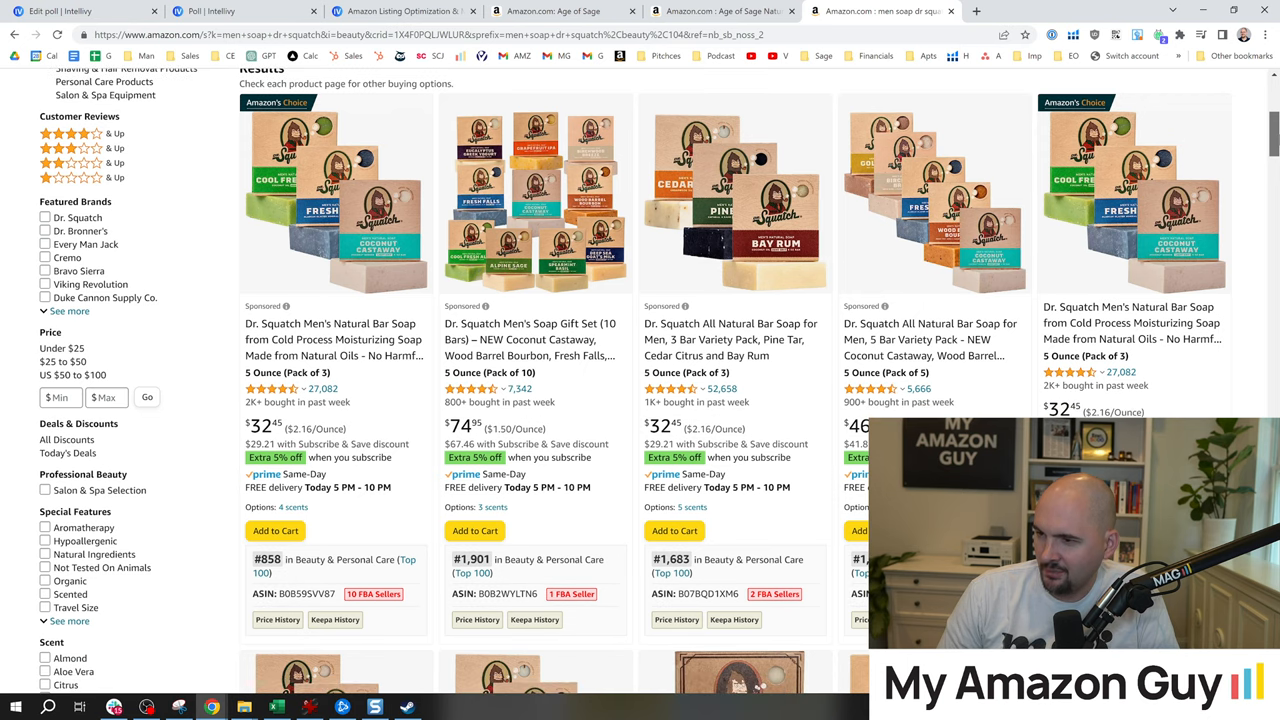
scroll("down", 3)
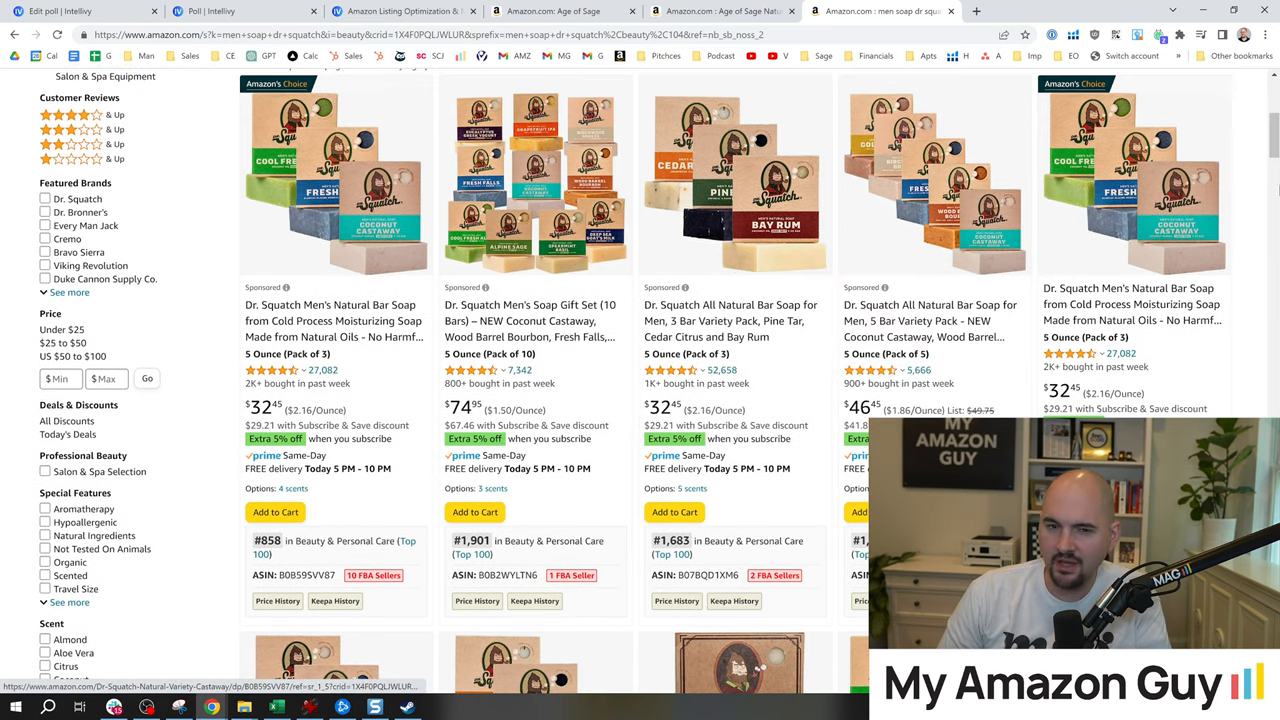
scroll("down", 3)
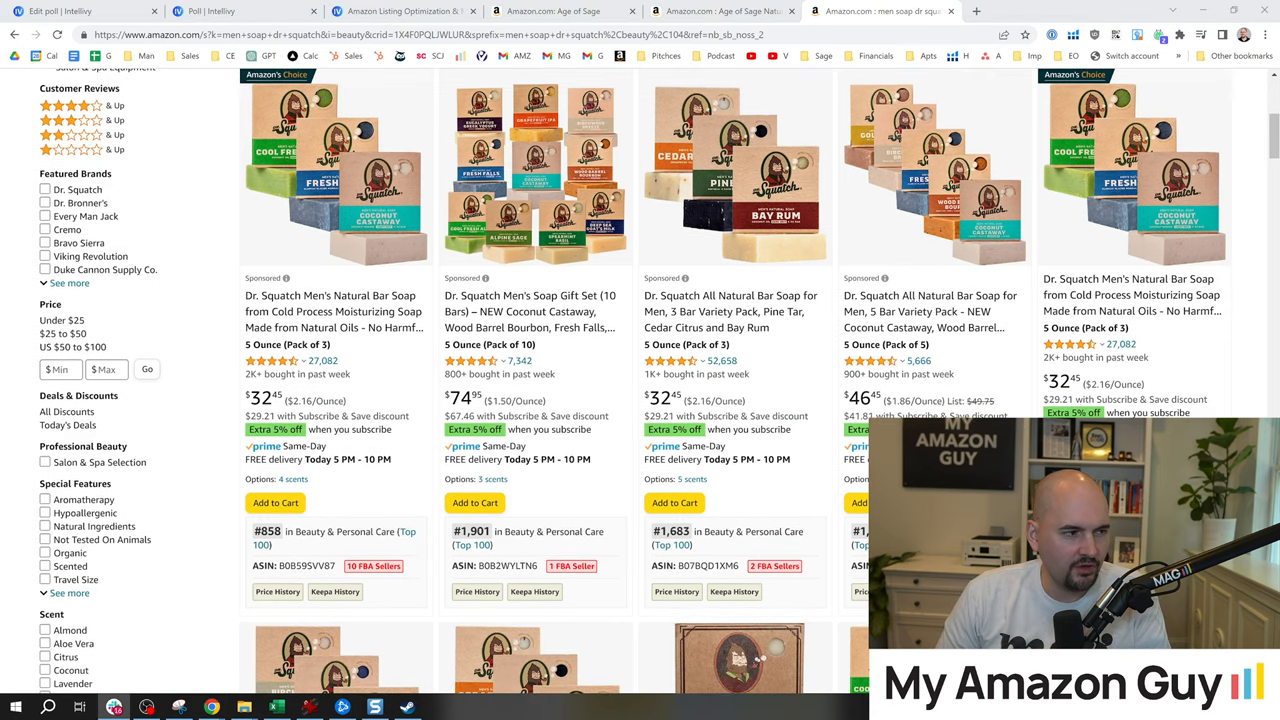
scroll("down", 3)
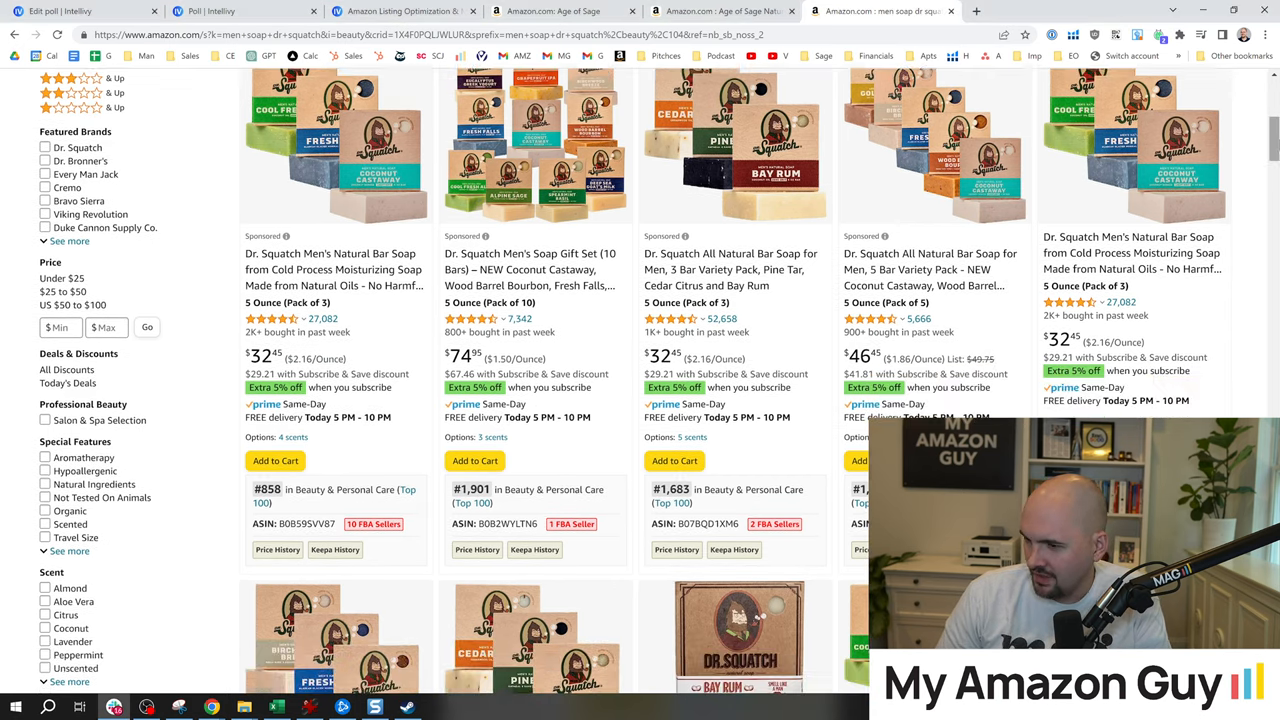
scroll("down", 3)
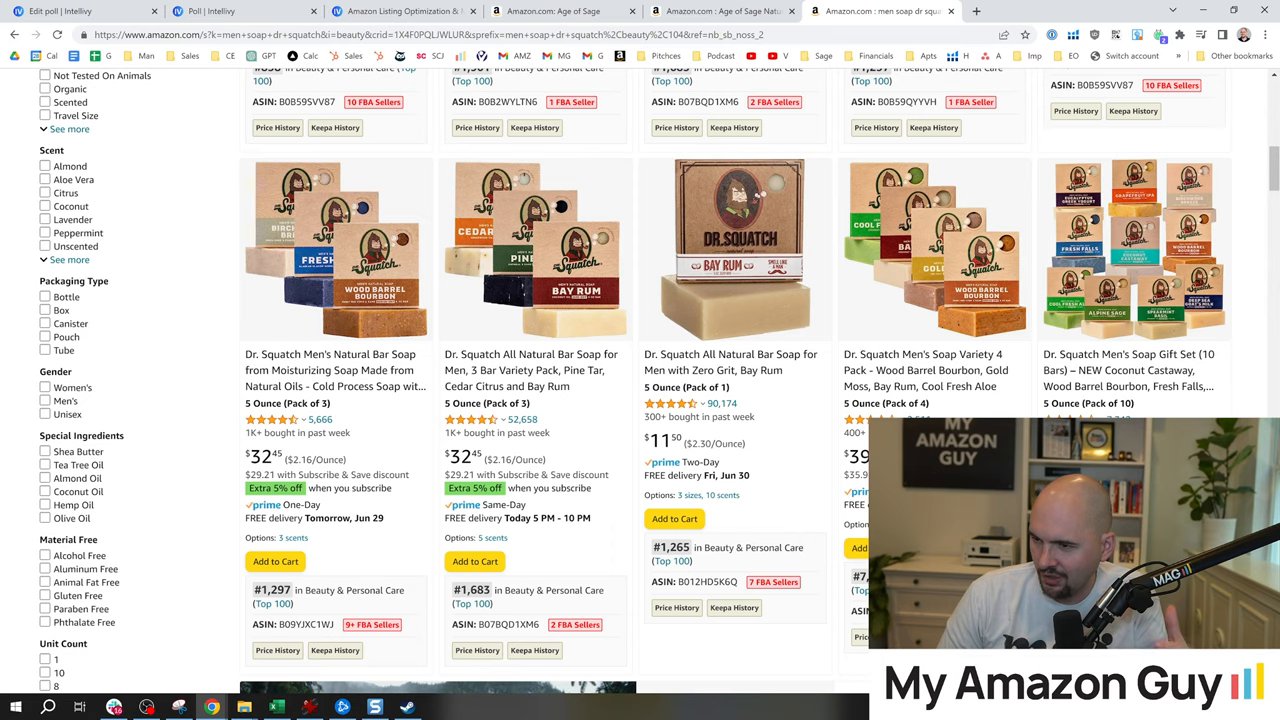
left_click(934, 248)
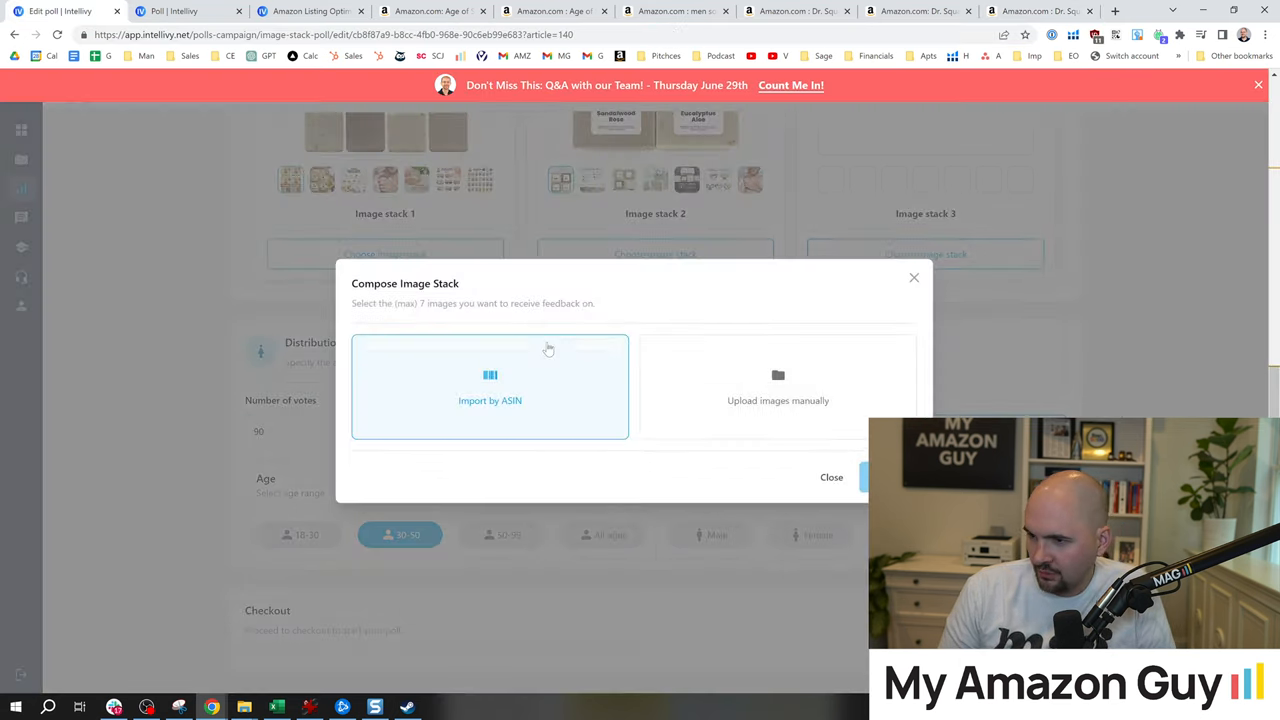
Step: Choose Import by ASIN for Image stack 3 to pull the Dr. Squatch listing's images
left_click(490, 388)
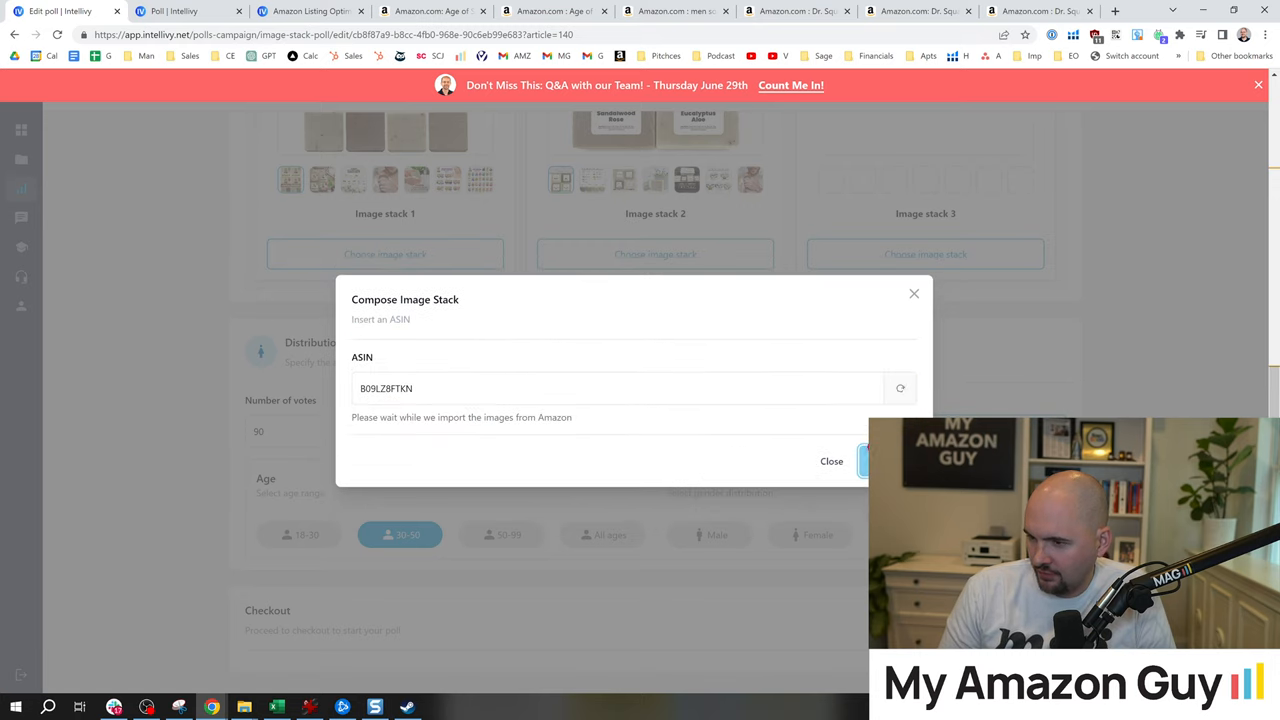
mouse_move(736, 444)
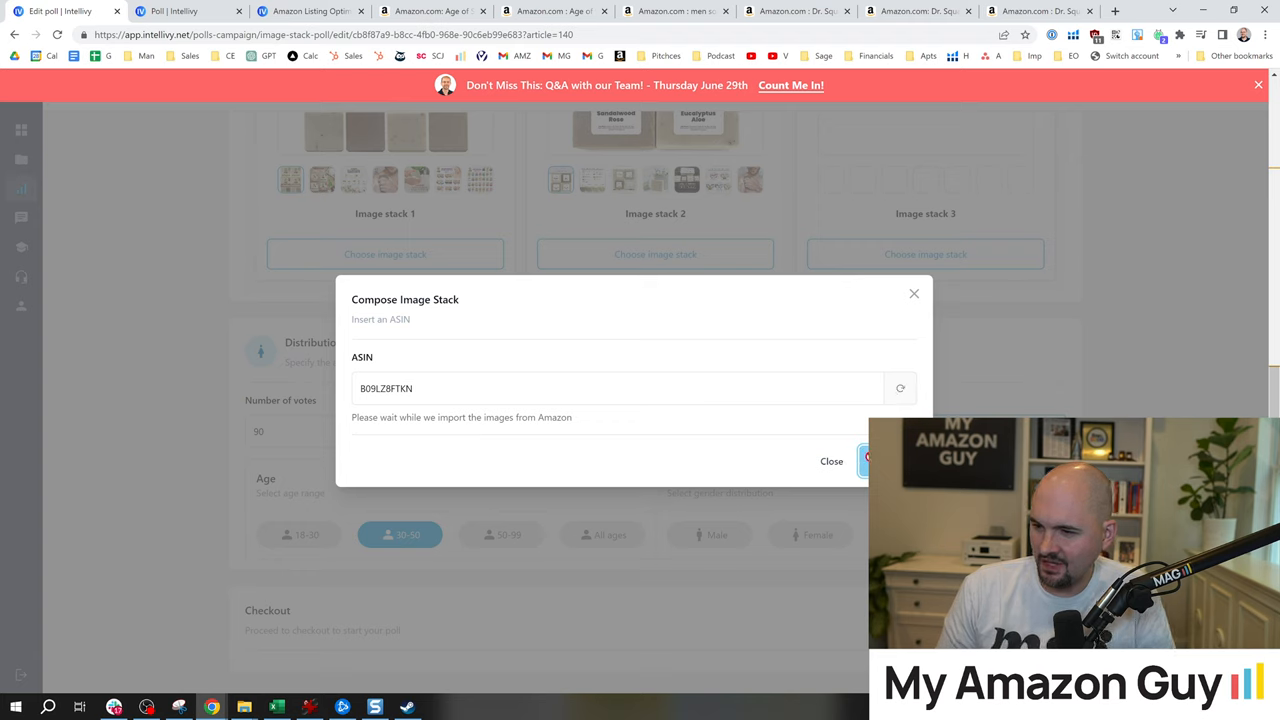
mouse_move(750, 330)
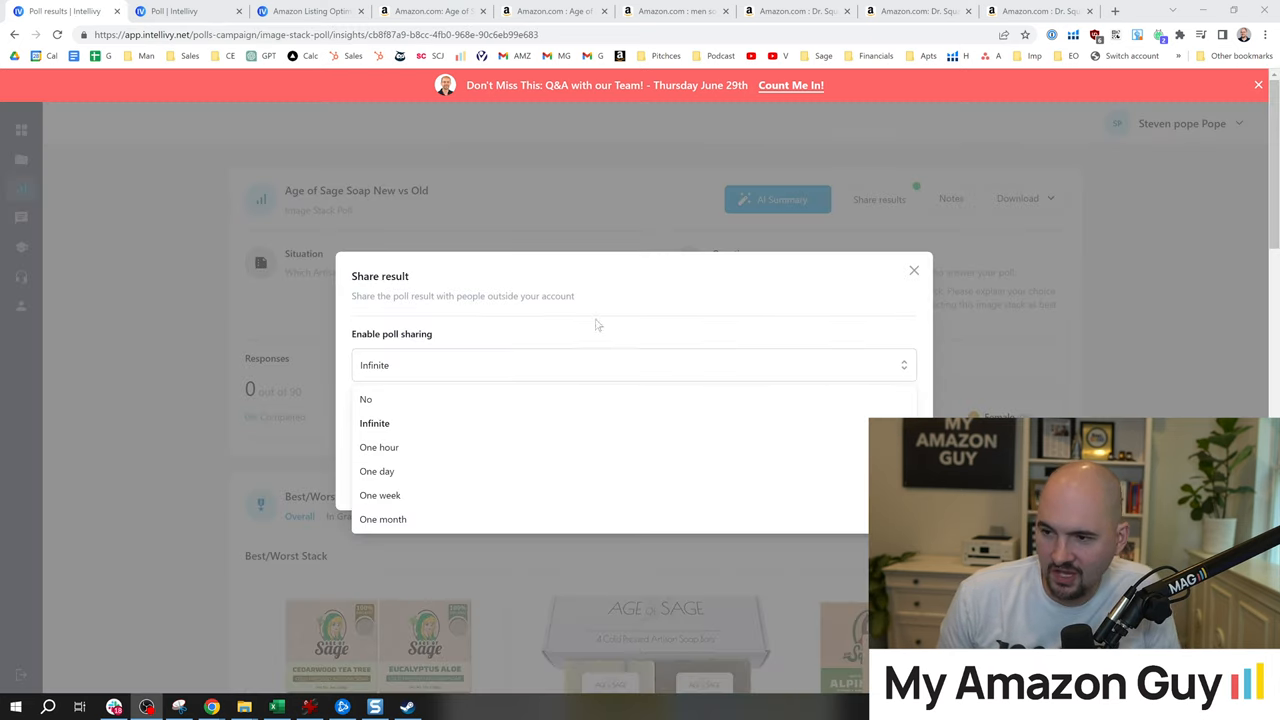
mouse_move(366, 400)
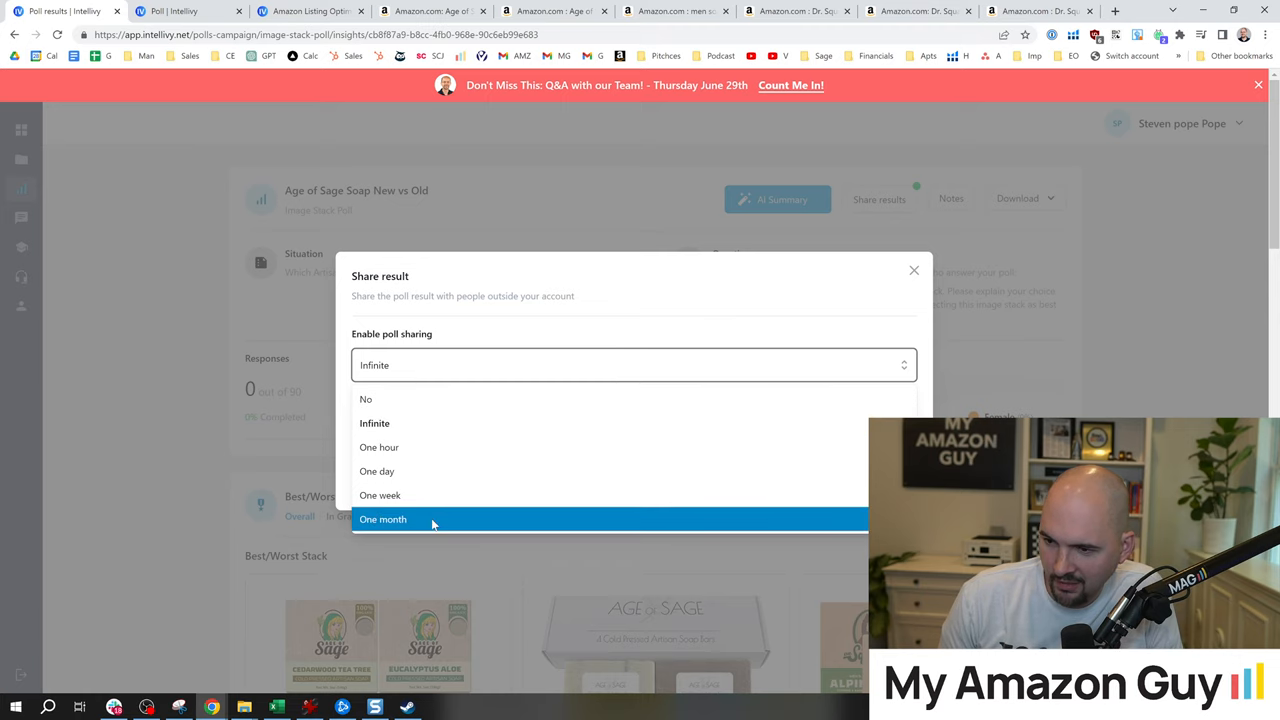
Step: Keep poll sharing at Infinite so the results link never expires, then close sharing
left_click(374, 424)
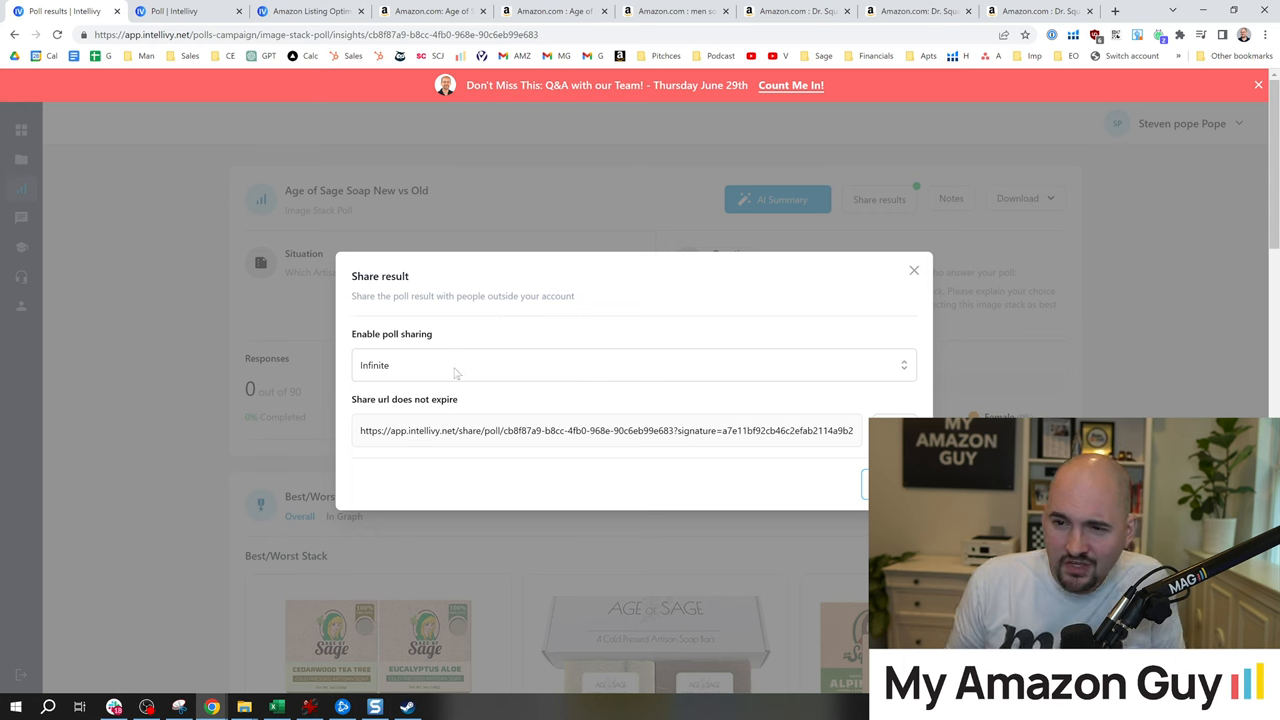
left_click(912, 270)
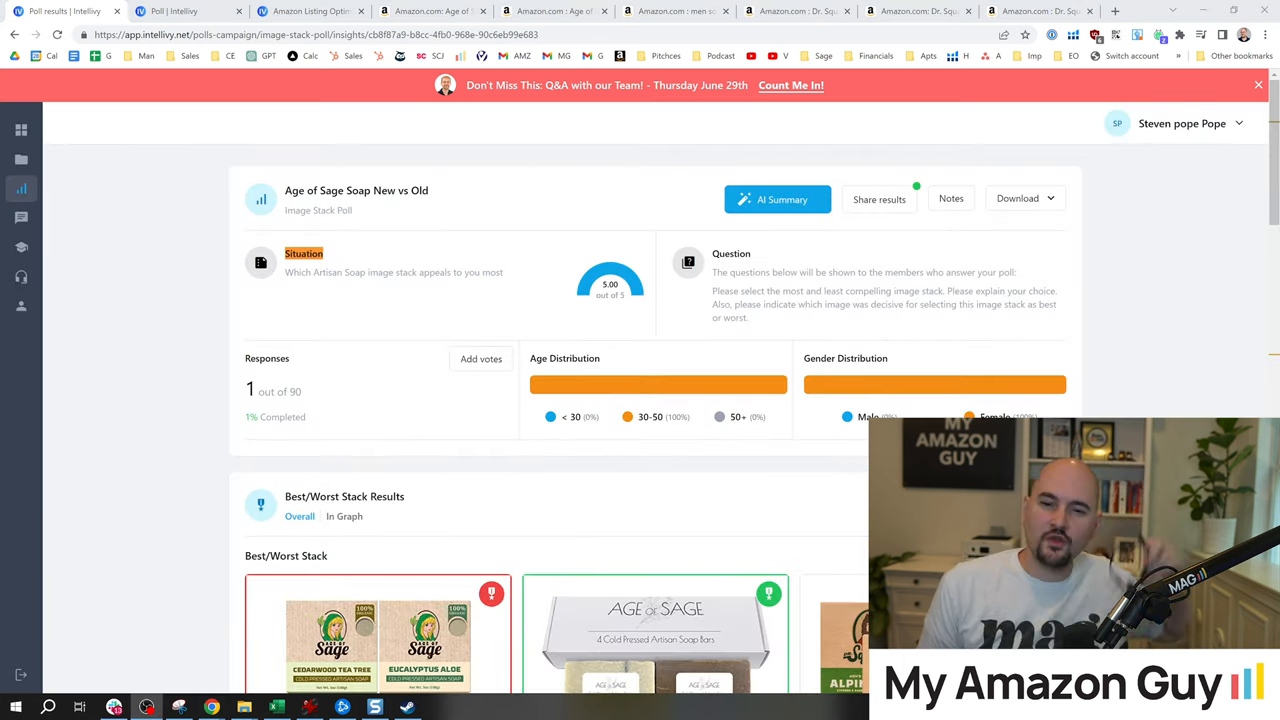
scroll("down", 3)
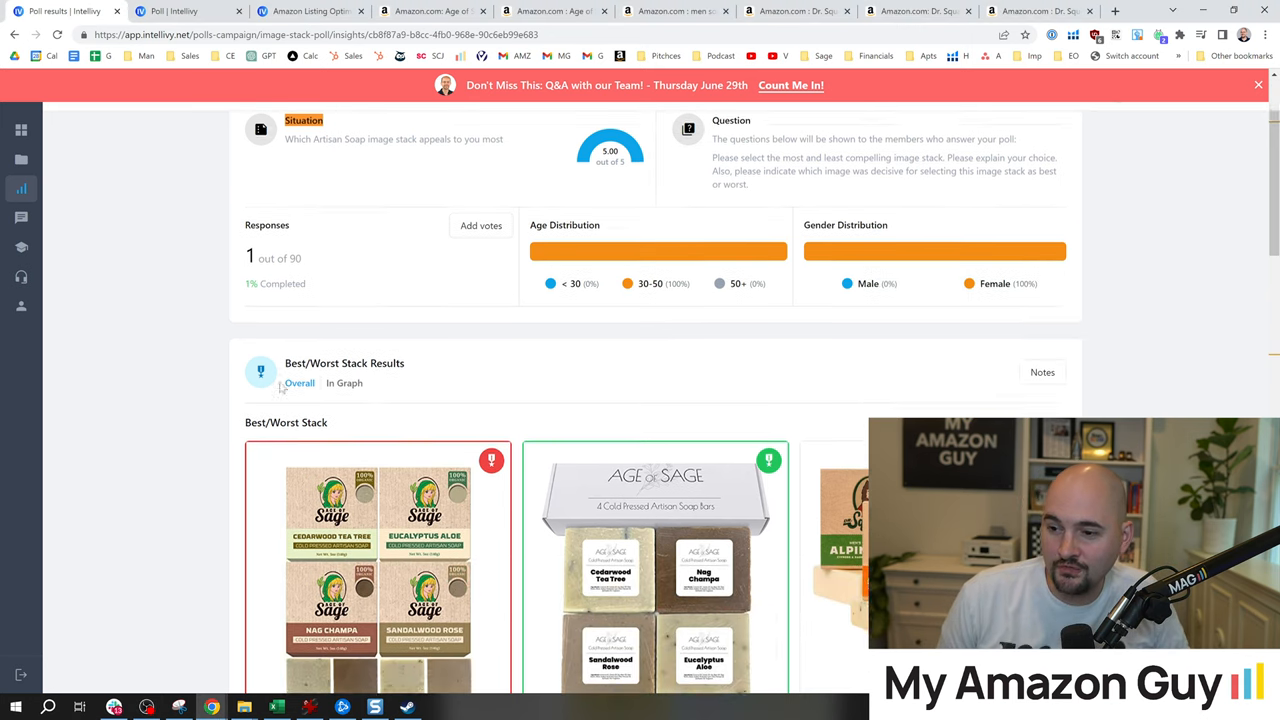
scroll("down", 3)
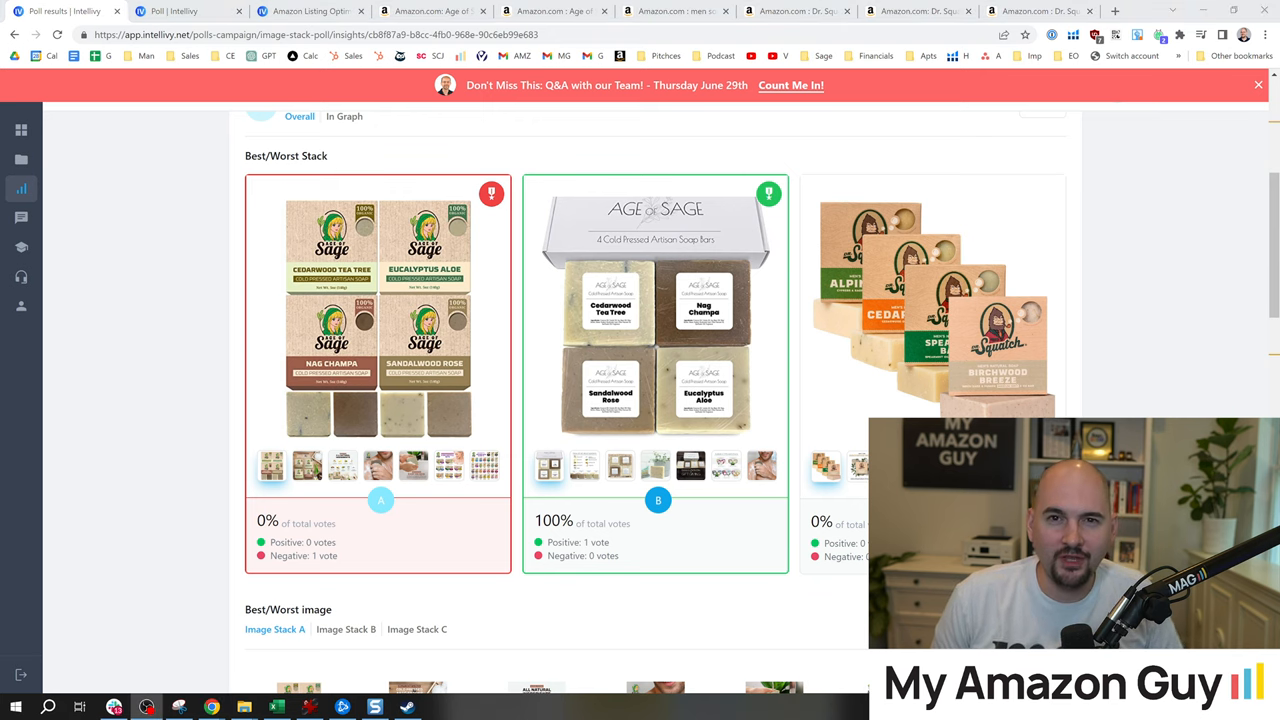
scroll("up", 3)
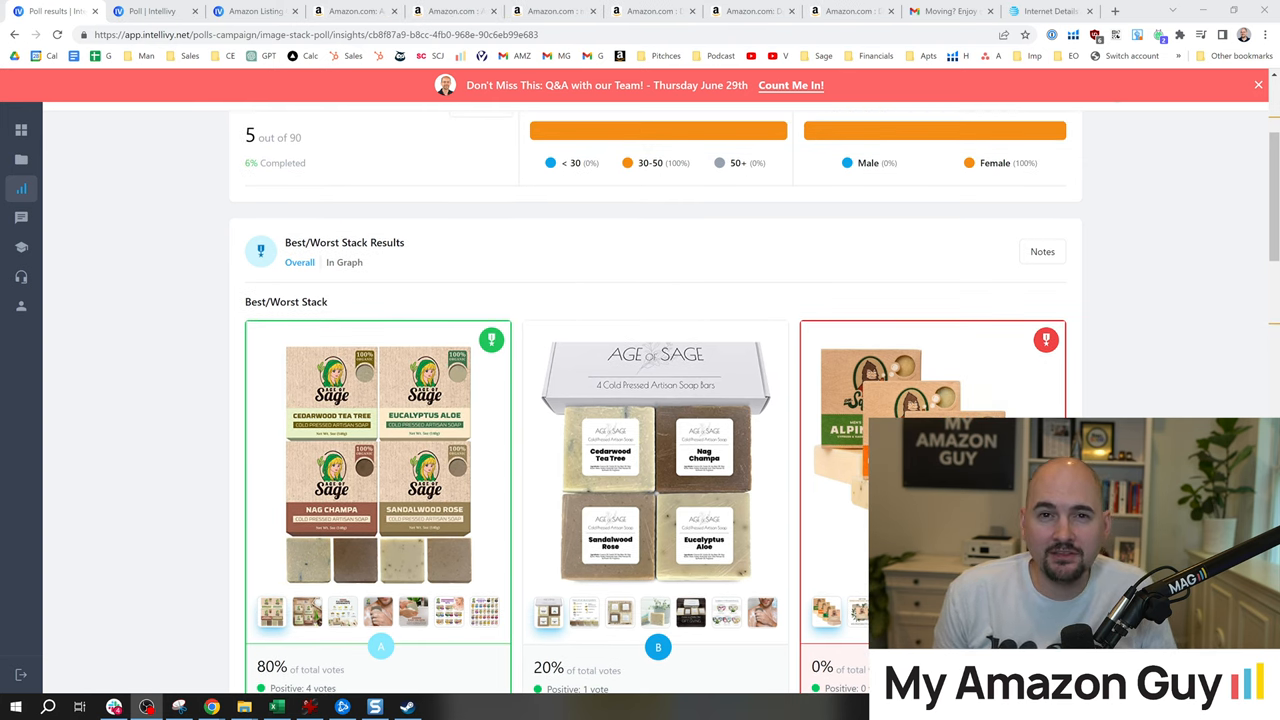
Step: Scroll past the positive/negative votes chart to the vote details and voters' written reasons
scroll("down", 3)
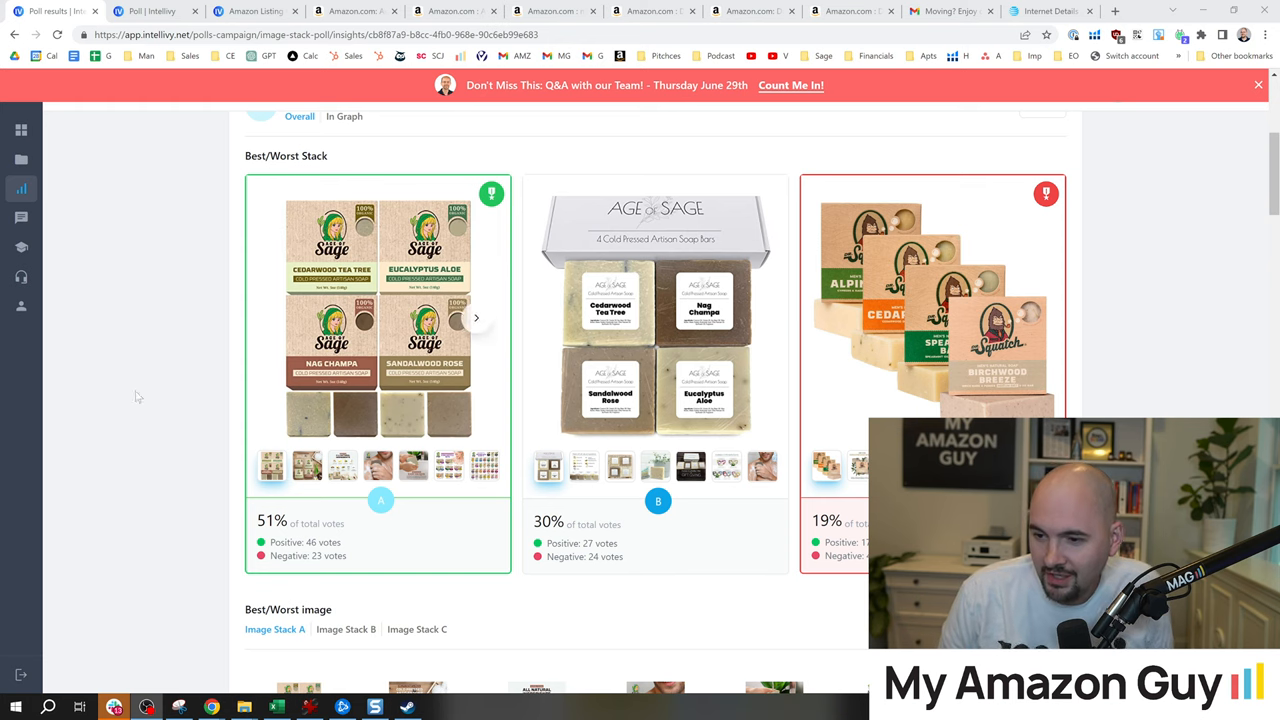
mouse_move(432, 424)
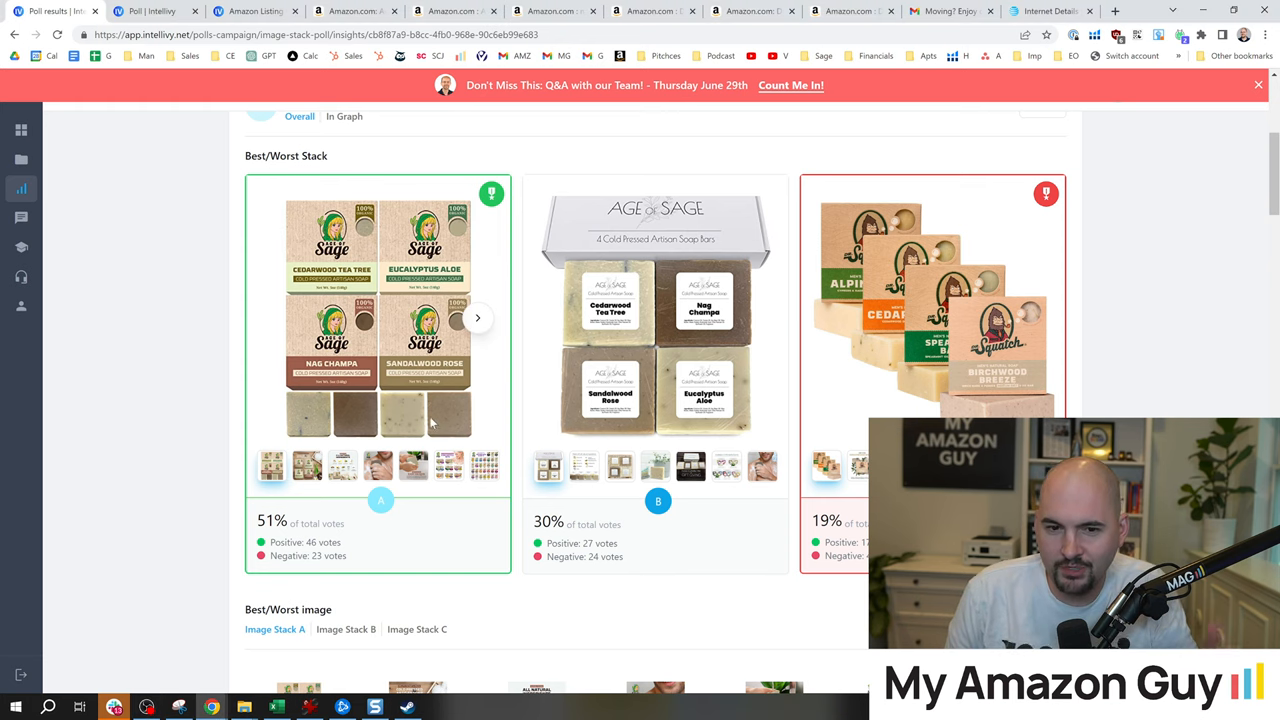
scroll("down", 3)
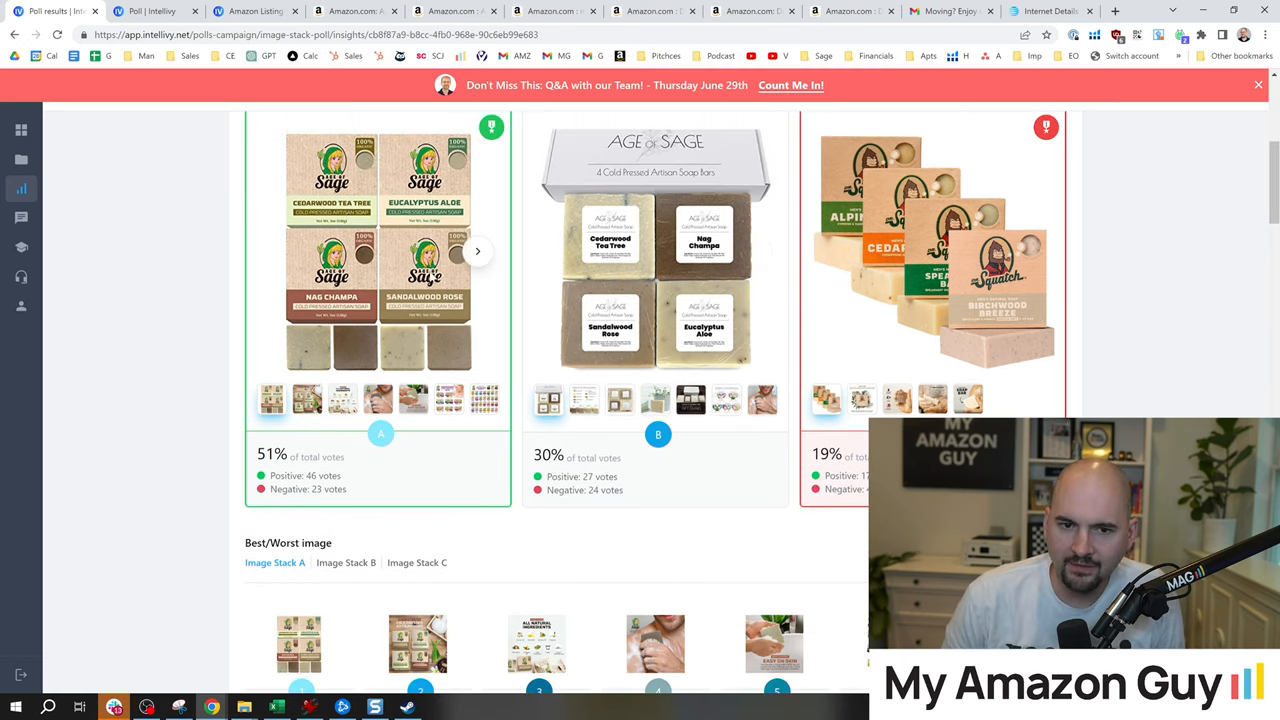
scroll("down", 3)
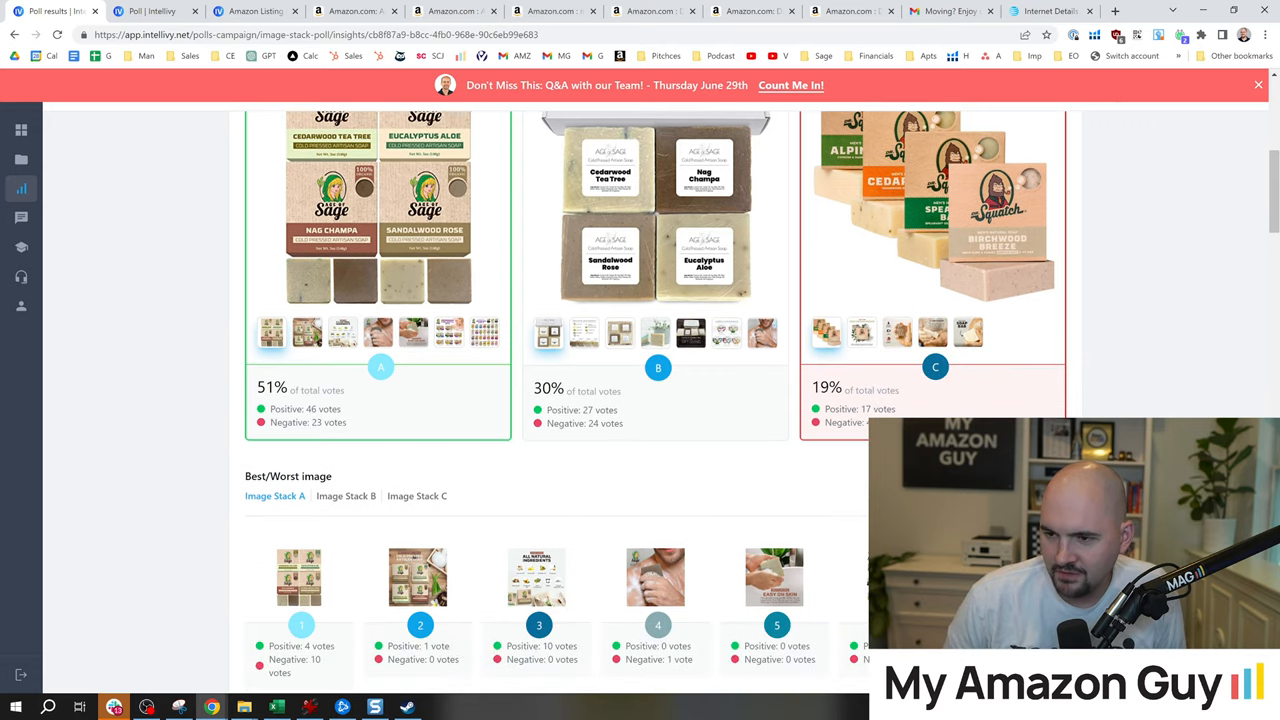
mouse_move(620, 404)
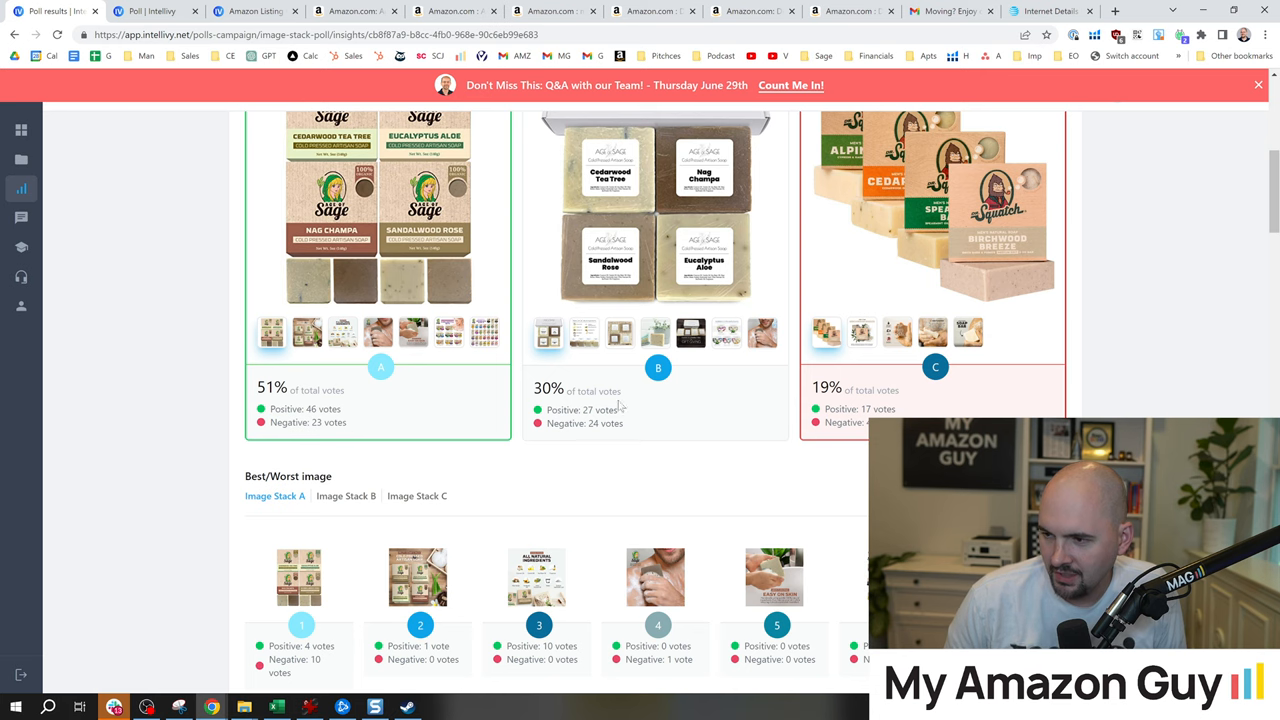
scroll("down", 3)
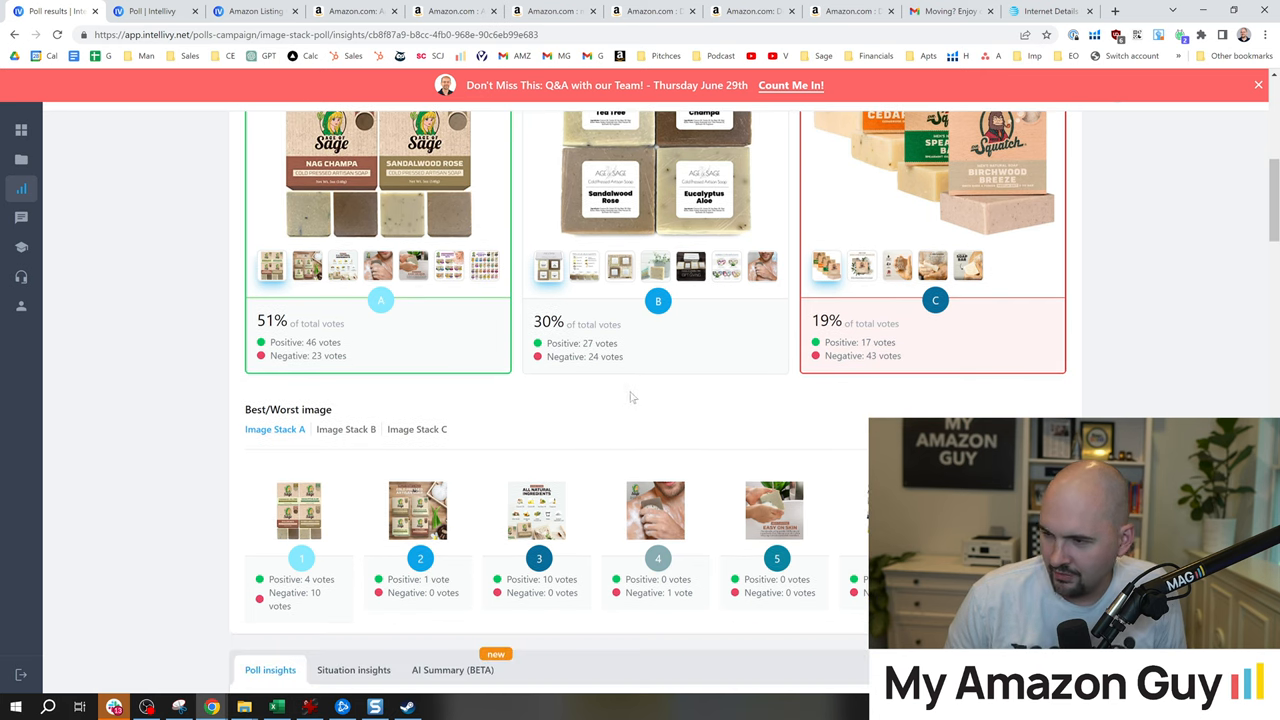
scroll("down", 3)
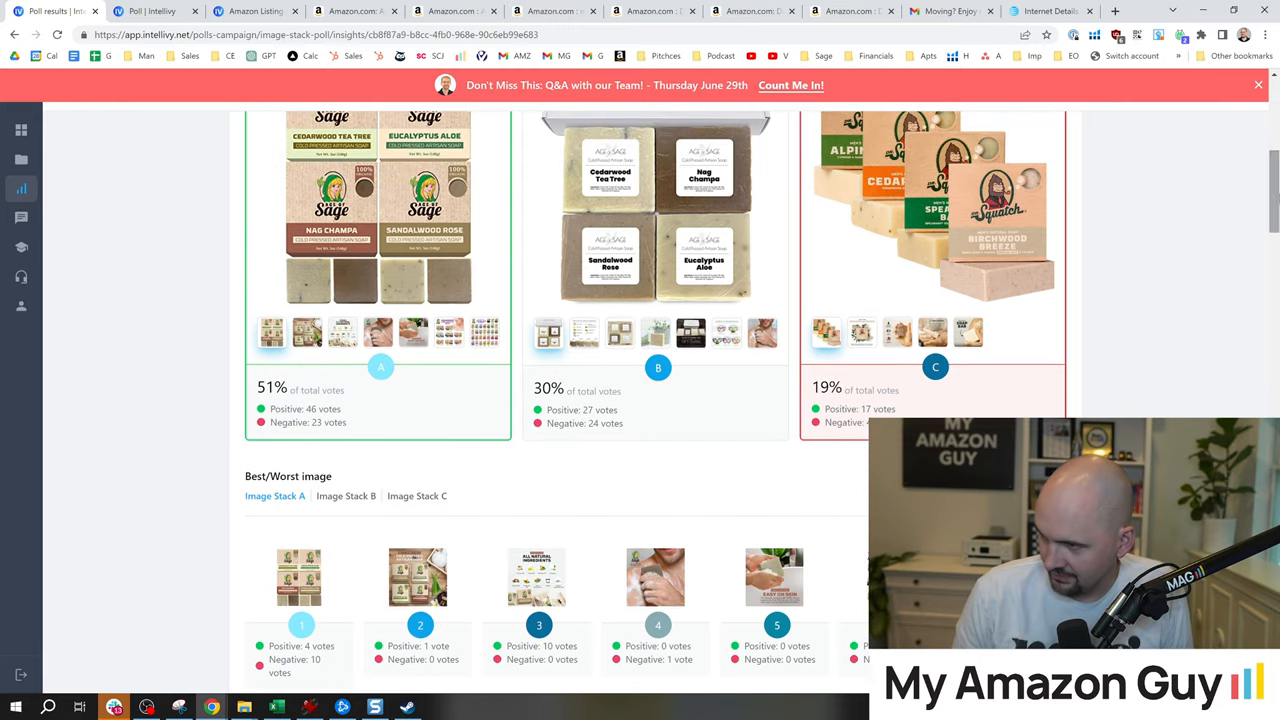
scroll("down", 3)
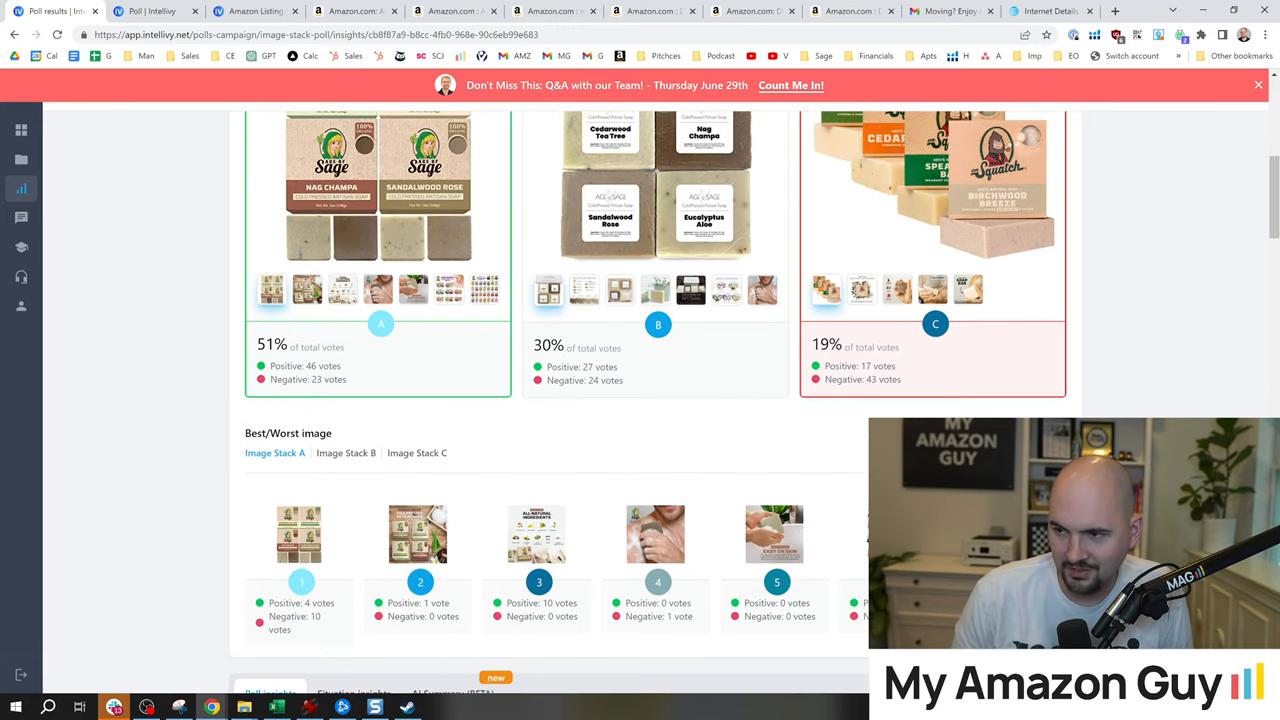
mouse_move(420, 340)
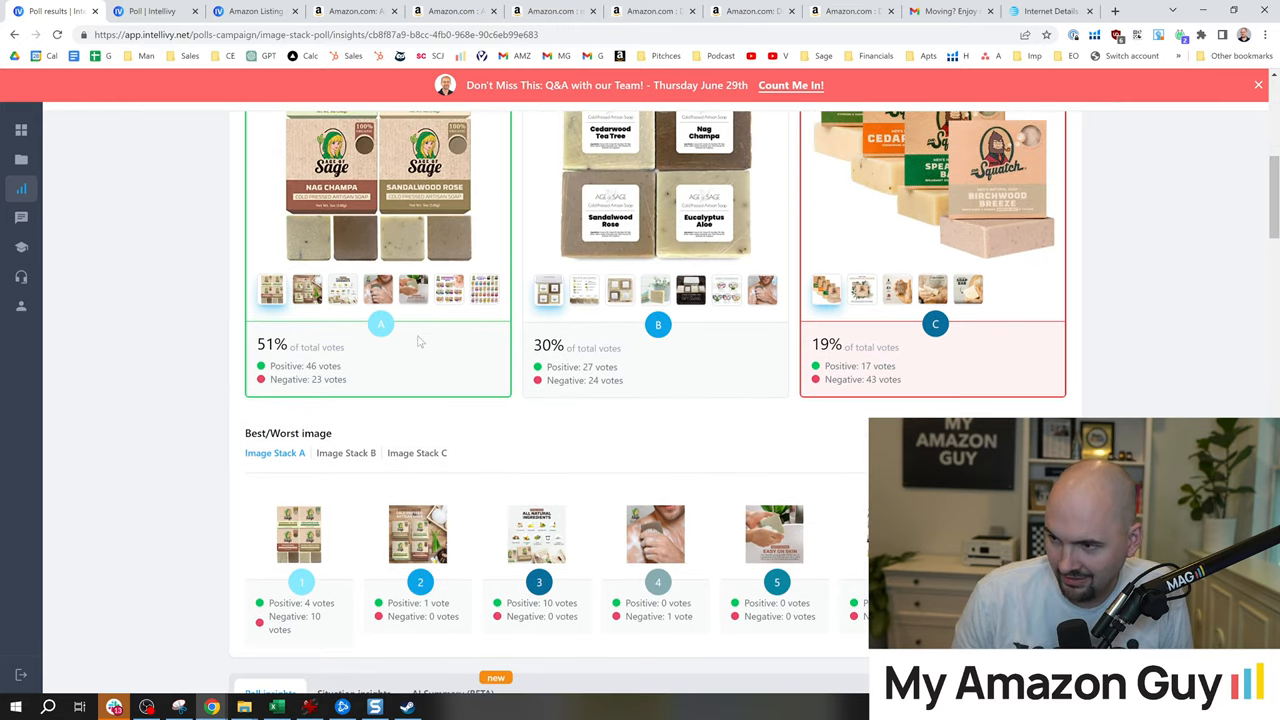
scroll("down", 3)
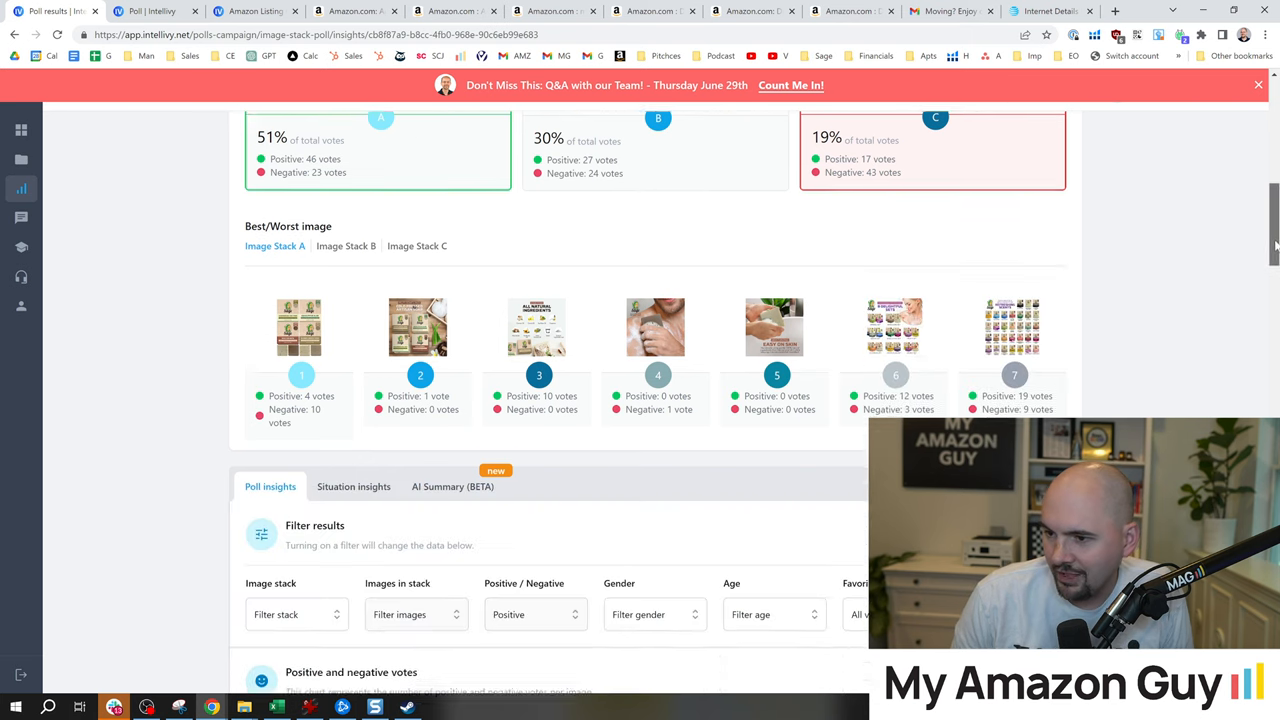
scroll("down", 3)
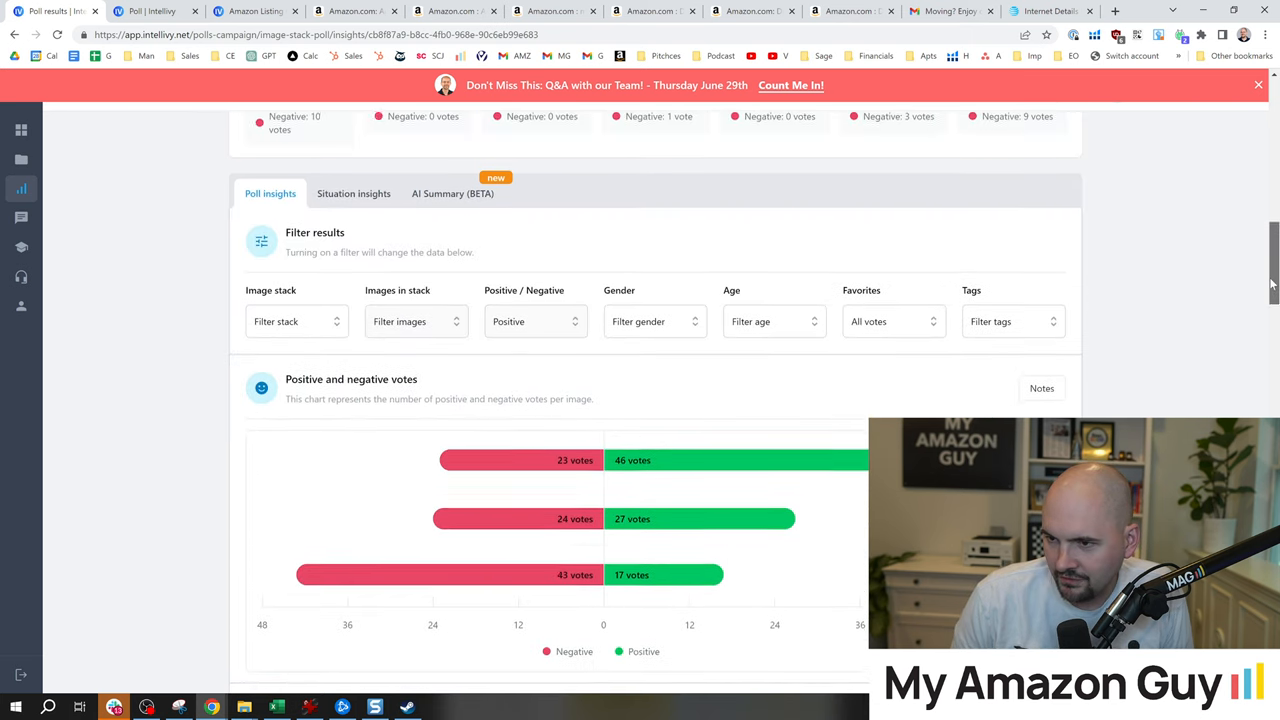
scroll("down", 3)
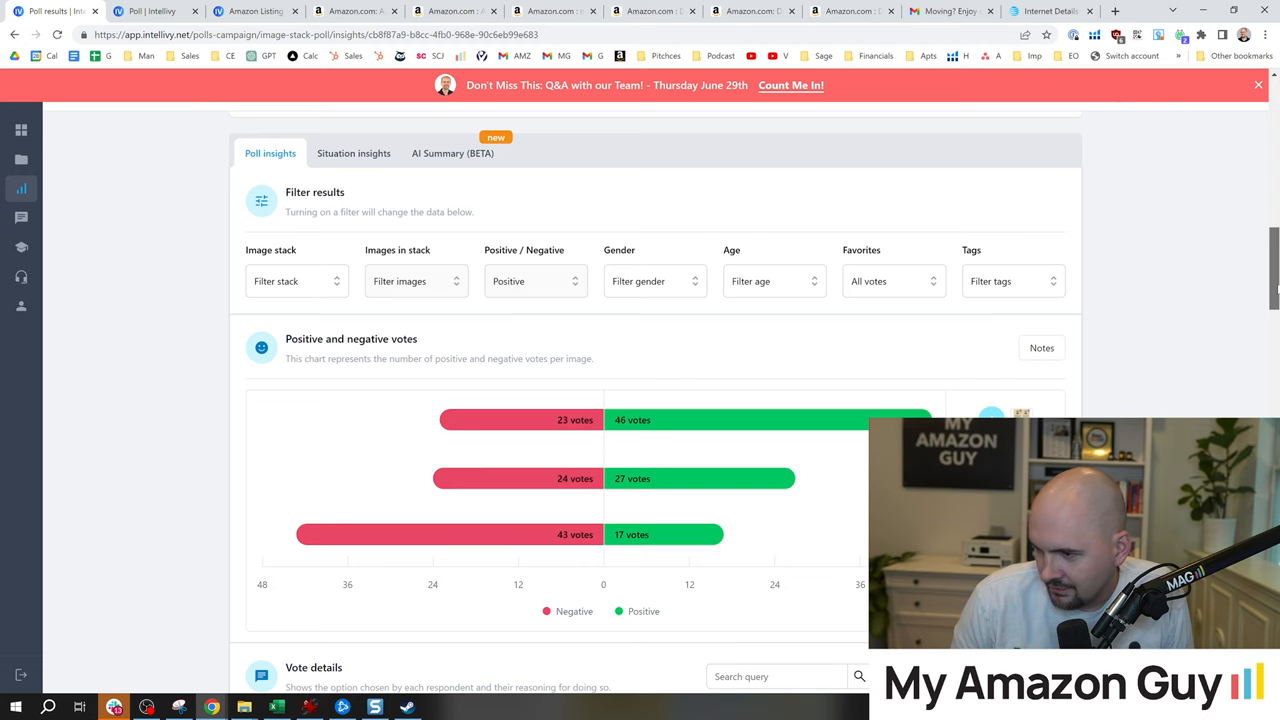
scroll("up", 3)
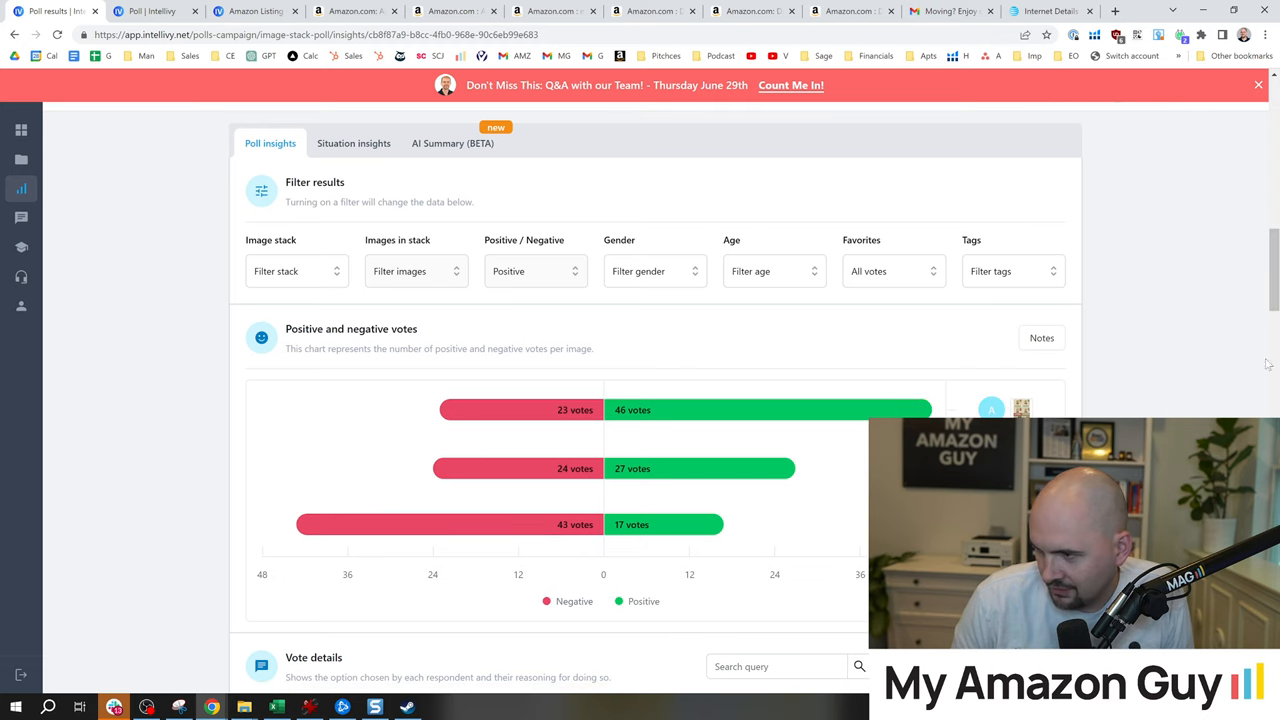
scroll("down", 3)
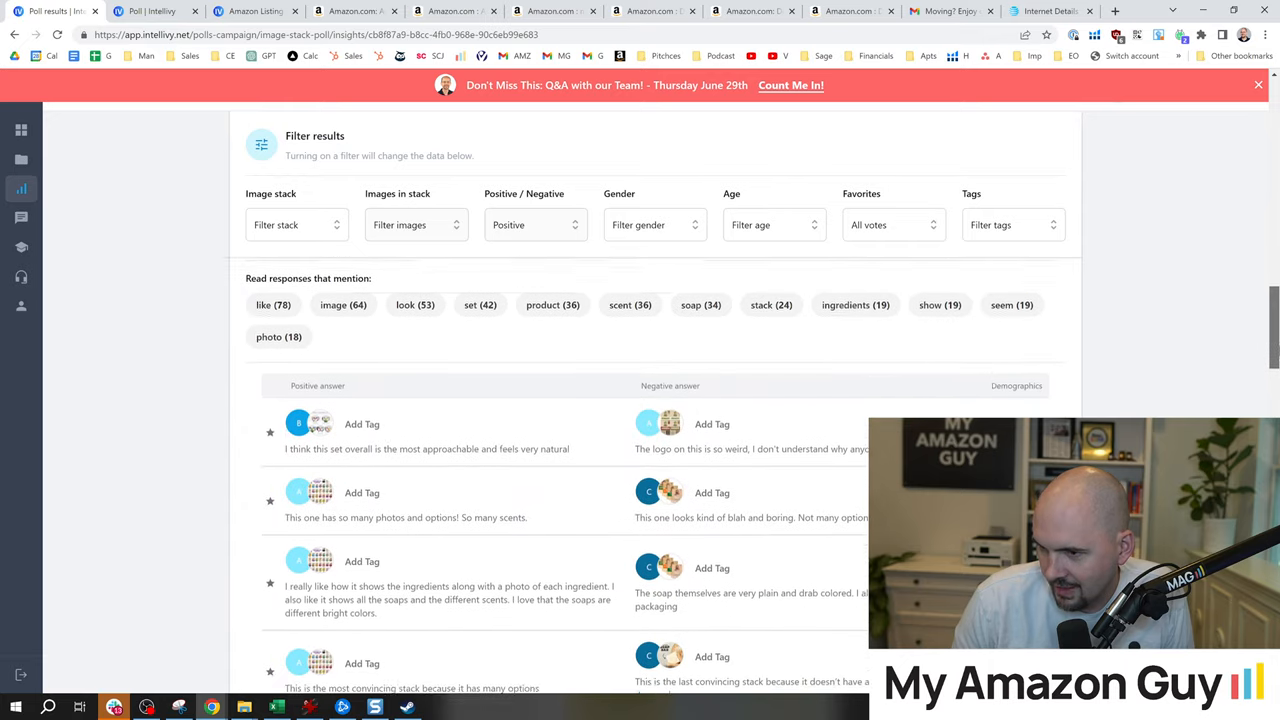
scroll("down", 3)
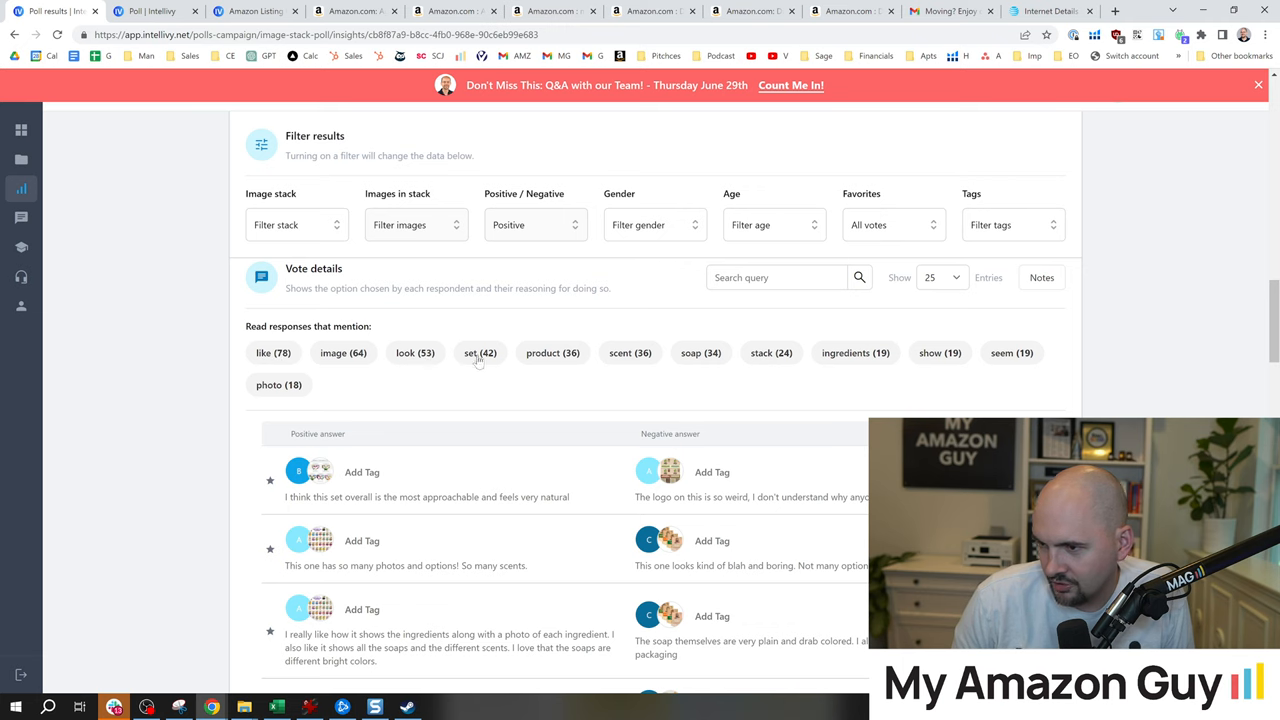
Step: Filter the vote details to the 53 responses mentioning 'look' and read through them
left_click(416, 352)
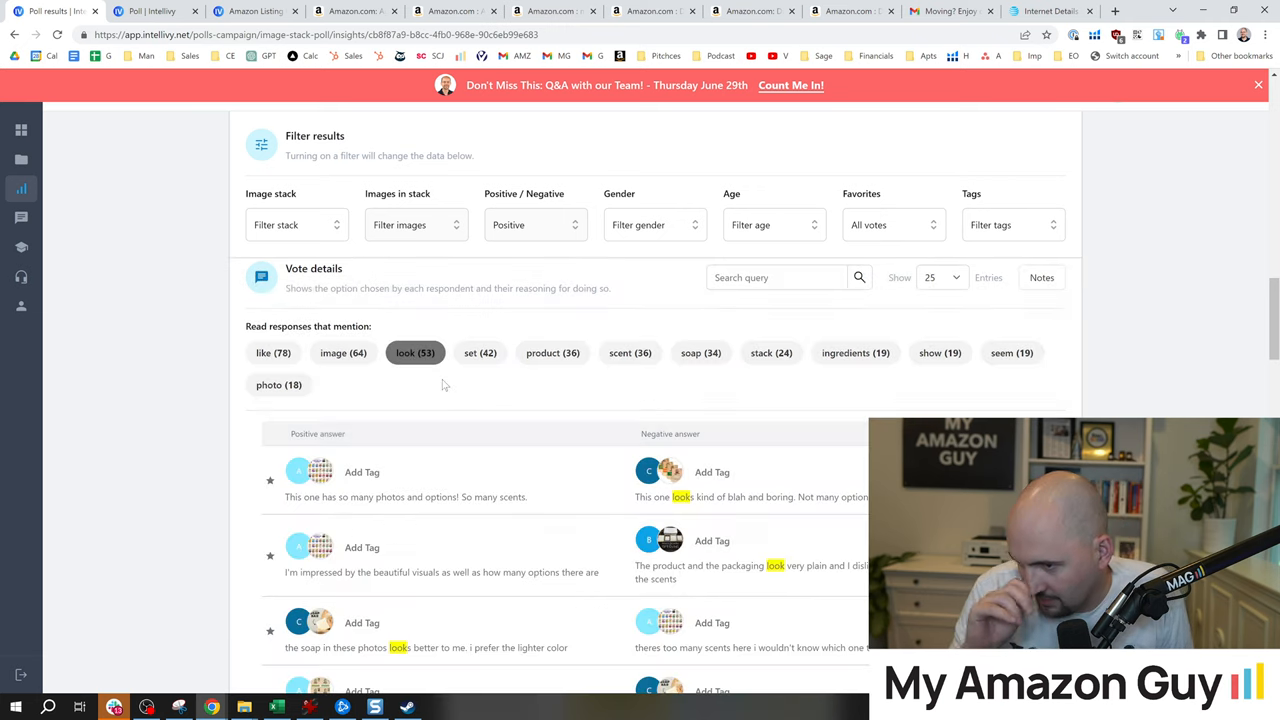
scroll("down", 3)
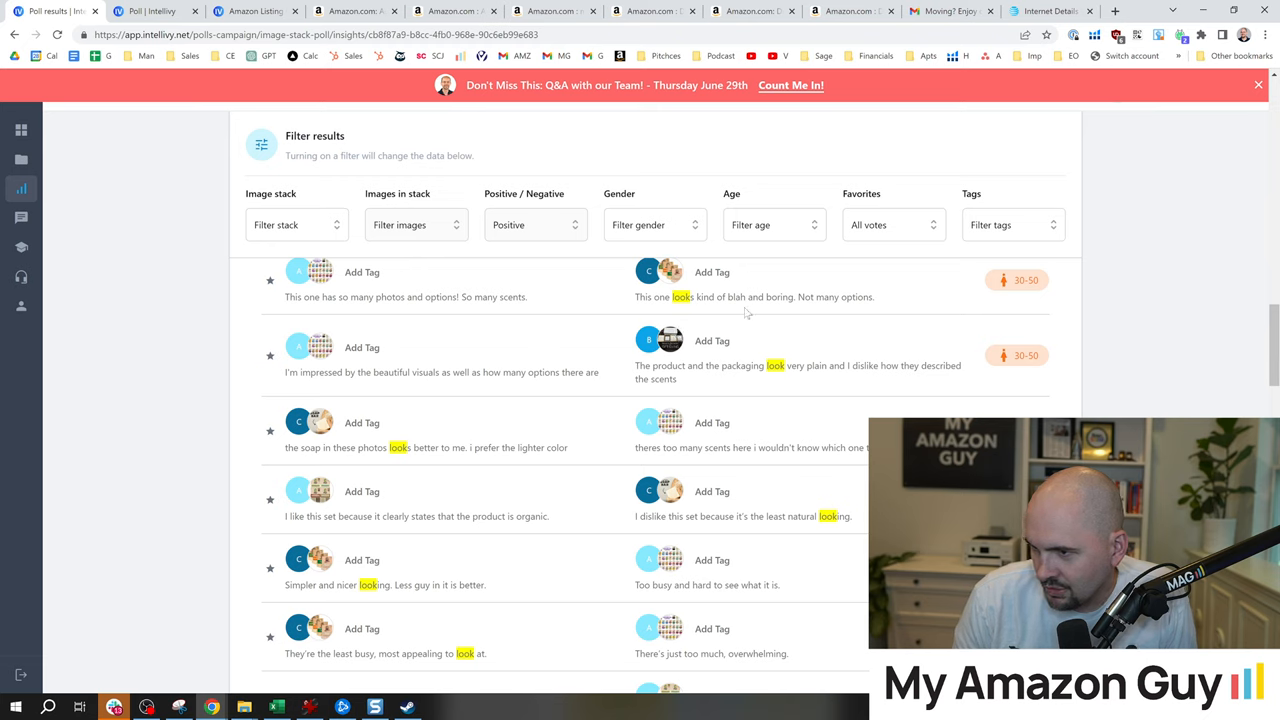
mouse_move(790, 378)
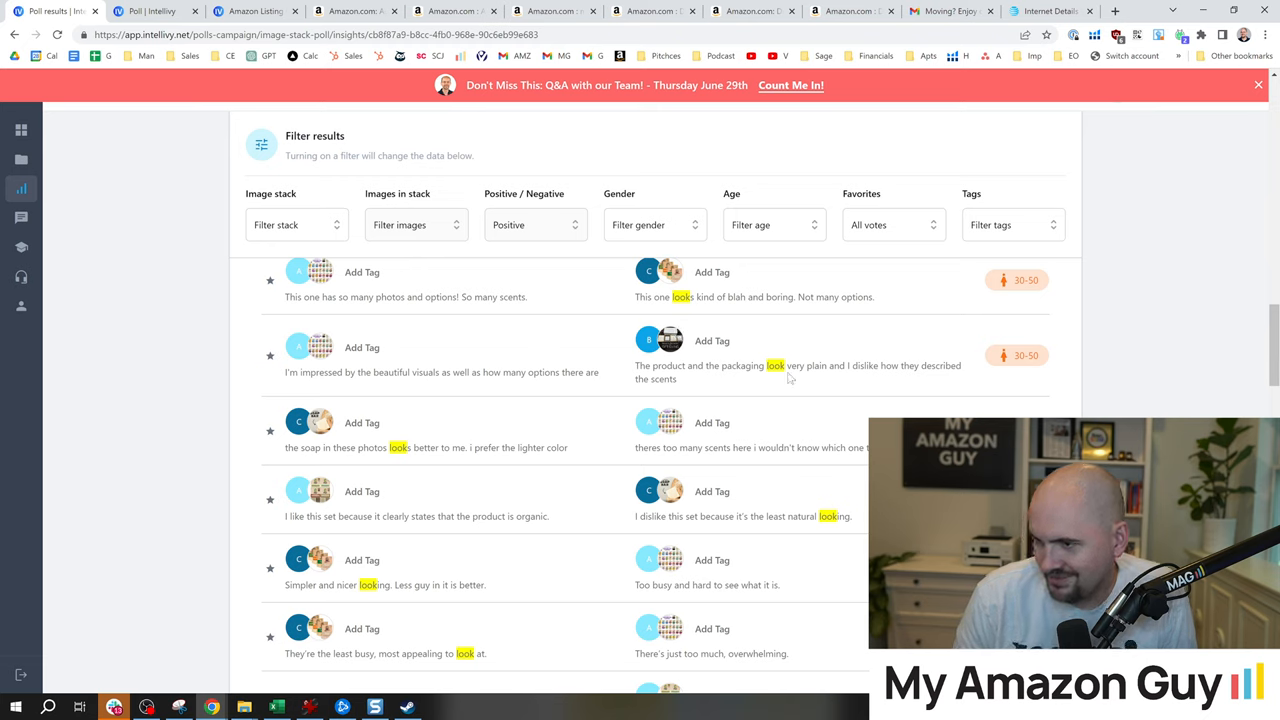
mouse_move(364, 464)
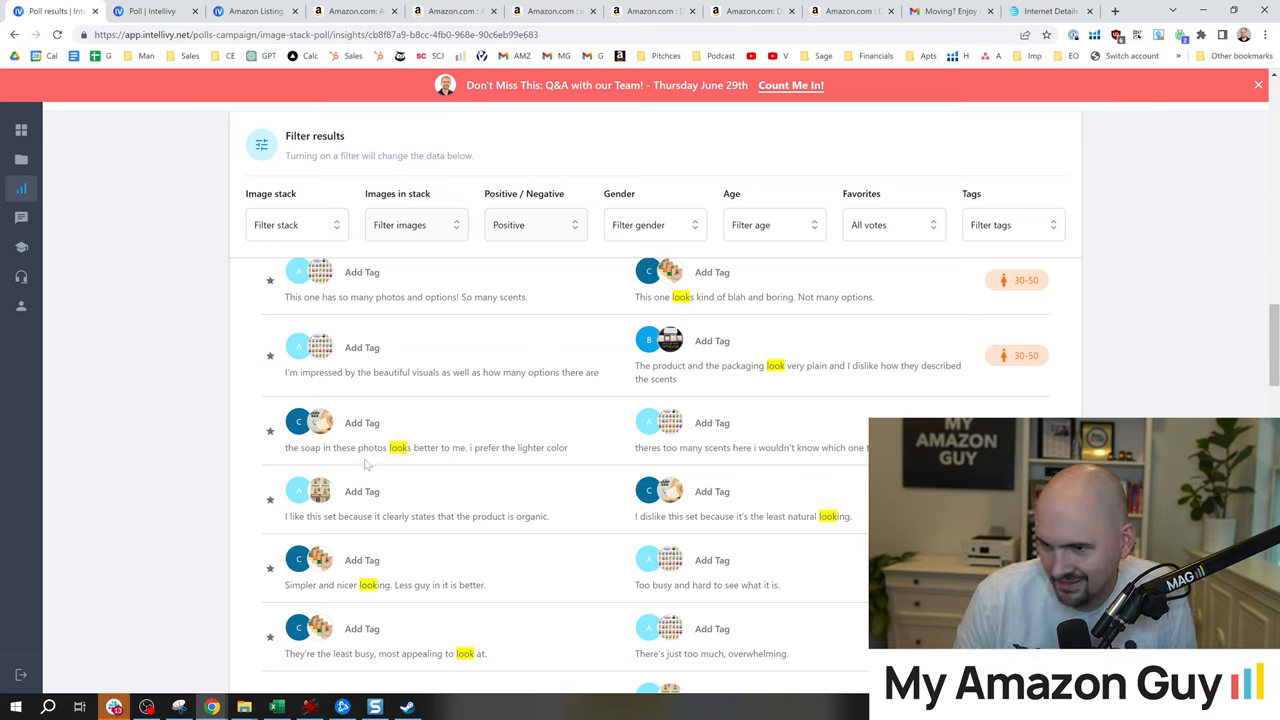
scroll("down", 3)
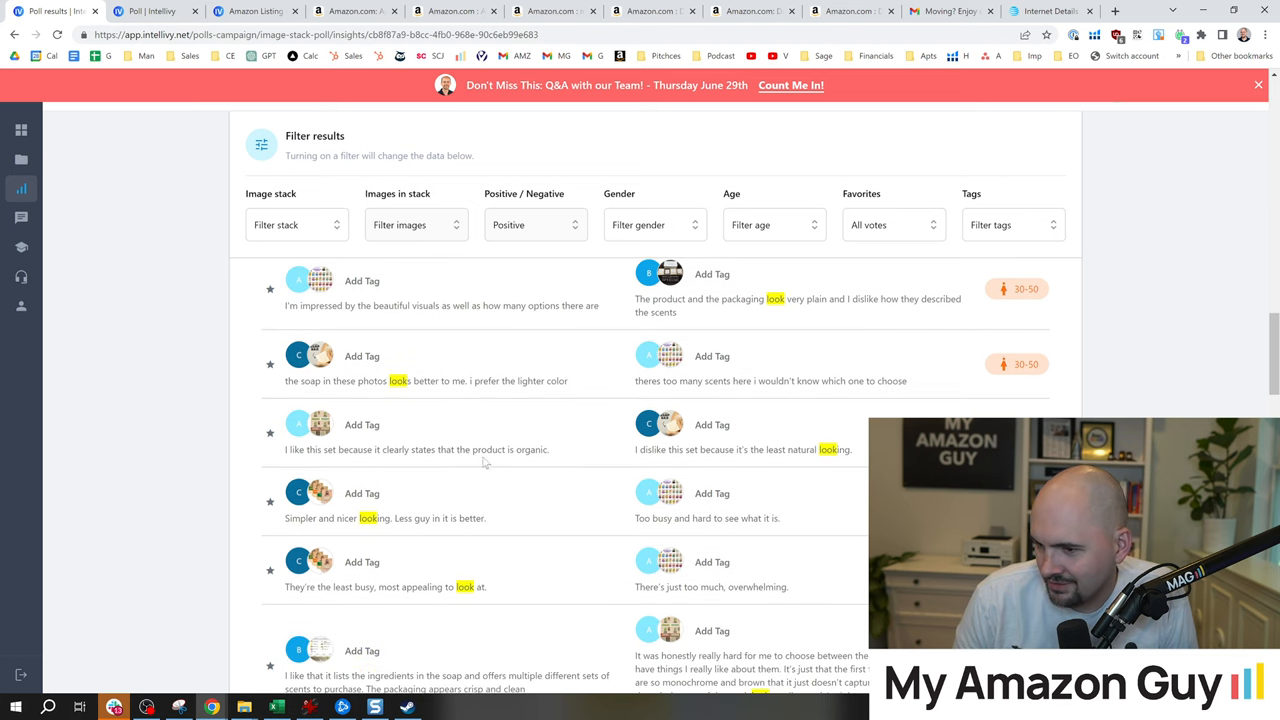
scroll("down", 3)
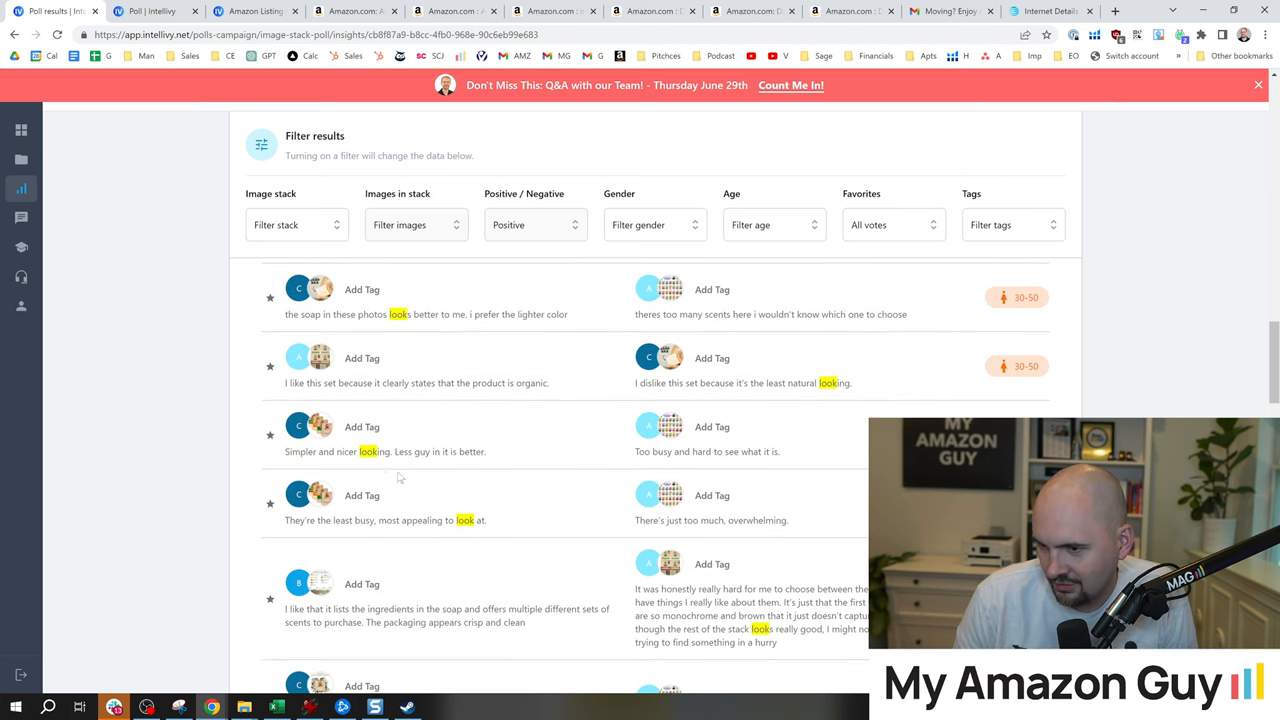
scroll("down", 3)
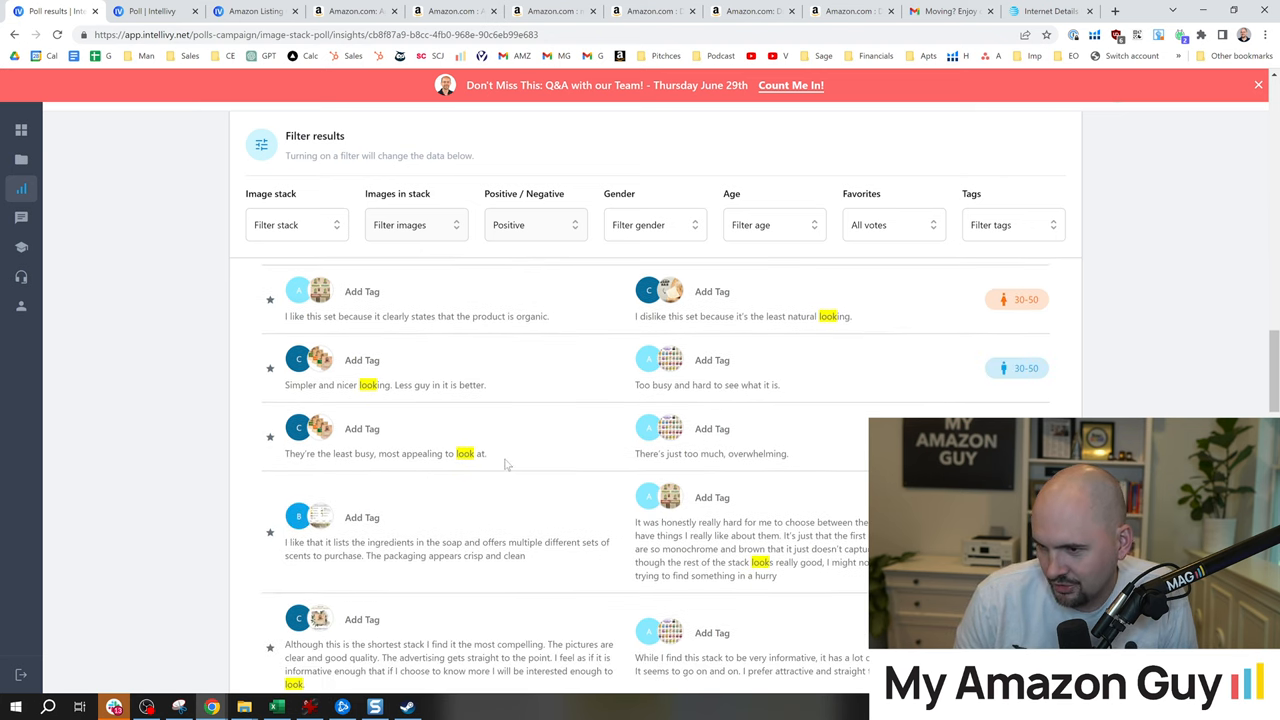
scroll("down", 3)
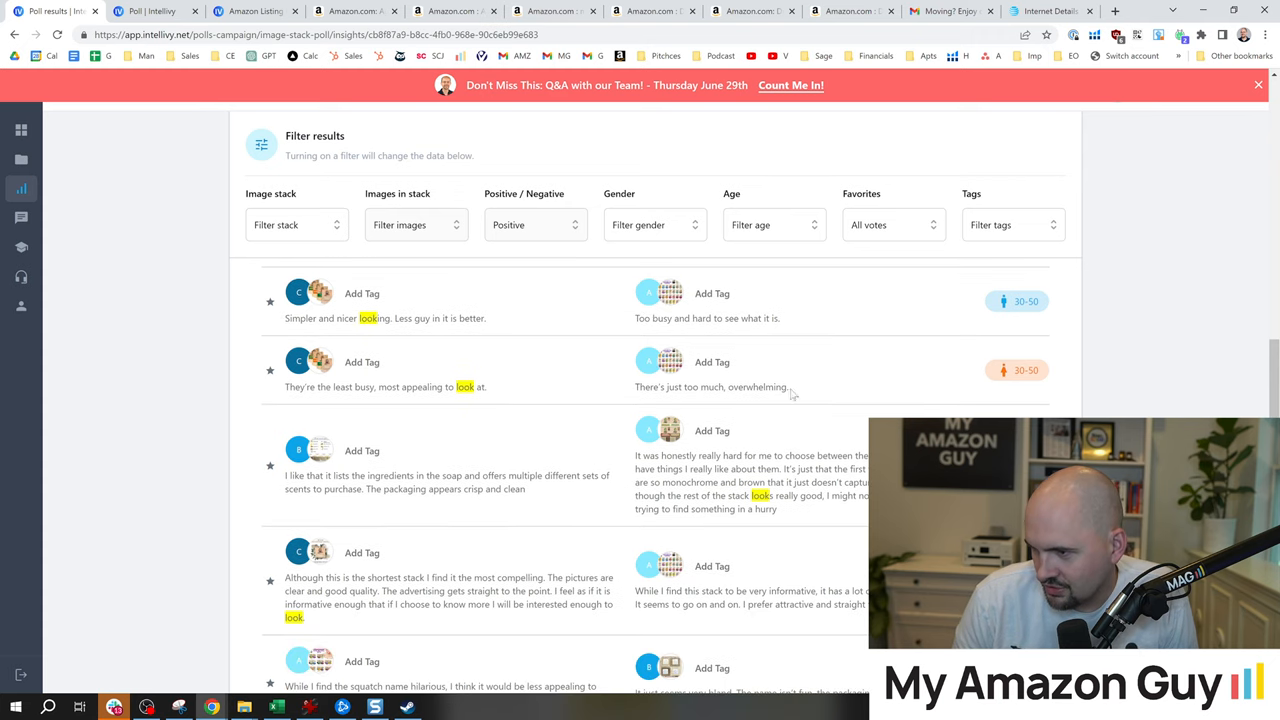
scroll("down", 3)
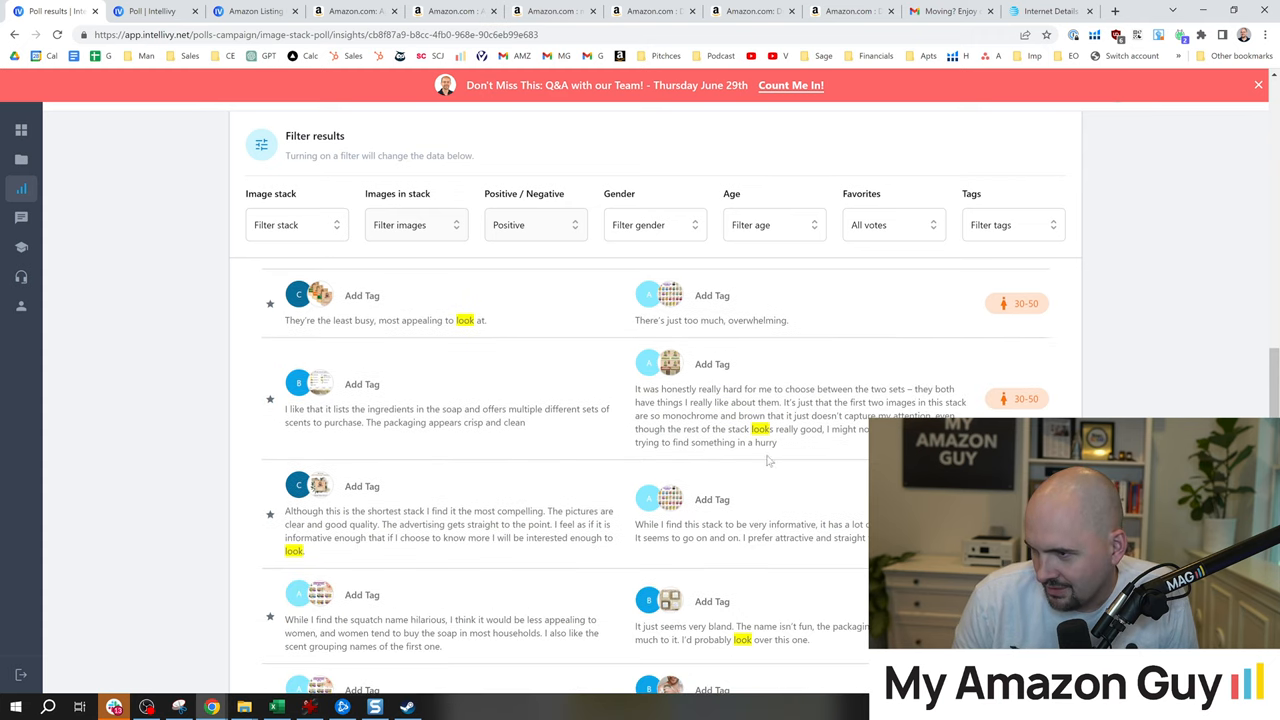
scroll("down", 3)
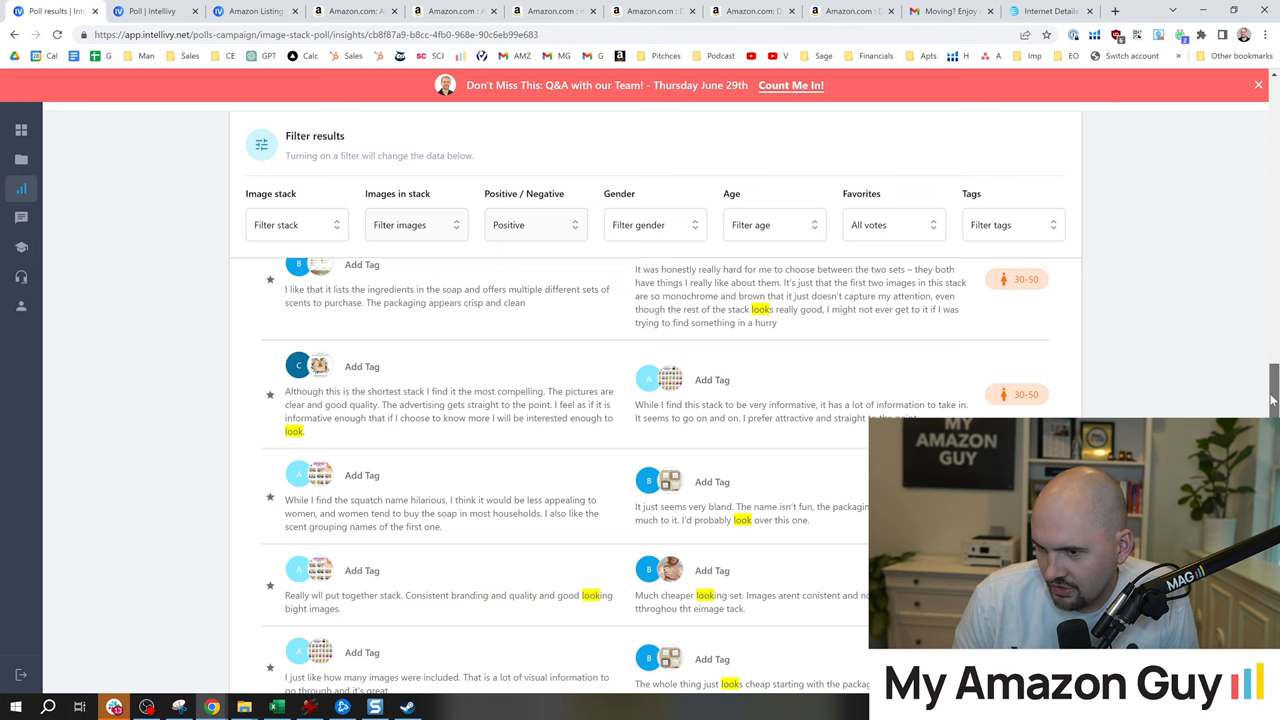
scroll("down", 3)
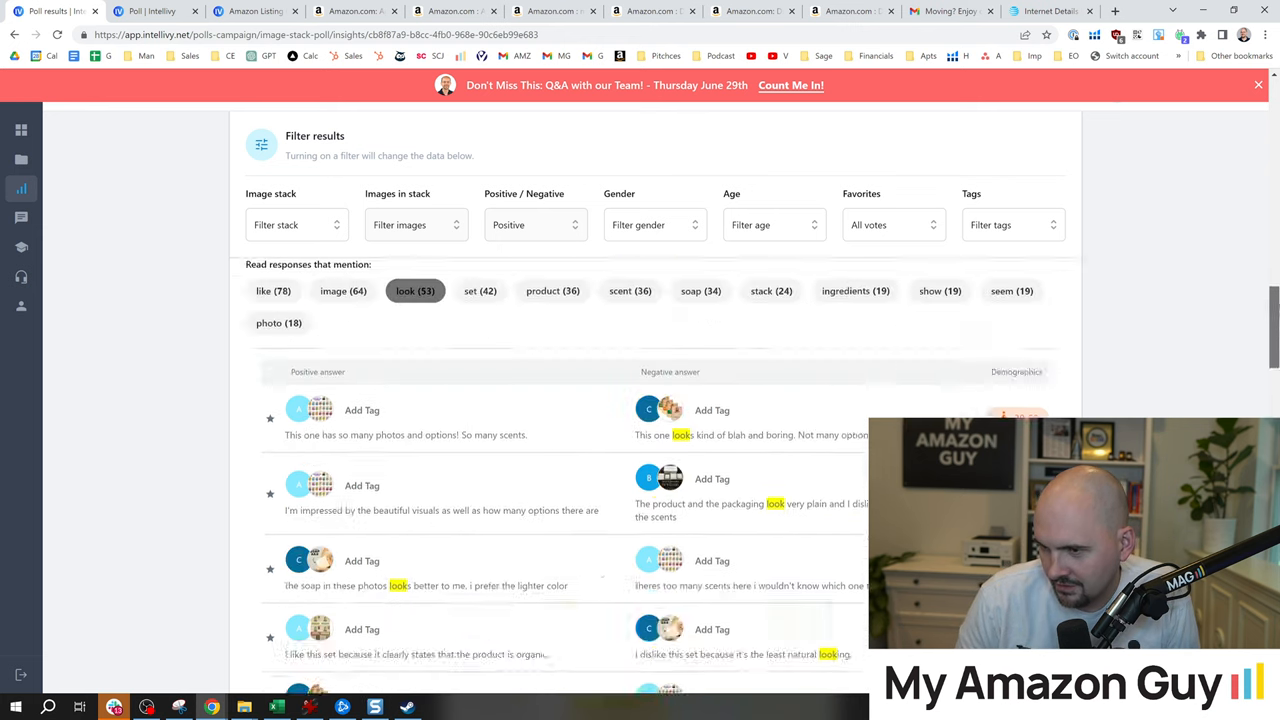
scroll("up", 3)
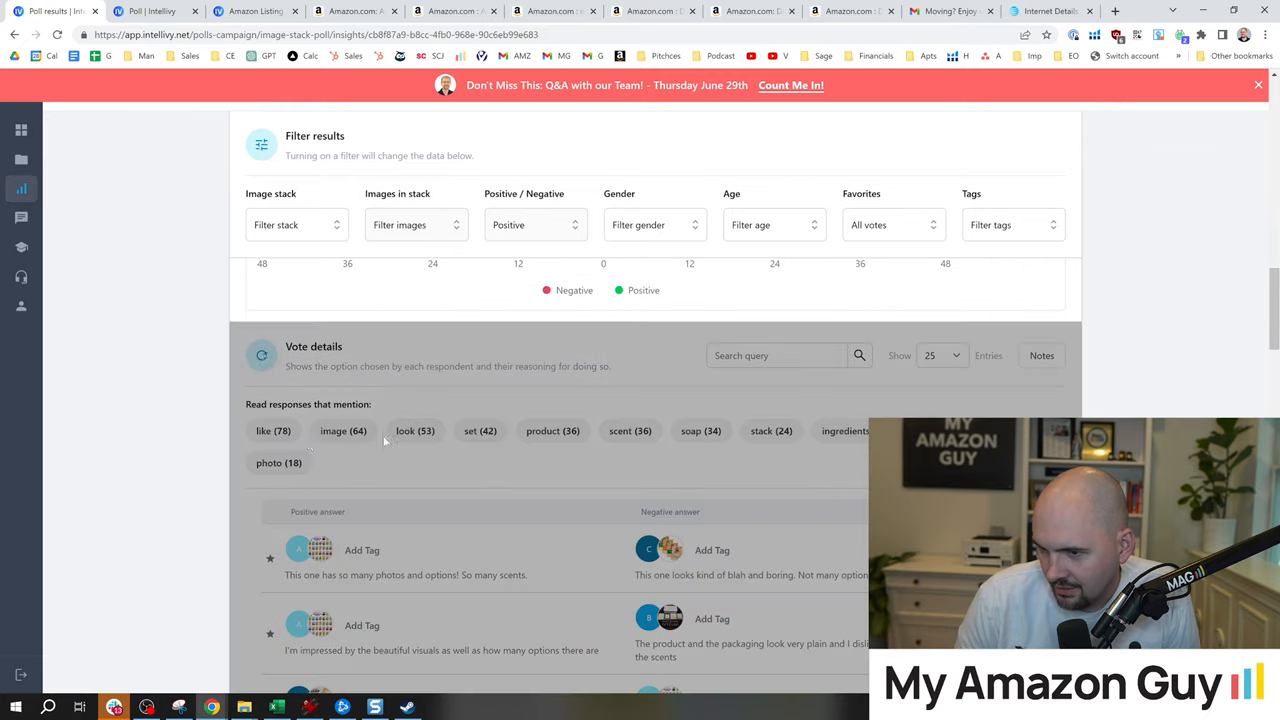
Step: Scroll back up to Image Stack A's best/worst per-image vote counts
scroll("up", 3)
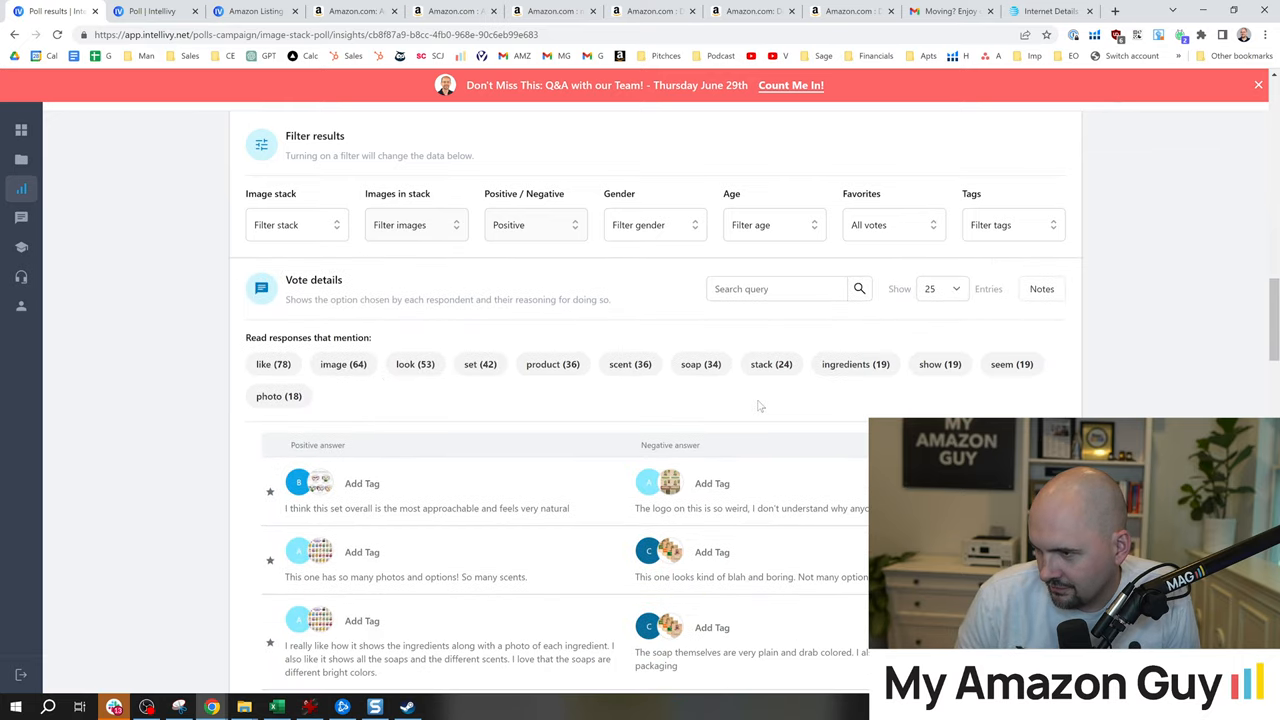
scroll("up", 3)
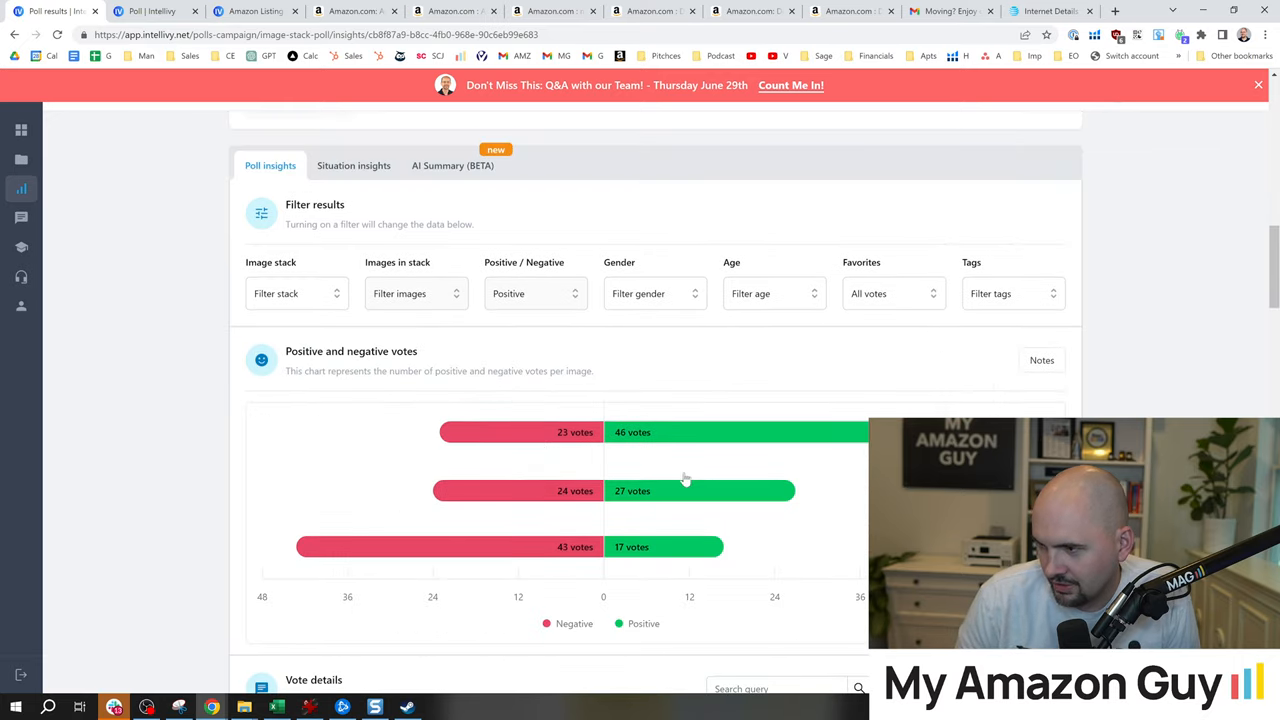
scroll("up", 3)
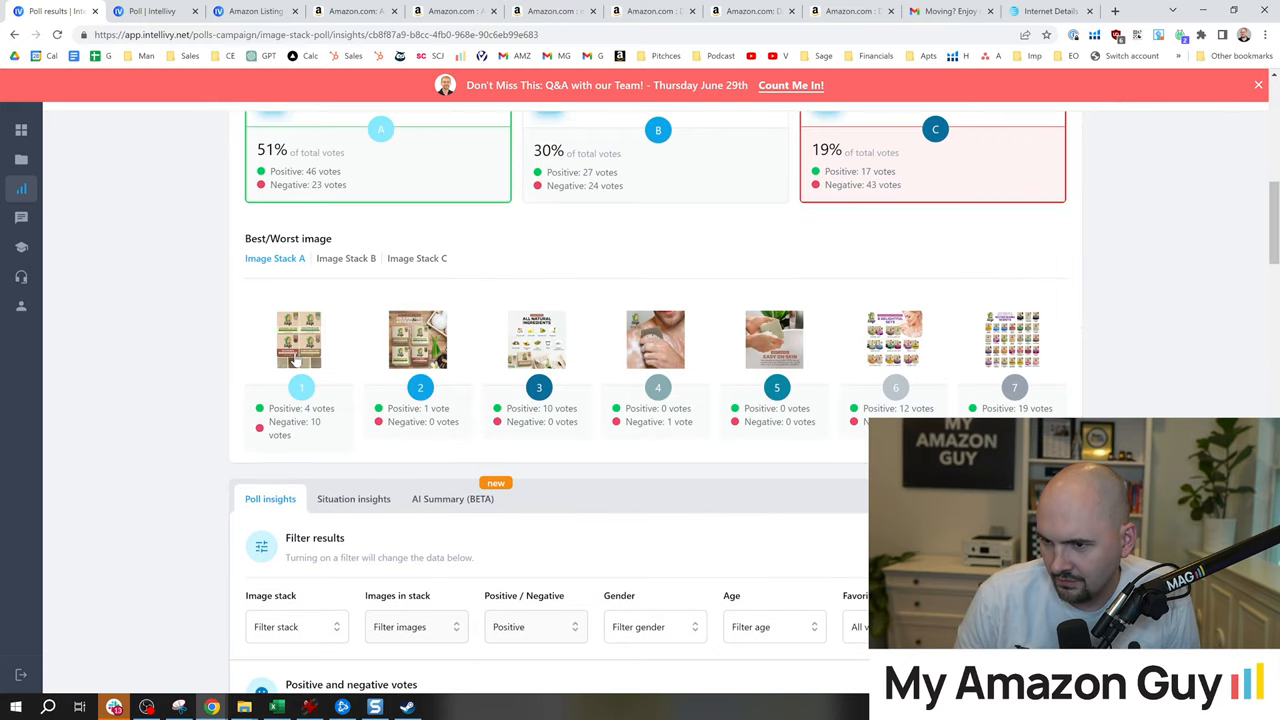
mouse_move(436, 364)
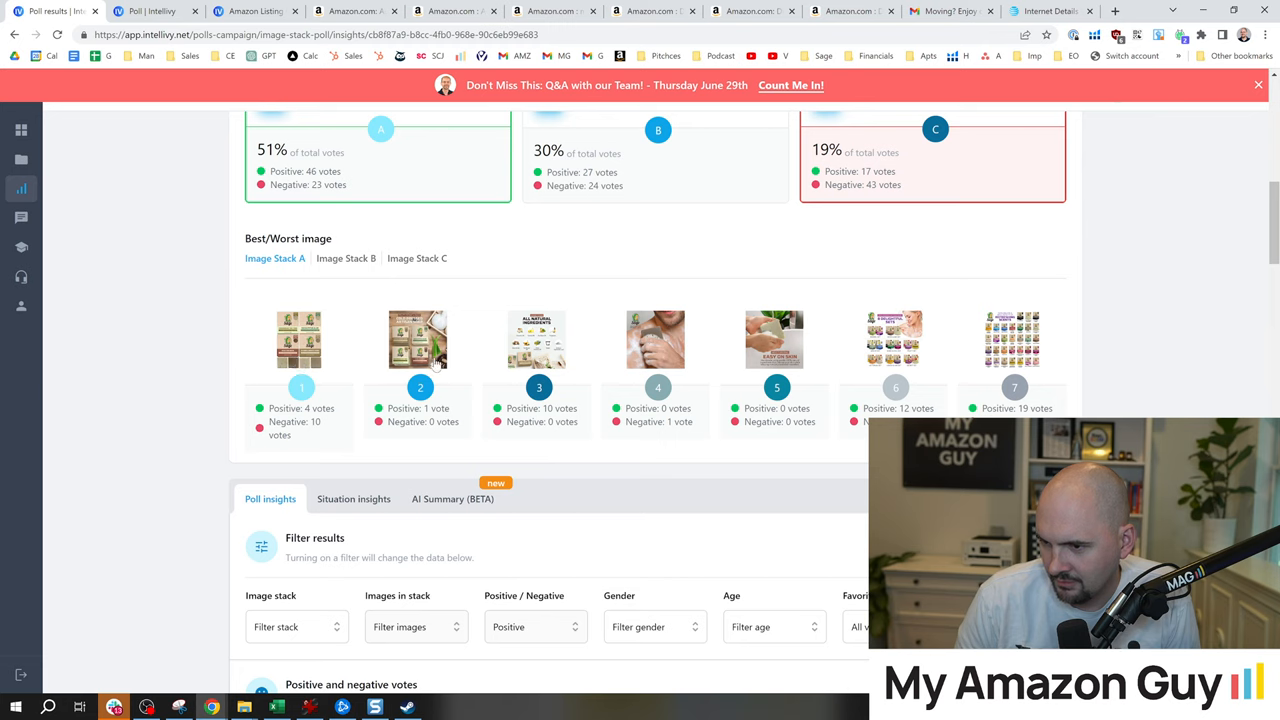
mouse_move(368, 388)
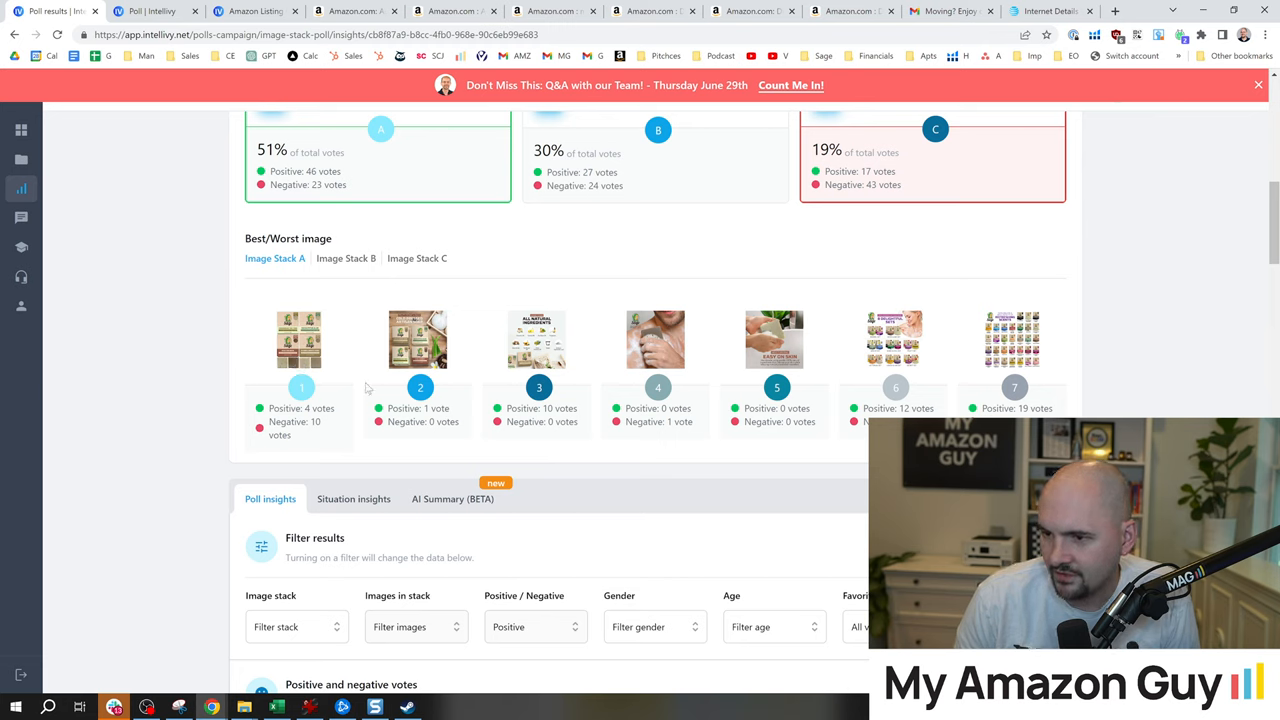
mouse_move(328, 428)
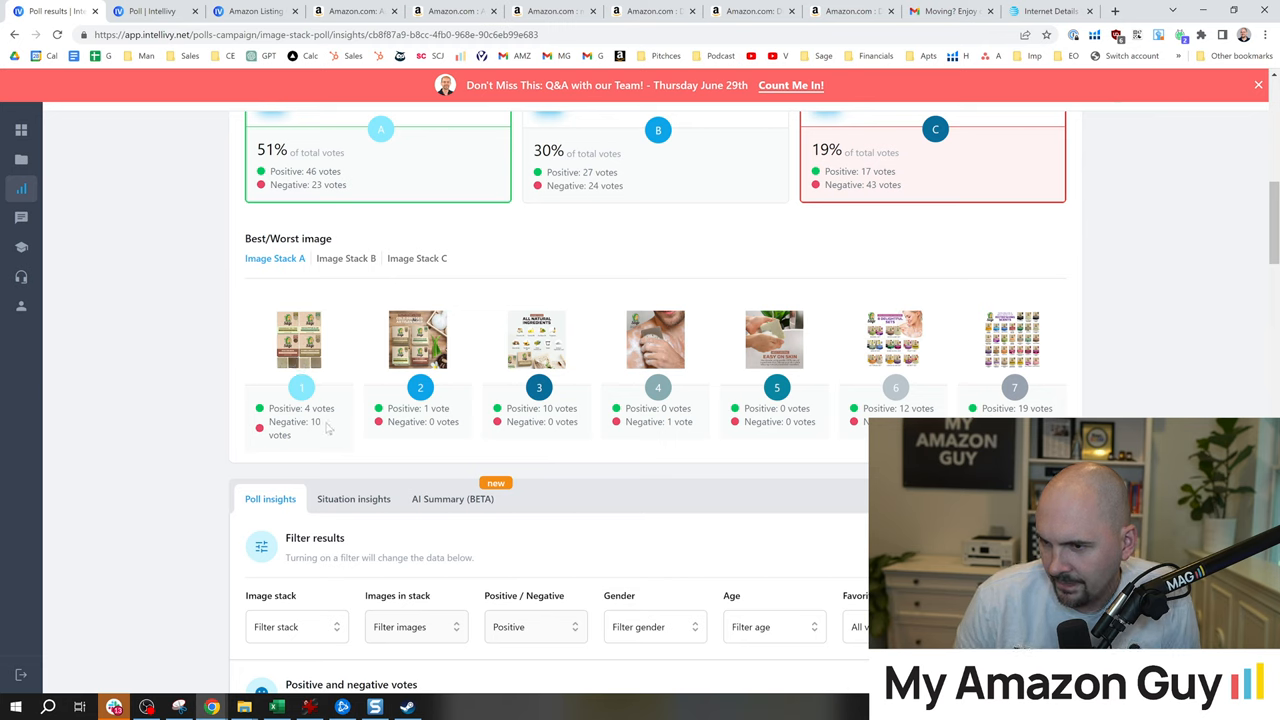
mouse_move(292, 302)
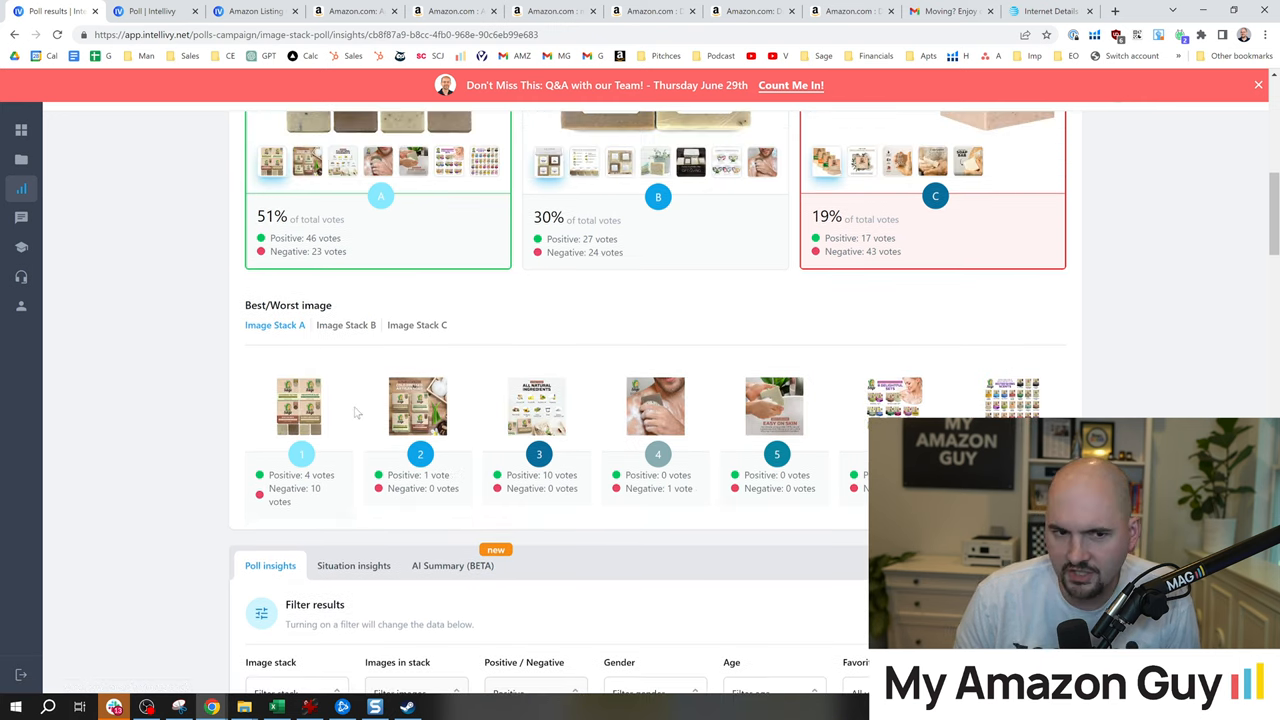
scroll("down", 3)
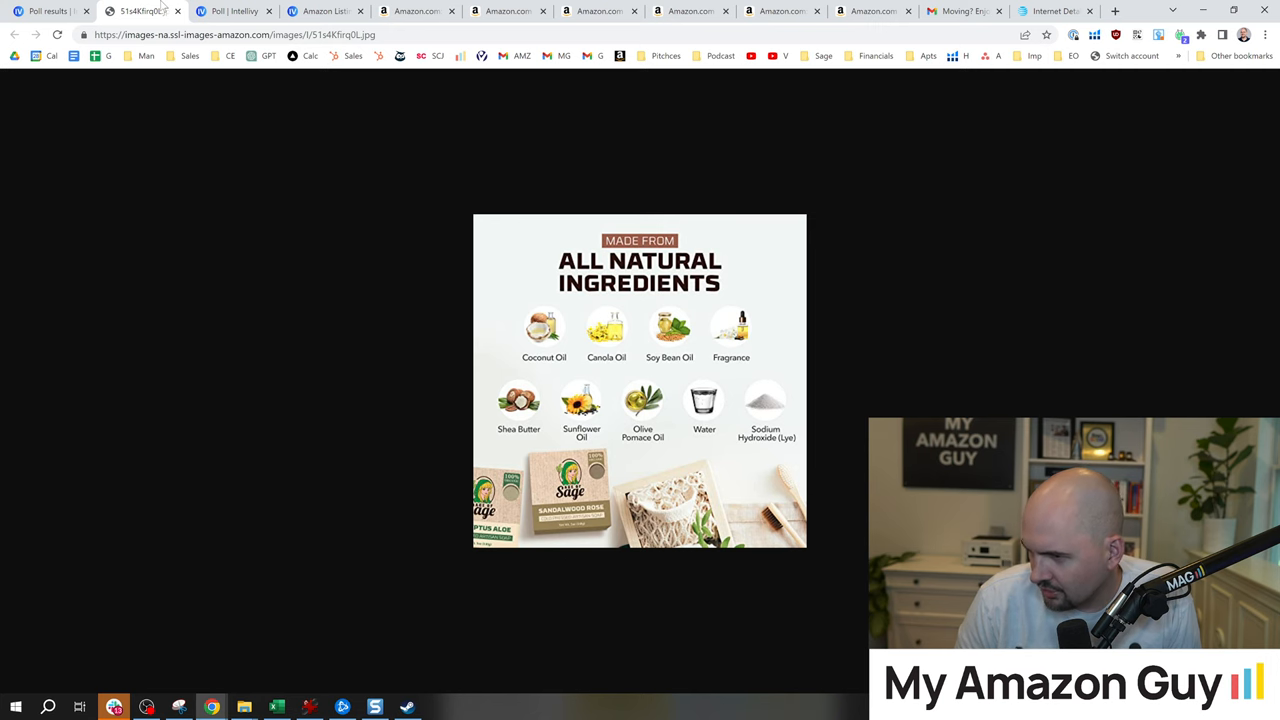
Step: Return to the poll results and locate Stack A's seventh image, the Refreshing Scents chart
left_click(232, 12)
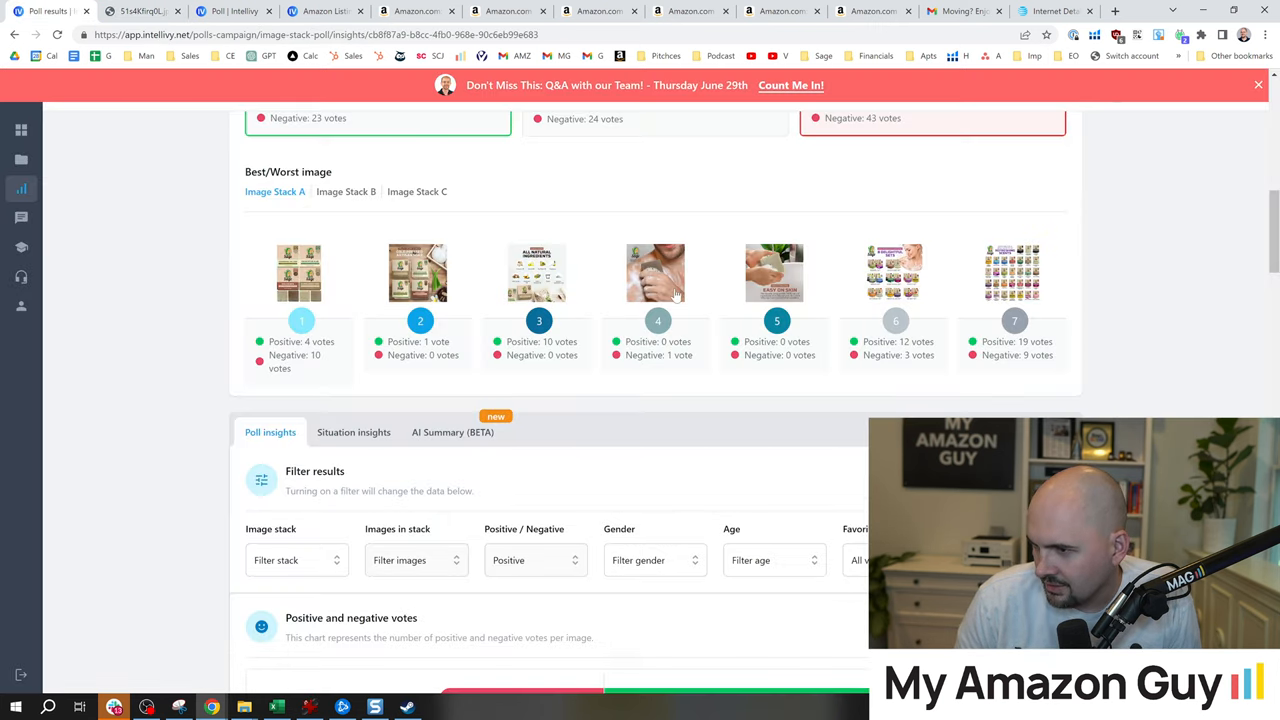
mouse_move(796, 312)
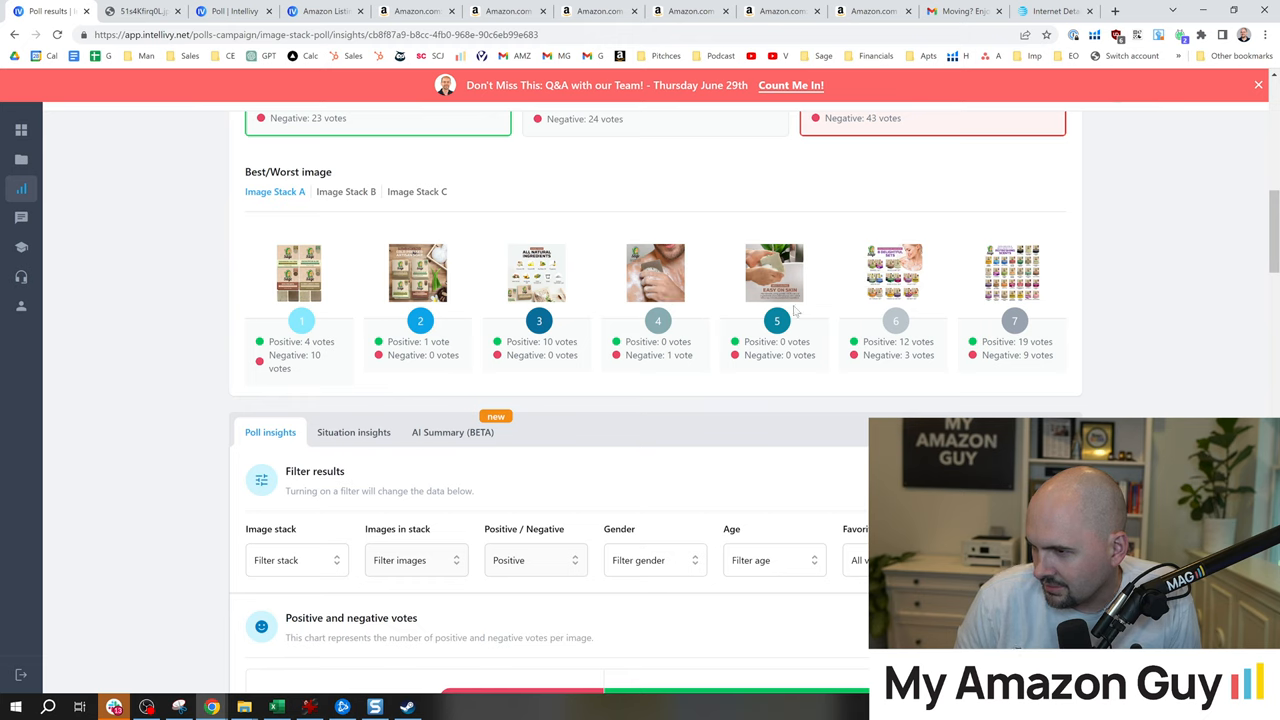
mouse_move(668, 318)
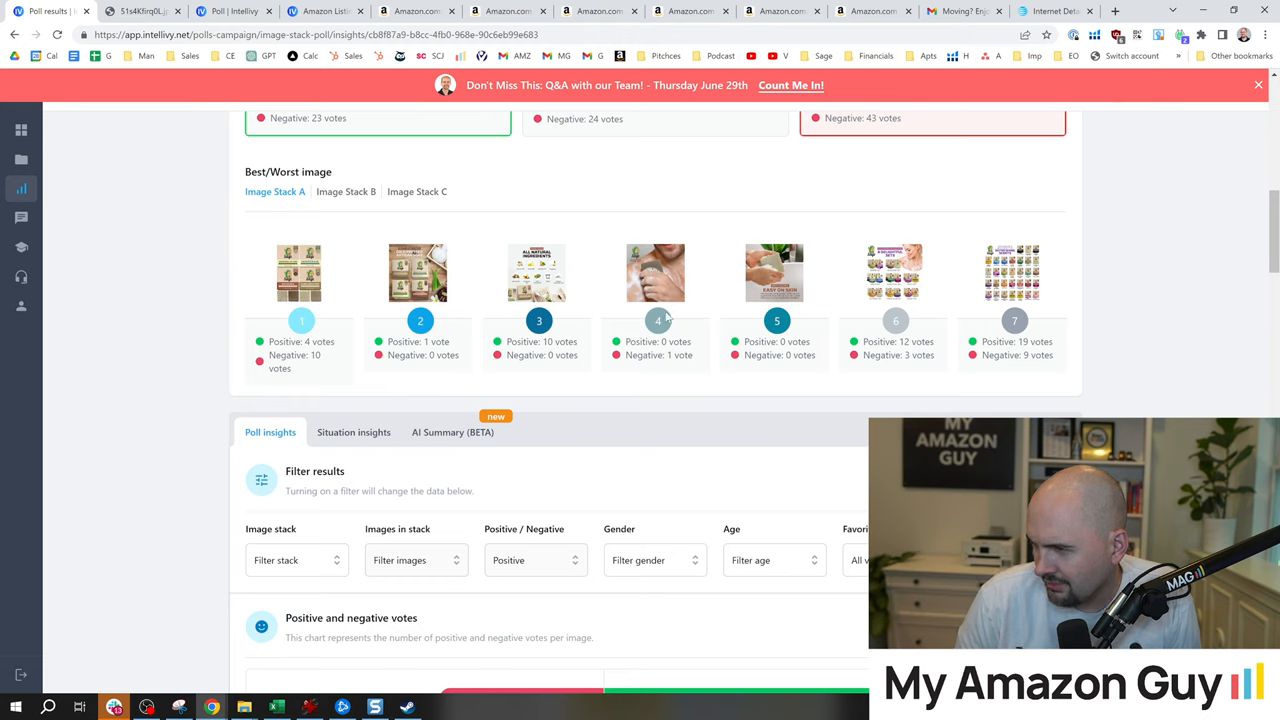
mouse_move(844, 380)
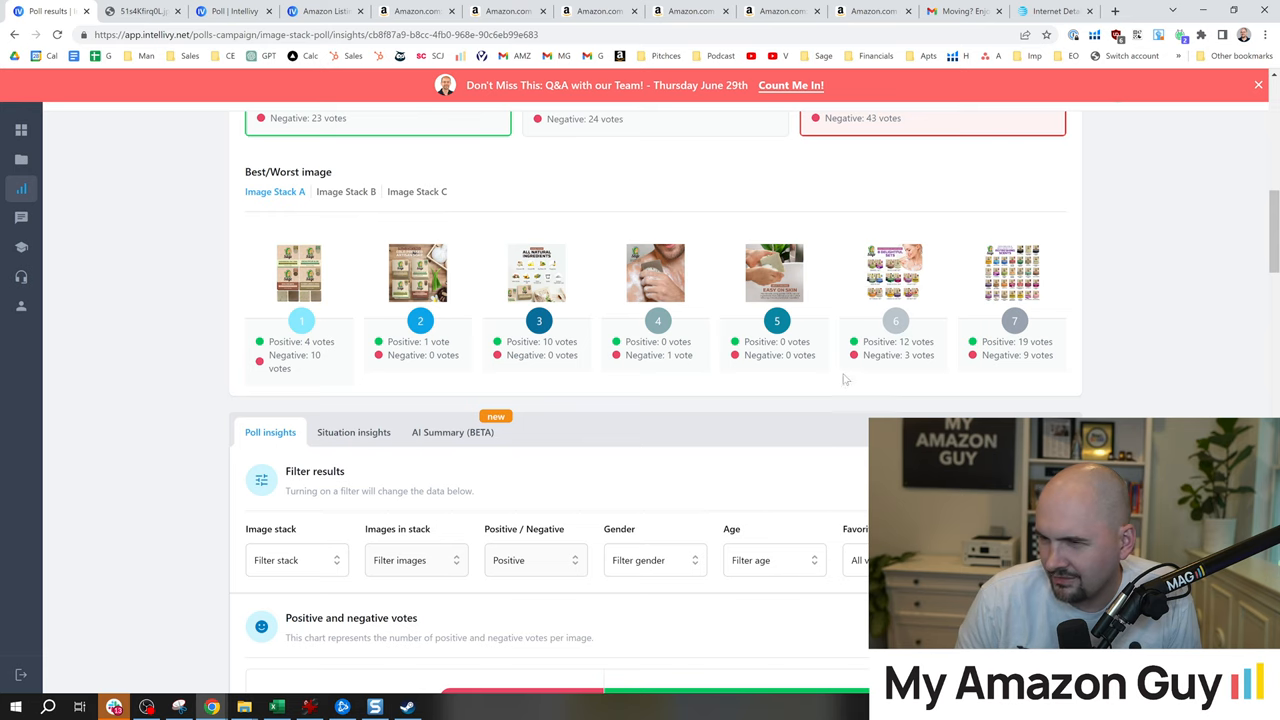
scroll("up", 3)
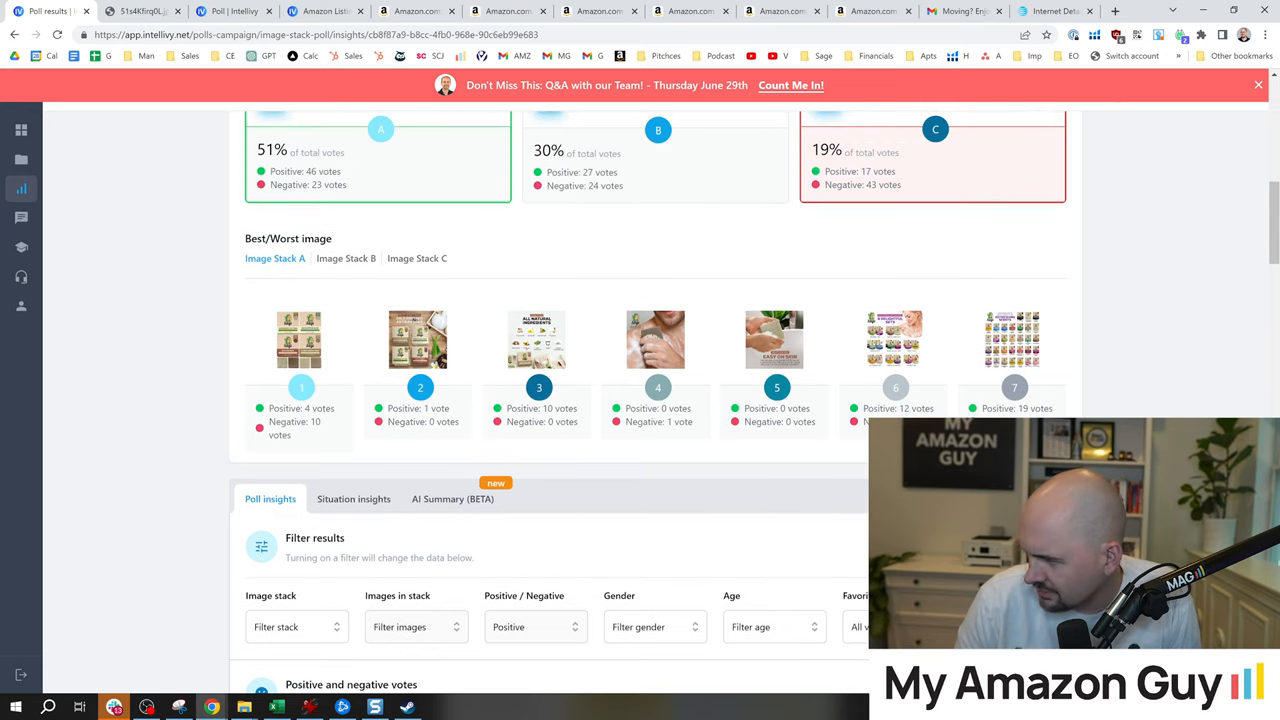
scroll("down", 3)
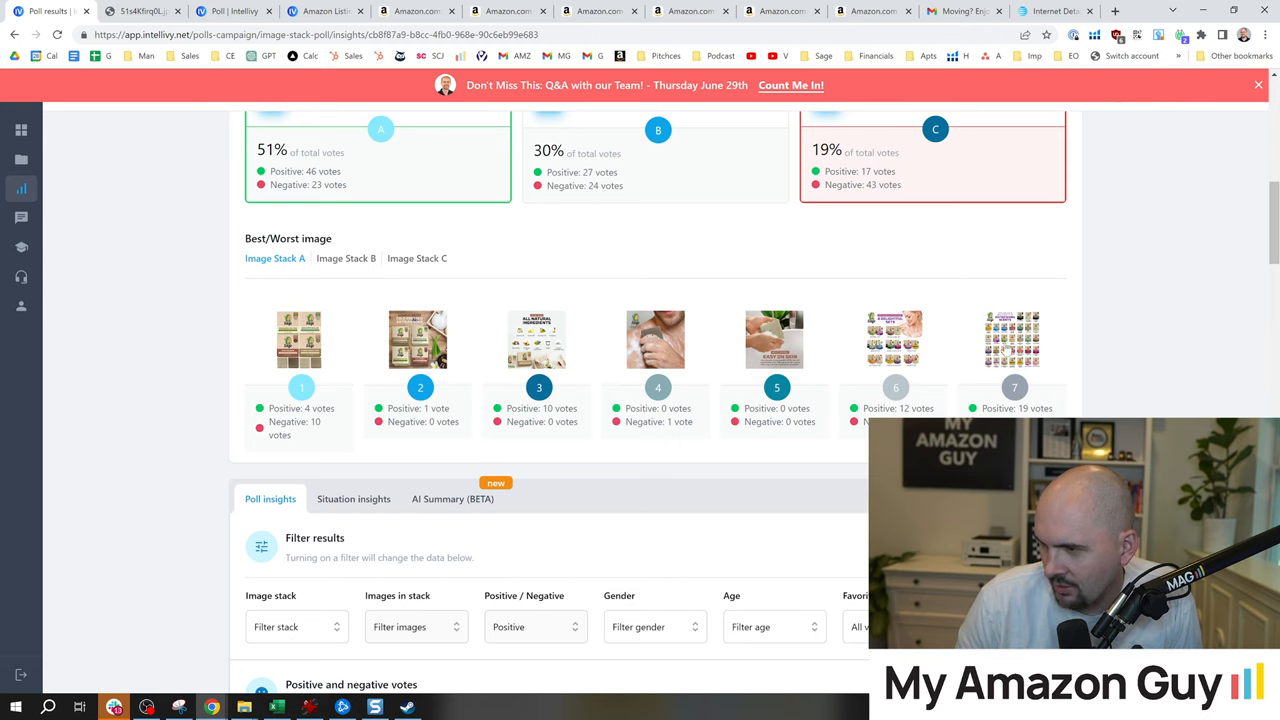
mouse_move(950, 294)
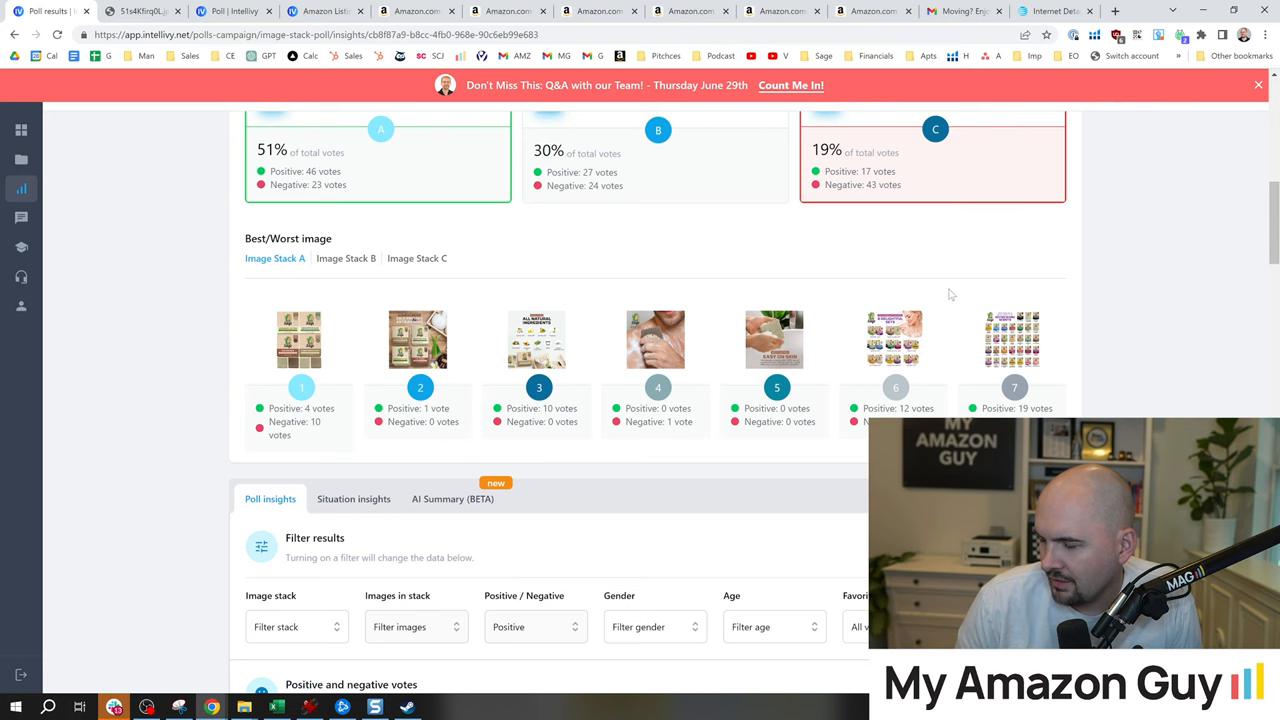
scroll("down", 3)
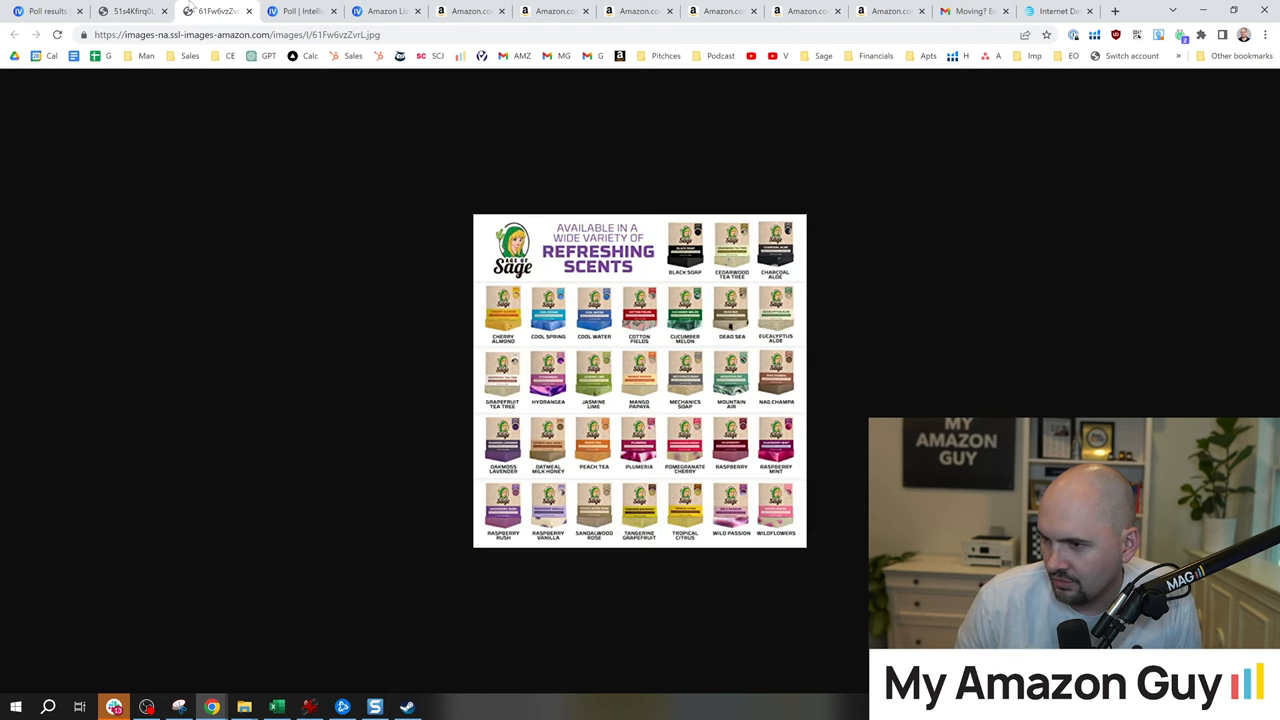
mouse_move(44, 12)
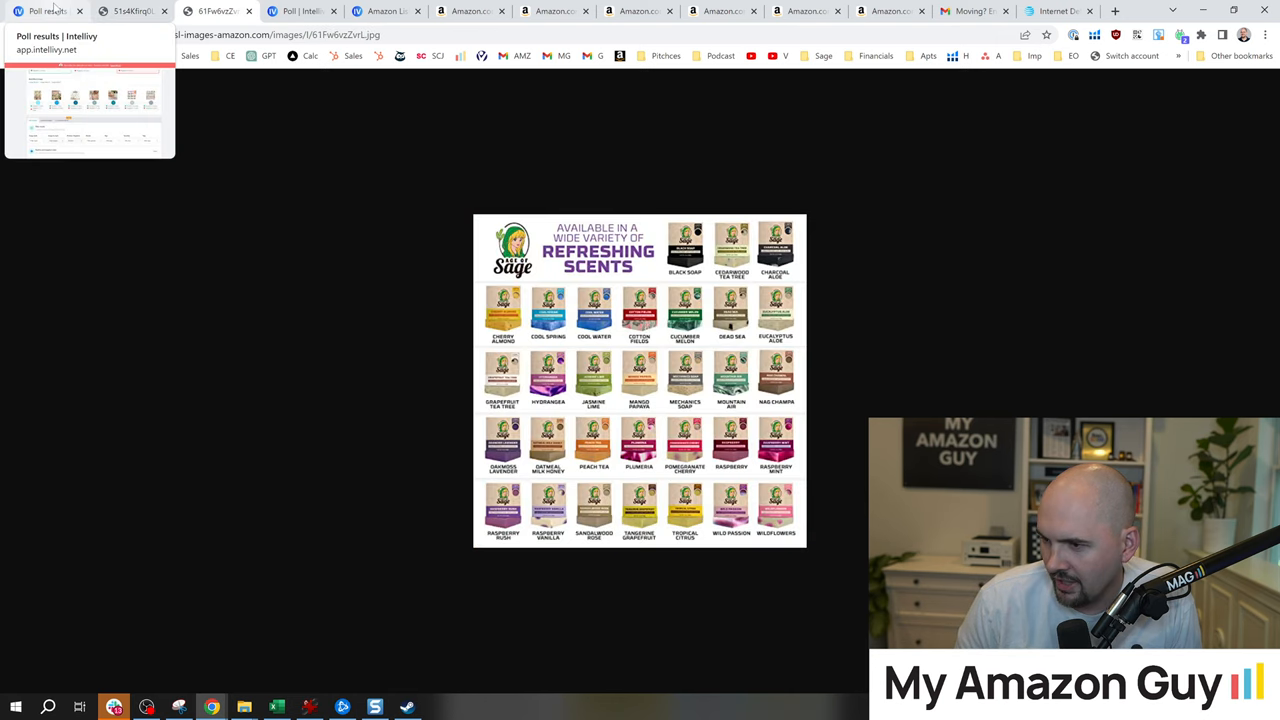
Step: View Stack A's Easy on Skin and All Natural Ingredients images full size, then return to the poll results
left_click(44, 12)
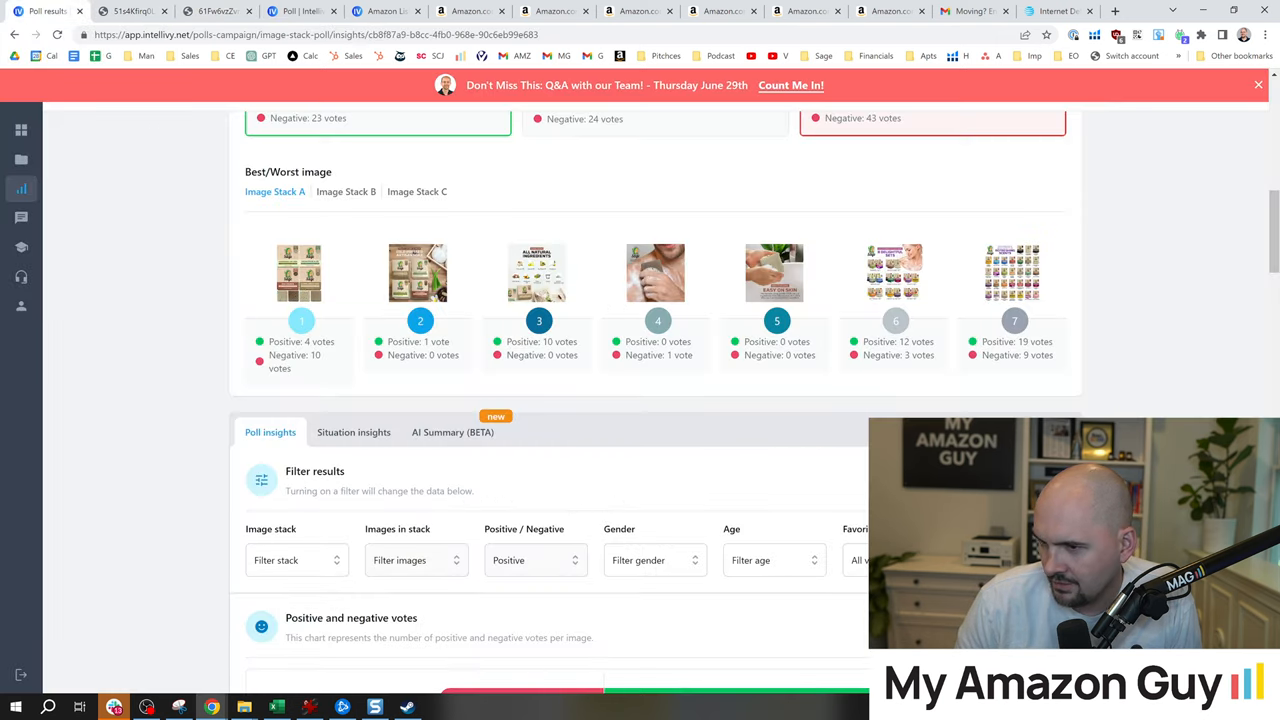
double_click(1016, 340)
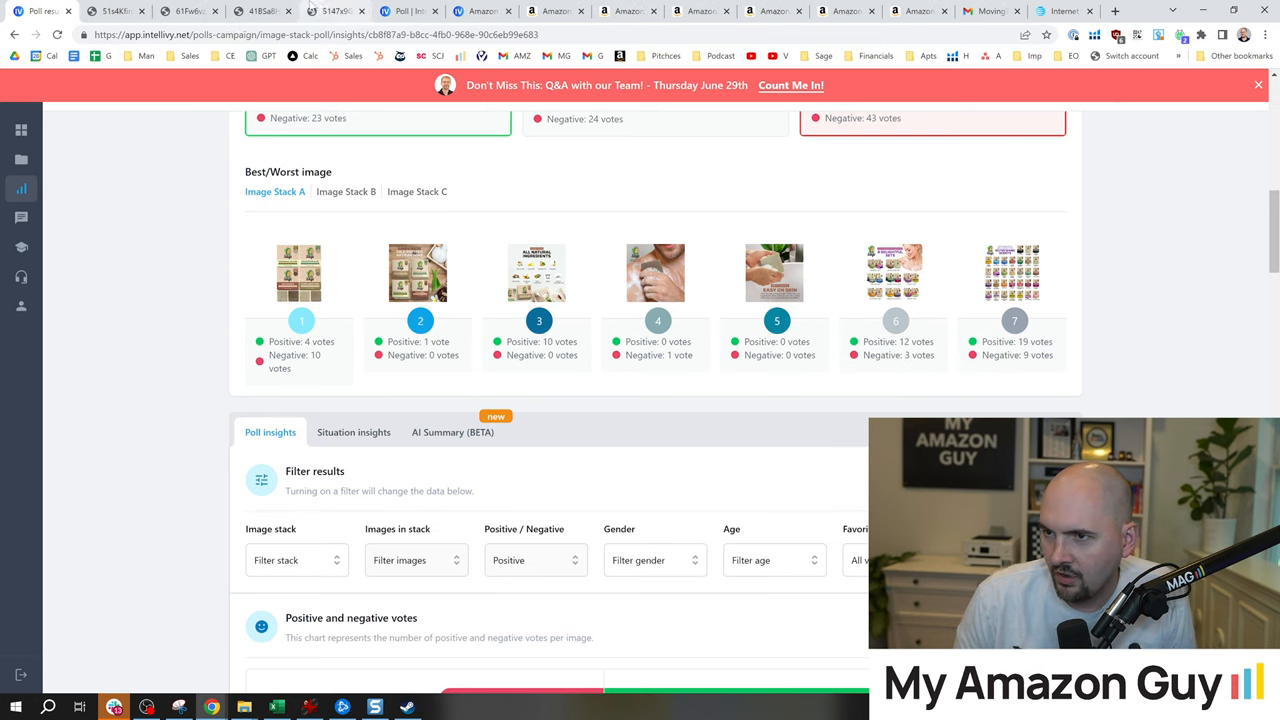
left_click(772, 272)
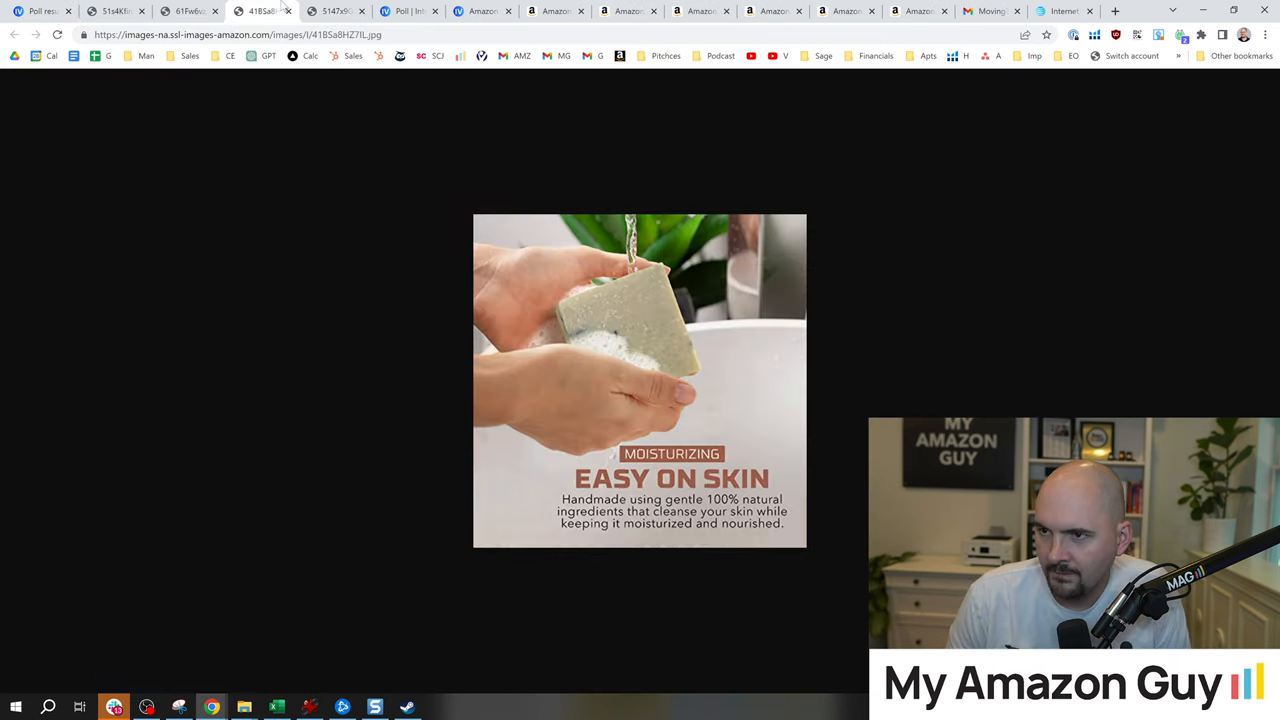
right_click(640, 350)
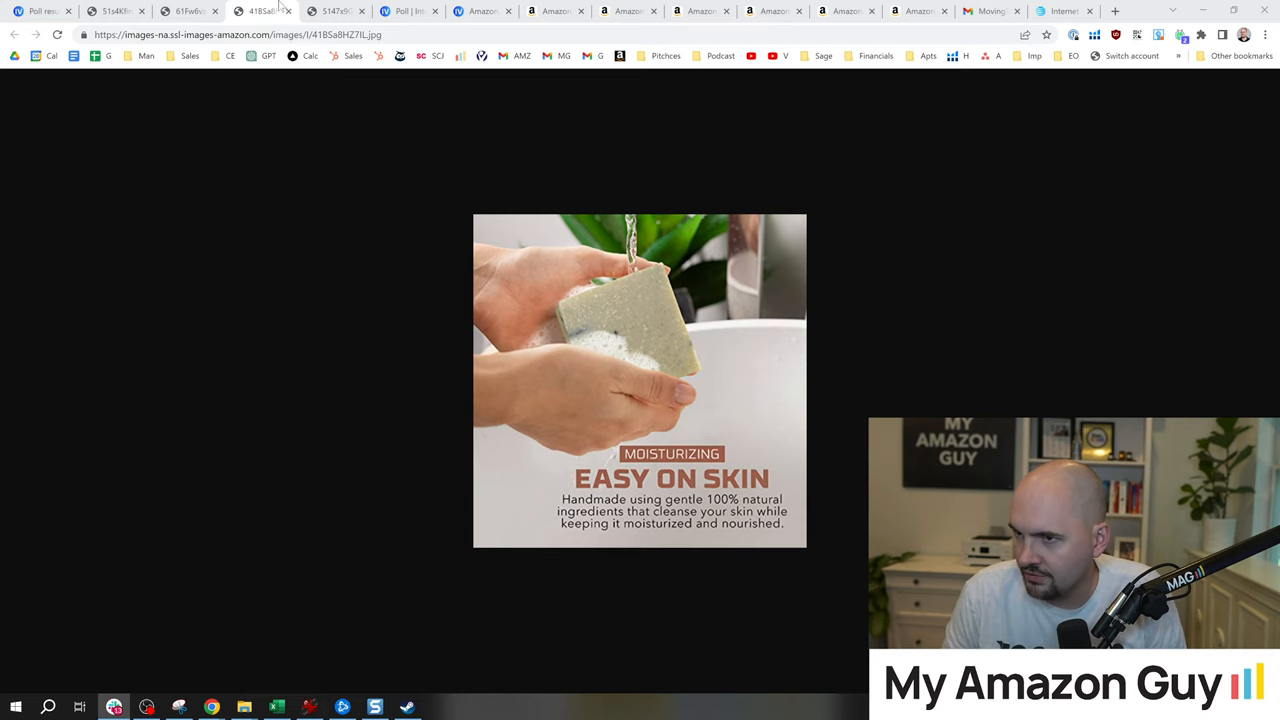
left_click(336, 12)
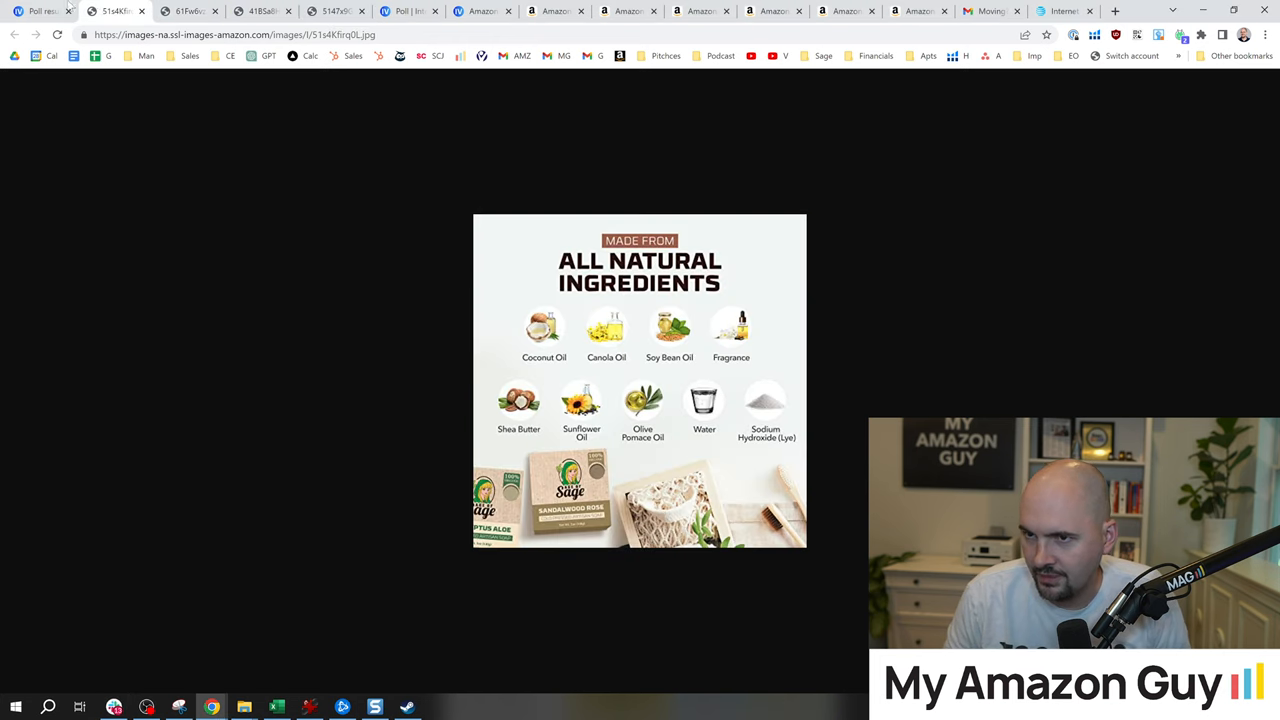
left_click(40, 12)
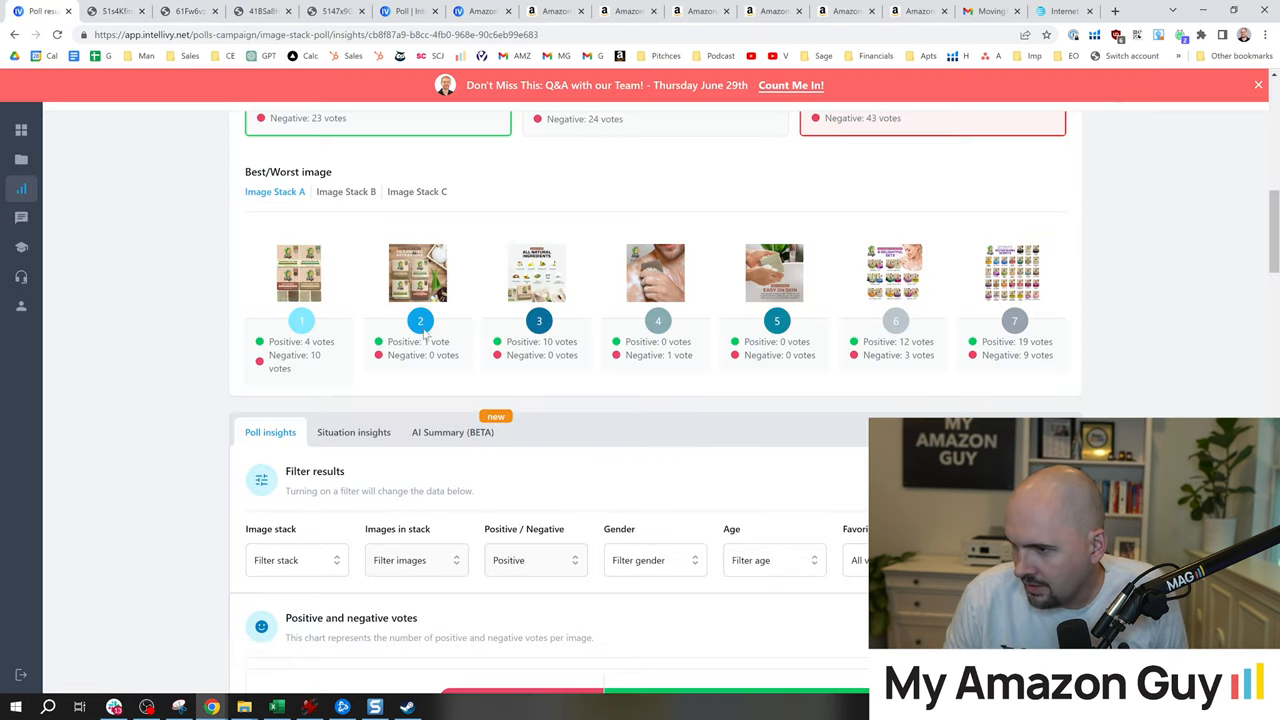
Step: Switch the best/worst breakdown to Image Stack B and review its per-image vote counts
left_click(344, 258)
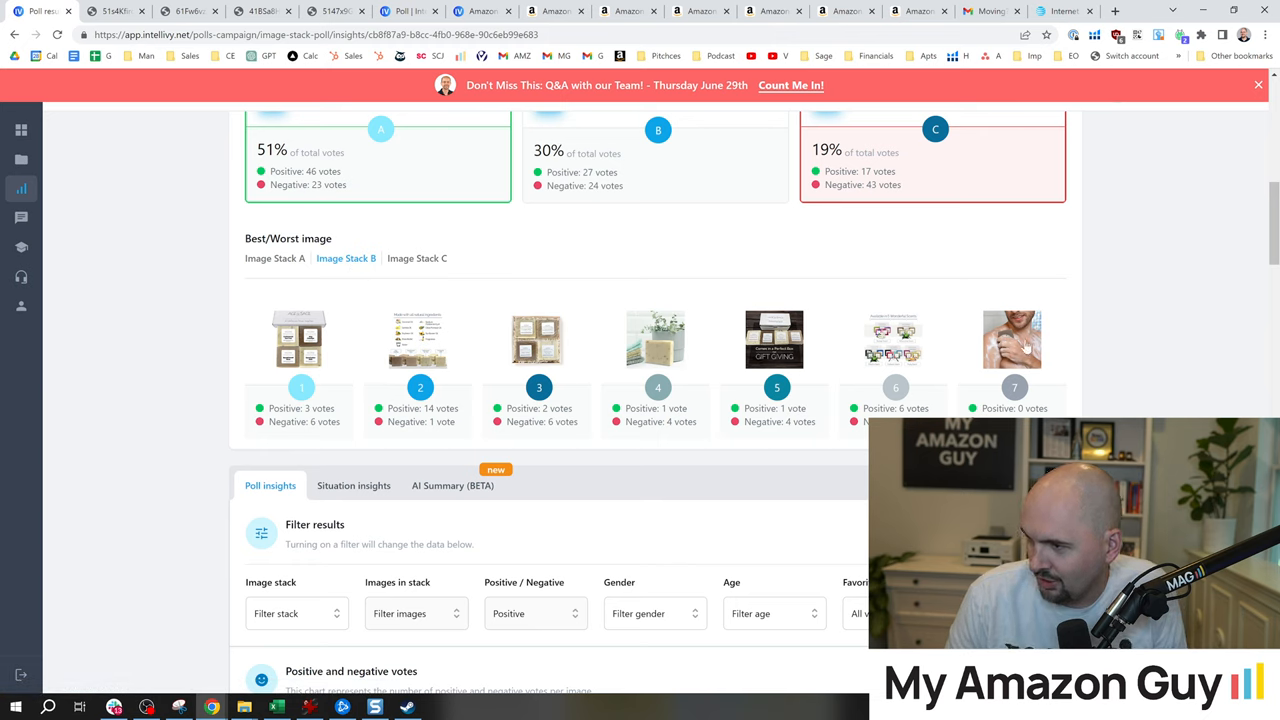
mouse_move(970, 348)
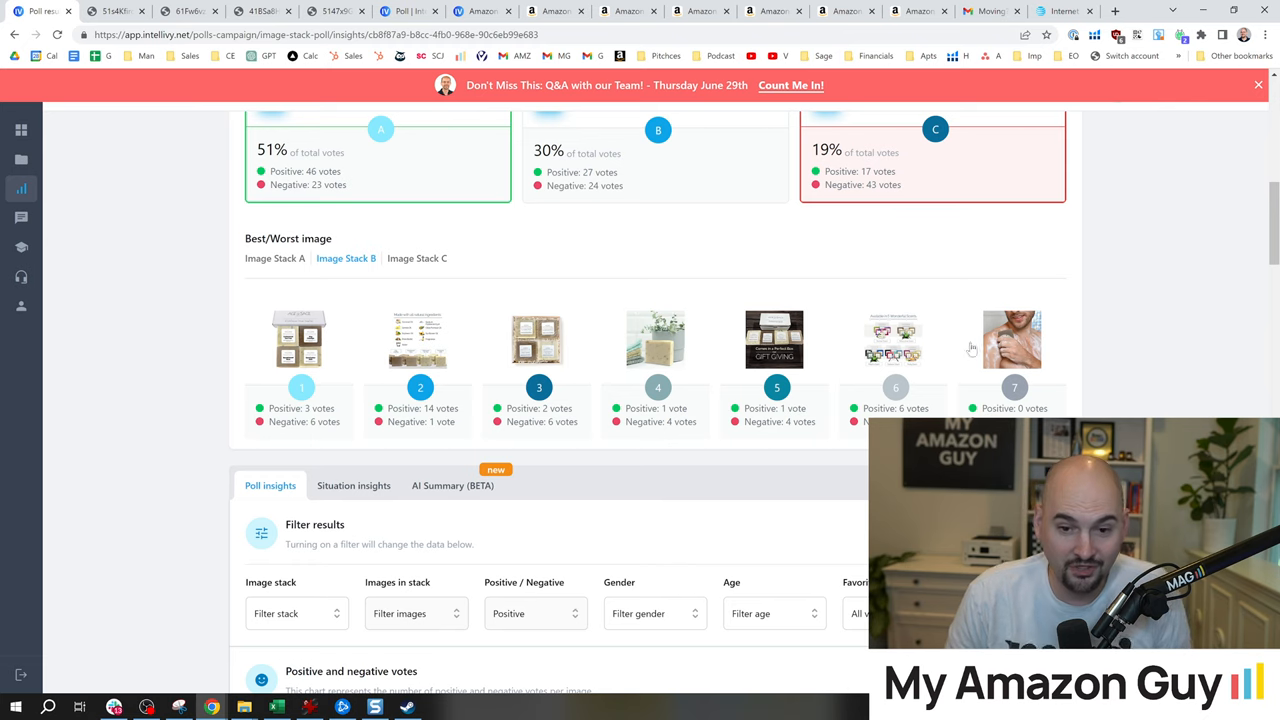
mouse_move(992, 400)
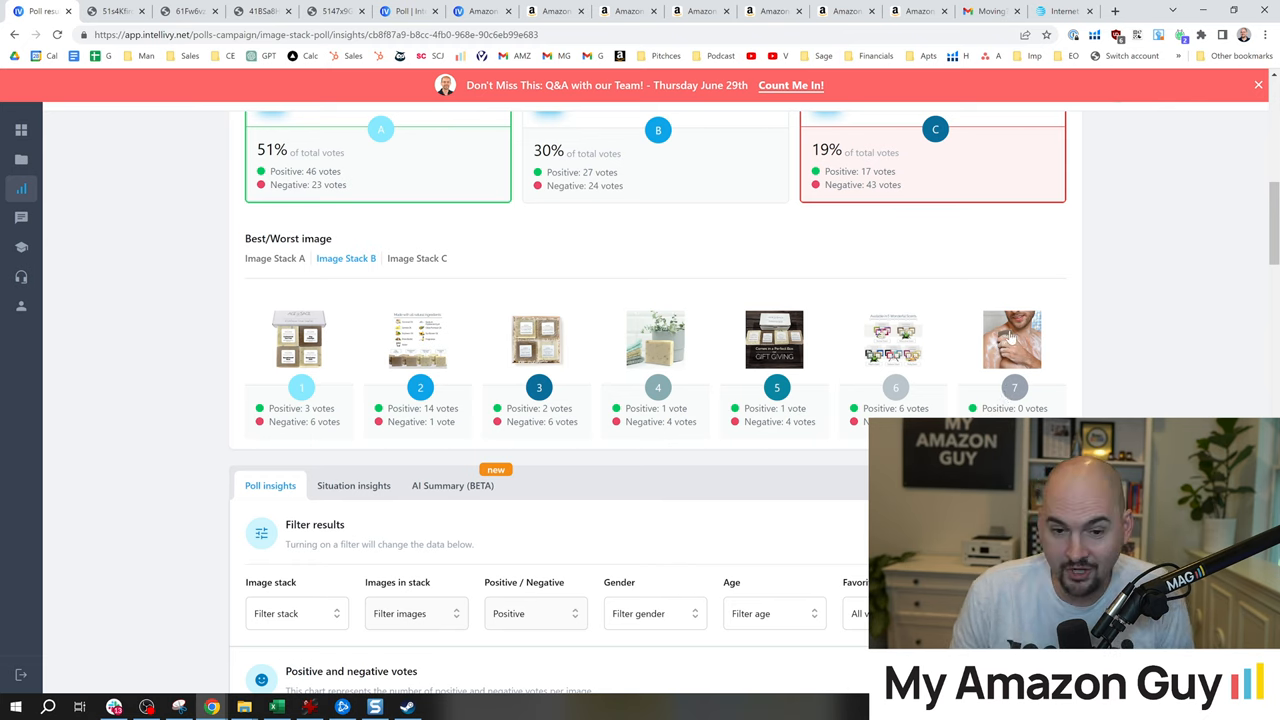
scroll("down", 3)
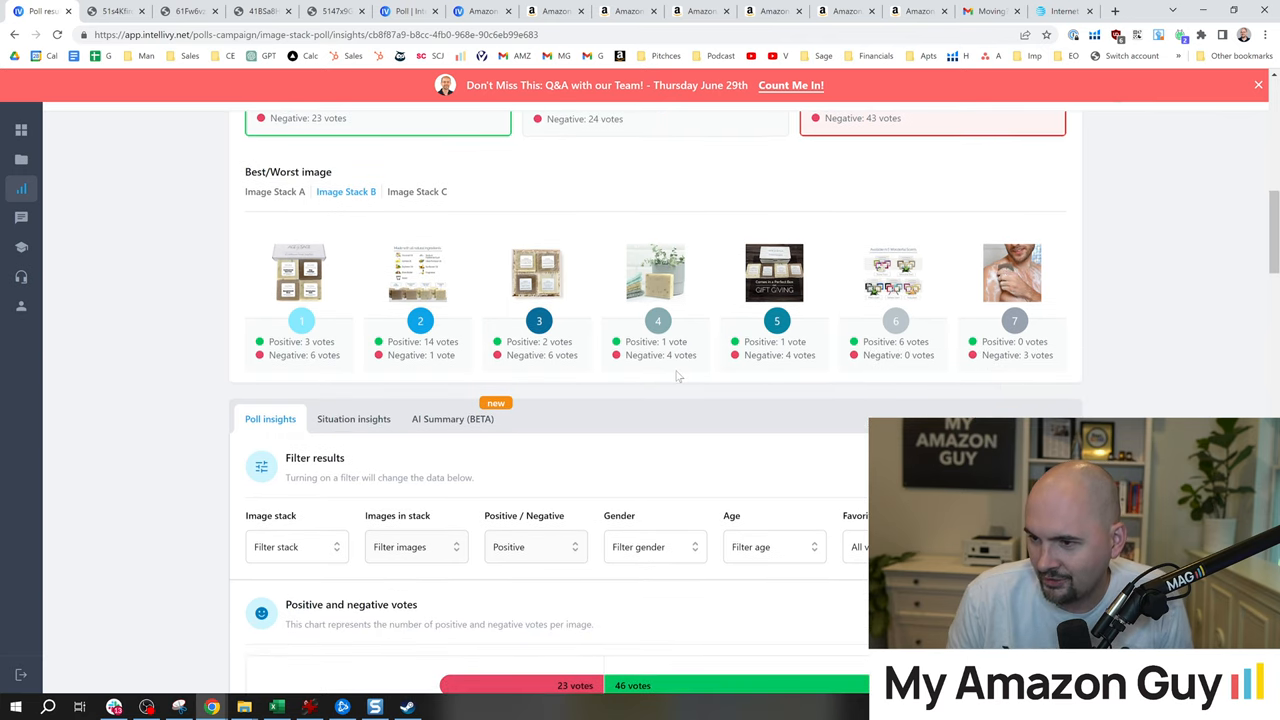
mouse_move(500, 344)
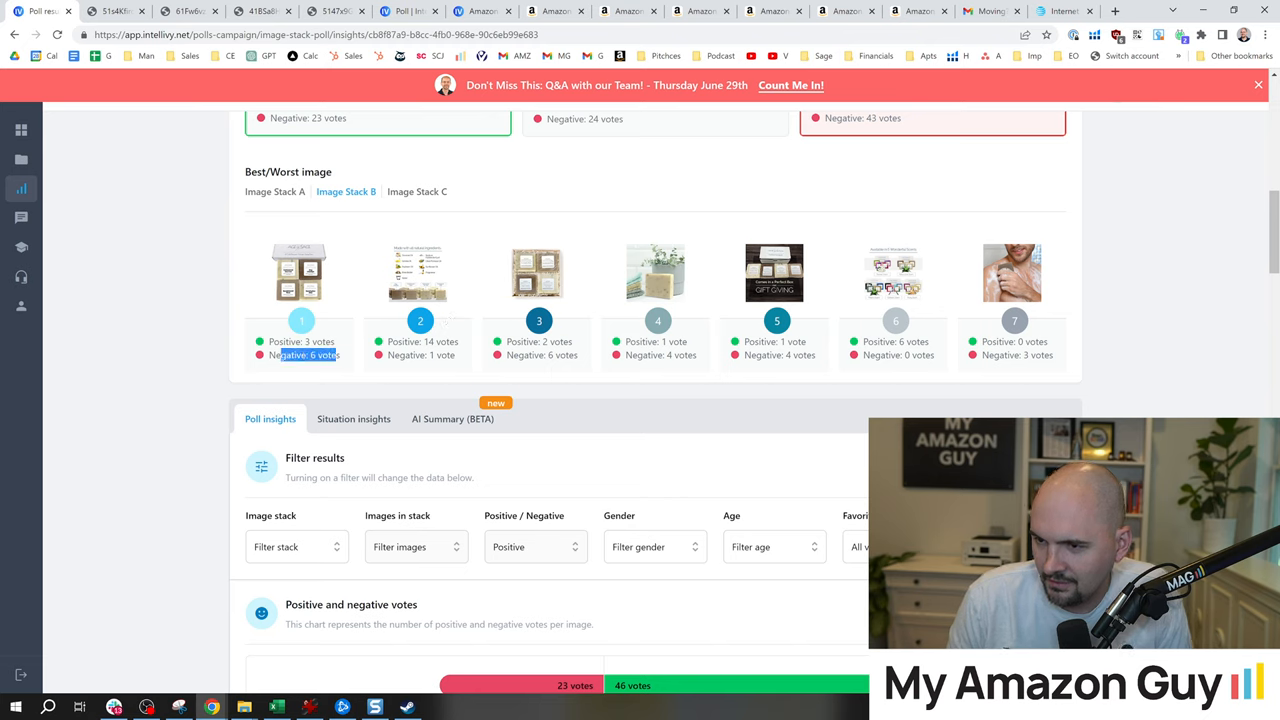
scroll("down", 3)
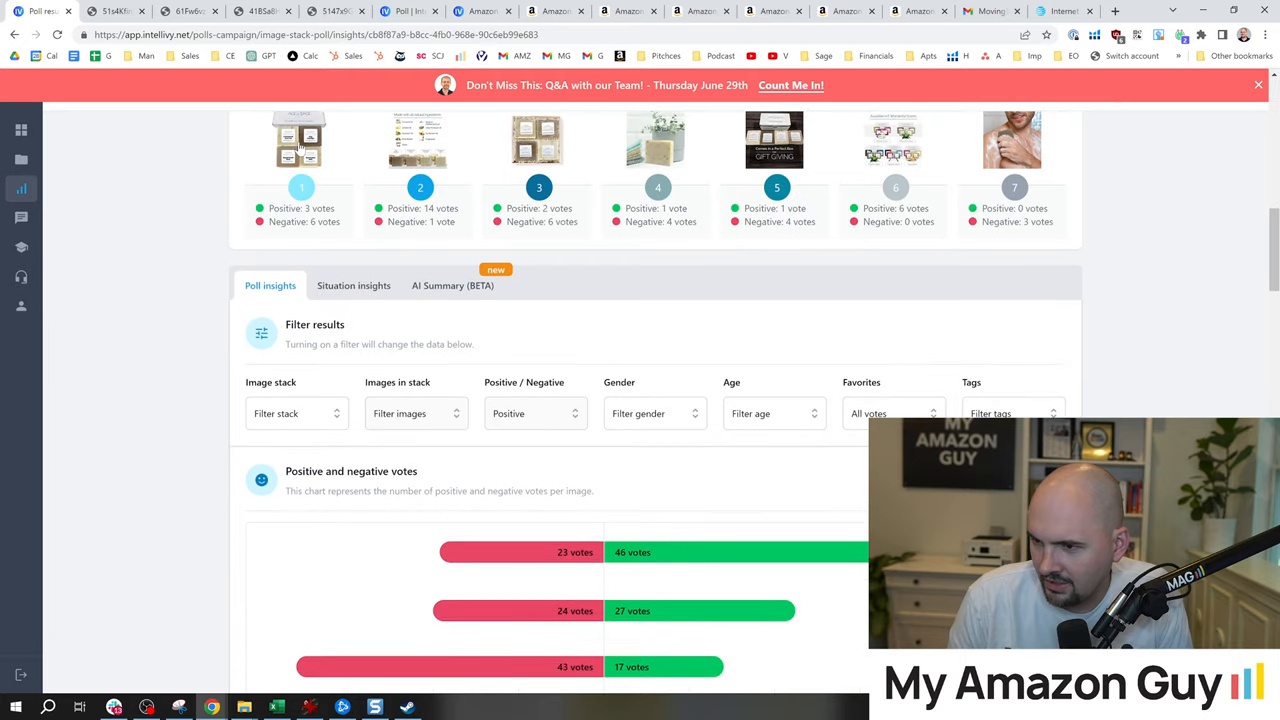
scroll("down", 3)
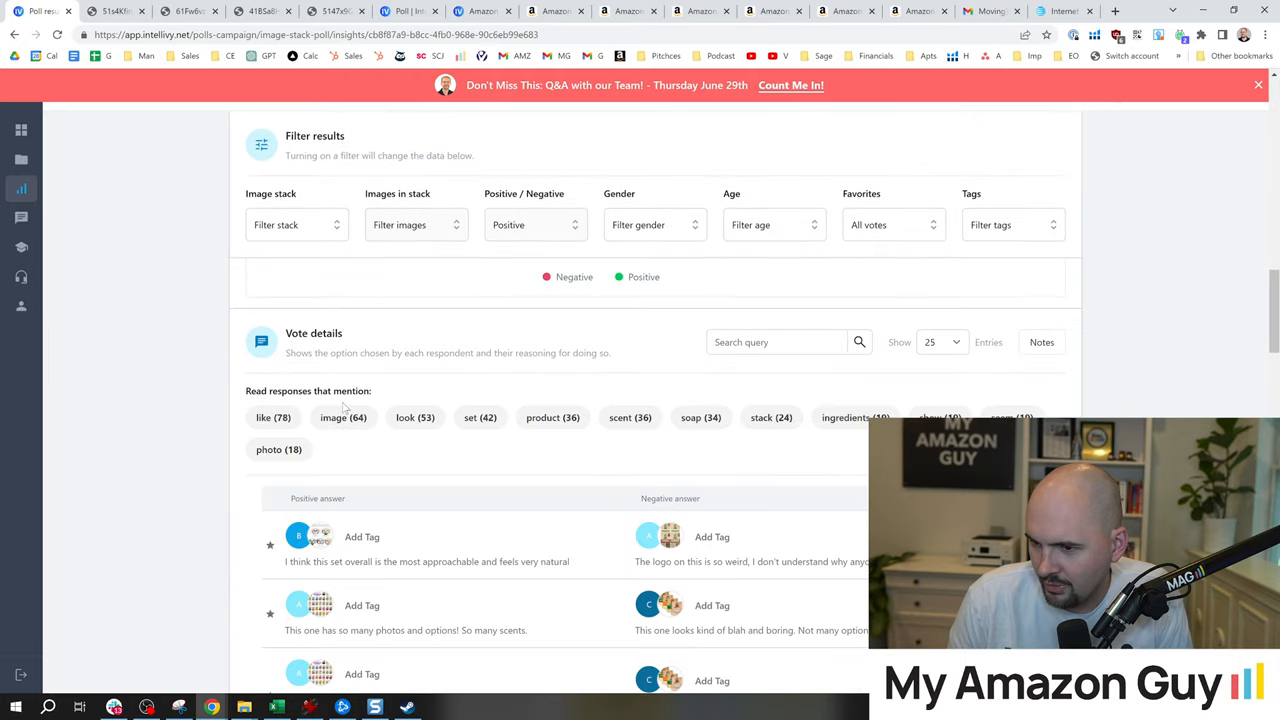
scroll("up", 3)
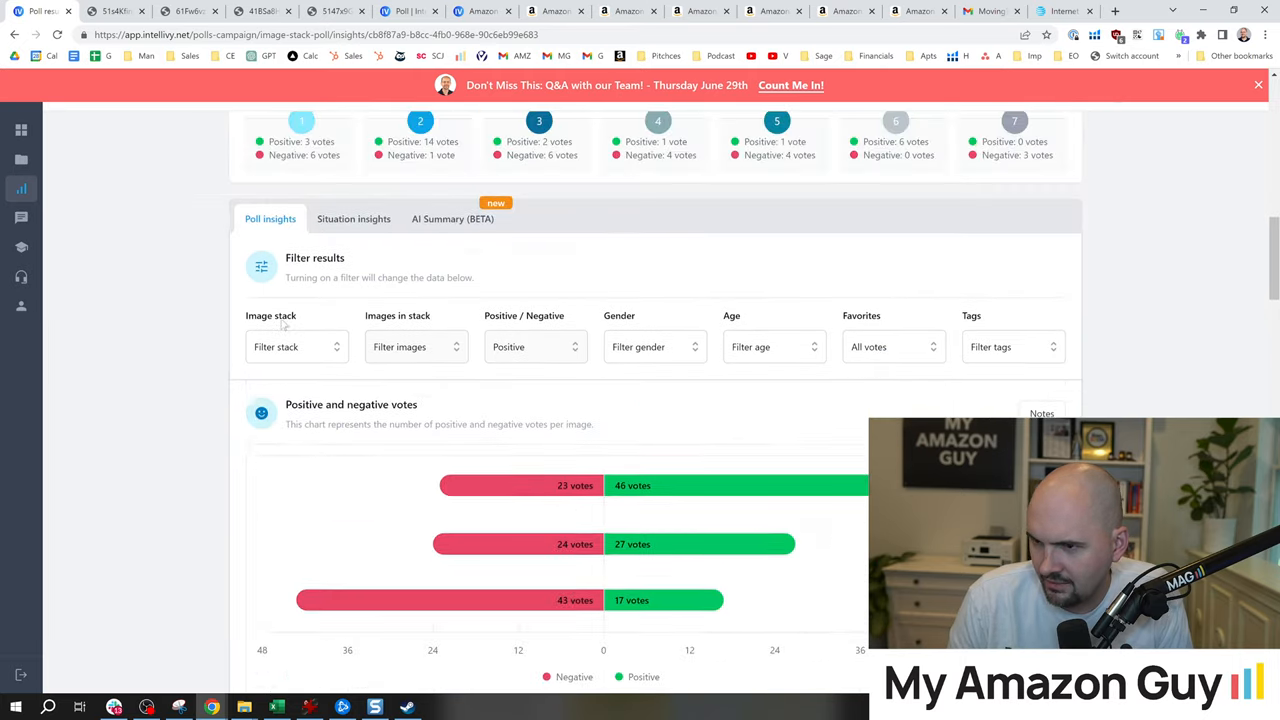
scroll("up", 3)
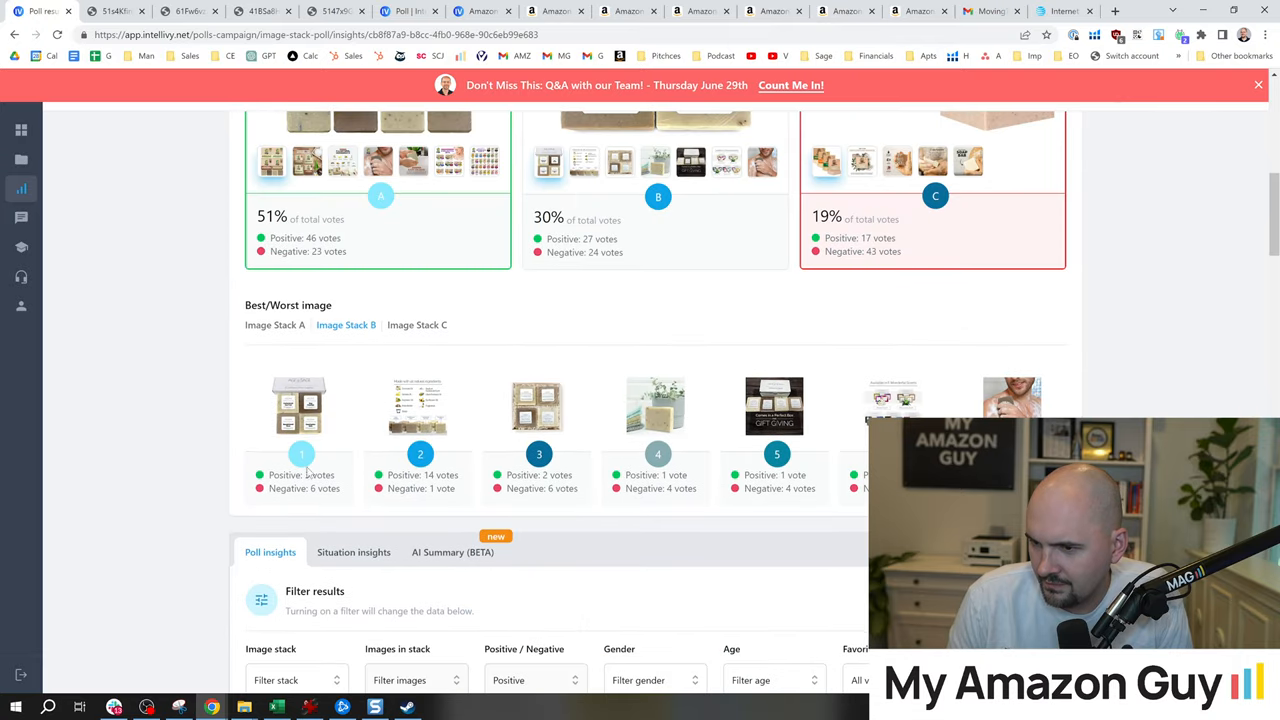
scroll("down", 3)
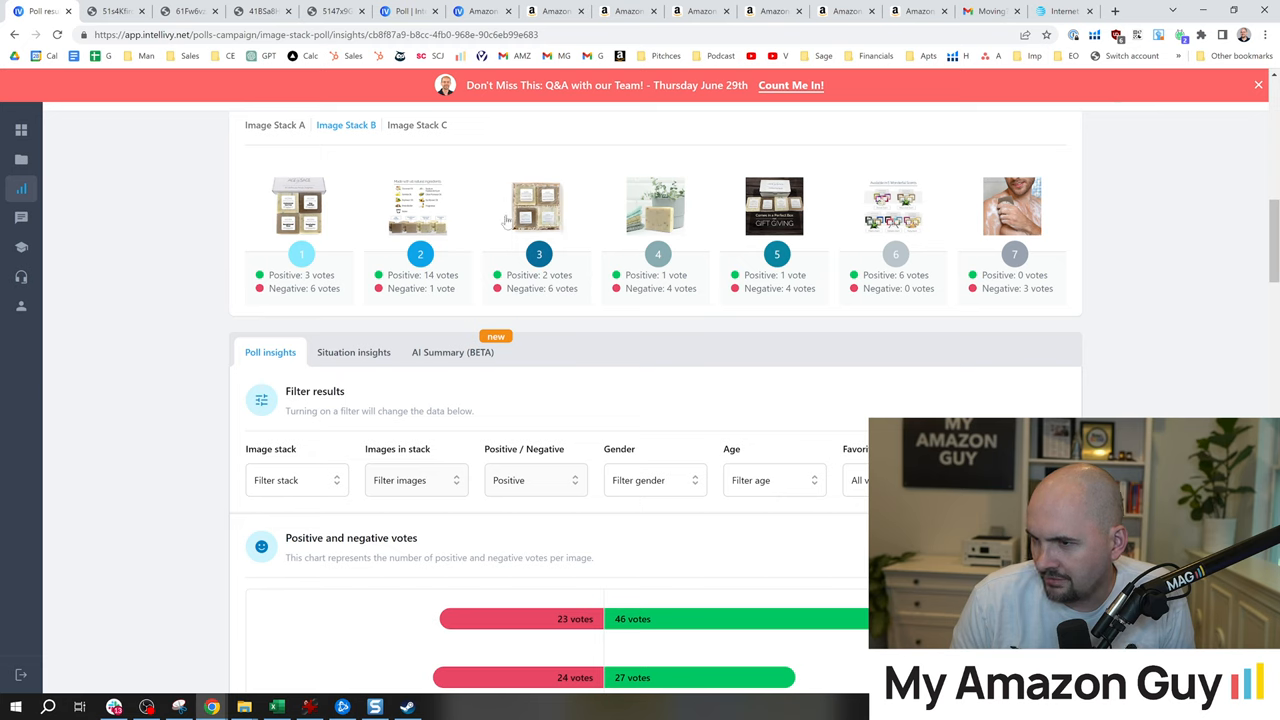
mouse_move(570, 240)
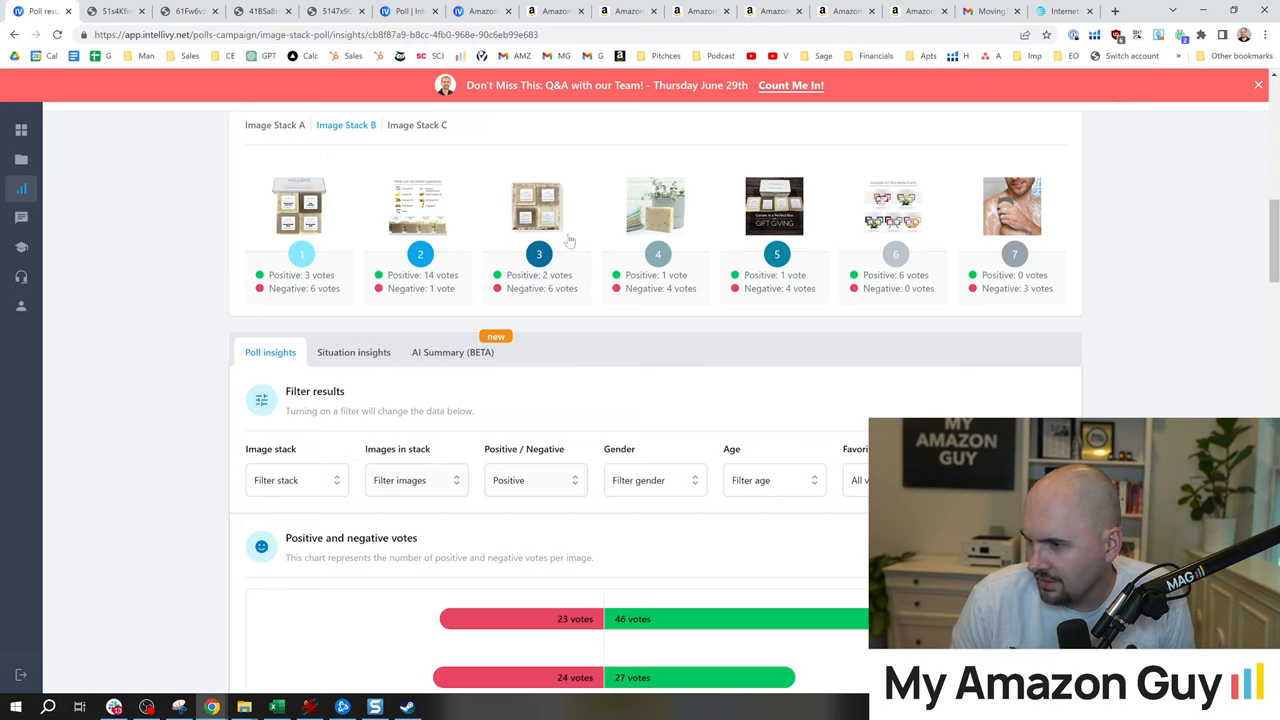
mouse_move(636, 210)
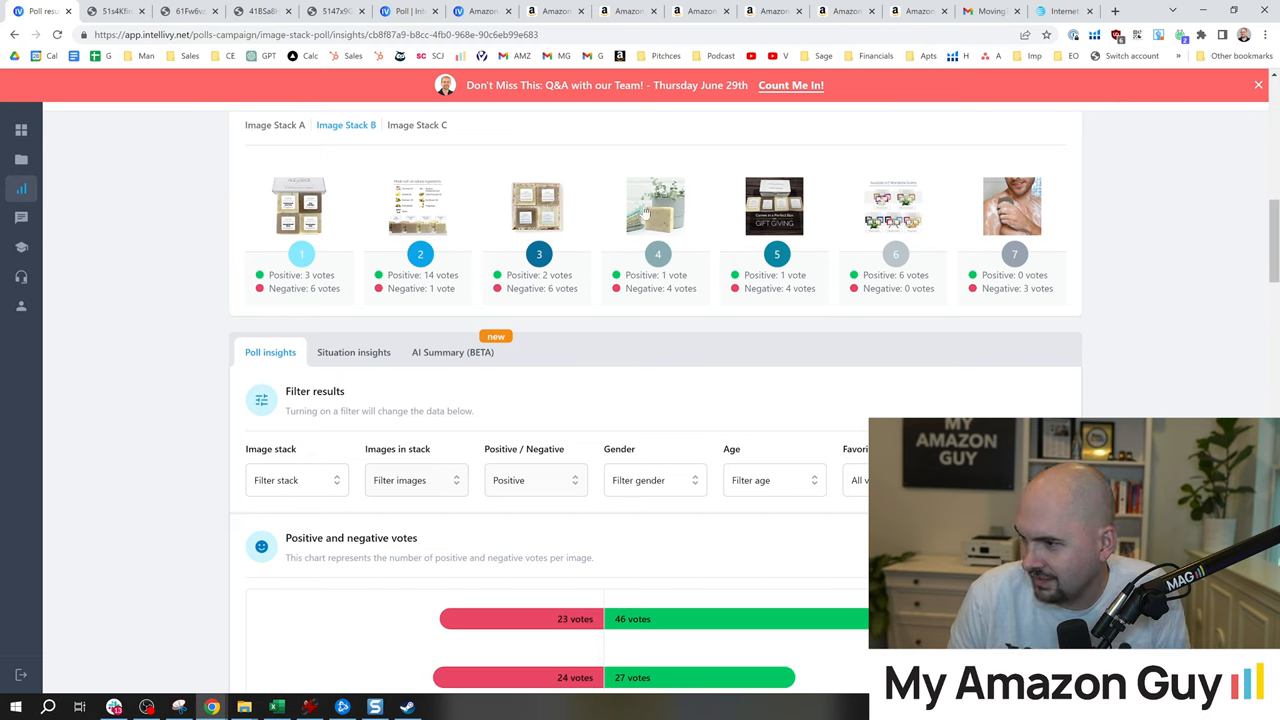
right_click(656, 206)
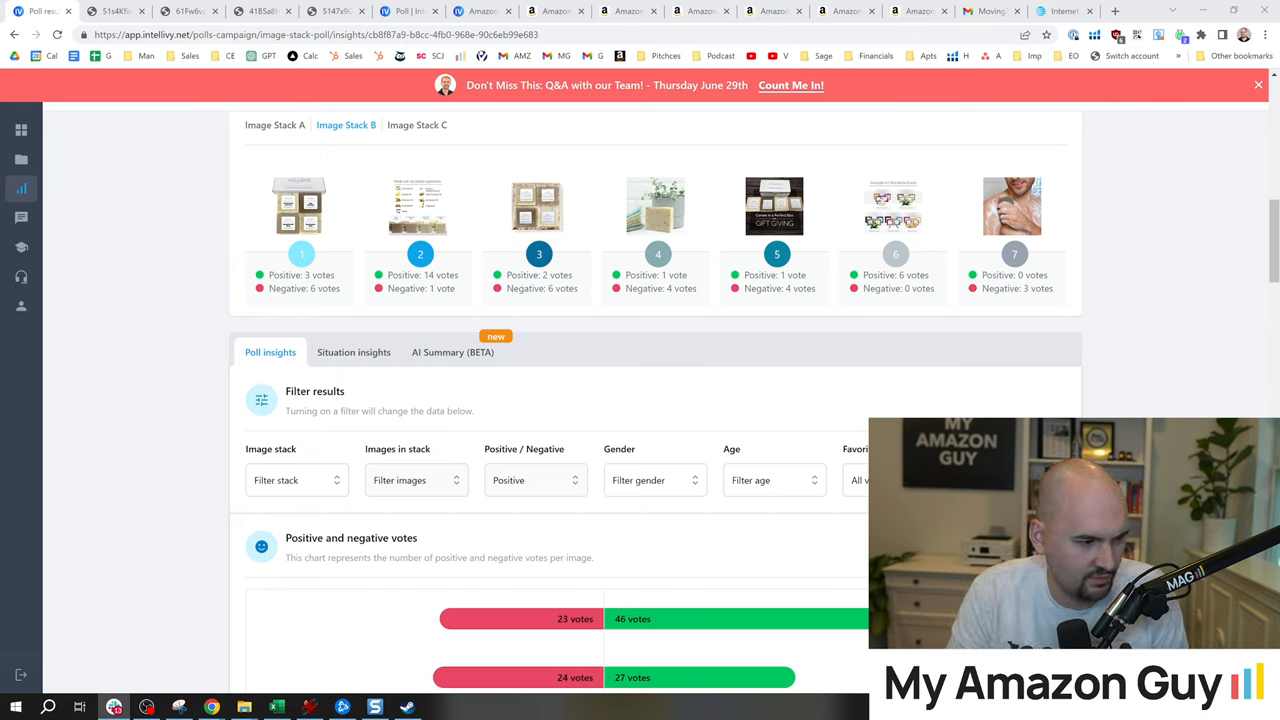
mouse_move(844, 238)
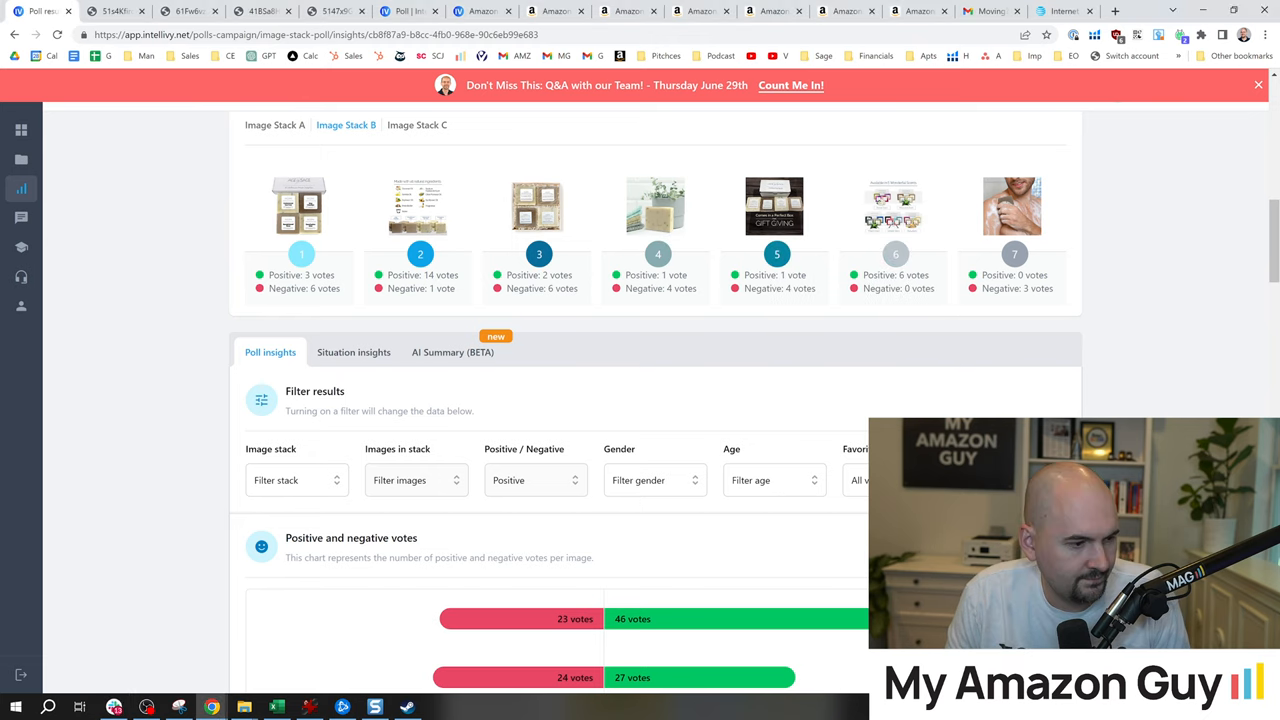
right_click(538, 206)
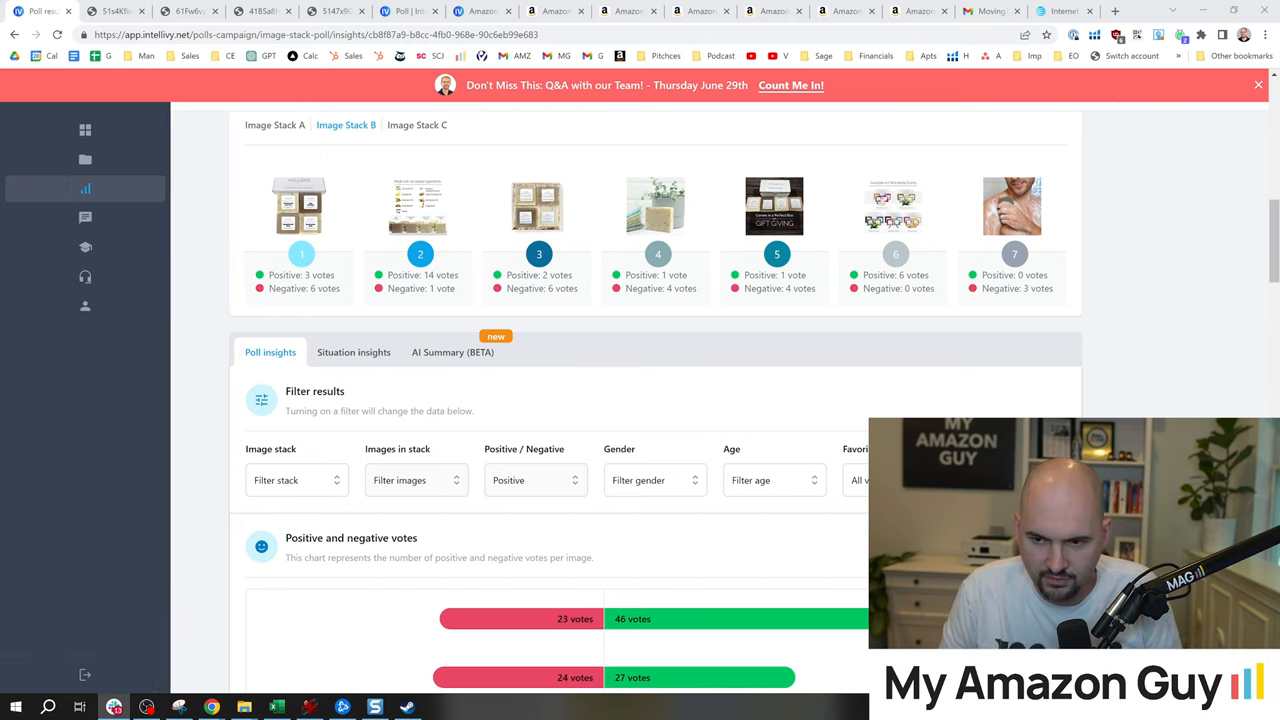
Step: Open Stack C's fifth image in a new tab and scroll on to the poll insights vote chart
scroll("down", 3)
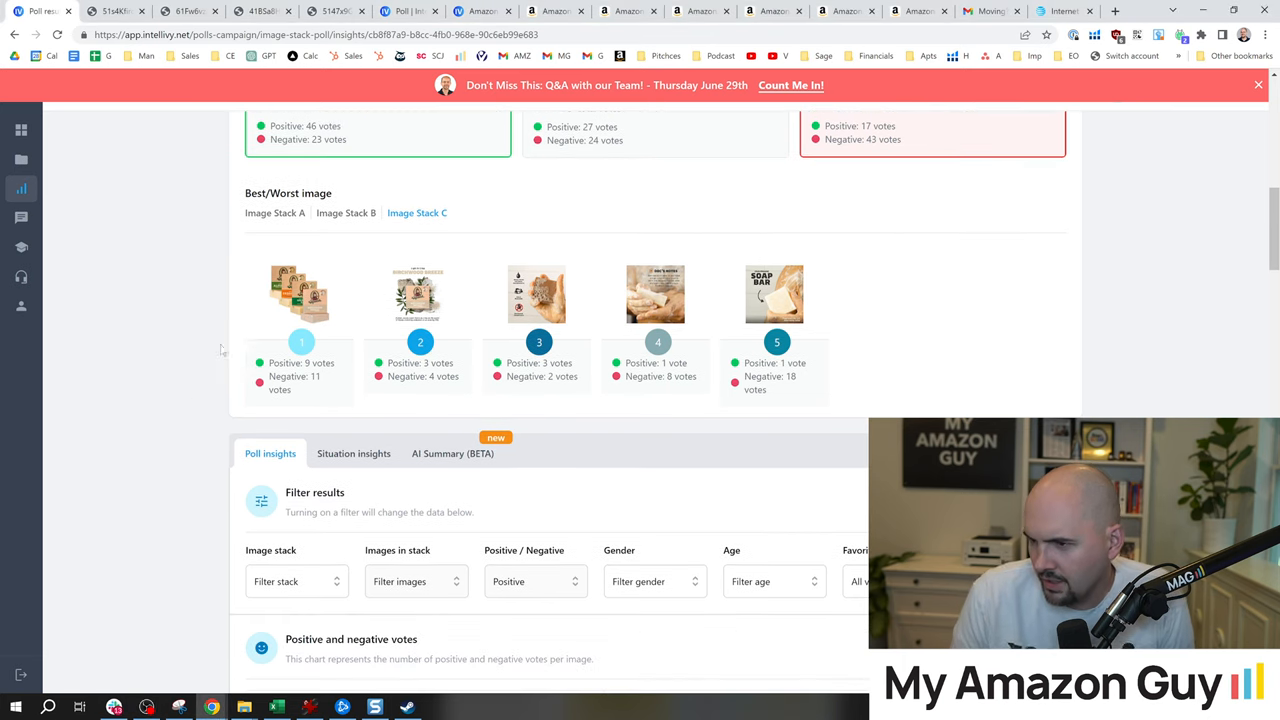
mouse_move(784, 300)
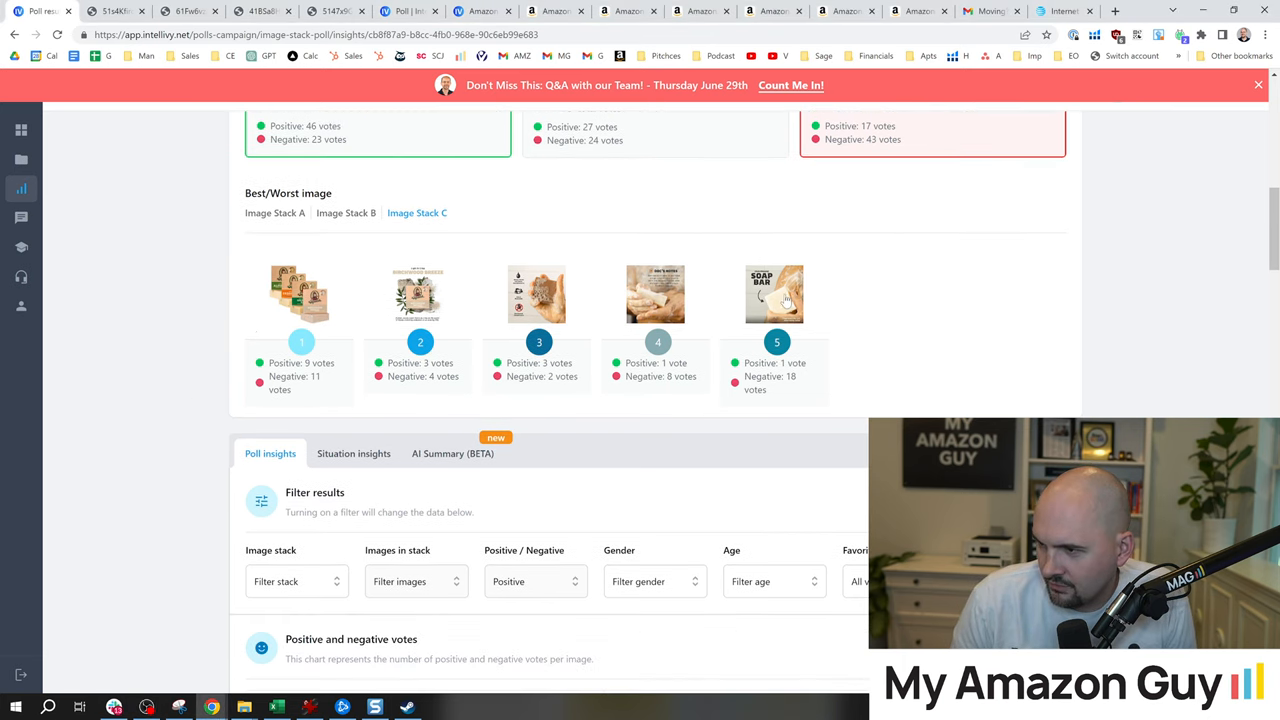
right_click(776, 292)
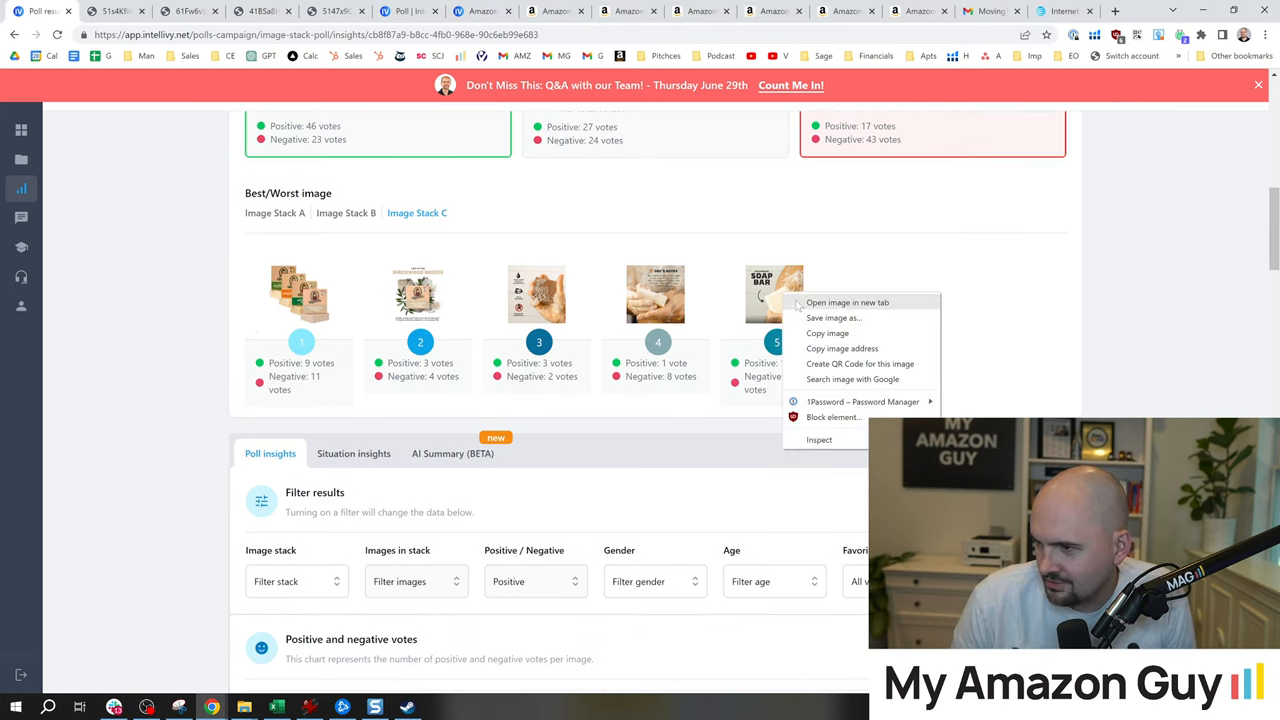
left_click(848, 302)
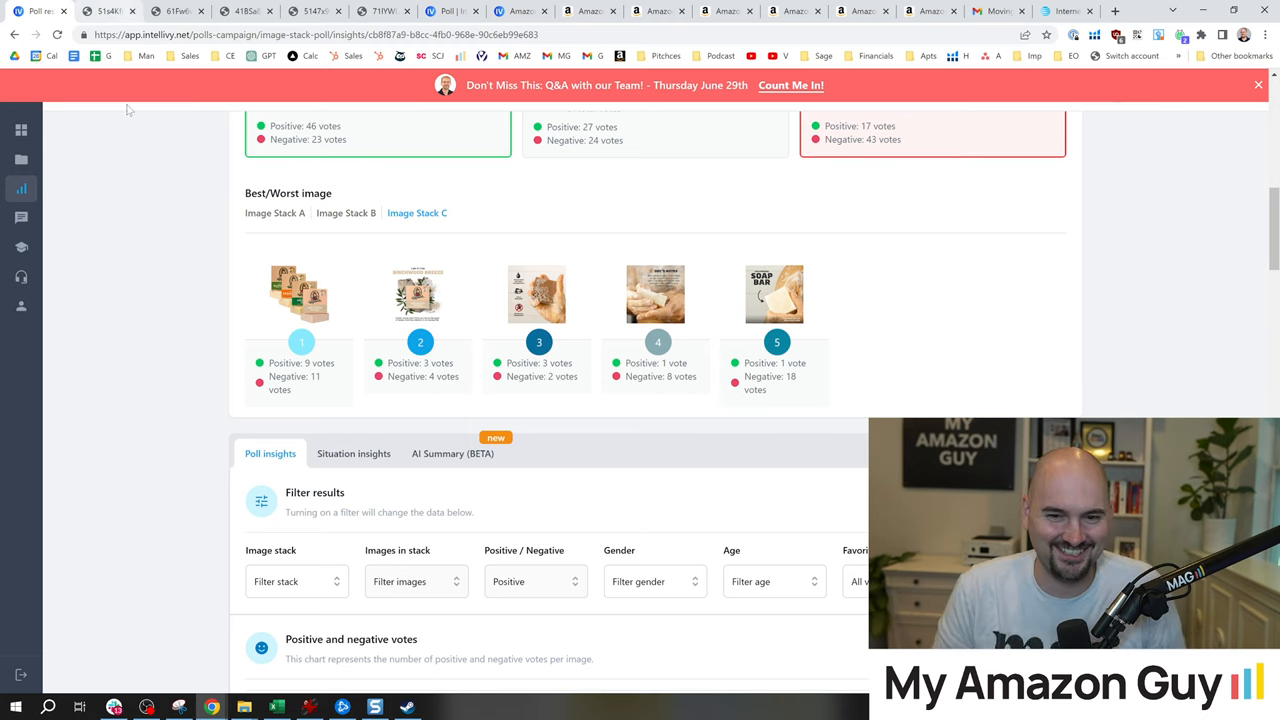
mouse_move(900, 276)
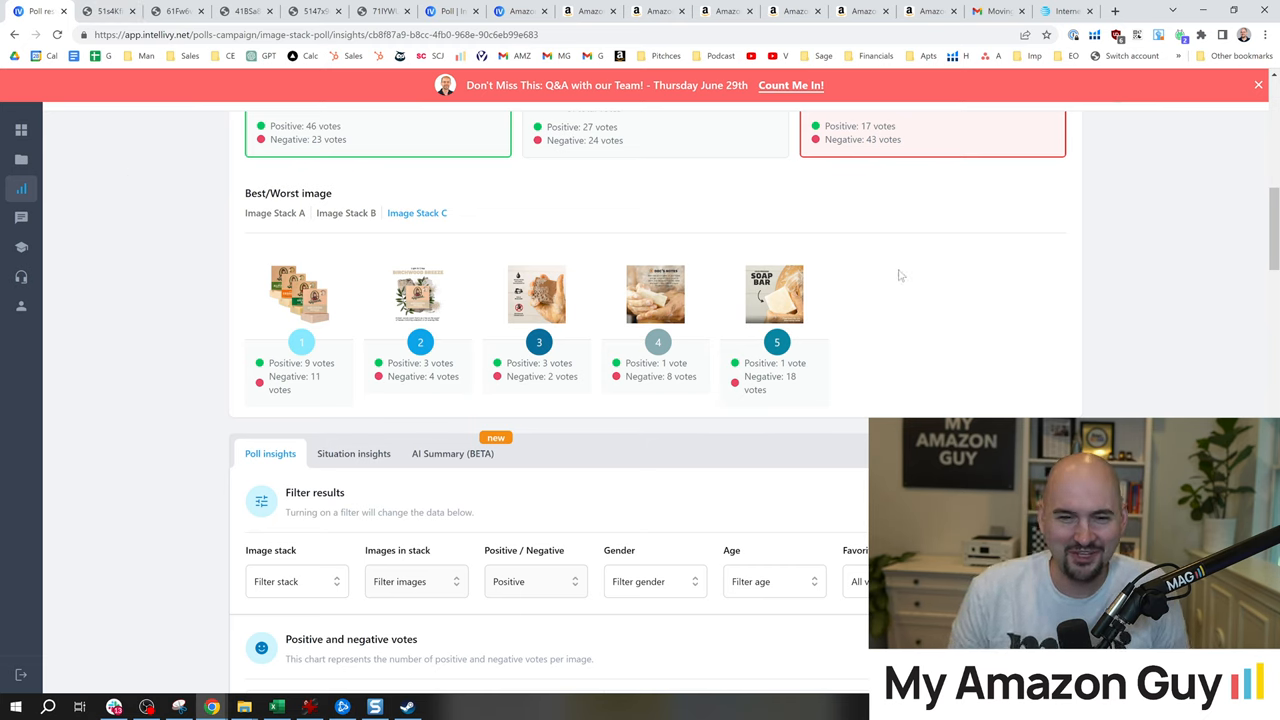
mouse_move(910, 300)
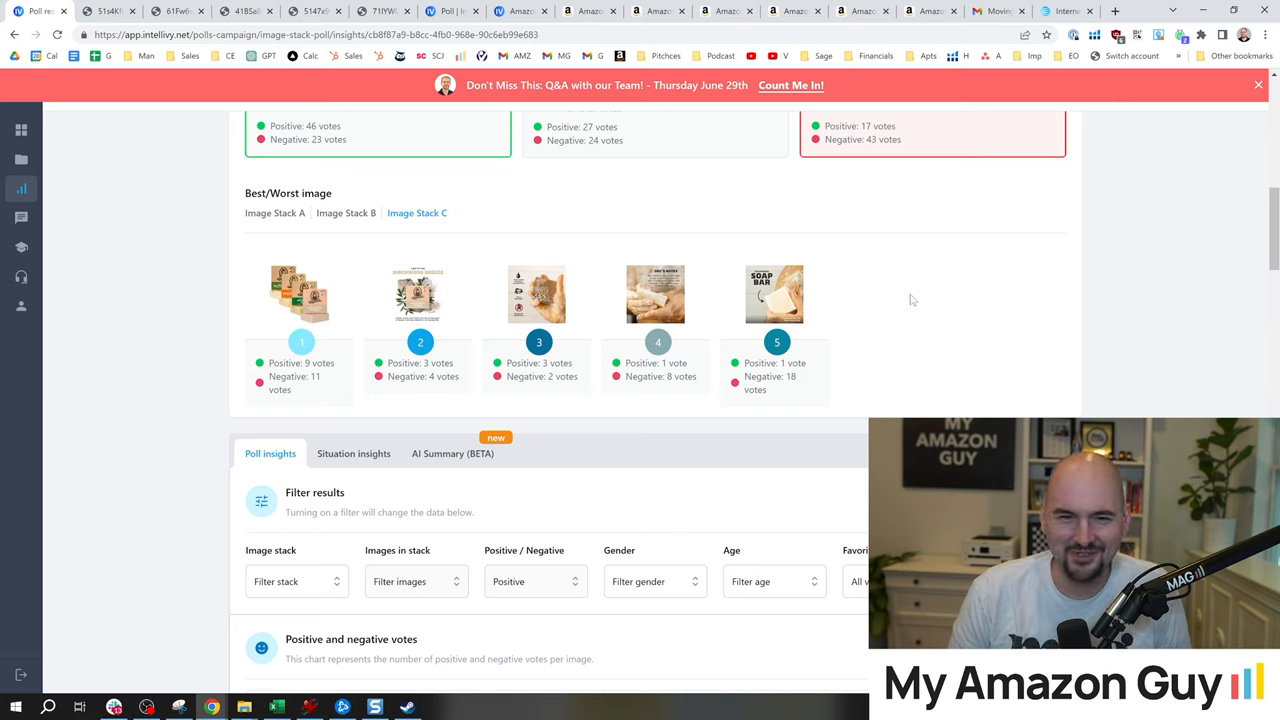
mouse_move(904, 304)
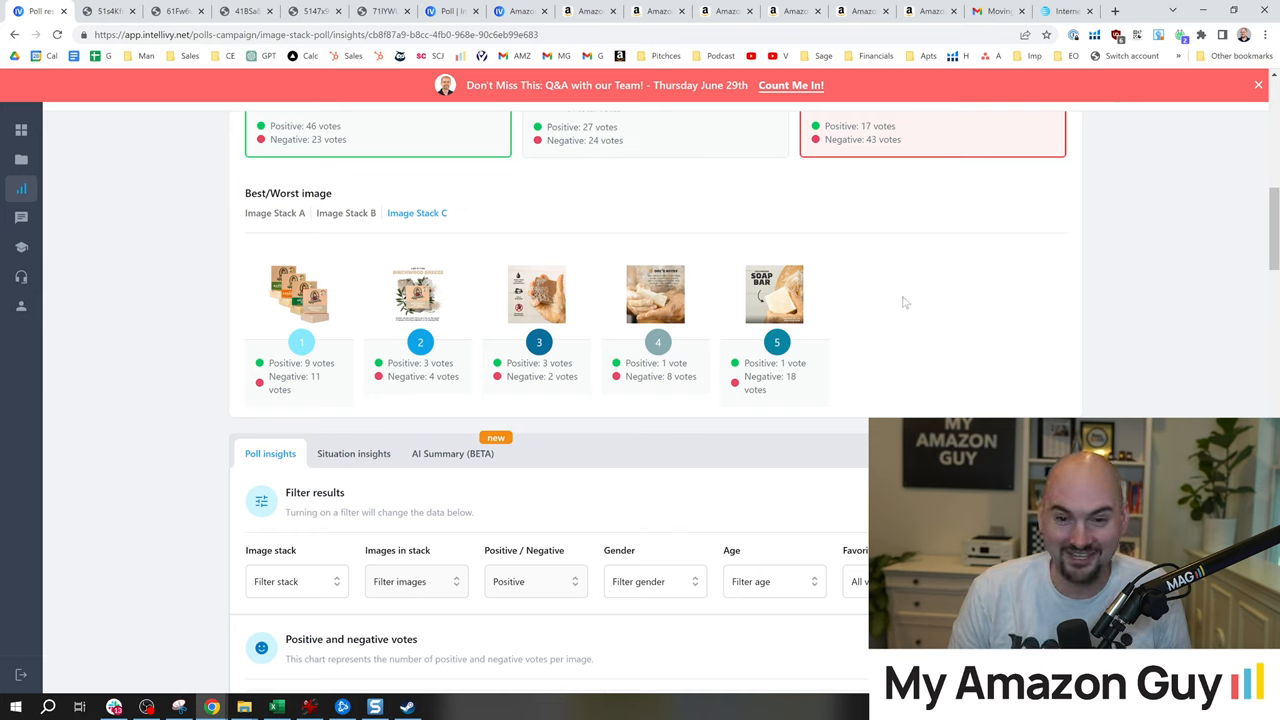
mouse_move(700, 332)
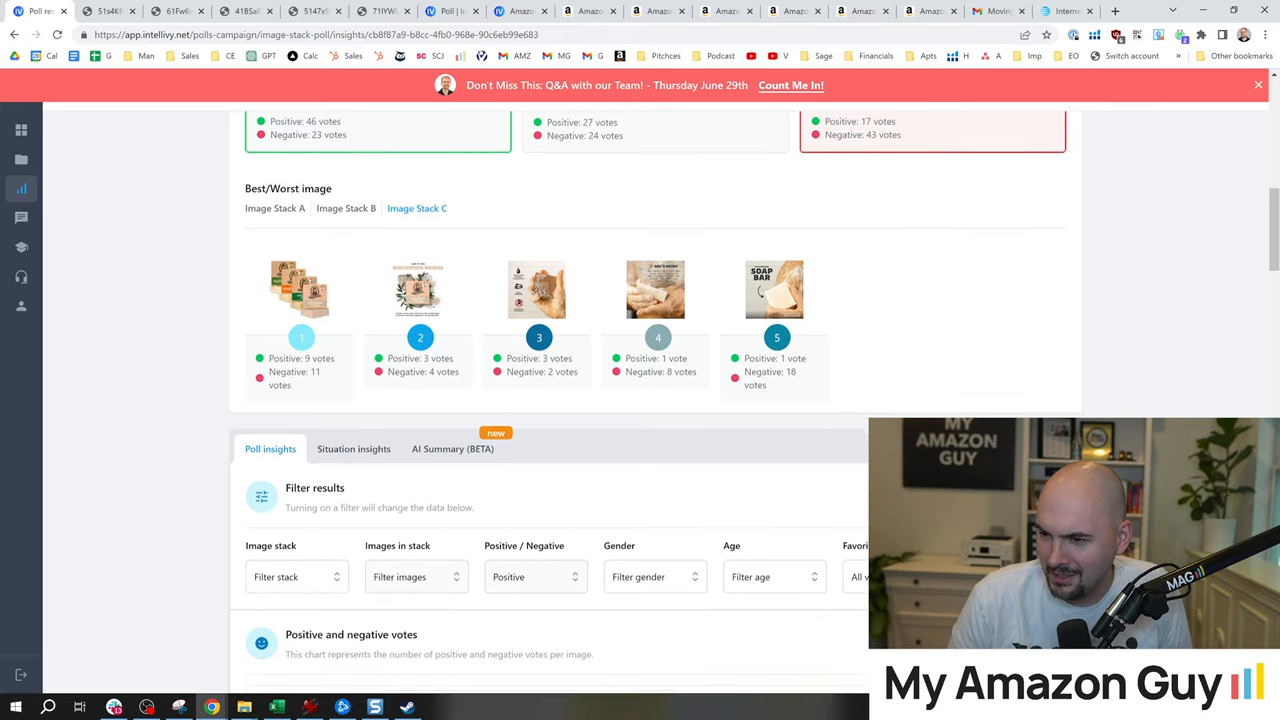
scroll("down", 3)
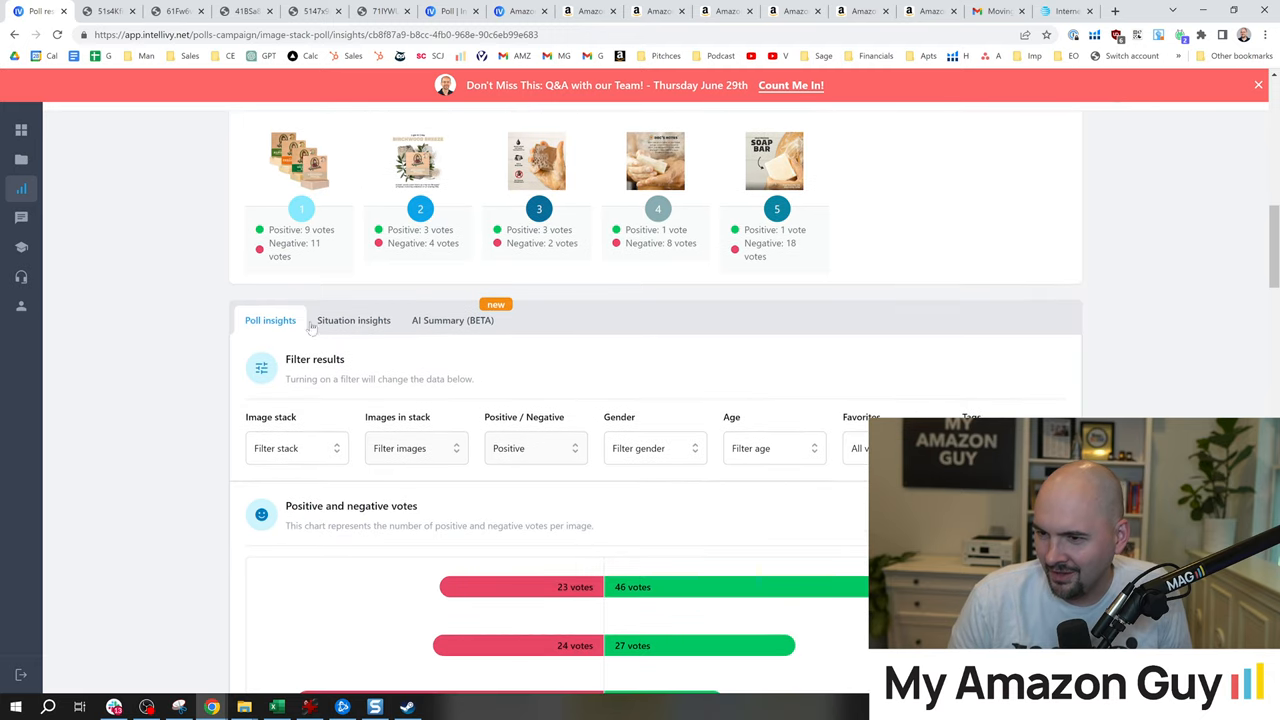
Step: Filter the votes chart to image stack A alone, then to stack B alone
scroll("down", 3)
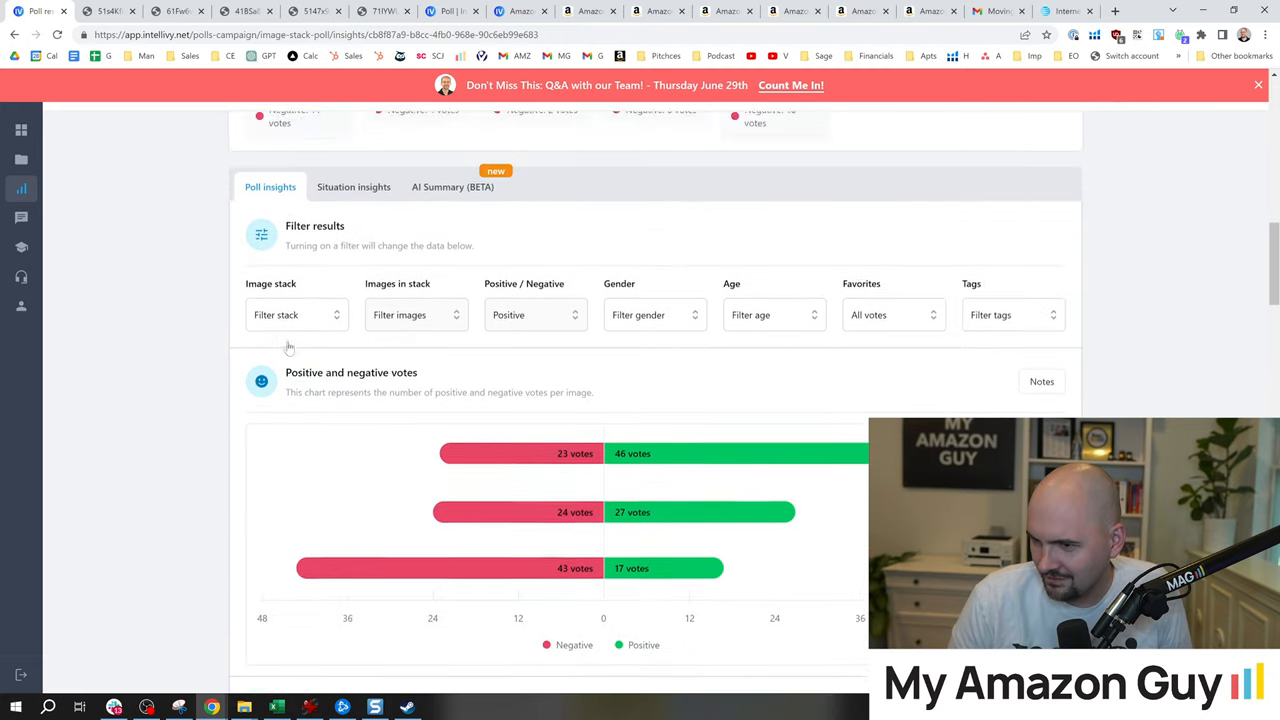
left_click(296, 314)
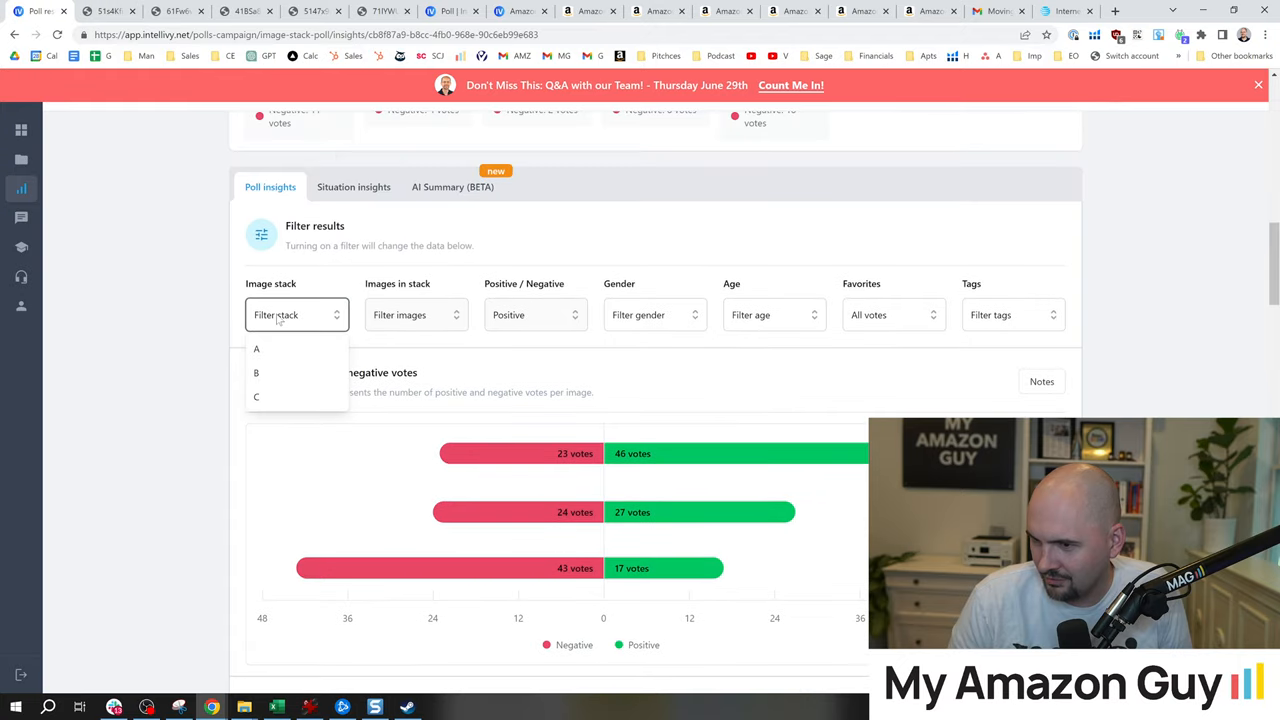
left_click(256, 348)
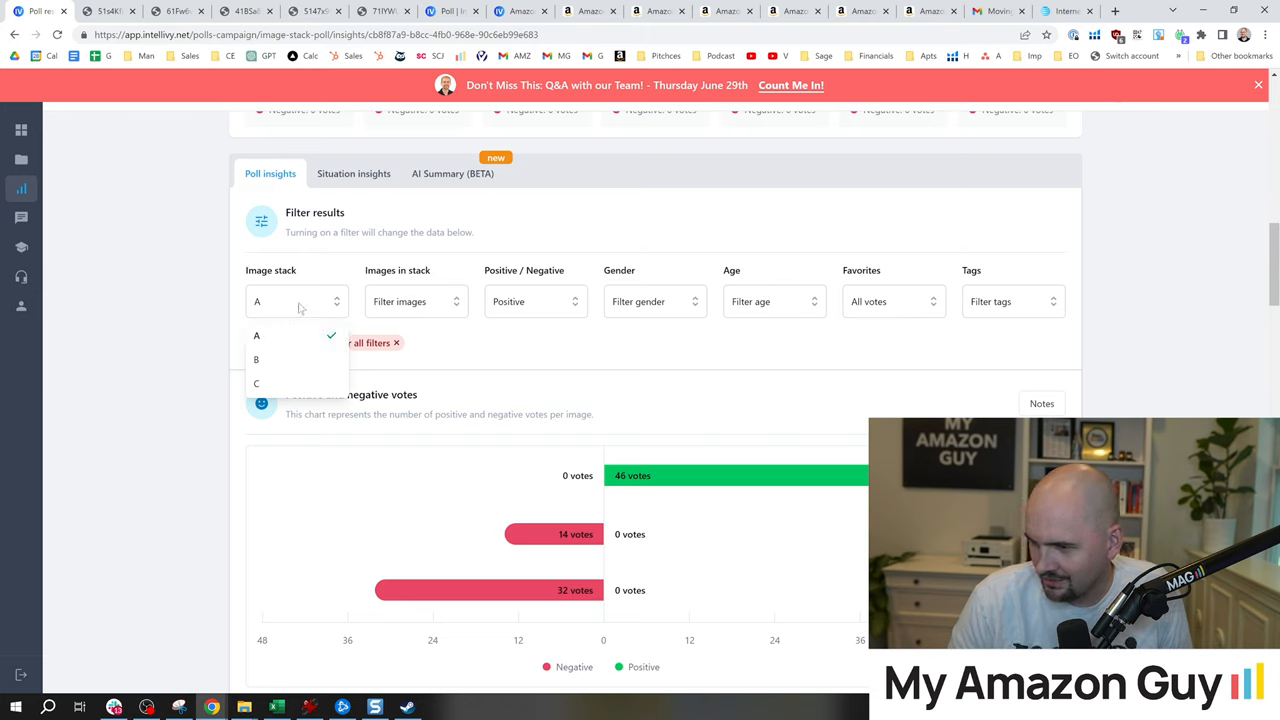
mouse_move(290, 336)
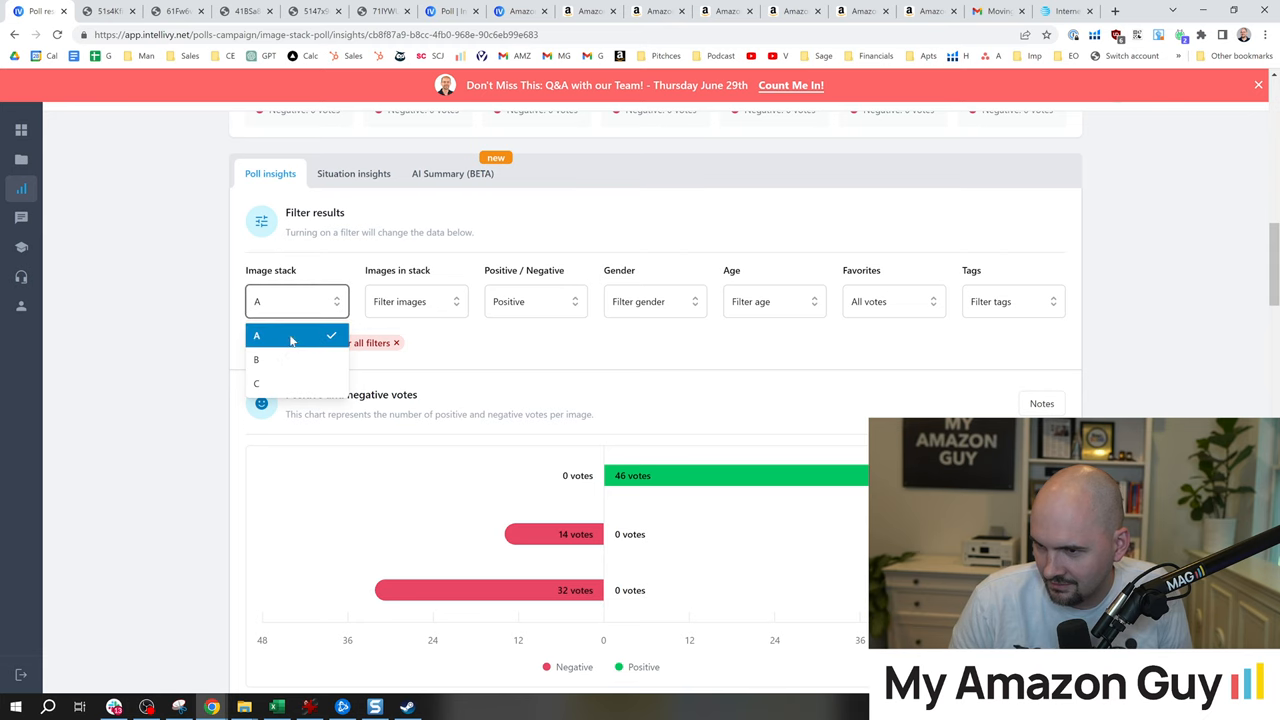
left_click(256, 360)
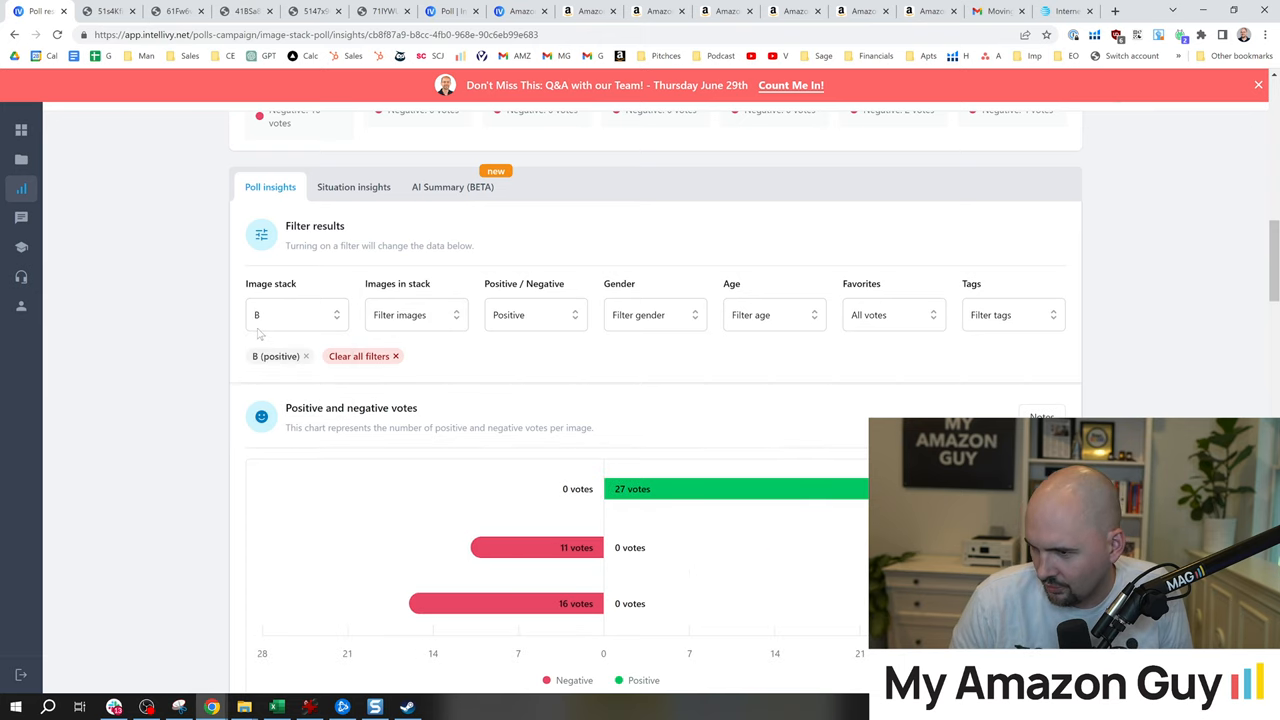
Step: Refilter to stack C, then include B and A so all three stacks' positive votes show
left_click(296, 314)
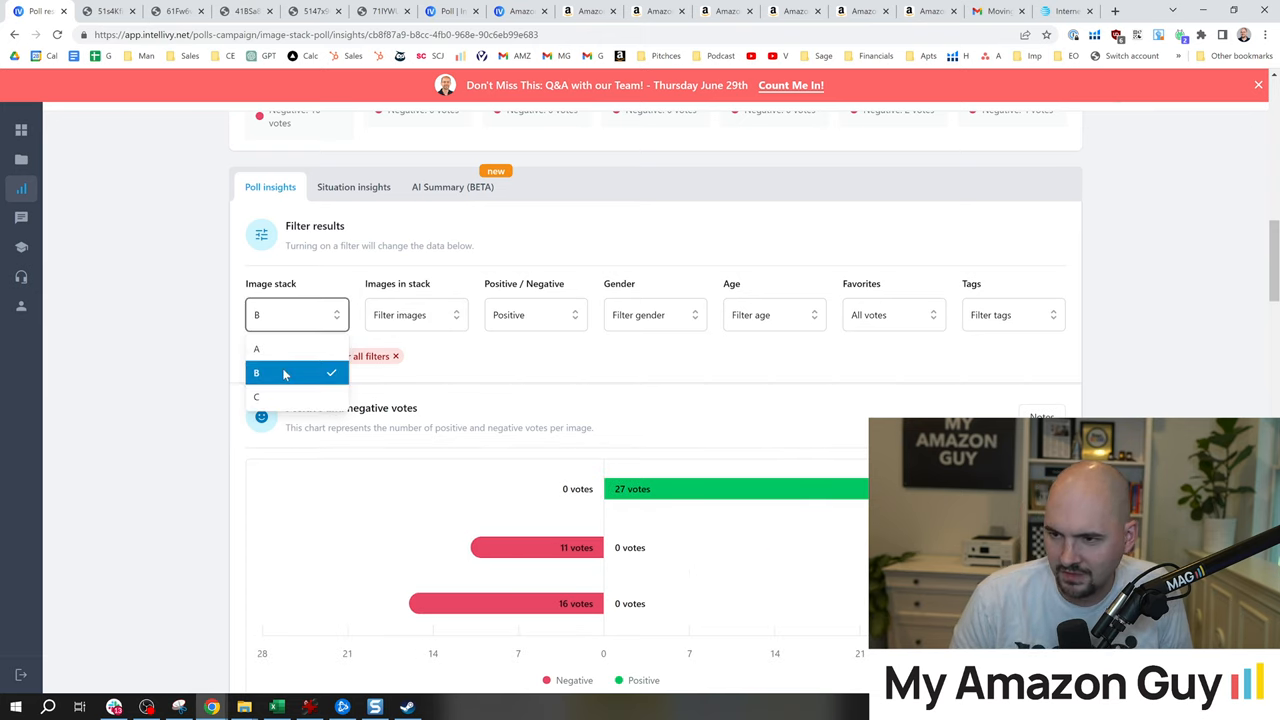
left_click(256, 372)
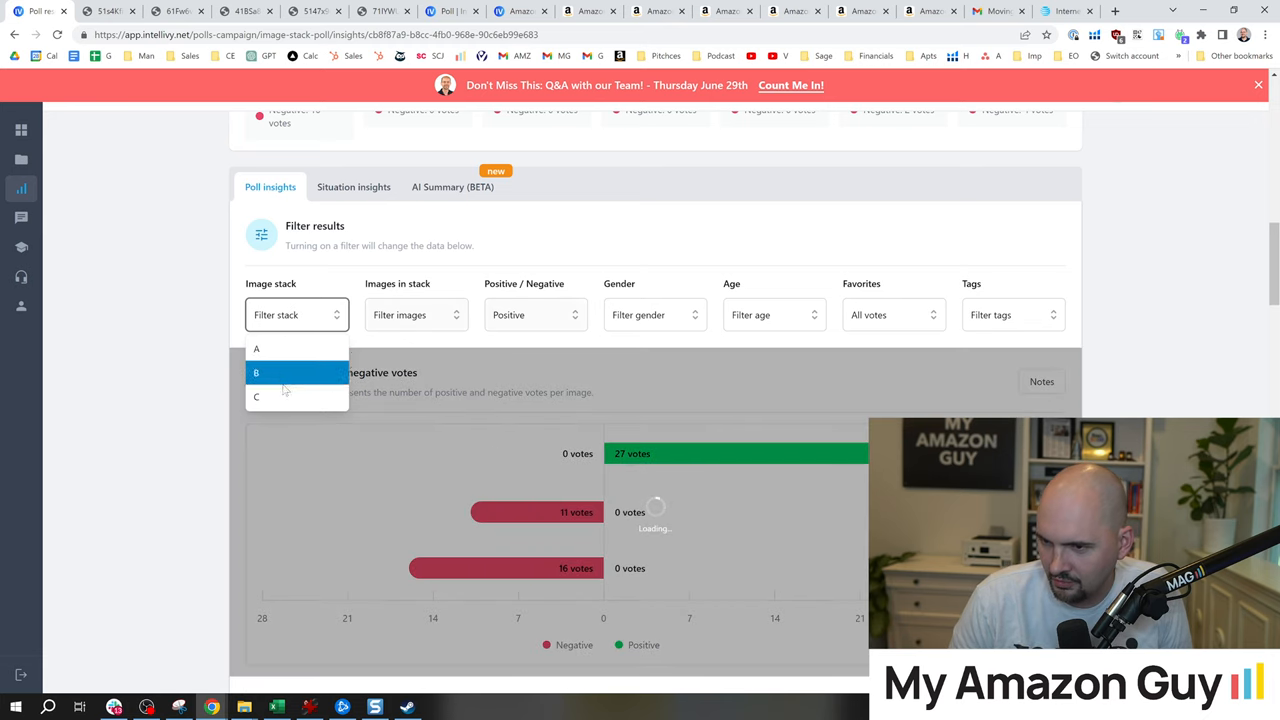
left_click(256, 396)
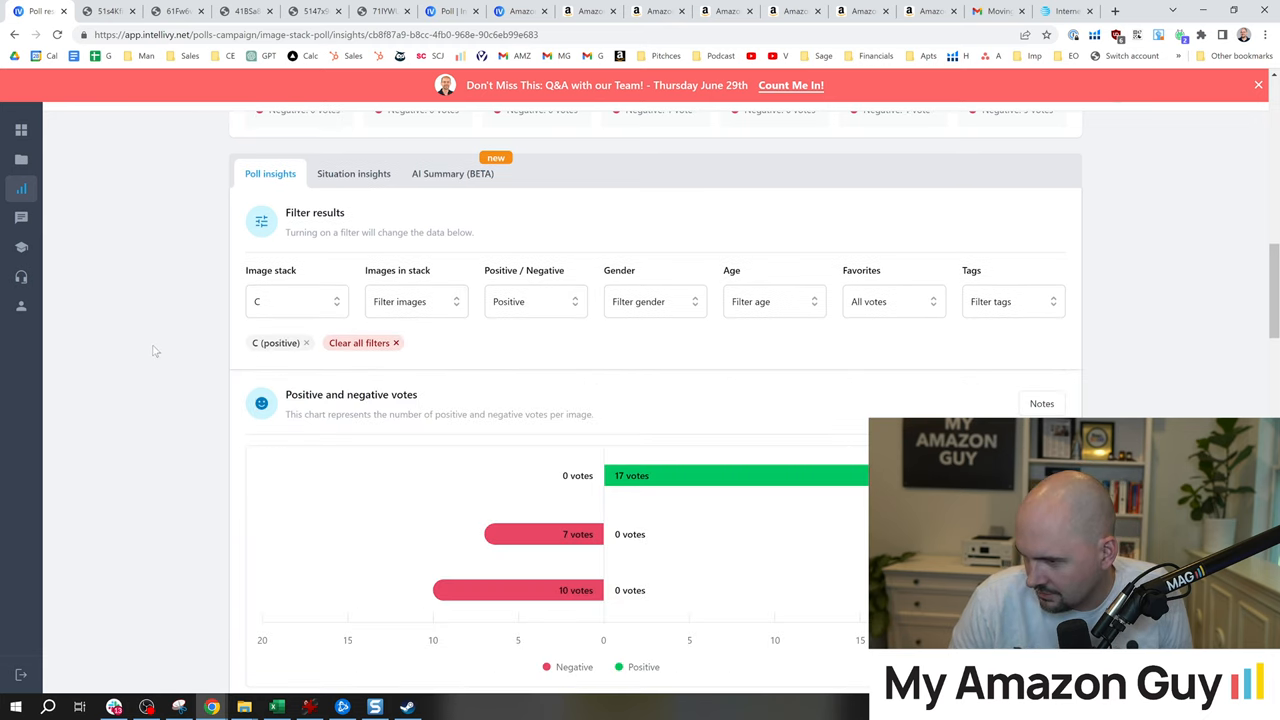
mouse_move(224, 336)
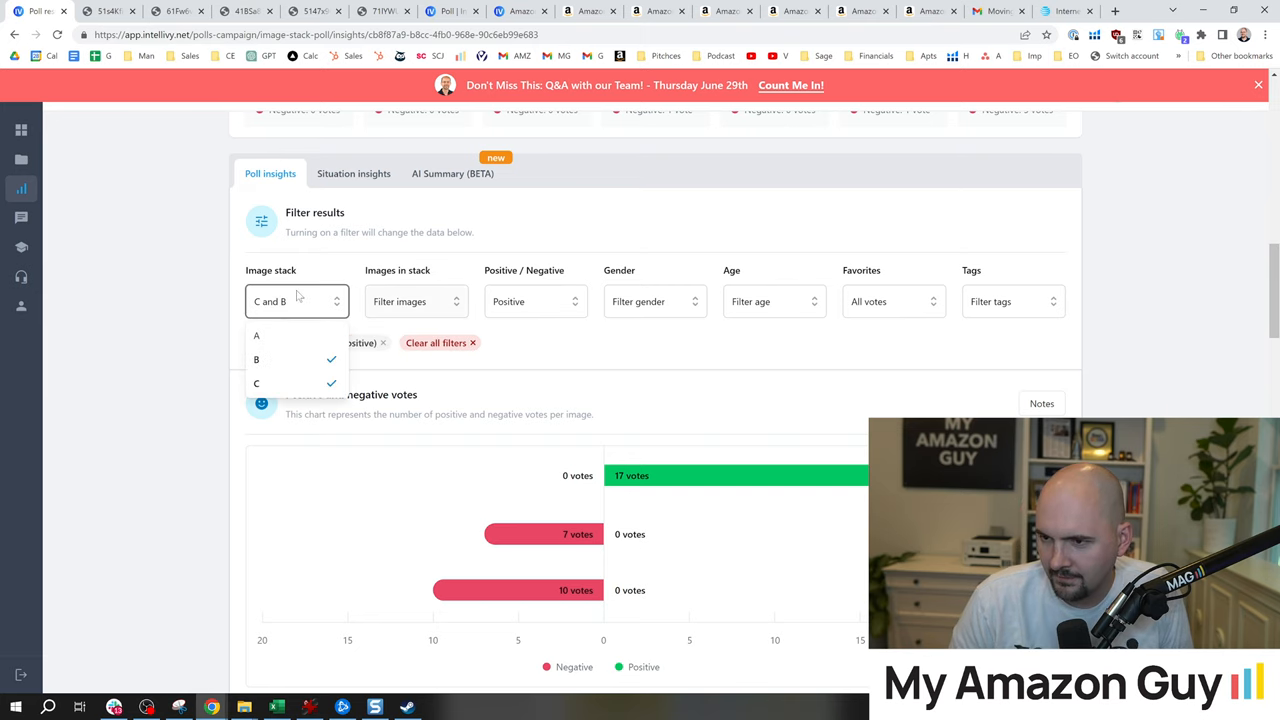
left_click(256, 336)
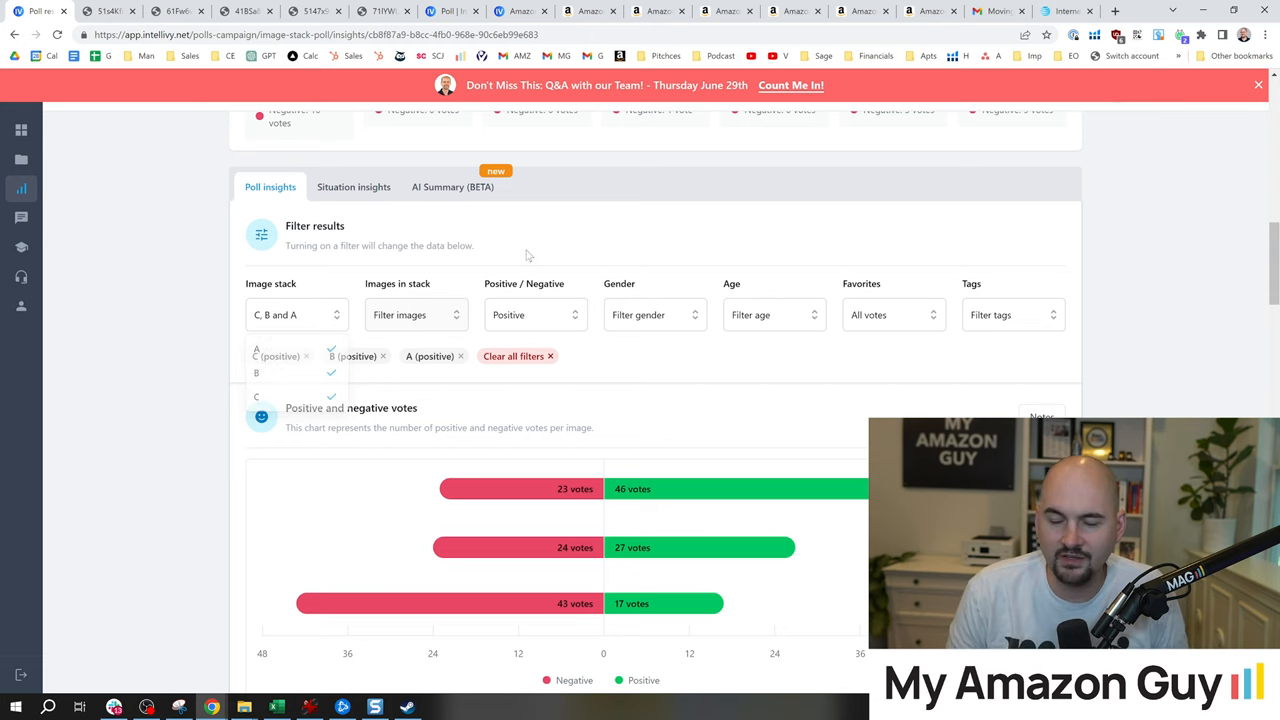
scroll("up", 3)
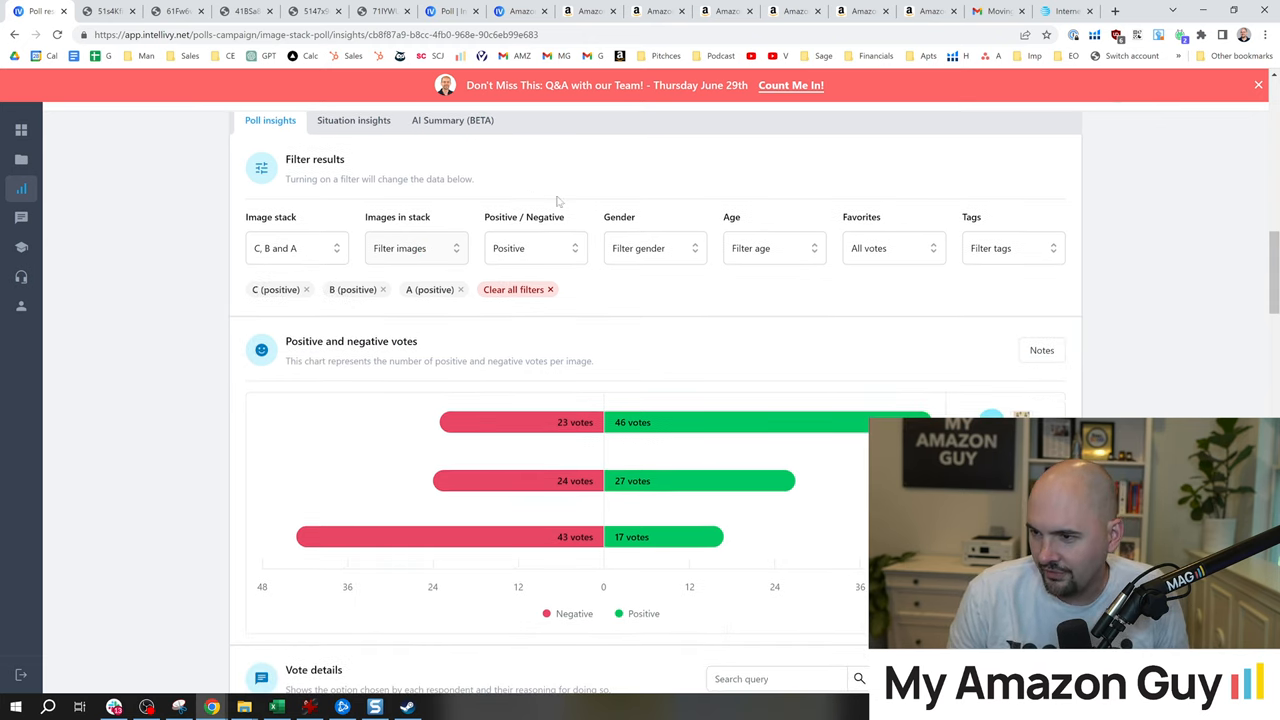
left_click(536, 248)
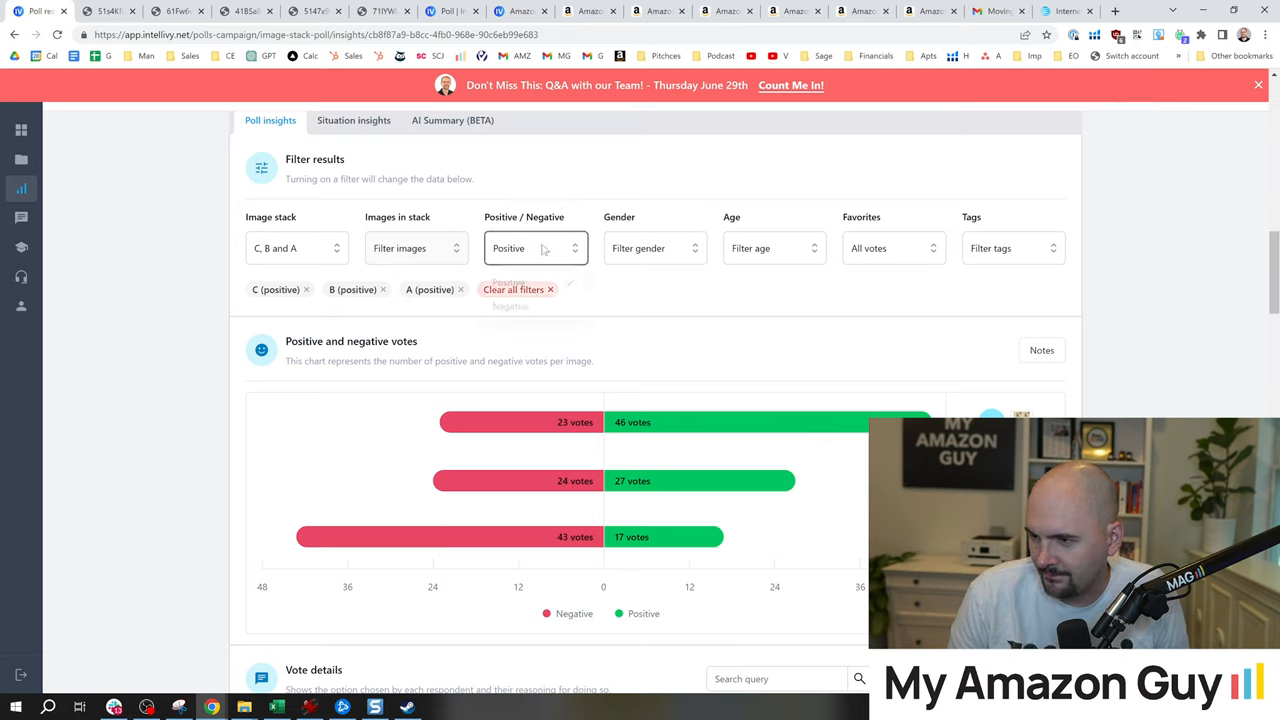
left_click(654, 248)
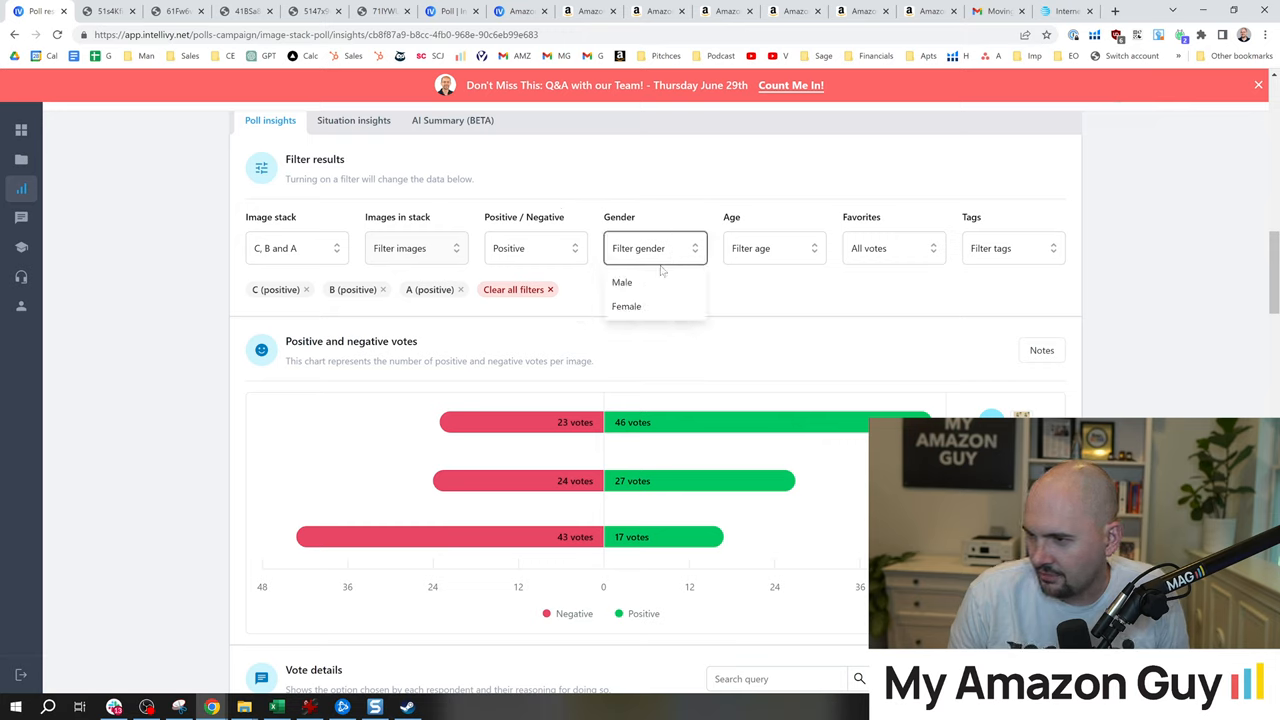
left_click(626, 306)
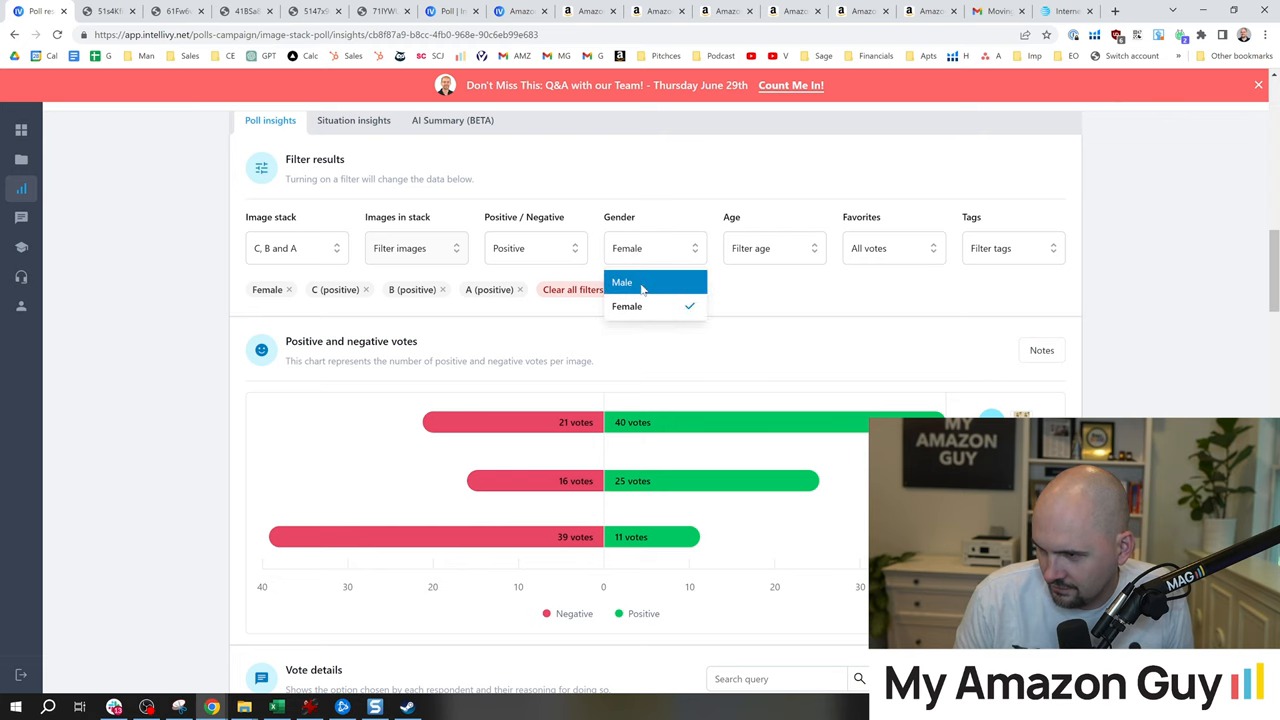
left_click(622, 282)
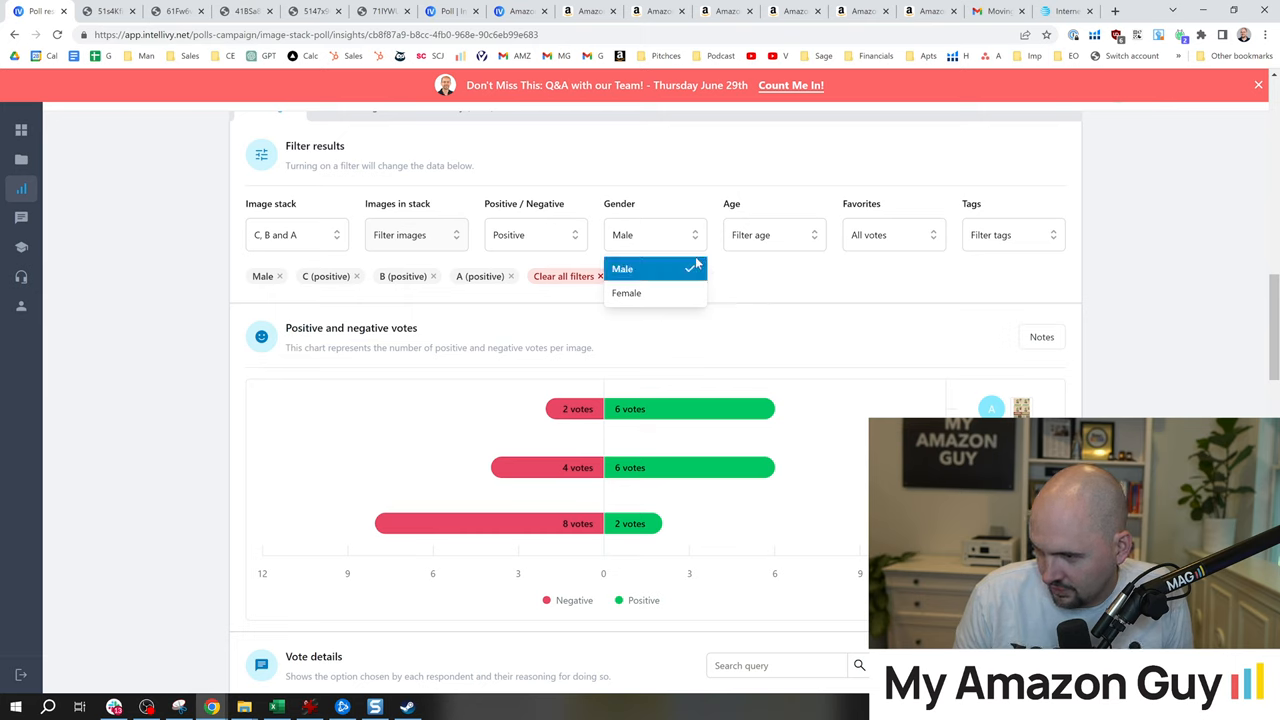
mouse_move(650, 268)
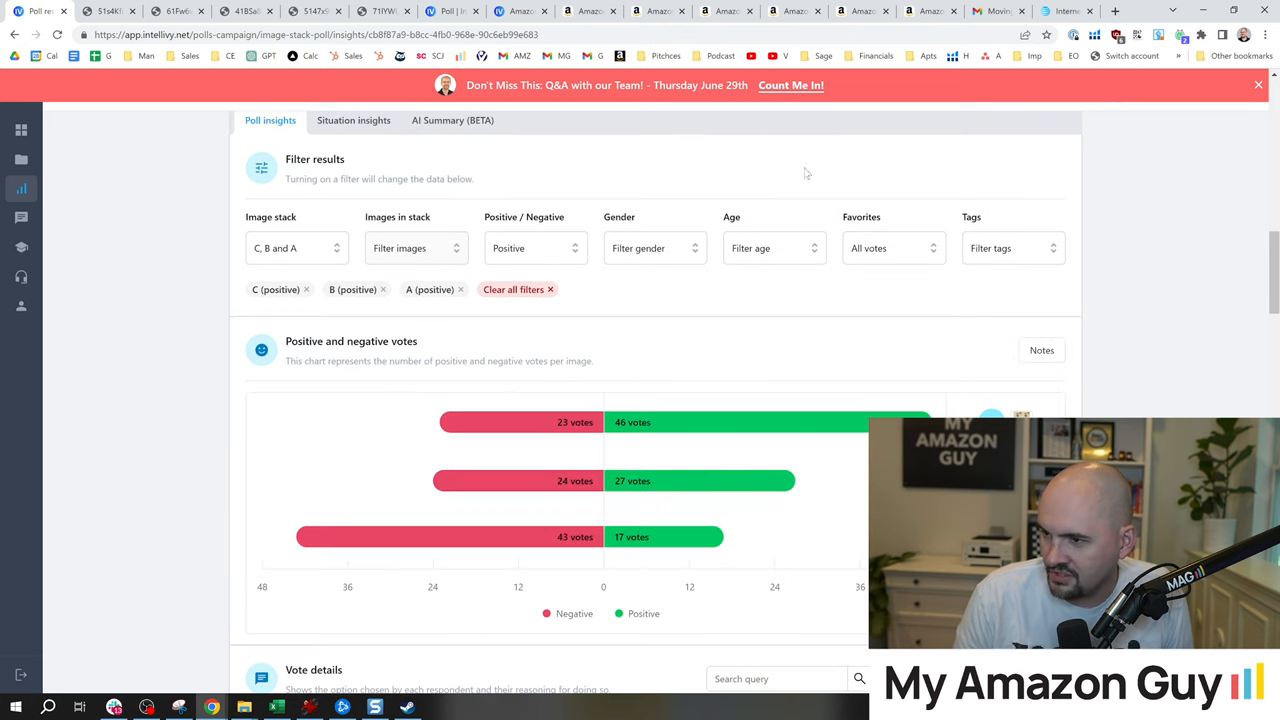
mouse_move(528, 168)
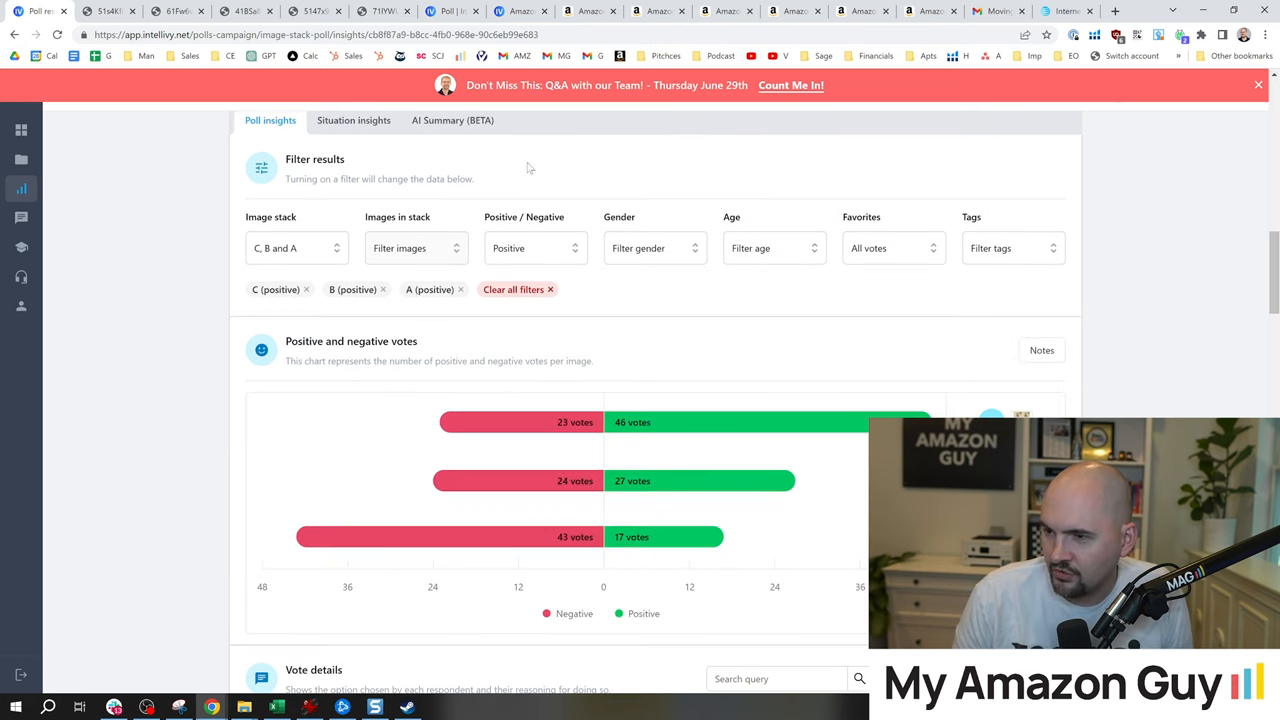
mouse_move(550, 184)
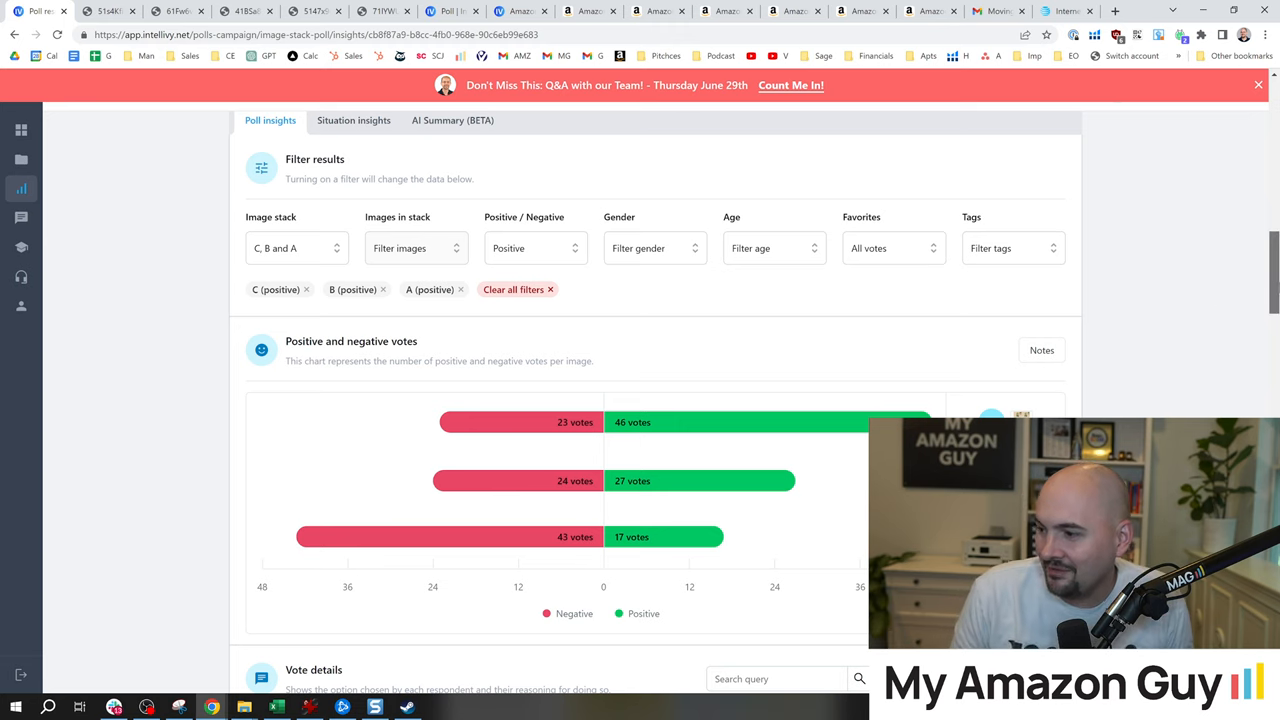
scroll("down", 3)
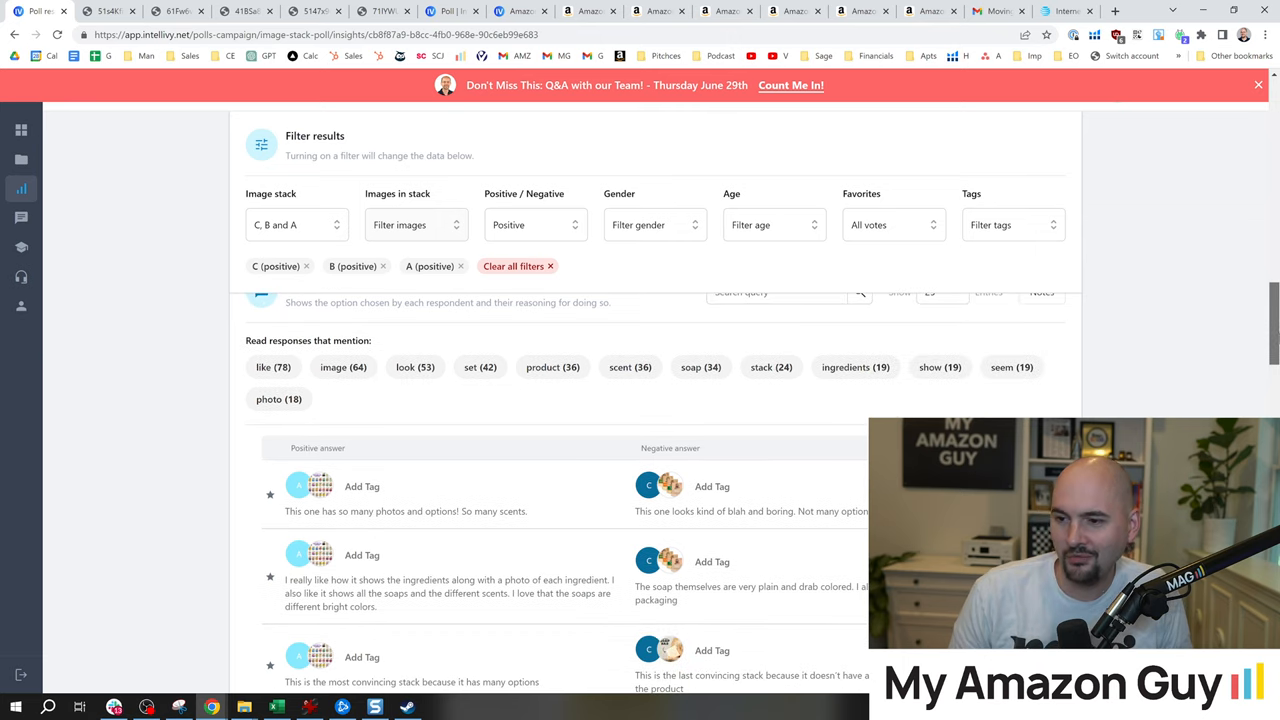
scroll("down", 3)
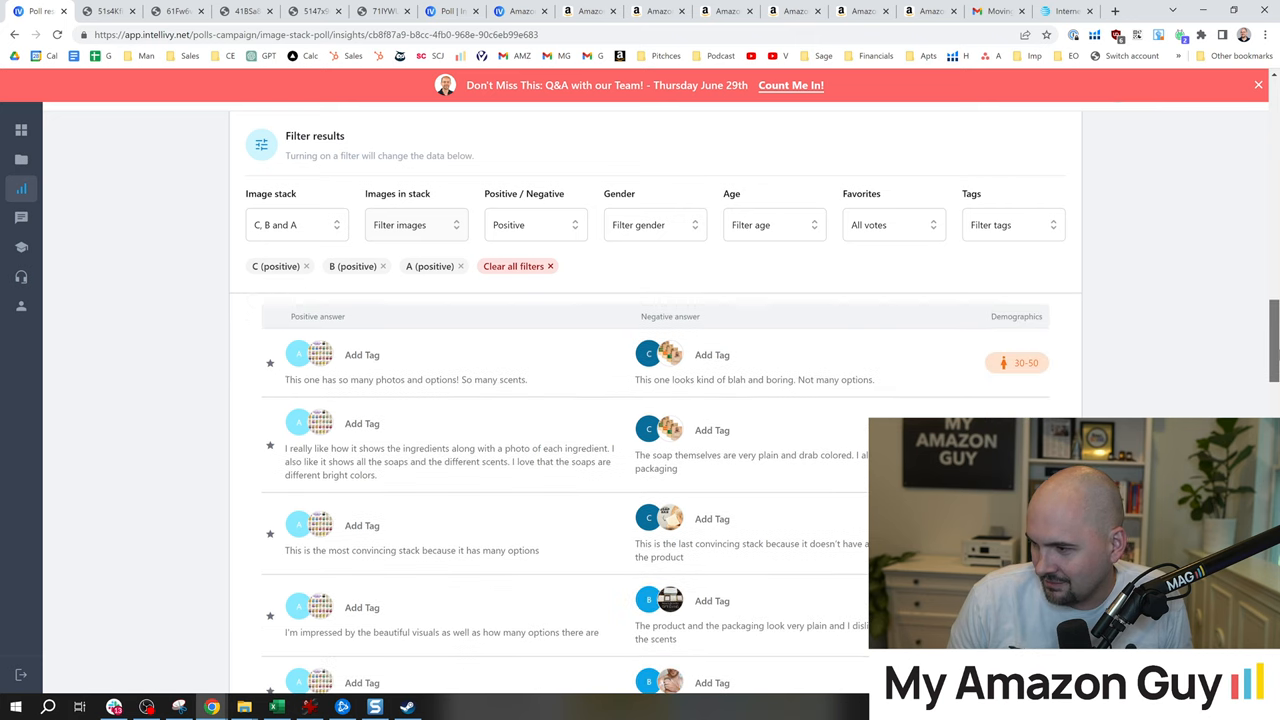
scroll("down", 3)
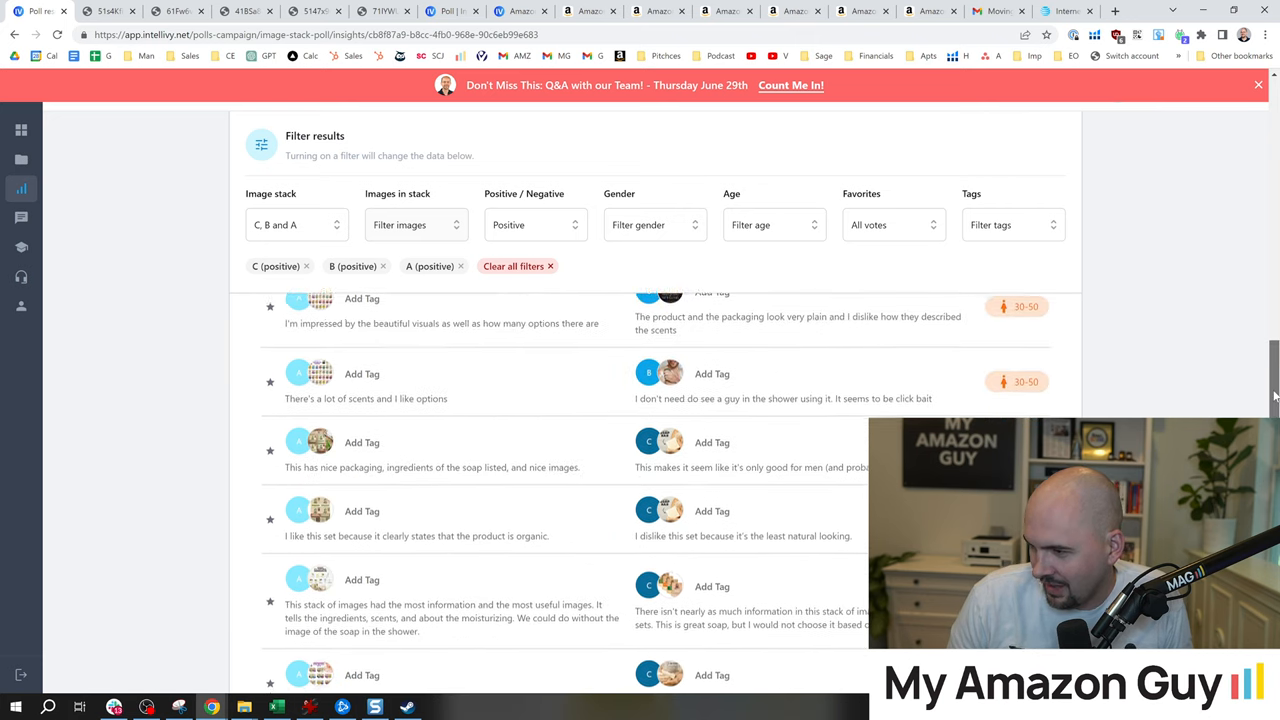
scroll("down", 3)
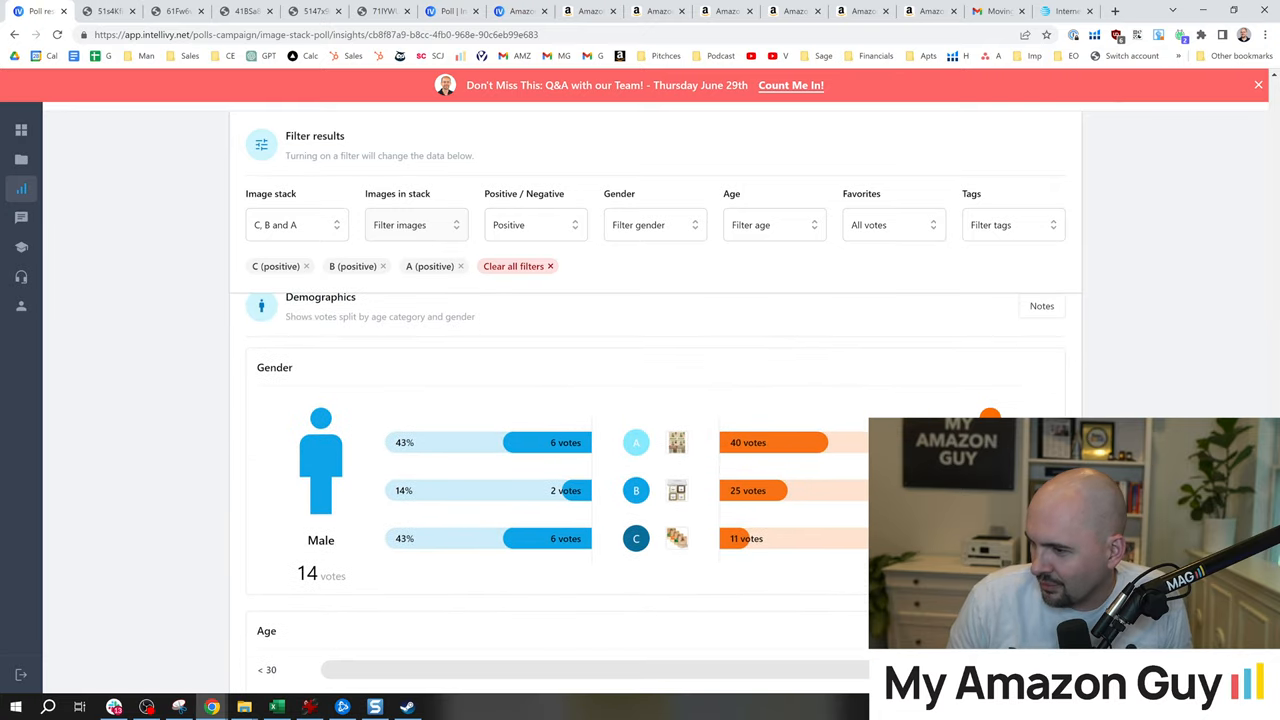
scroll("down", 3)
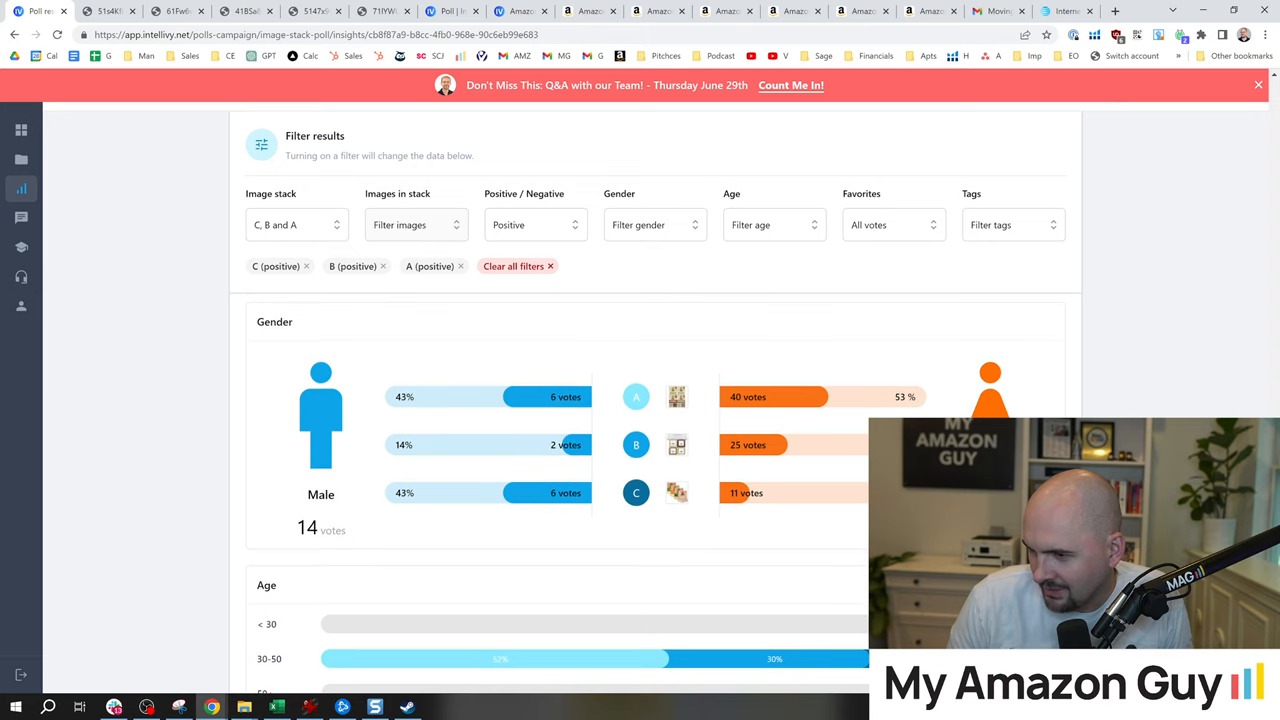
mouse_move(544, 464)
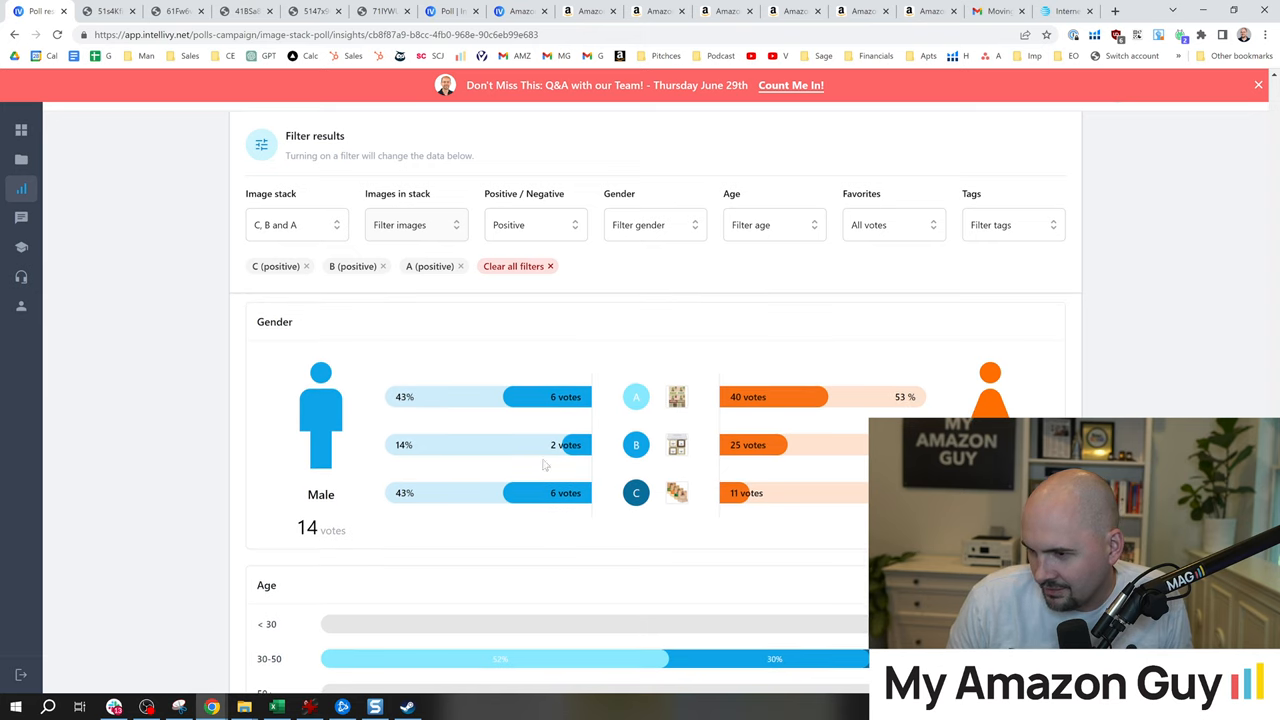
mouse_move(588, 452)
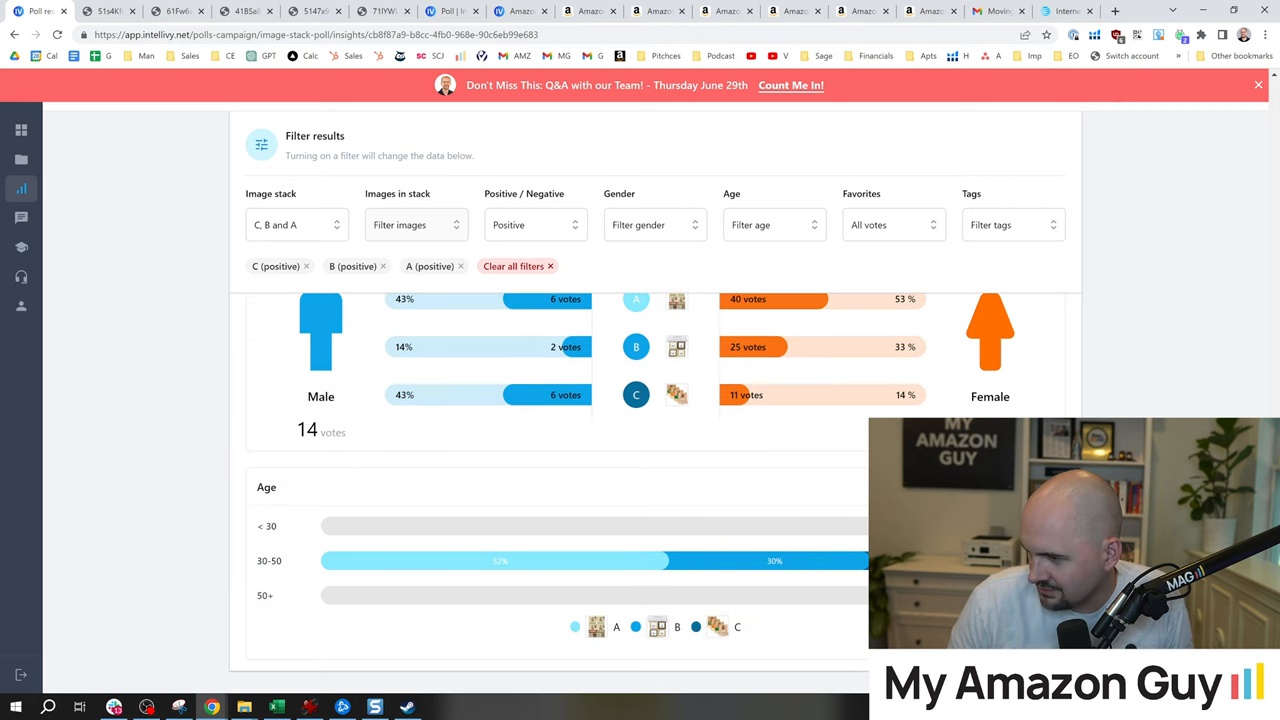
scroll("down", 3)
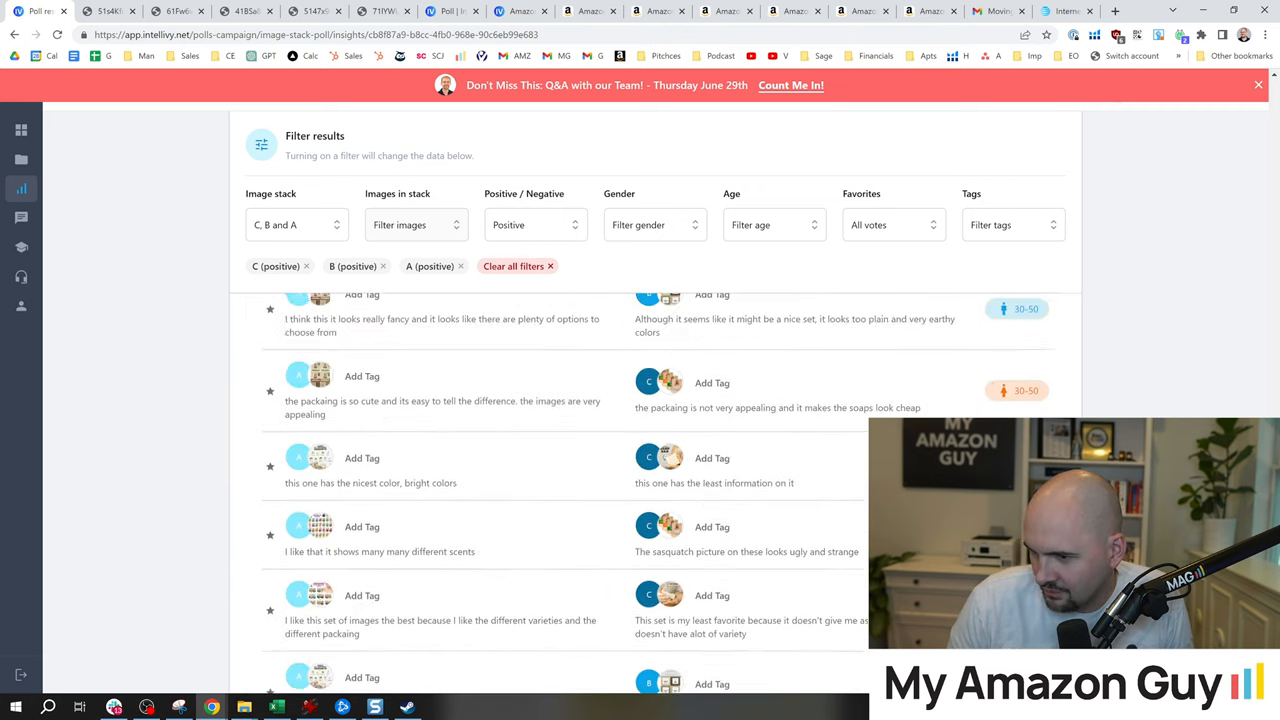
scroll("down", 3)
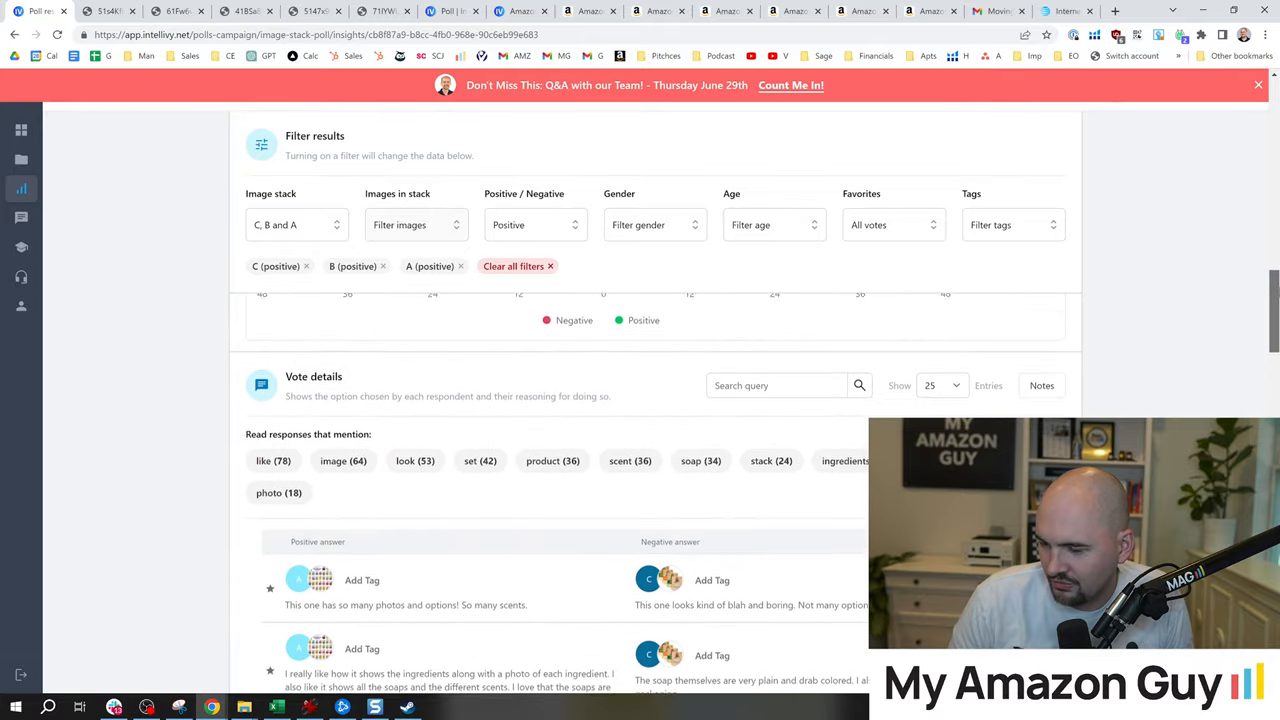
scroll("down", 3)
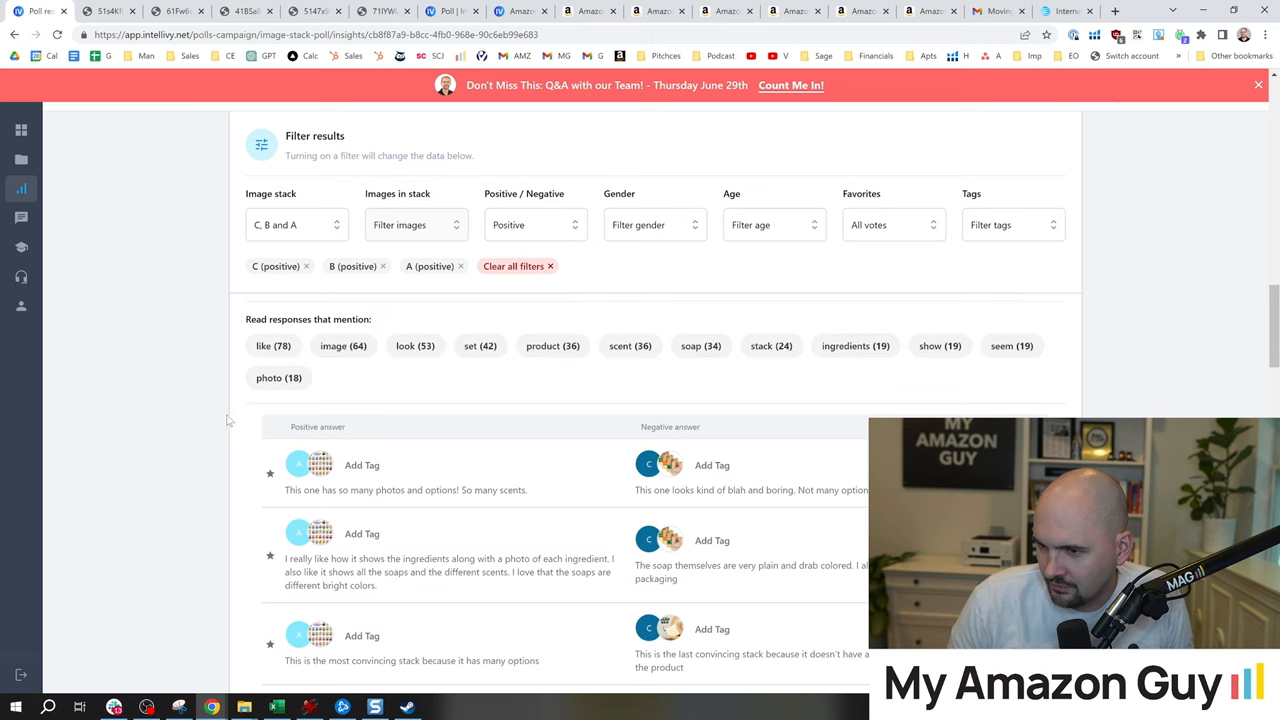
scroll("down", 3)
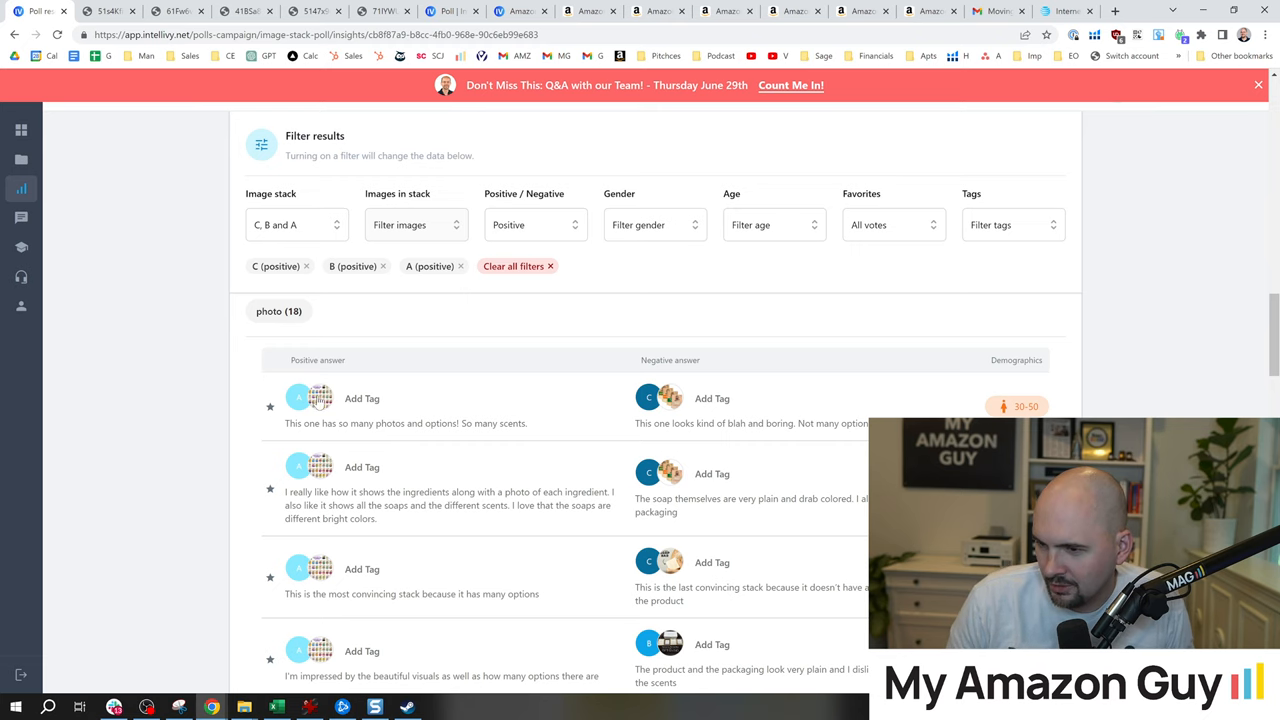
scroll("down", 3)
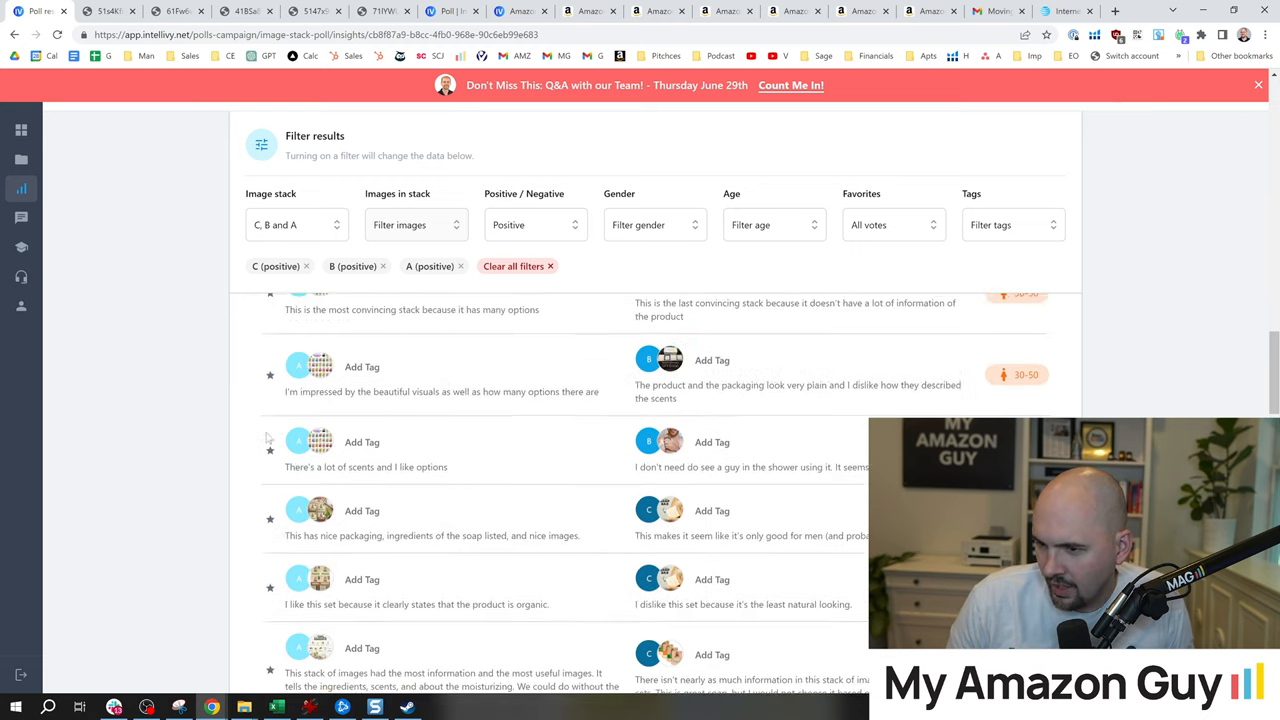
scroll("up", 3)
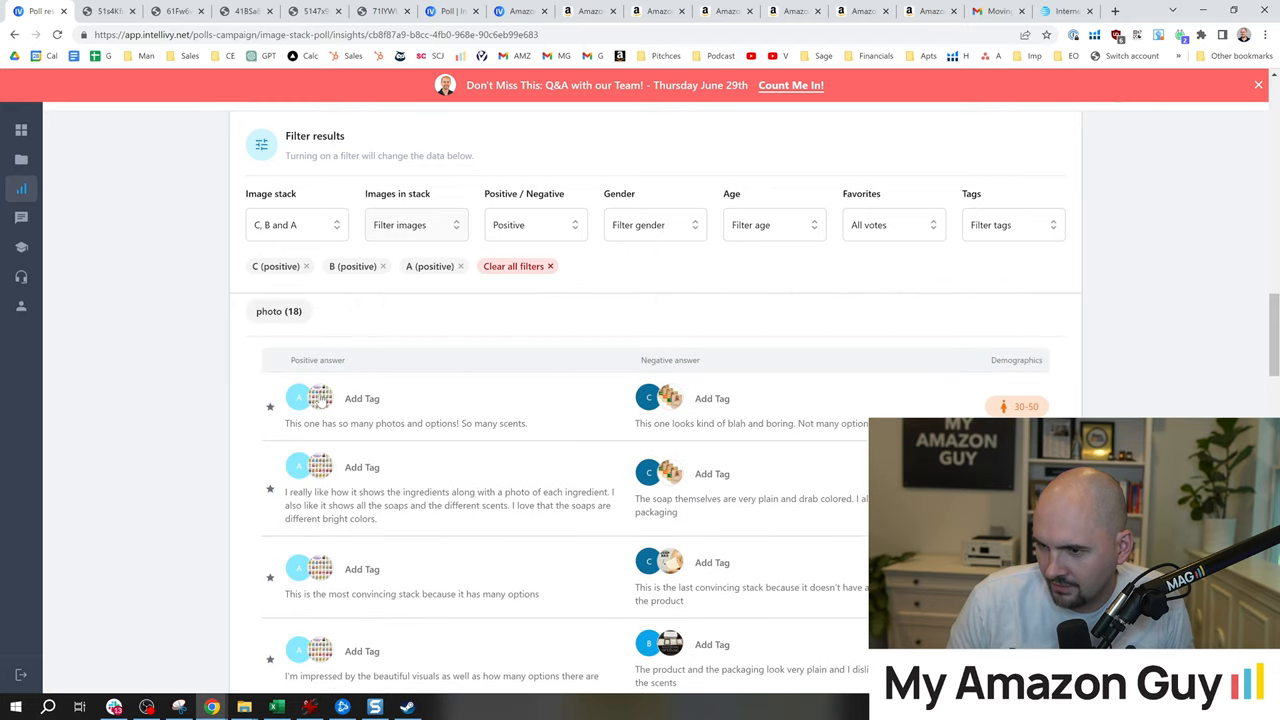
mouse_move(400, 284)
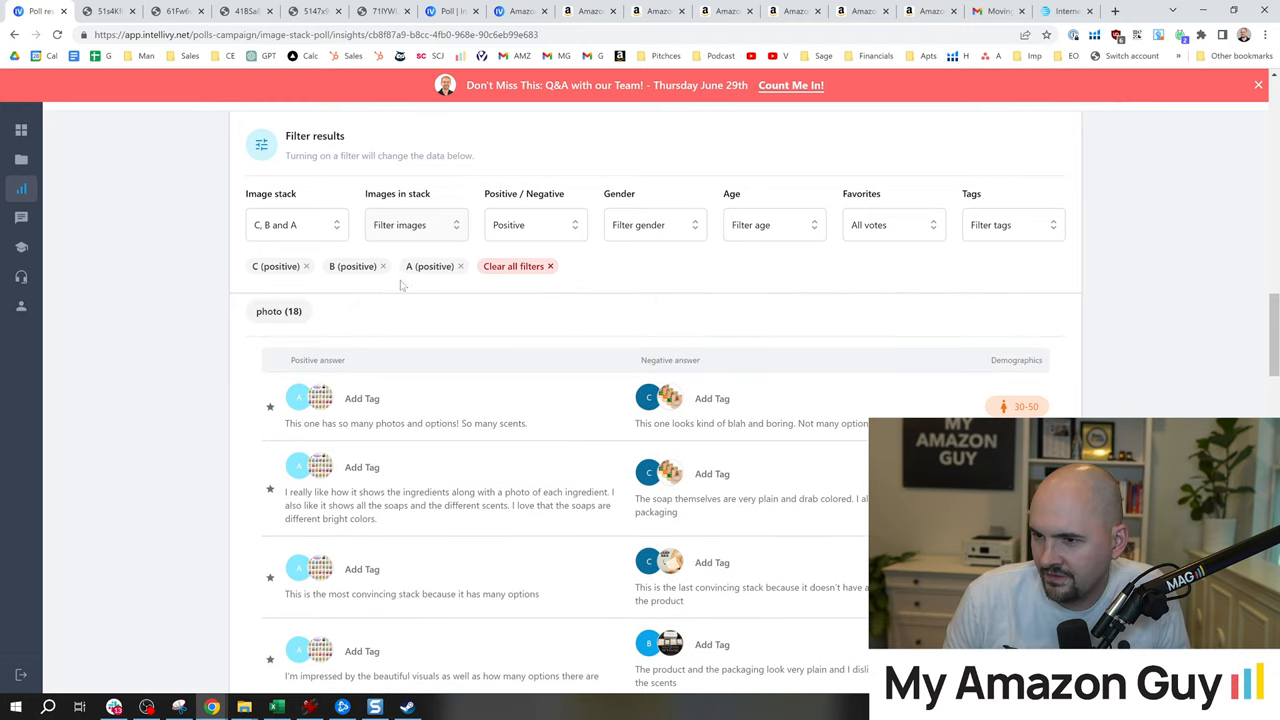
Step: Clear all image stack filters and scroll back up to the Best/Worst Stack results overview
left_click(512, 266)
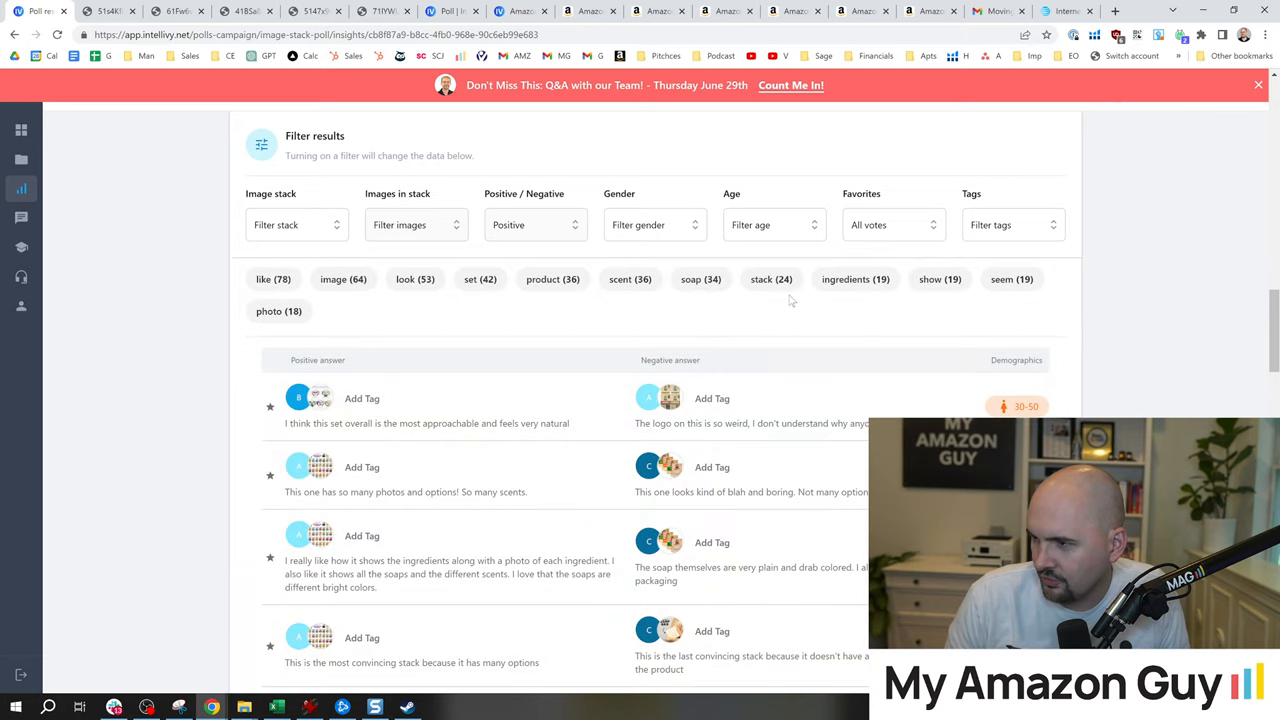
mouse_move(450, 292)
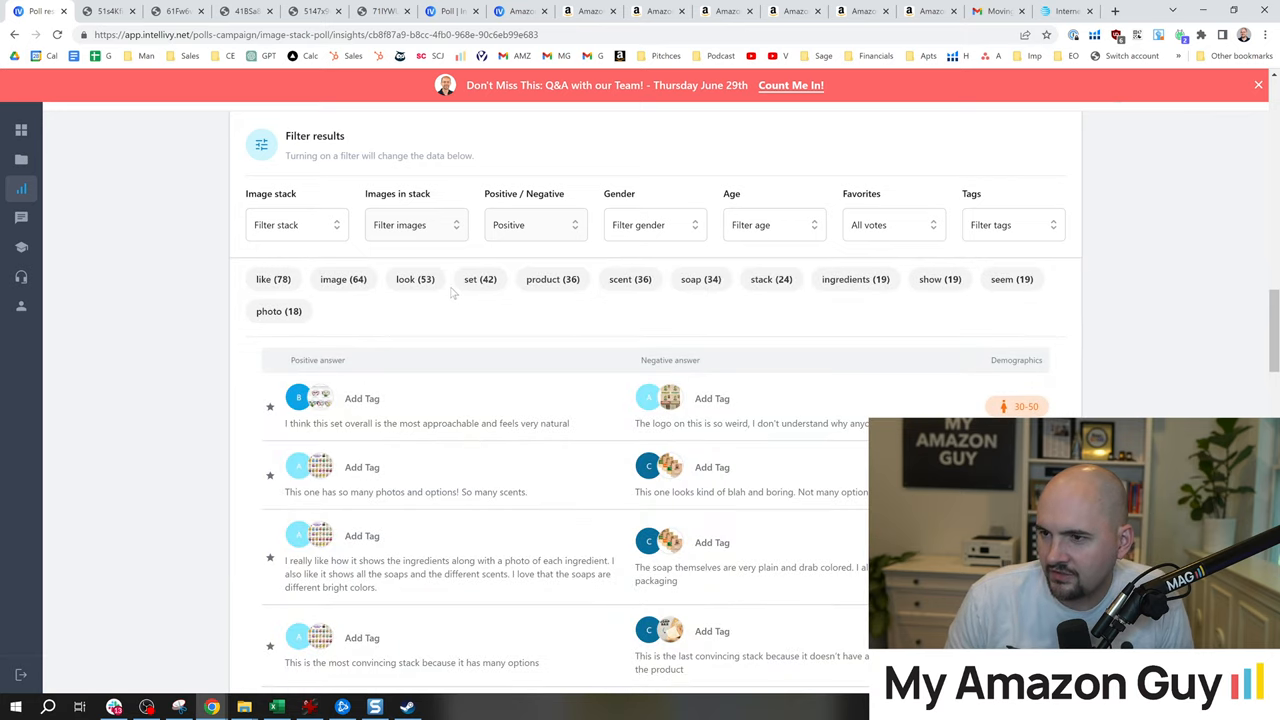
scroll("up", 3)
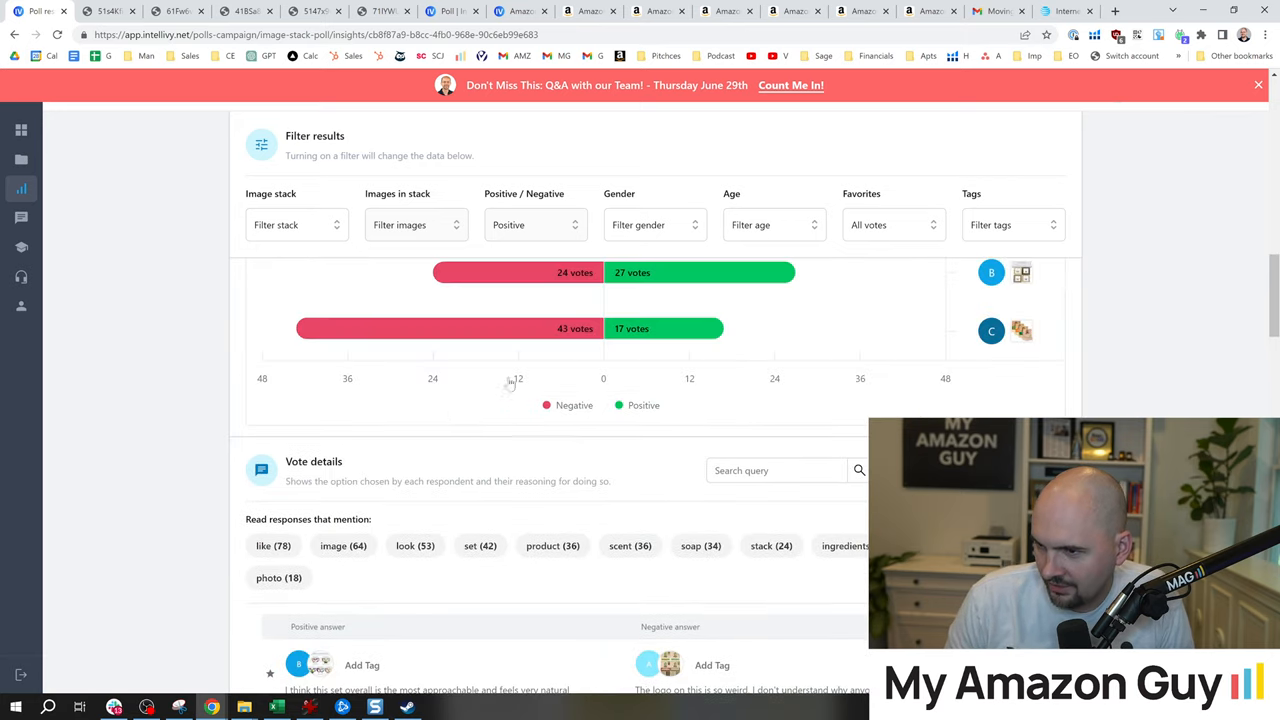
scroll("down", 3)
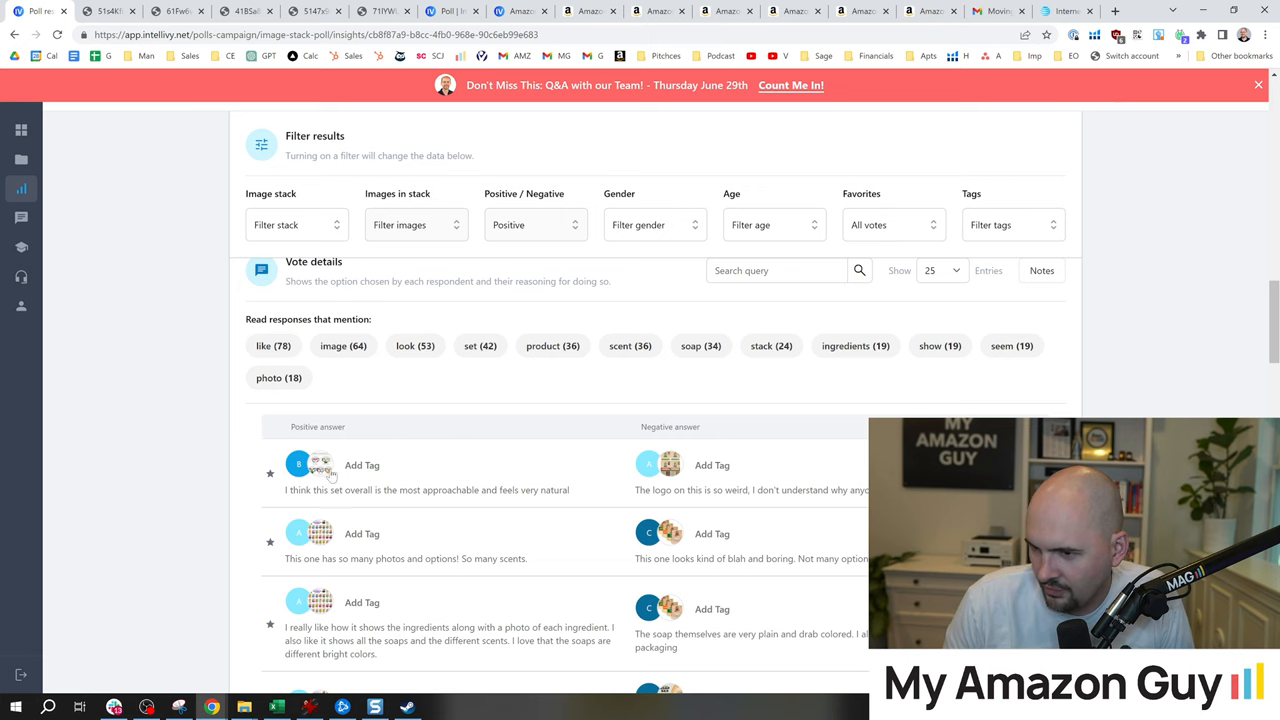
scroll("up", 3)
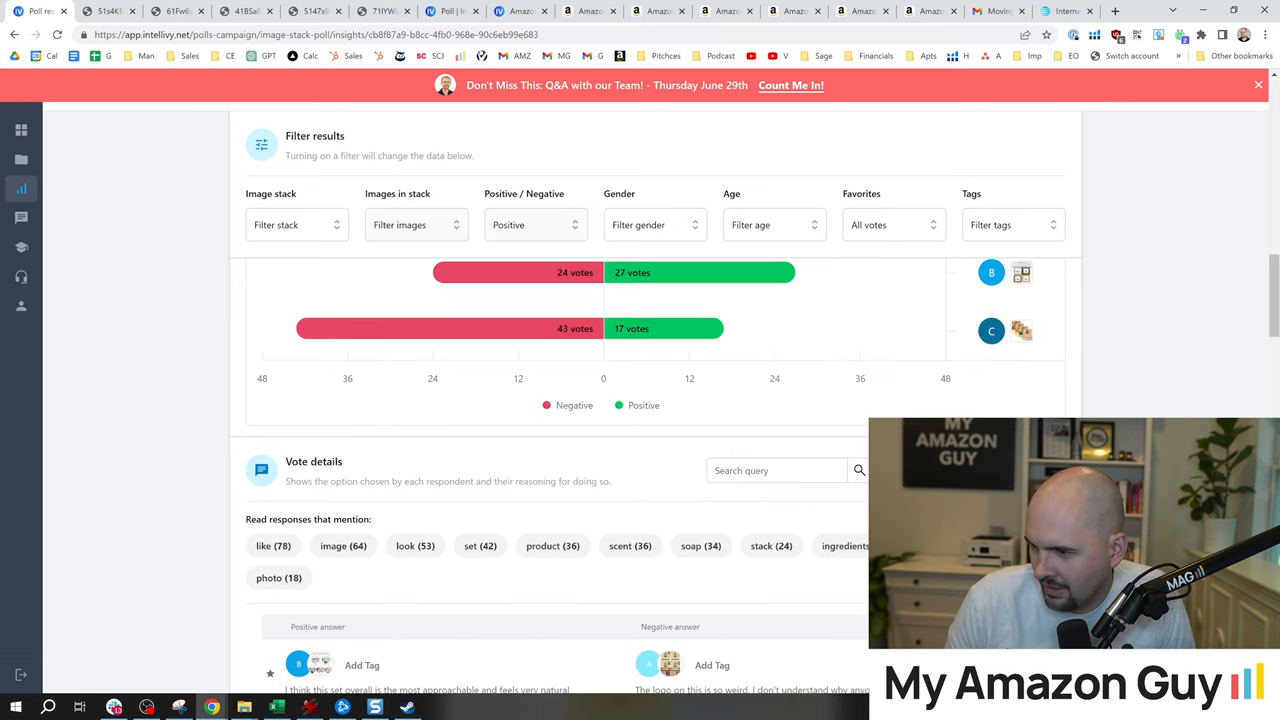
scroll("up", 3)
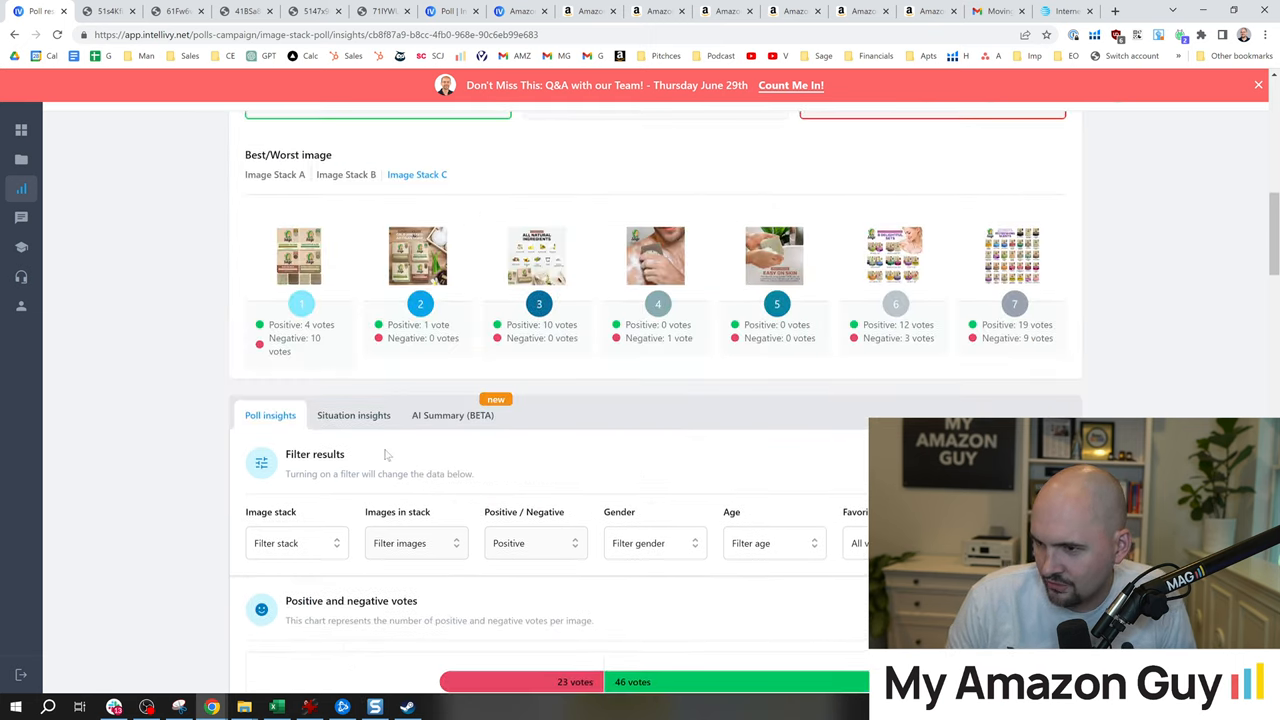
scroll("up", 3)
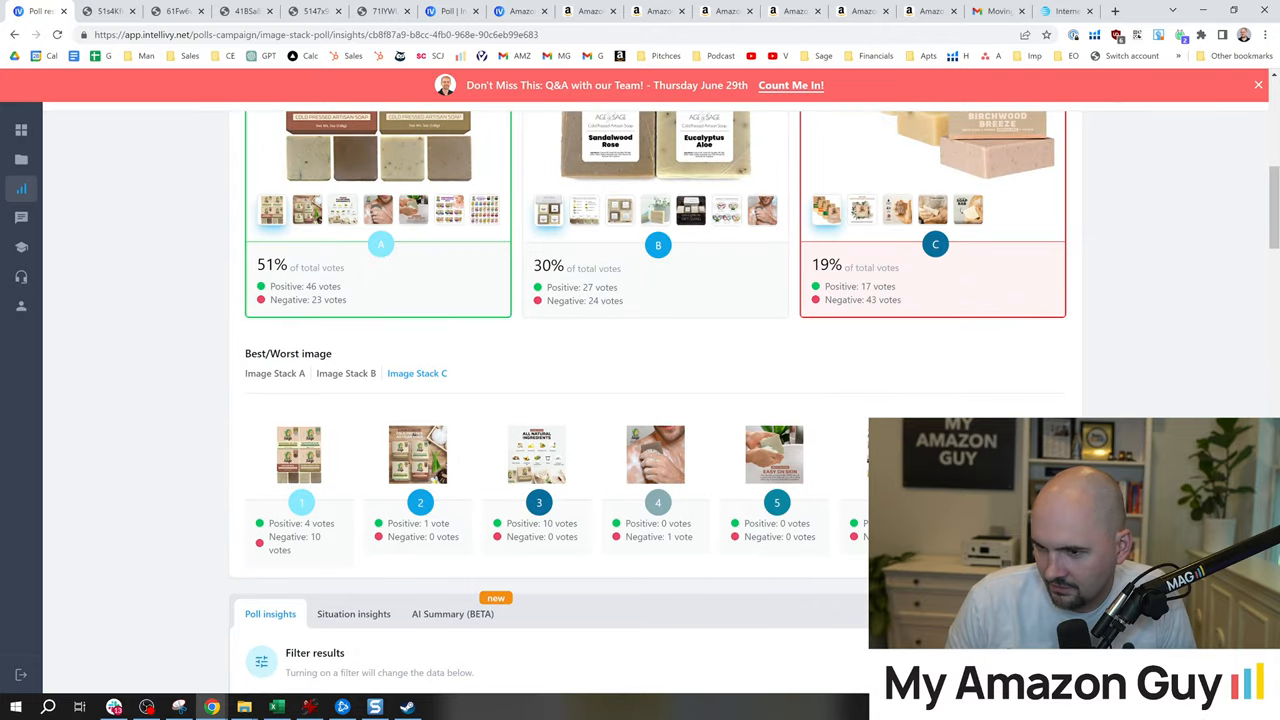
scroll("up", 3)
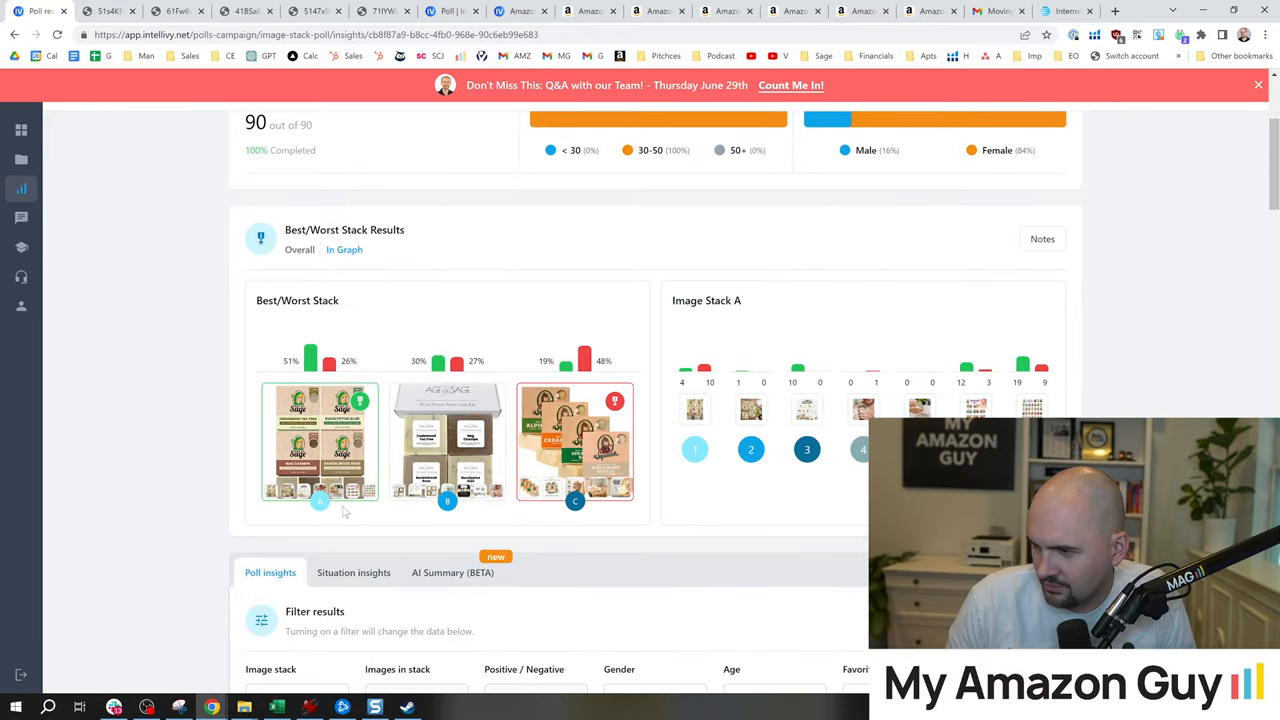
scroll("down", 3)
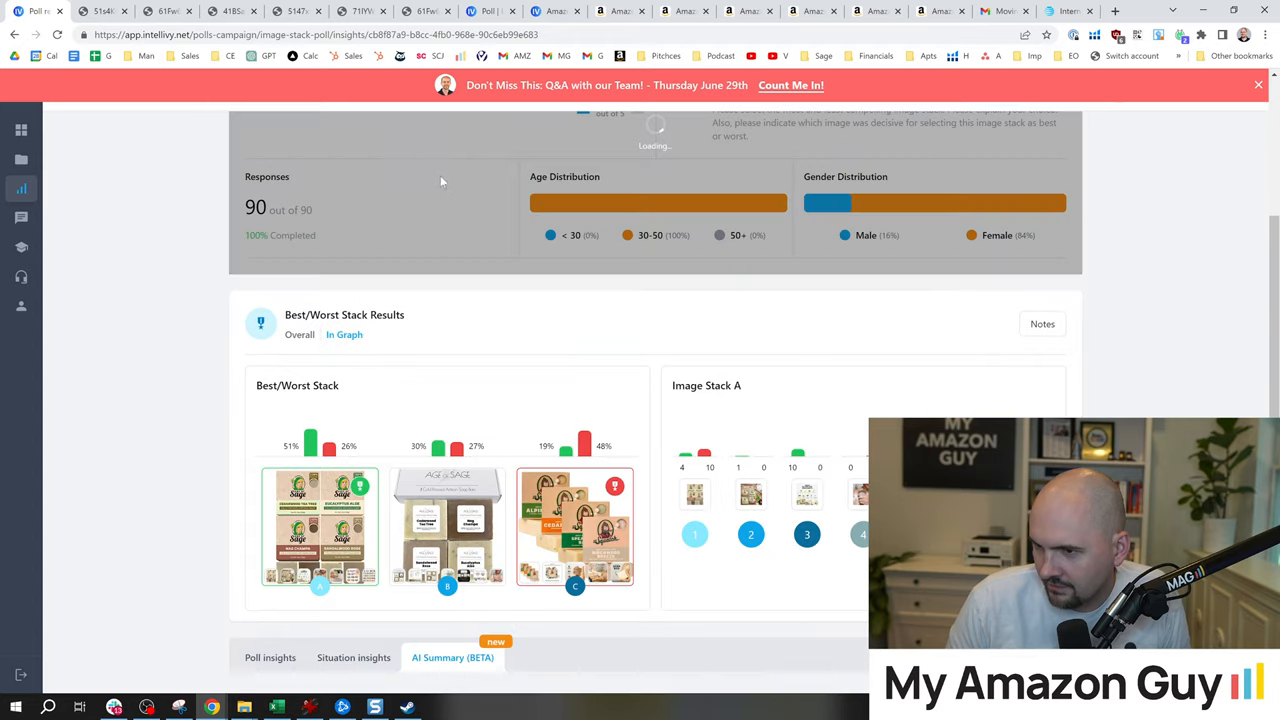
Step: Scroll the AI Summary section, which notes the summary must wait until the poll completes
scroll("up", 3)
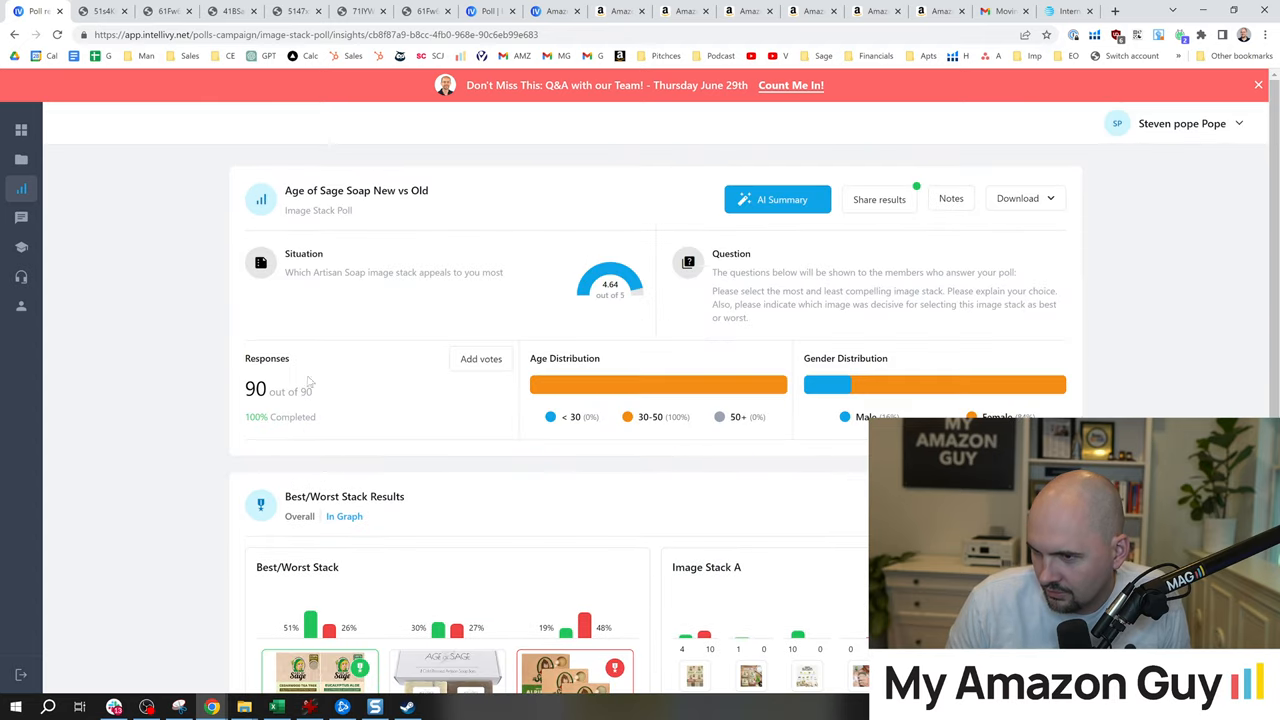
scroll("down", 3)
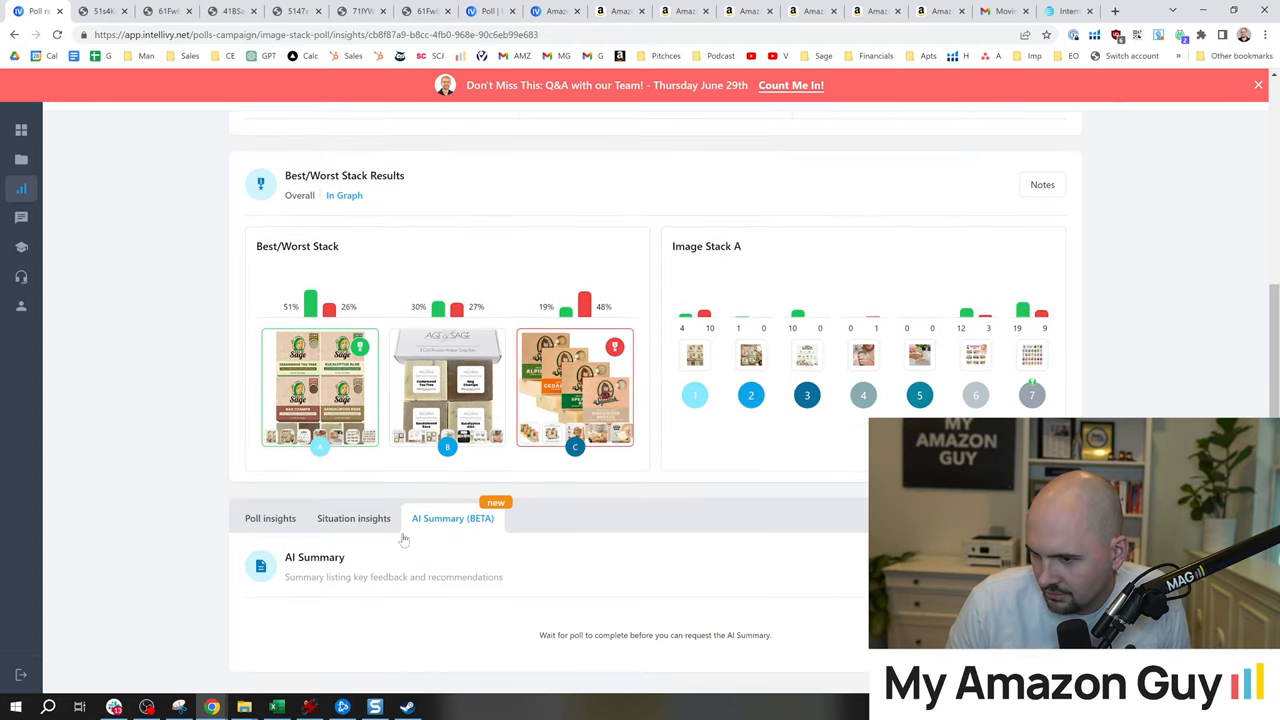
mouse_move(338, 484)
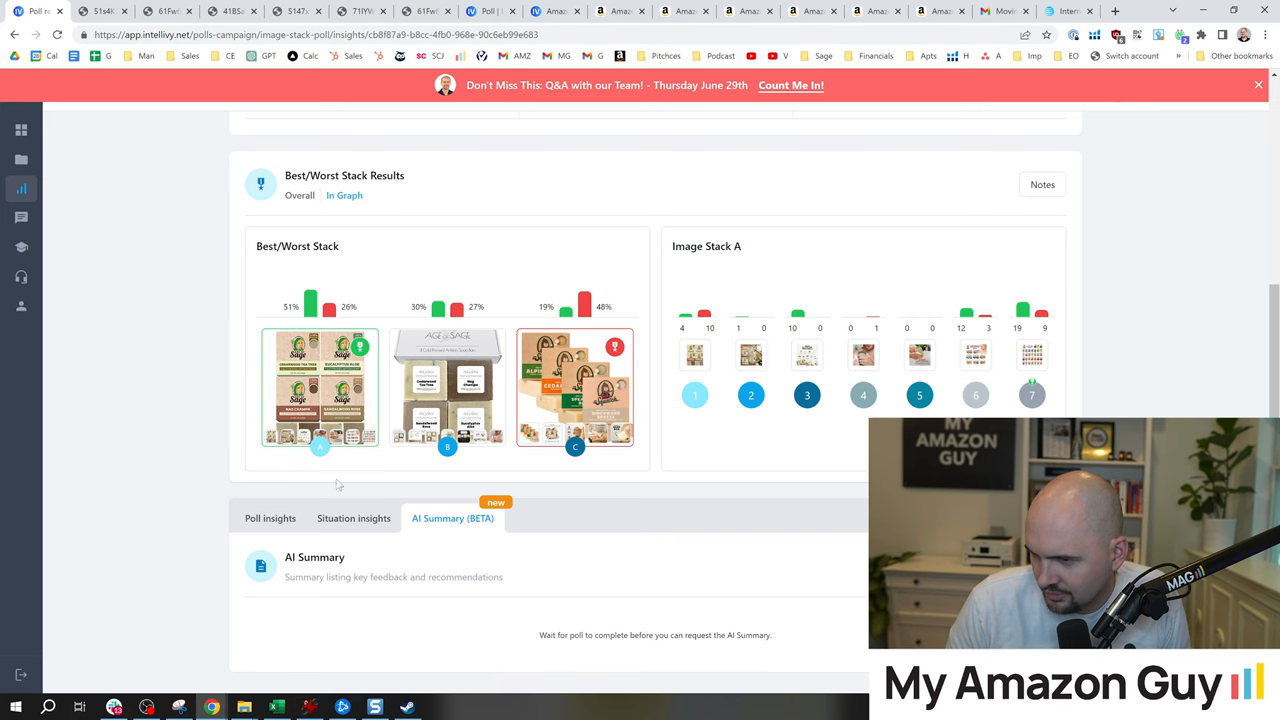
scroll("up", 3)
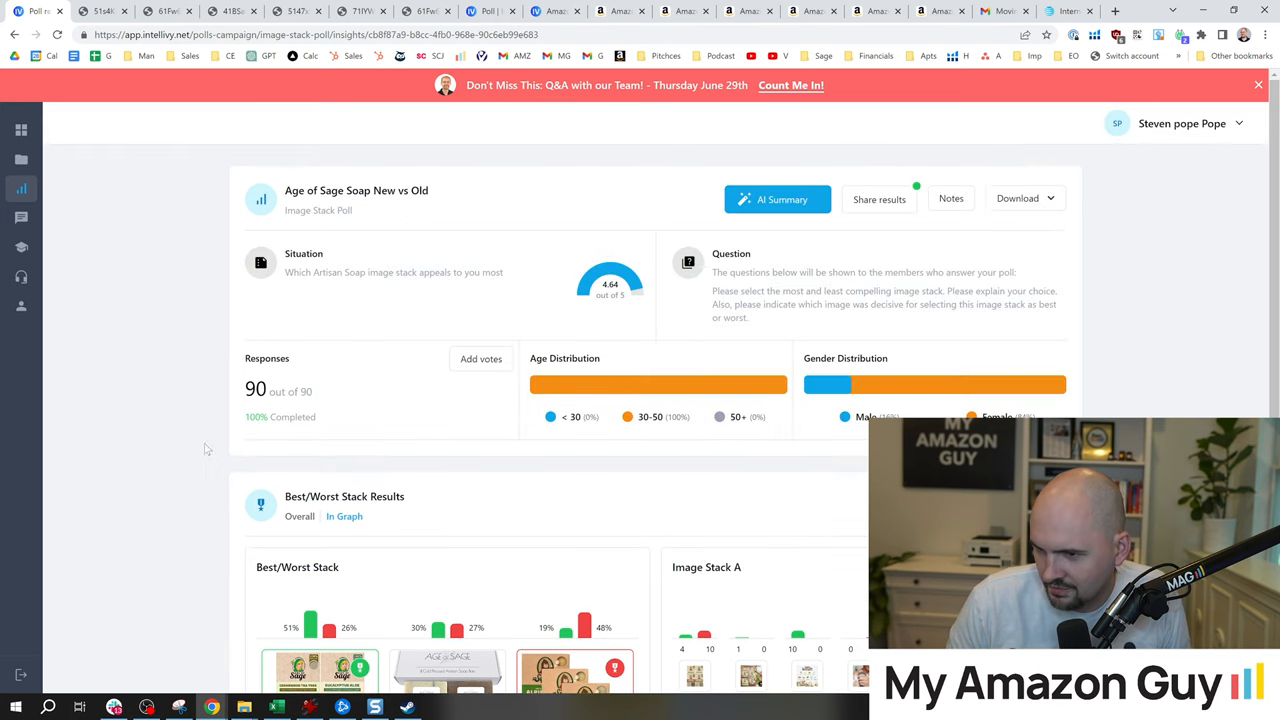
scroll("down", 3)
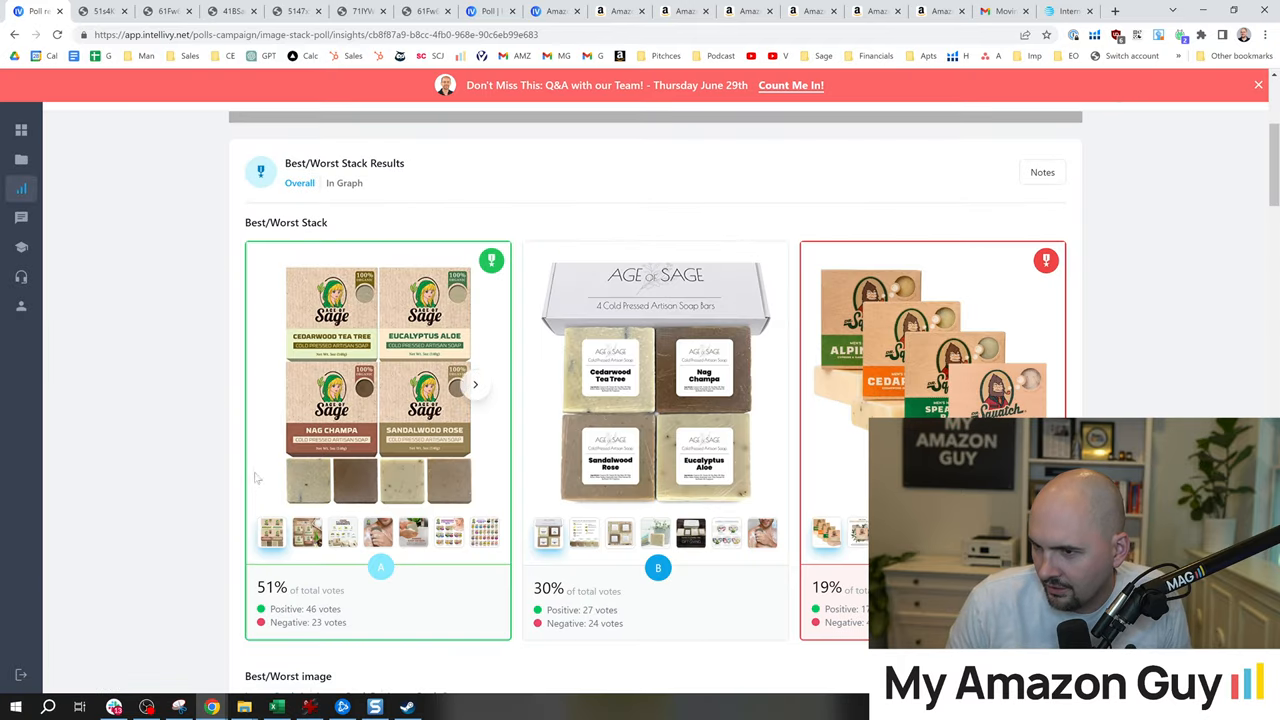
scroll("down", 3)
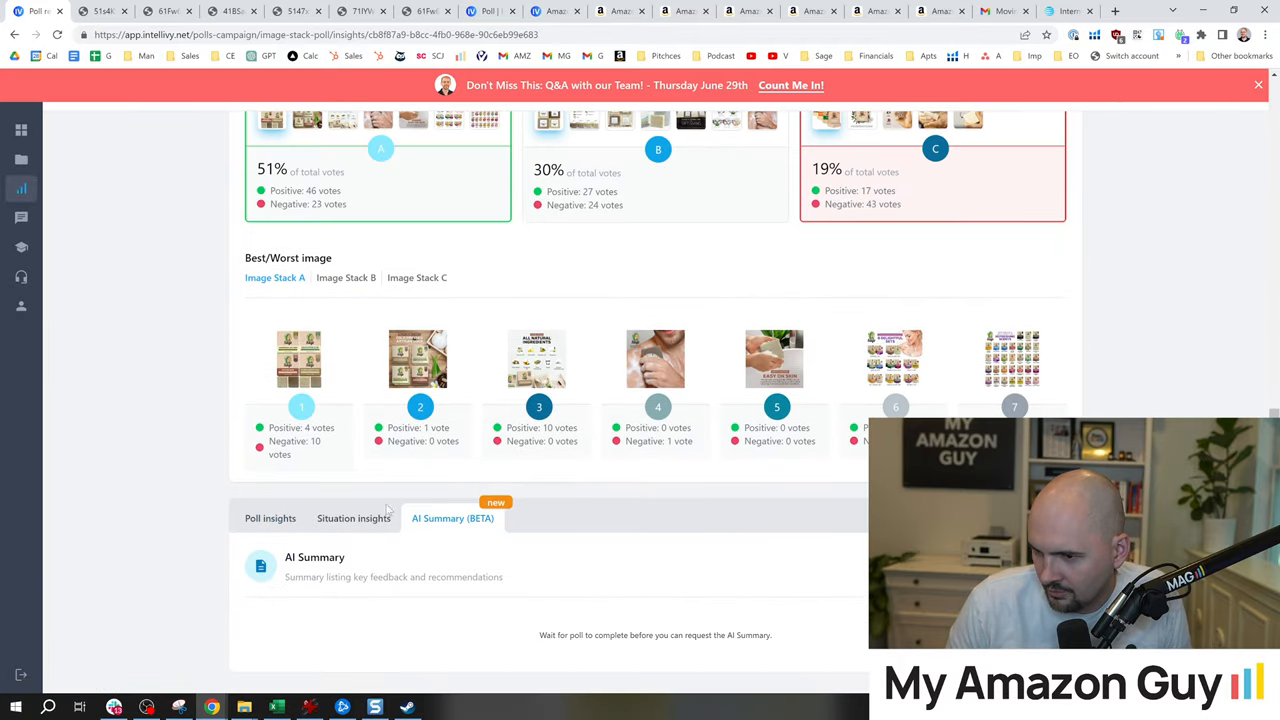
Step: Show the Situation insights with the 4.64/5 clarity score chart
left_click(352, 518)
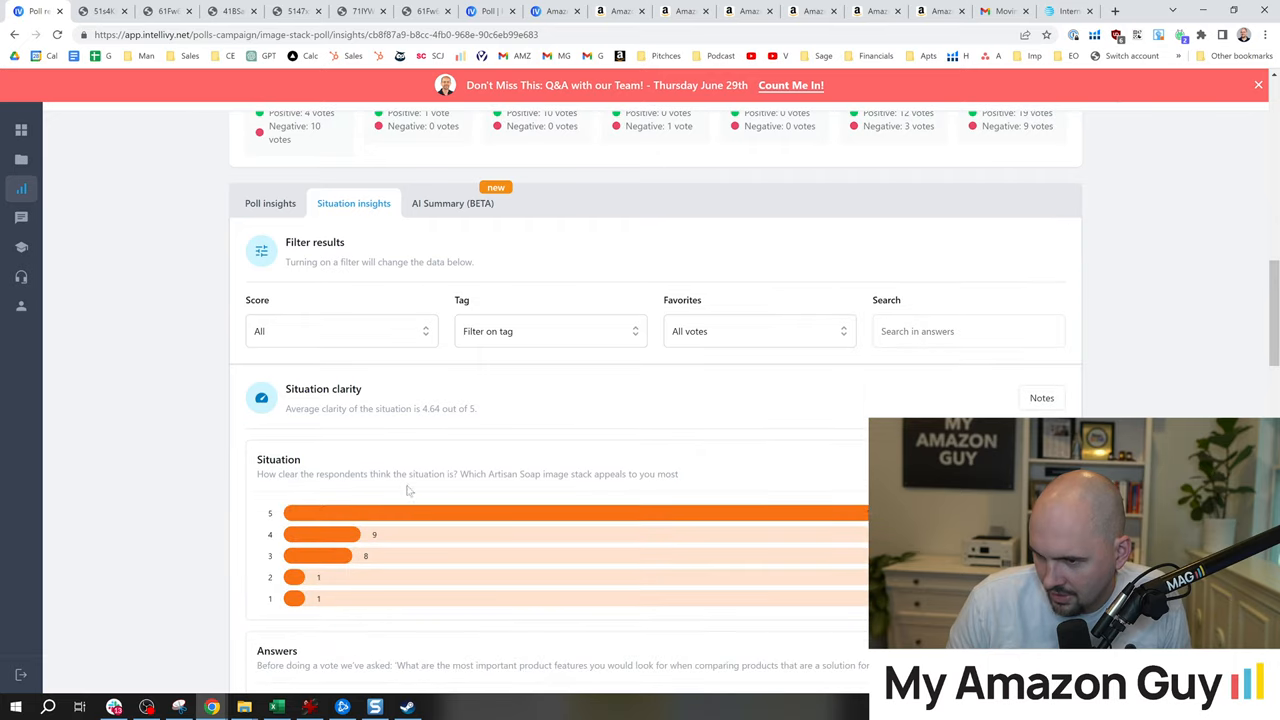
scroll("down", 3)
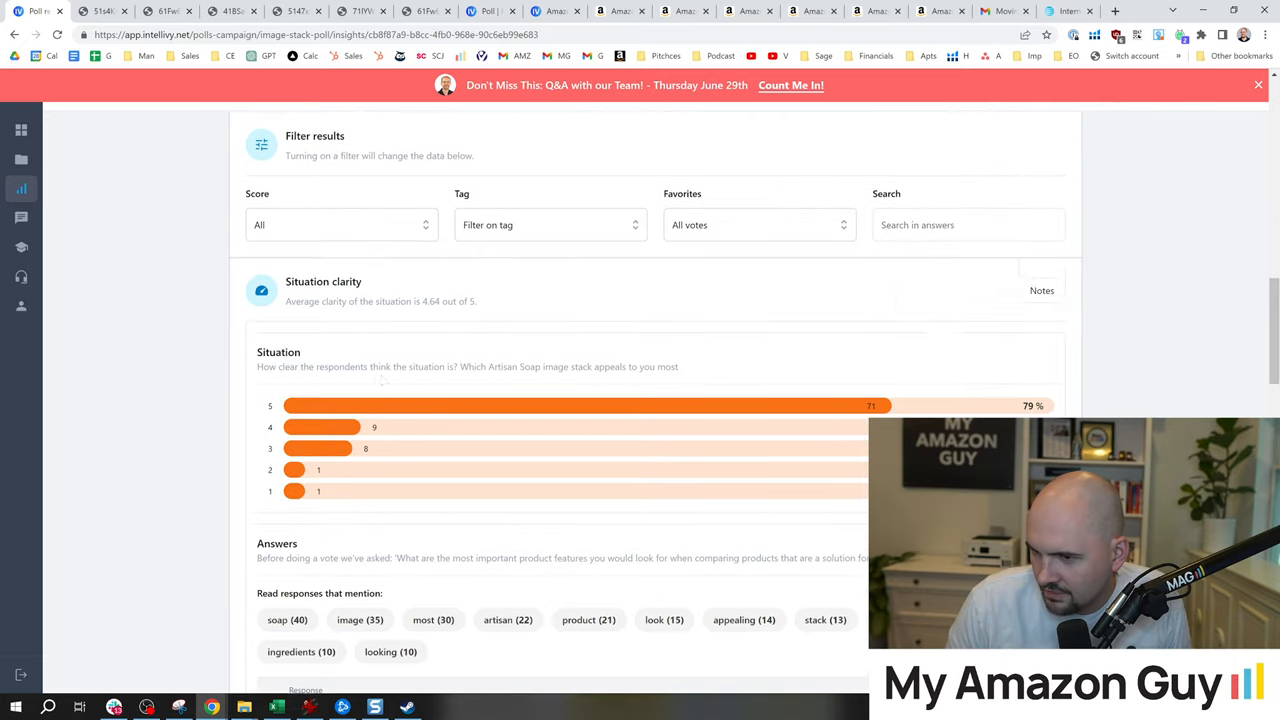
scroll("down", 3)
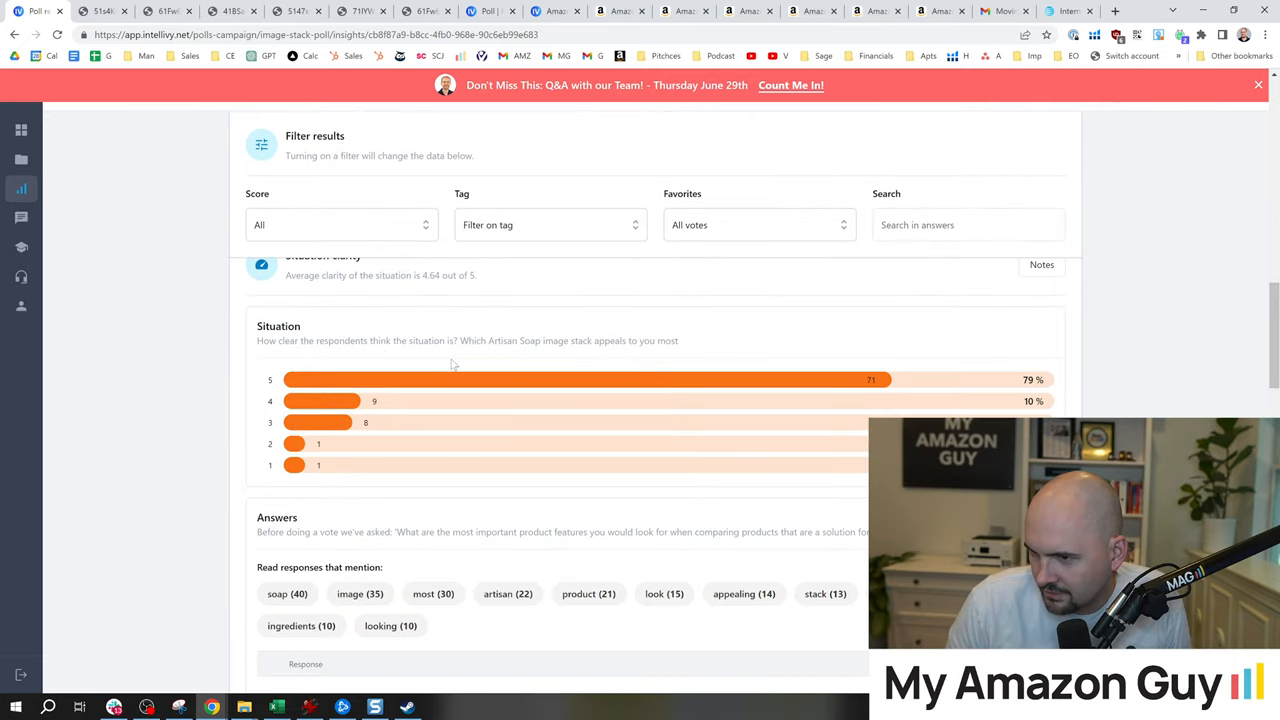
mouse_move(464, 380)
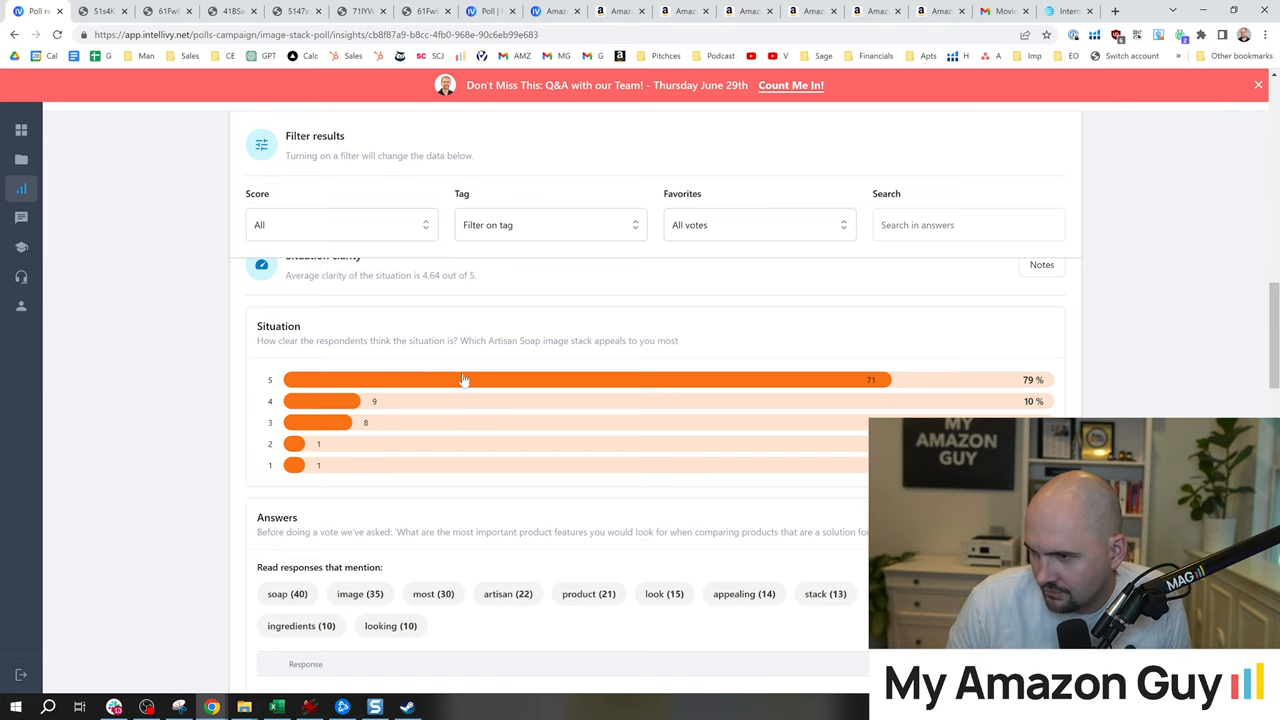
mouse_move(390, 368)
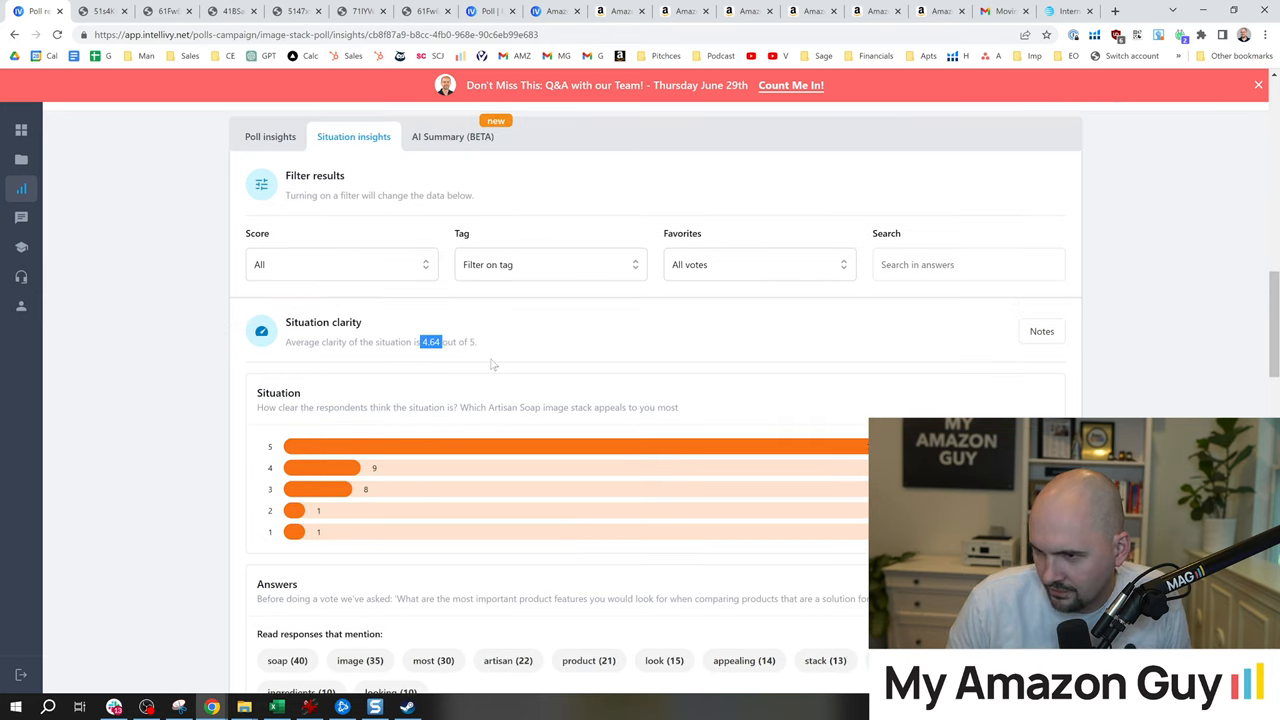
scroll("down", 3)
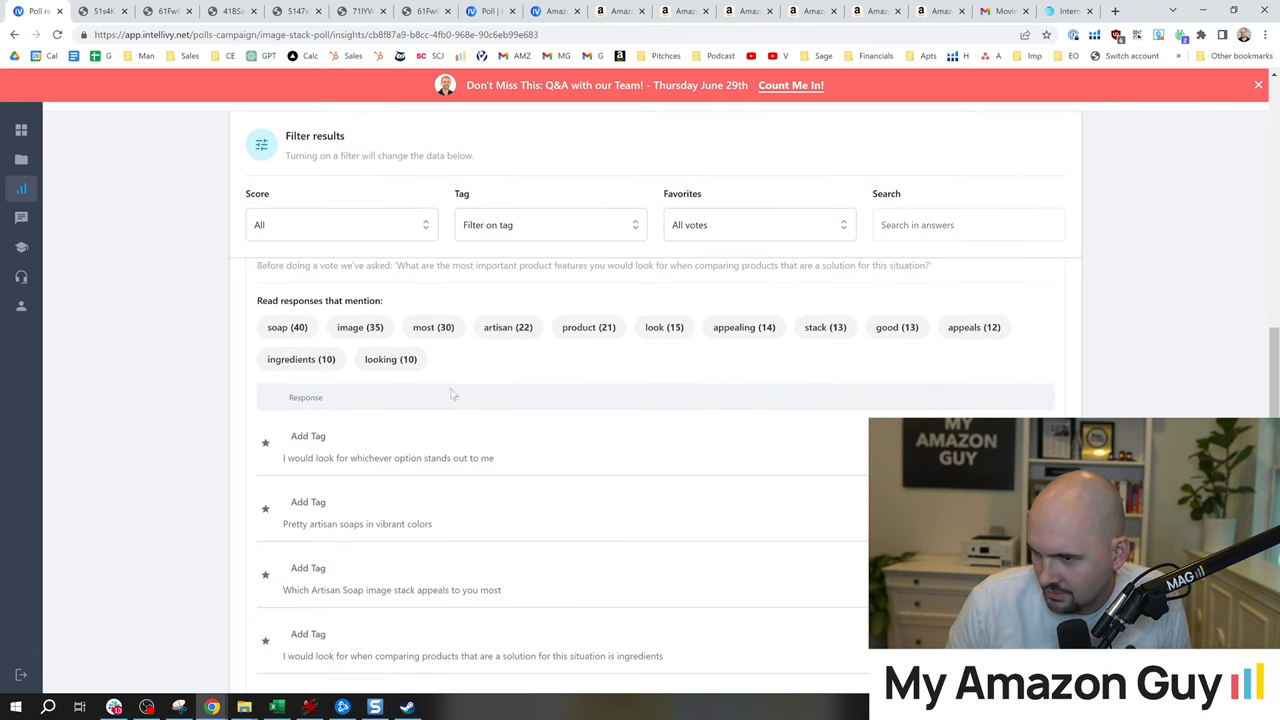
scroll("up", 3)
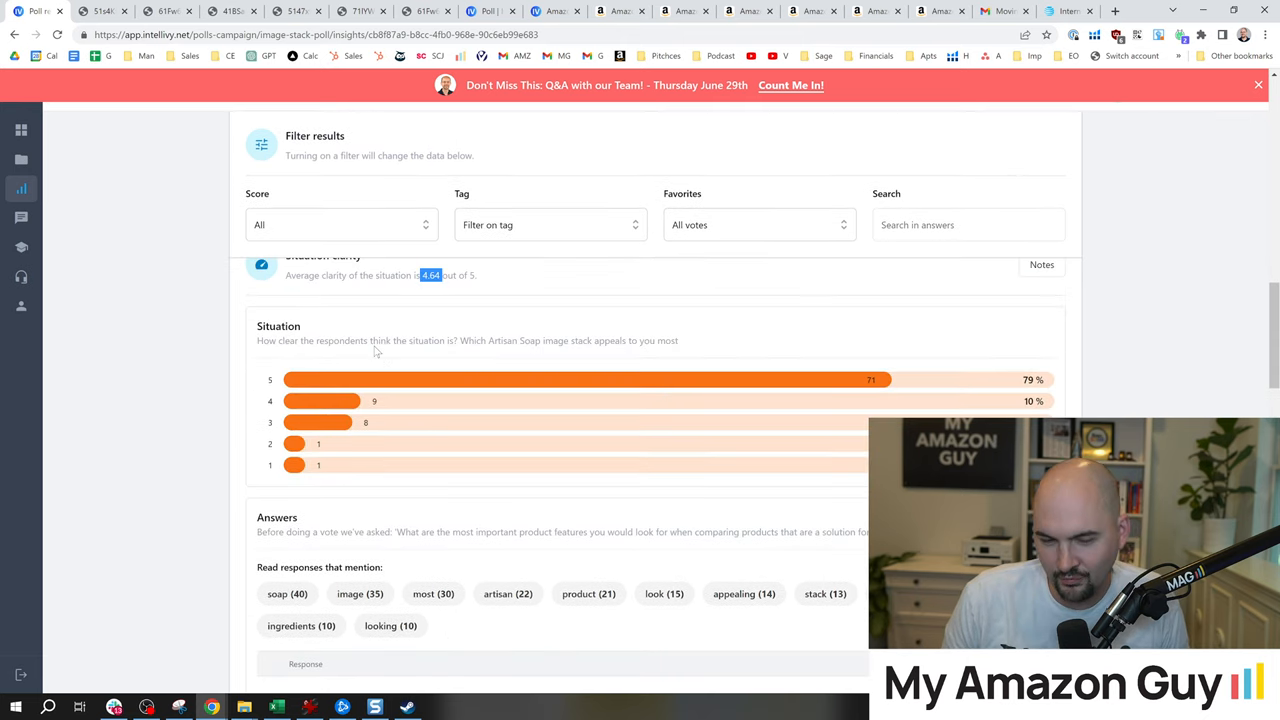
scroll("down", 3)
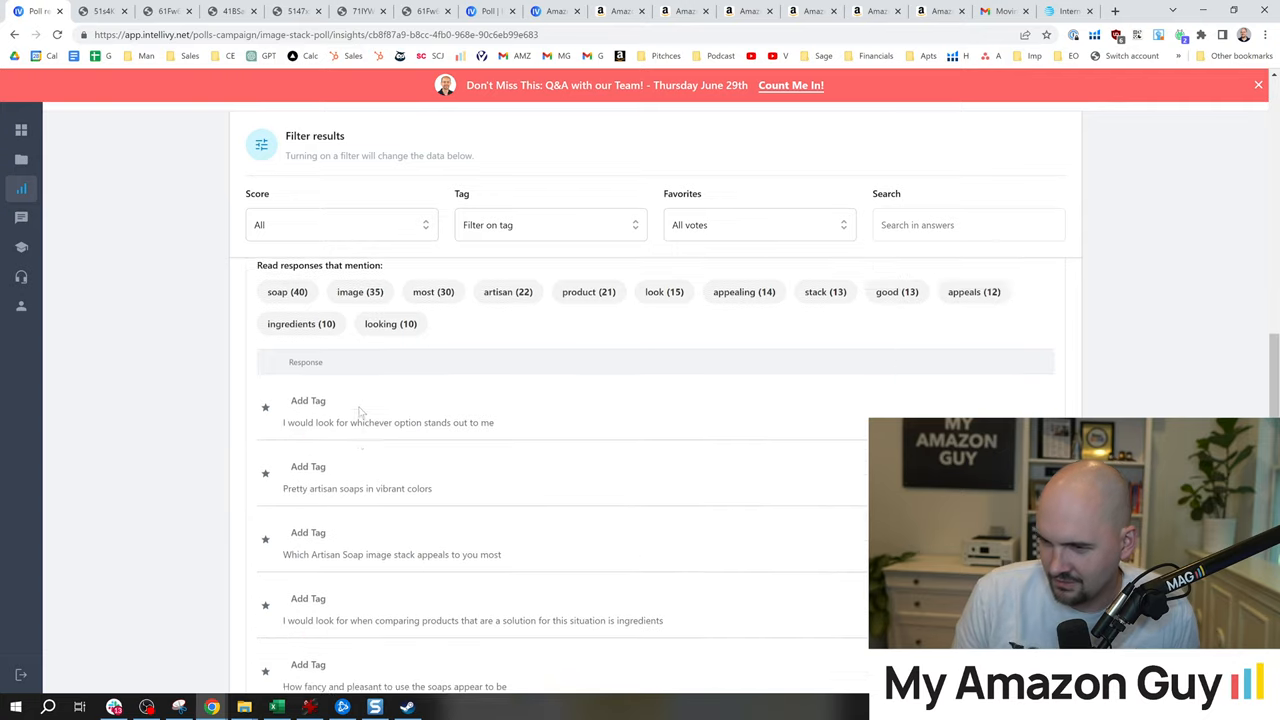
Step: Scroll through respondents' written feature answers and back to the votes chart
scroll("up", 3)
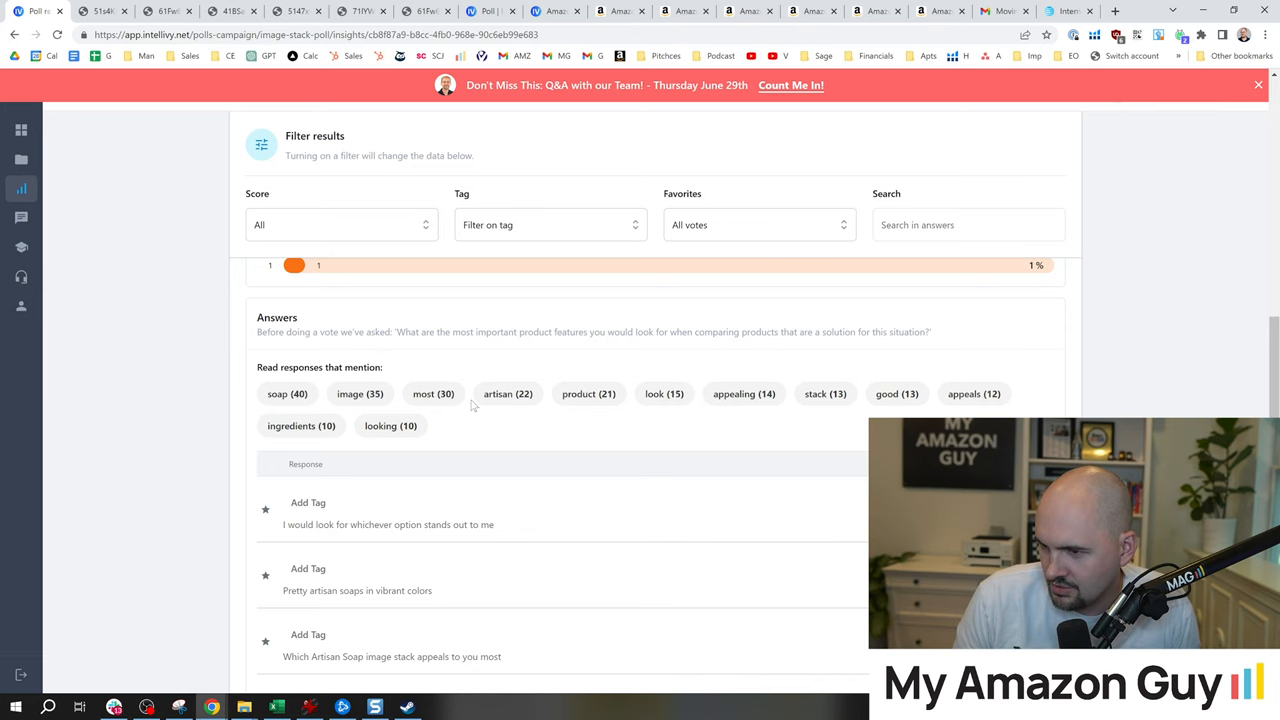
scroll("down", 3)
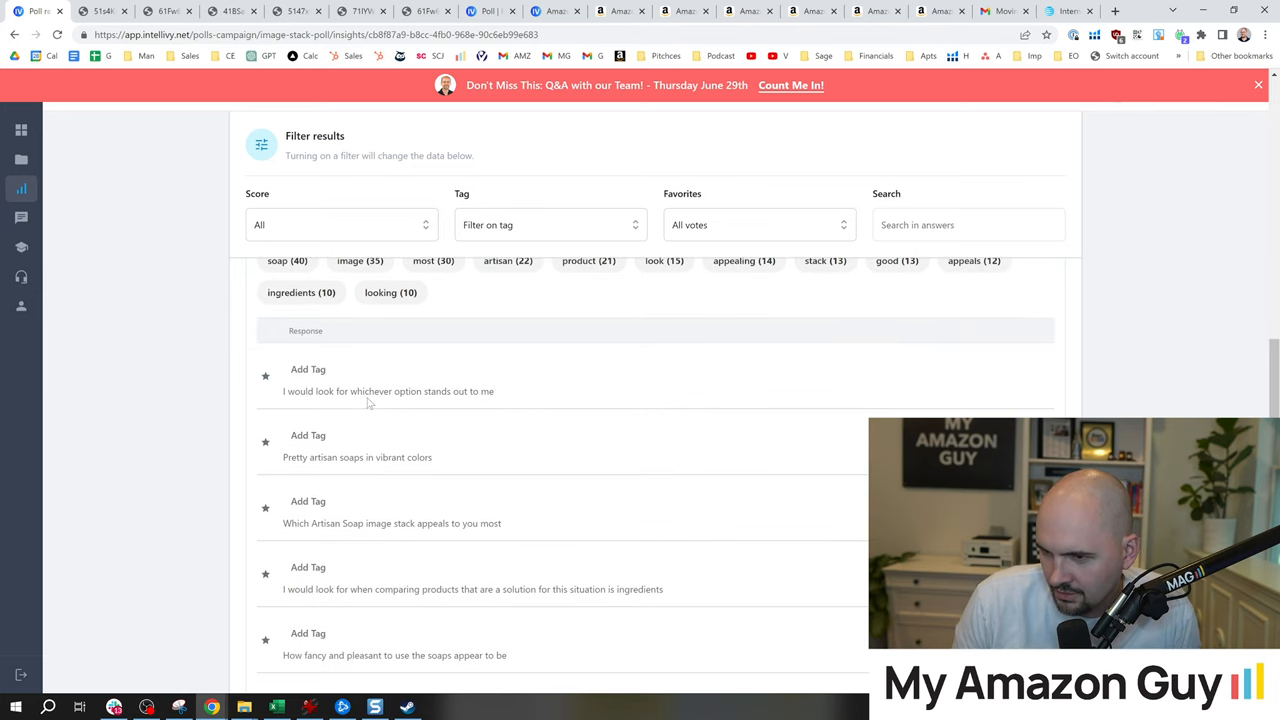
mouse_move(480, 406)
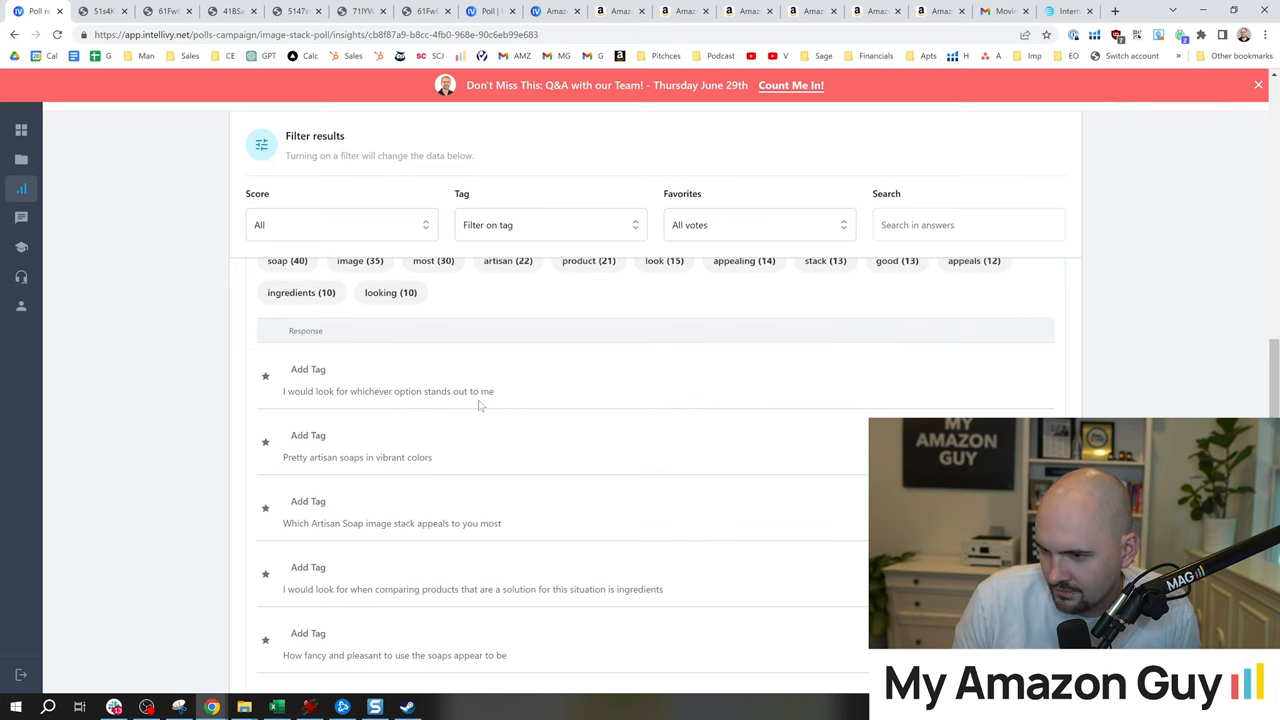
scroll("down", 3)
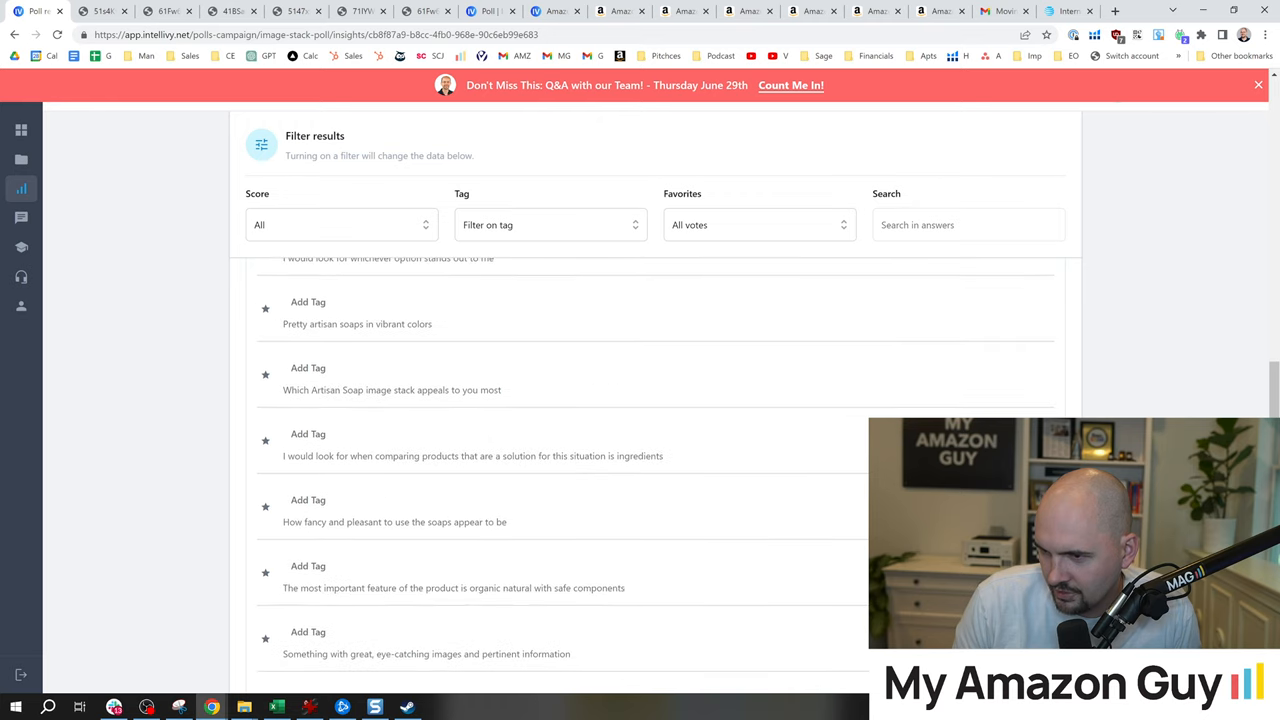
scroll("down", 3)
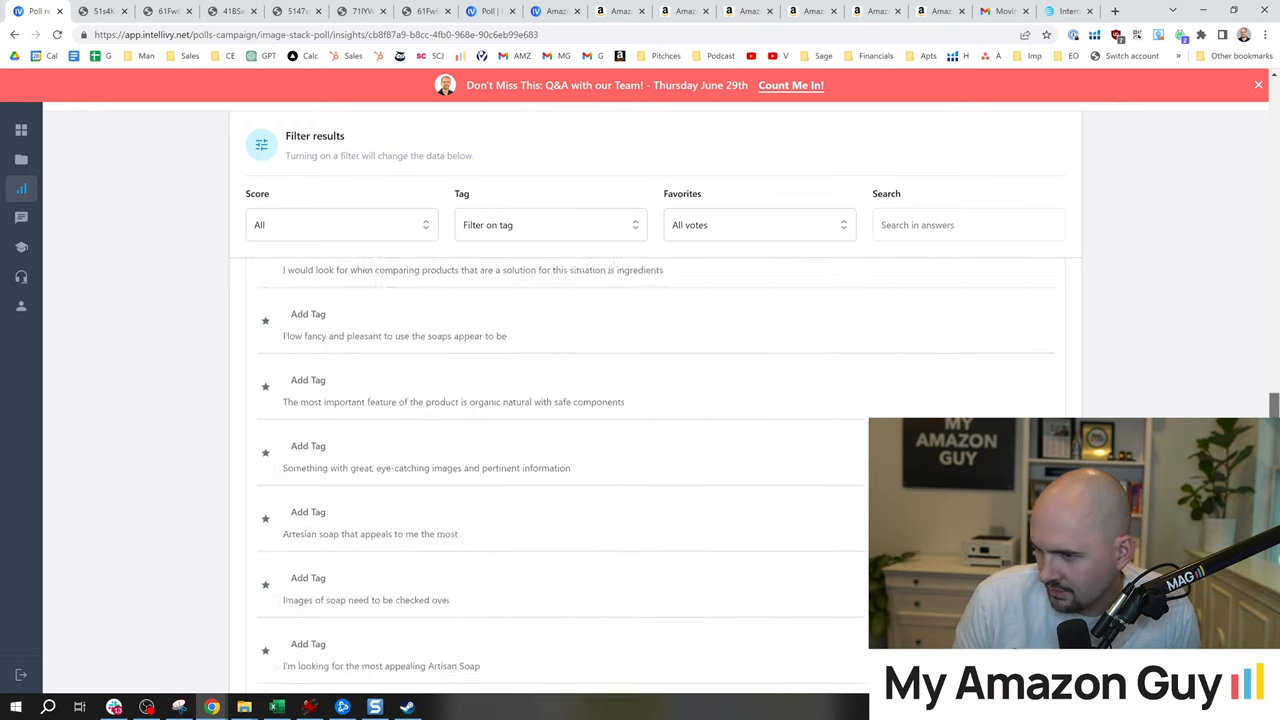
scroll("up", 3)
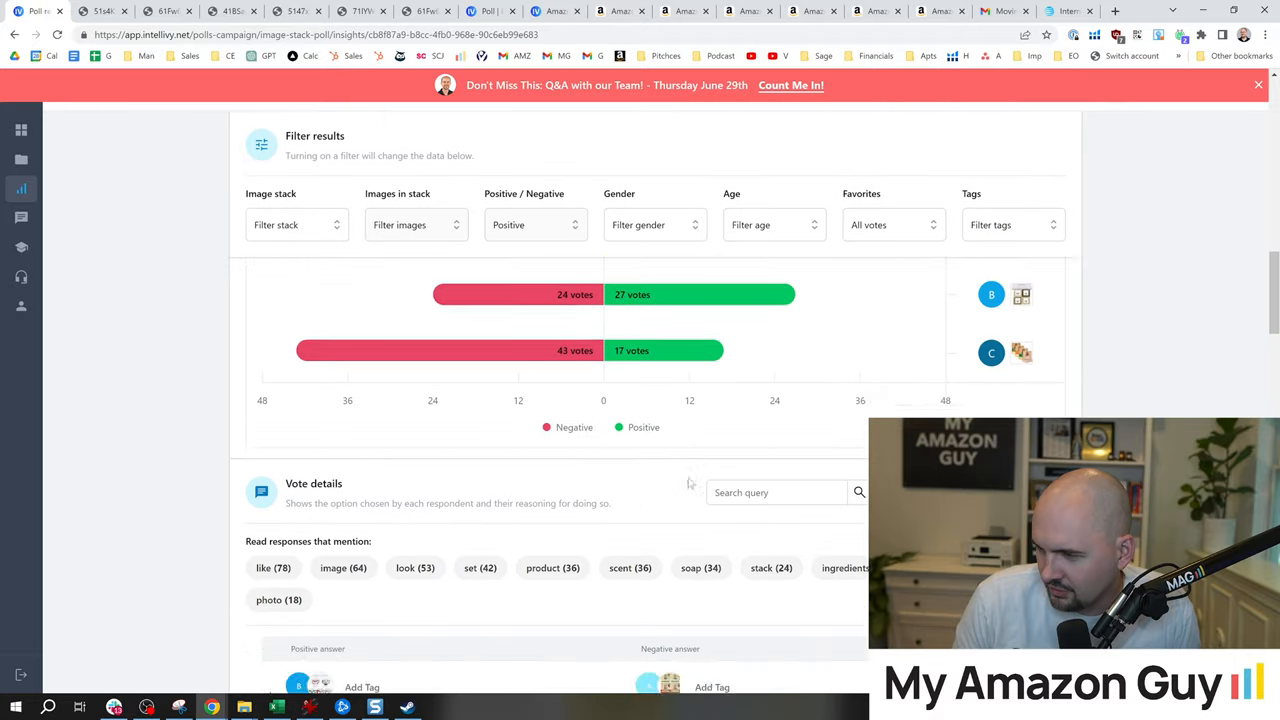
scroll("down", 3)
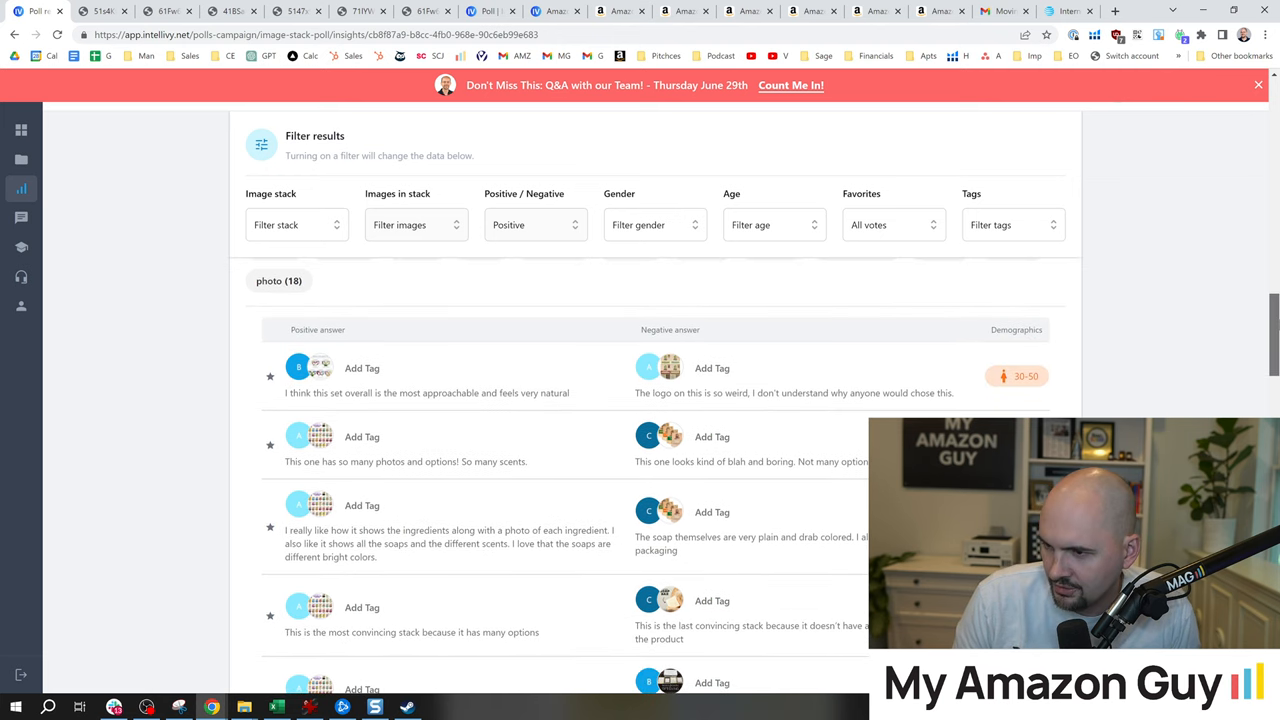
scroll("down", 3)
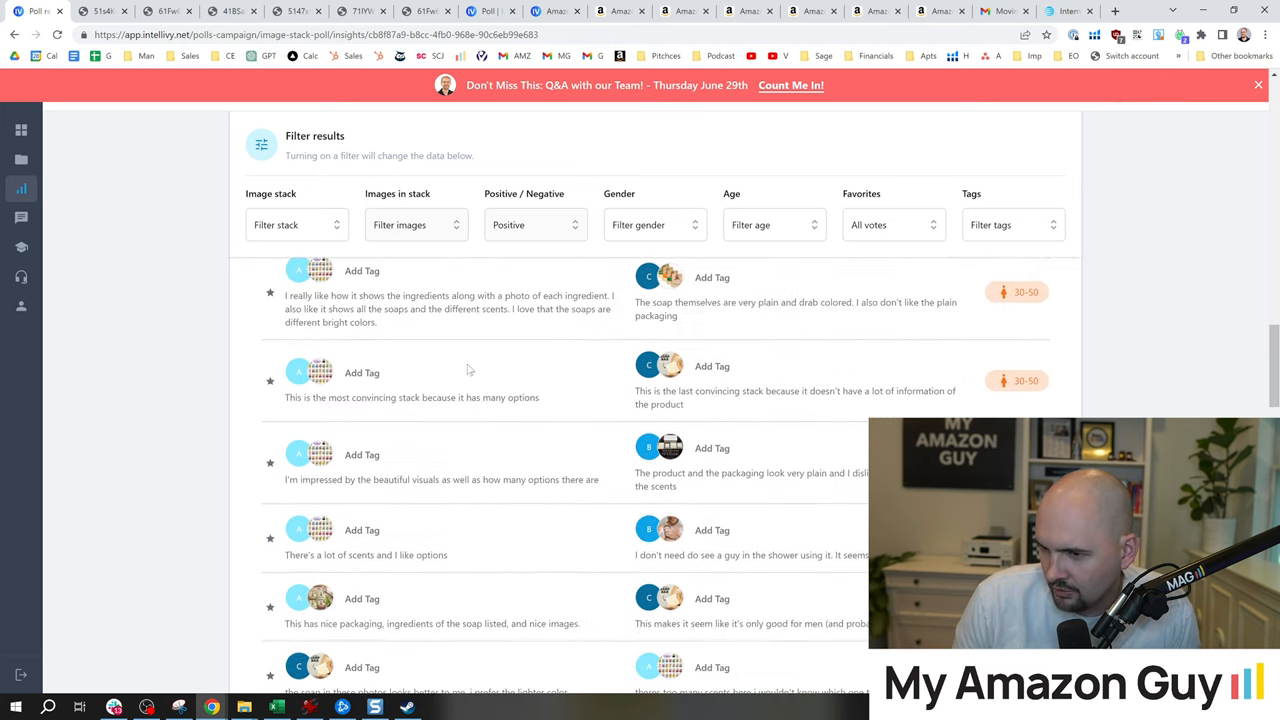
scroll("up", 3)
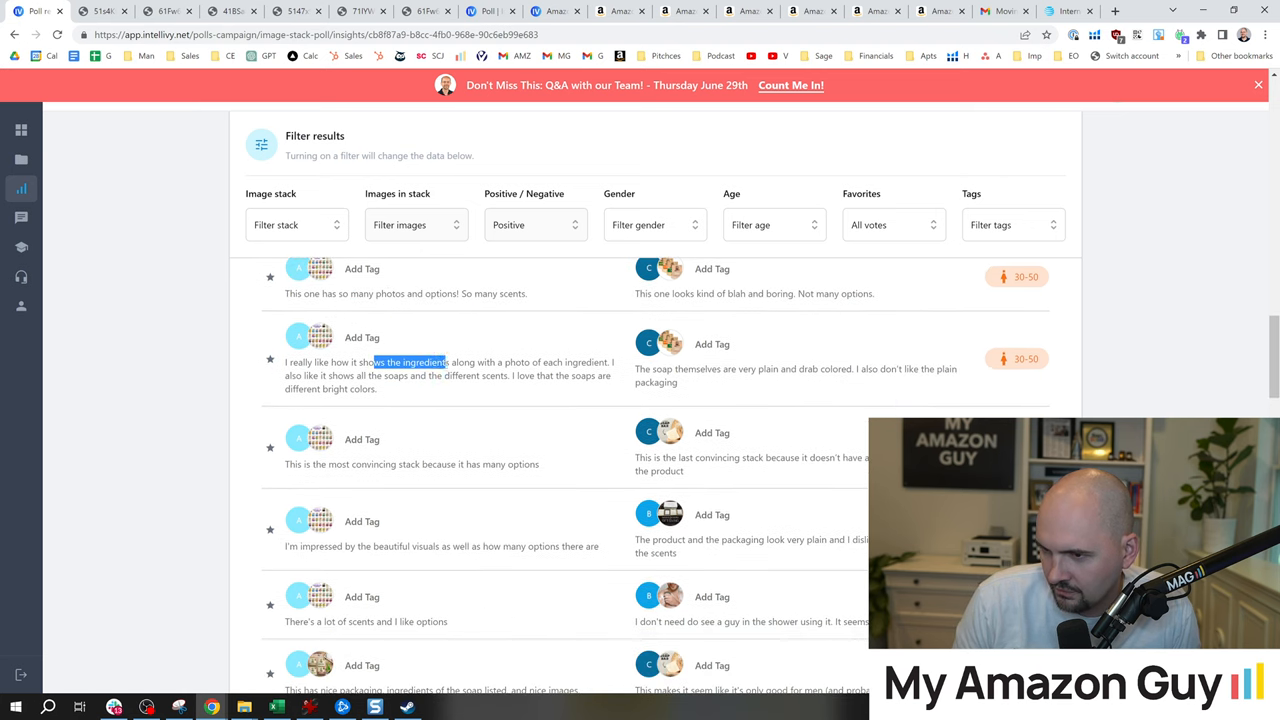
scroll("down", 3)
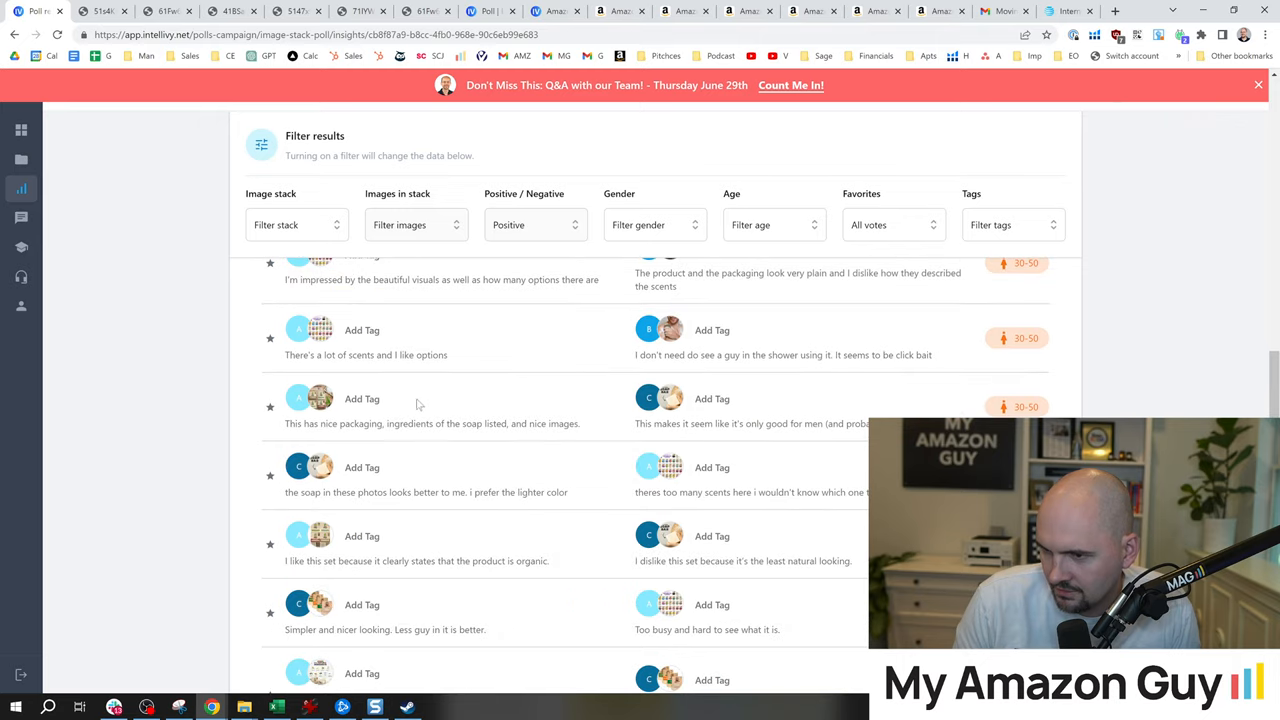
scroll("down", 3)
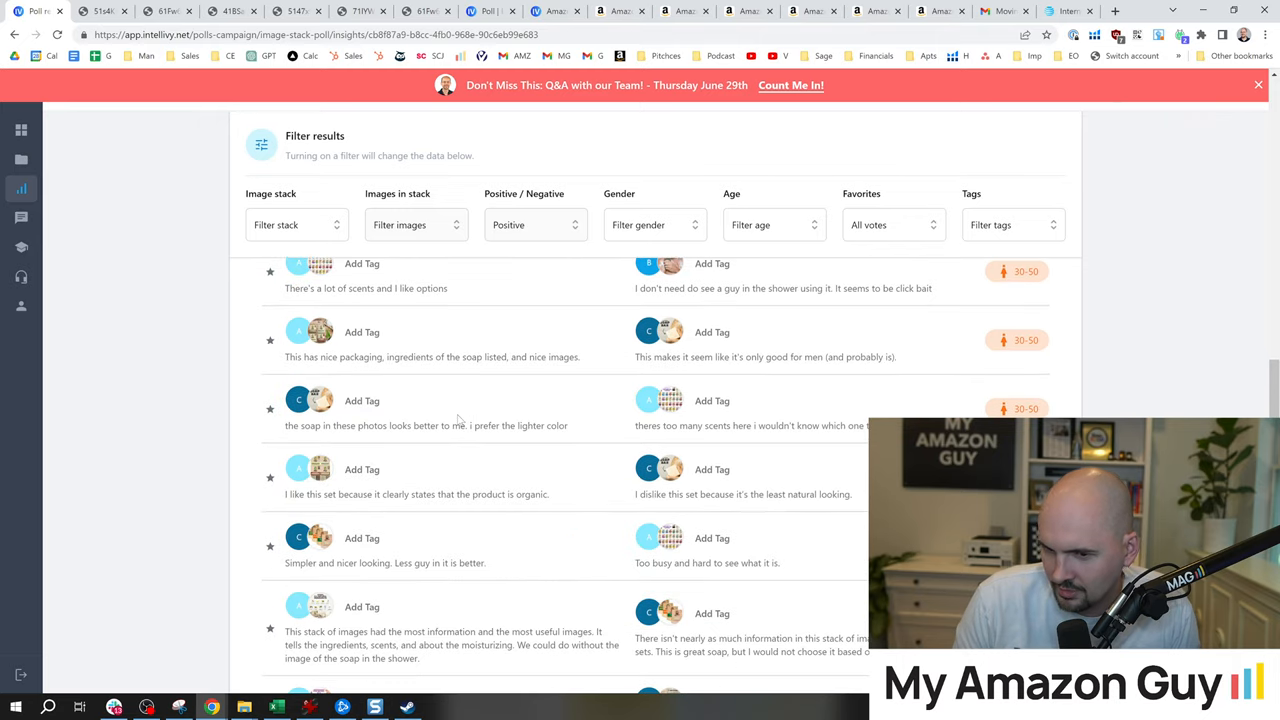
scroll("down", 3)
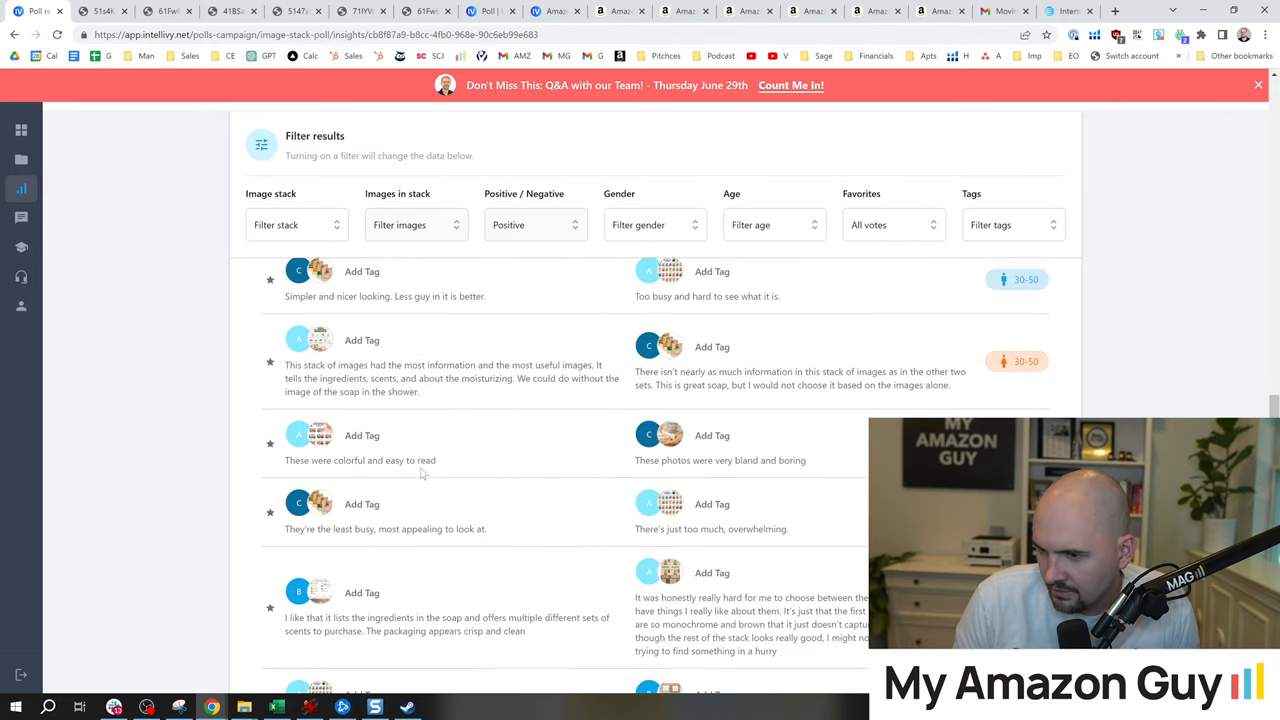
left_click_drag(426, 364, 496, 378)
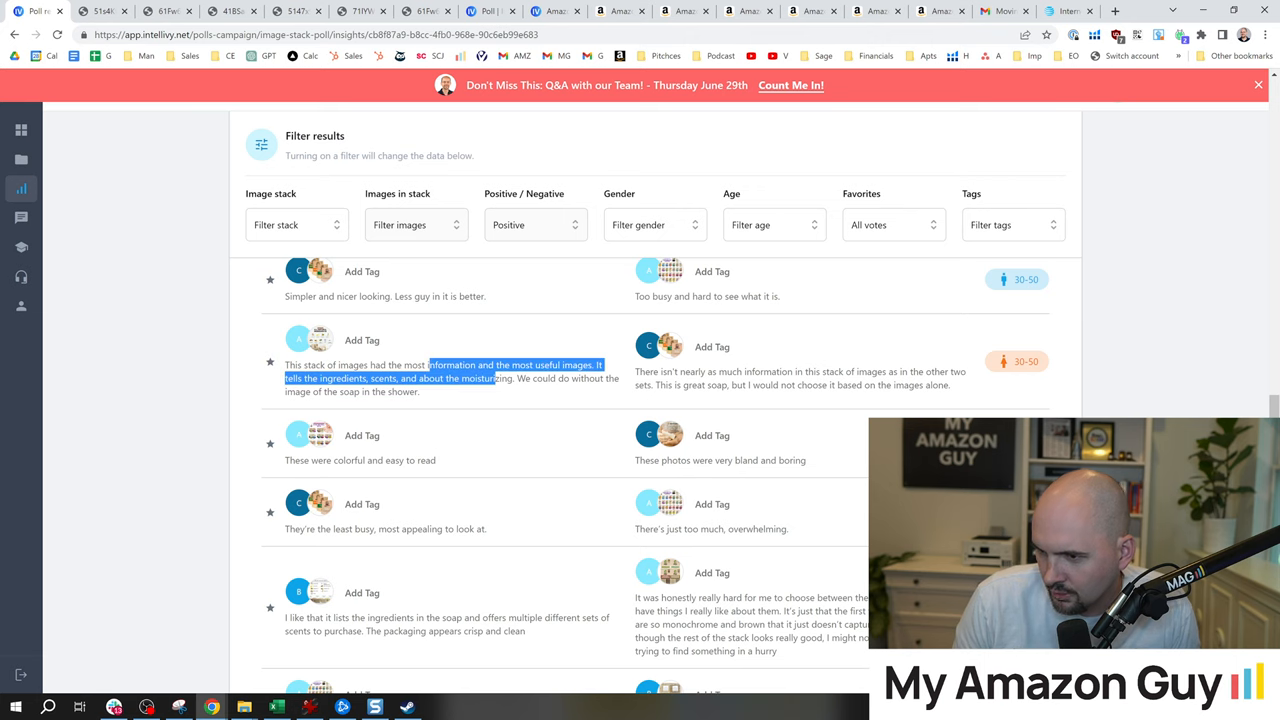
scroll("down", 3)
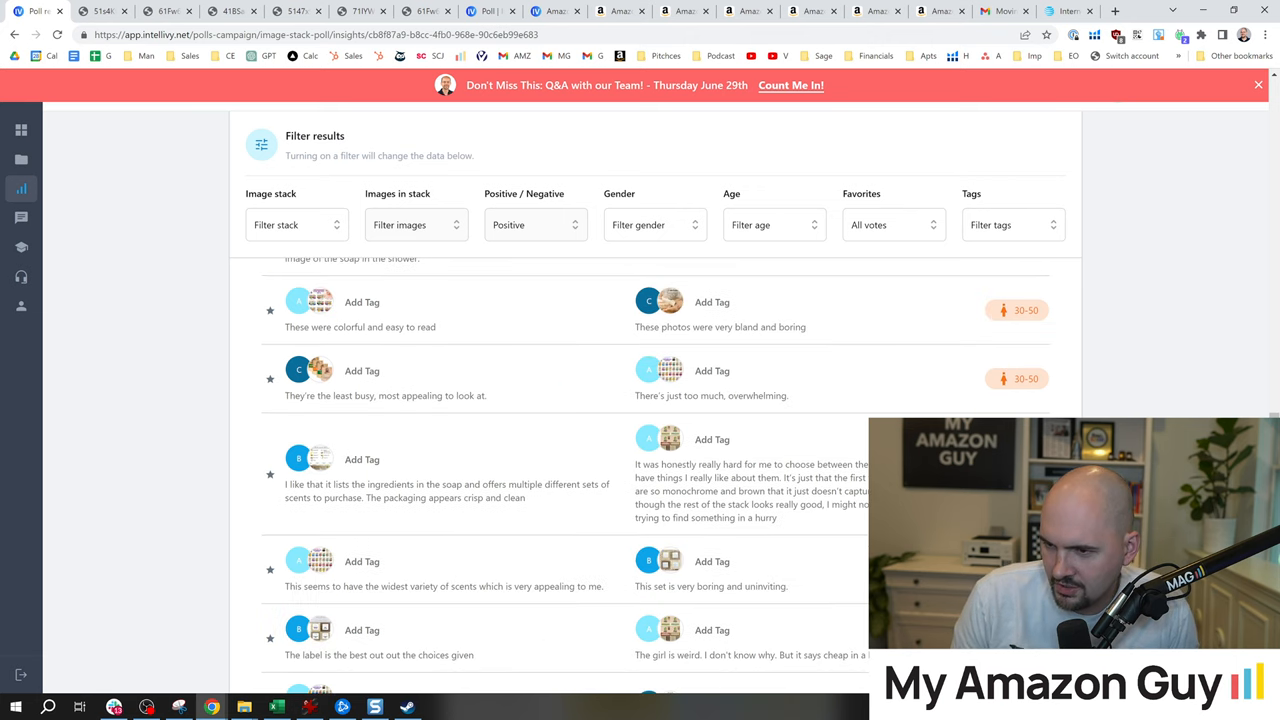
double_click(340, 328)
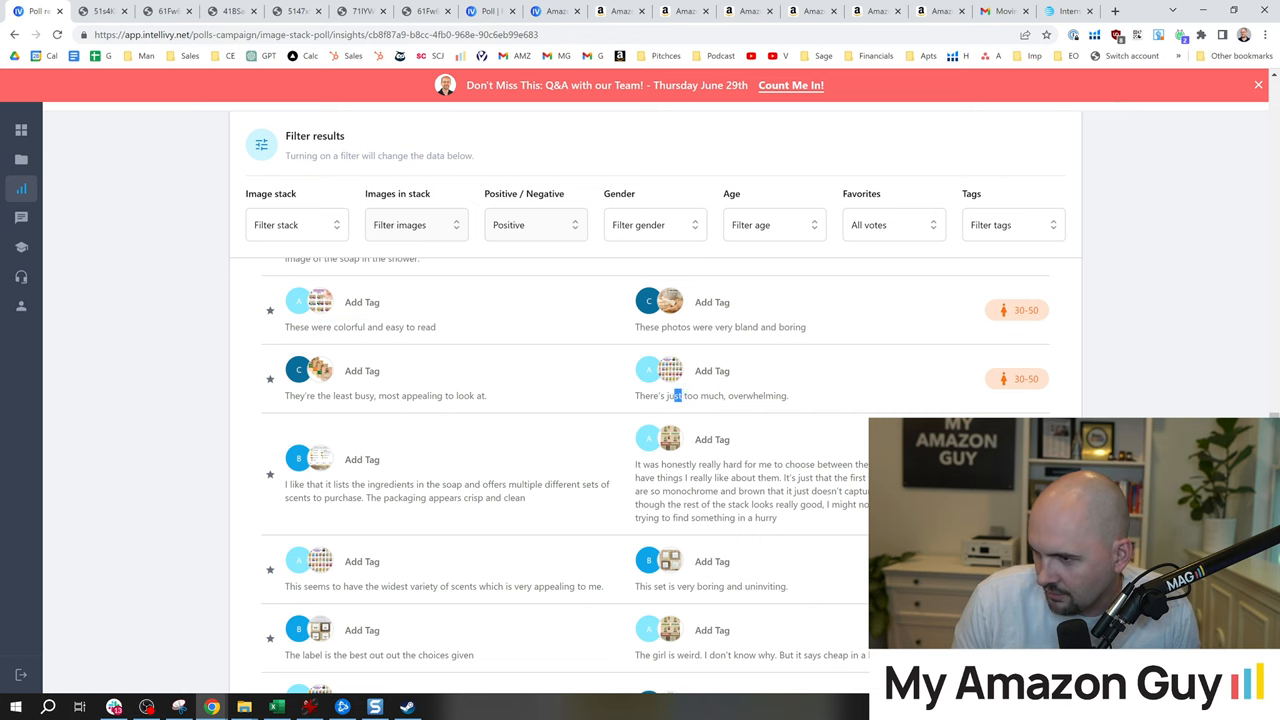
scroll("down", 3)
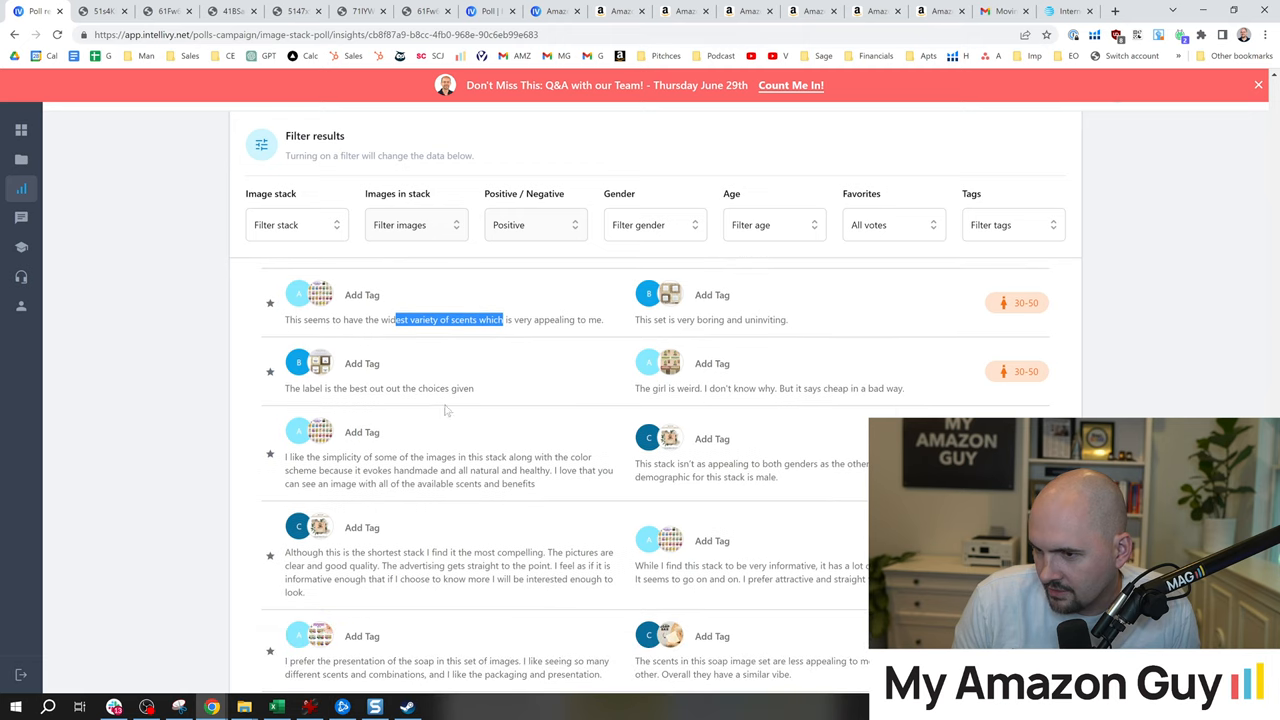
scroll("down", 3)
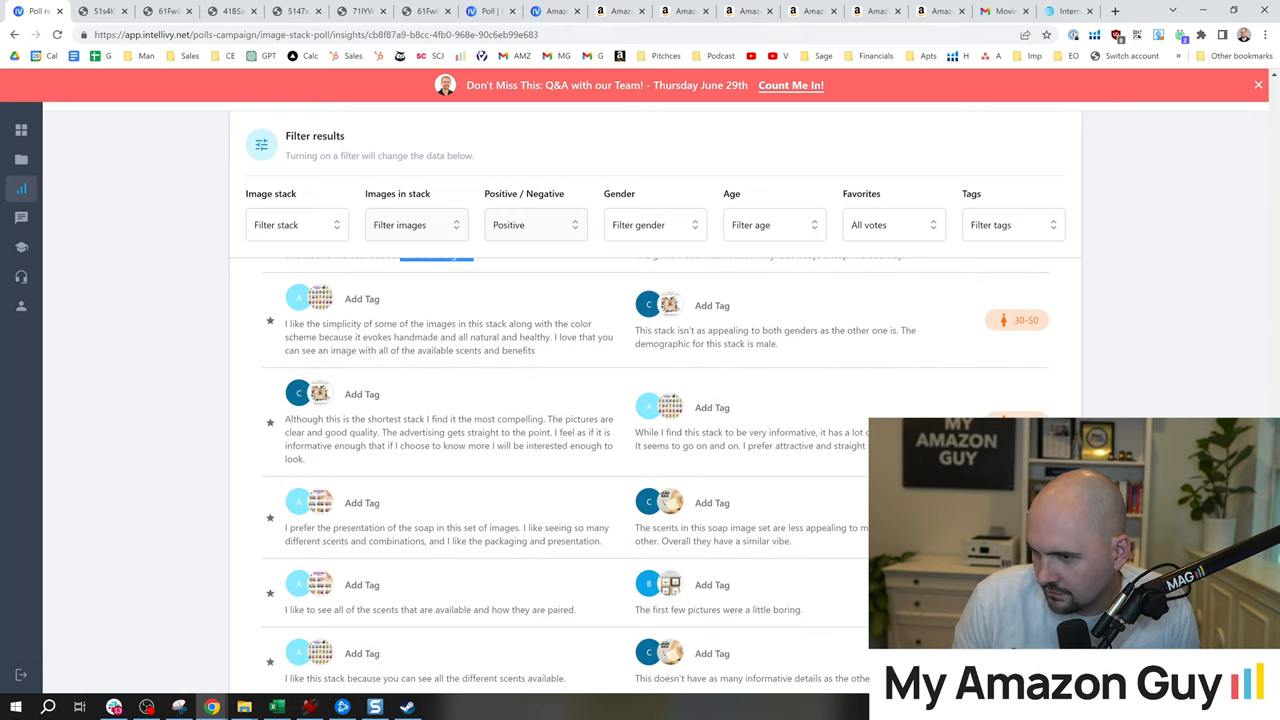
left_click_drag(410, 324, 518, 336)
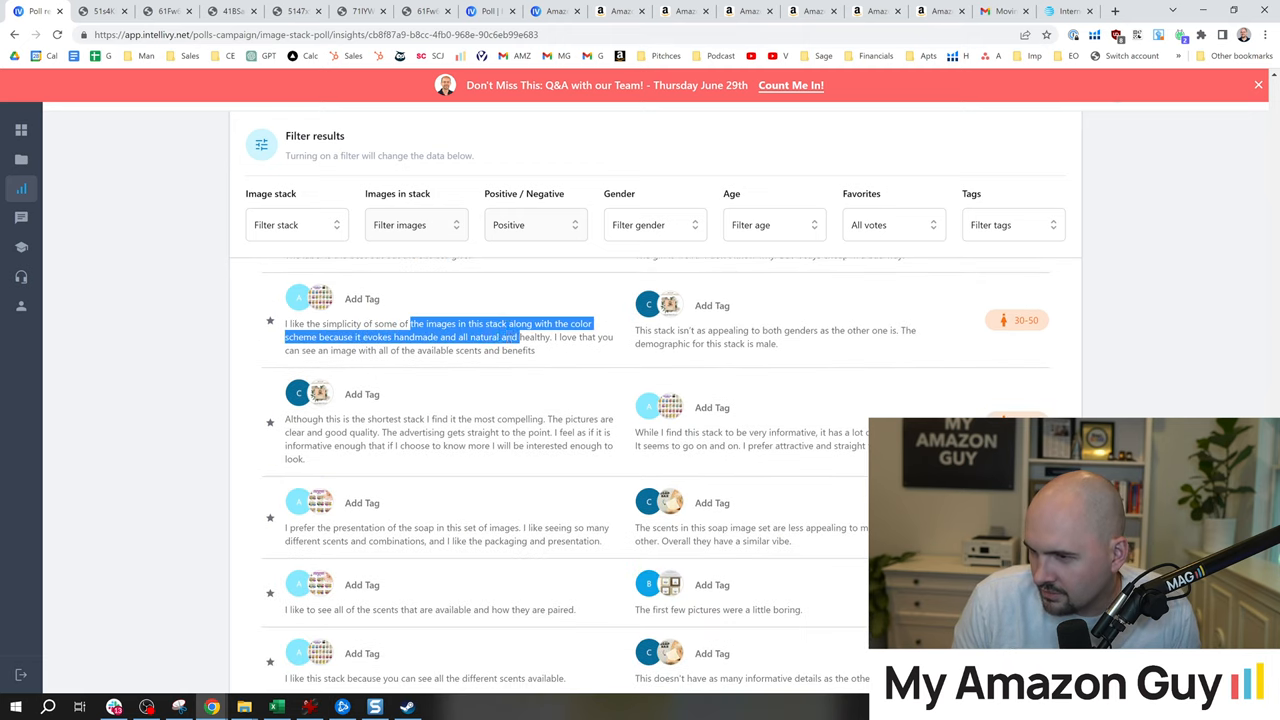
scroll("down", 3)
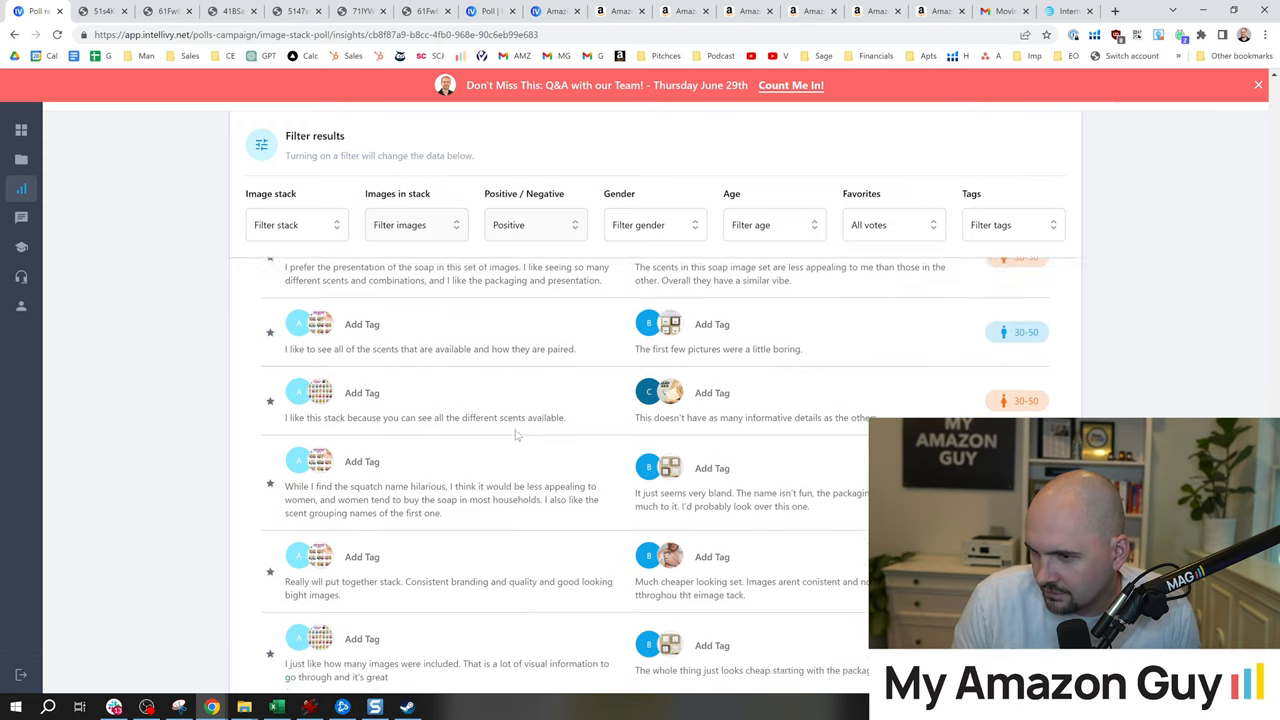
scroll("down", 3)
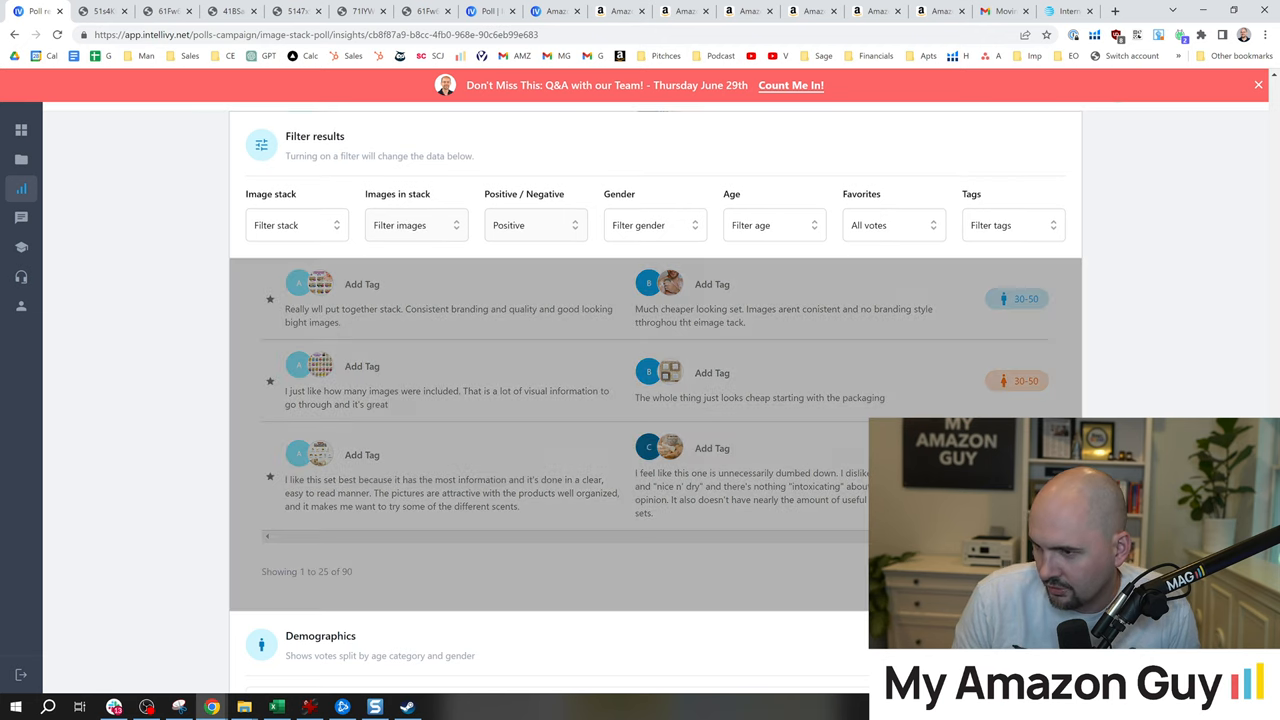
scroll("down", 3)
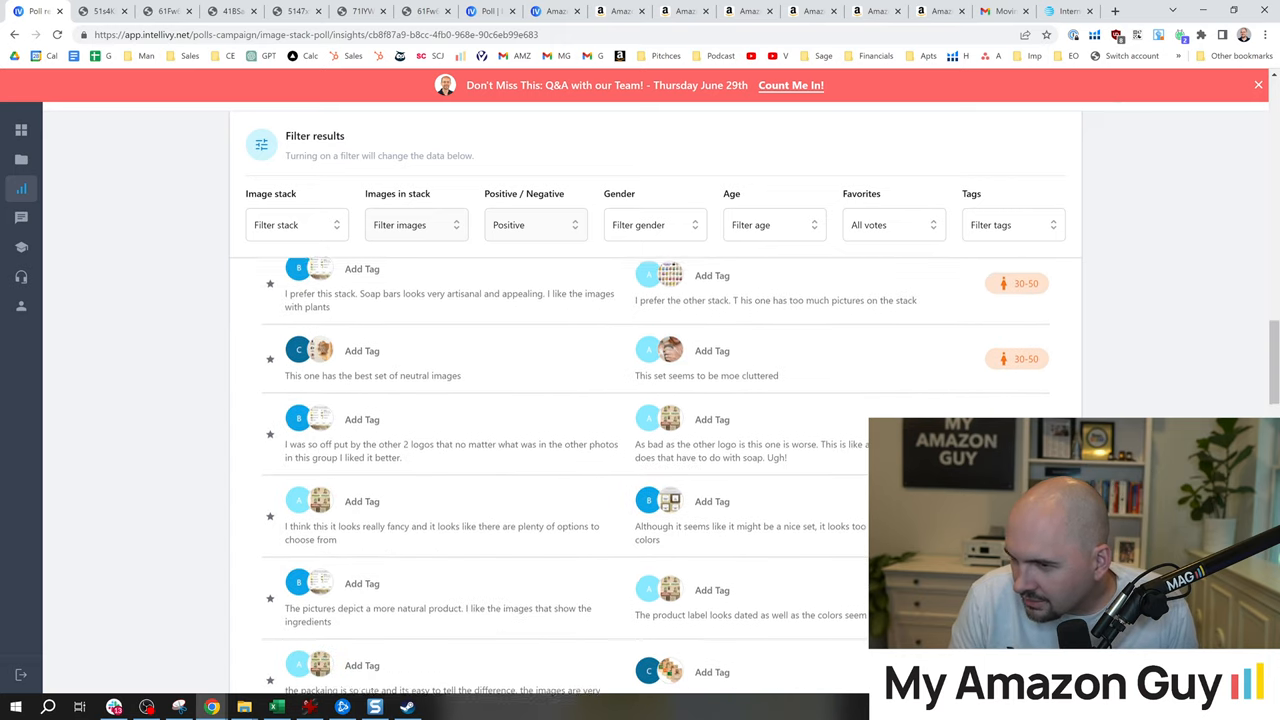
scroll("up", 3)
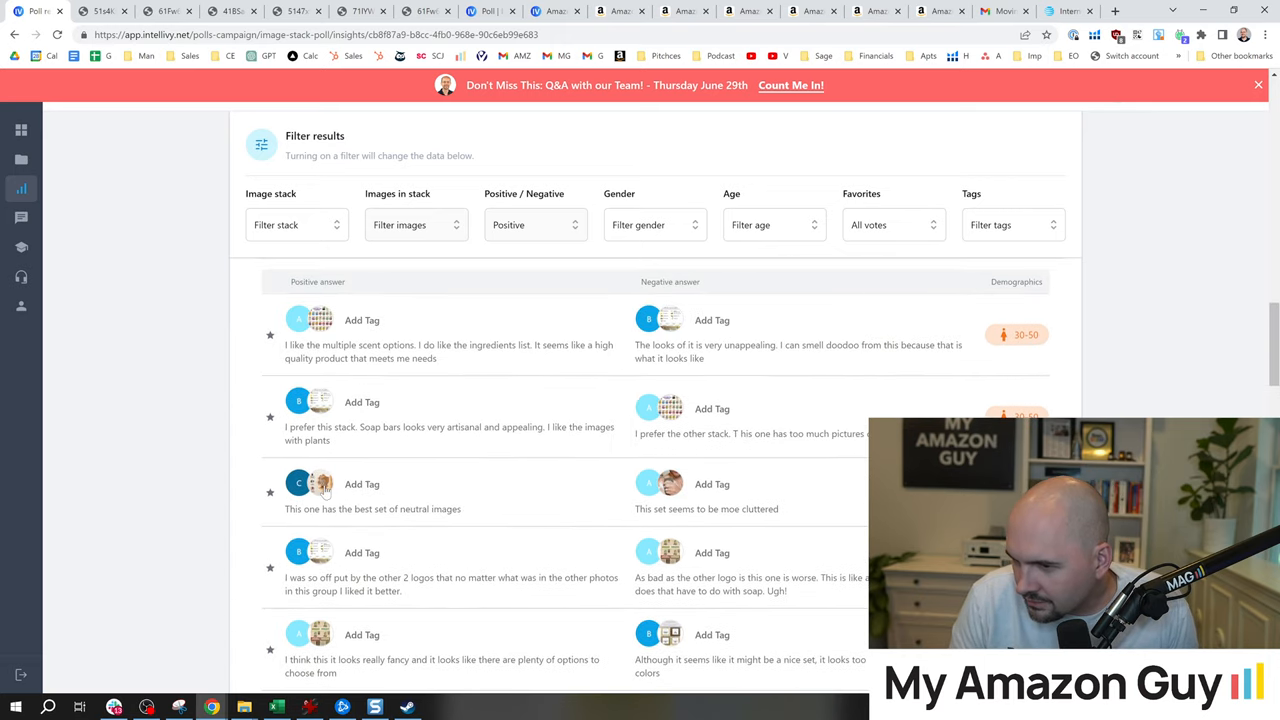
right_click(322, 484)
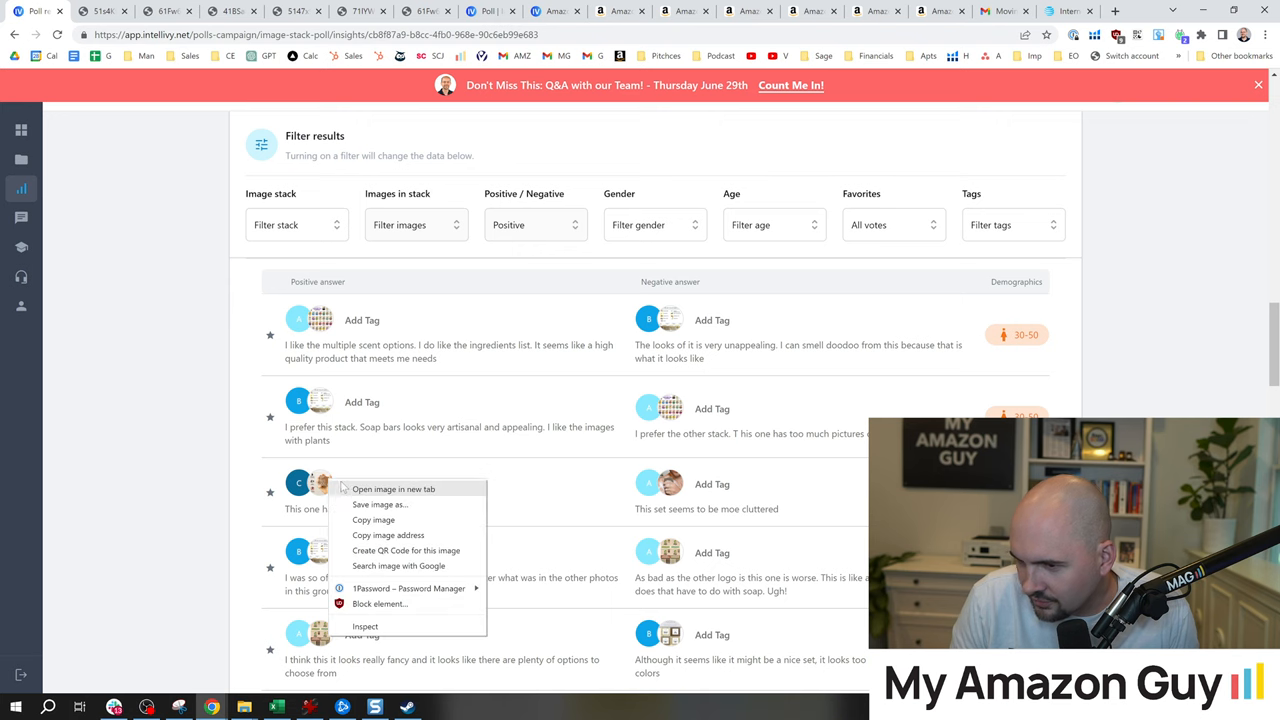
left_click(392, 488)
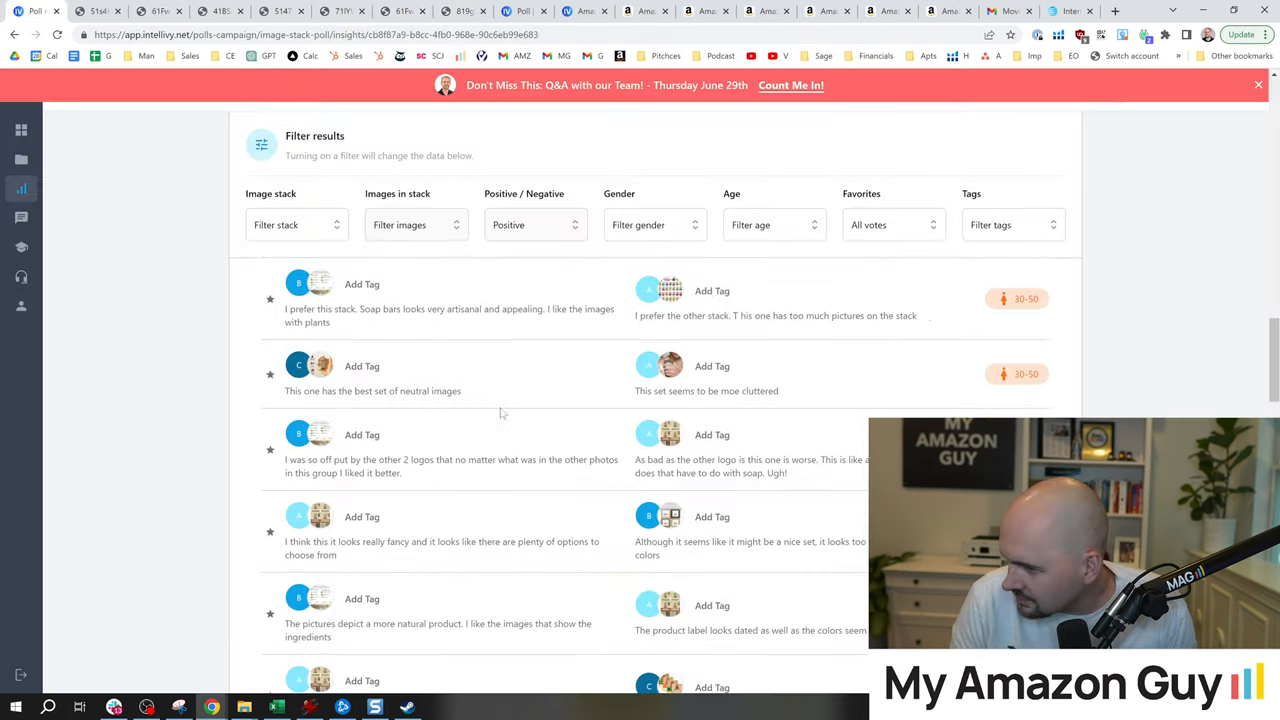
scroll("down", 3)
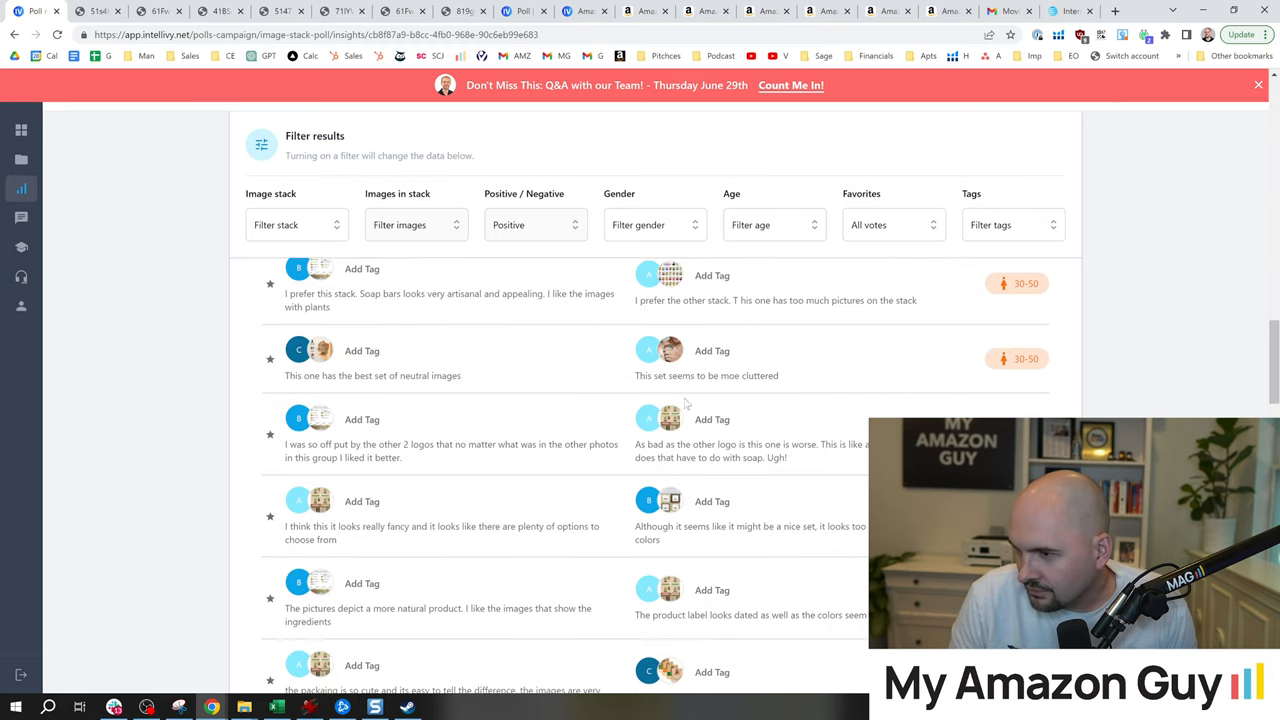
mouse_move(670, 352)
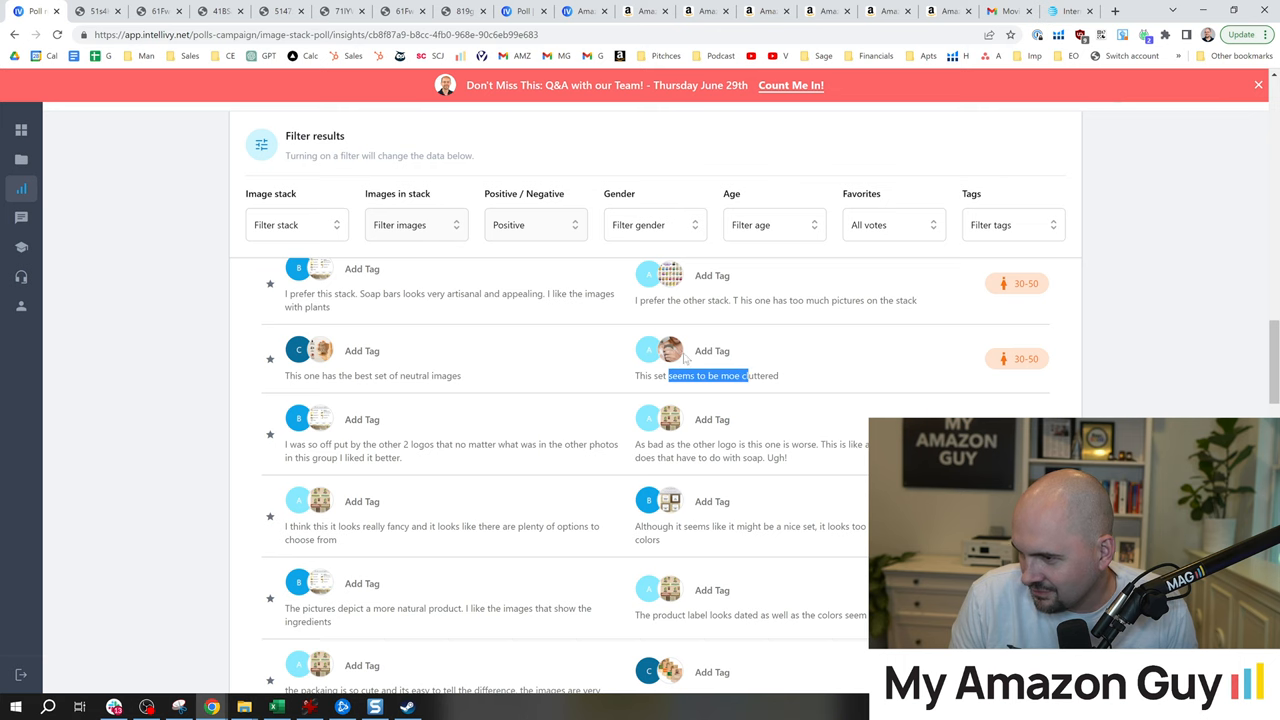
Step: Filter to image stack A's negative votes, the chart showing 23 negative votes
left_click(536, 224)
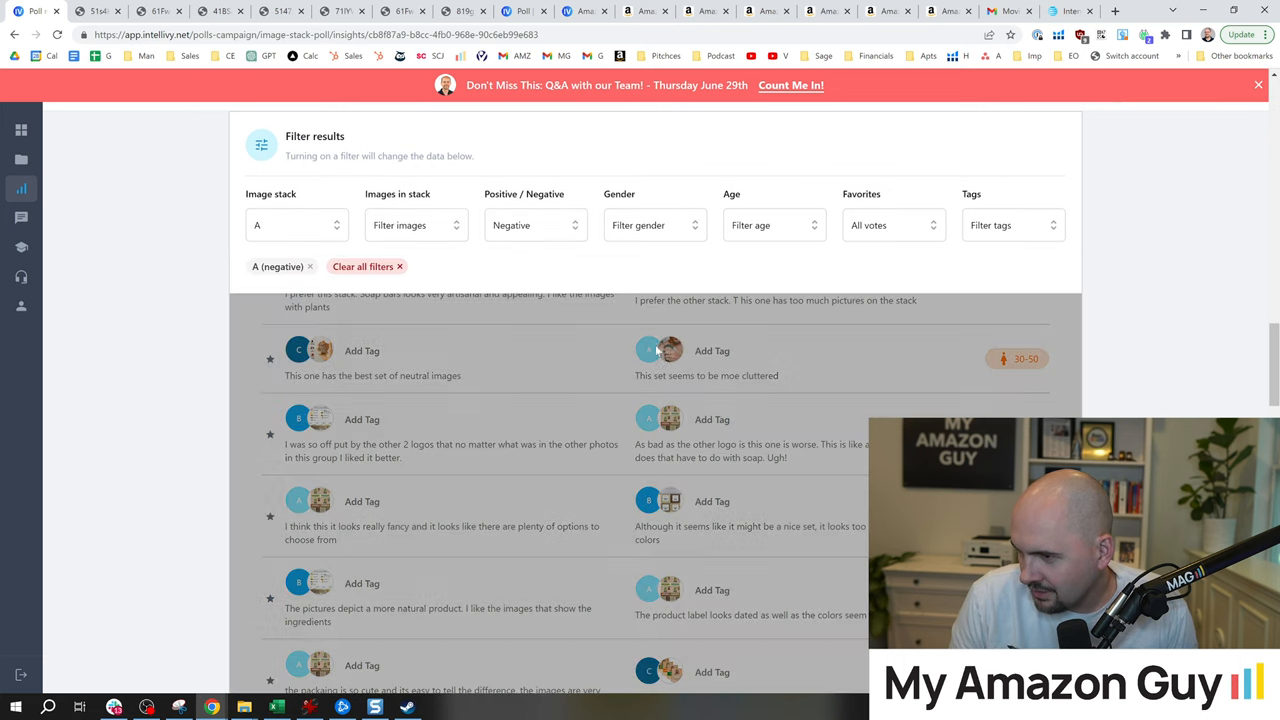
scroll("up", 3)
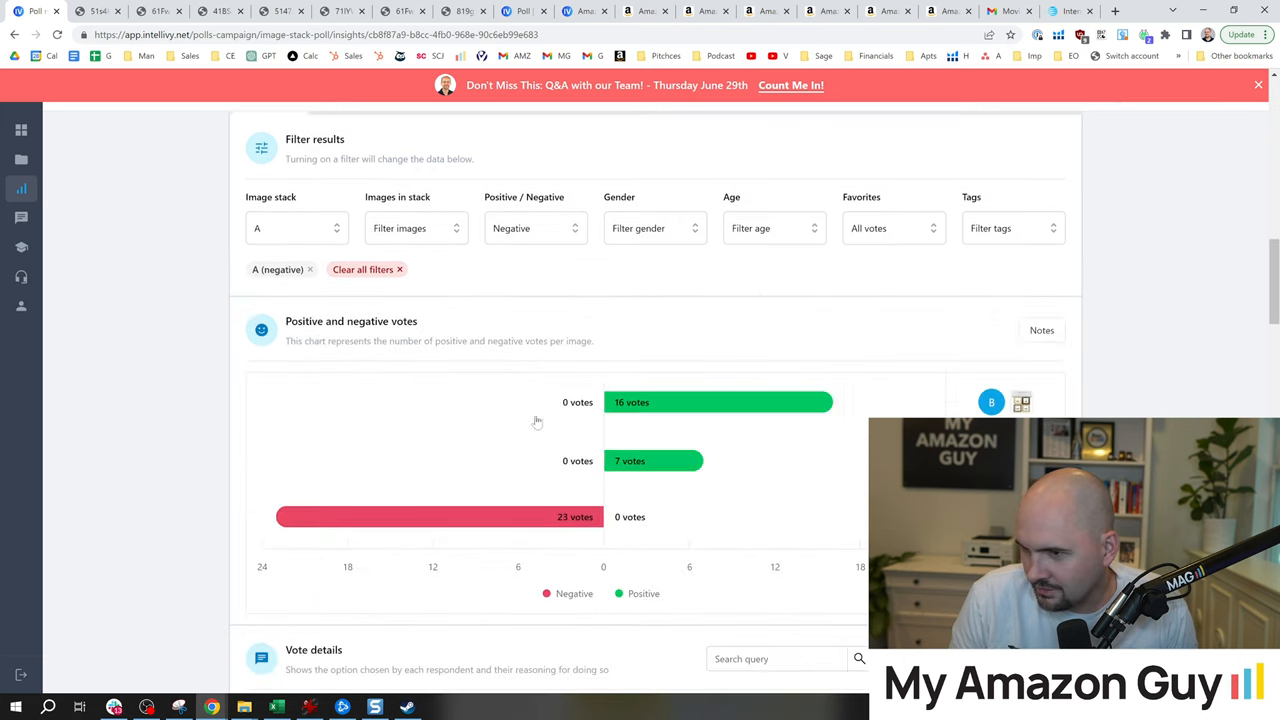
scroll("down", 3)
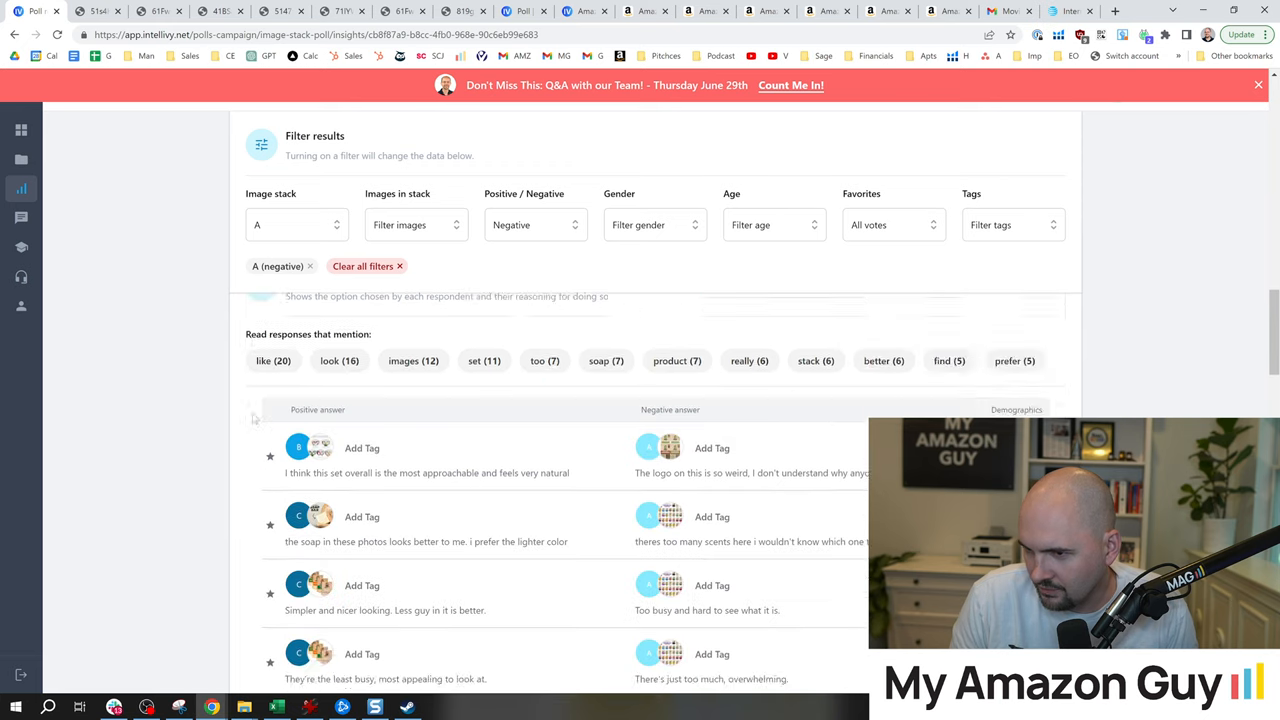
scroll("up", 3)
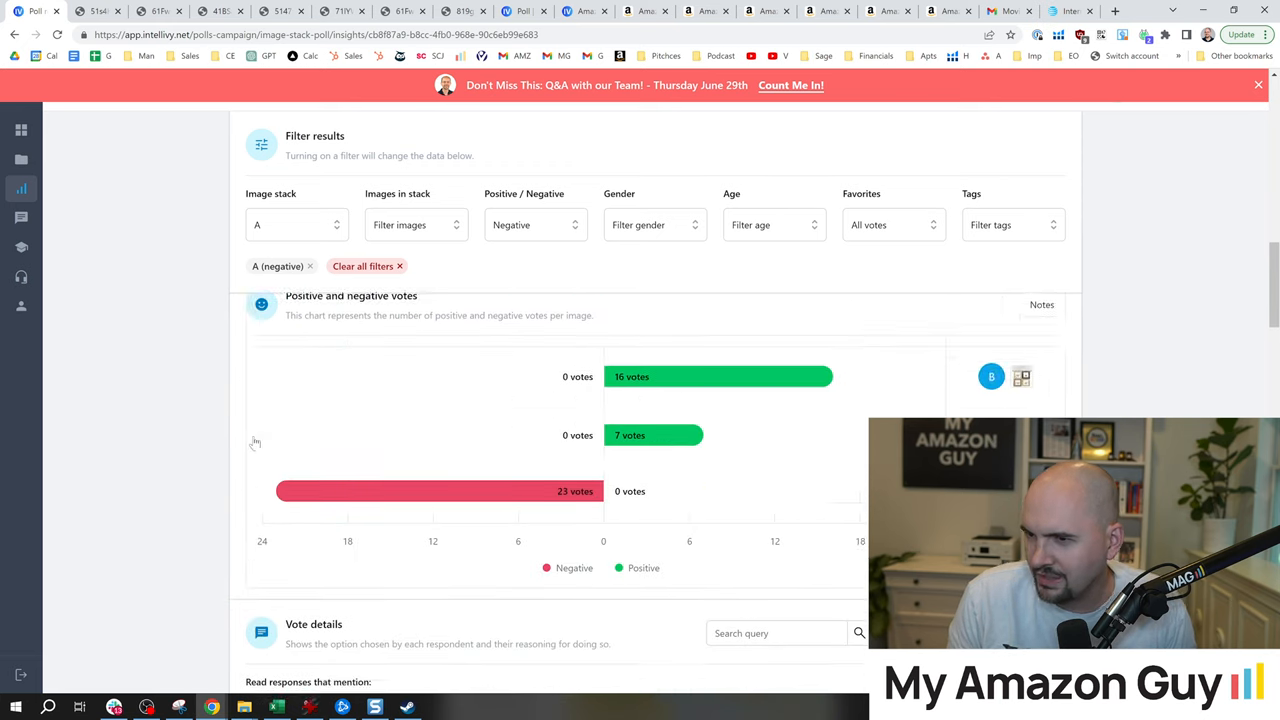
scroll("up", 3)
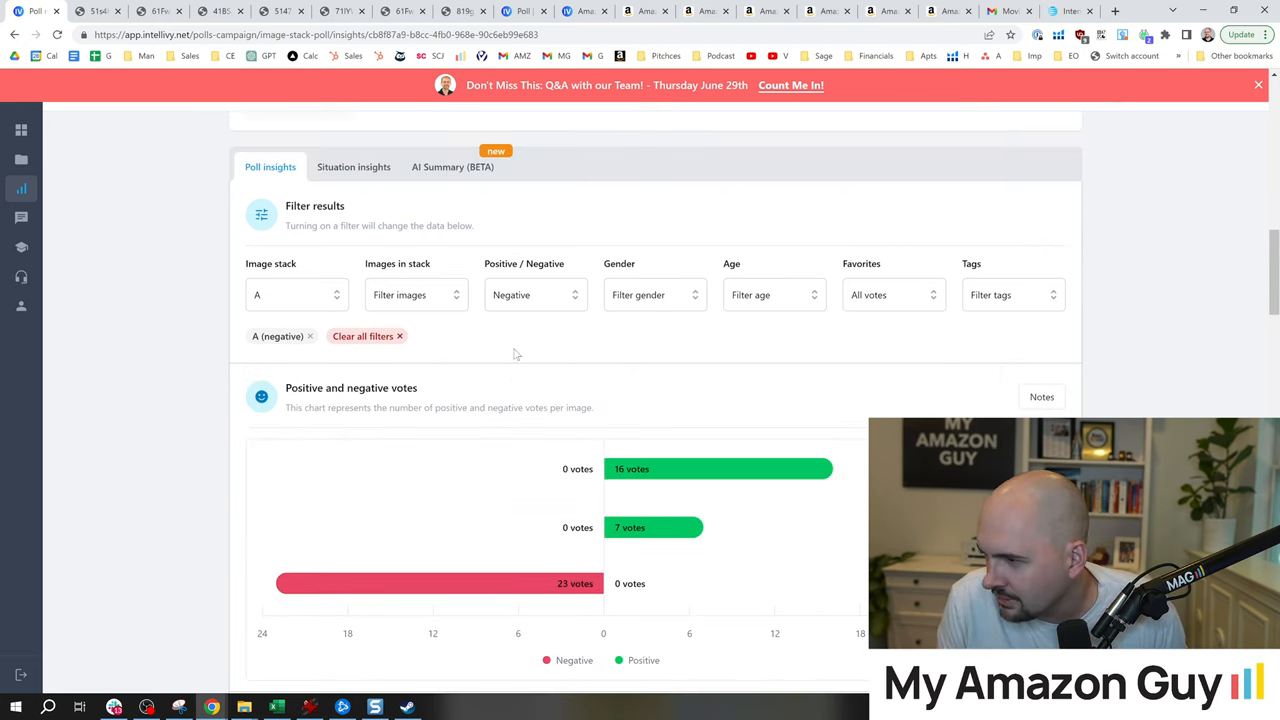
left_click(416, 294)
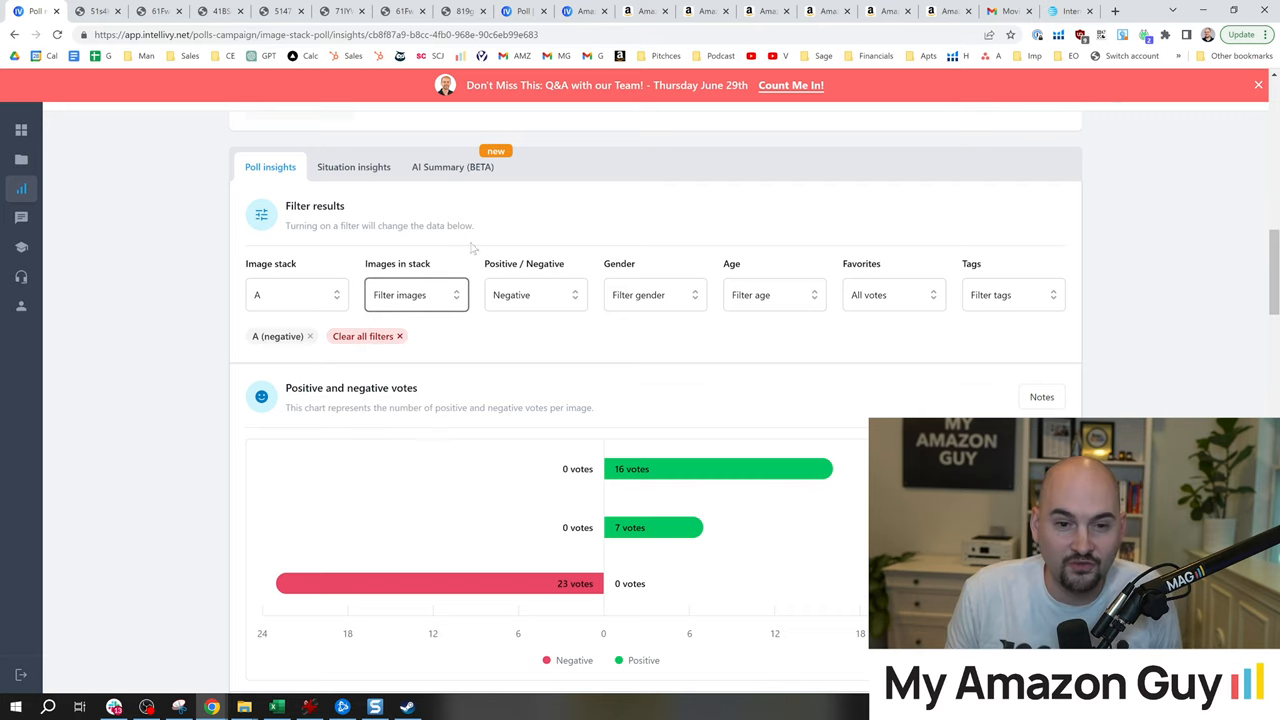
scroll("down", 3)
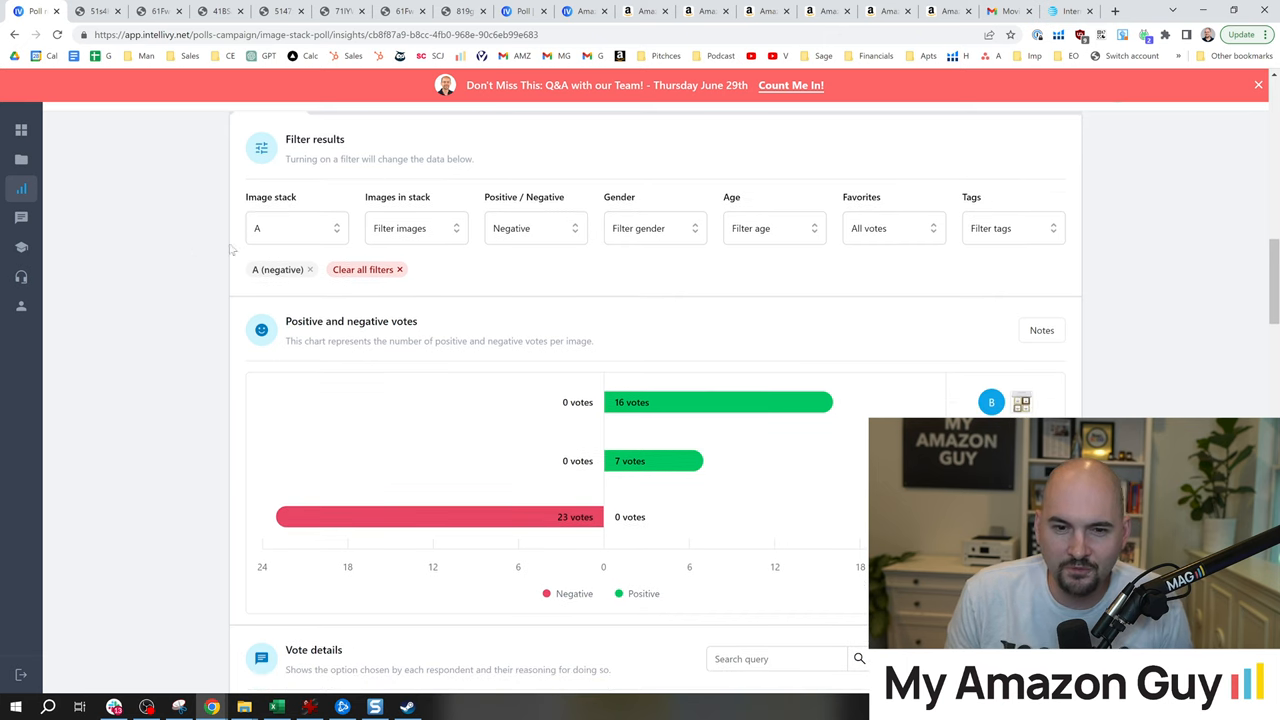
Step: Keep stack A selected and set Images in stack to image 1
left_click(296, 228)
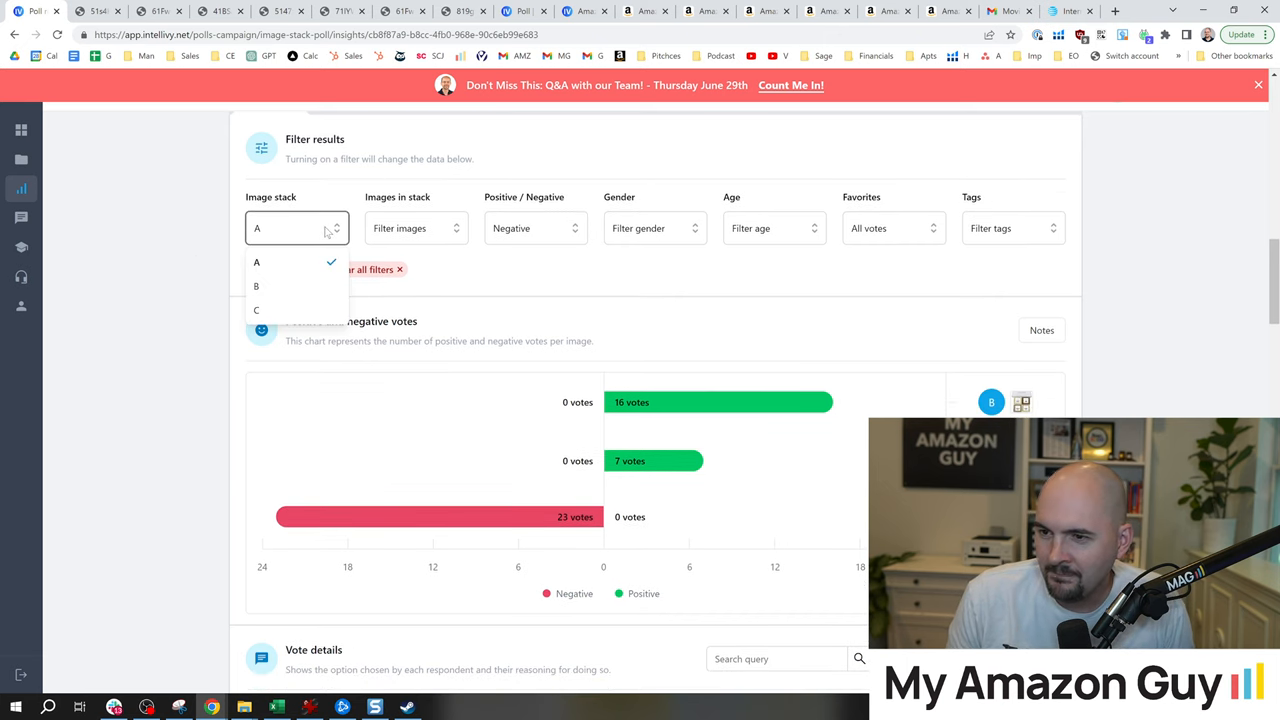
left_click(256, 262)
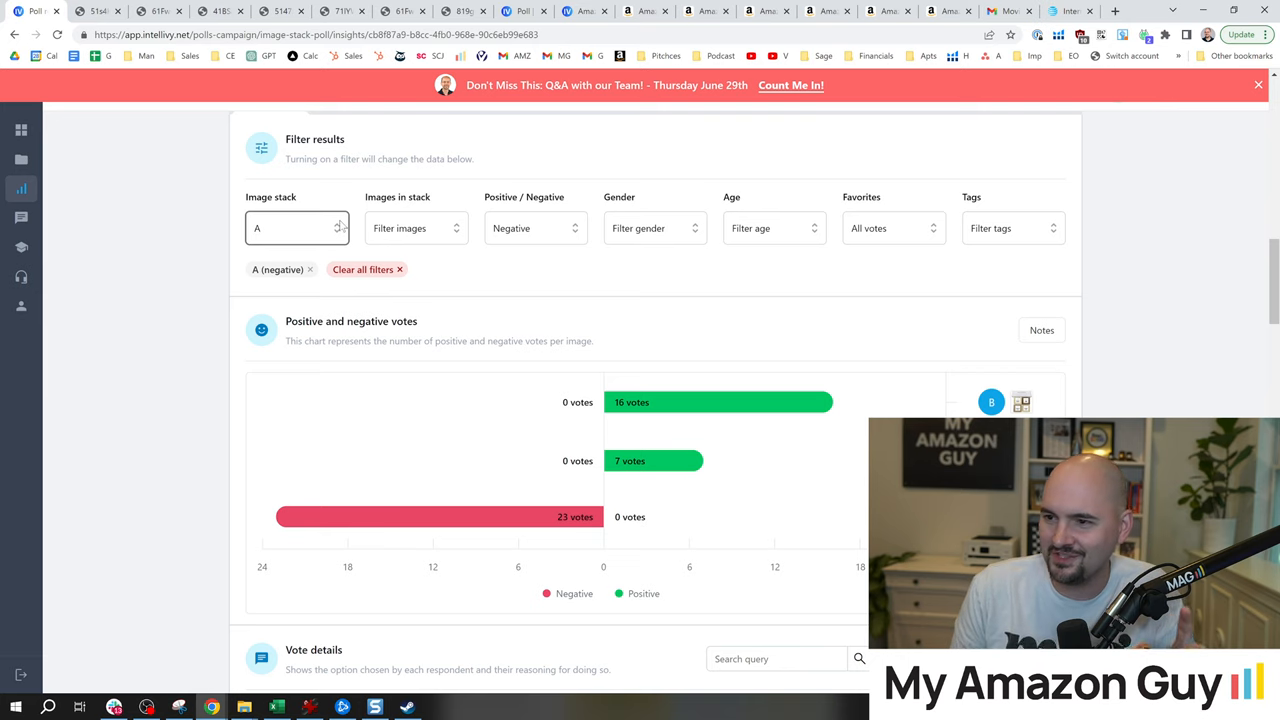
left_click(416, 228)
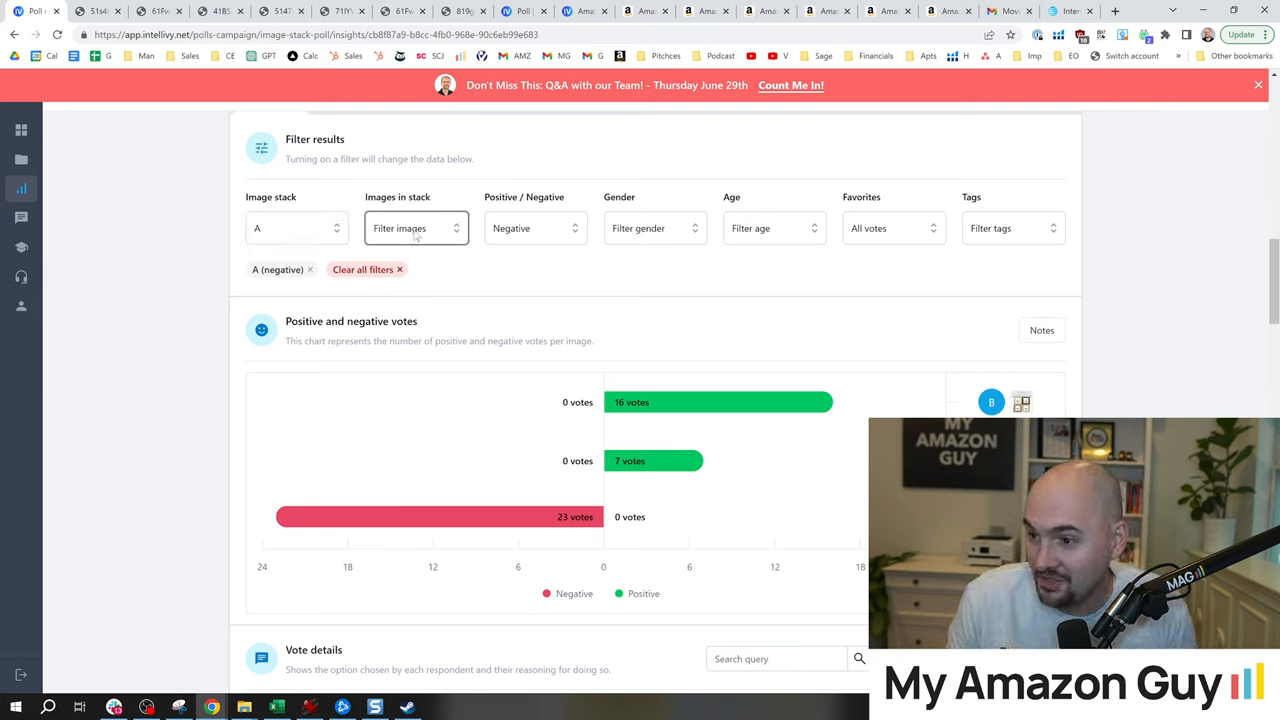
scroll("down", 3)
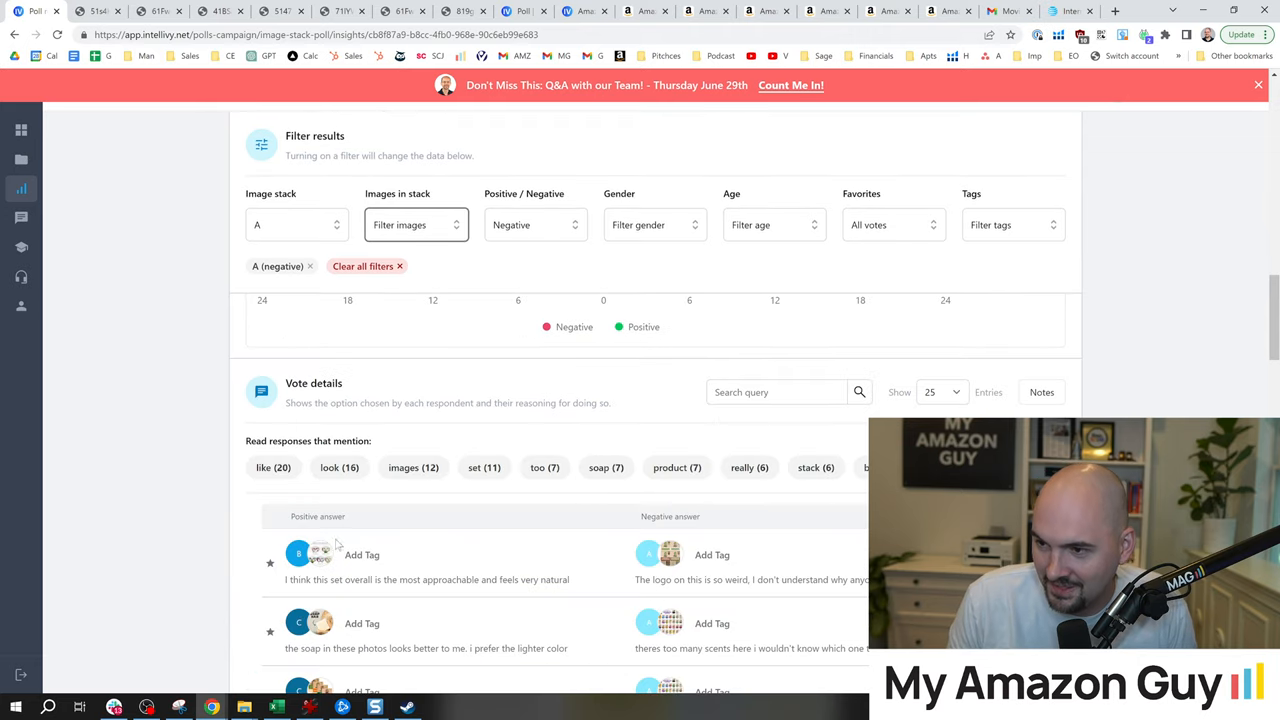
left_click(416, 224)
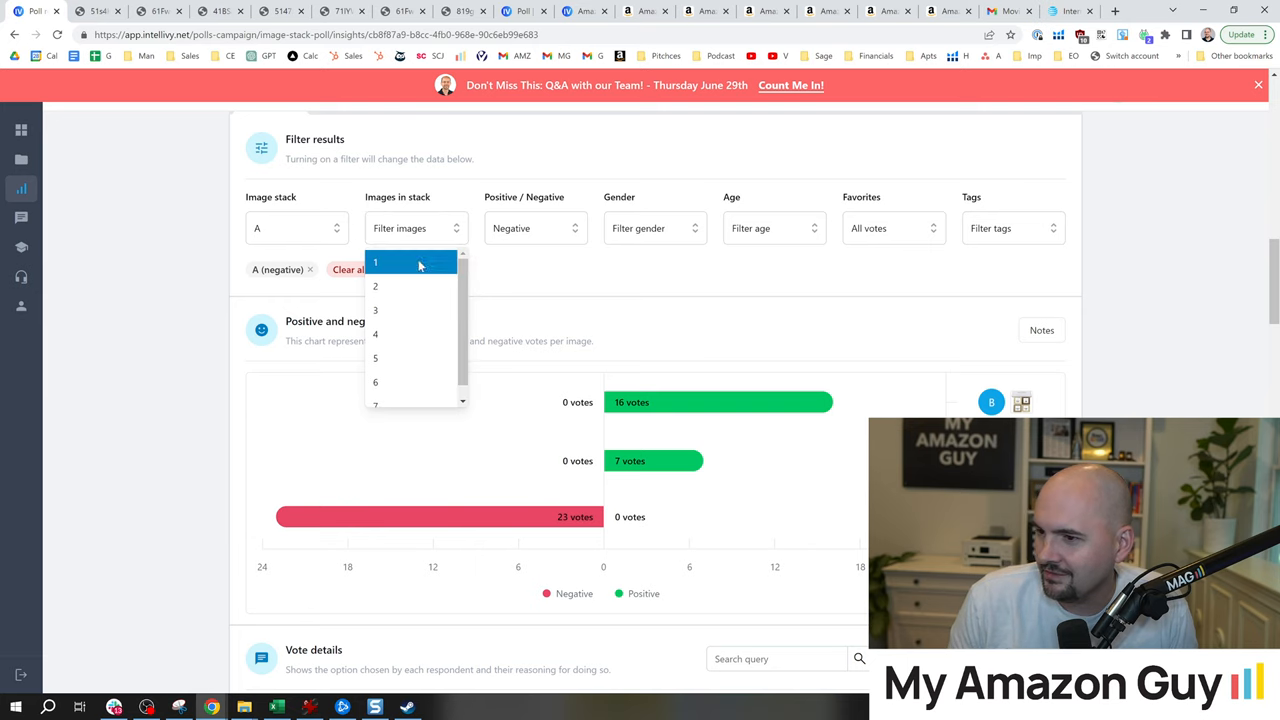
left_click(376, 262)
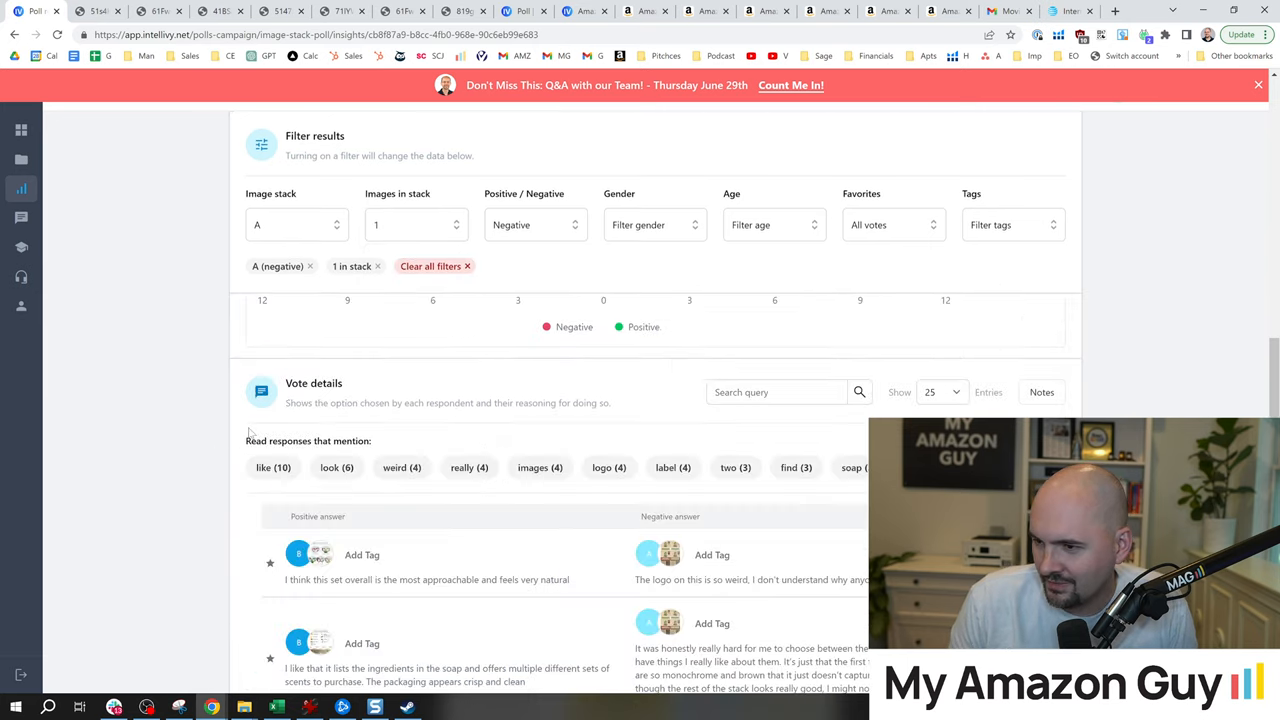
Step: Switch the Positive/Negative filter to Positive, showing 4 positive votes for image 1
scroll("down", 3)
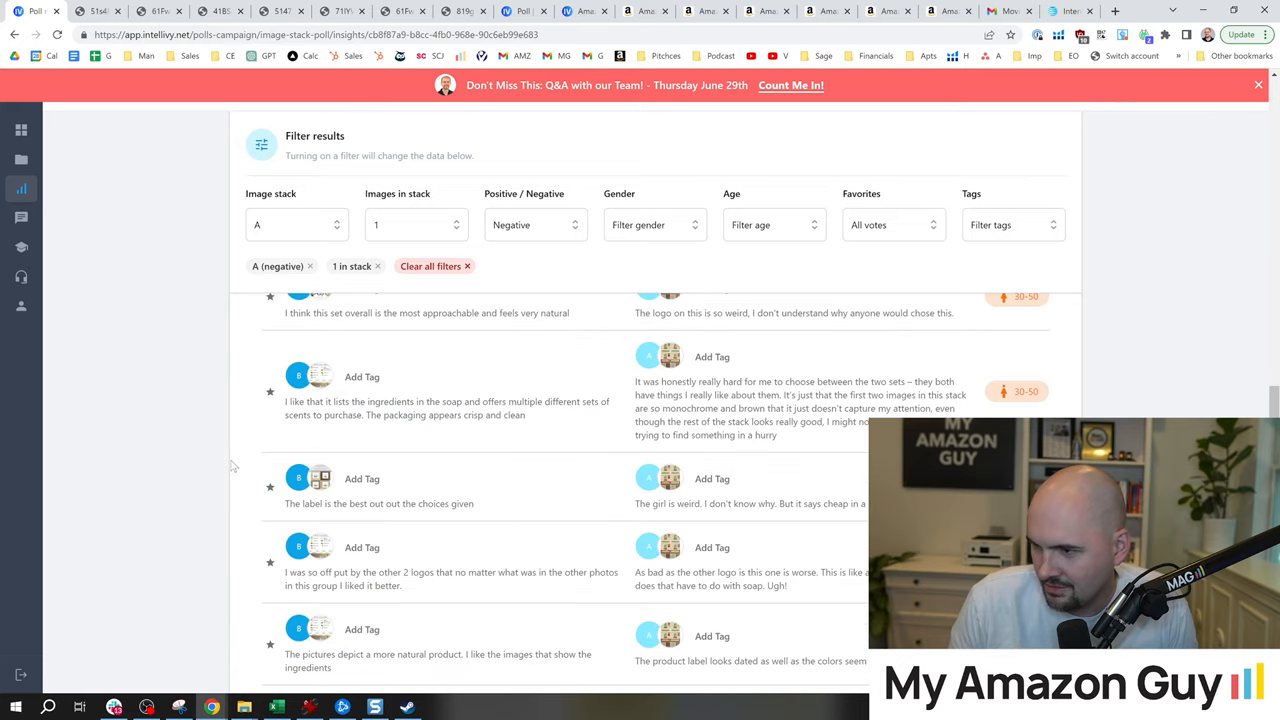
scroll("up", 3)
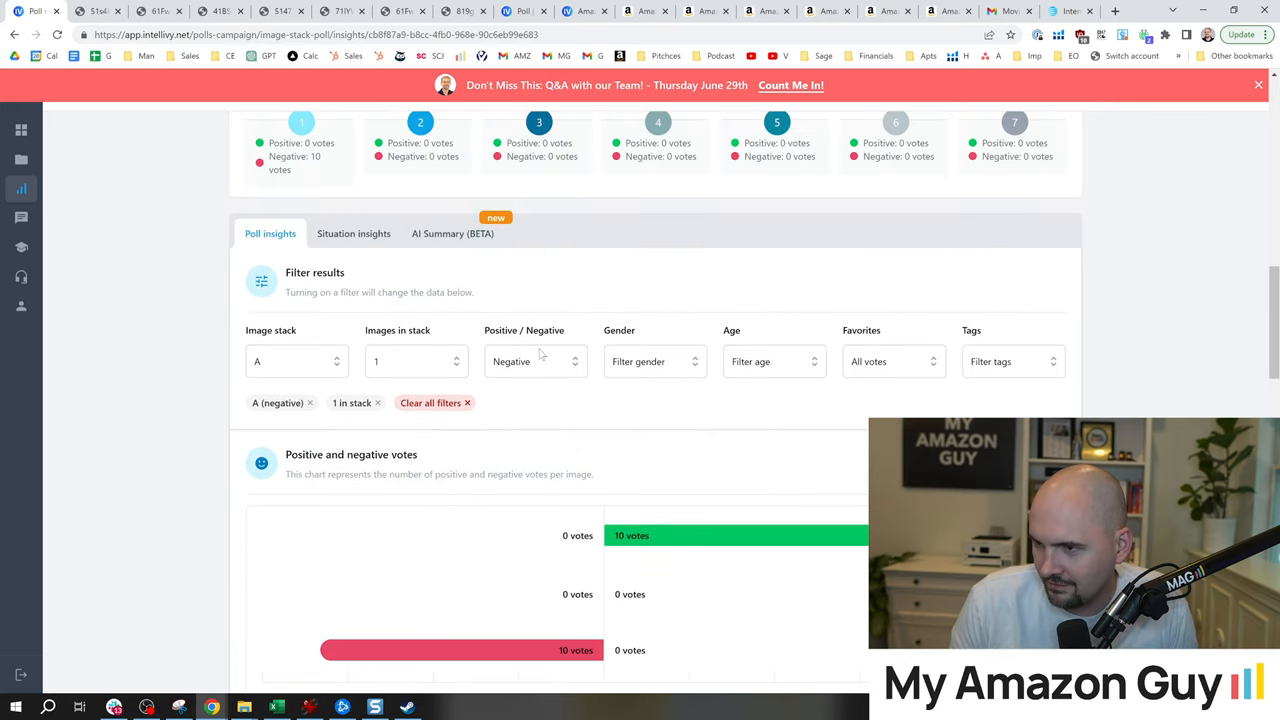
left_click(536, 360)
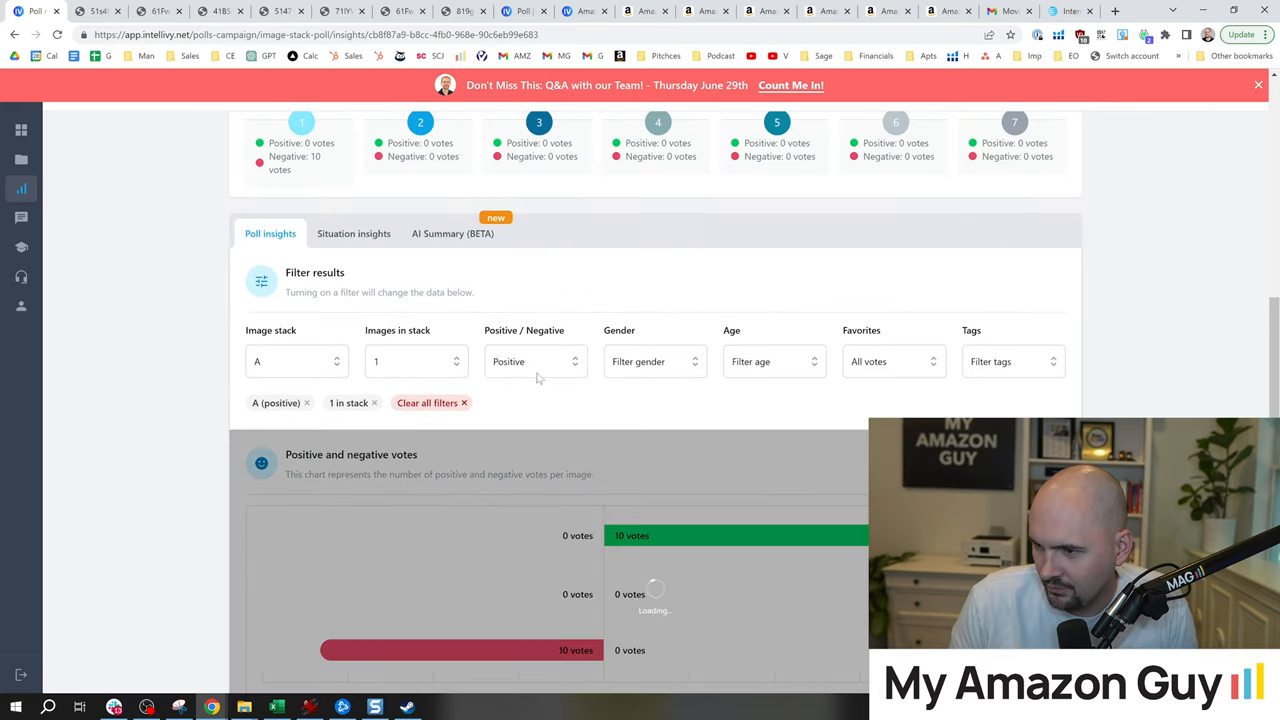
left_click(536, 348)
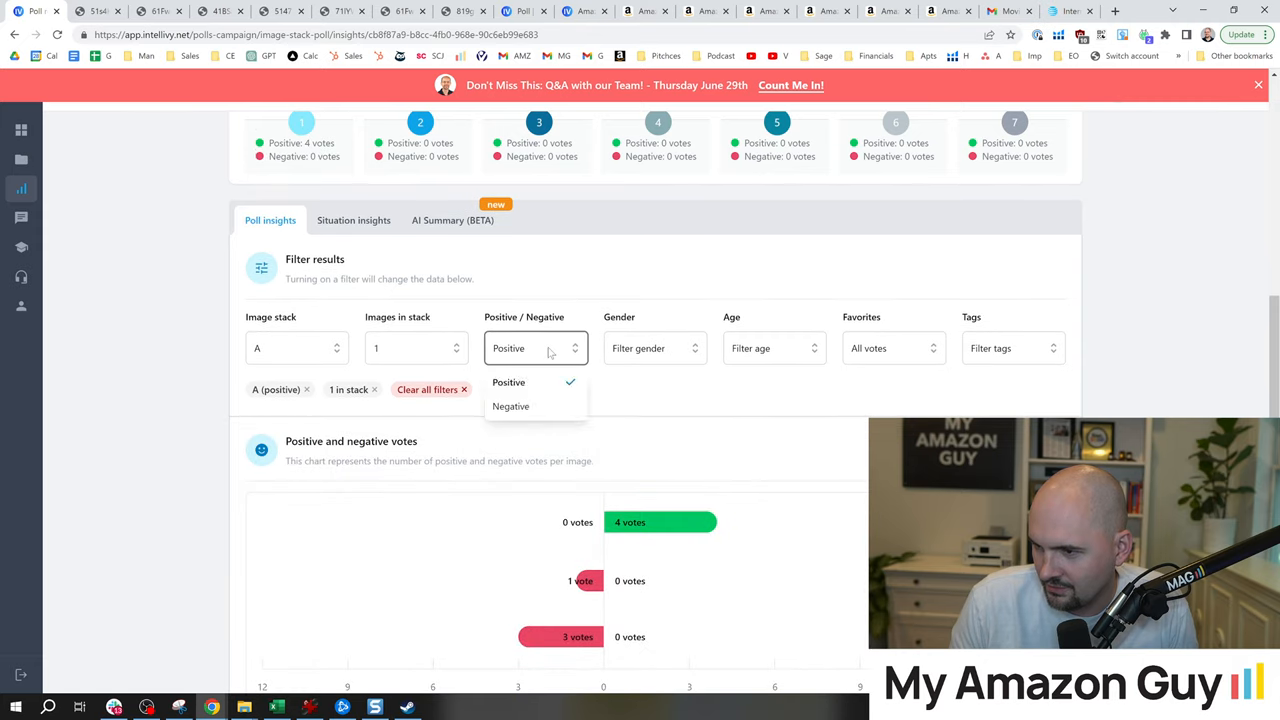
left_click(428, 388)
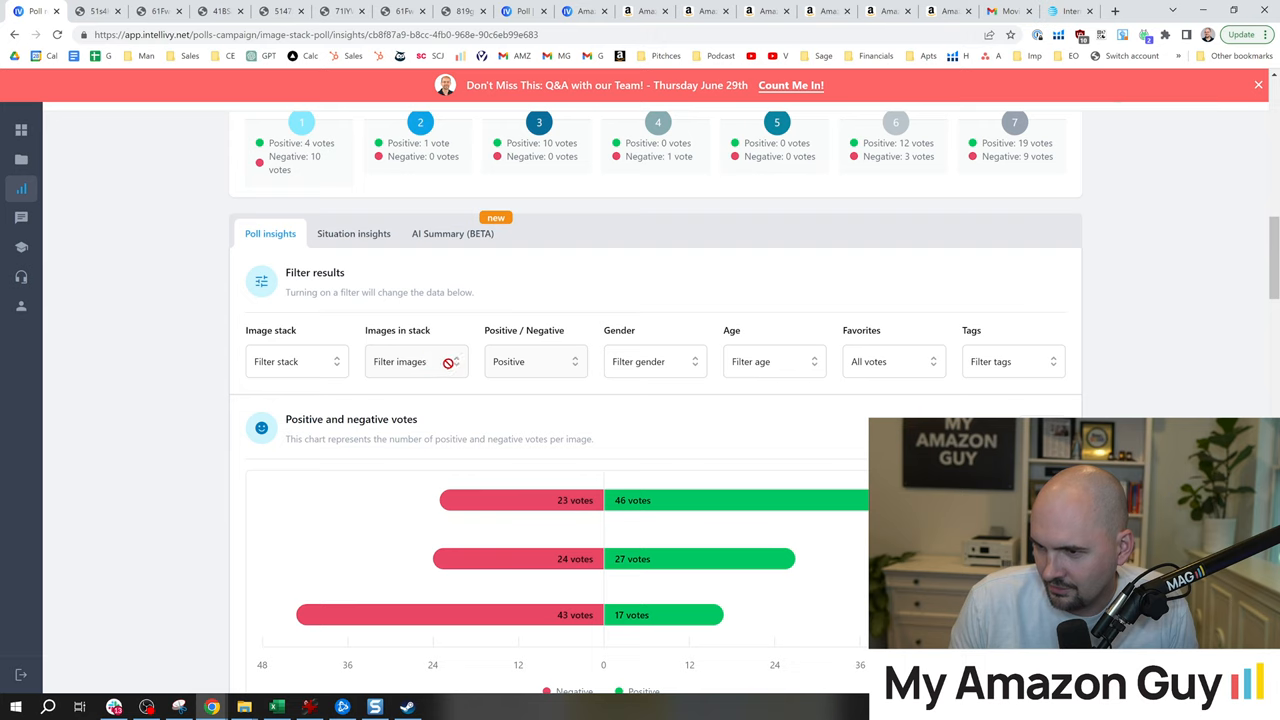
mouse_move(414, 362)
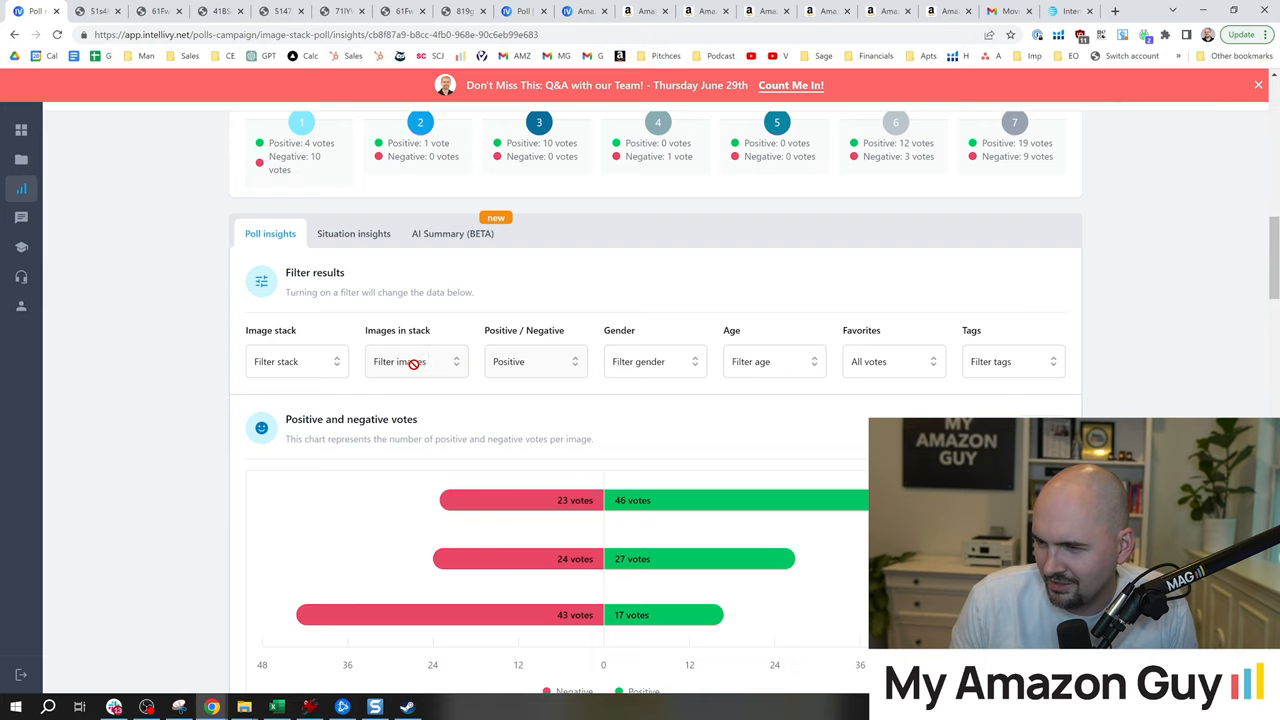
left_click(416, 348)
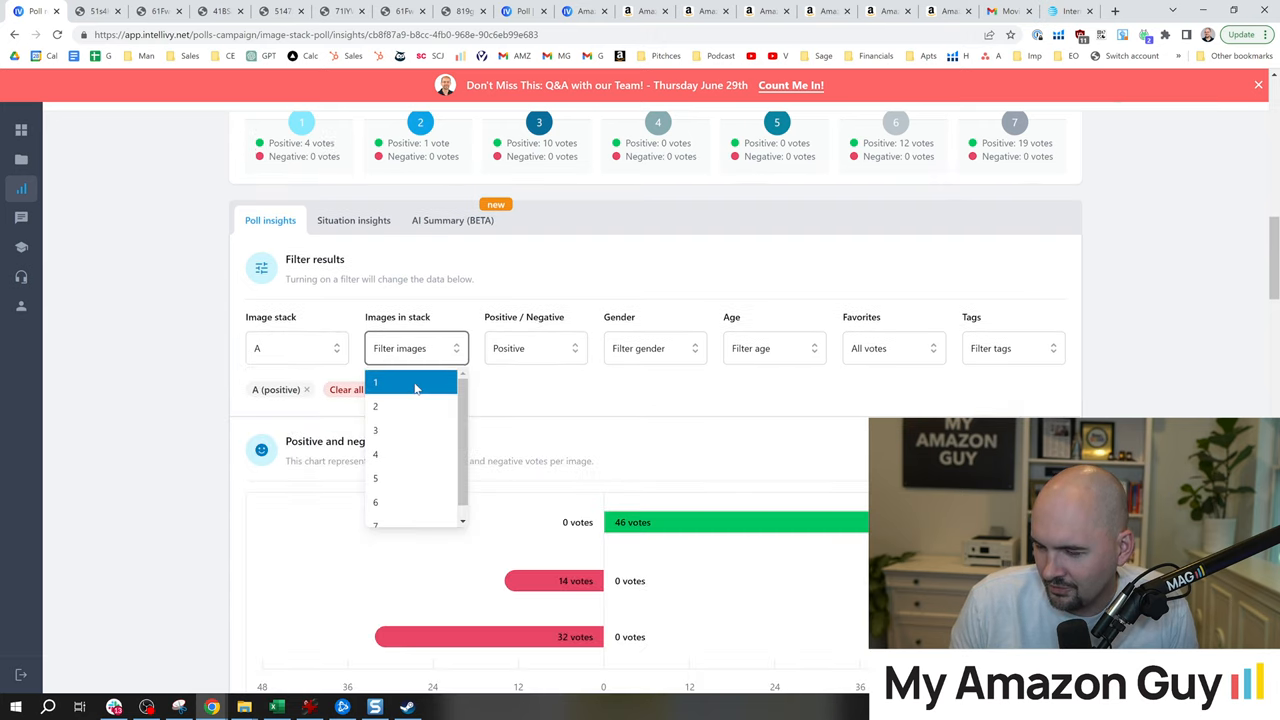
left_click(376, 382)
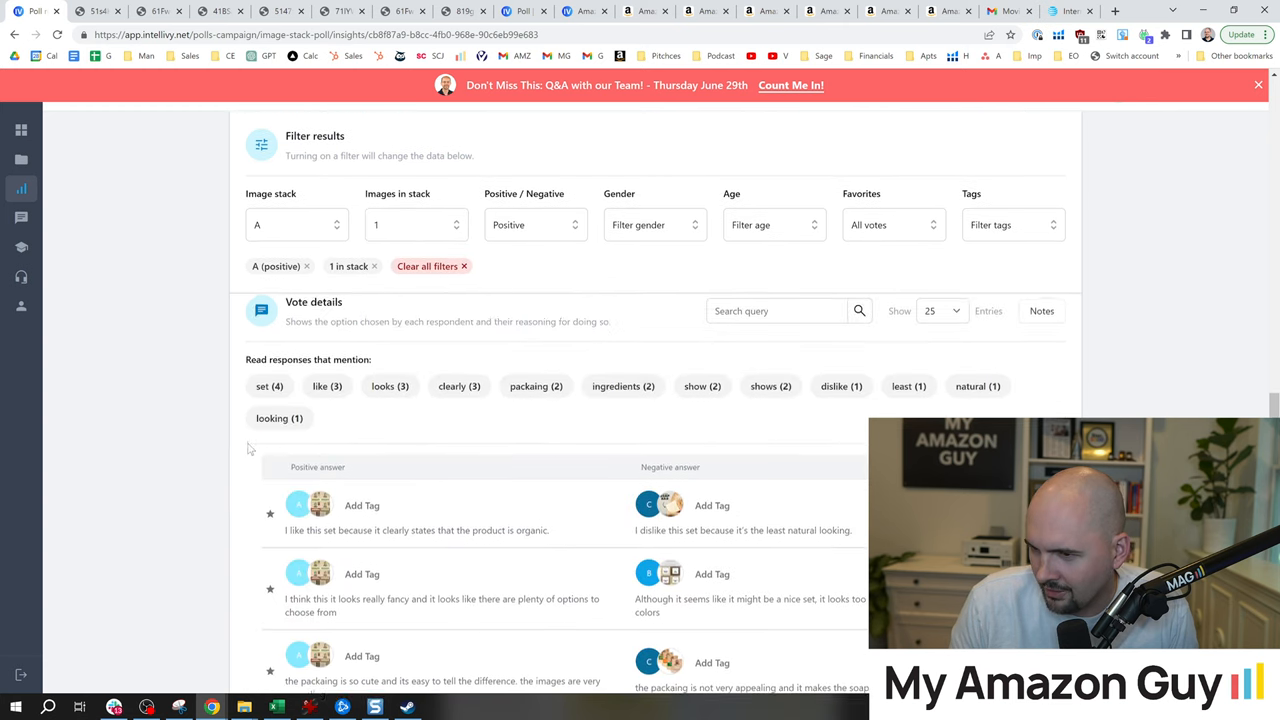
scroll("up", 3)
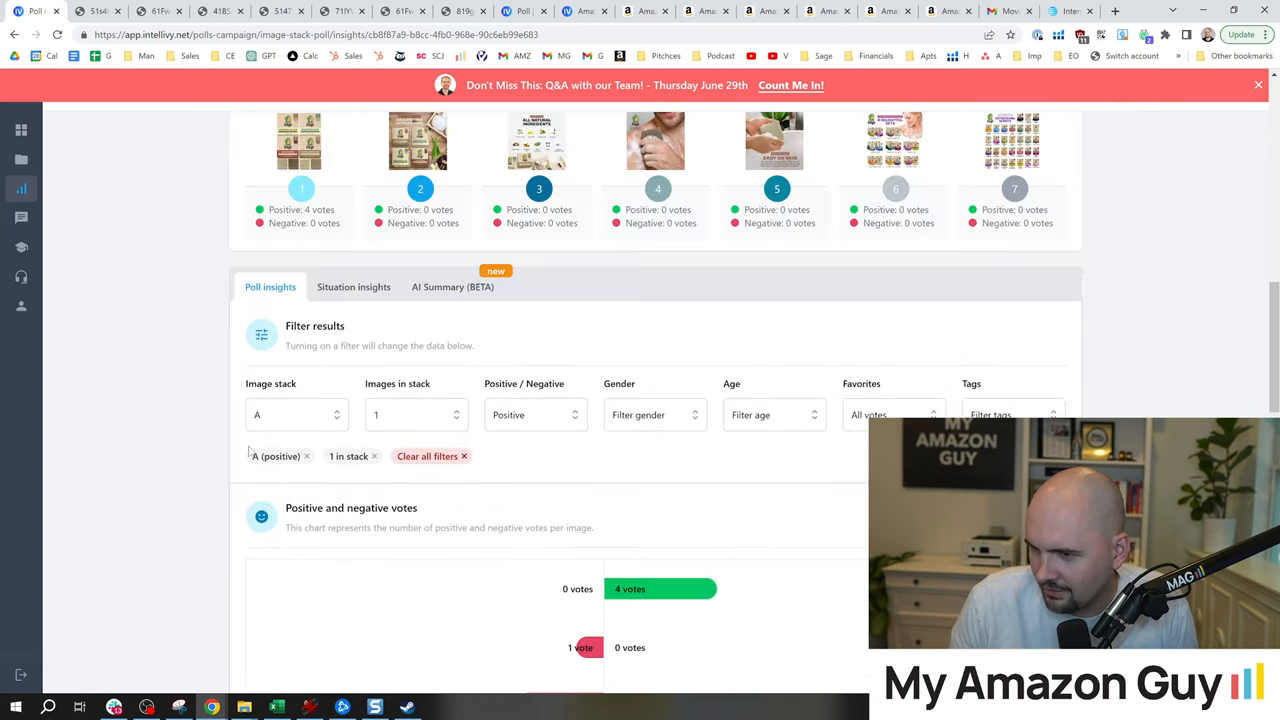
scroll("down", 3)
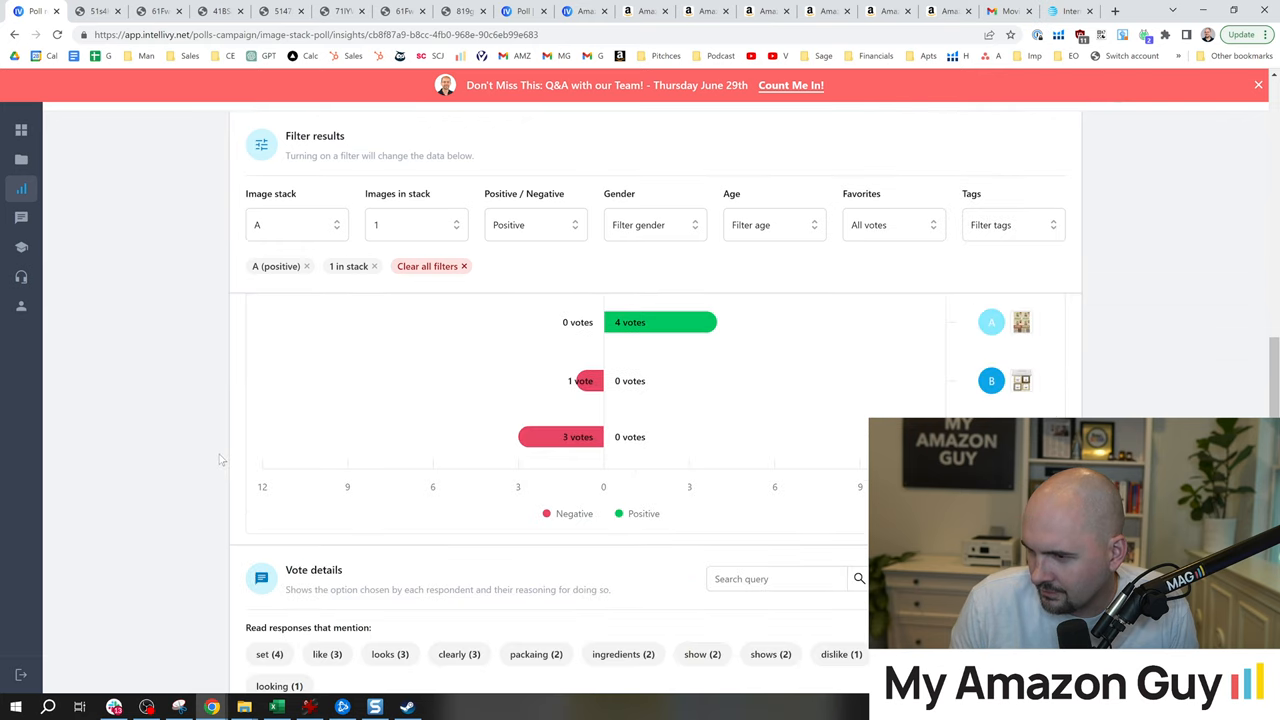
scroll("up", 3)
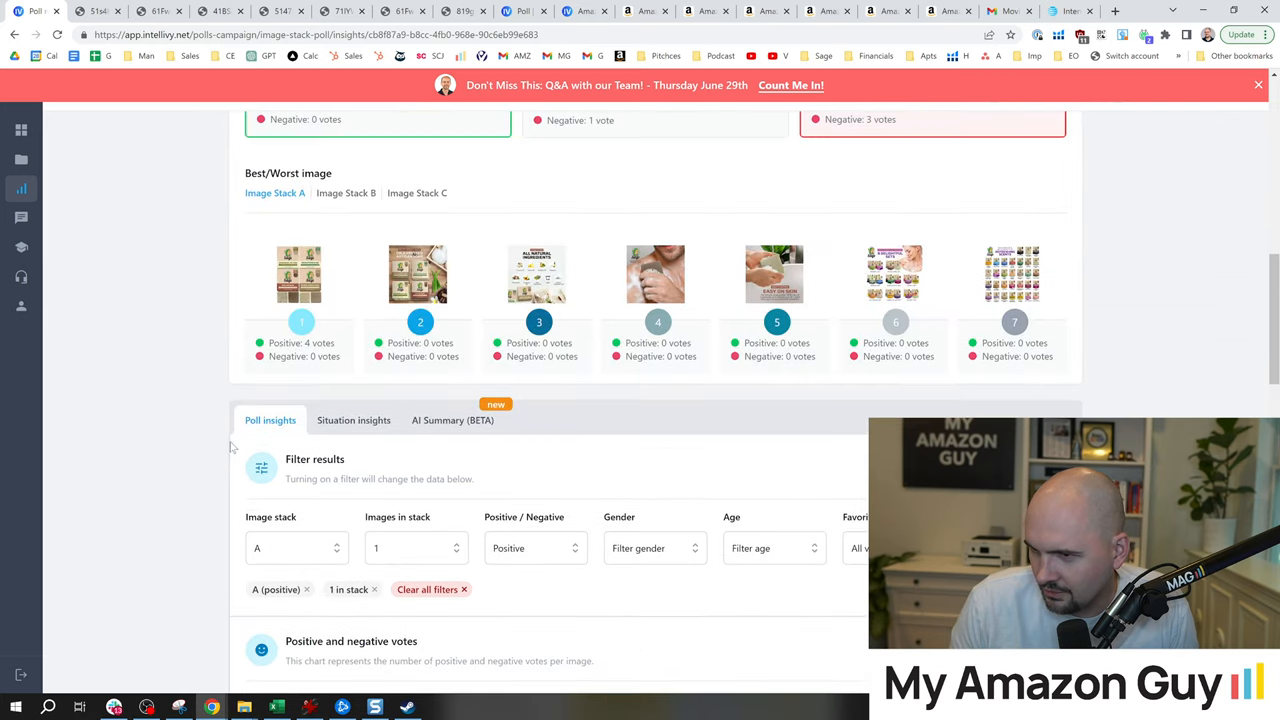
scroll("down", 3)
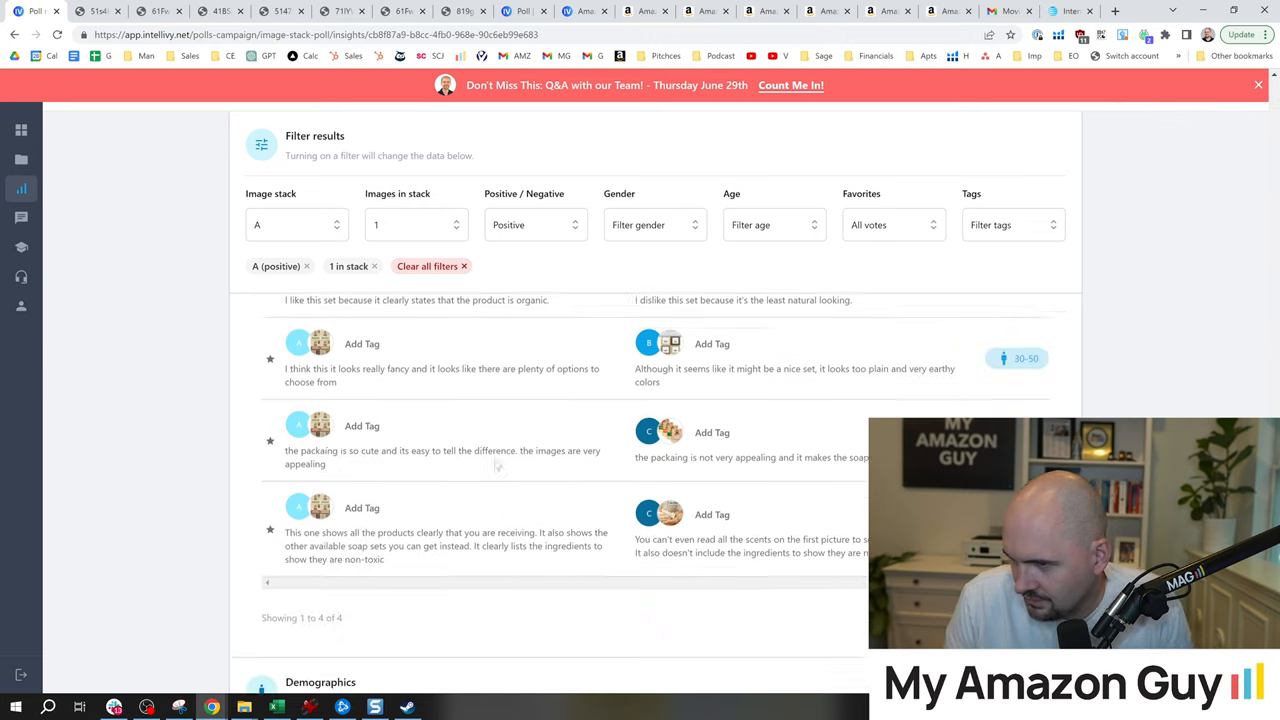
scroll("up", 3)
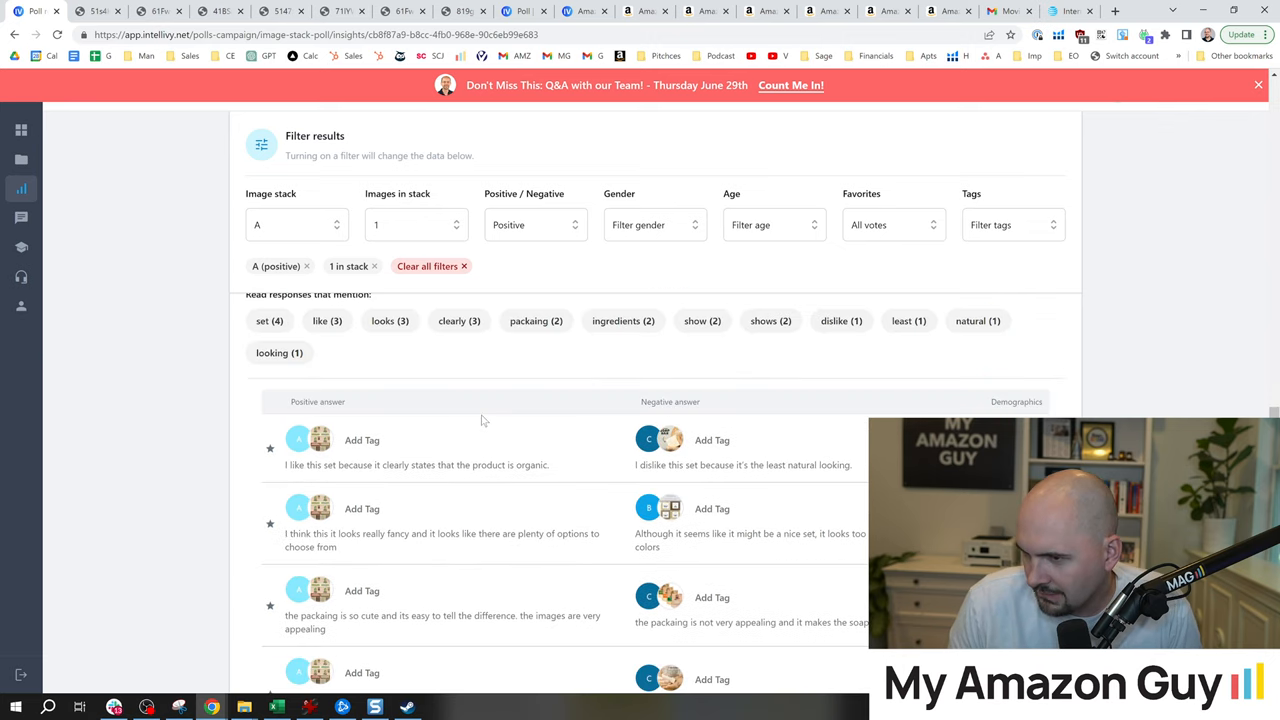
Step: Switch to negative votes for stack A's image 1, the chart showing 10
left_click(536, 224)
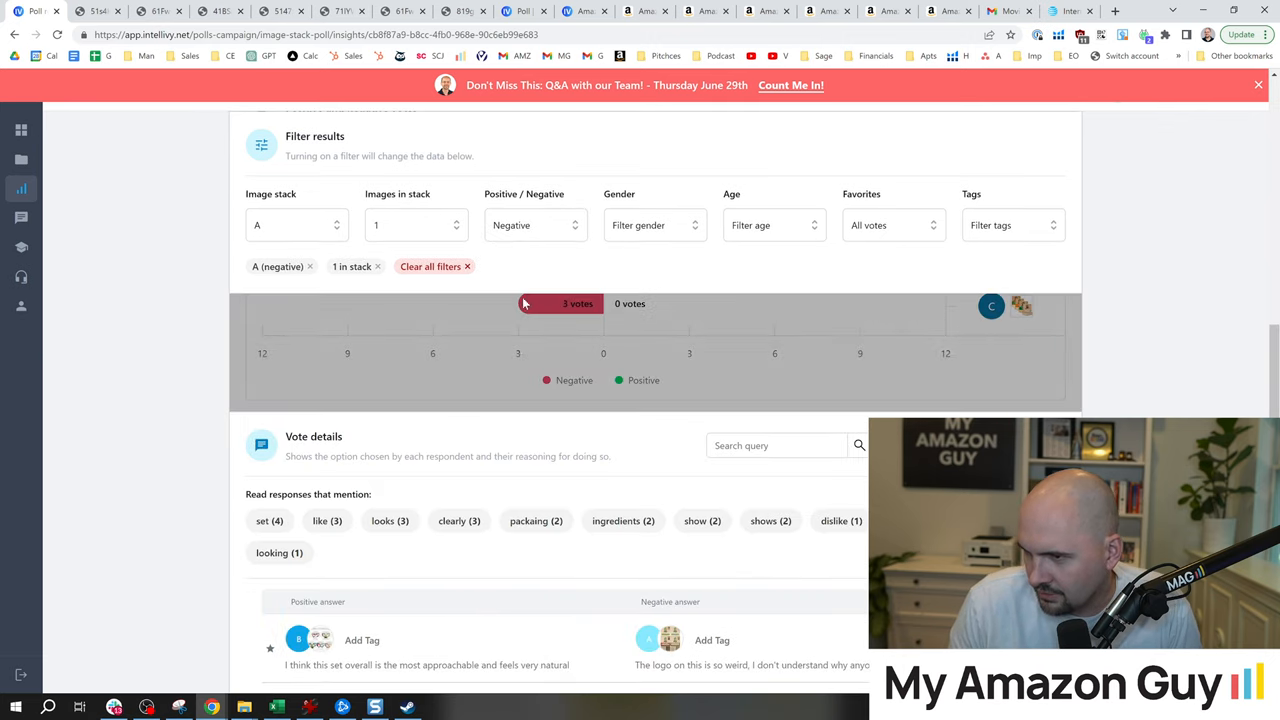
scroll("down", 3)
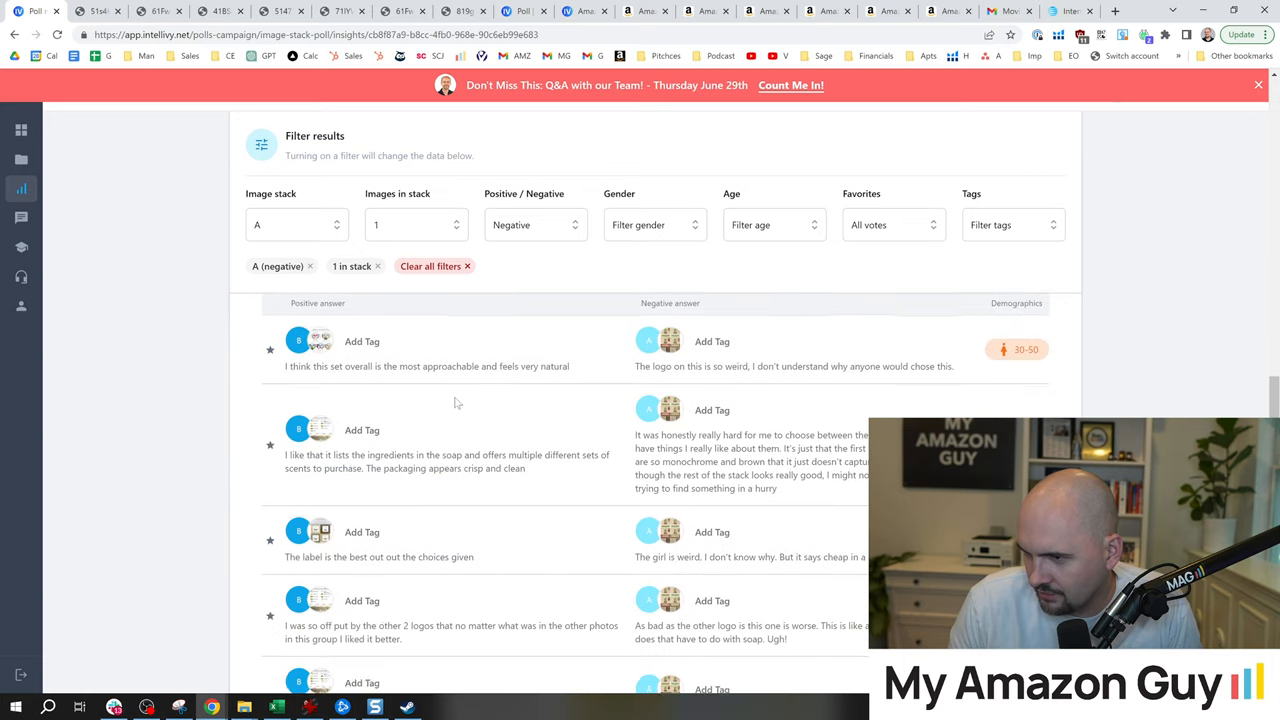
scroll("up", 3)
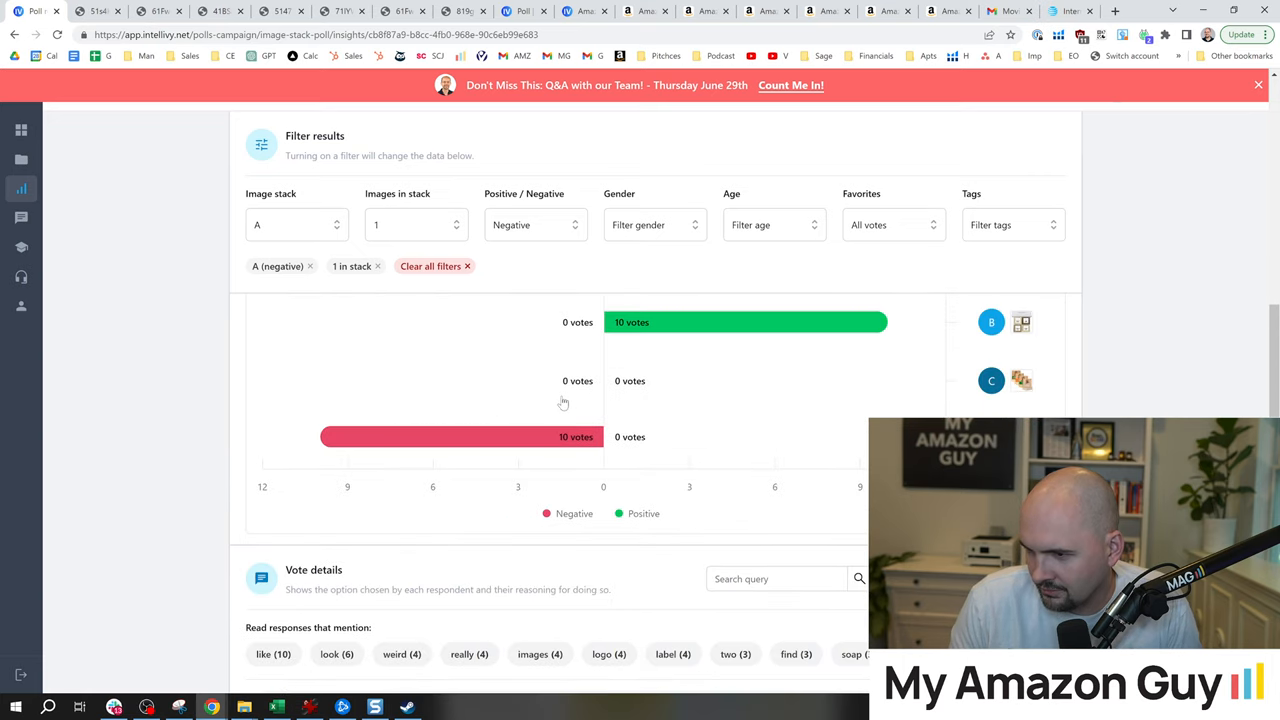
scroll("down", 3)
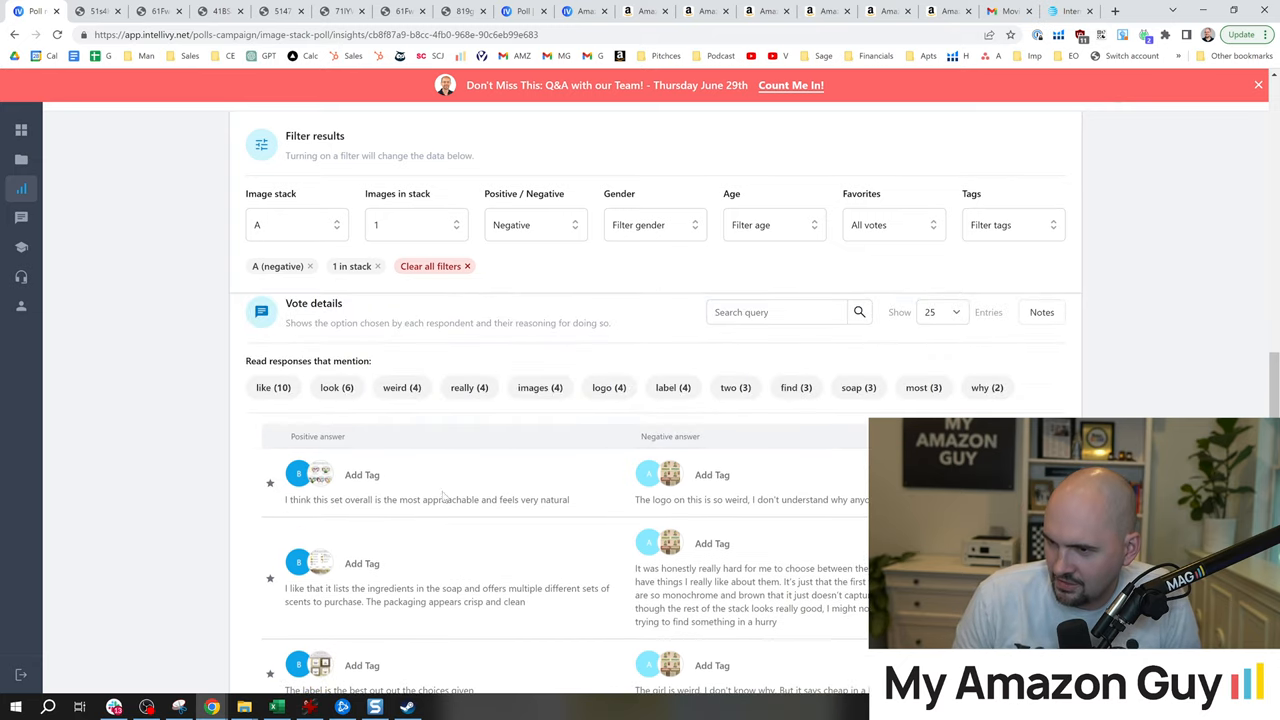
scroll("up", 3)
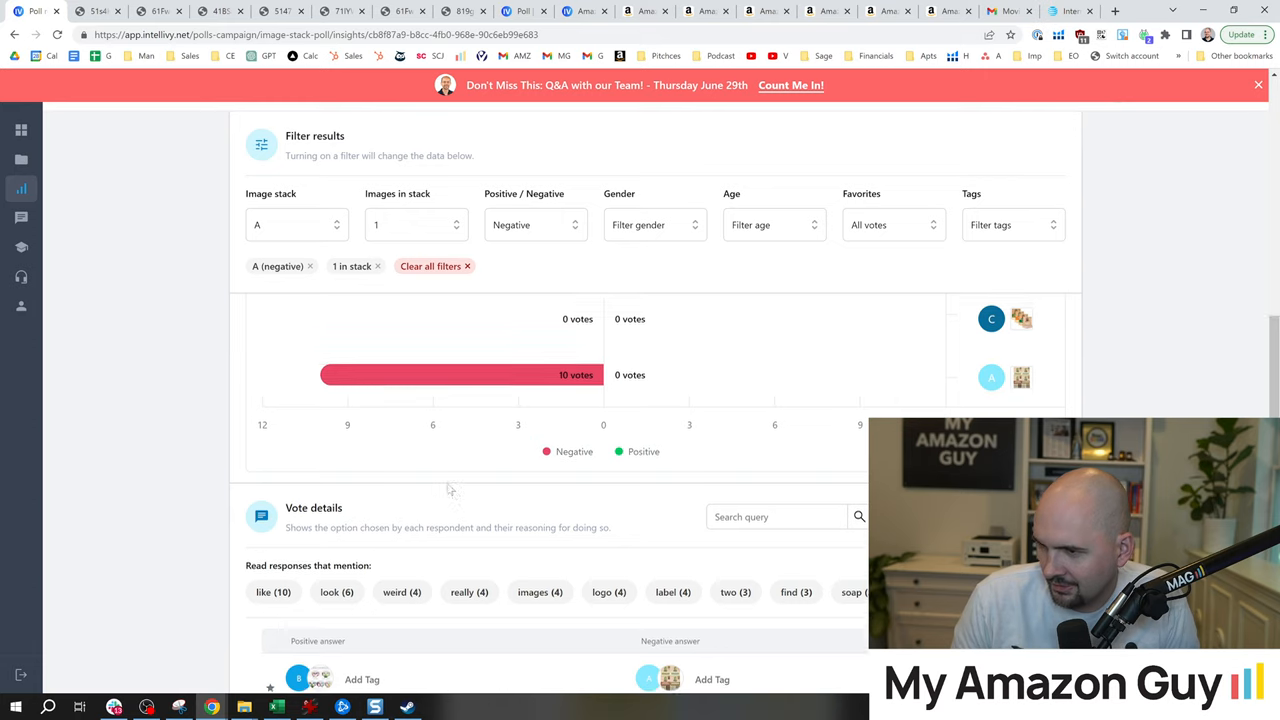
scroll("up", 3)
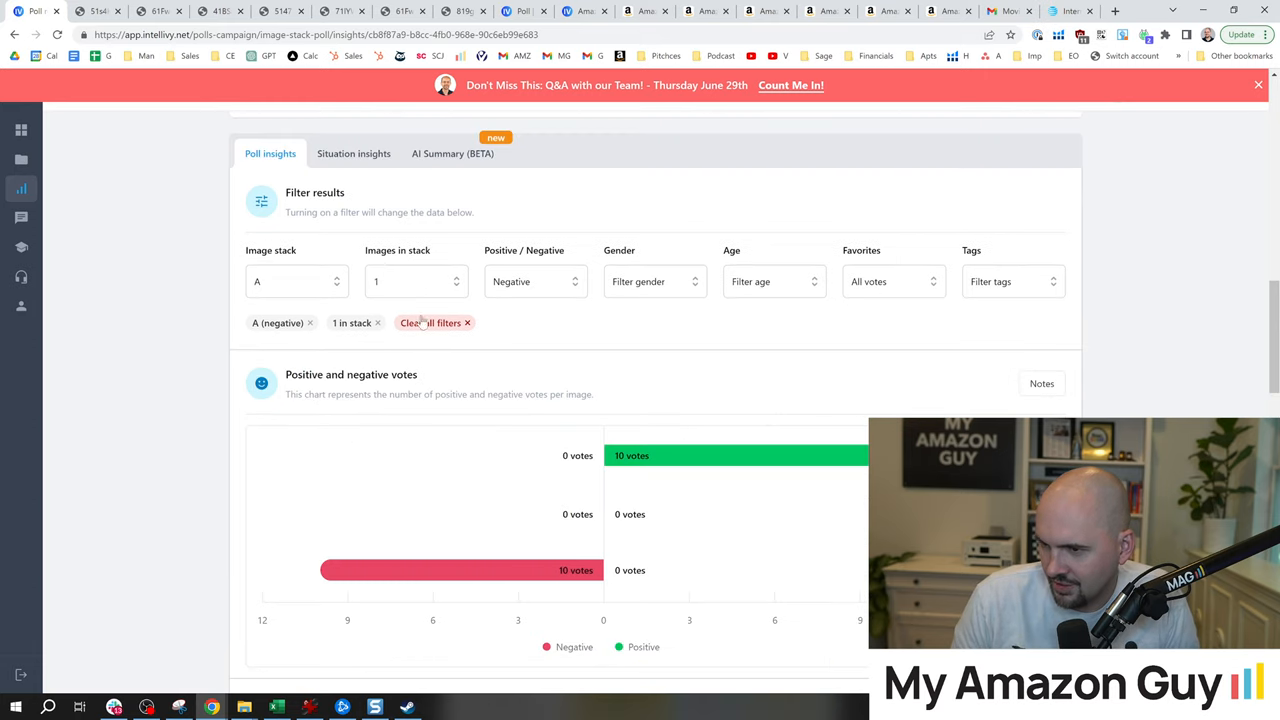
Step: Read through the negative comments and select a phrase in the first one
scroll("down", 3)
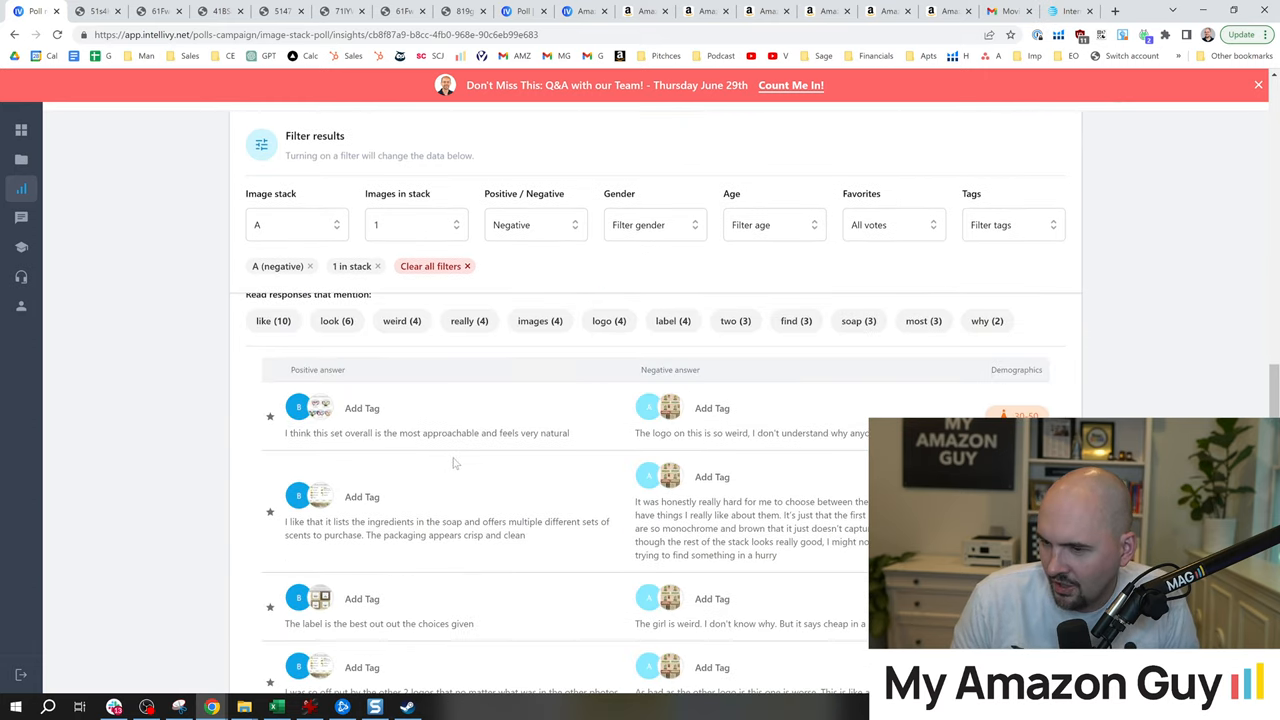
scroll("down", 3)
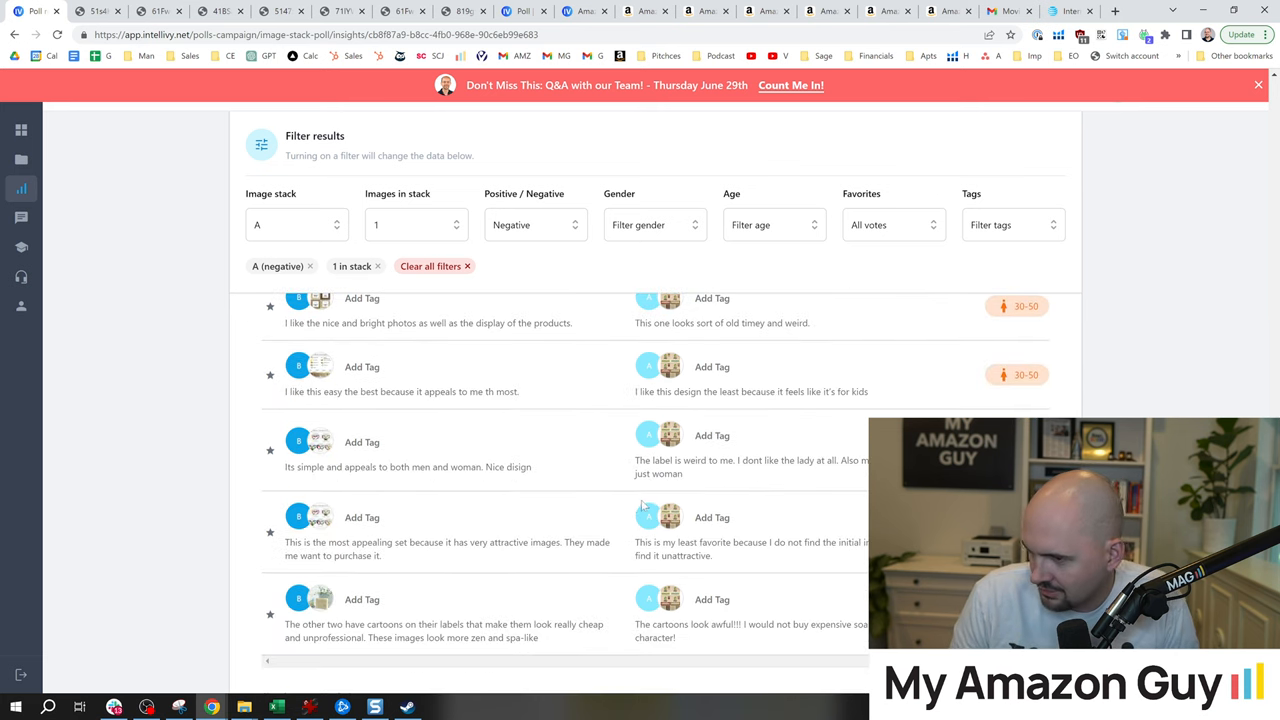
scroll("up", 3)
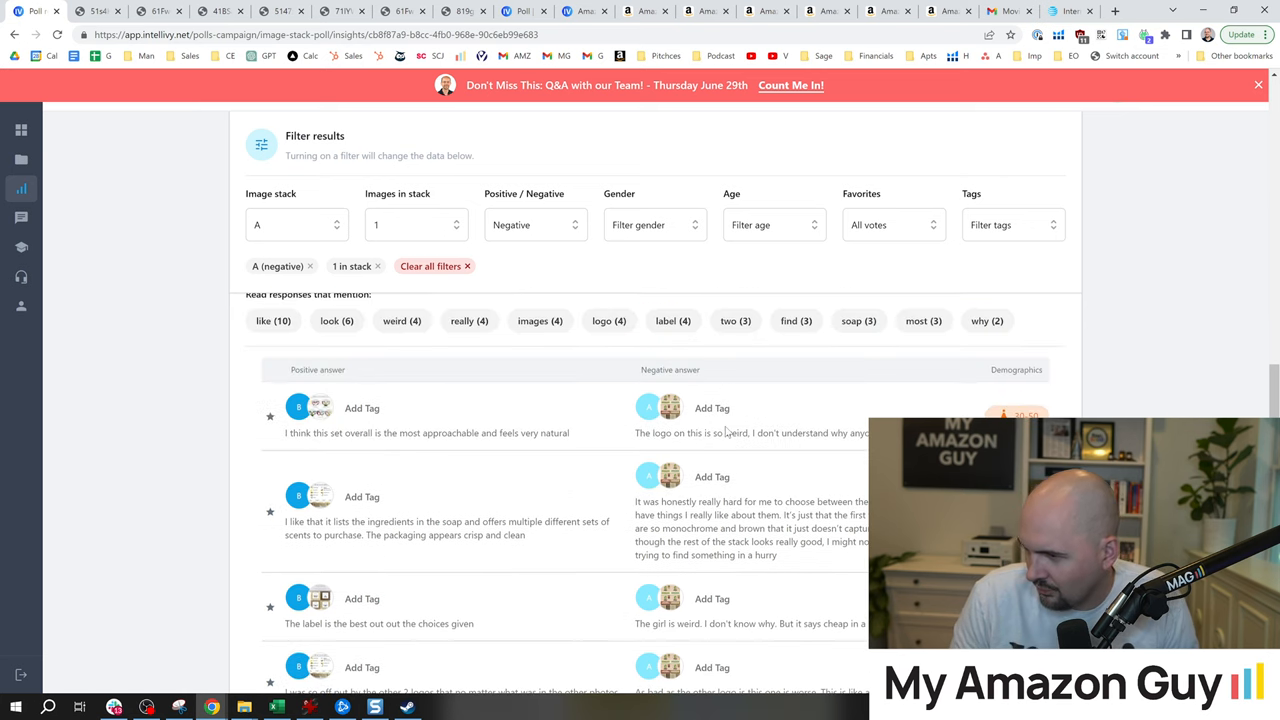
scroll("up", 3)
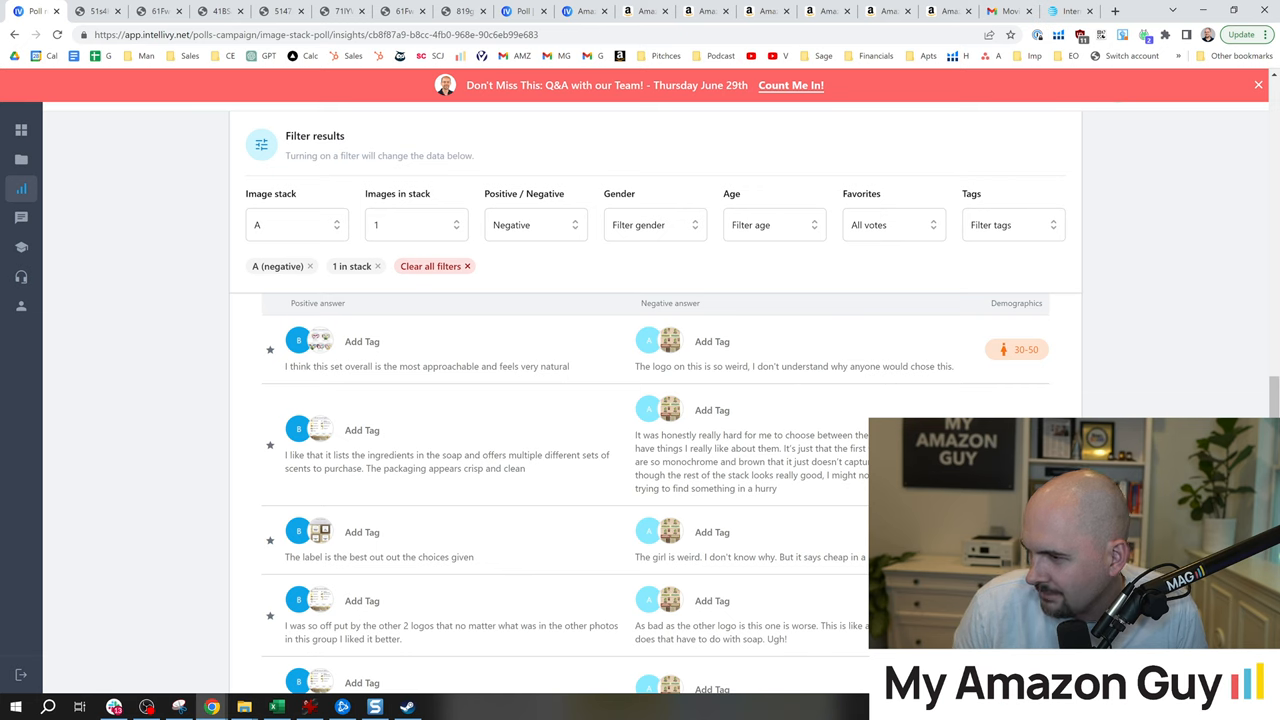
double_click(854, 366)
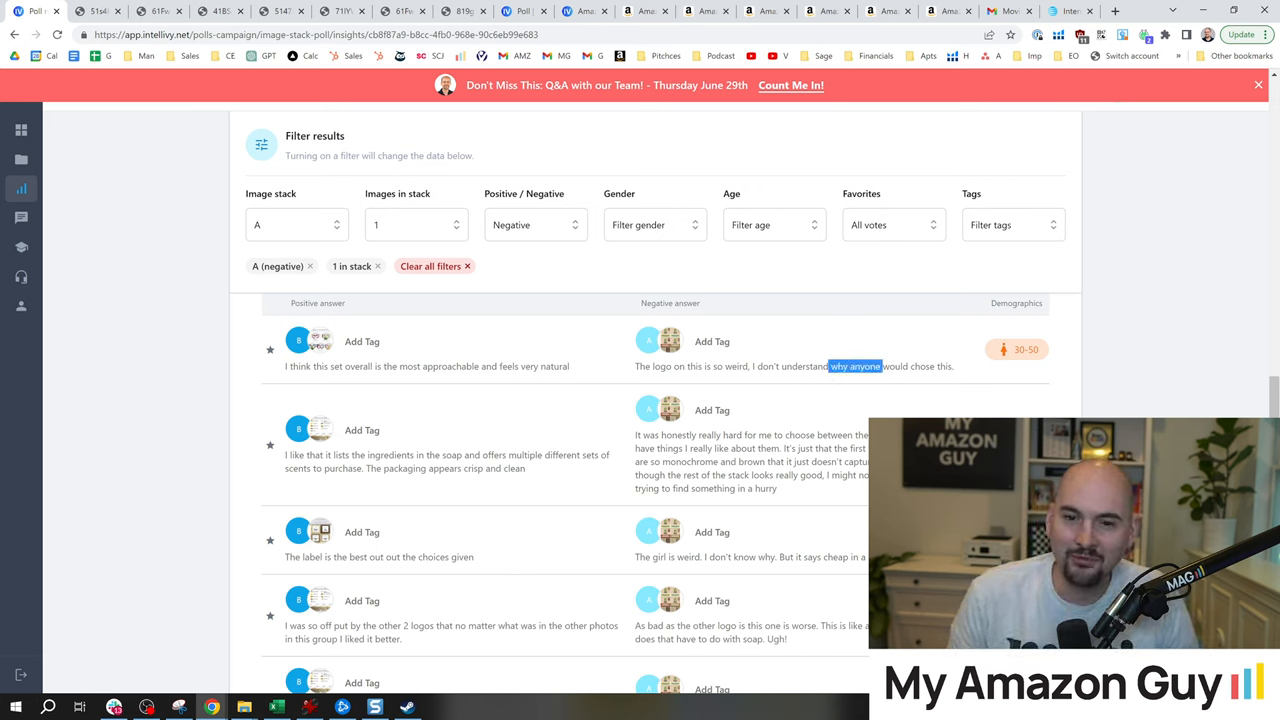
mouse_move(772, 344)
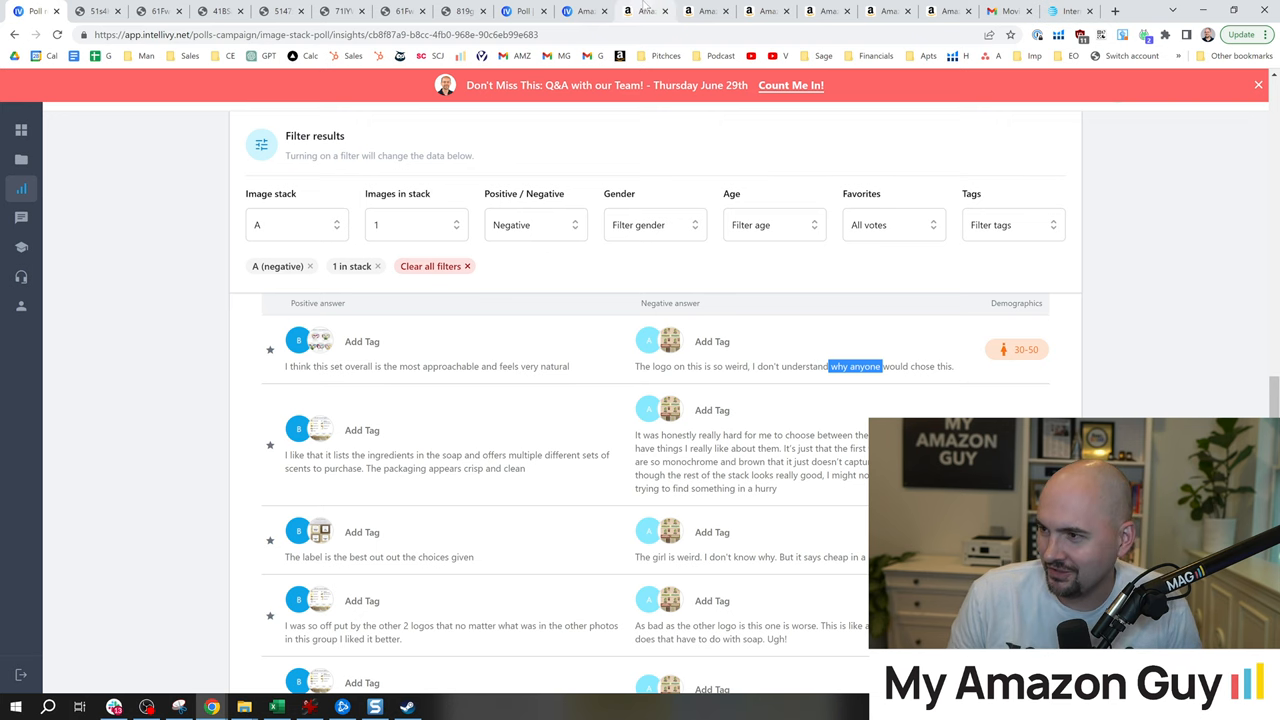
left_click(644, 12)
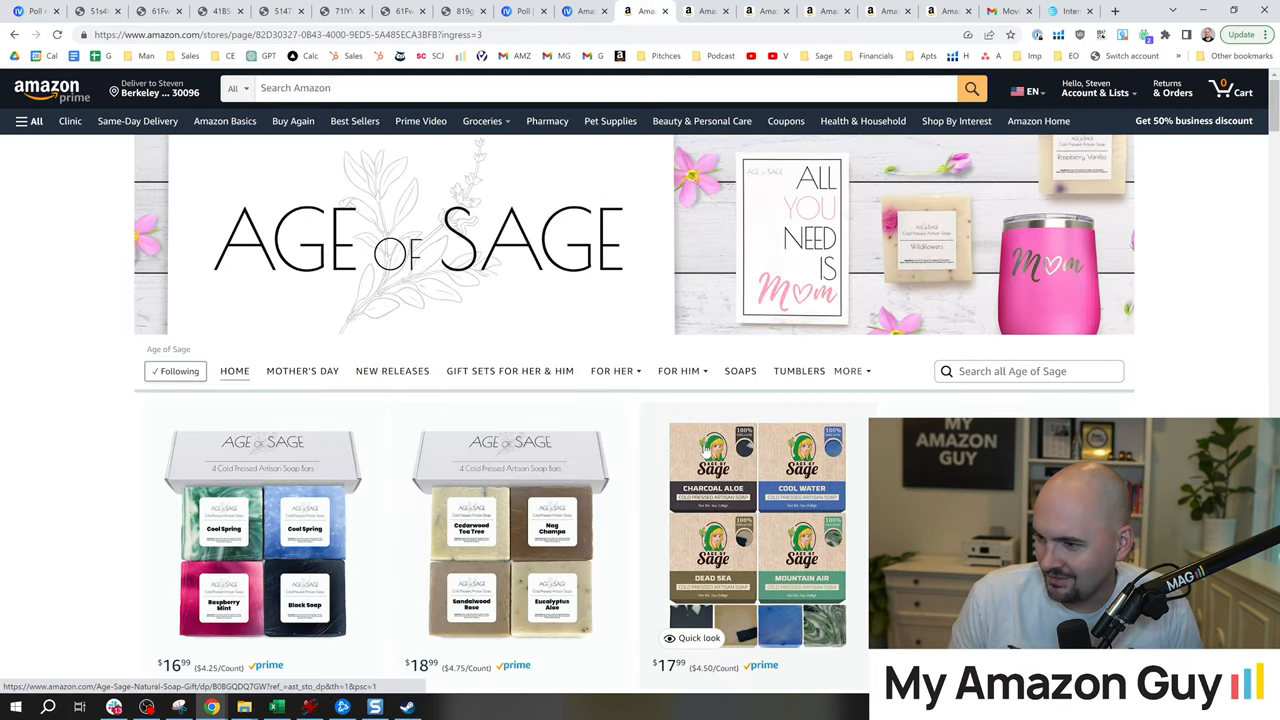
left_click(756, 532)
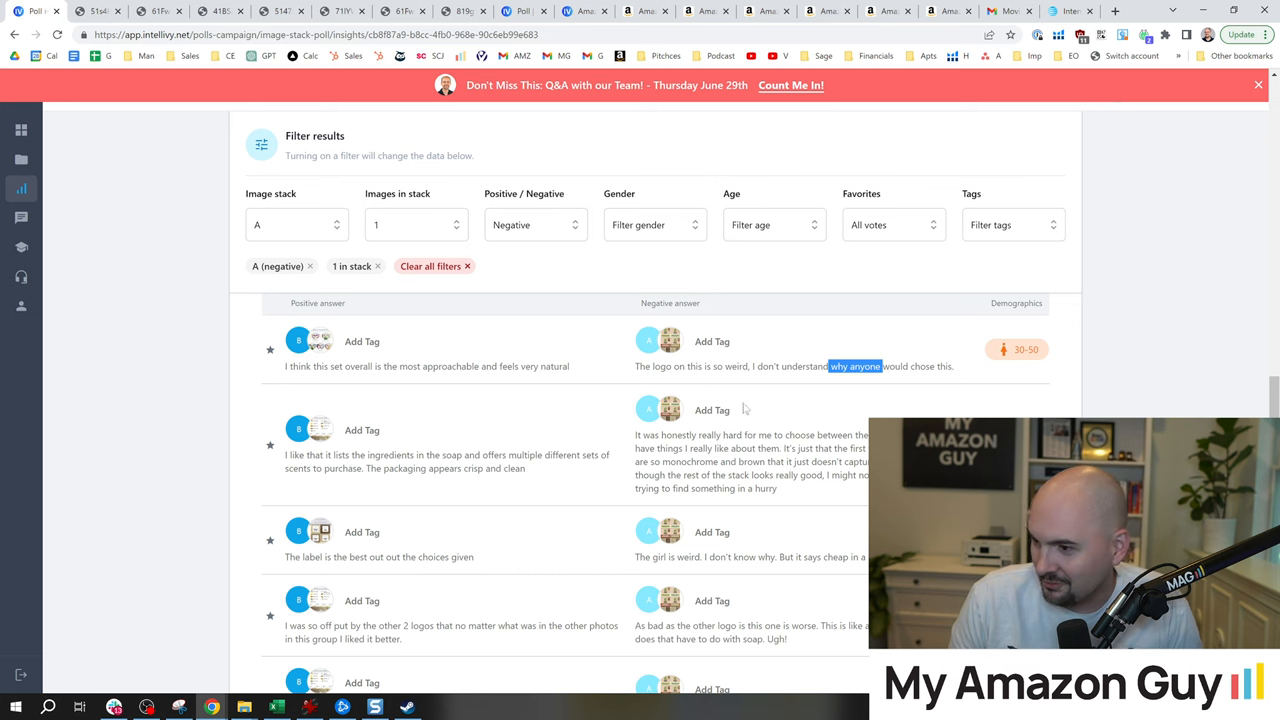
scroll("down", 3)
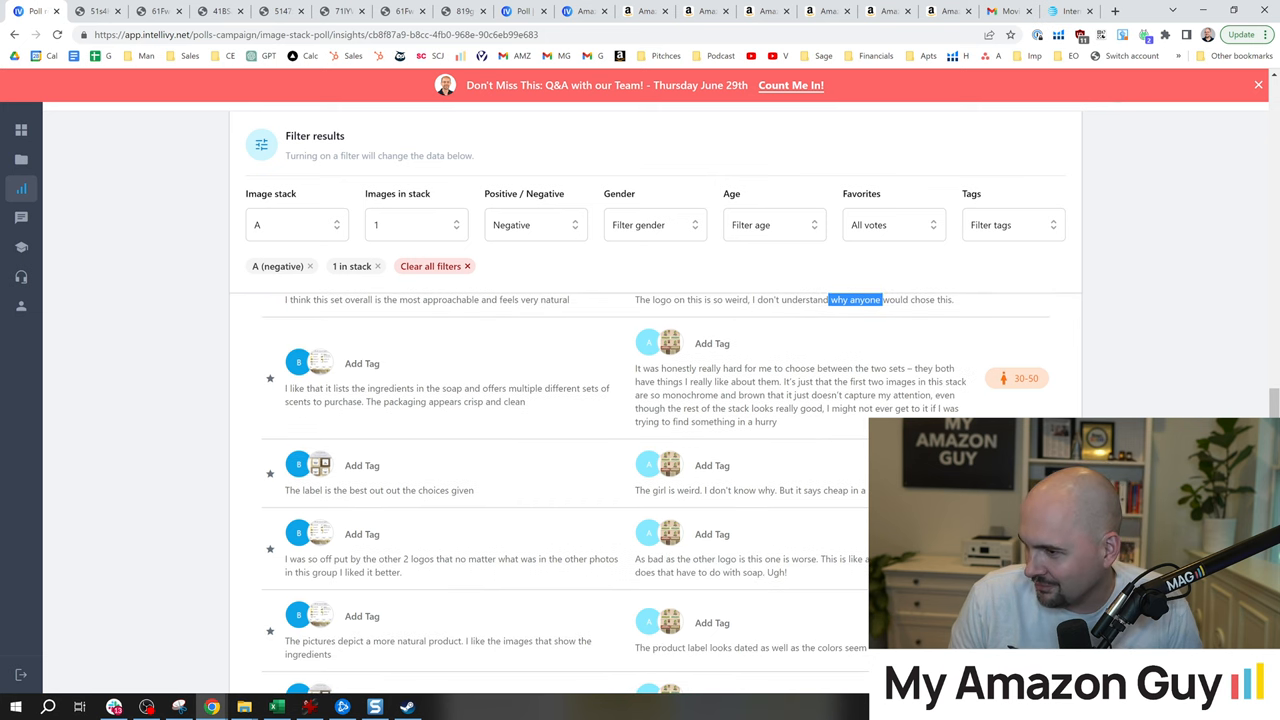
left_click_drag(776, 368, 866, 382)
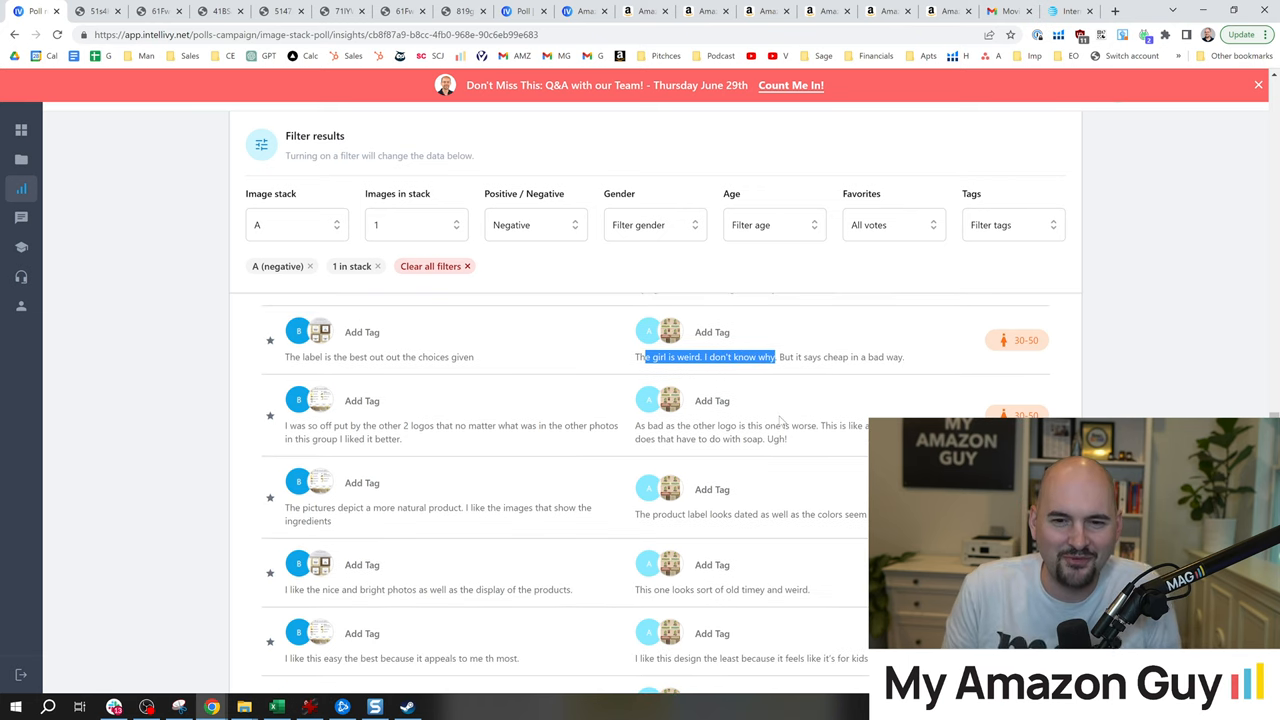
mouse_move(844, 404)
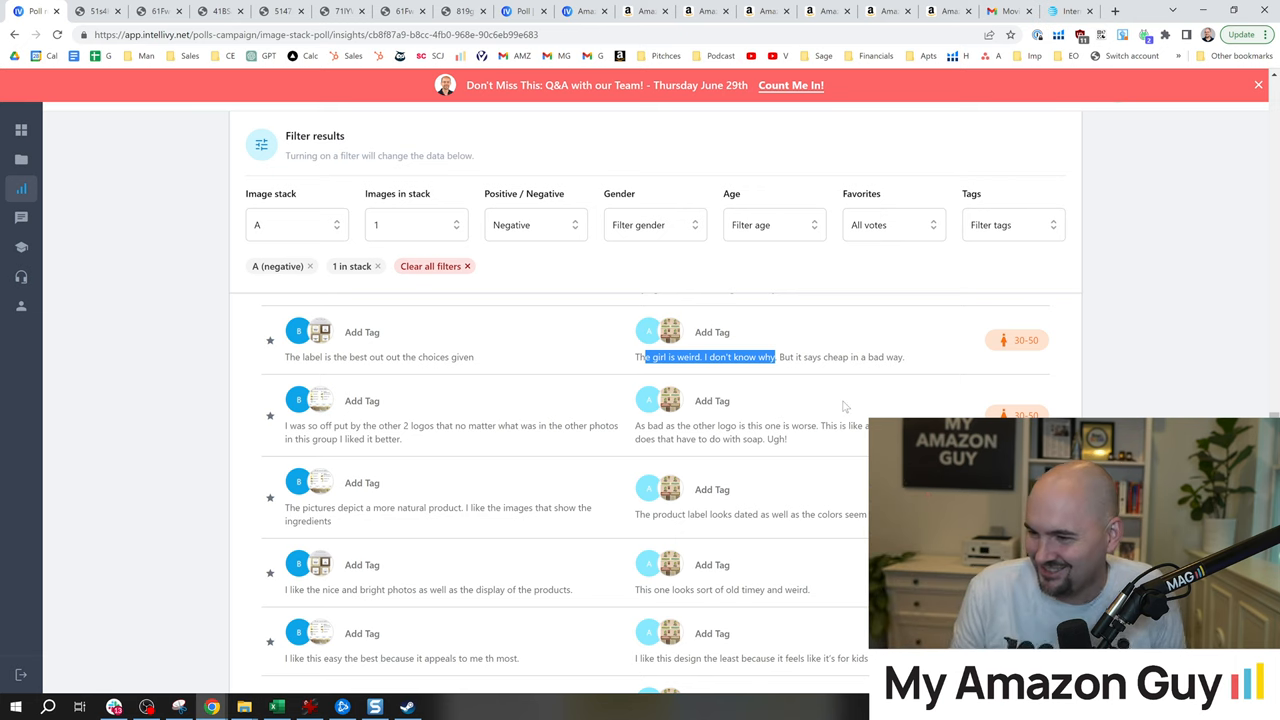
mouse_move(788, 418)
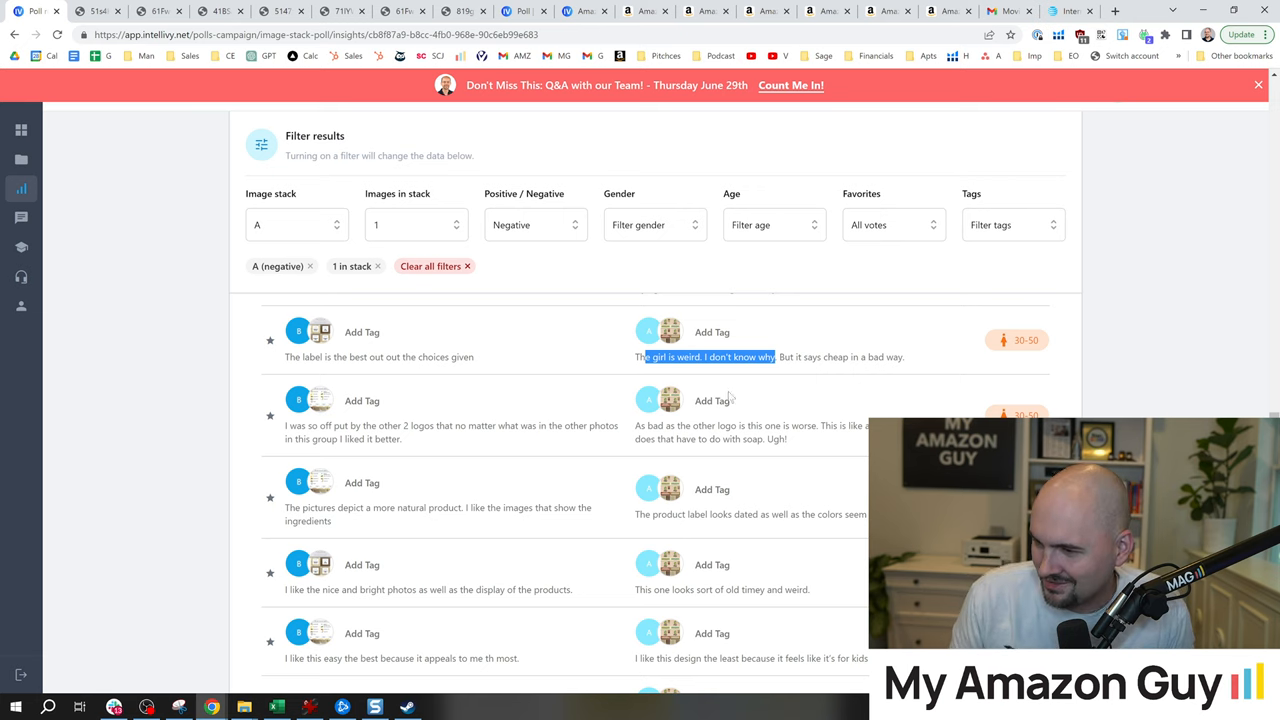
scroll("down", 3)
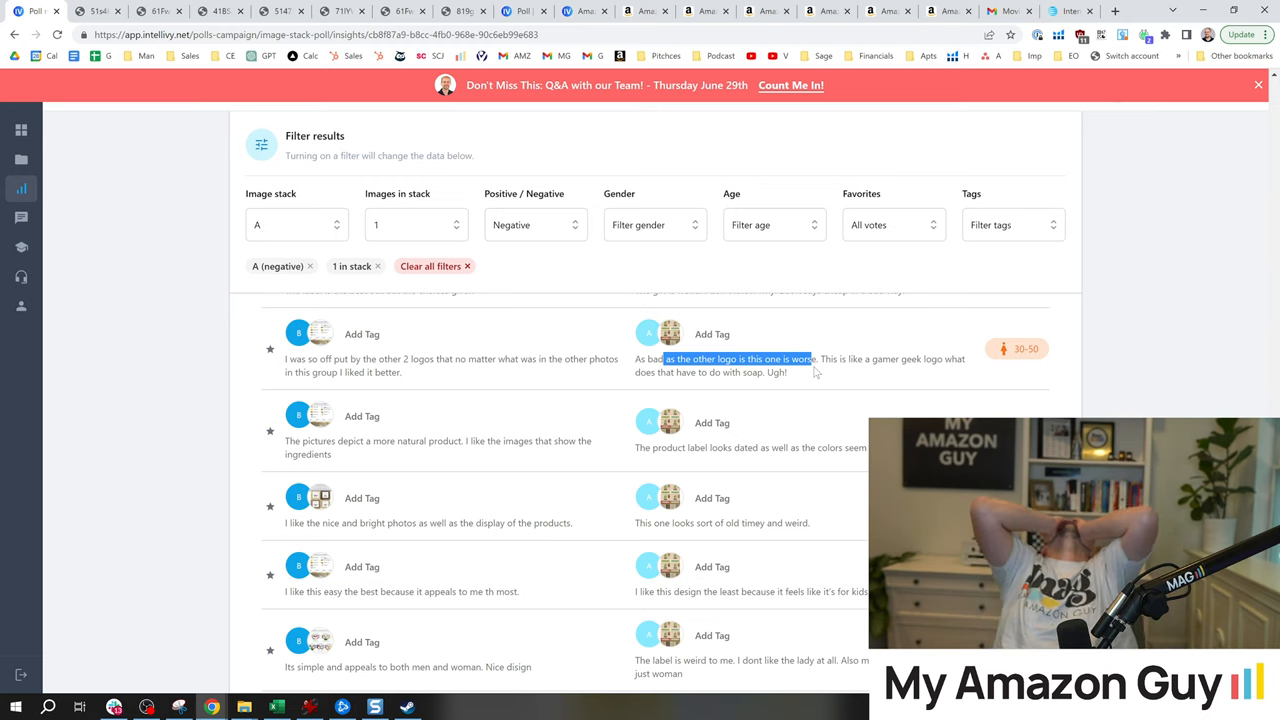
mouse_move(836, 376)
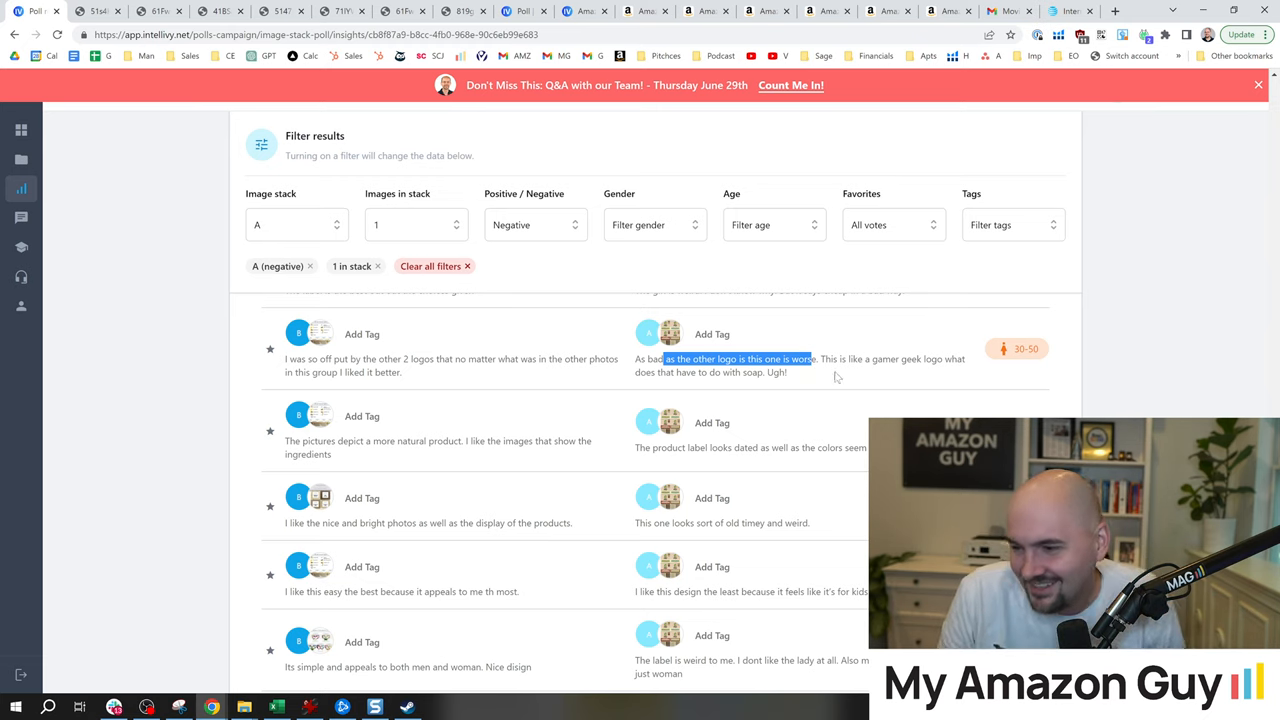
scroll("down", 3)
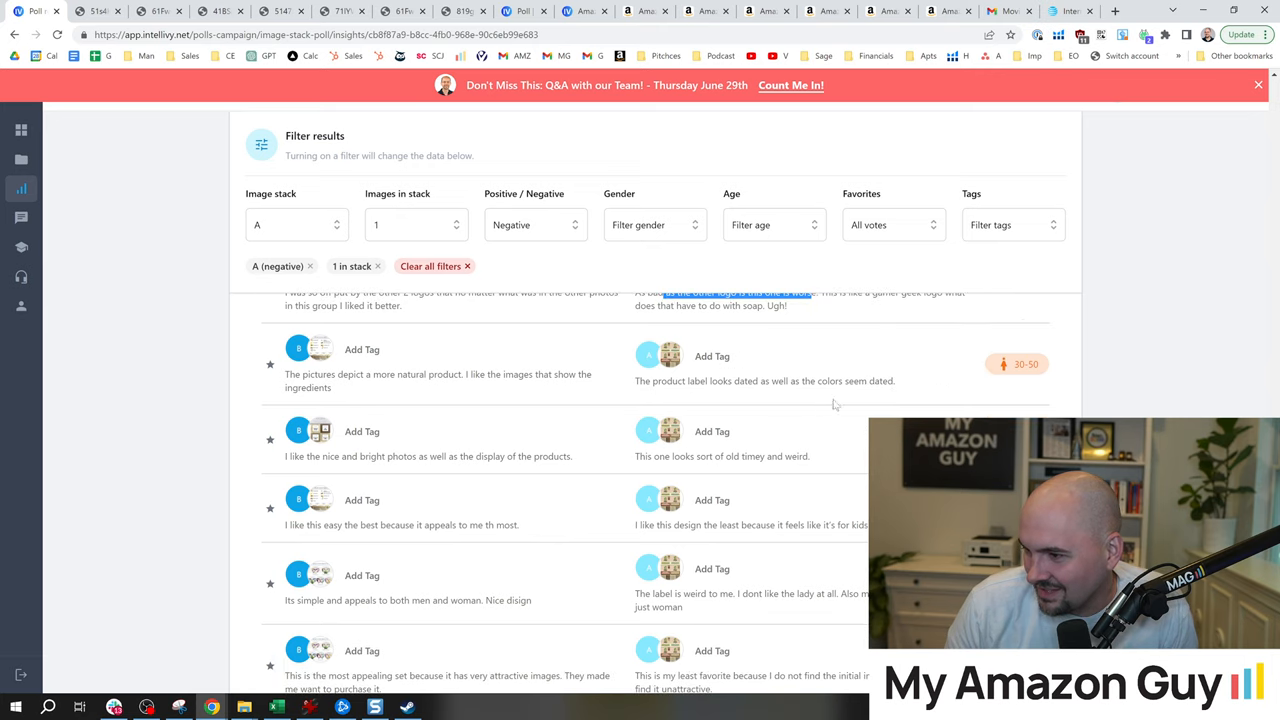
scroll("down", 3)
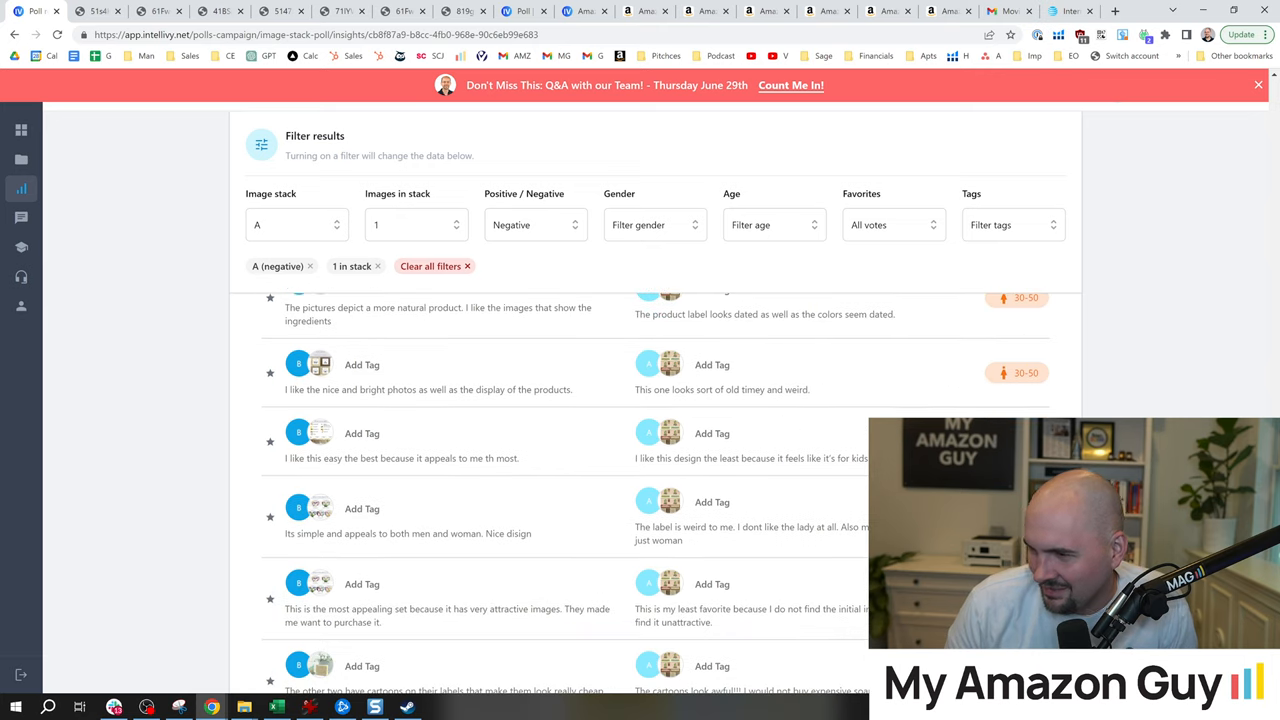
double_click(768, 314)
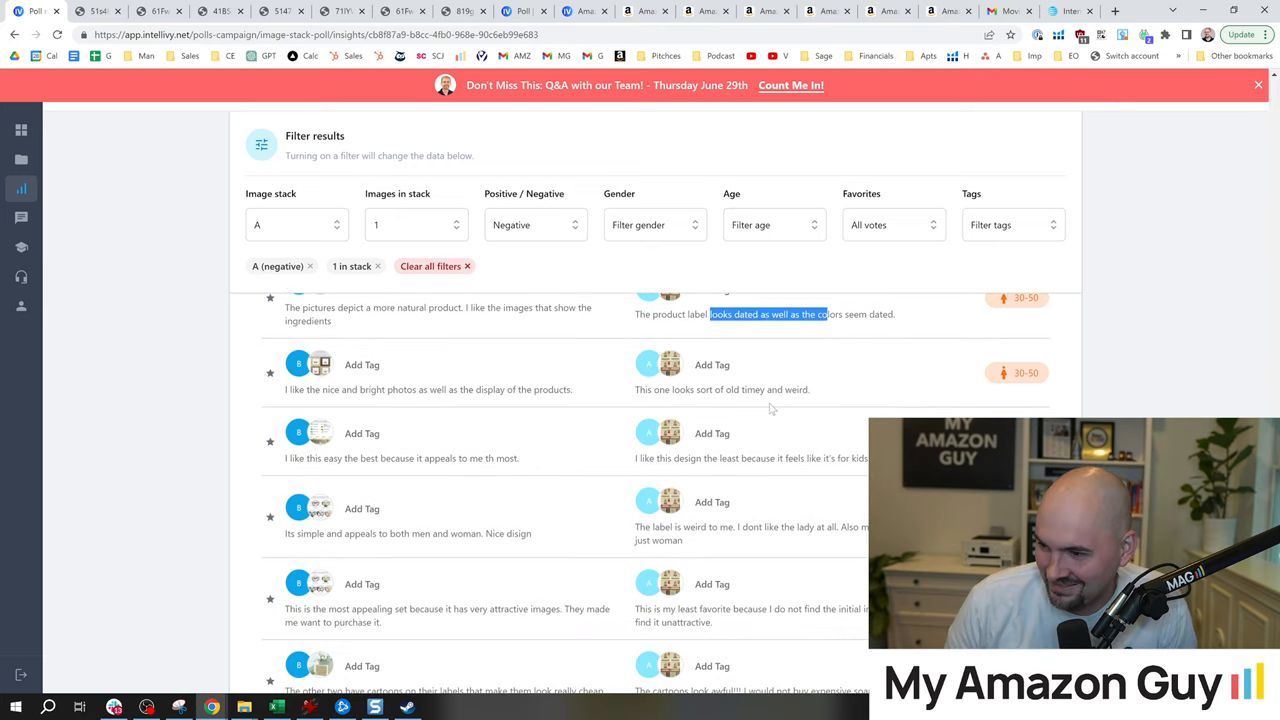
scroll("down", 3)
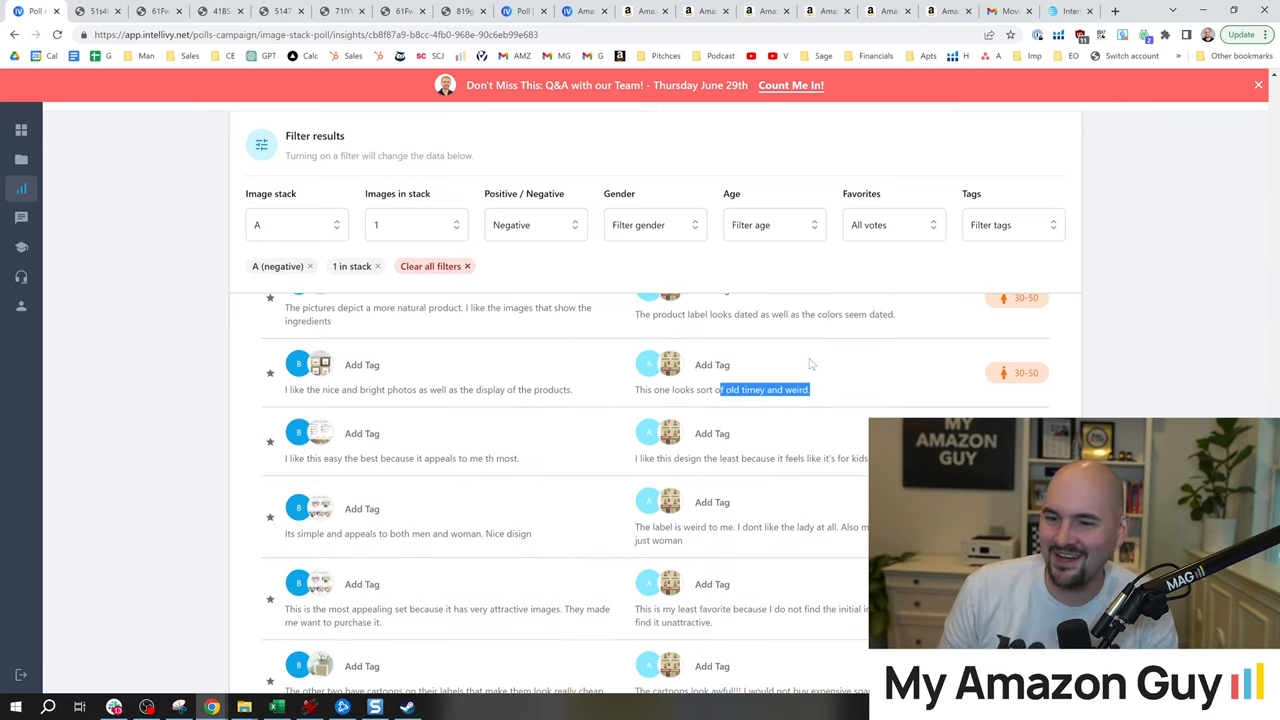
scroll("down", 3)
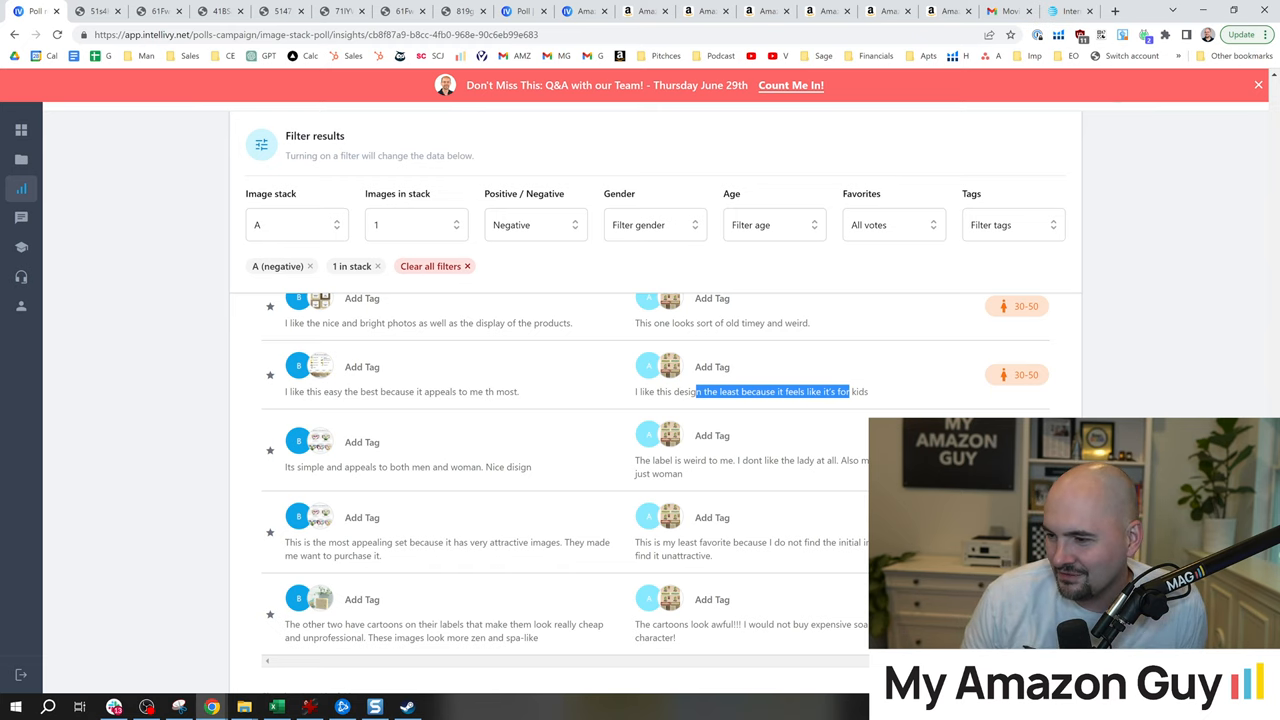
scroll("down", 3)
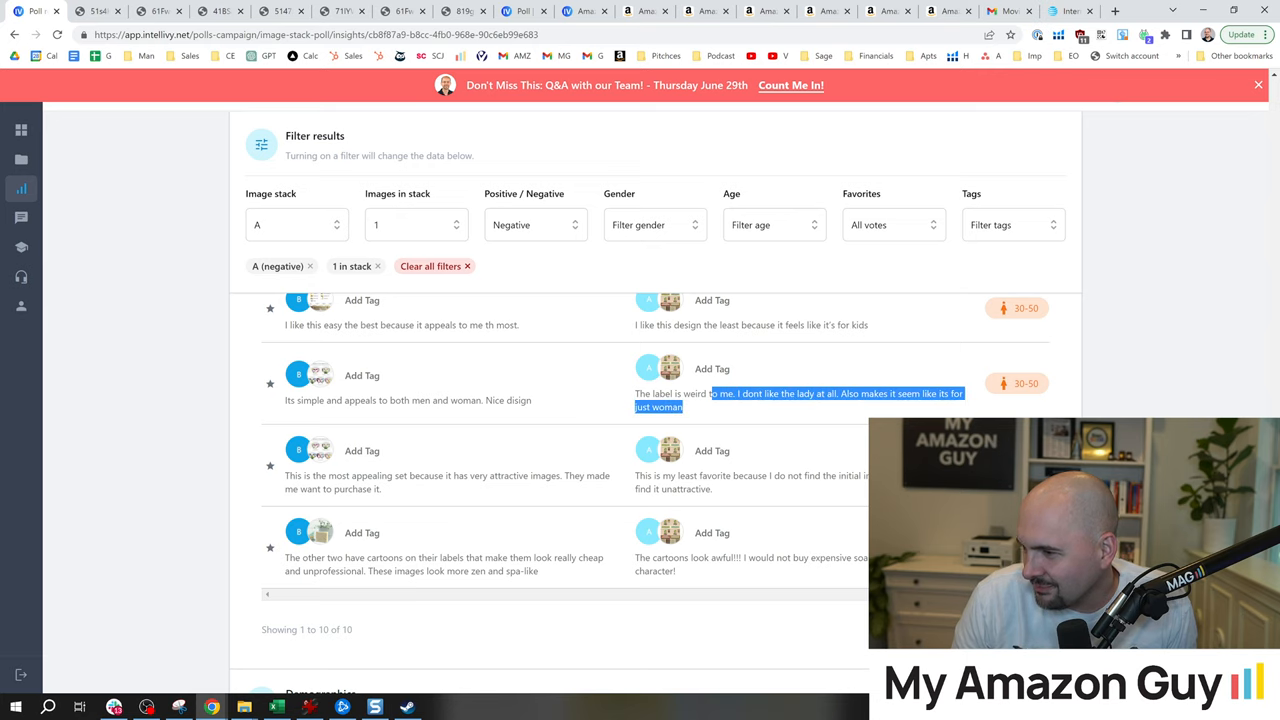
mouse_move(806, 446)
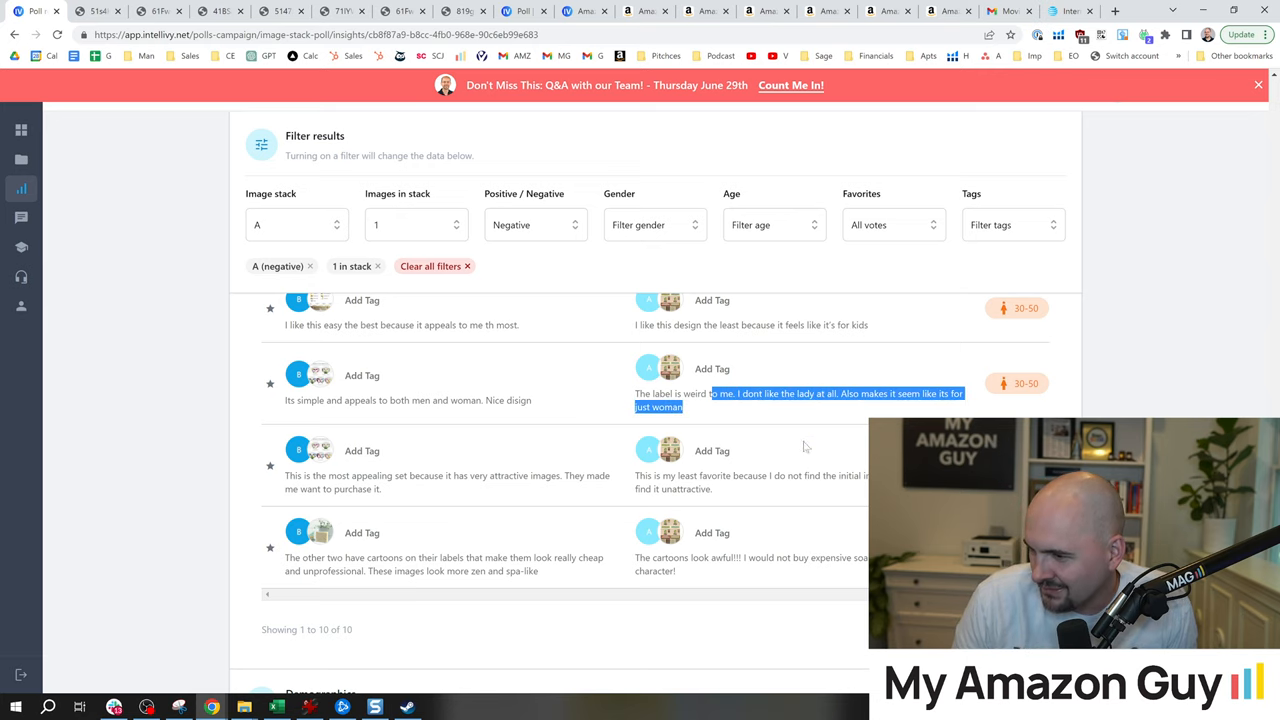
scroll("down", 3)
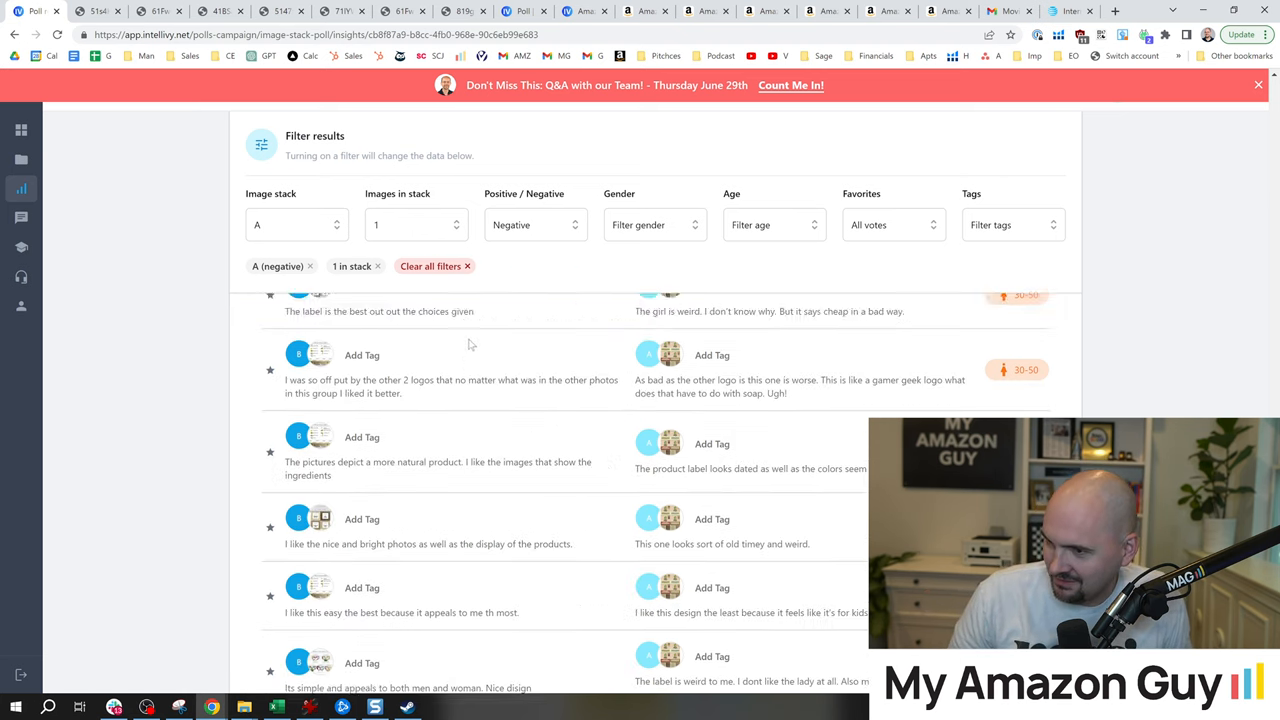
Step: Set the Positive/Negative filter back to Positive for stack A's first image
left_click(536, 224)
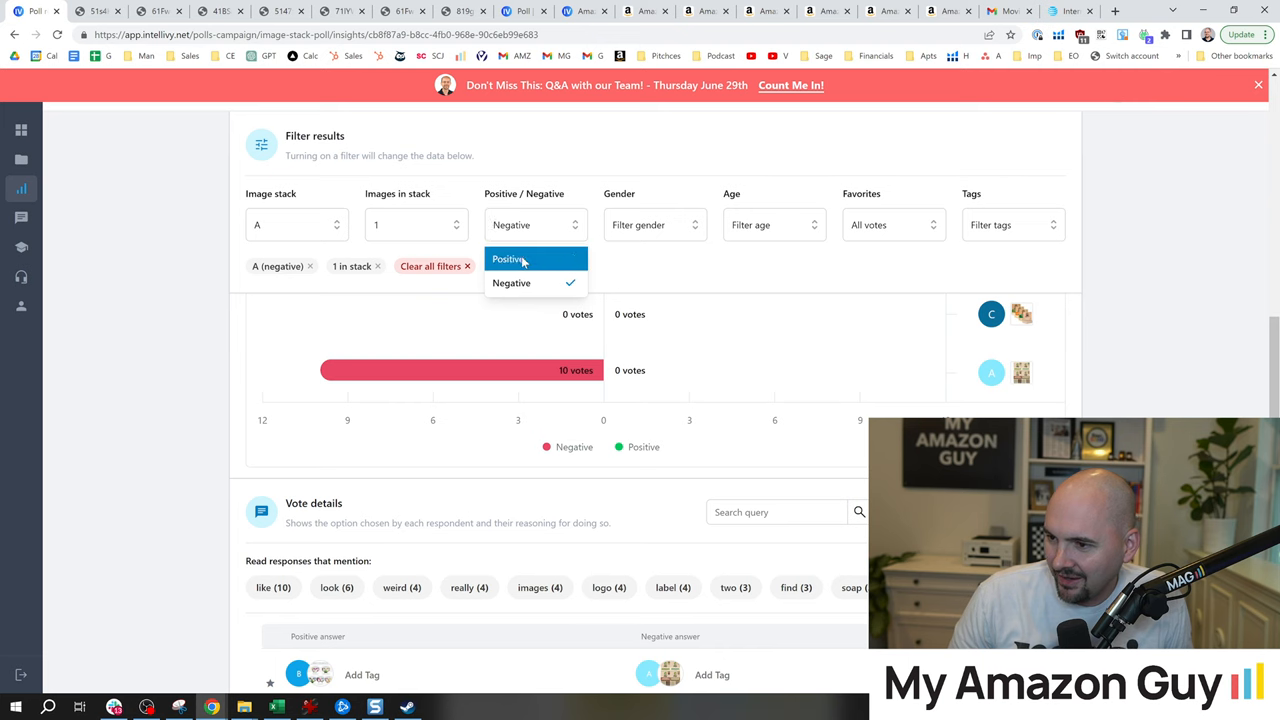
left_click(510, 260)
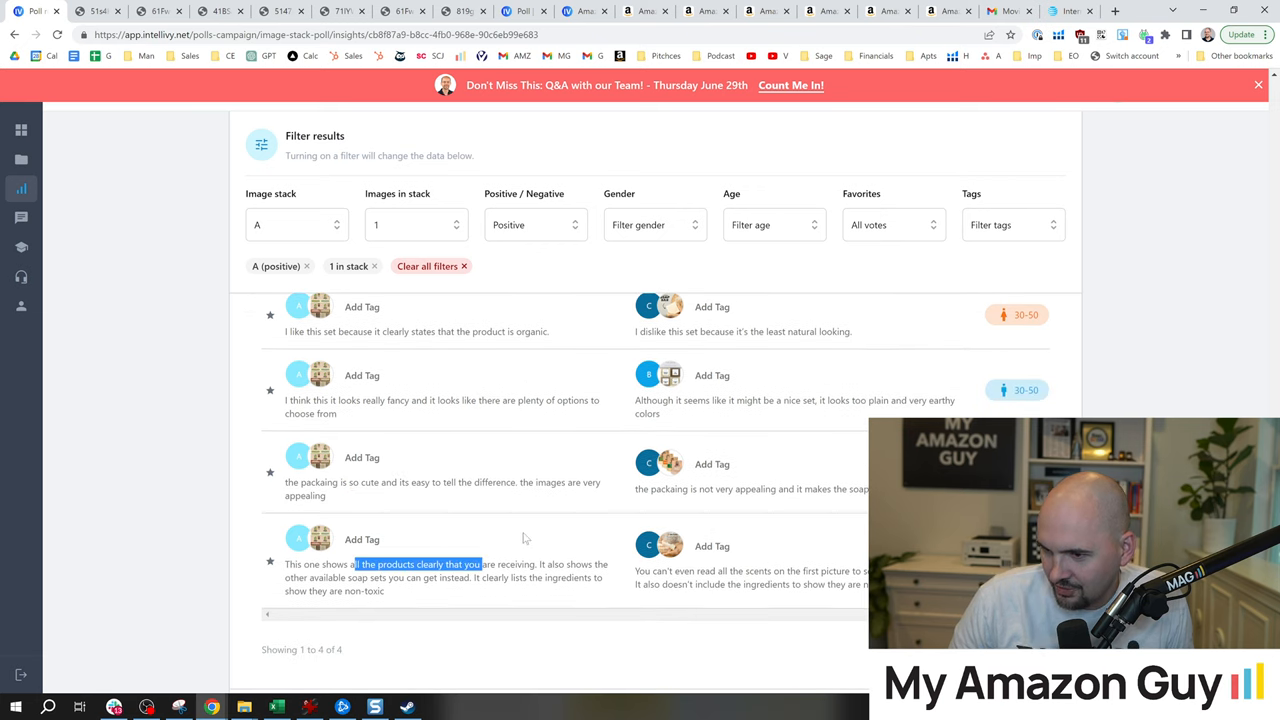
scroll("up", 3)
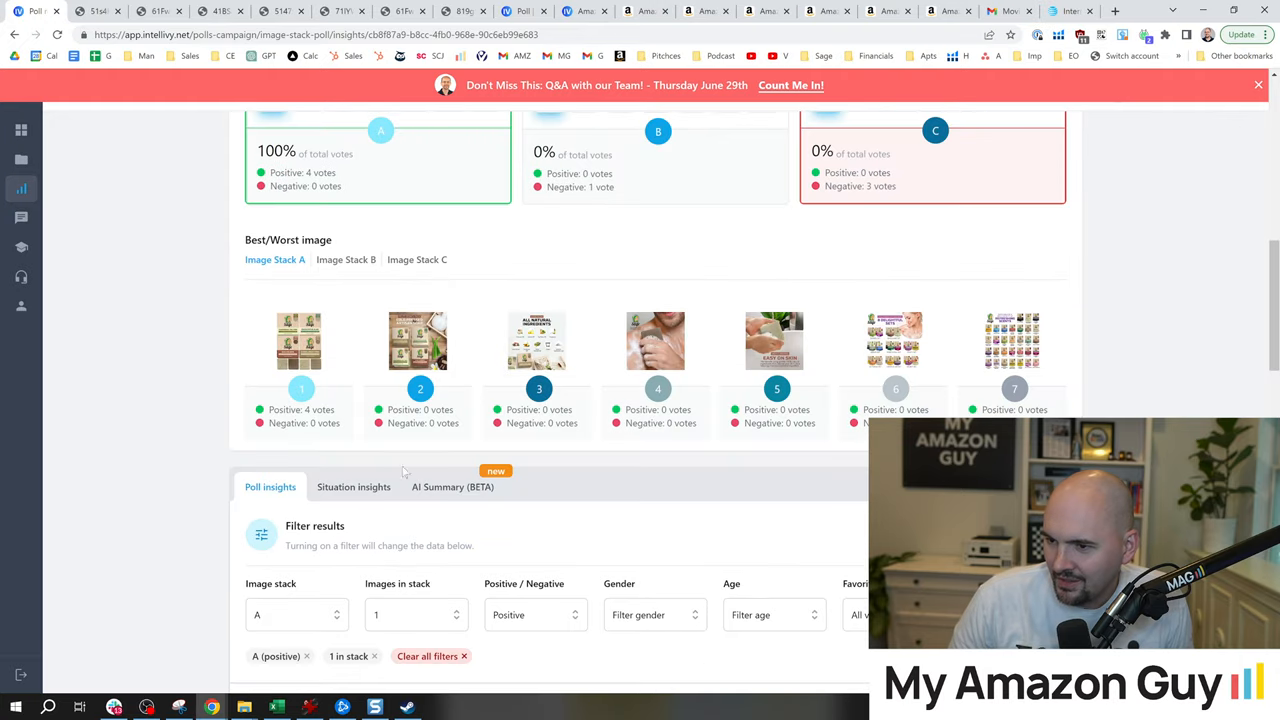
scroll("up", 3)
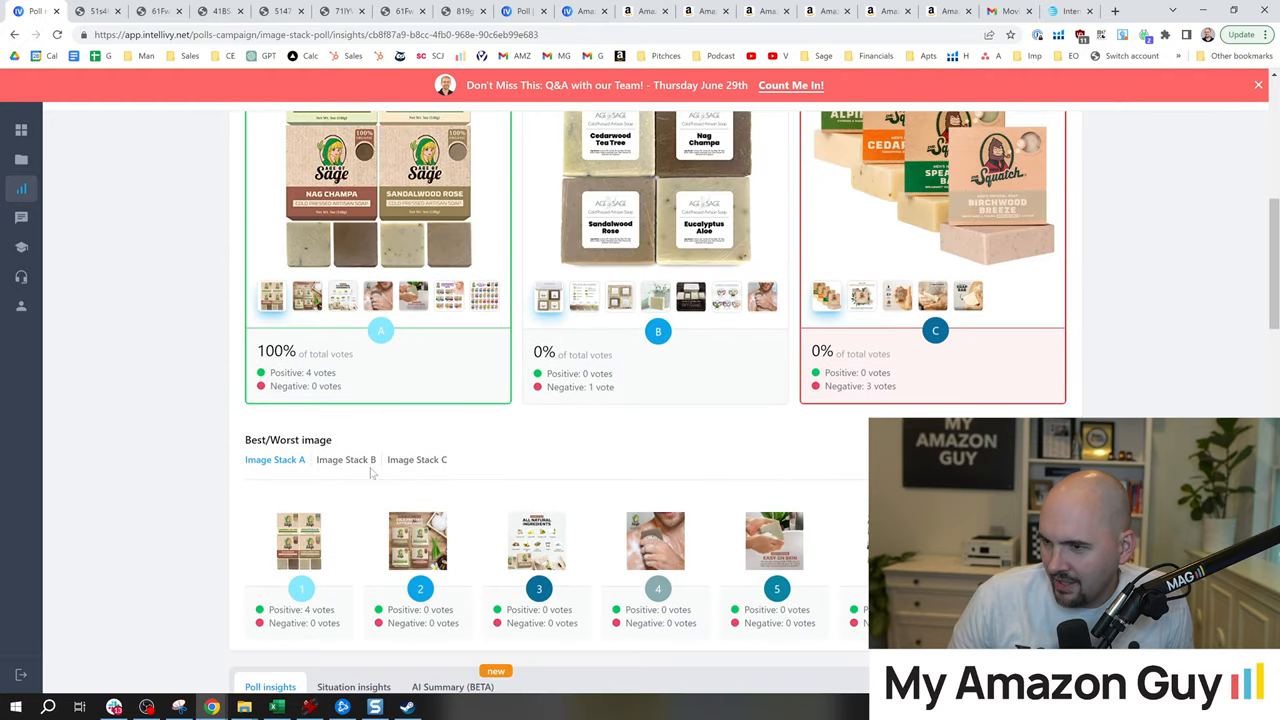
scroll("up", 3)
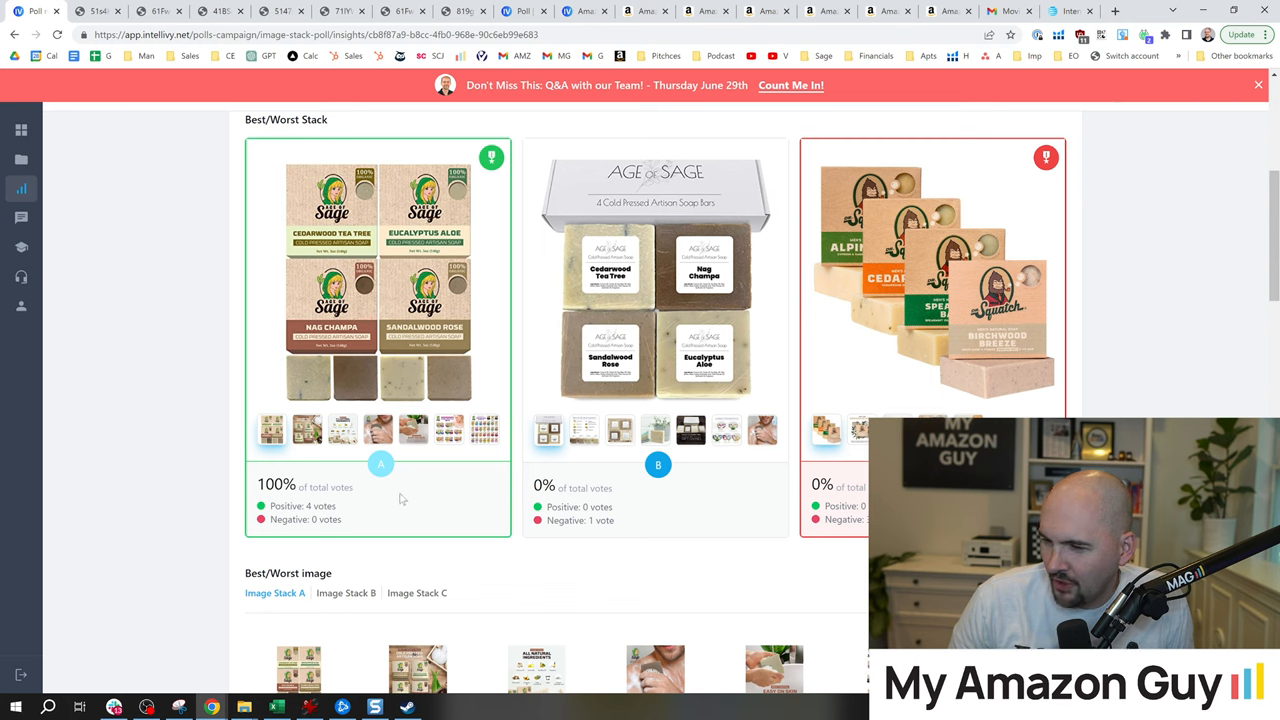
mouse_move(410, 494)
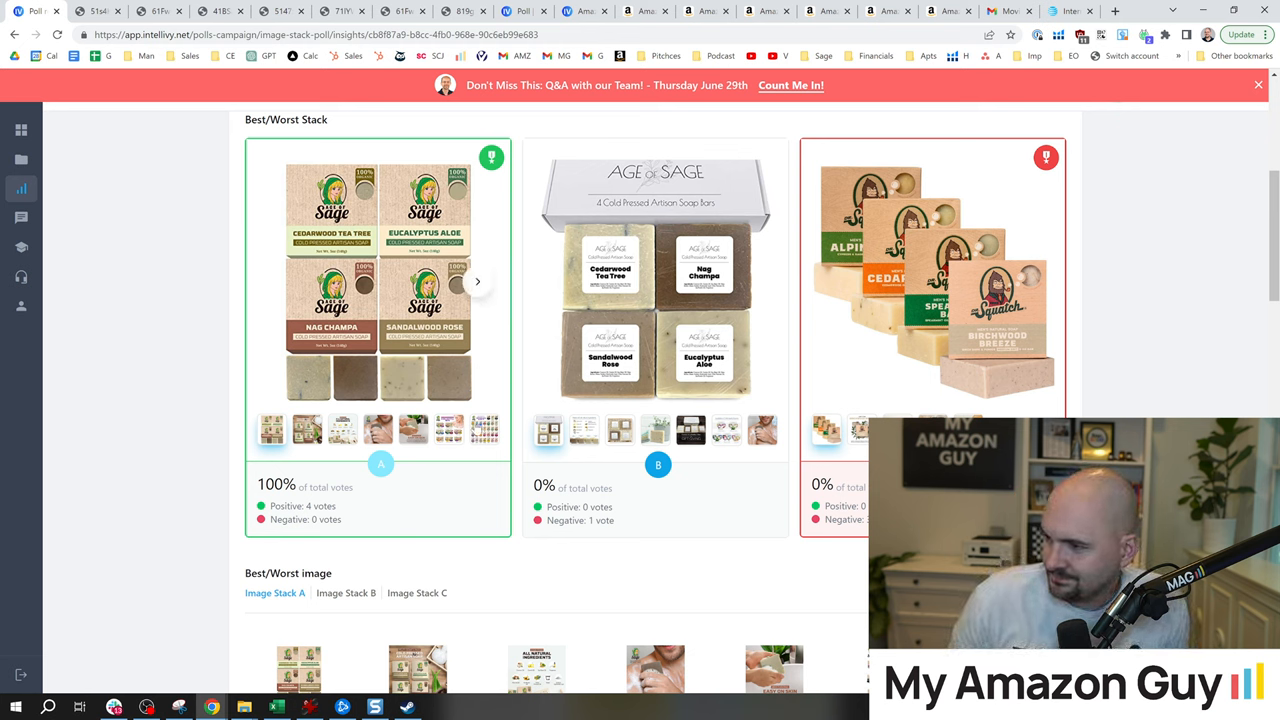
mouse_move(476, 374)
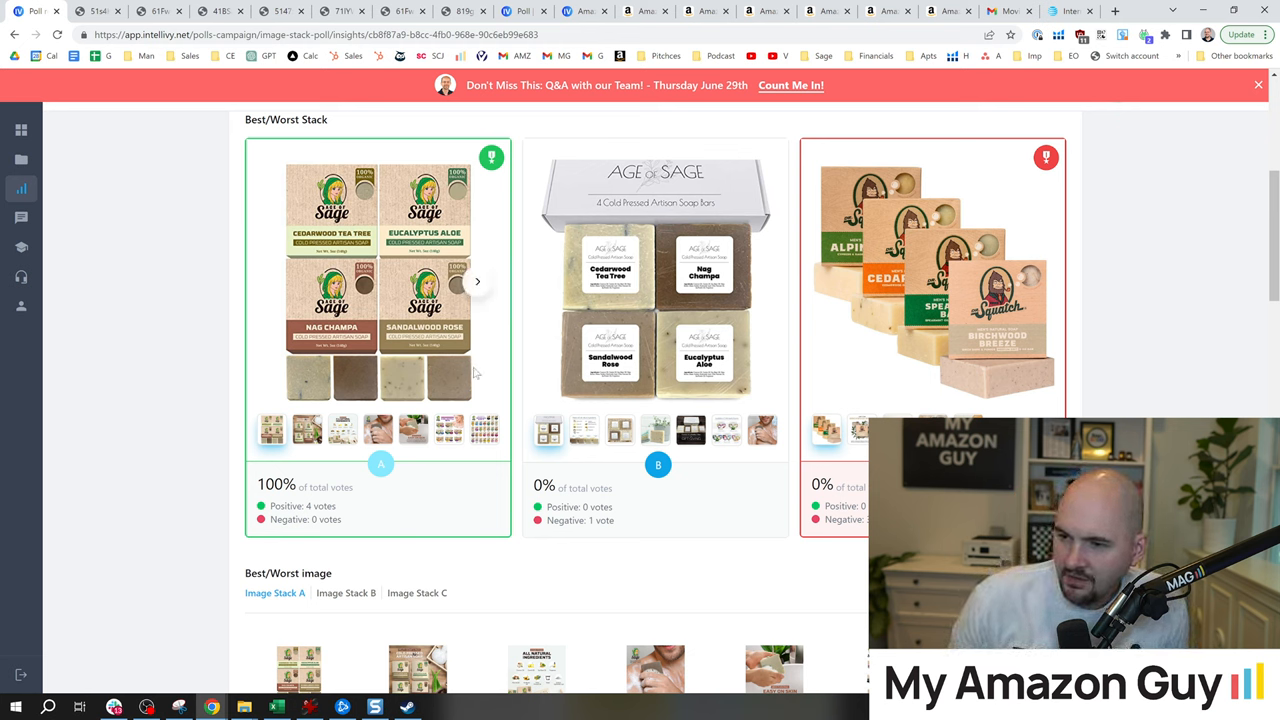
Step: Flip the Image Stack A carousel to the next image and back, then return to the votes chart
left_click(476, 280)
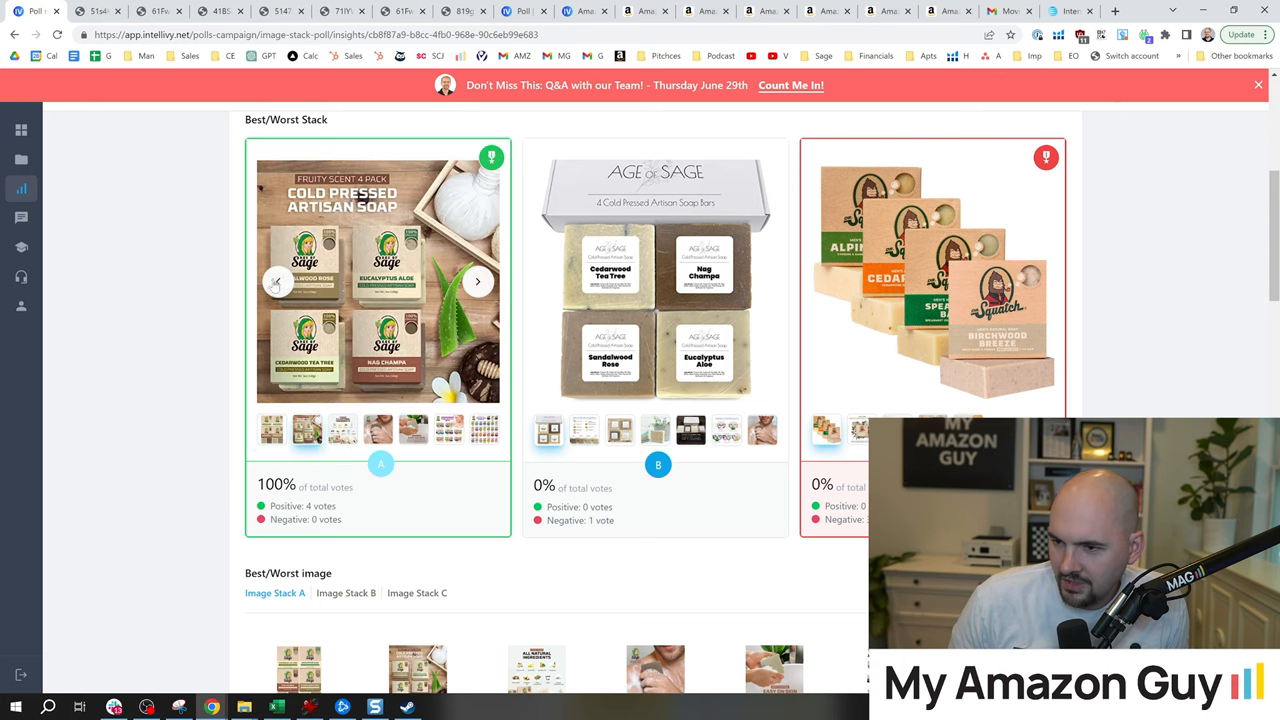
left_click(476, 280)
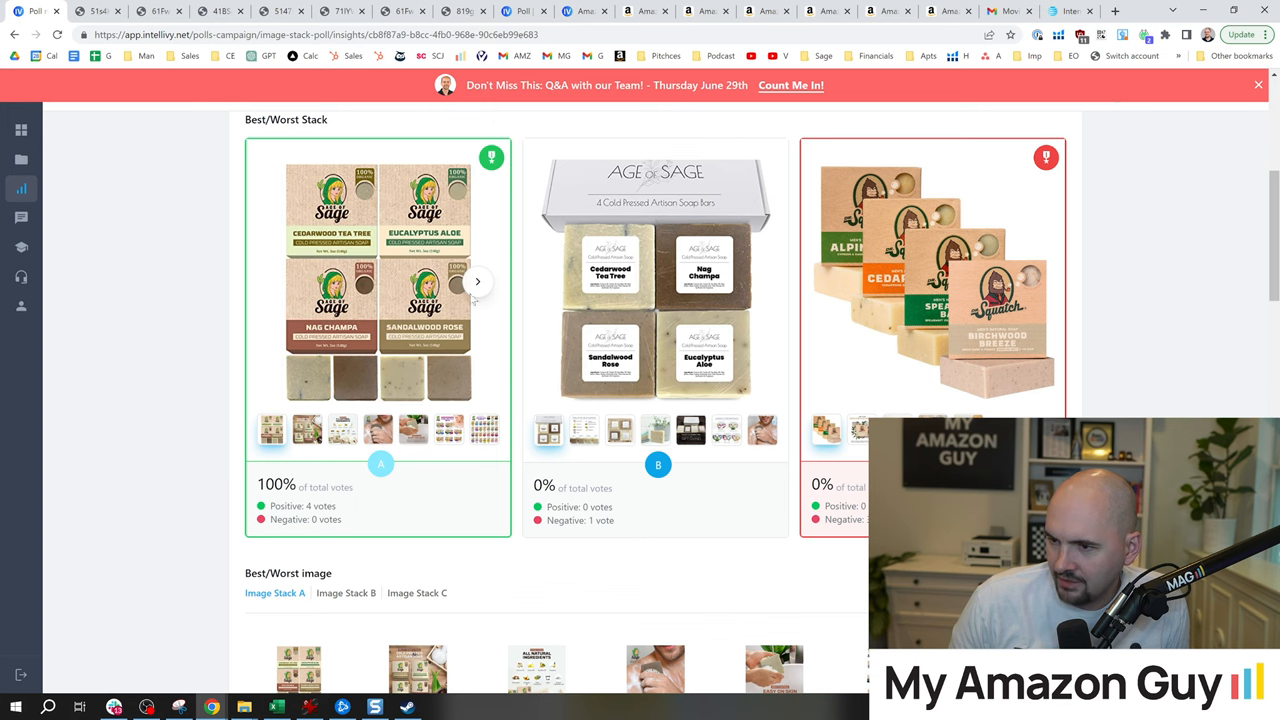
scroll("up", 3)
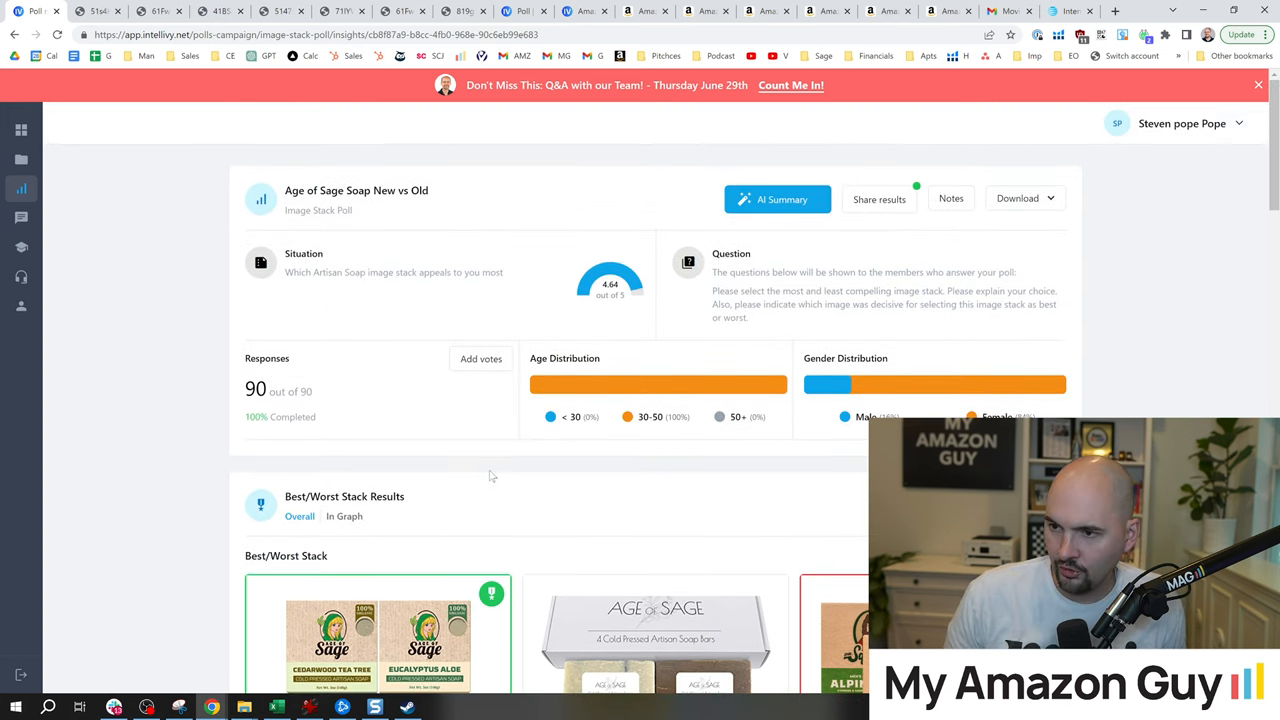
scroll("down", 3)
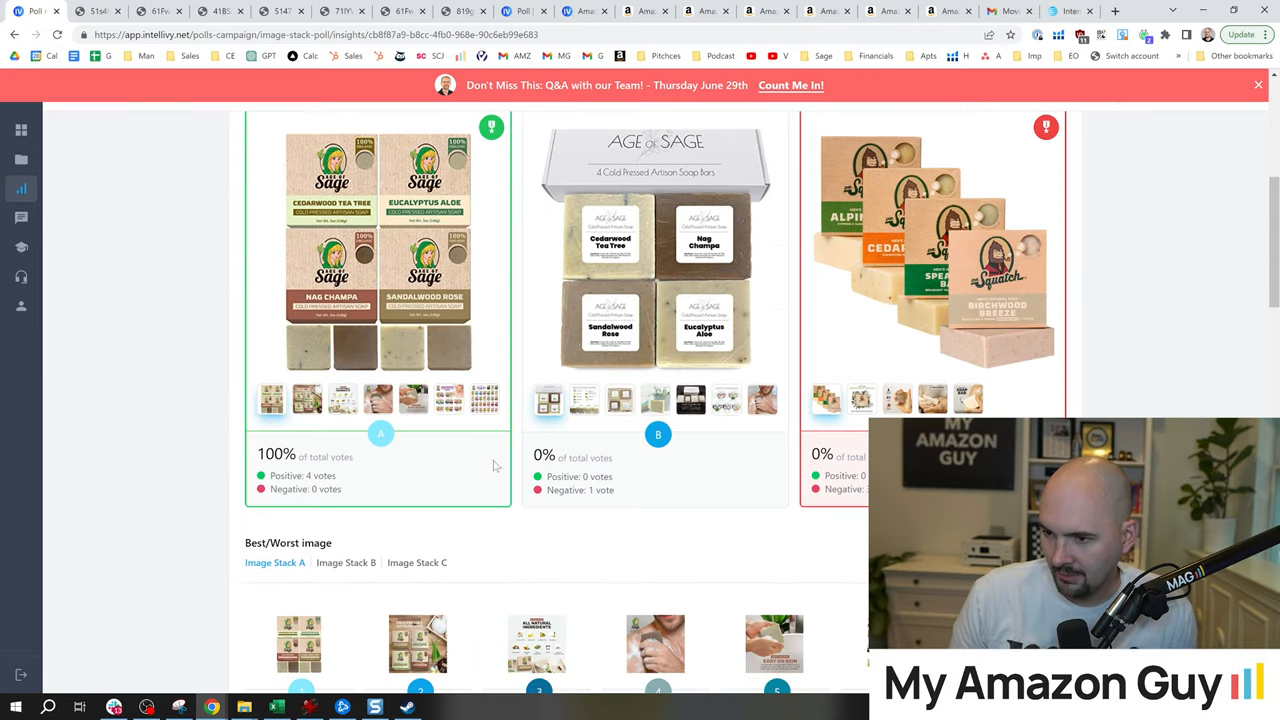
scroll("down", 3)
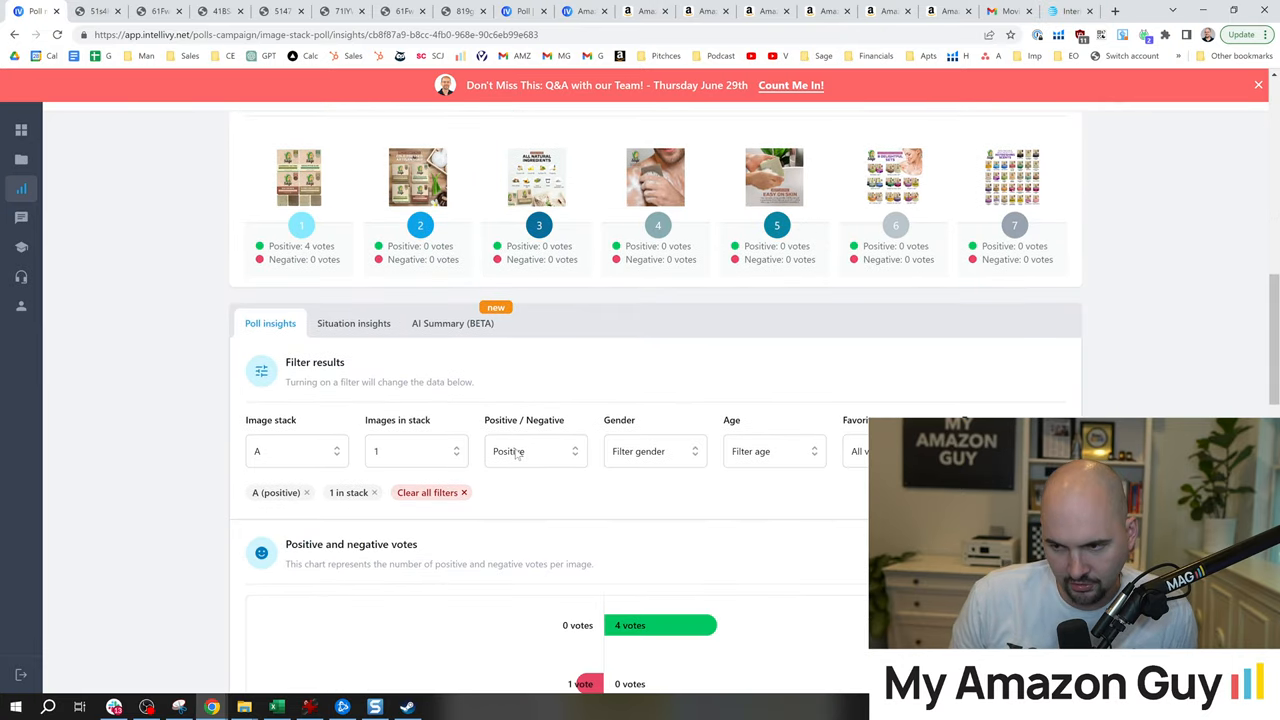
scroll("down", 3)
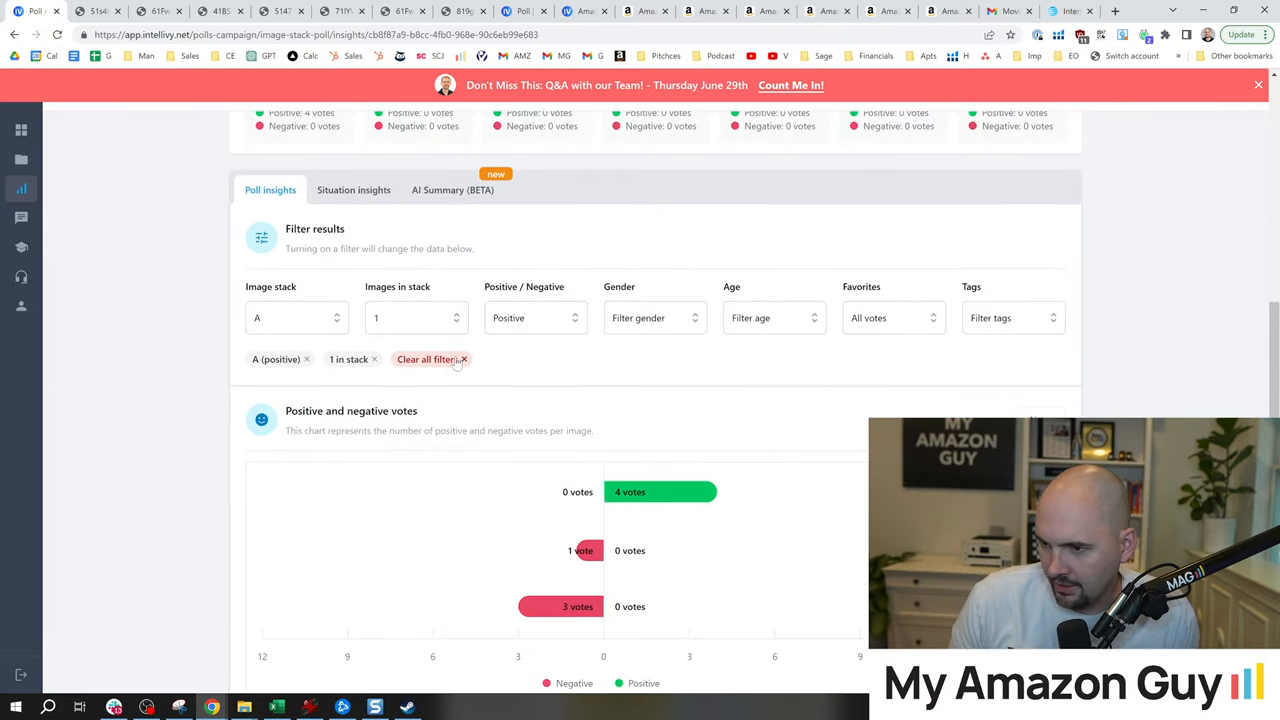
left_click(428, 360)
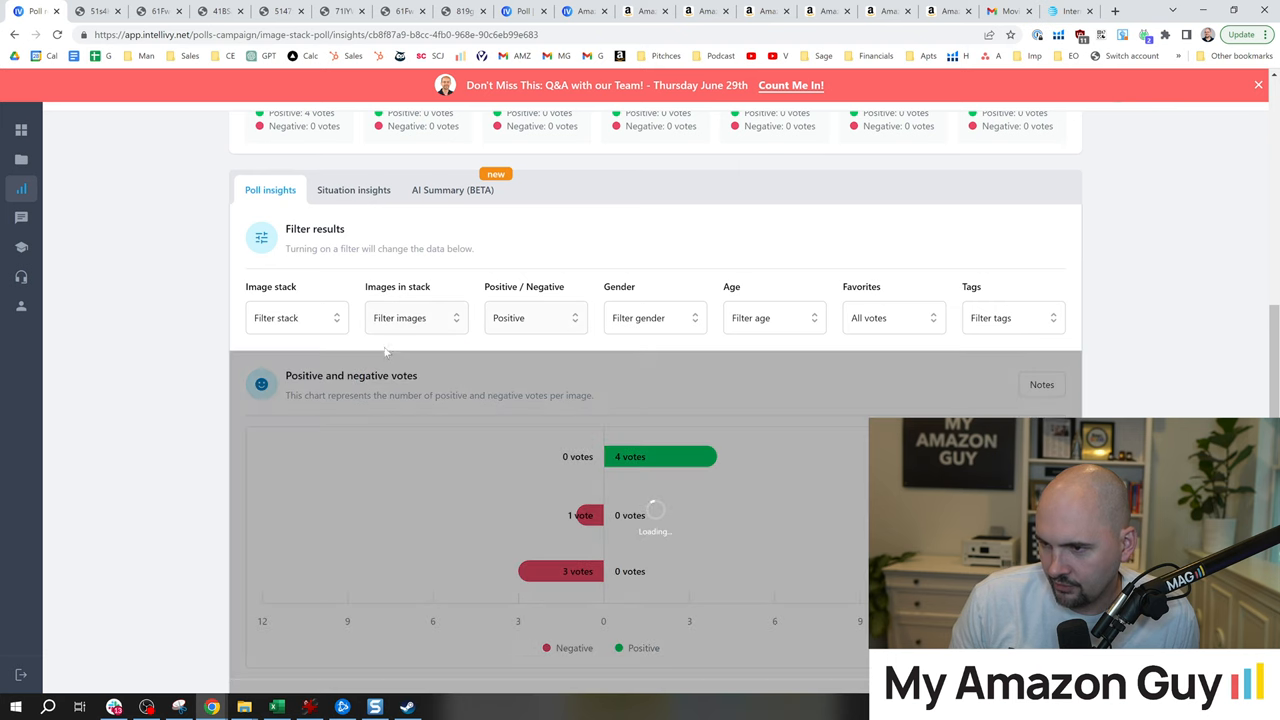
scroll("up", 3)
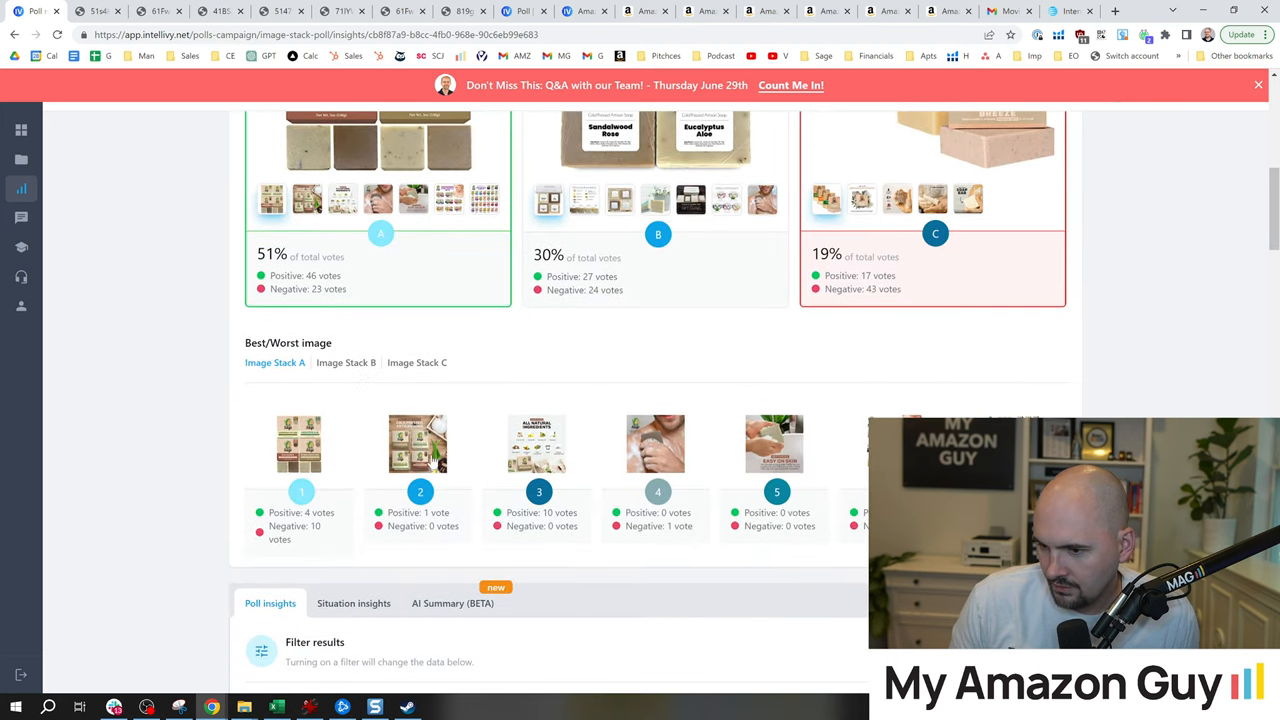
mouse_move(588, 512)
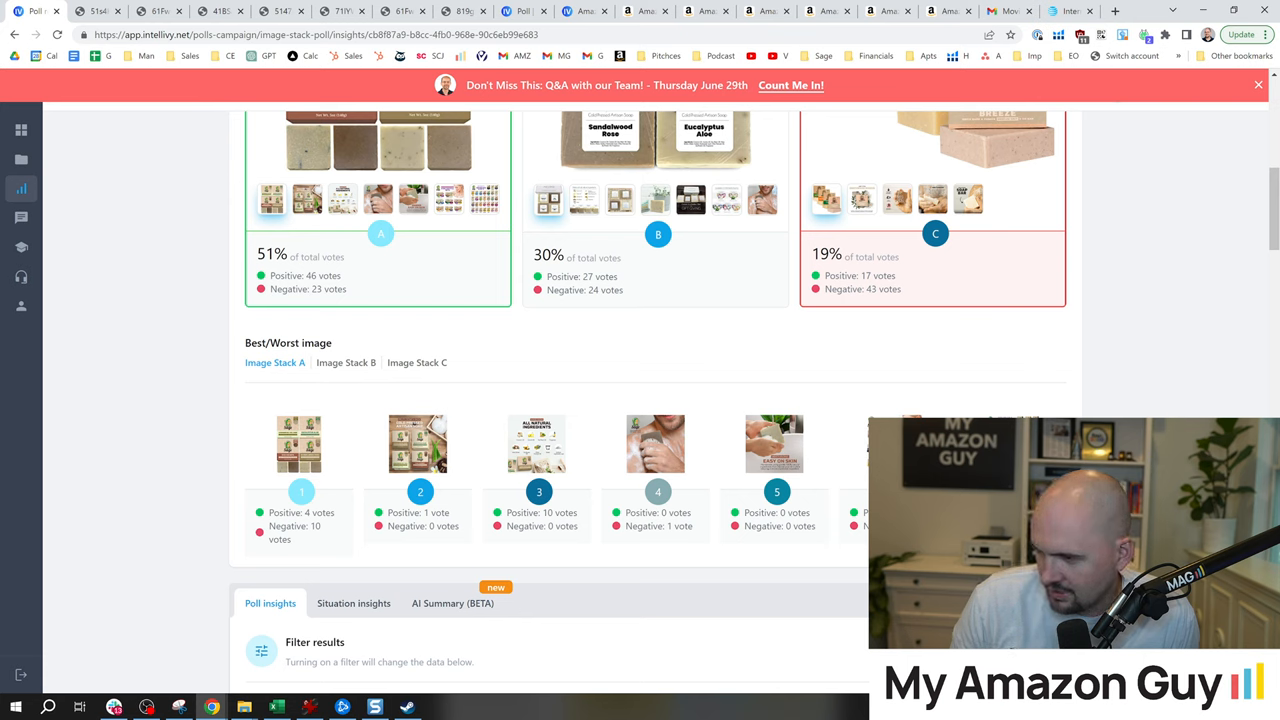
scroll("down", 3)
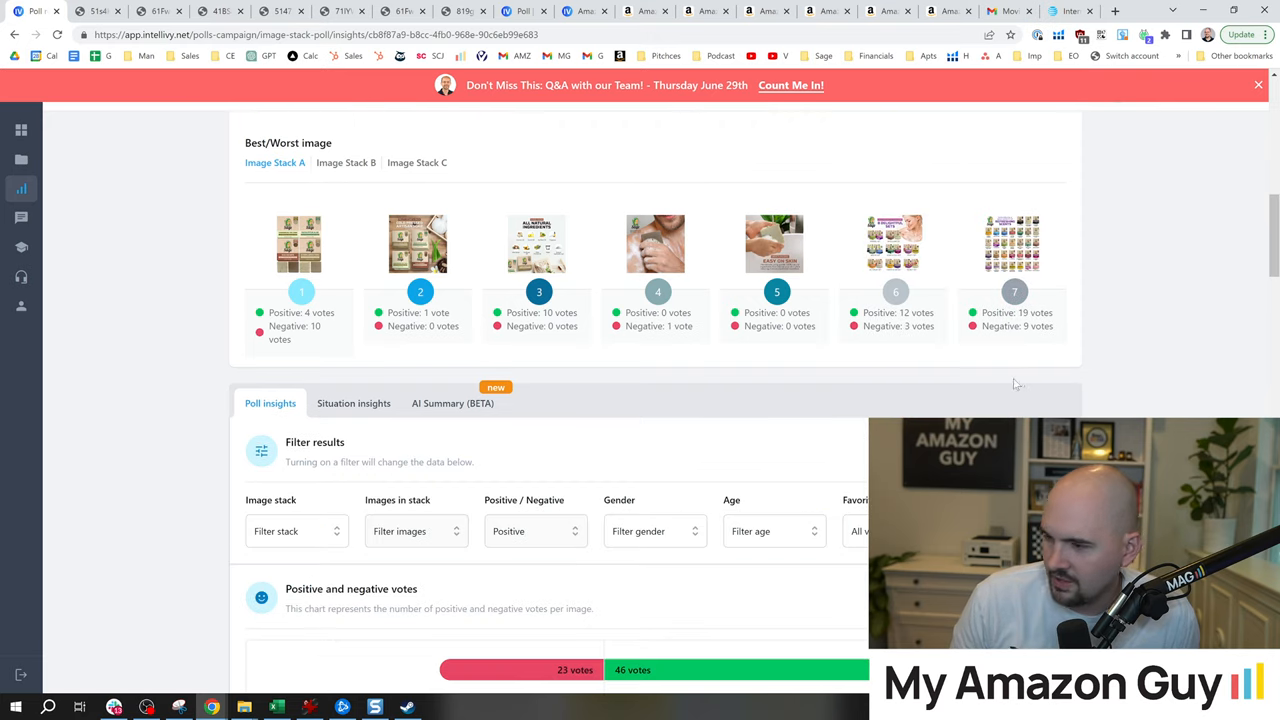
double_click(1016, 312)
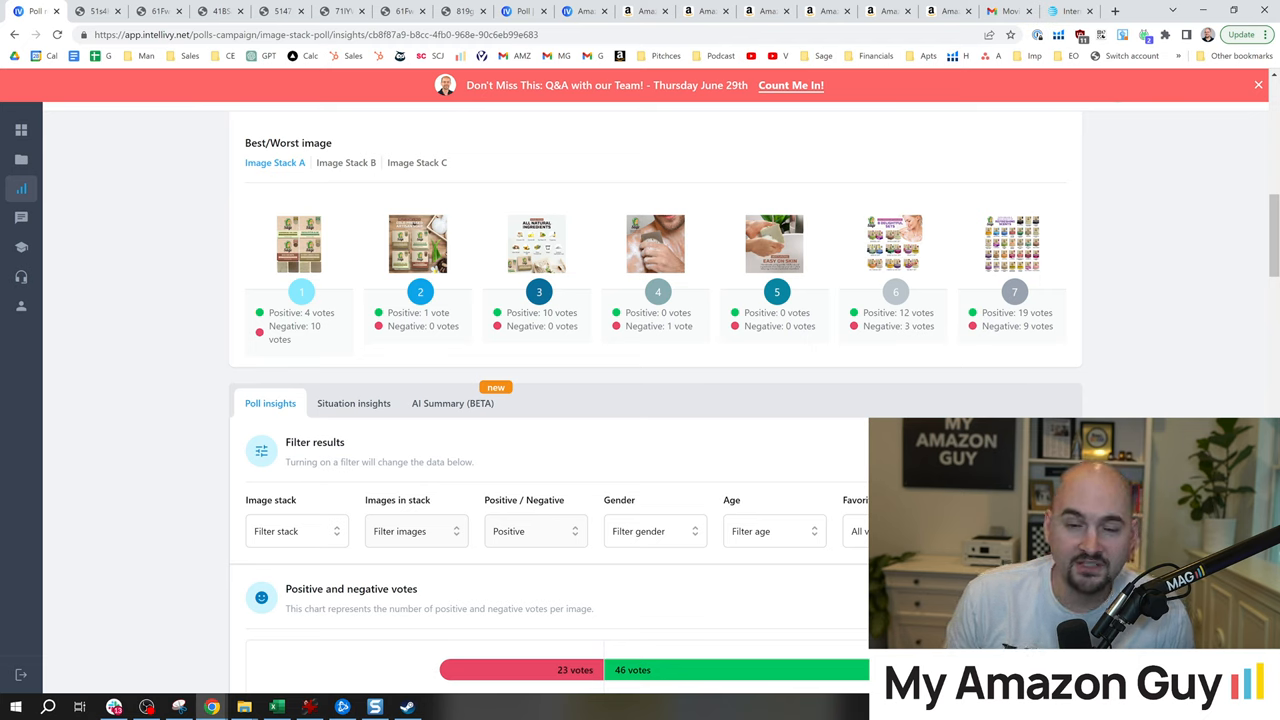
mouse_move(1036, 310)
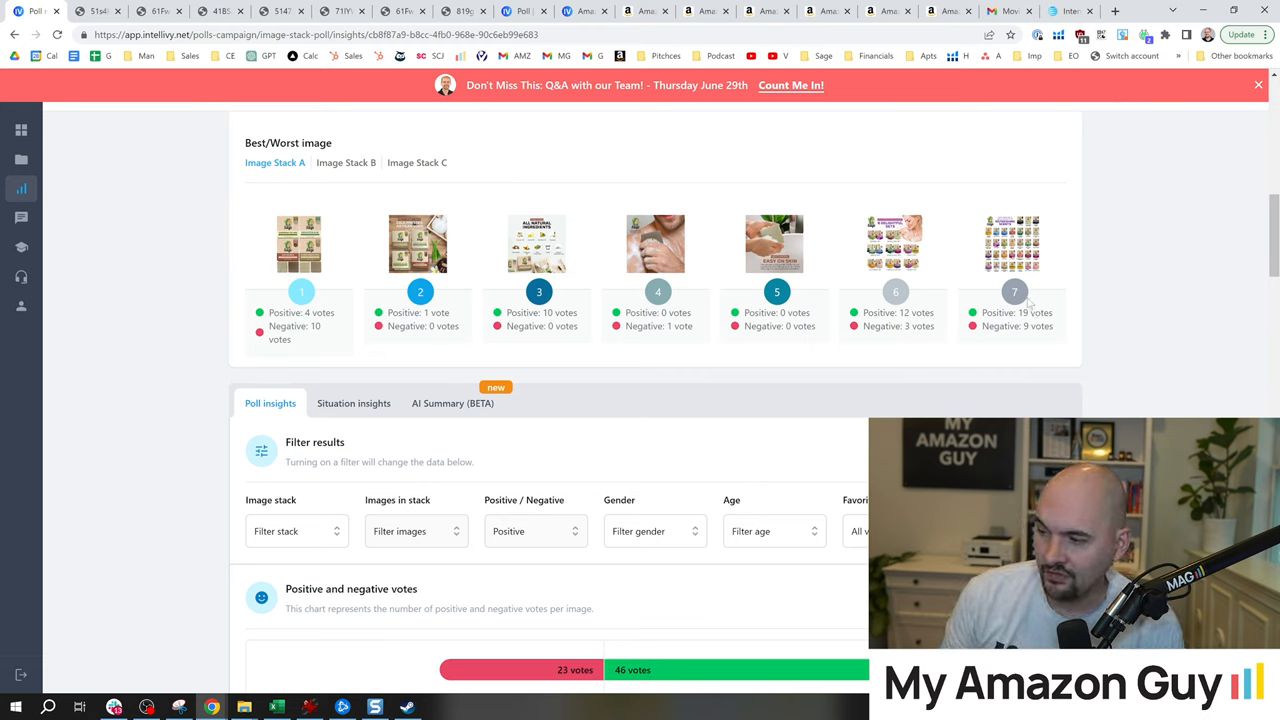
mouse_move(872, 344)
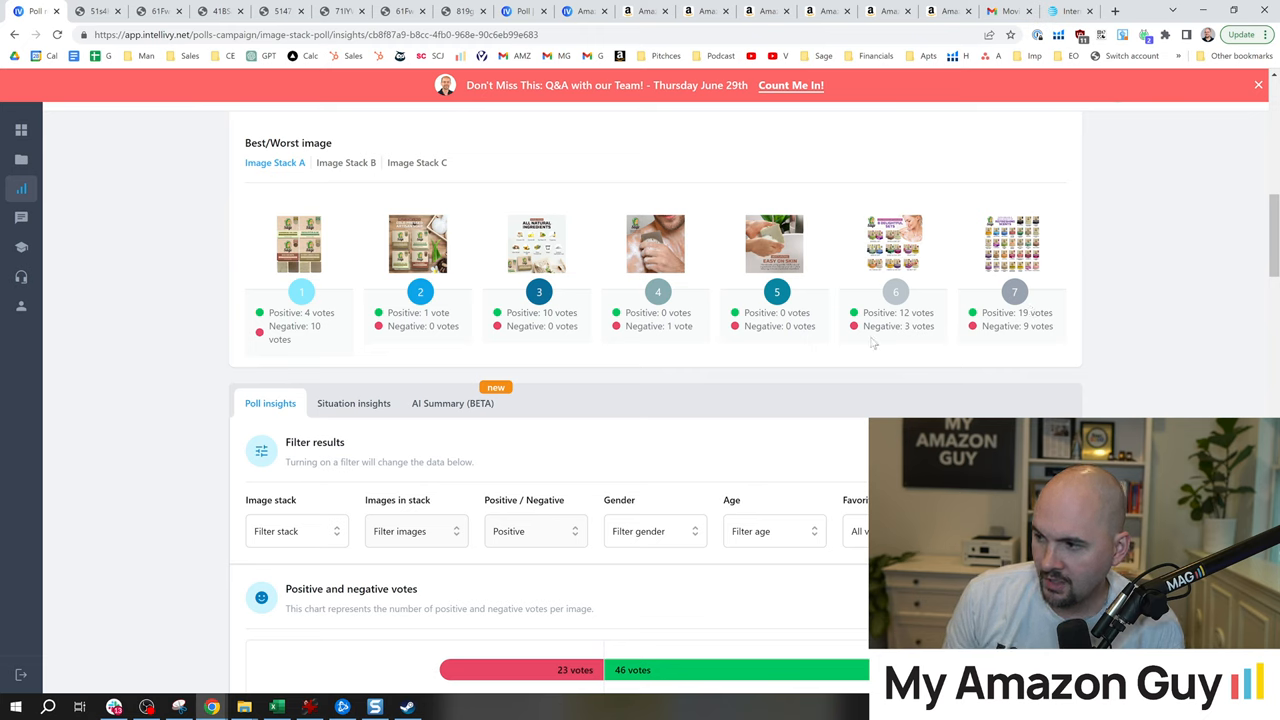
mouse_move(790, 282)
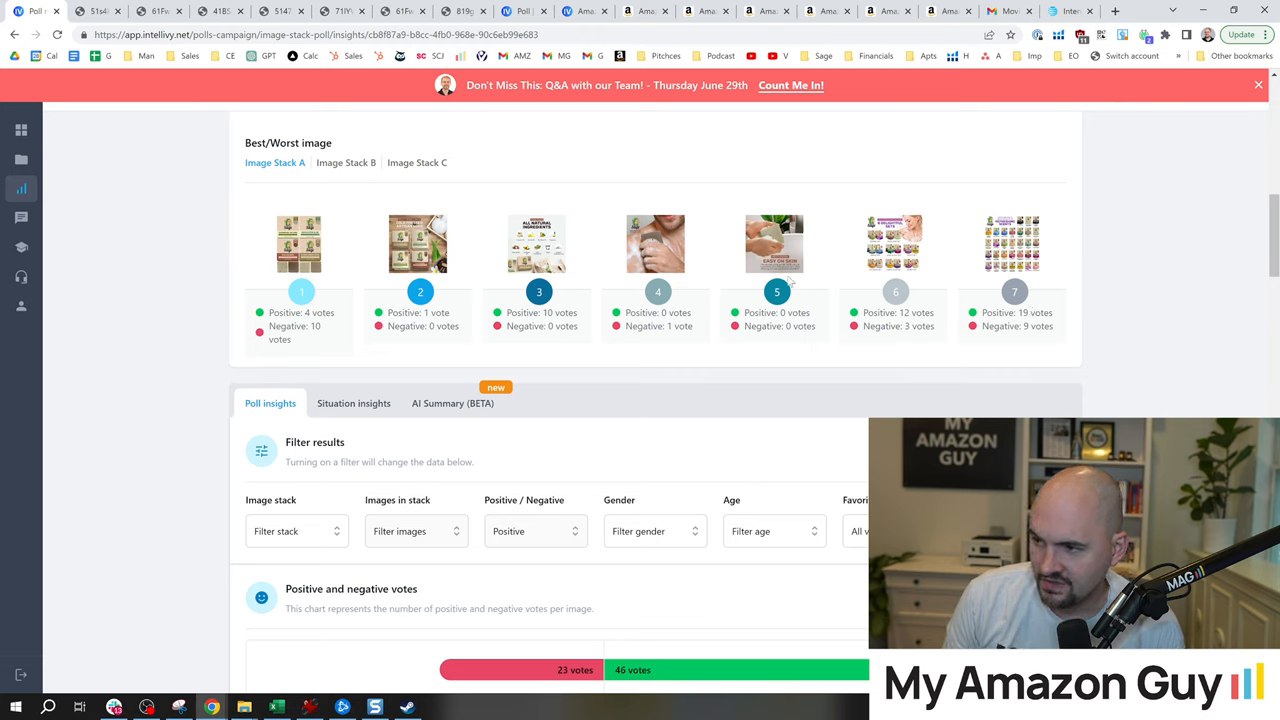
mouse_move(622, 328)
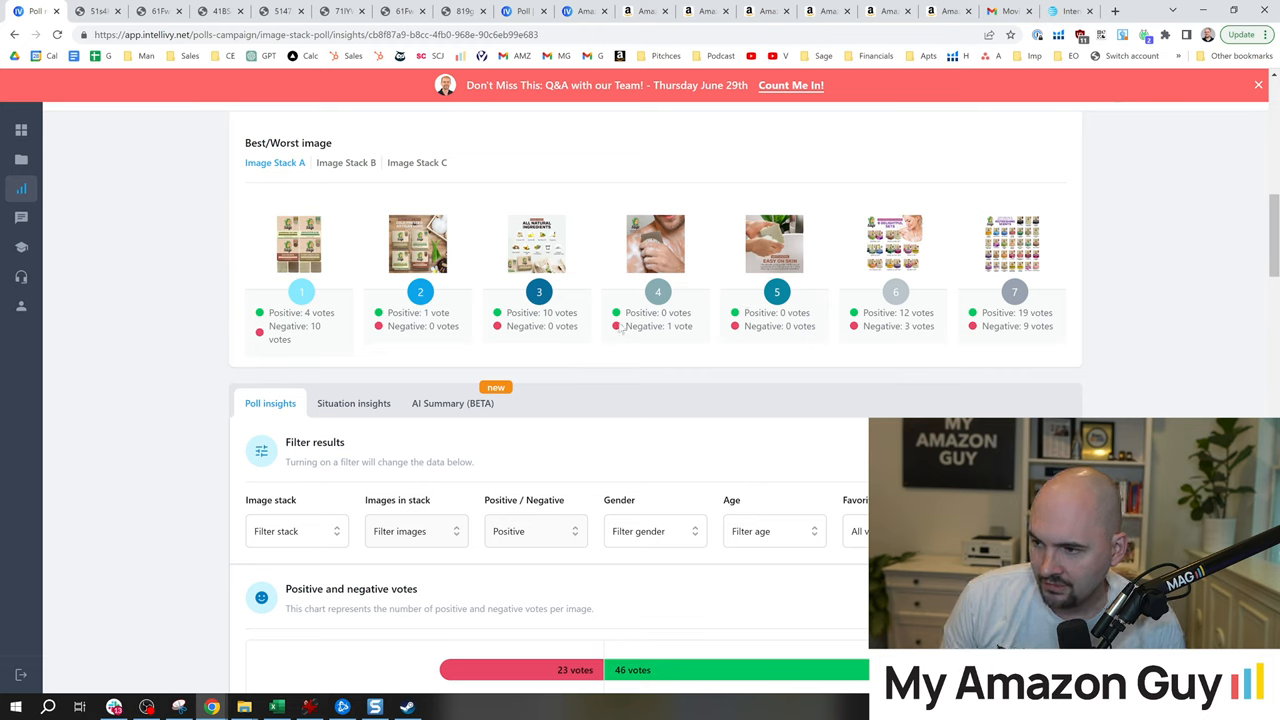
double_click(644, 326)
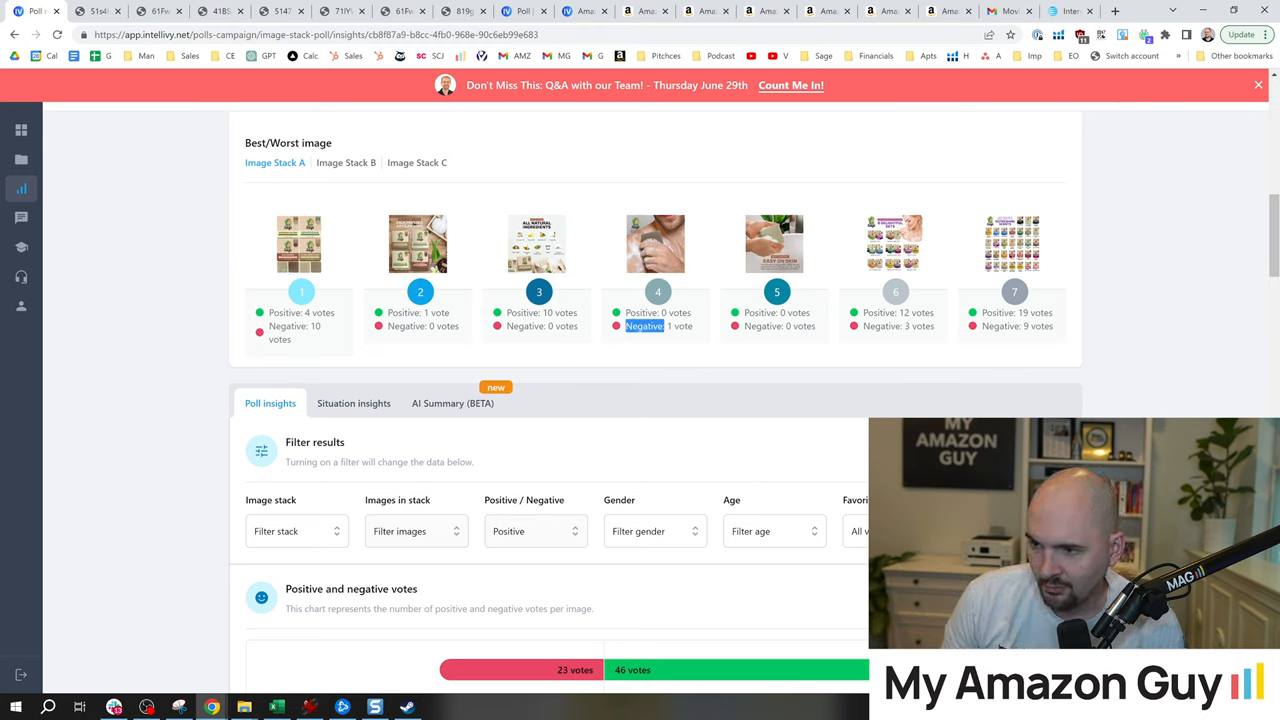
mouse_move(614, 292)
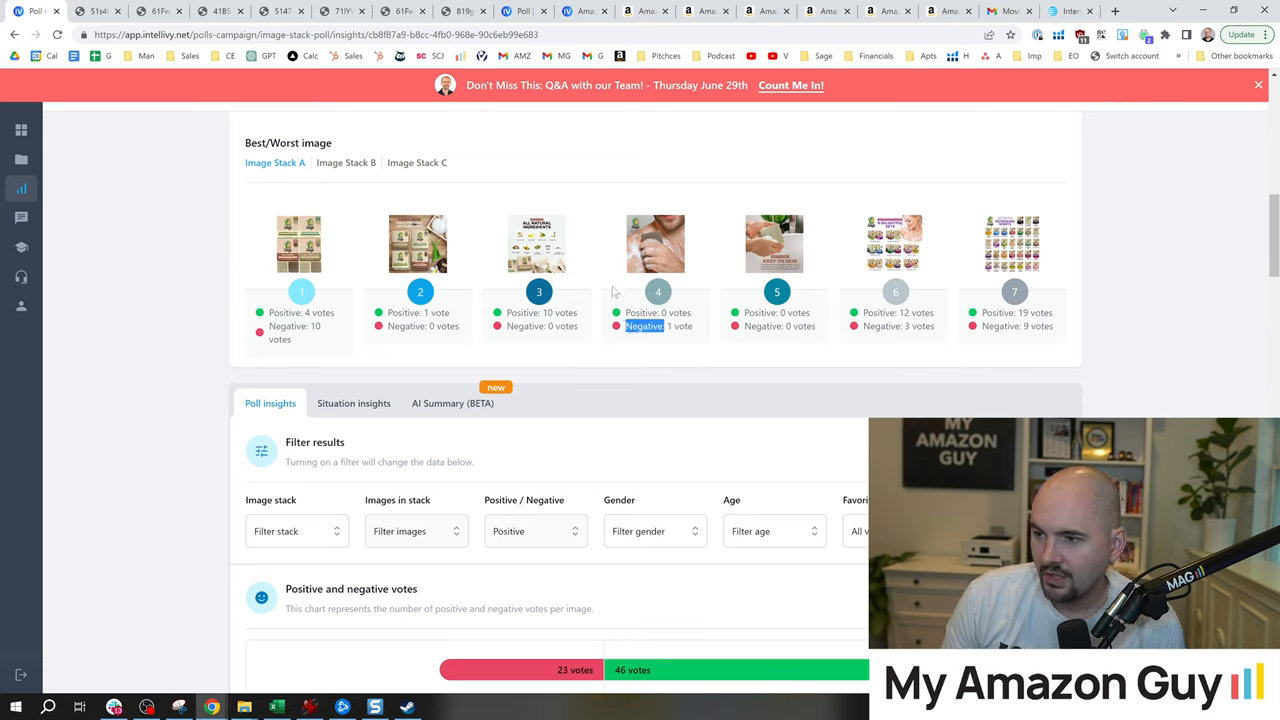
double_click(1016, 326)
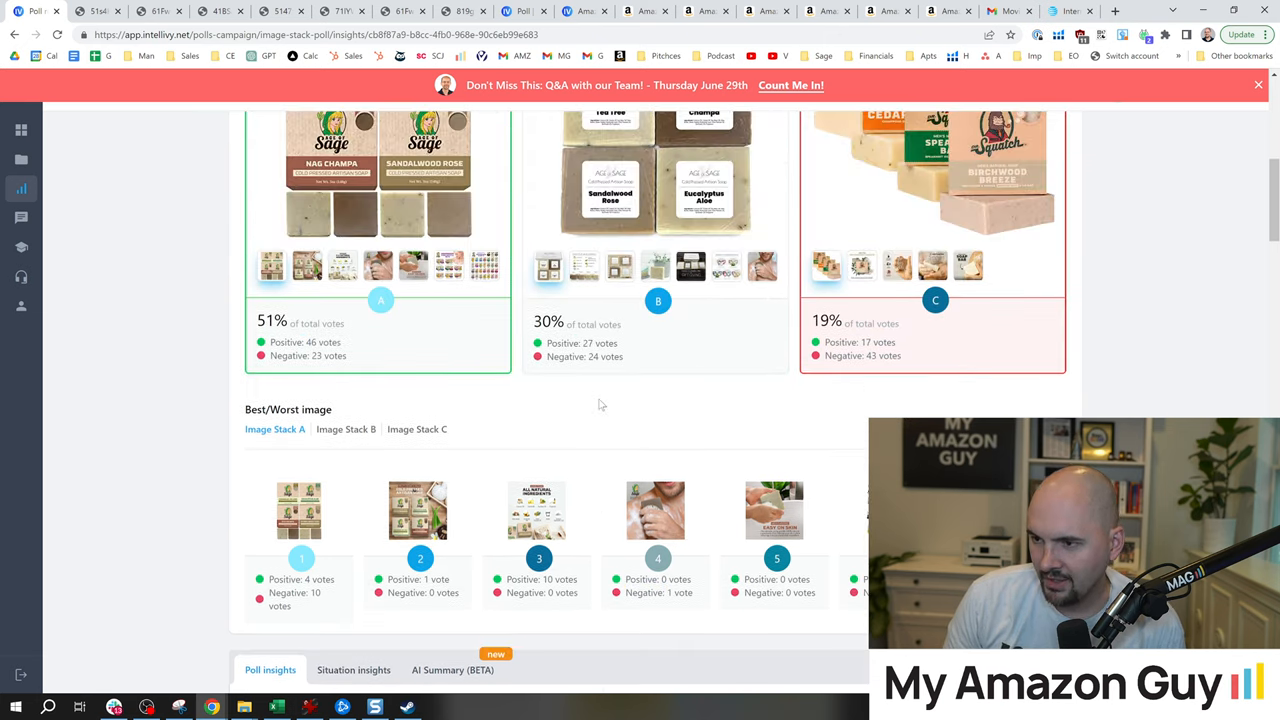
scroll("down", 3)
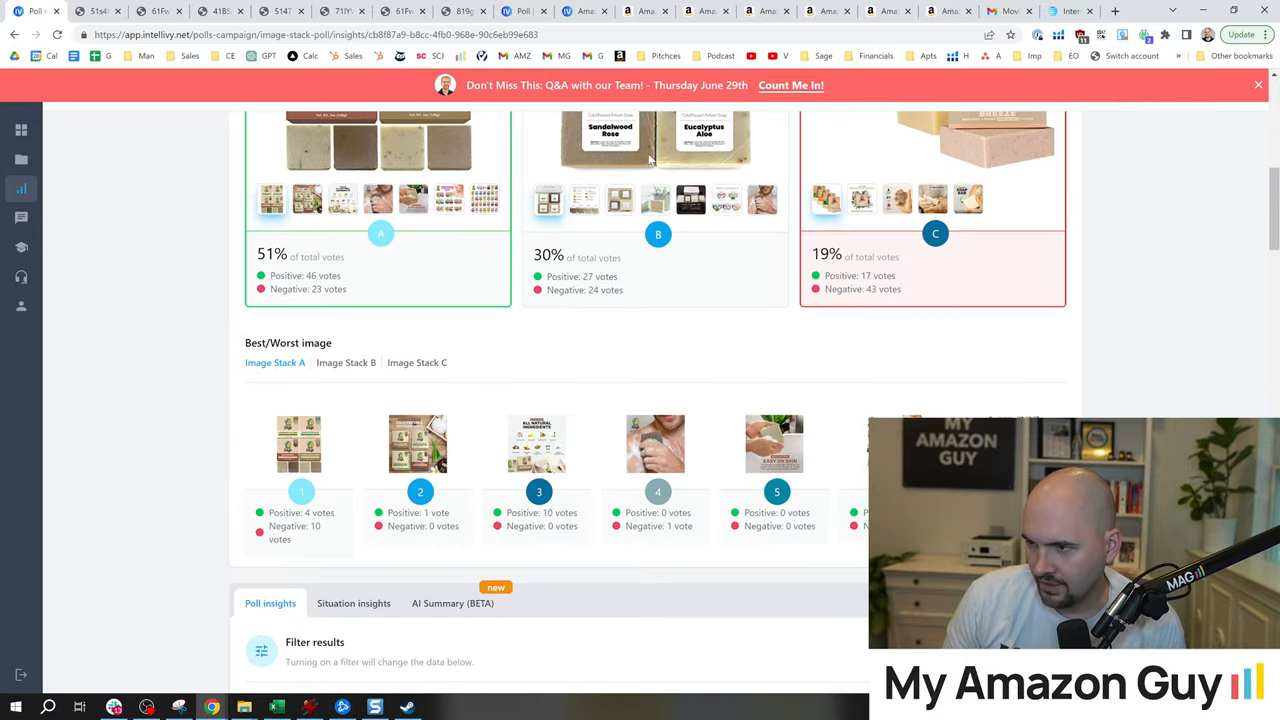
Step: Scroll to the filters and set the Image stack filter to B
scroll("up", 3)
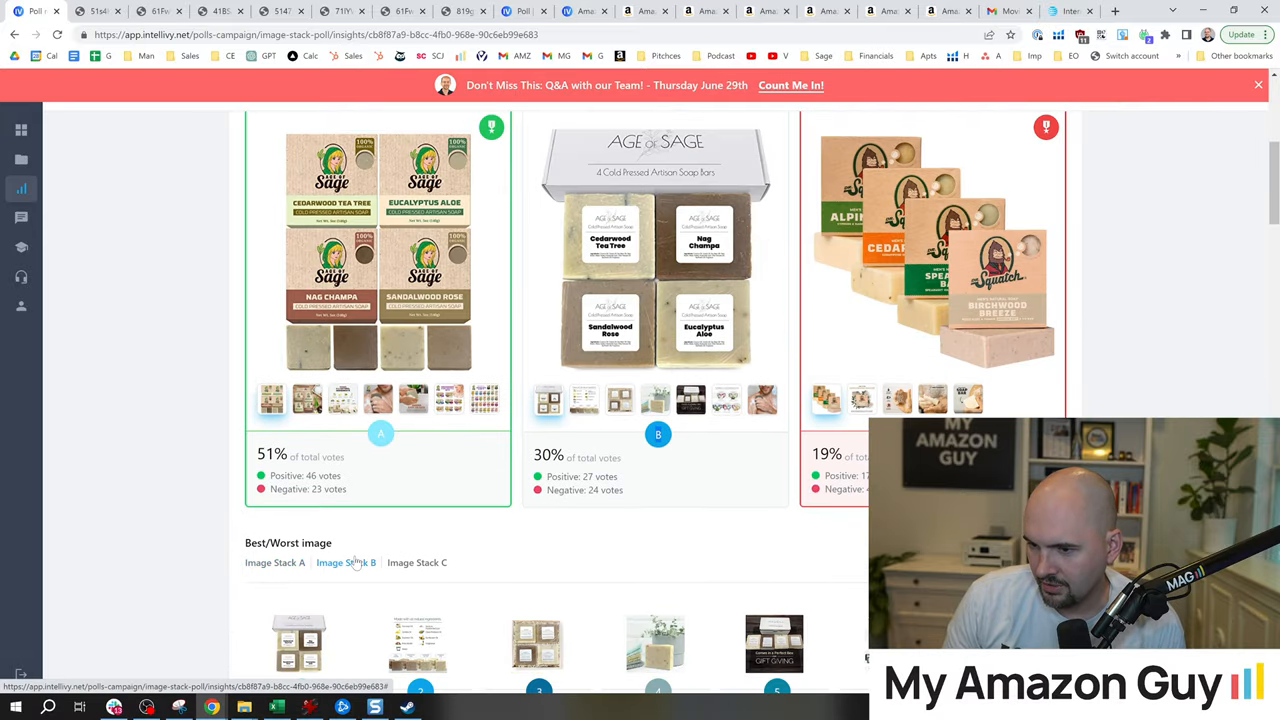
scroll("down", 3)
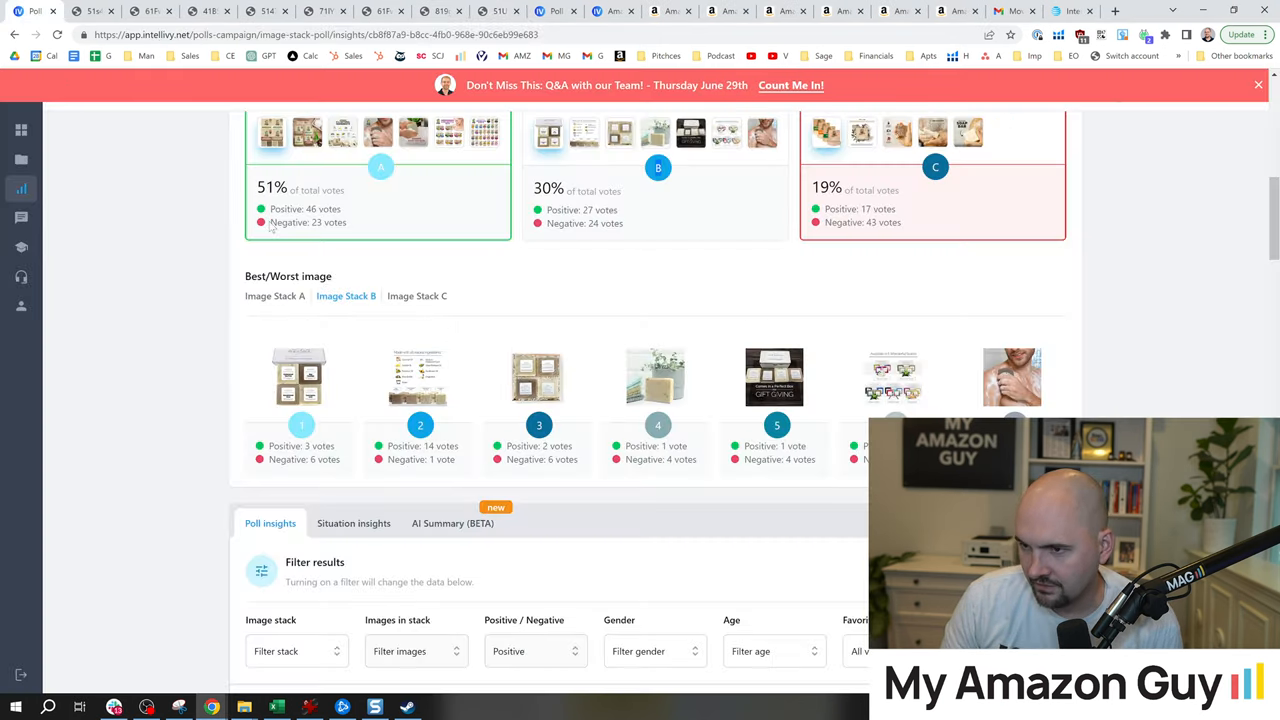
scroll("down", 3)
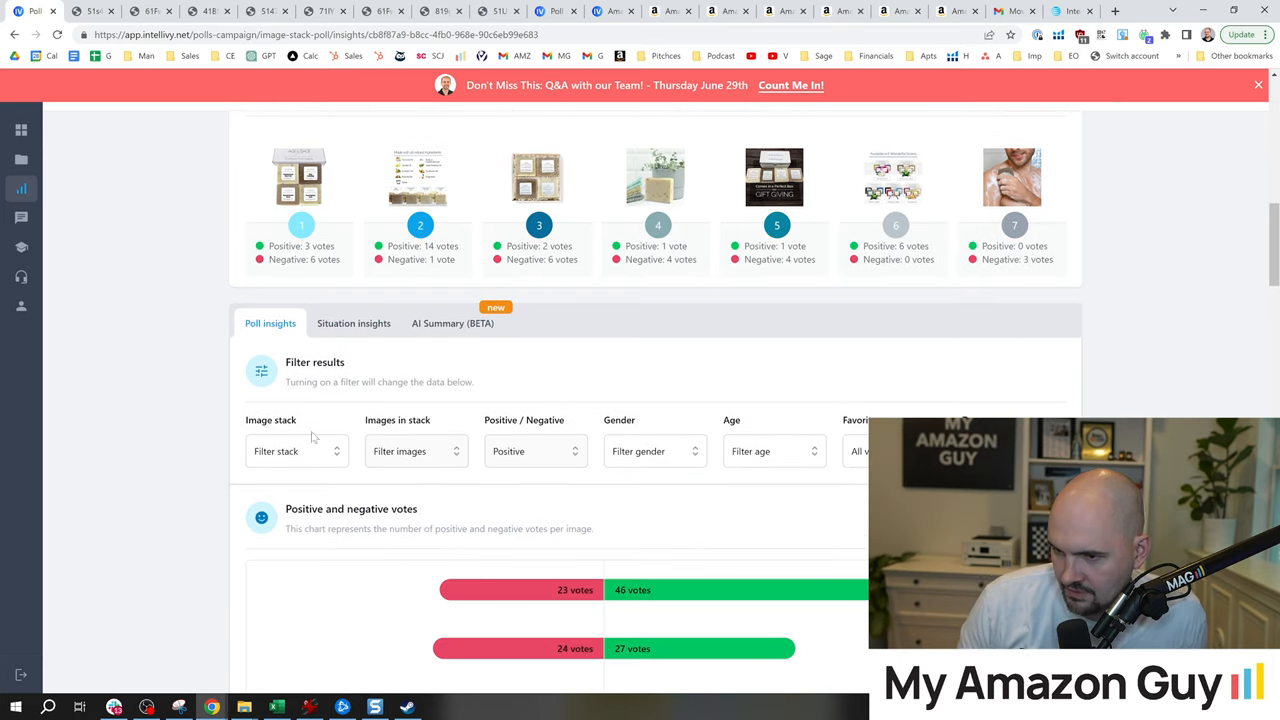
left_click(296, 452)
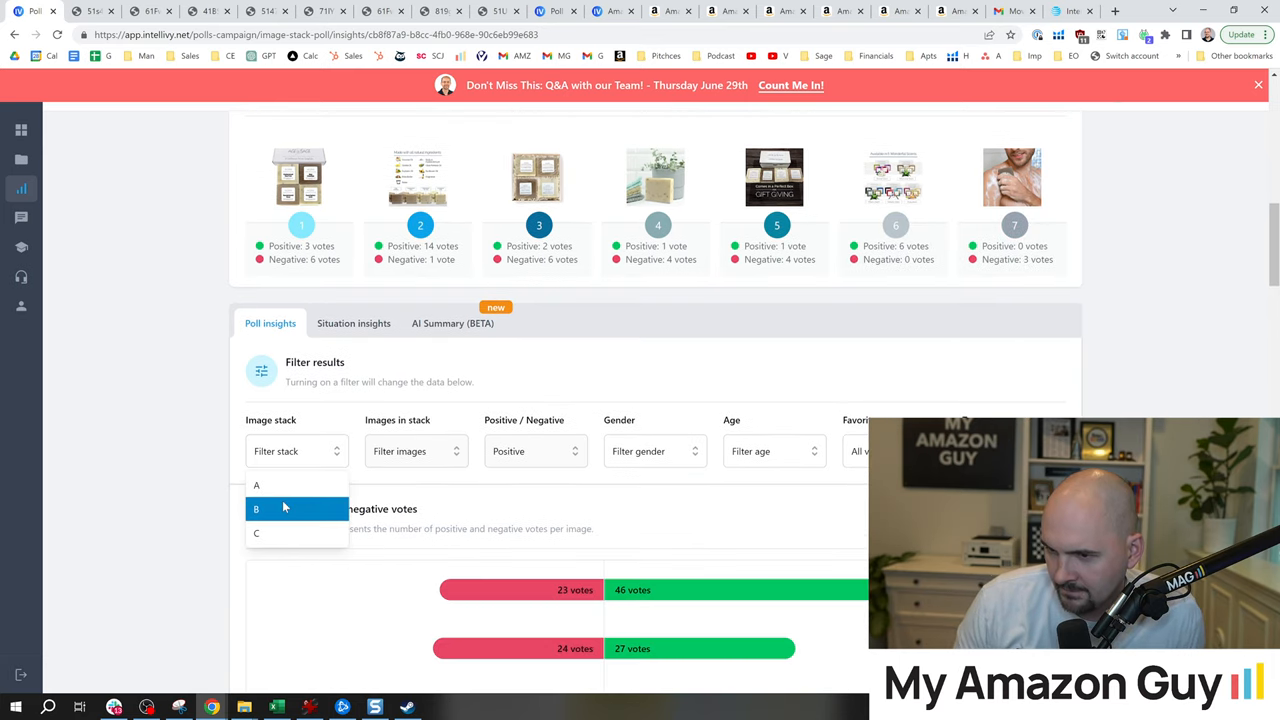
left_click(256, 508)
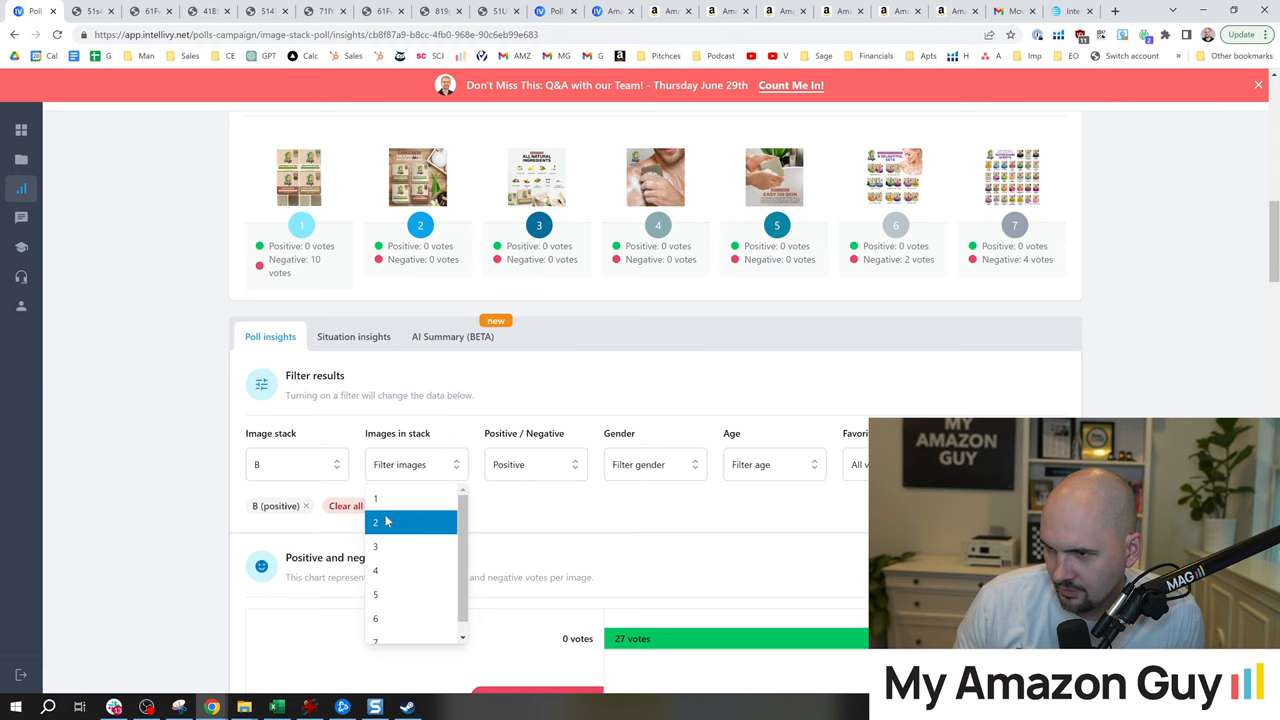
Step: Set Images in stack to 3 and read the positive comments for stack B's image 3
left_click(376, 546)
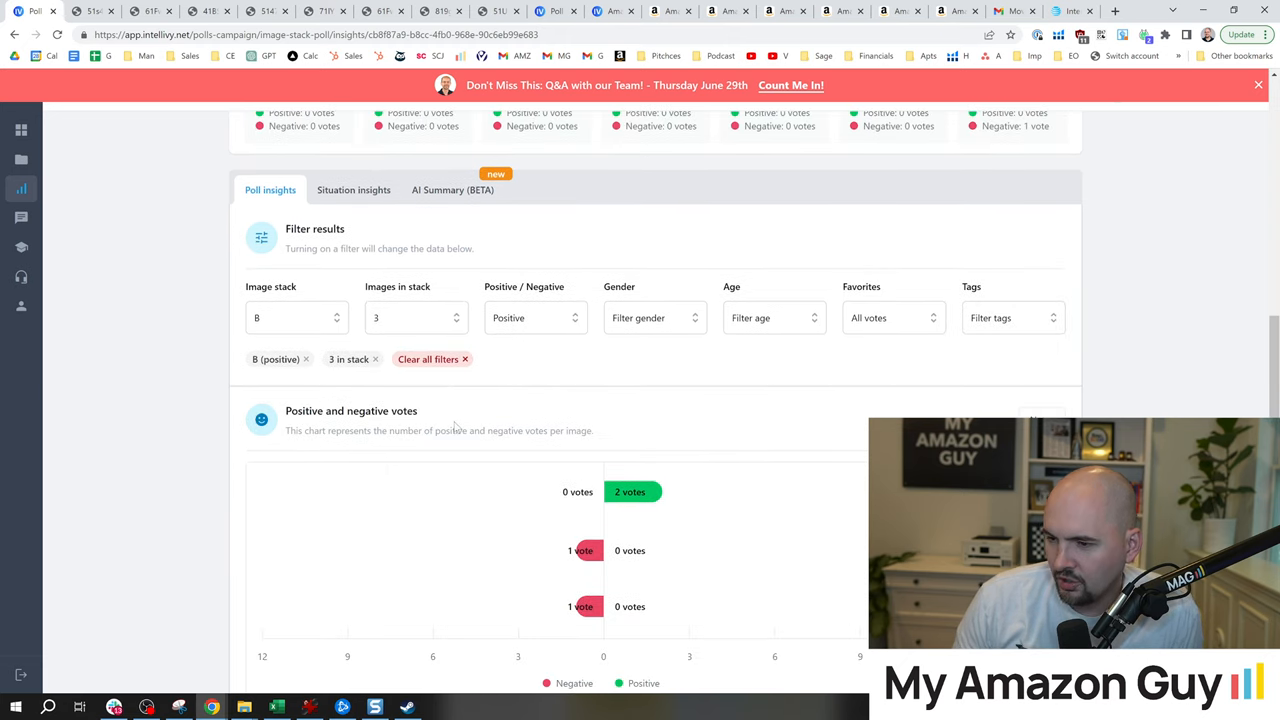
scroll("down", 3)
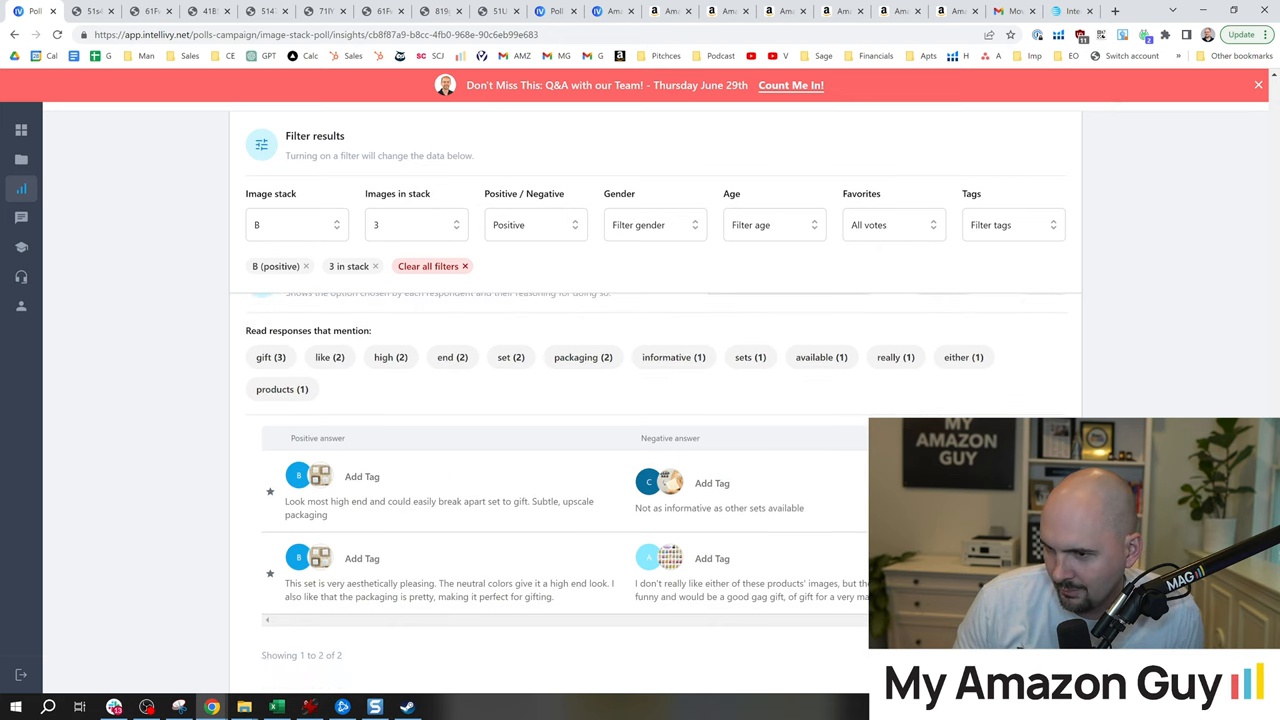
scroll("up", 3)
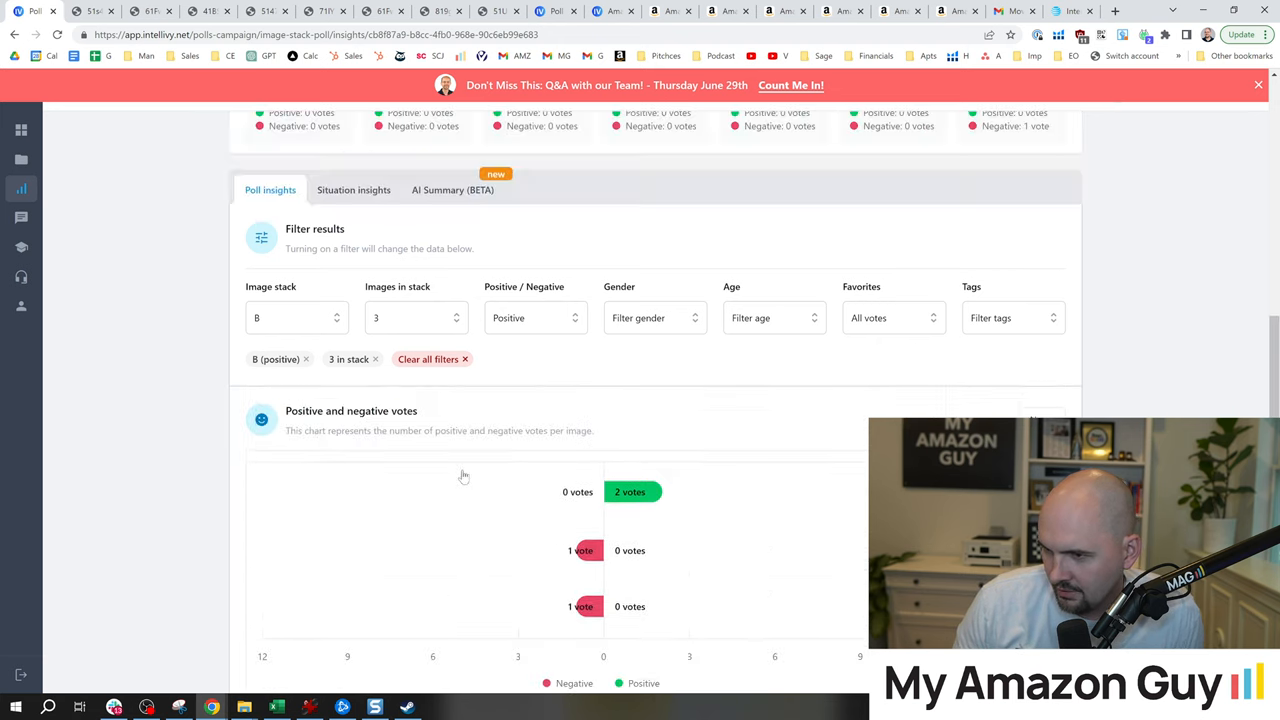
scroll("up", 3)
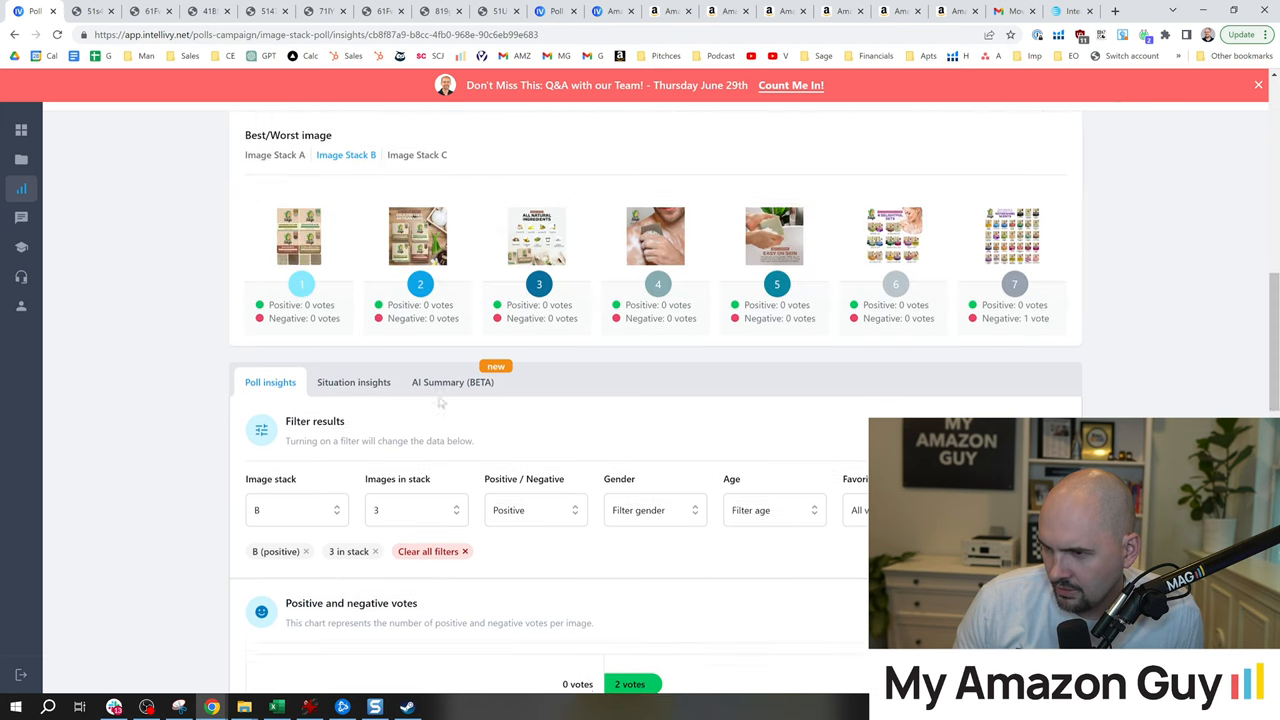
Step: Check the negative responses for stack B's image, then clear all filters
left_click(296, 510)
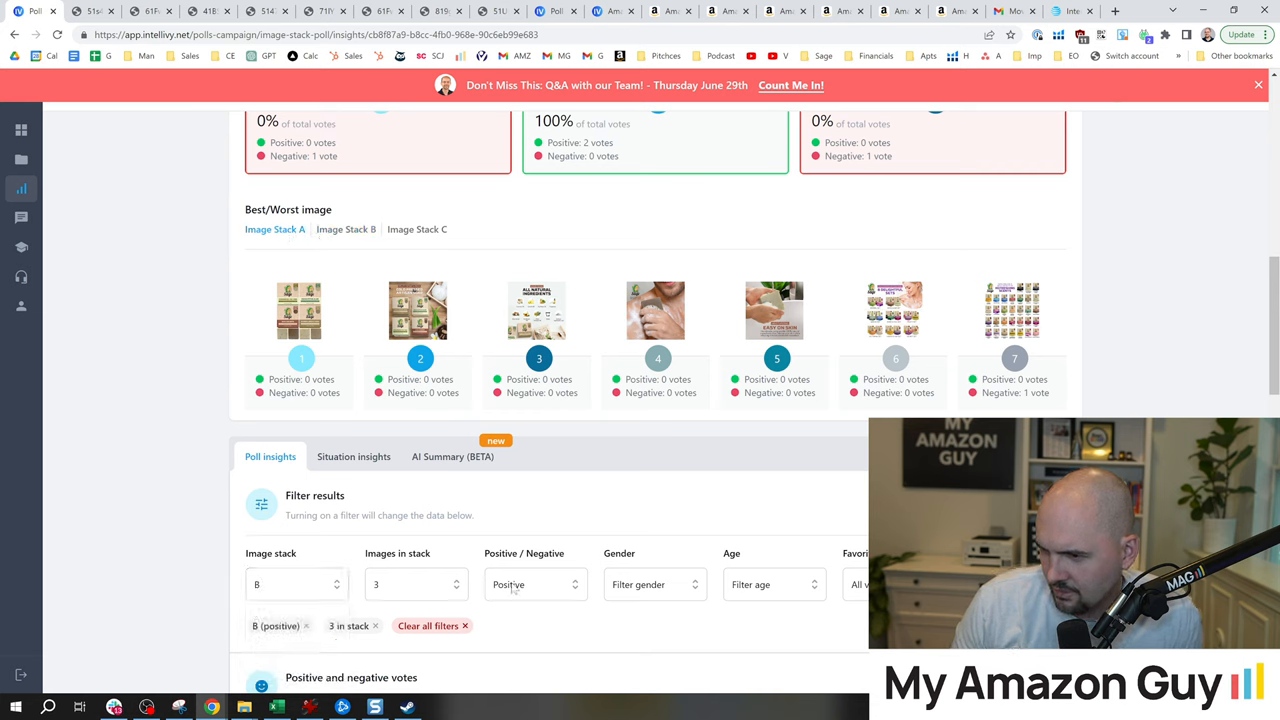
left_click(536, 584)
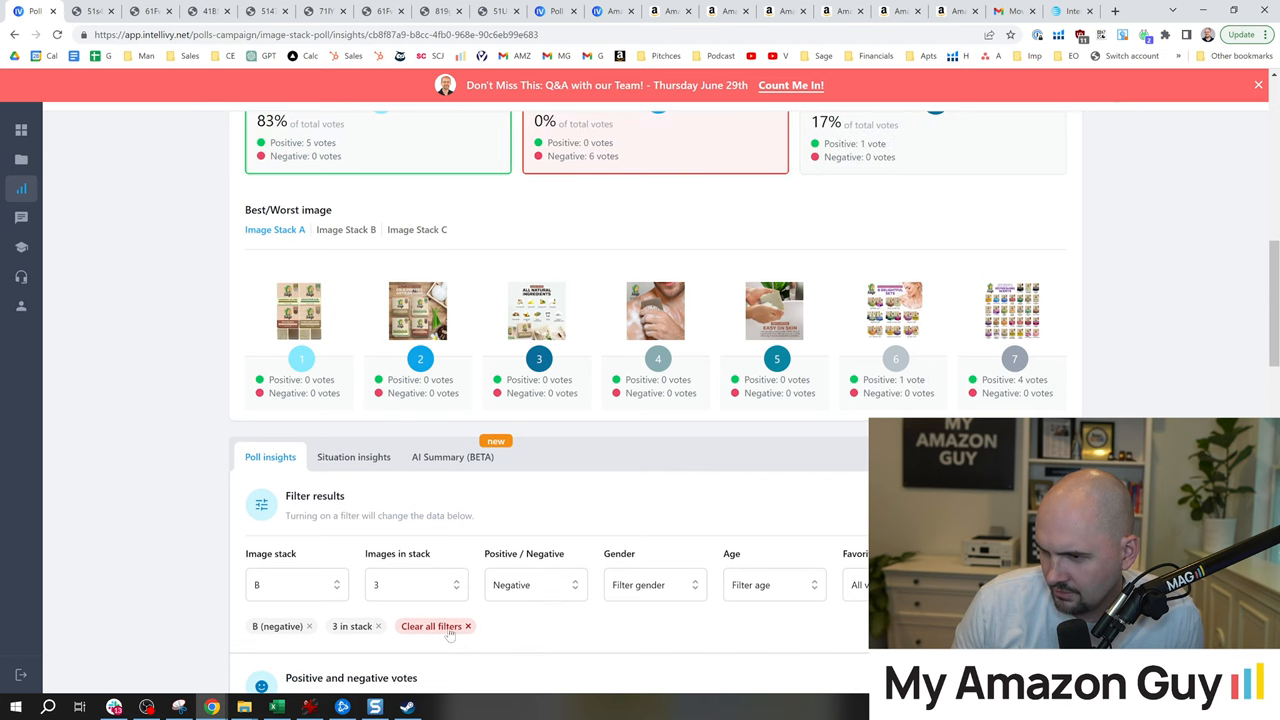
left_click(432, 624)
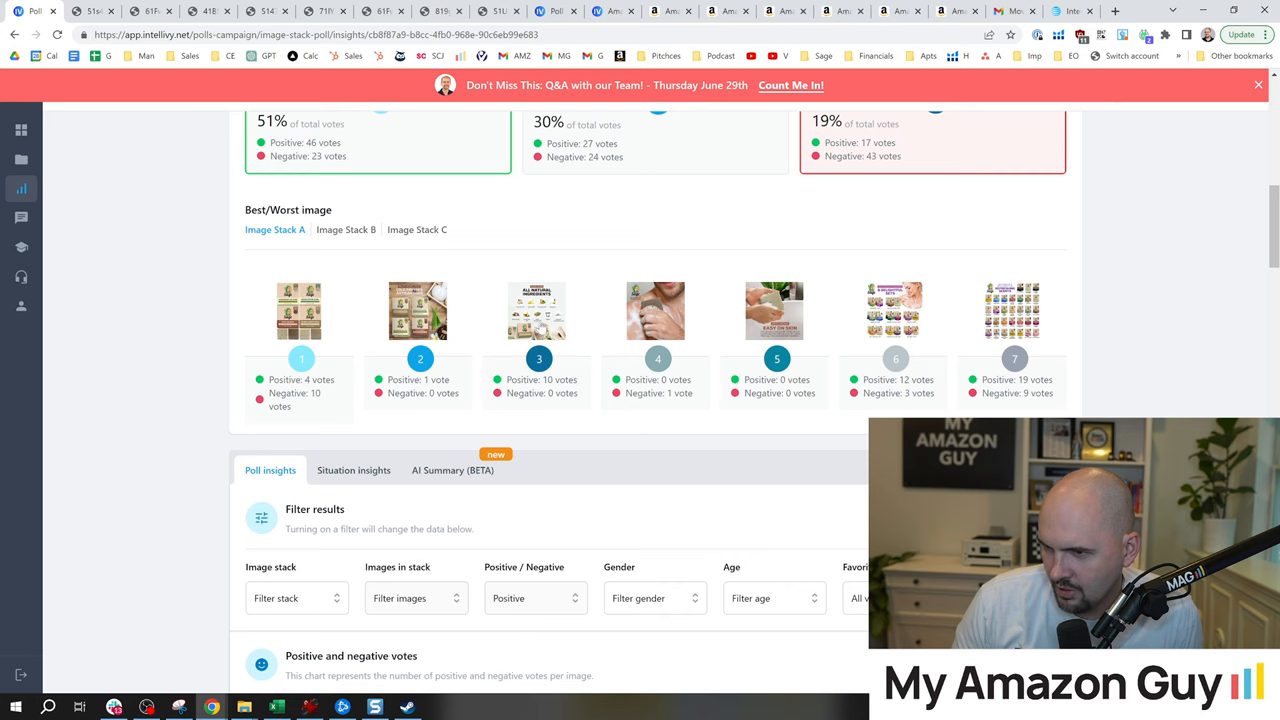
left_click(346, 228)
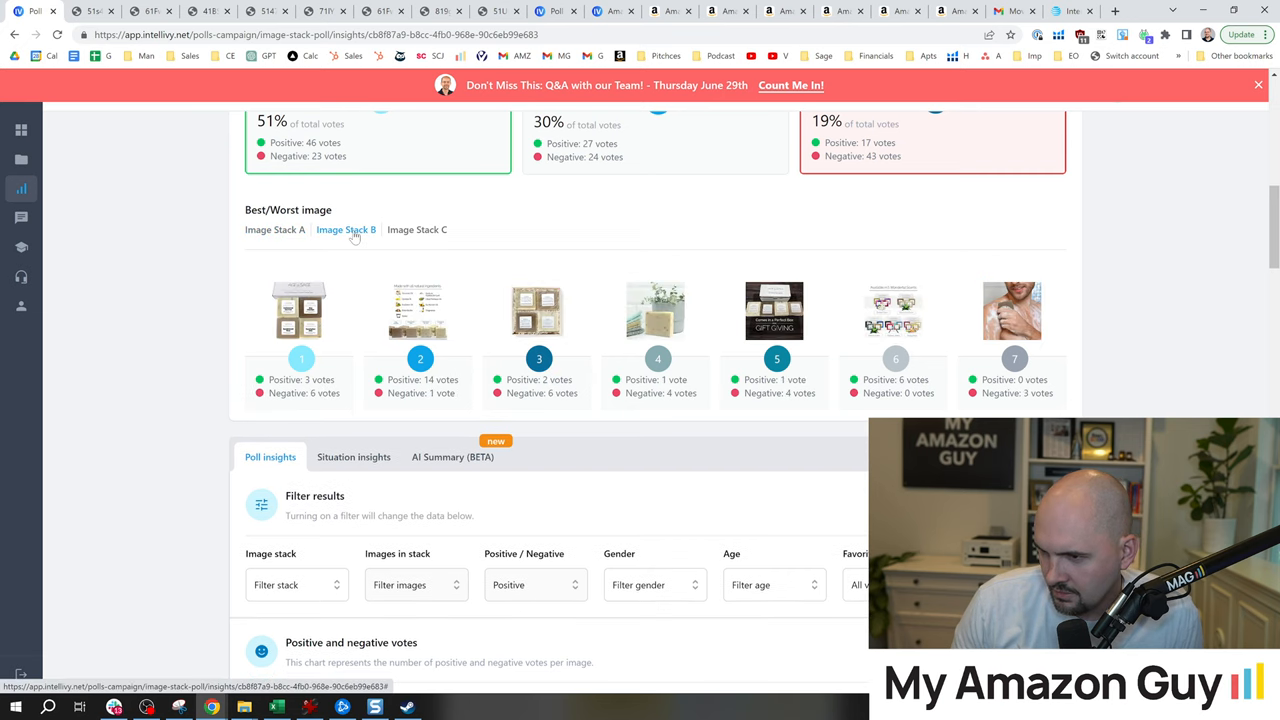
mouse_move(444, 332)
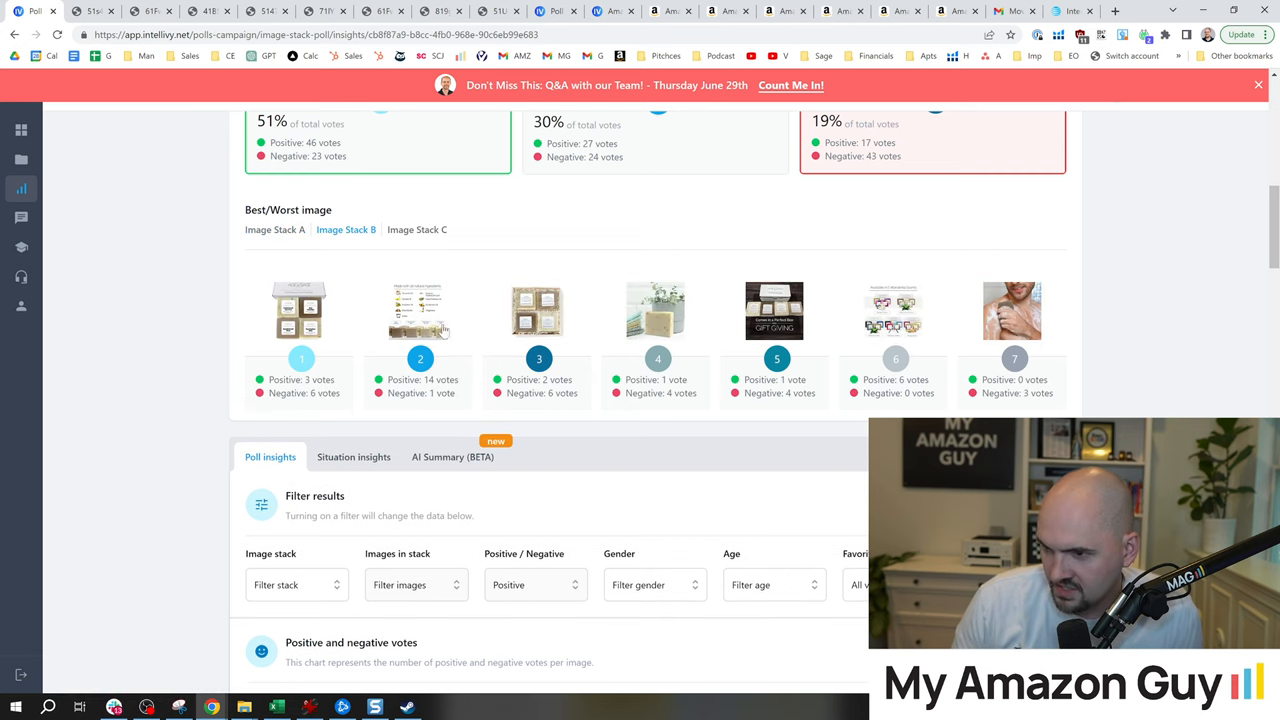
mouse_move(420, 320)
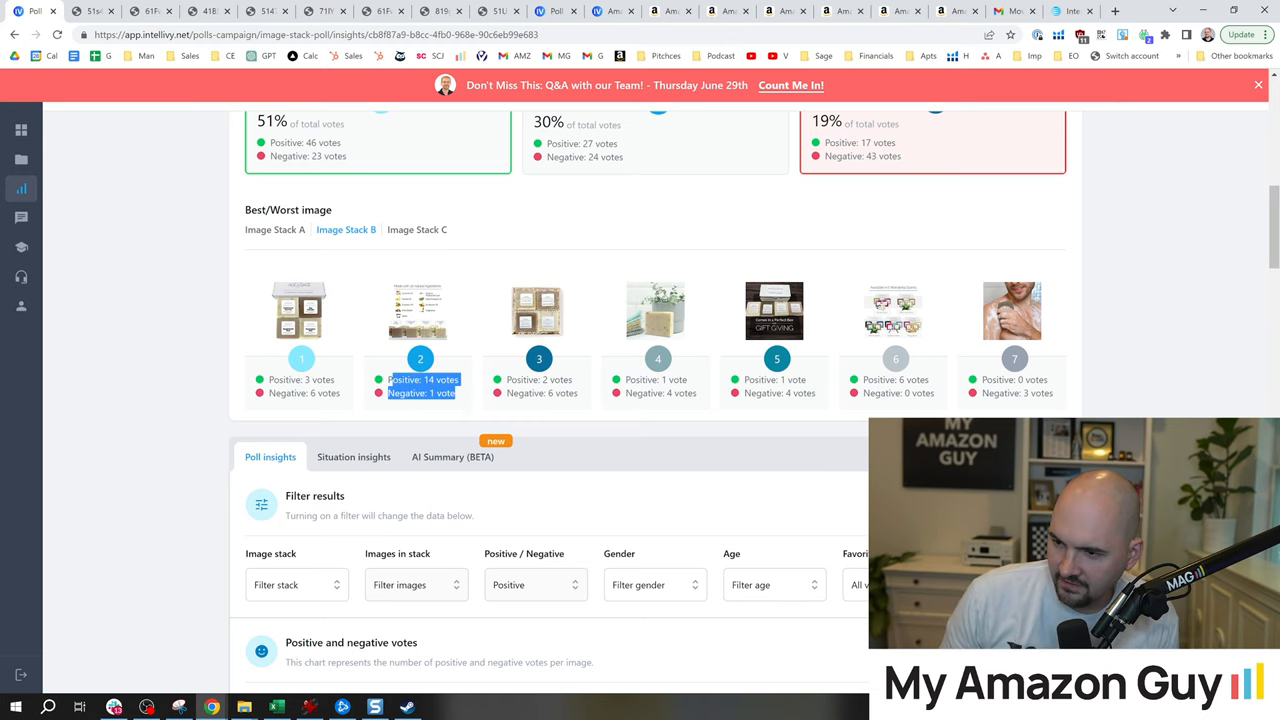
Step: Review Image Stack B's votes and filter the insights to stack B's positive votes, 27 in the chart
scroll("down", 3)
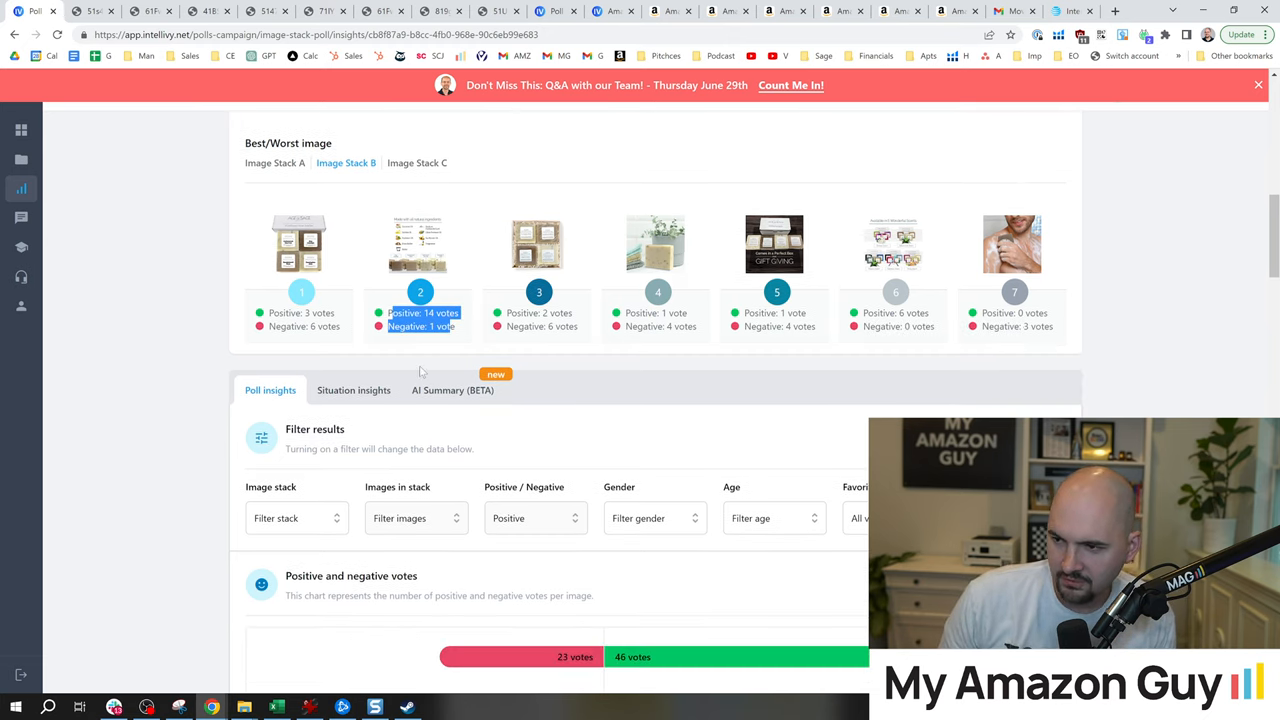
scroll("down", 3)
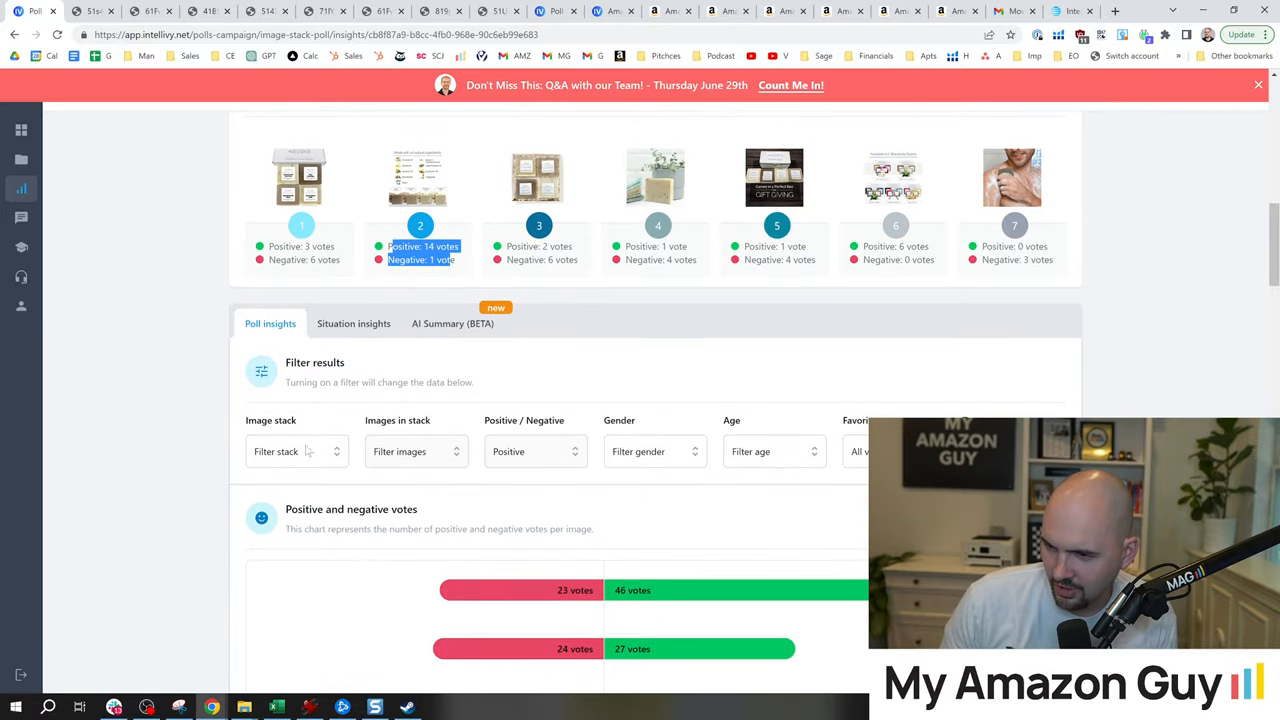
scroll("up", 3)
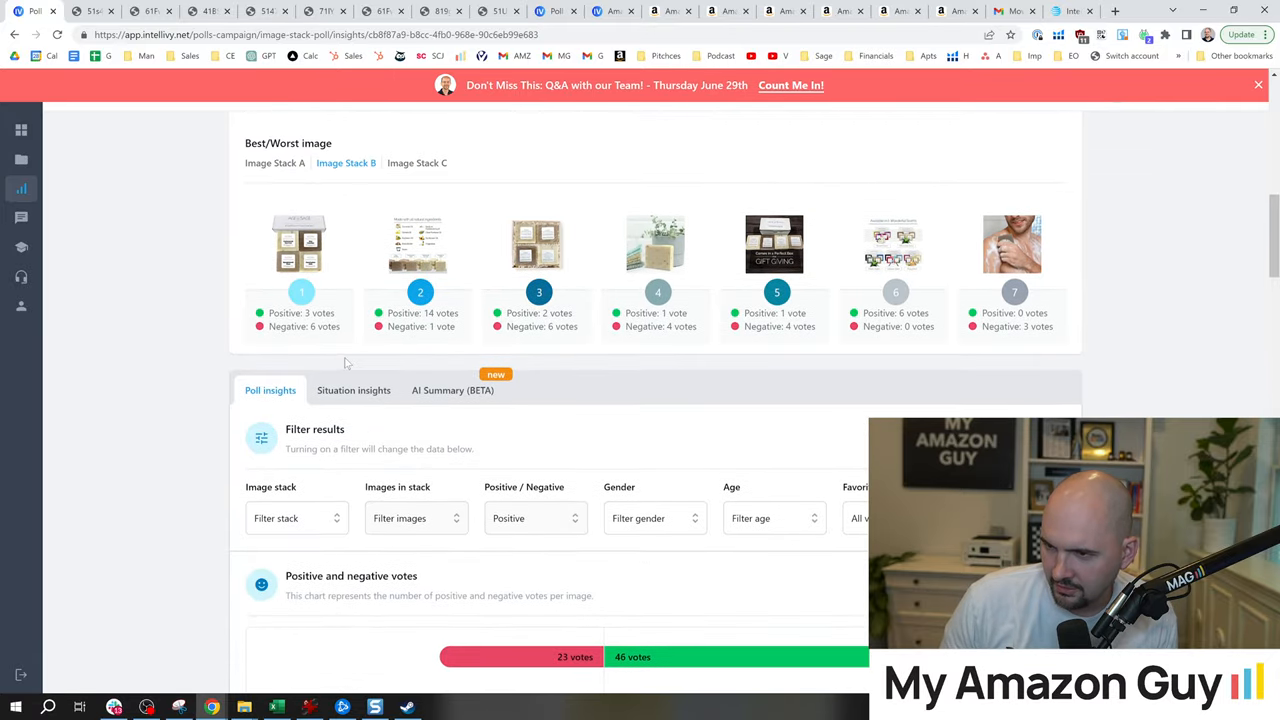
scroll("down", 3)
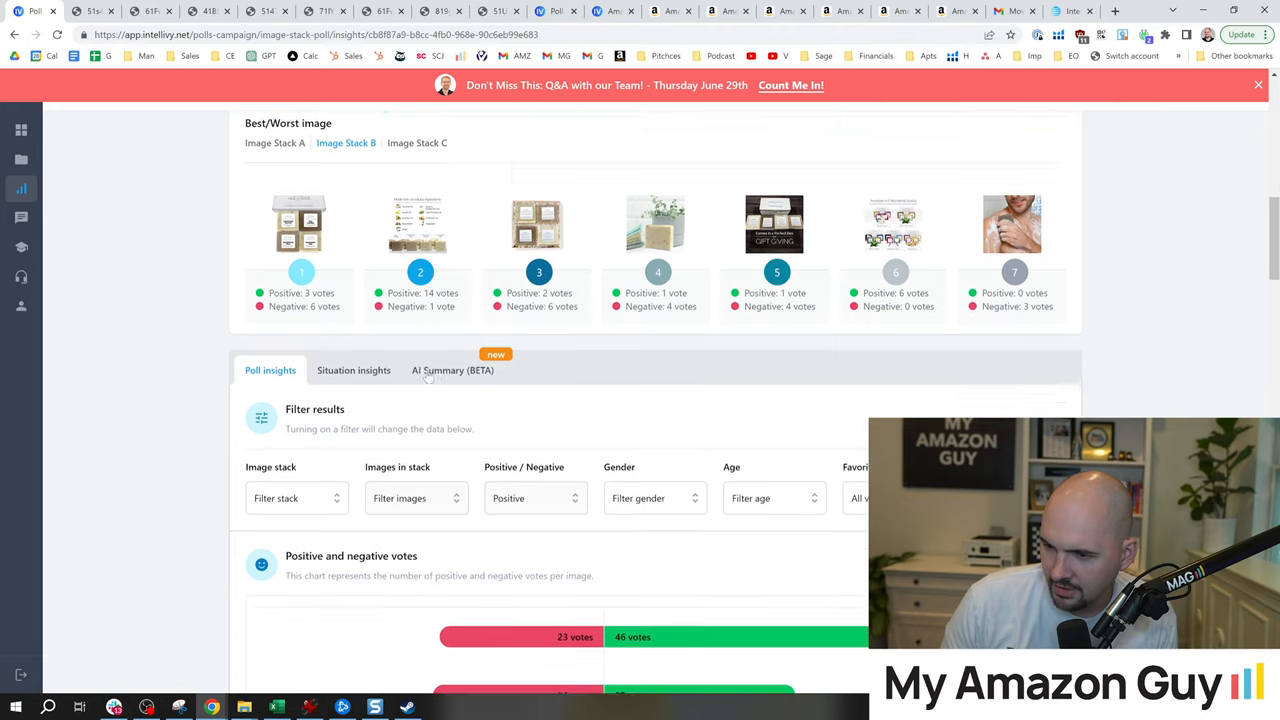
left_click(296, 452)
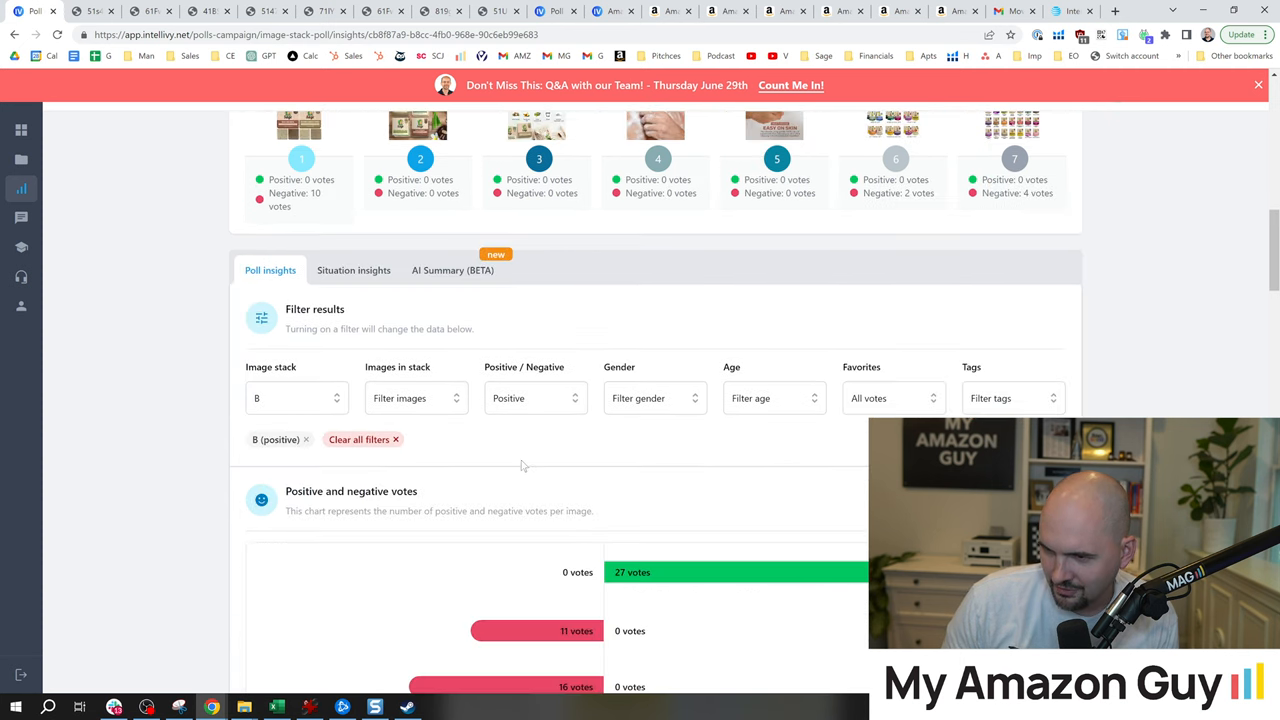
Step: Filter stack 8's positive comments to the third image in the stack
scroll("up", 3)
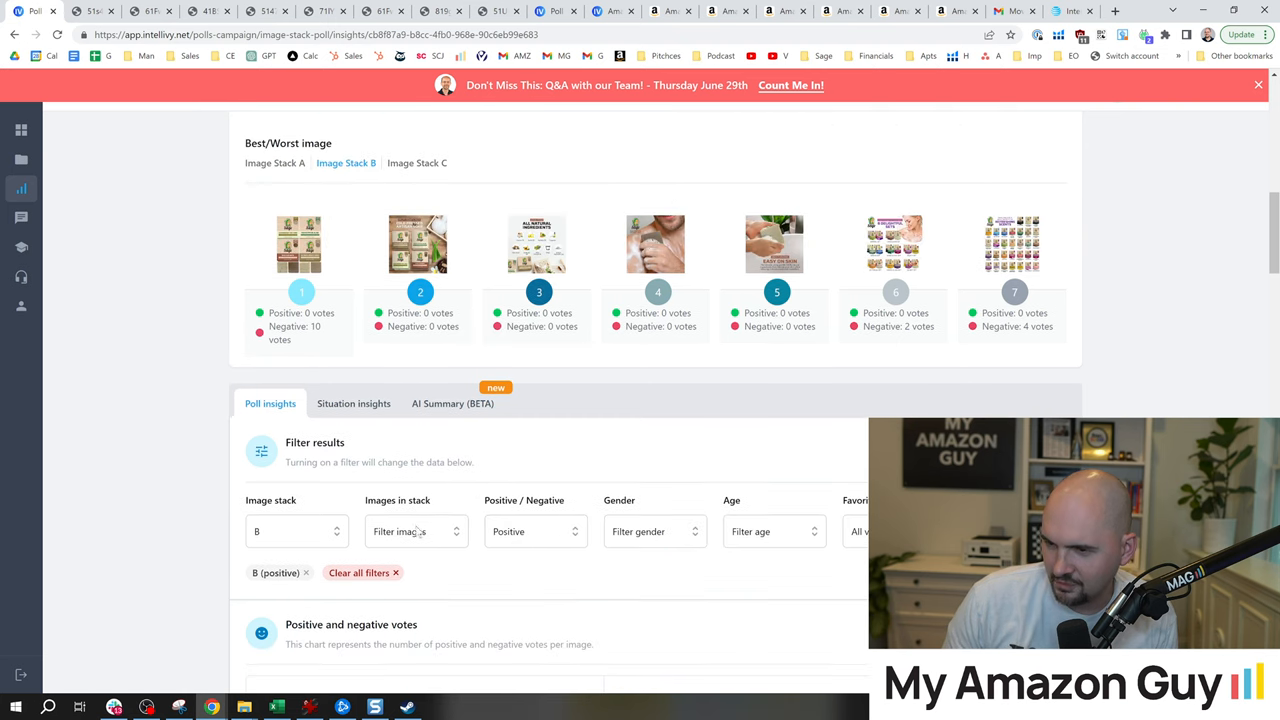
left_click(416, 532)
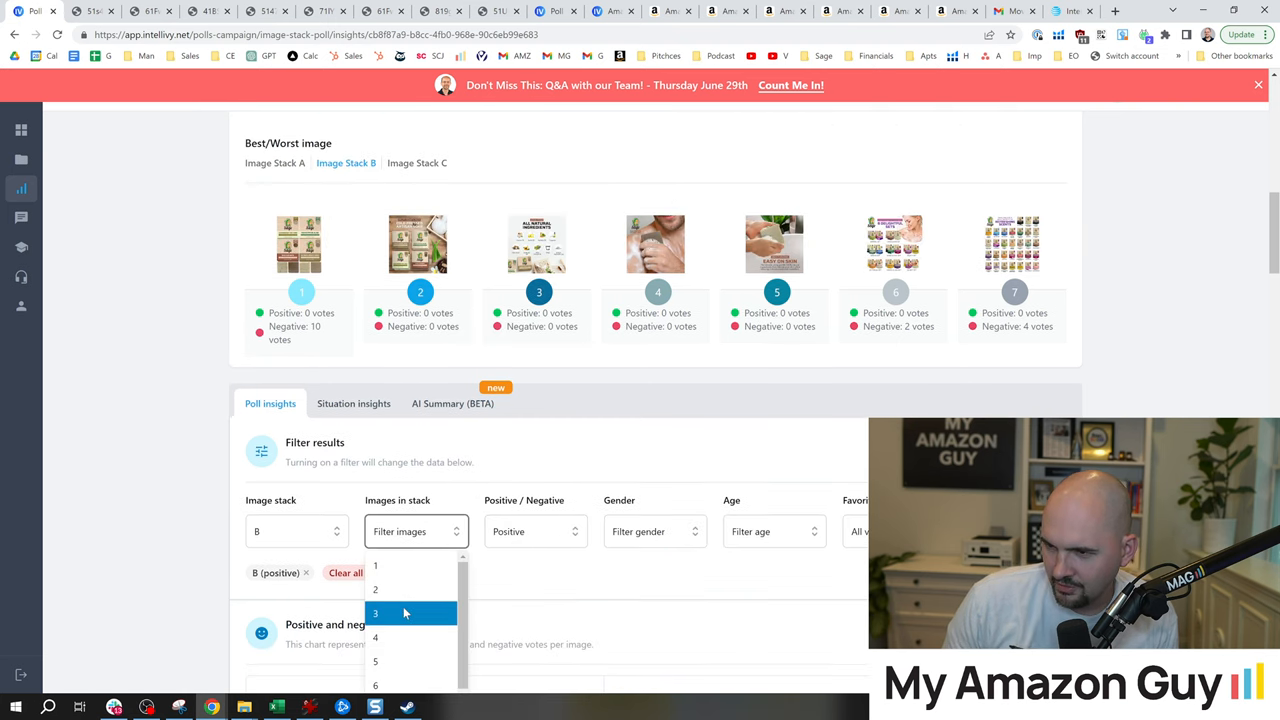
left_click(376, 612)
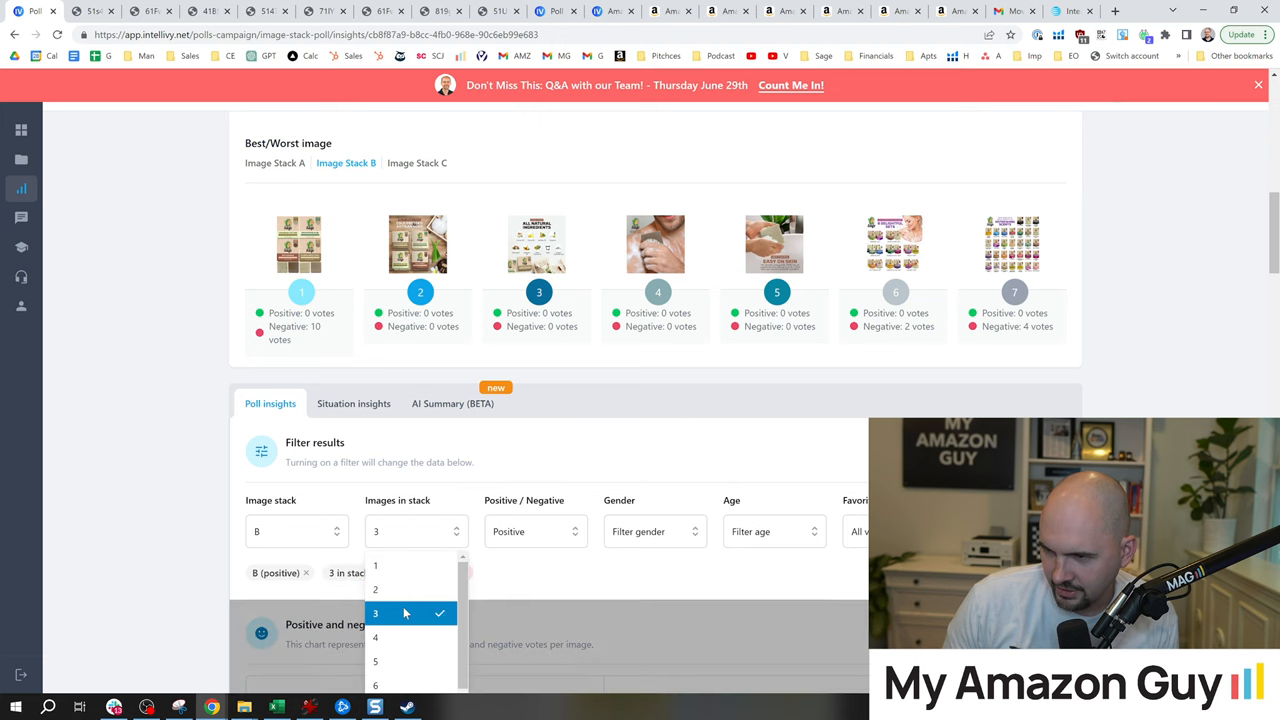
left_click(376, 612)
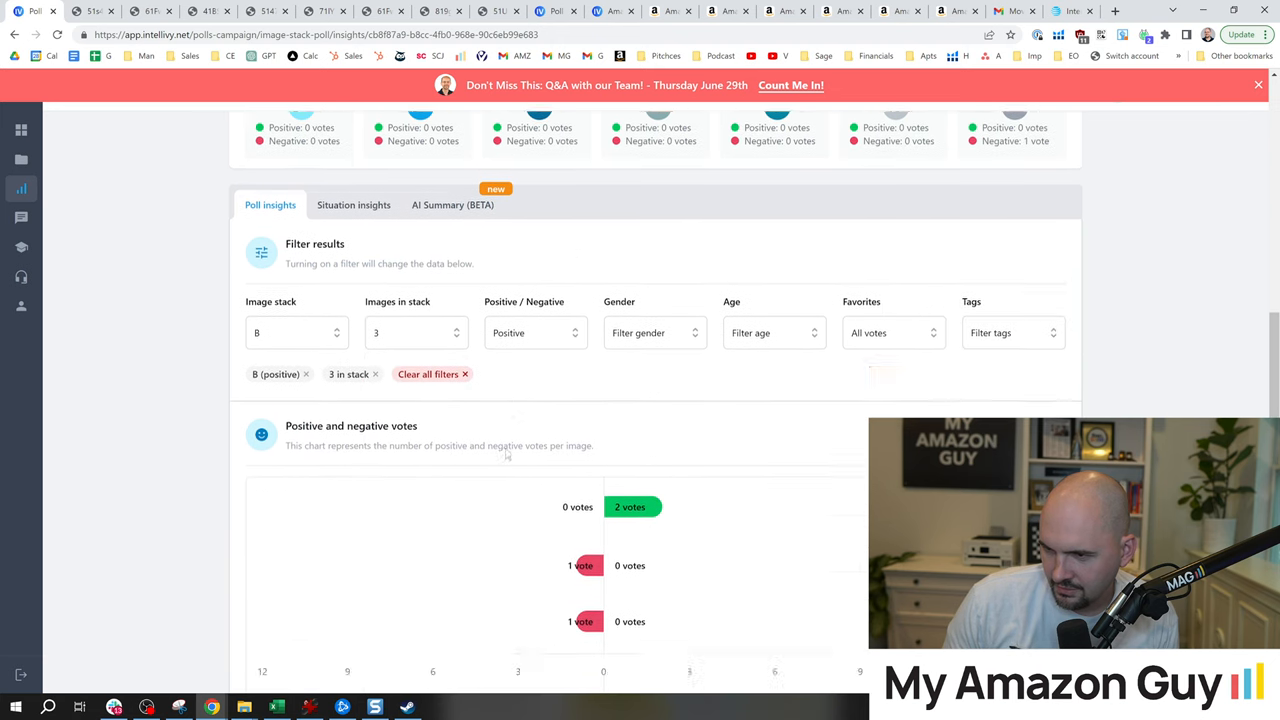
scroll("down", 3)
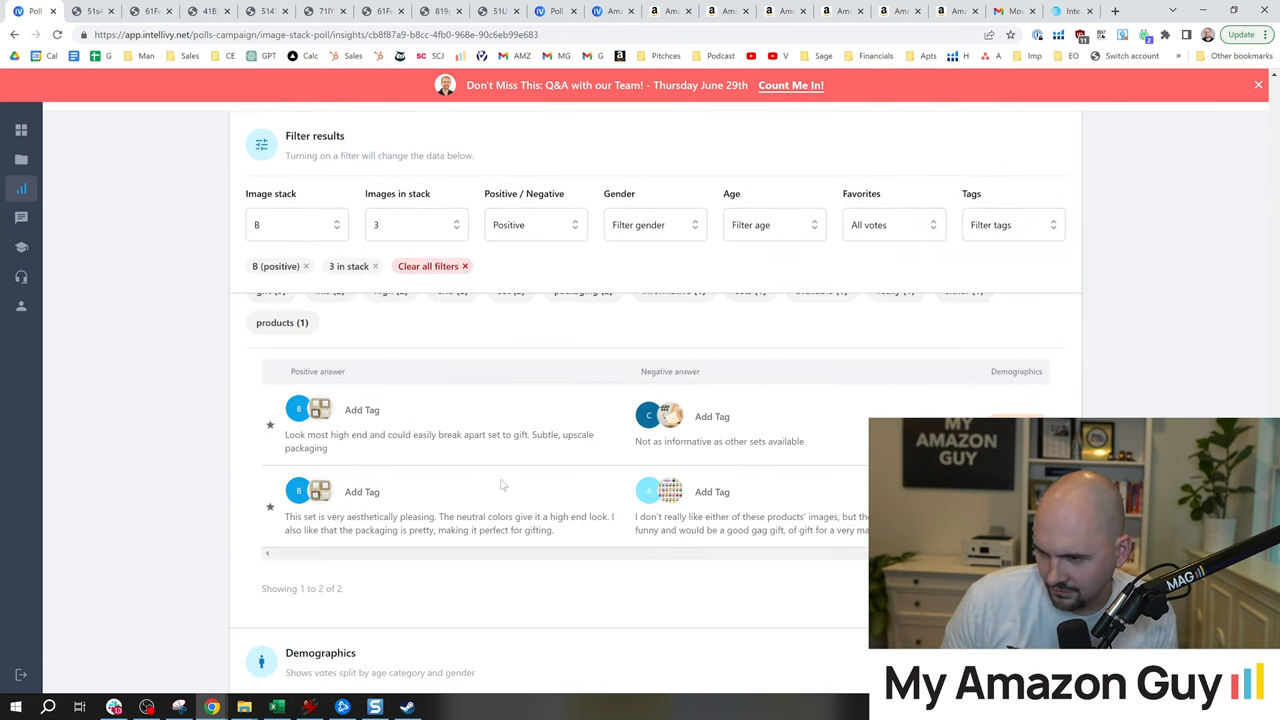
mouse_move(724, 492)
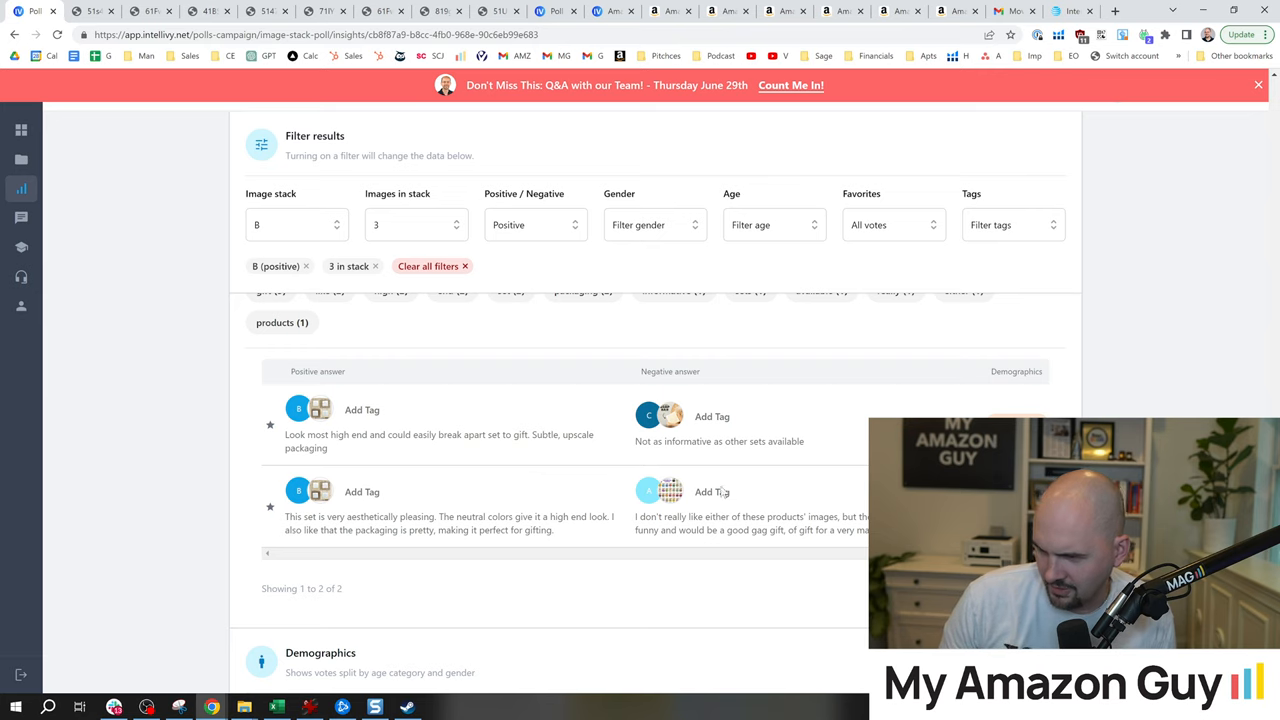
Step: Add stacks of 2 and 4 images to the Images in stack filter alongside 3
left_click(536, 224)
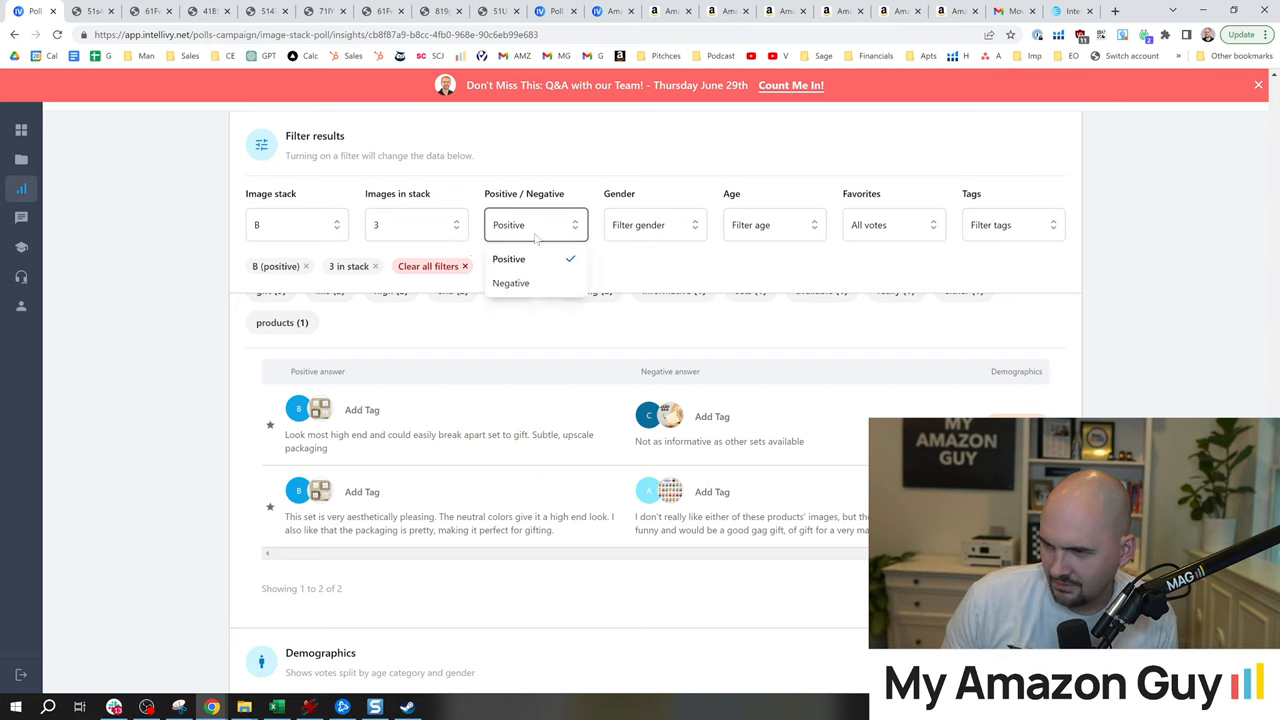
left_click(416, 224)
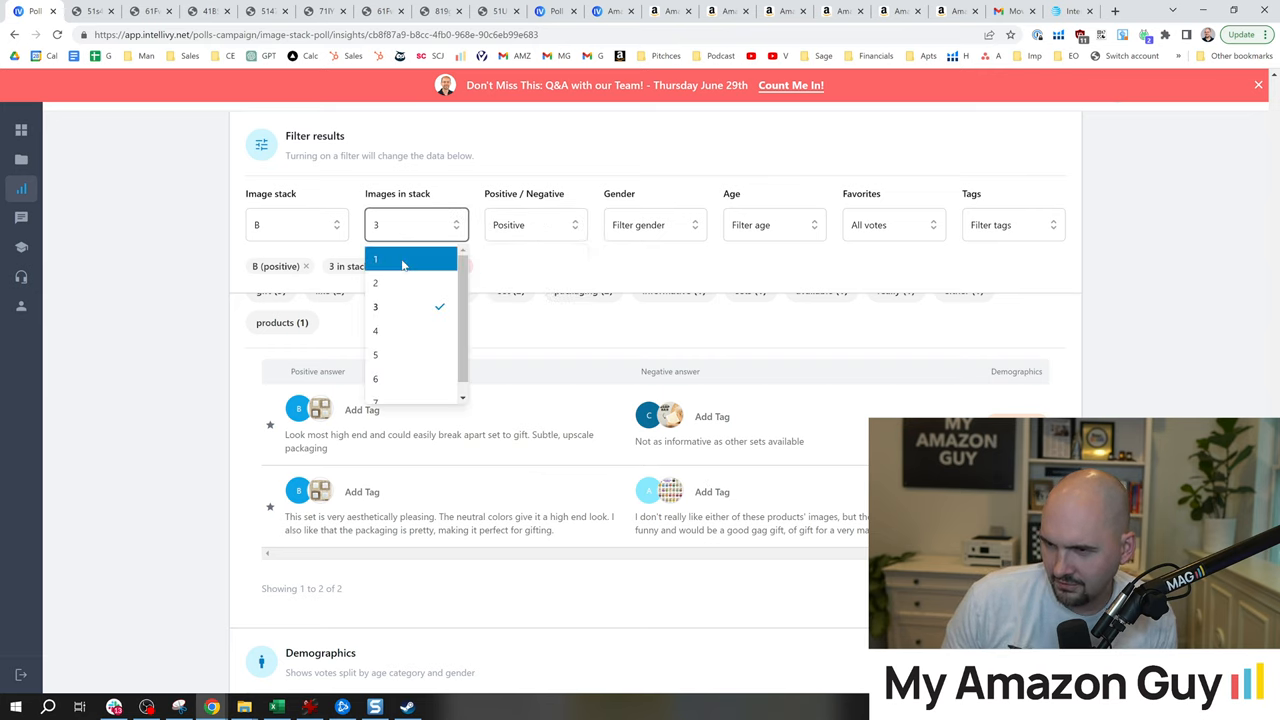
left_click(376, 332)
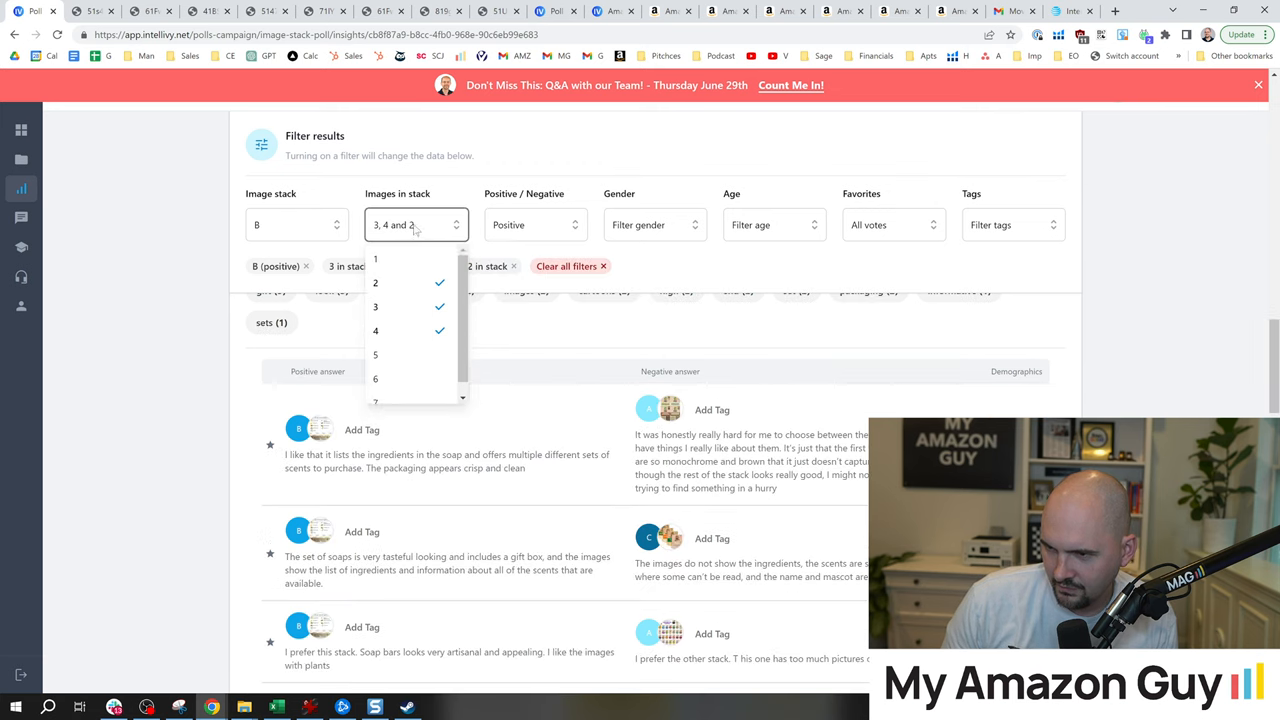
Step: Also tick 1 in Images in stack and scroll through the full positive comment list
left_click(376, 260)
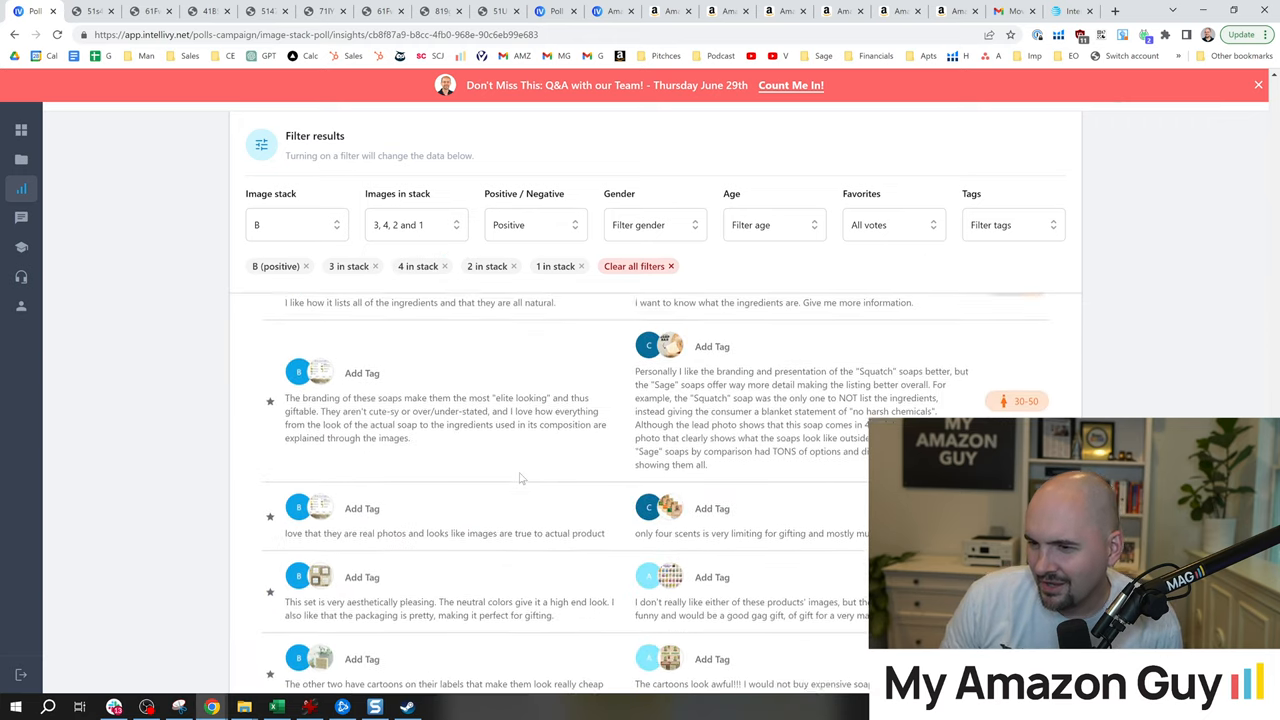
scroll("up", 3)
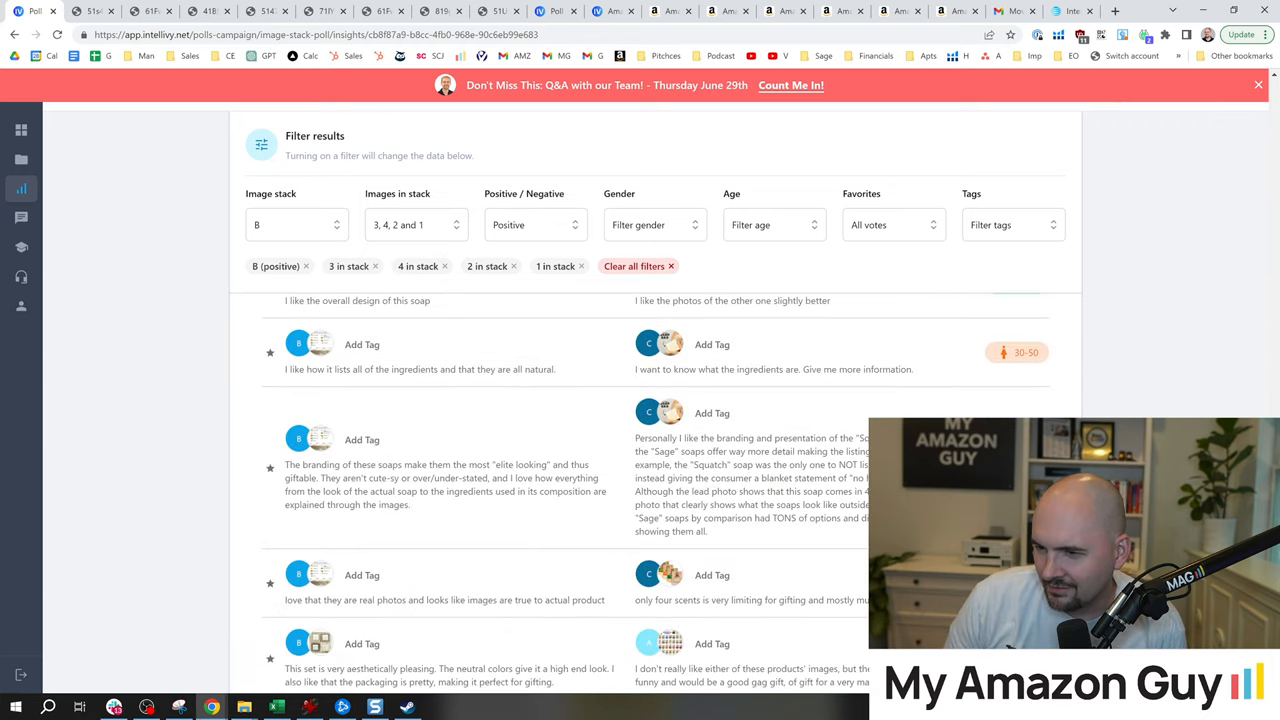
left_click_drag(370, 464, 520, 492)
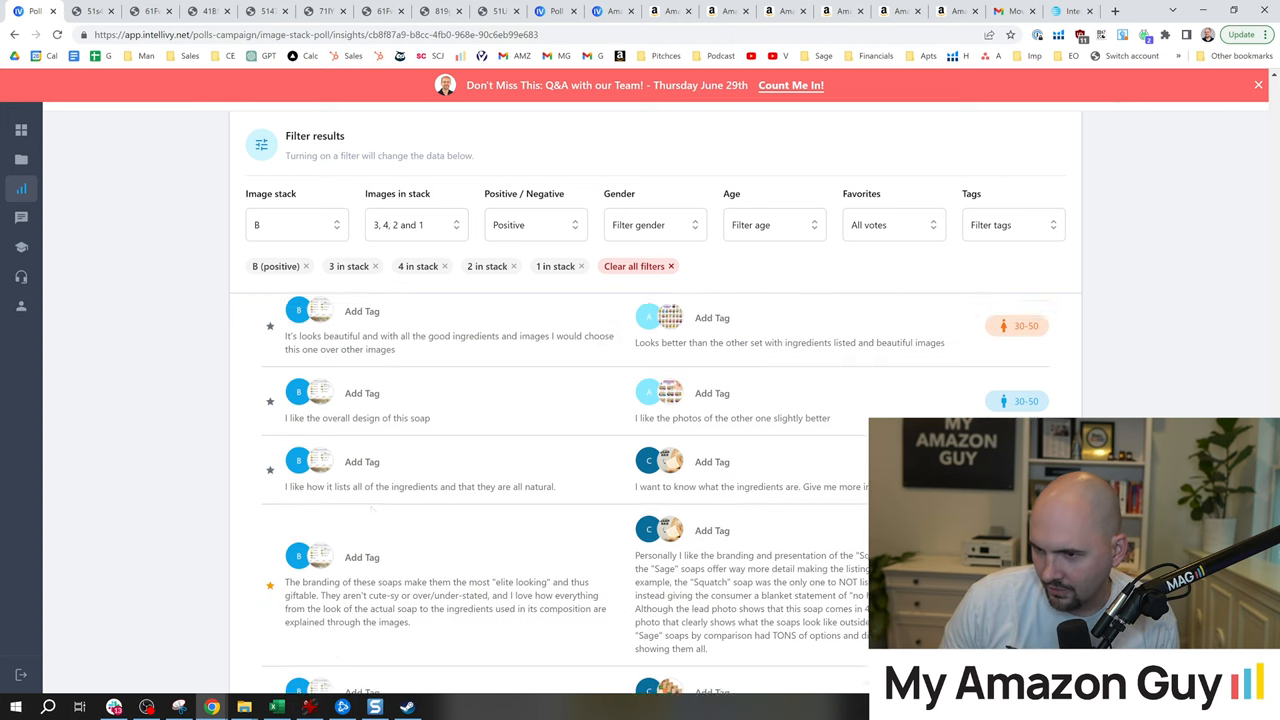
scroll("up", 3)
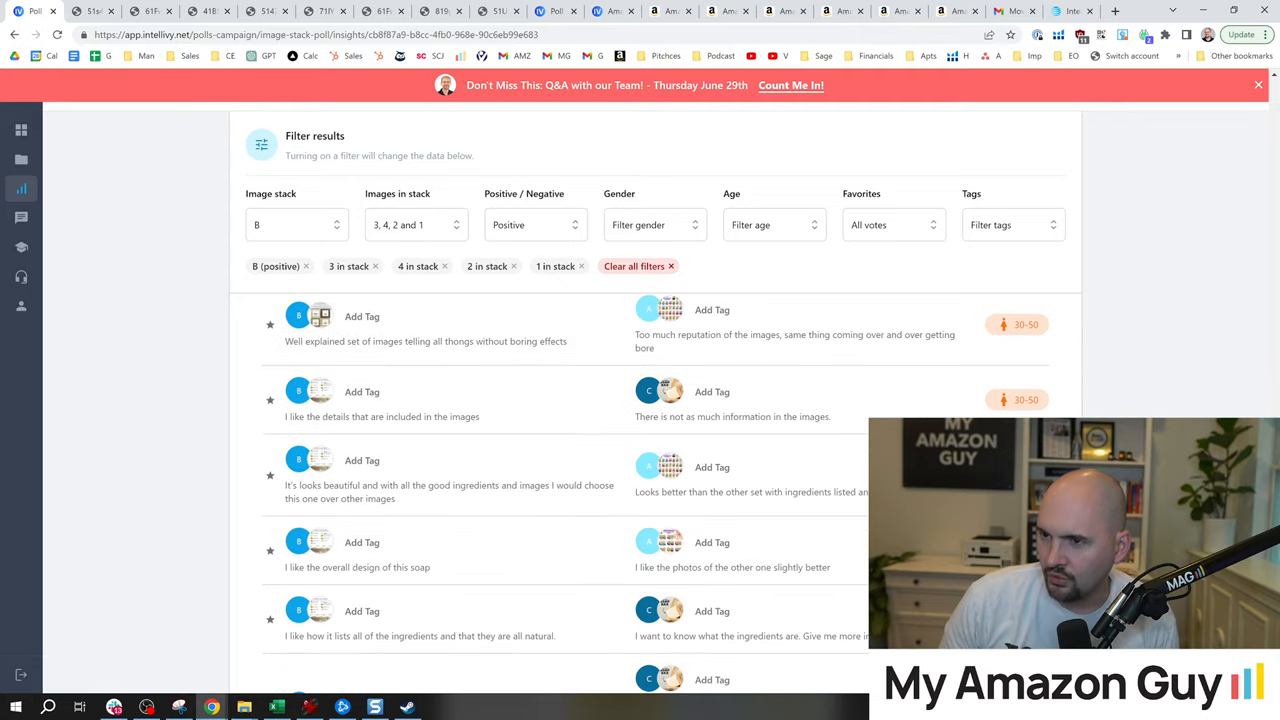
scroll("down", 3)
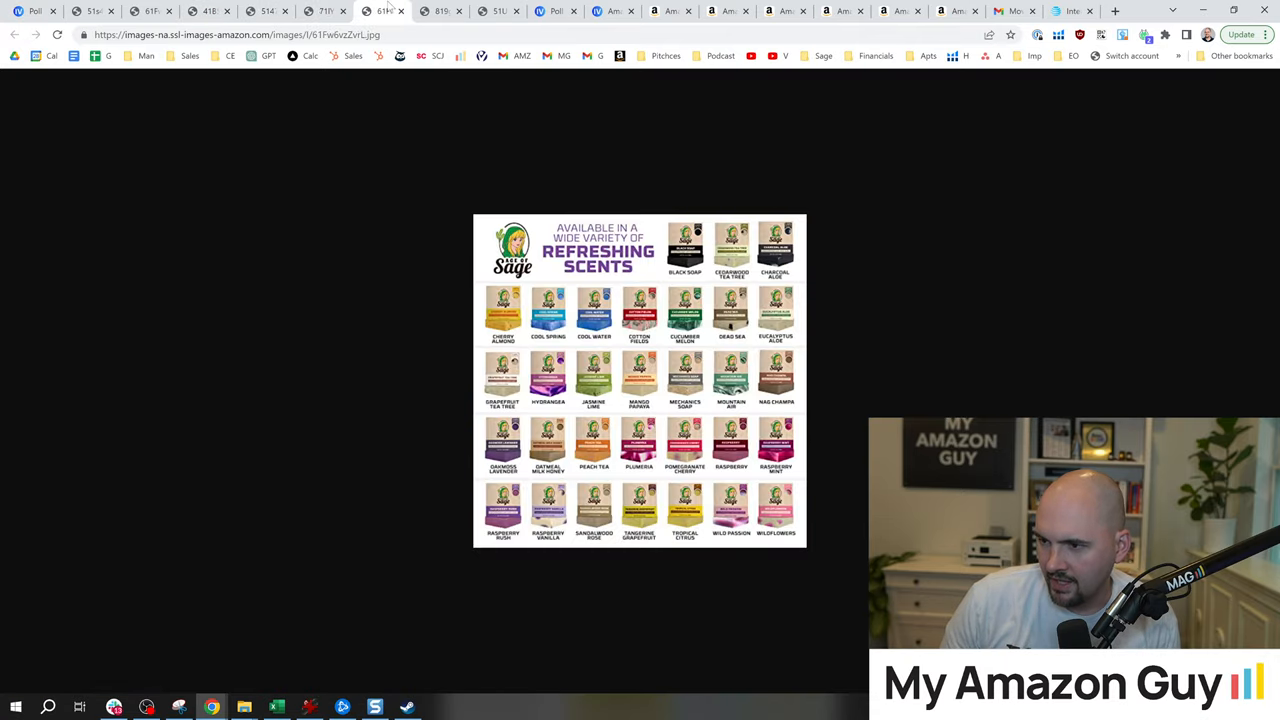
Step: Advance from the Sage scents image to the all-natural ingredients image
left_click(496, 12)
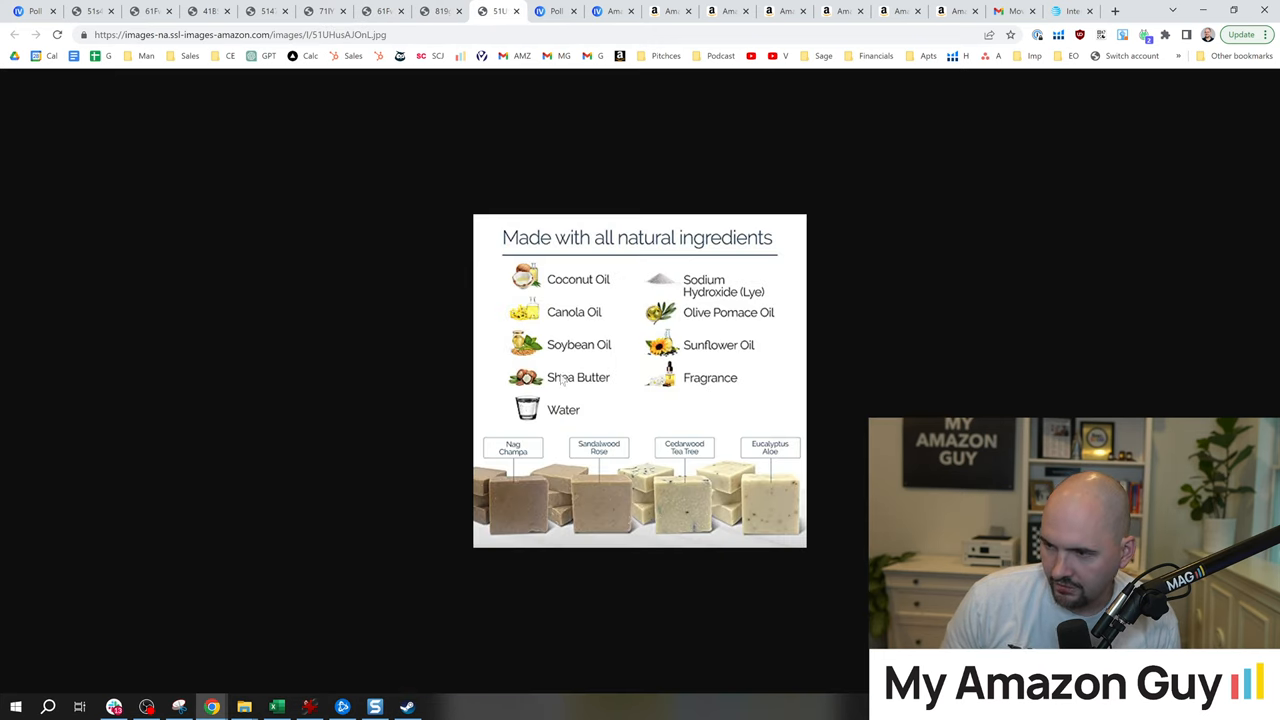
mouse_move(680, 320)
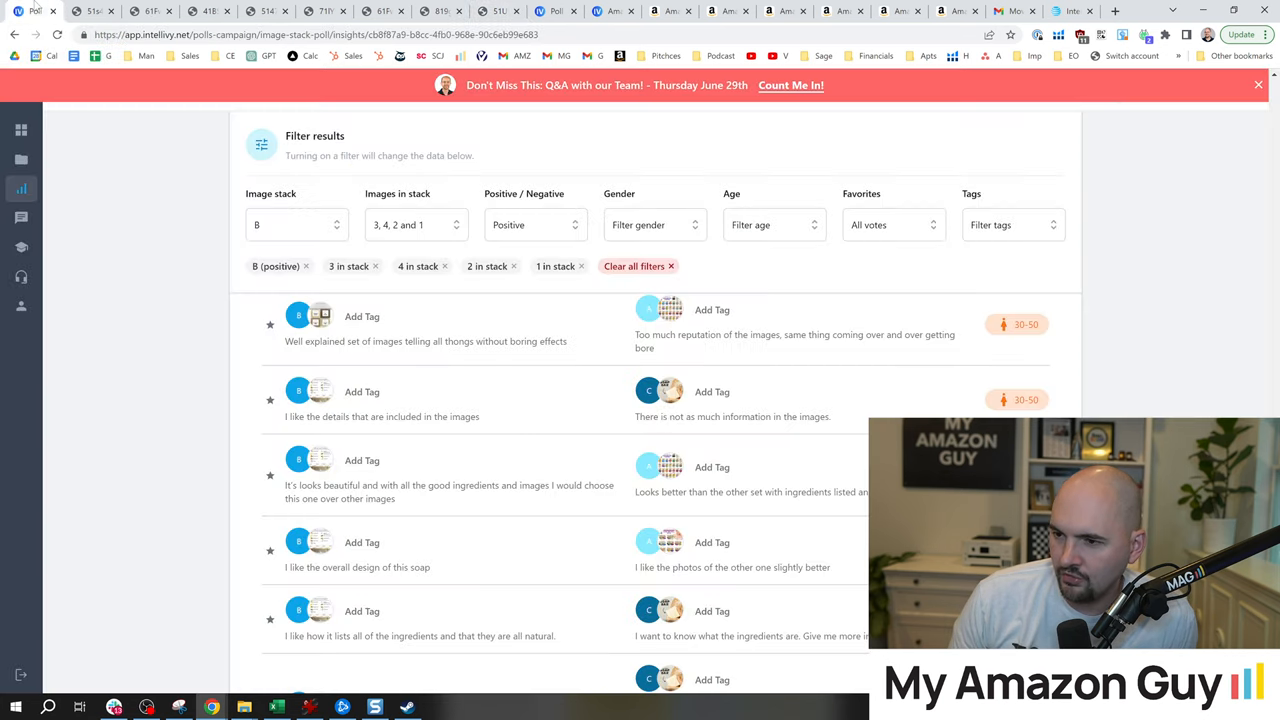
scroll("down", 3)
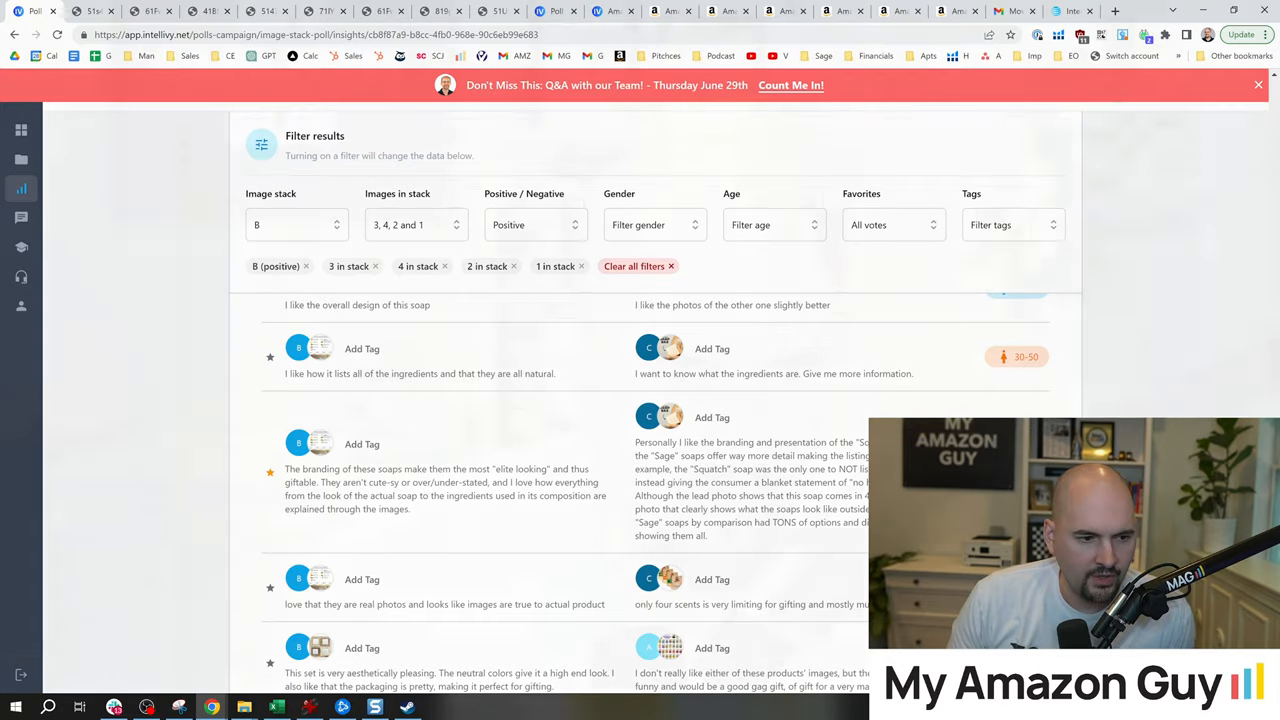
left_click(92, 12)
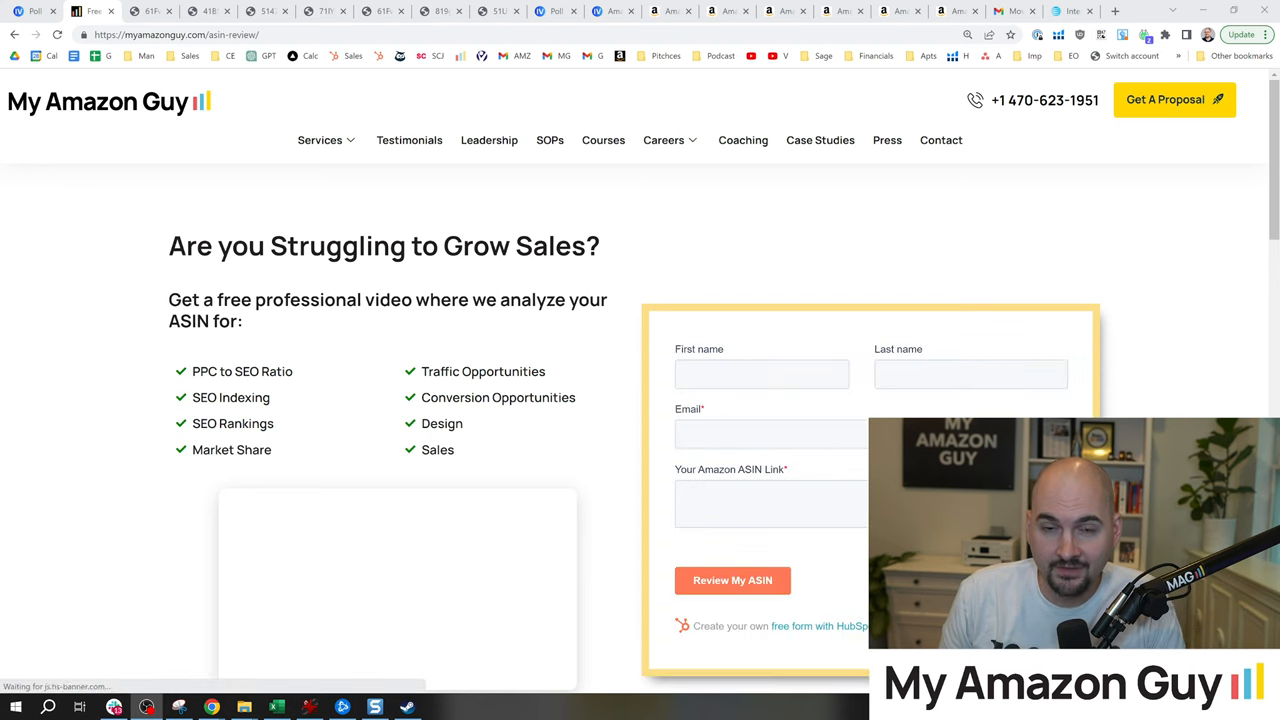
Step: Scroll the ASIN review page down to the Review My ASIN form and video
scroll("down", 3)
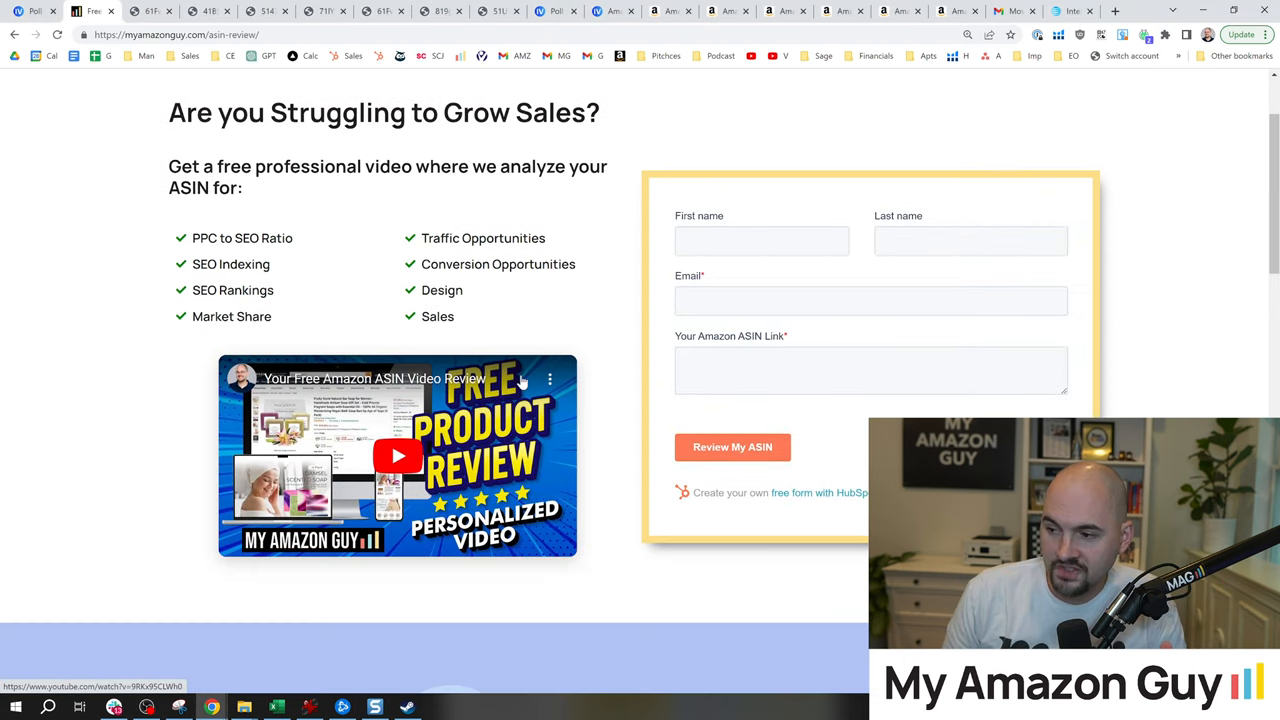
mouse_move(756, 418)
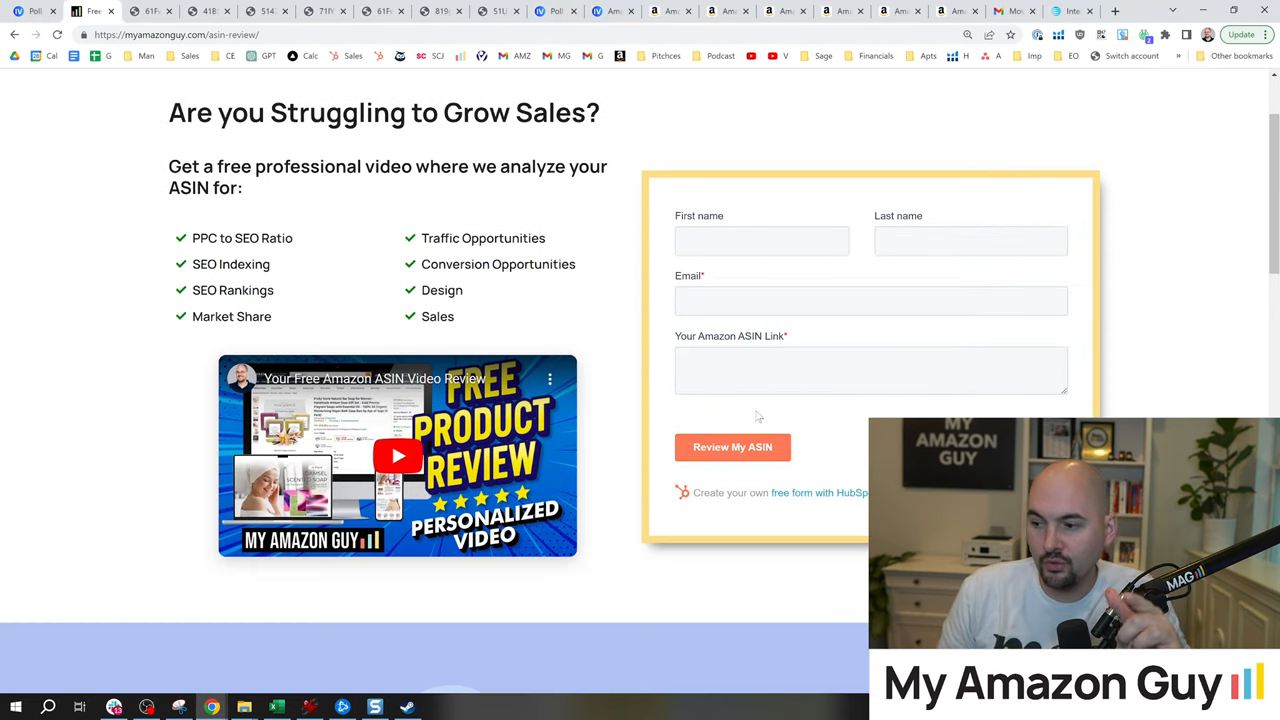
mouse_move(640, 384)
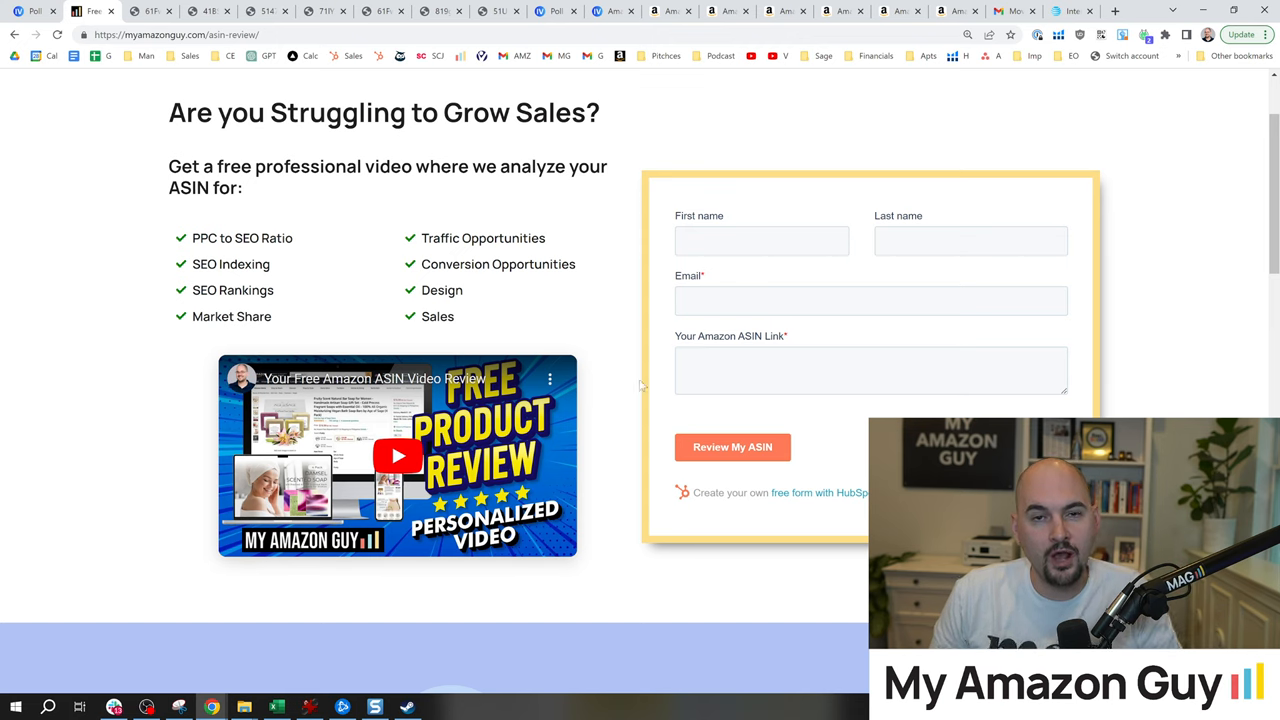
mouse_move(484, 312)
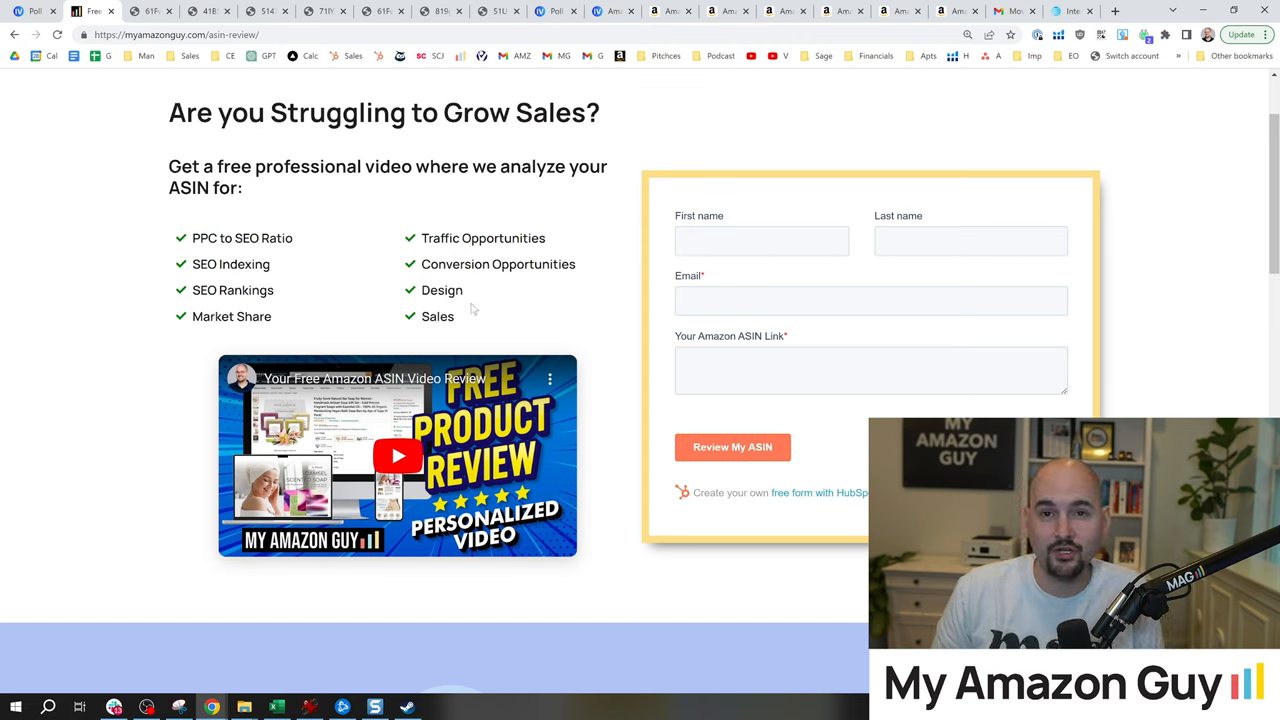
mouse_move(300, 248)
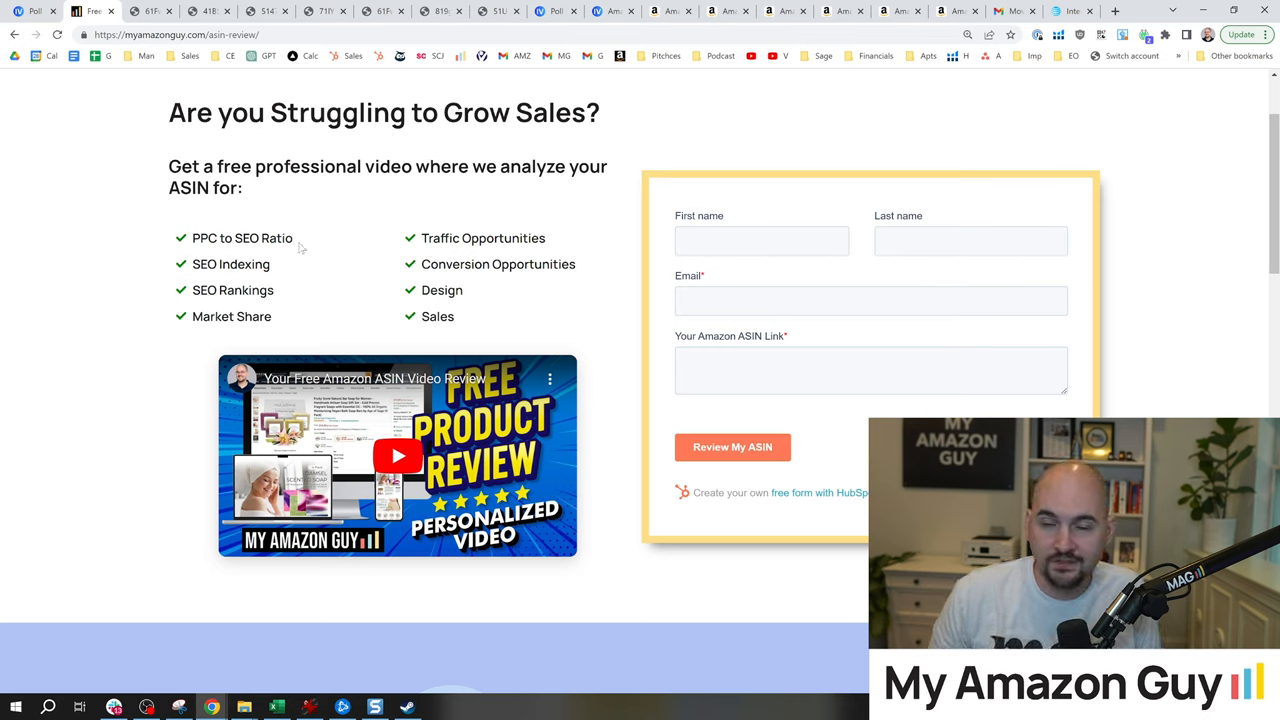